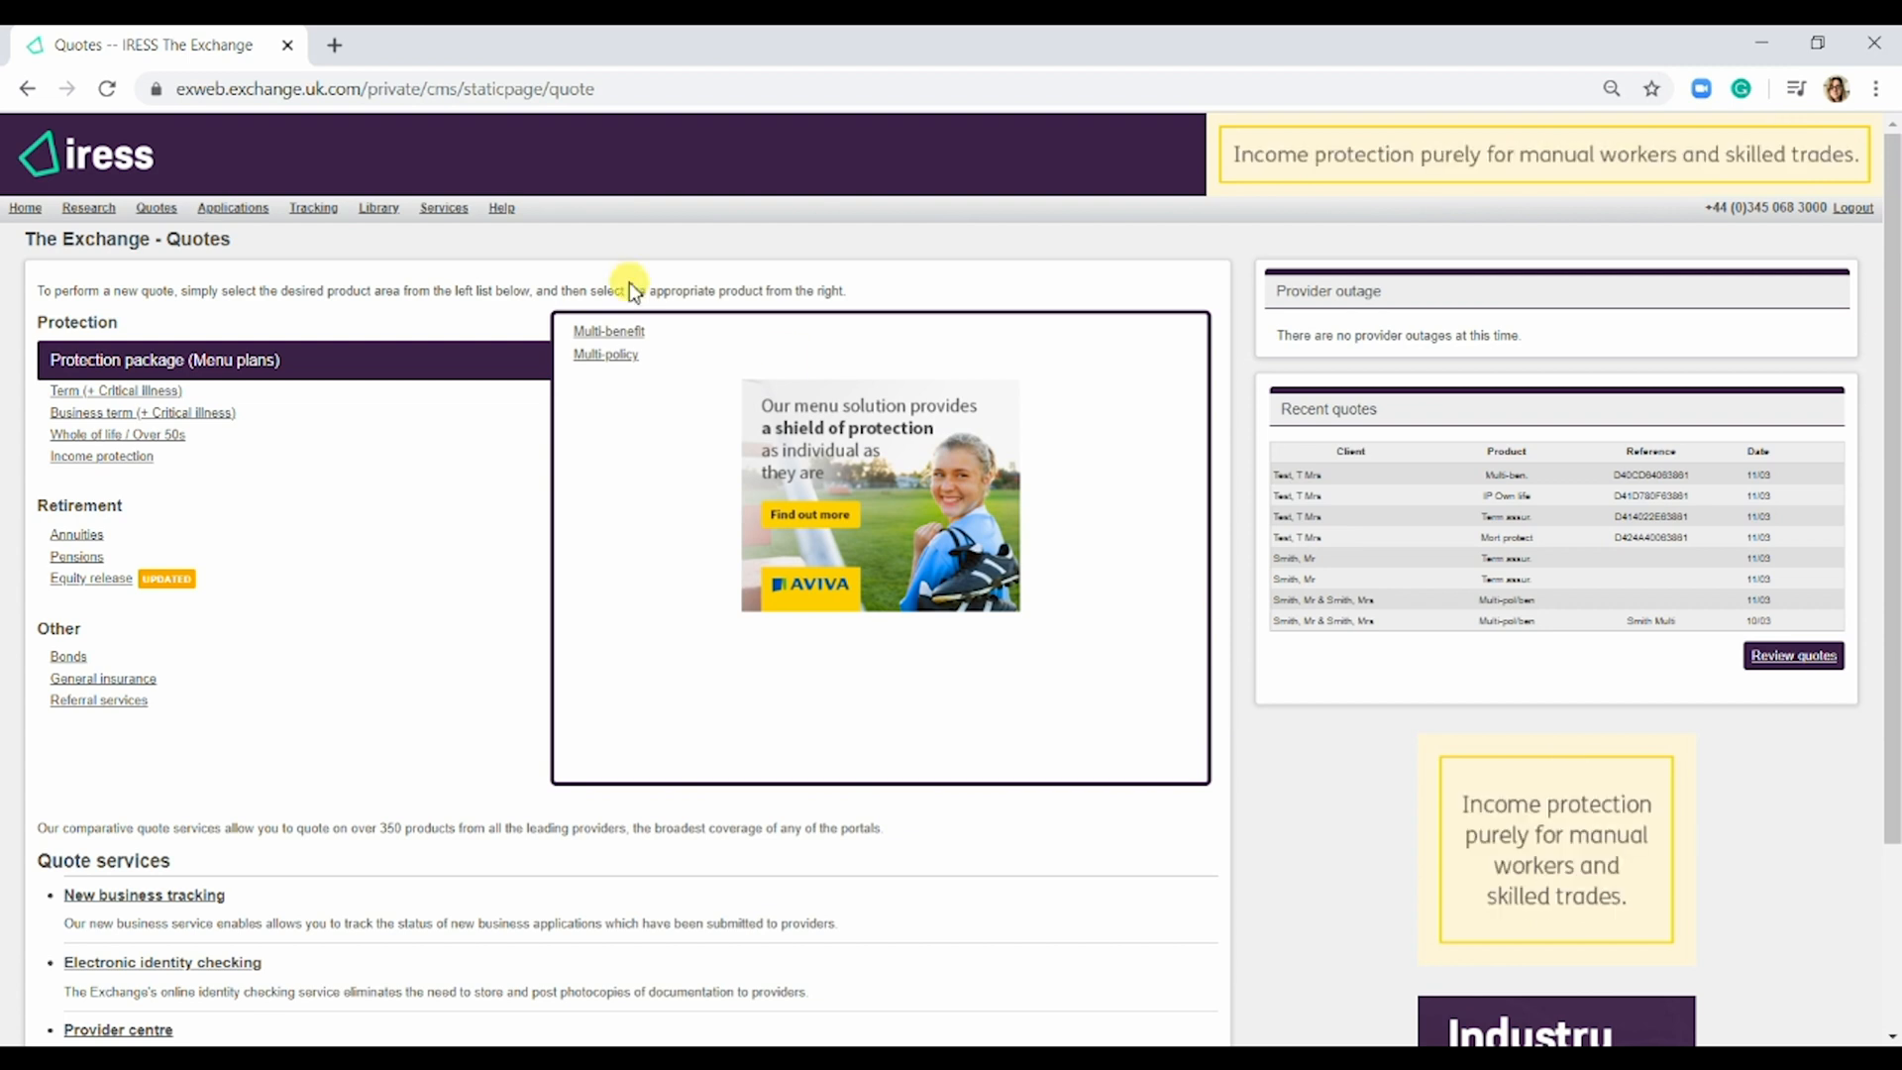
{"action": "mouse_move", "coordinate": [134, 177]}
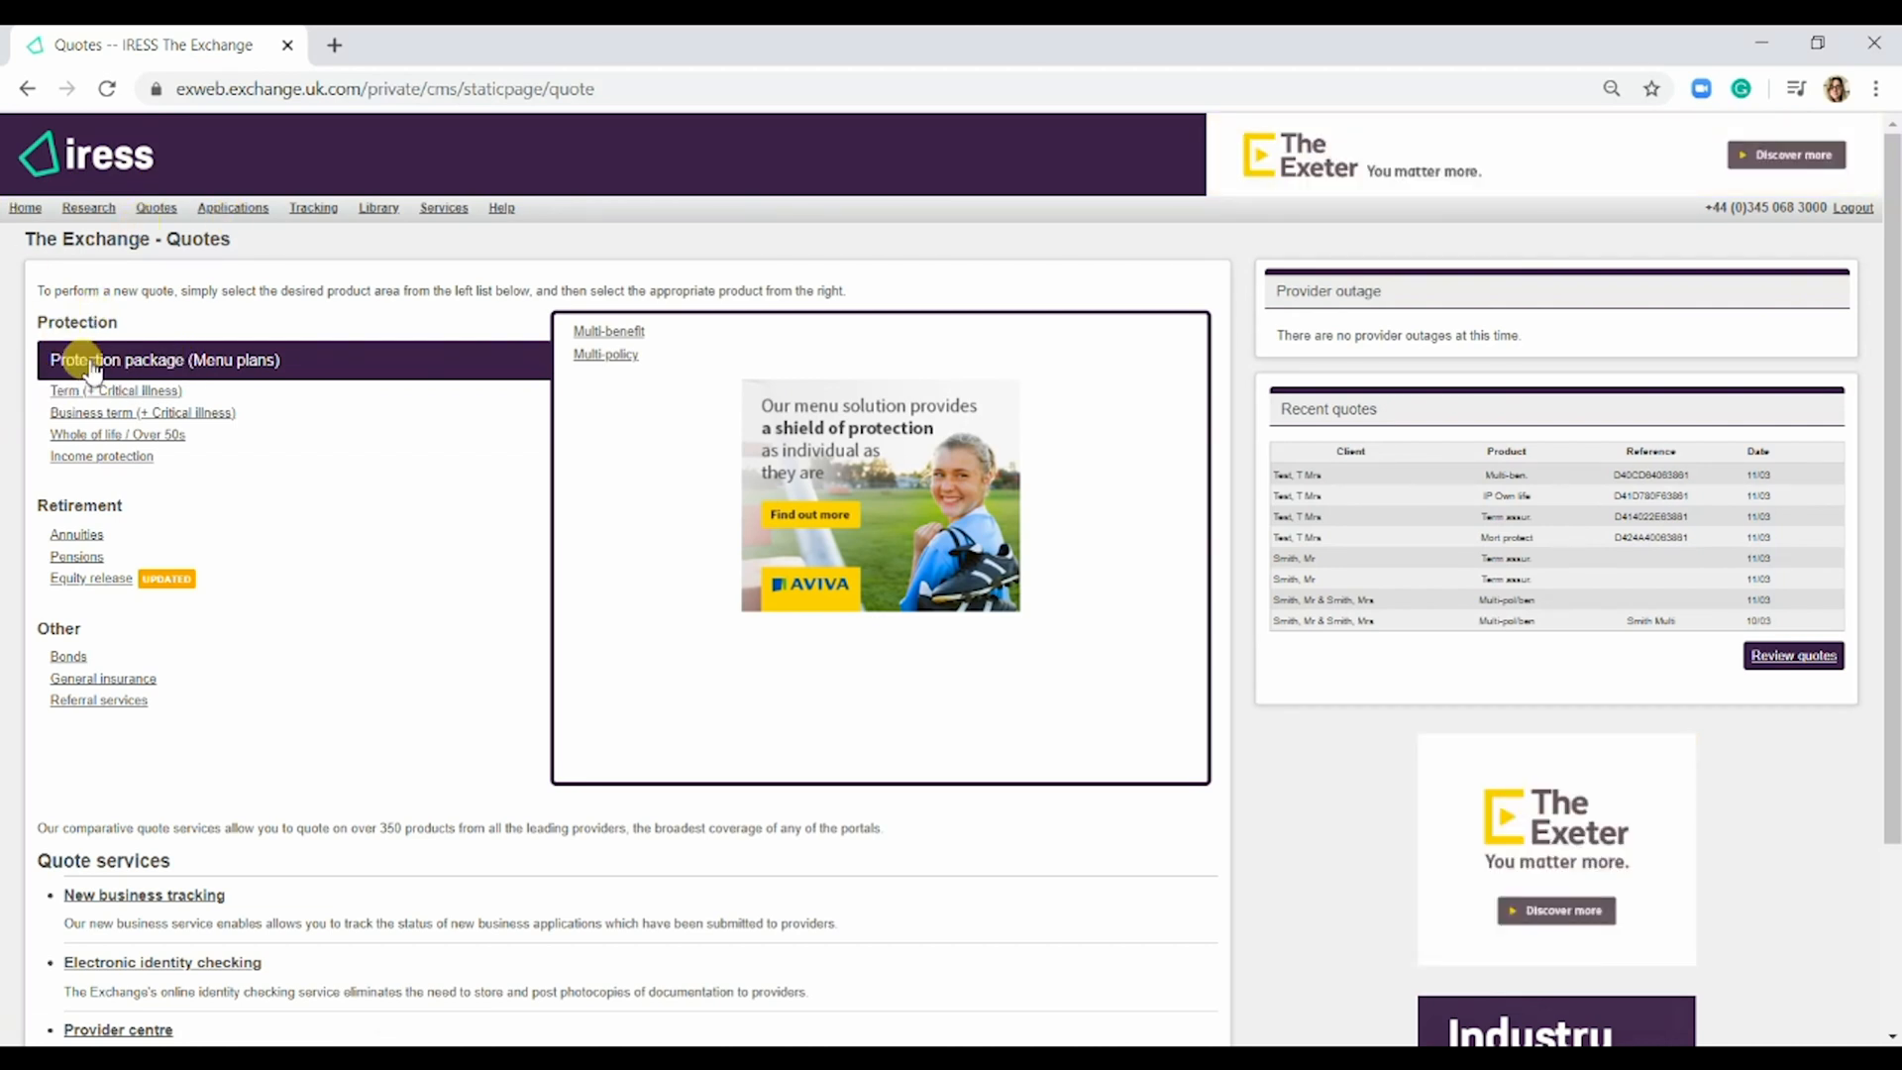
- Start a new Multi-policy protection package quote from the Quotes page
{"action": "left_click", "coordinate": [604, 352]}
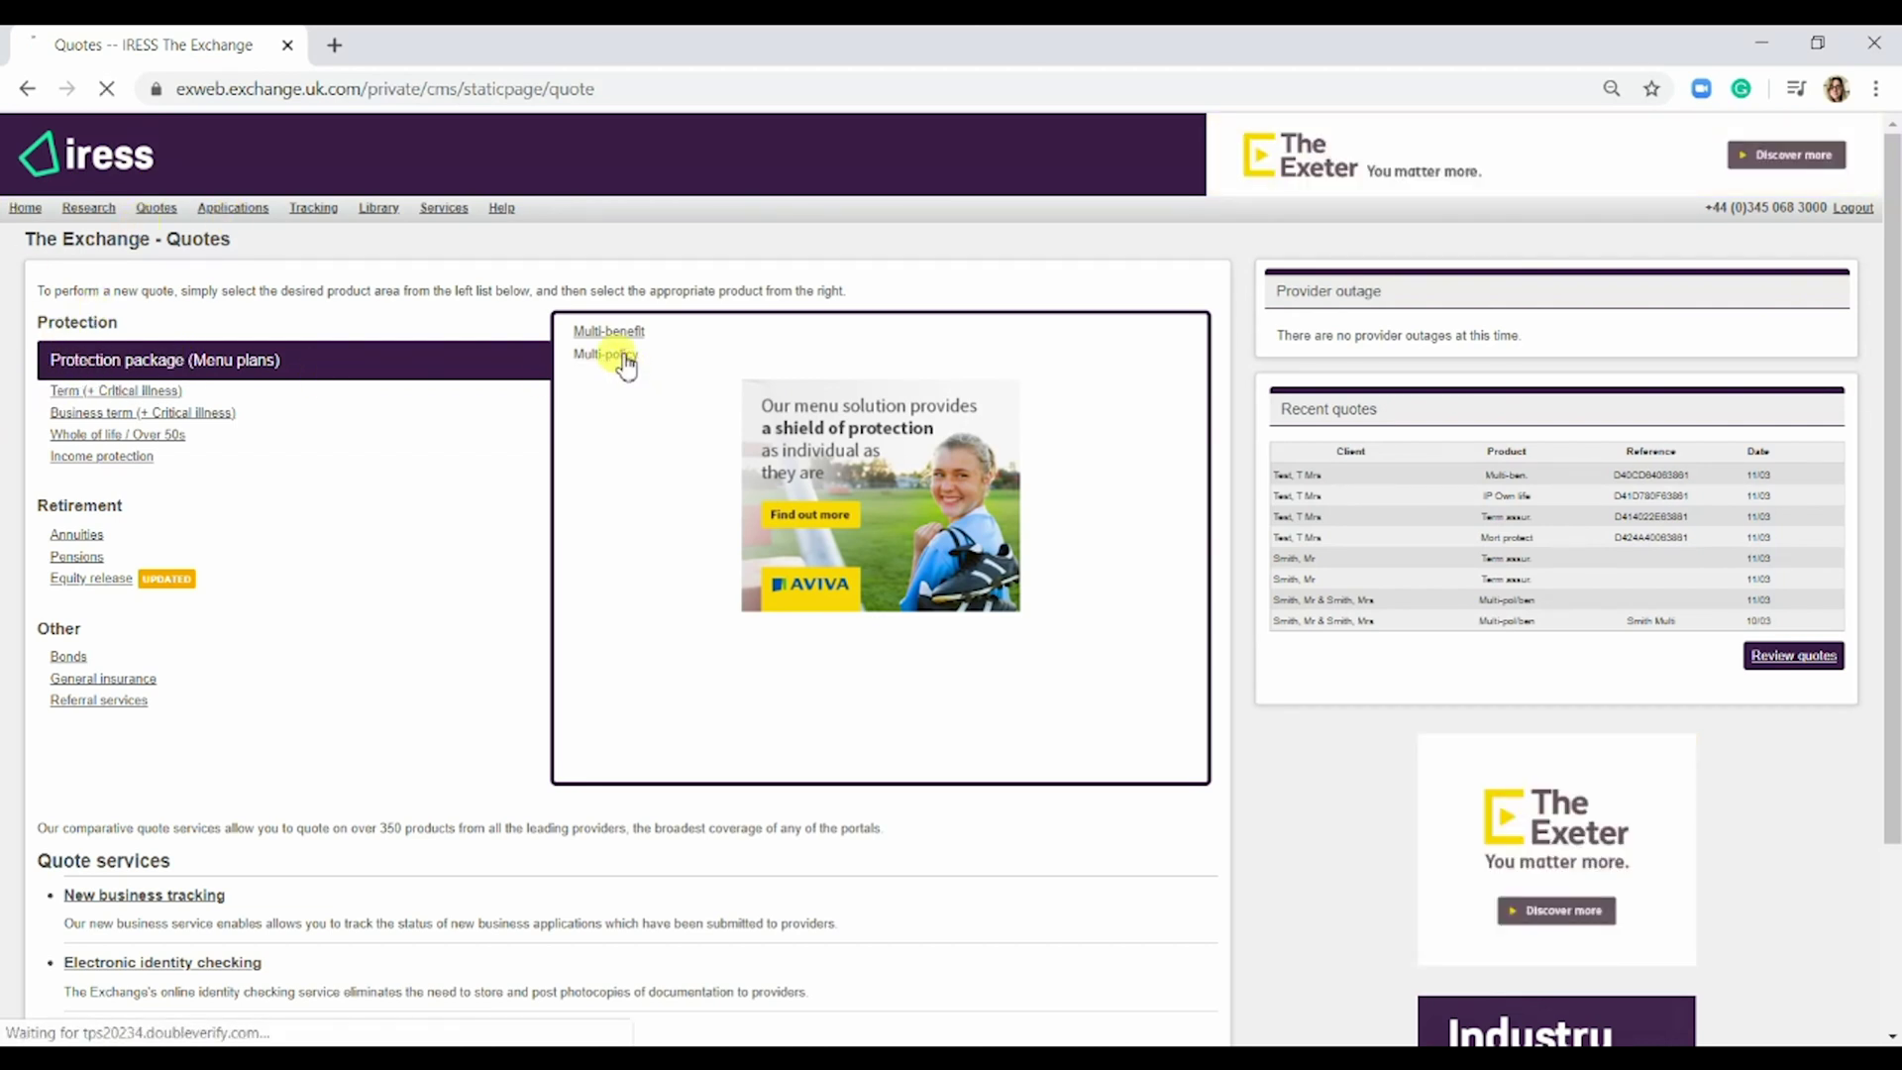
{"action": "left_click", "coordinate": [605, 353]}
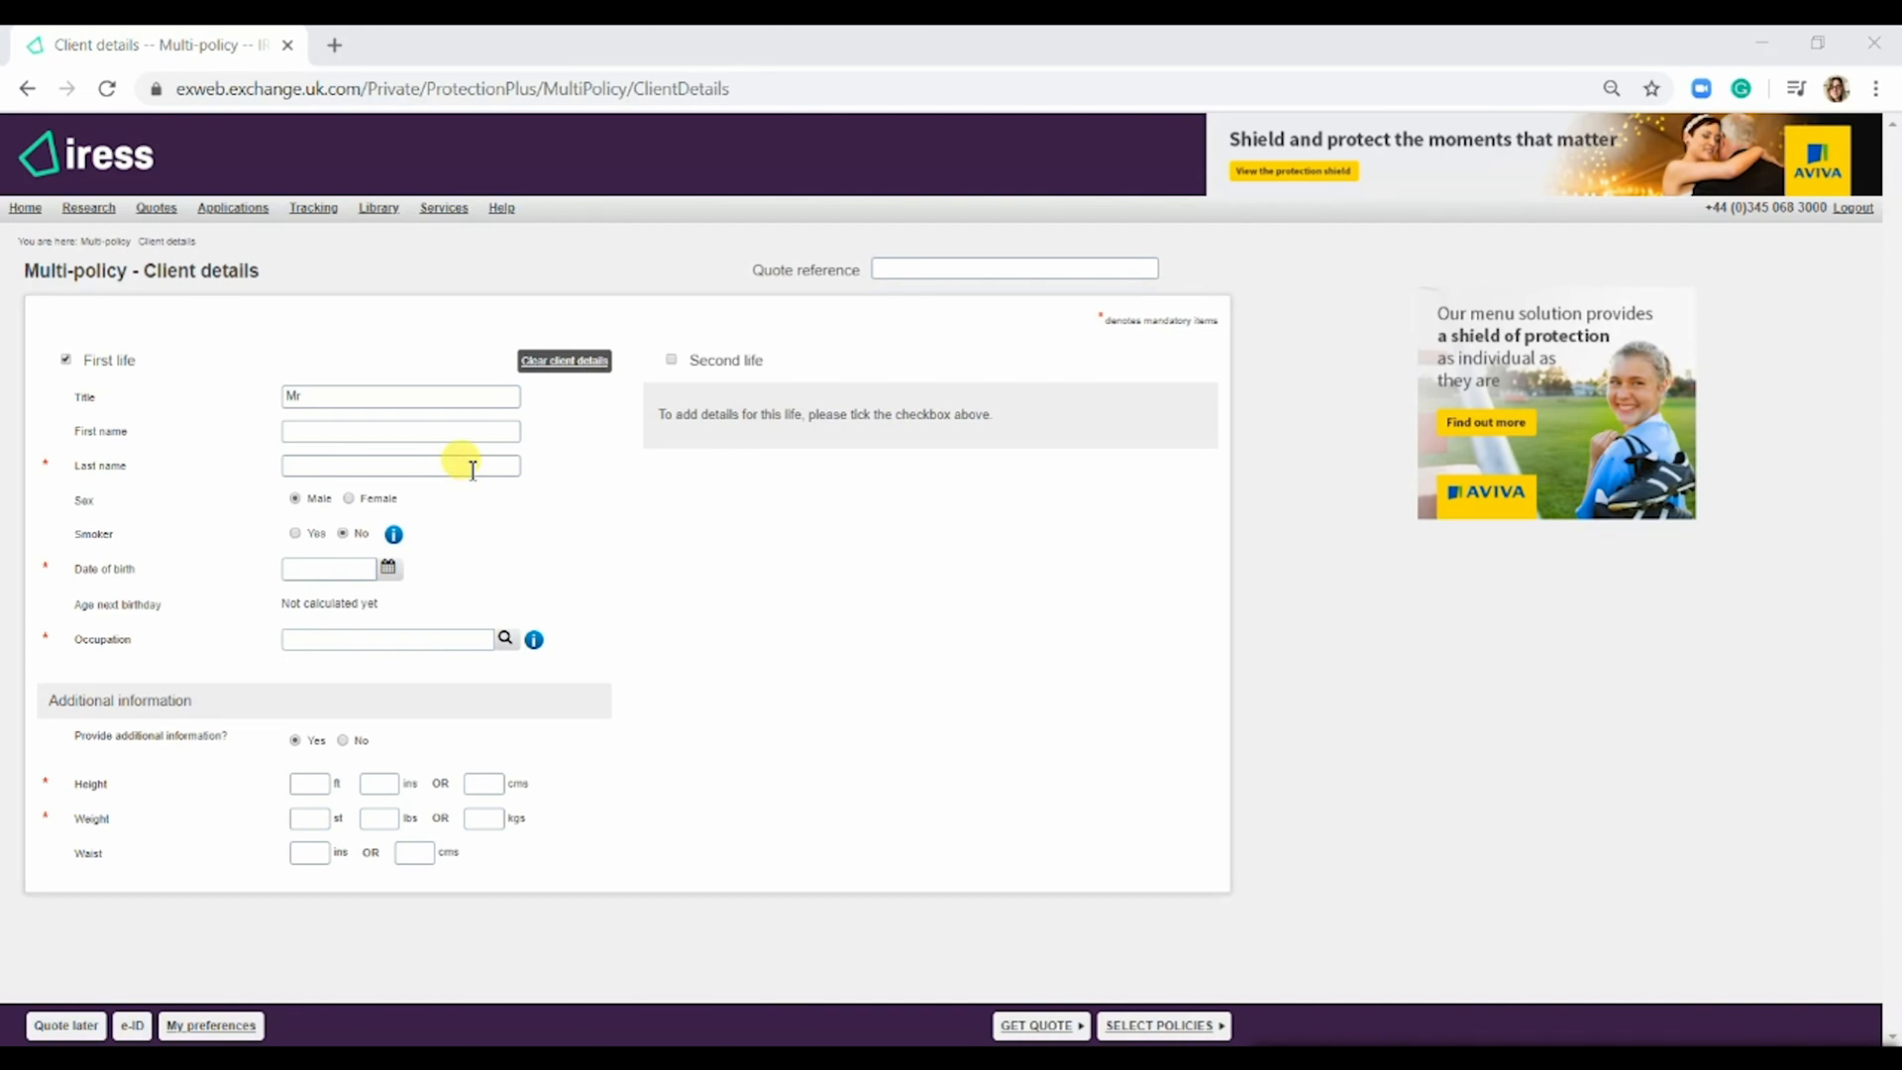
- Enter first life Smith, born 01/01/1980, occupation Account Executive, with no additional information
{"action": "type", "text": "Smith"}
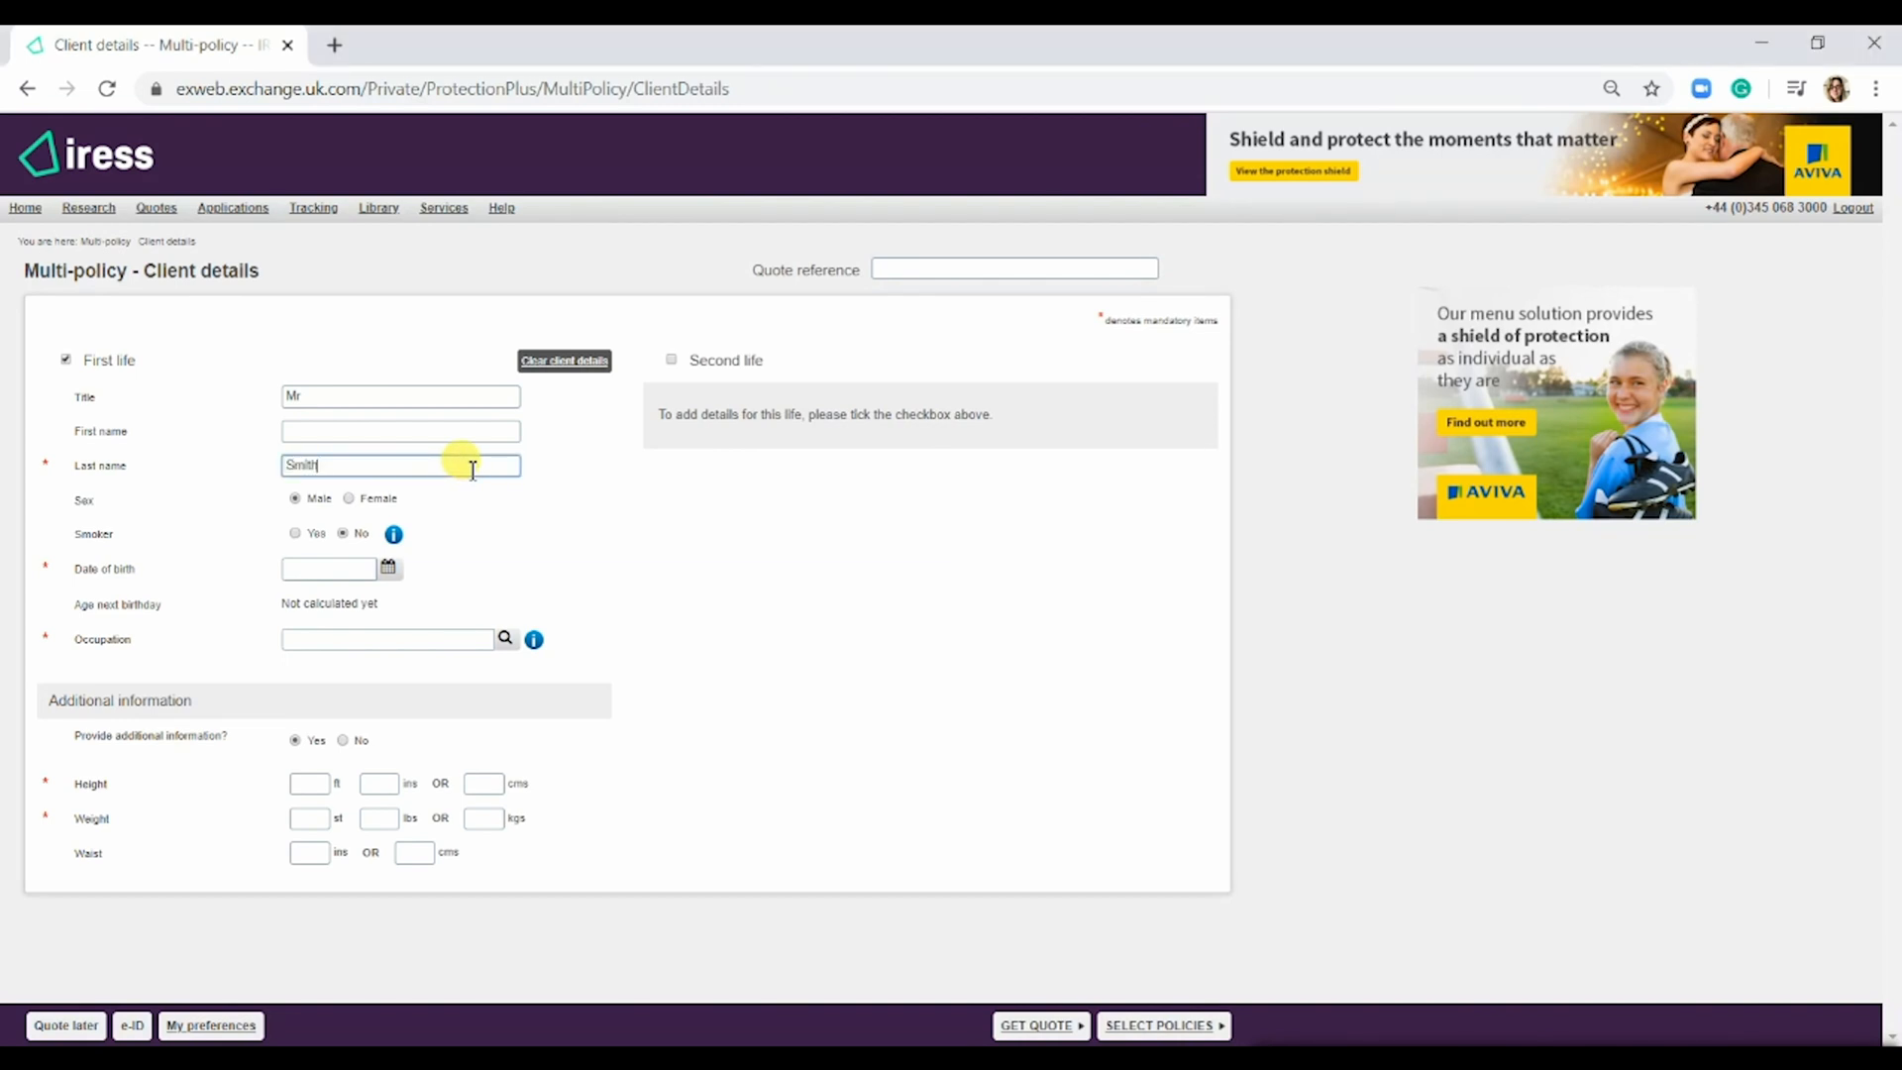
{"action": "left_click", "coordinate": [327, 568]}
{"action": "type", "text": "0101198"}
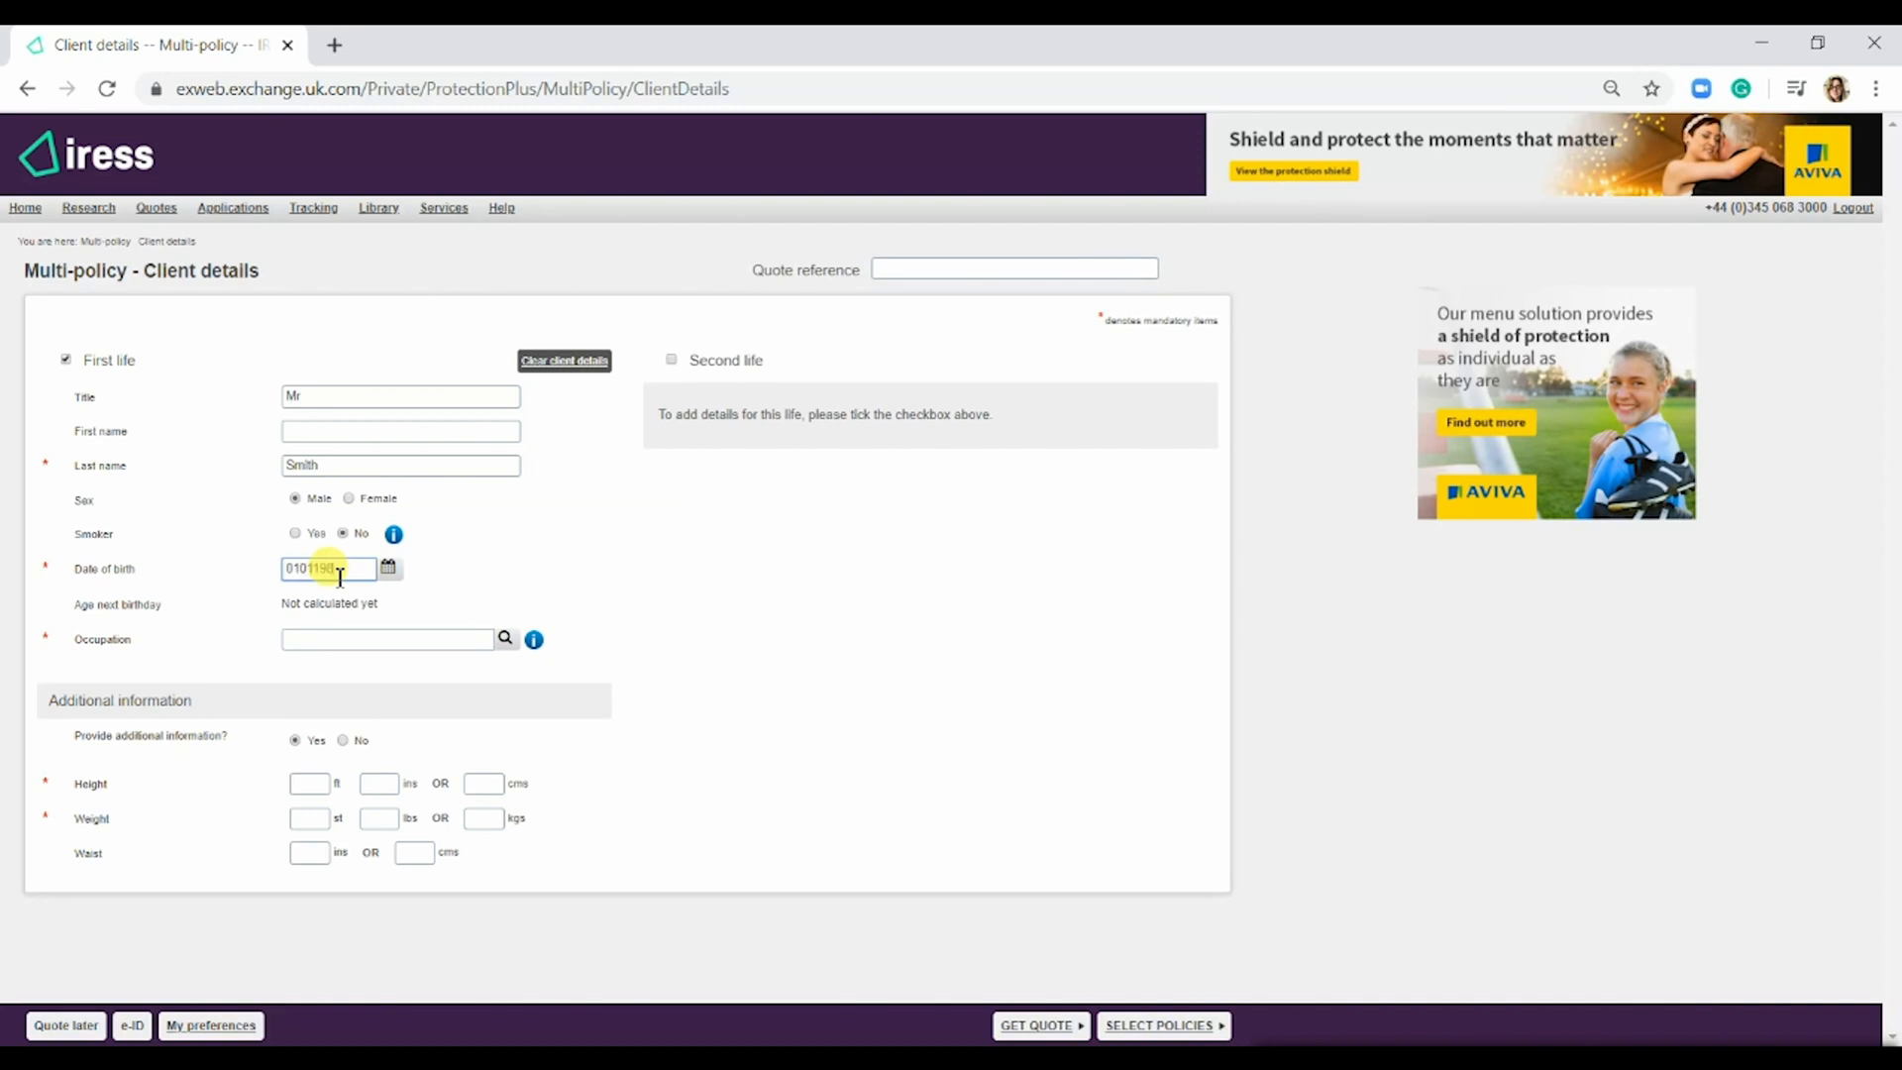
{"action": "left_click", "coordinate": [385, 639]}
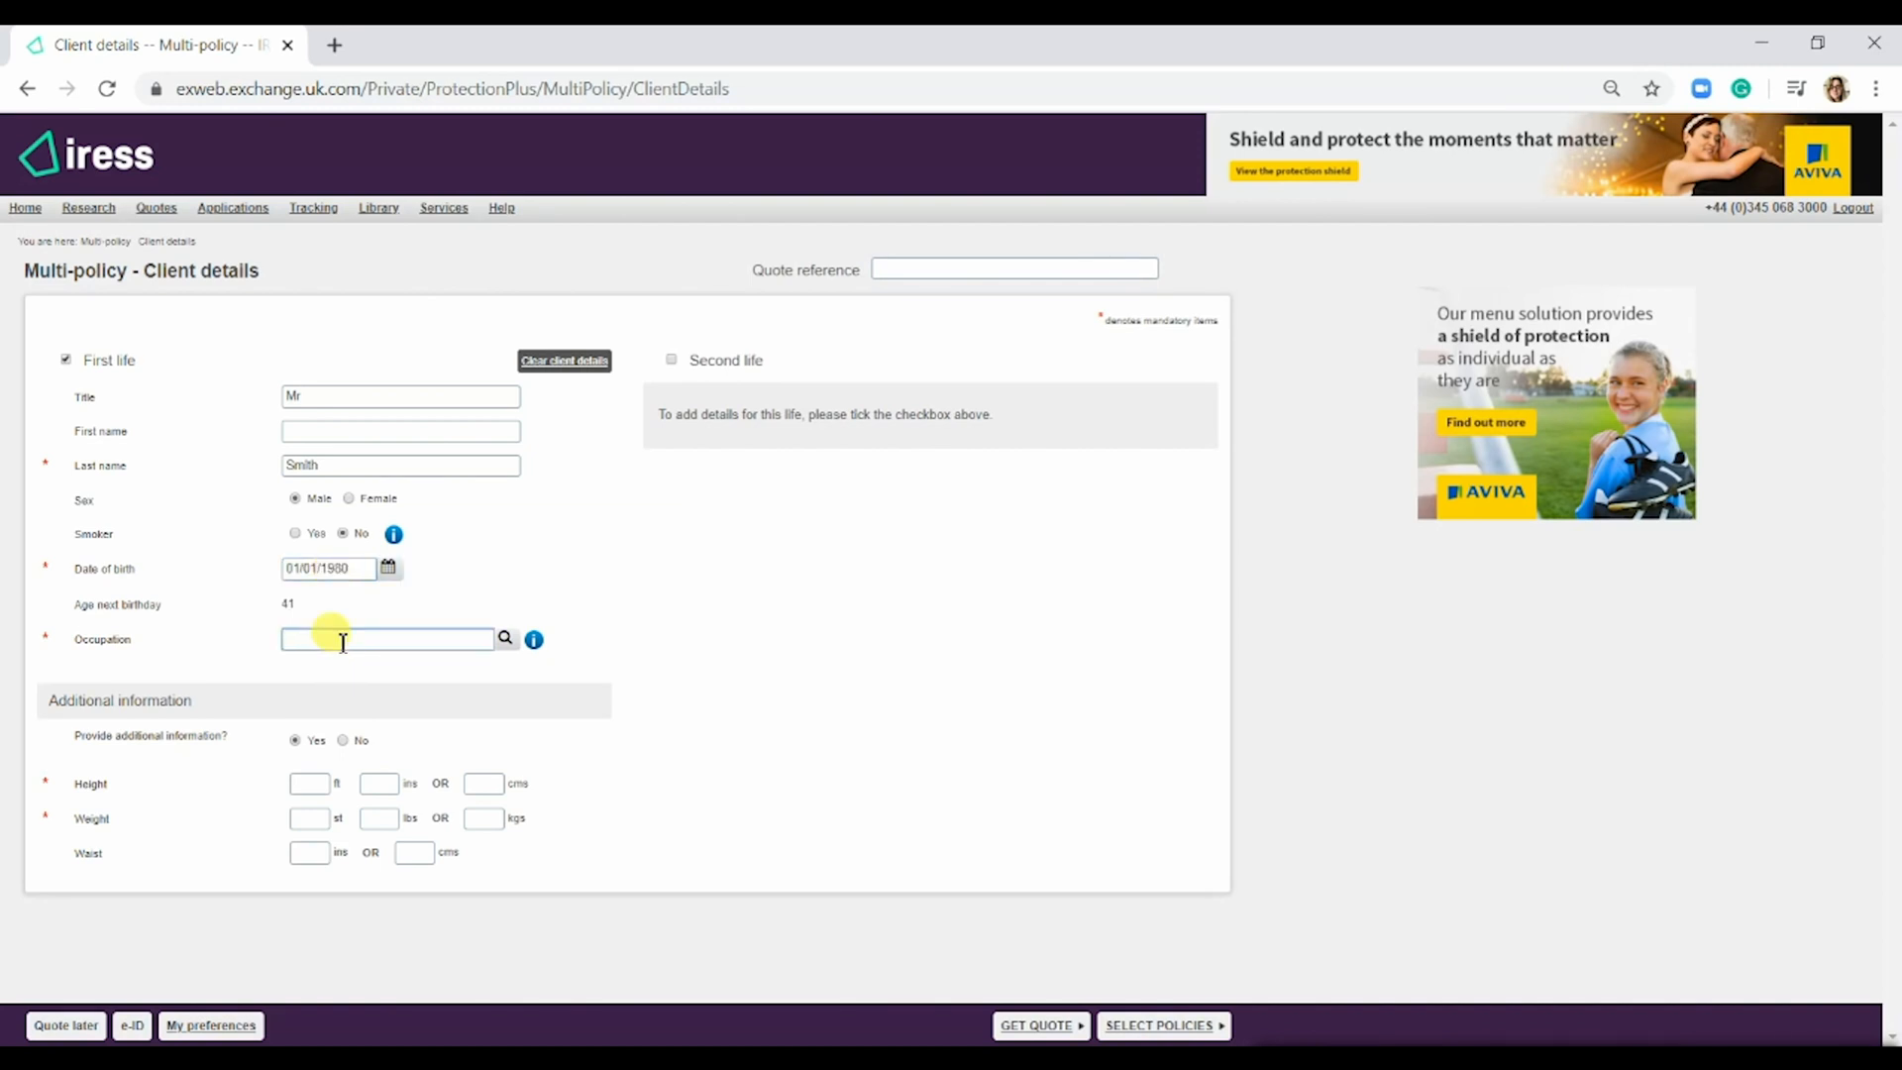
{"action": "type", "text": "account"}
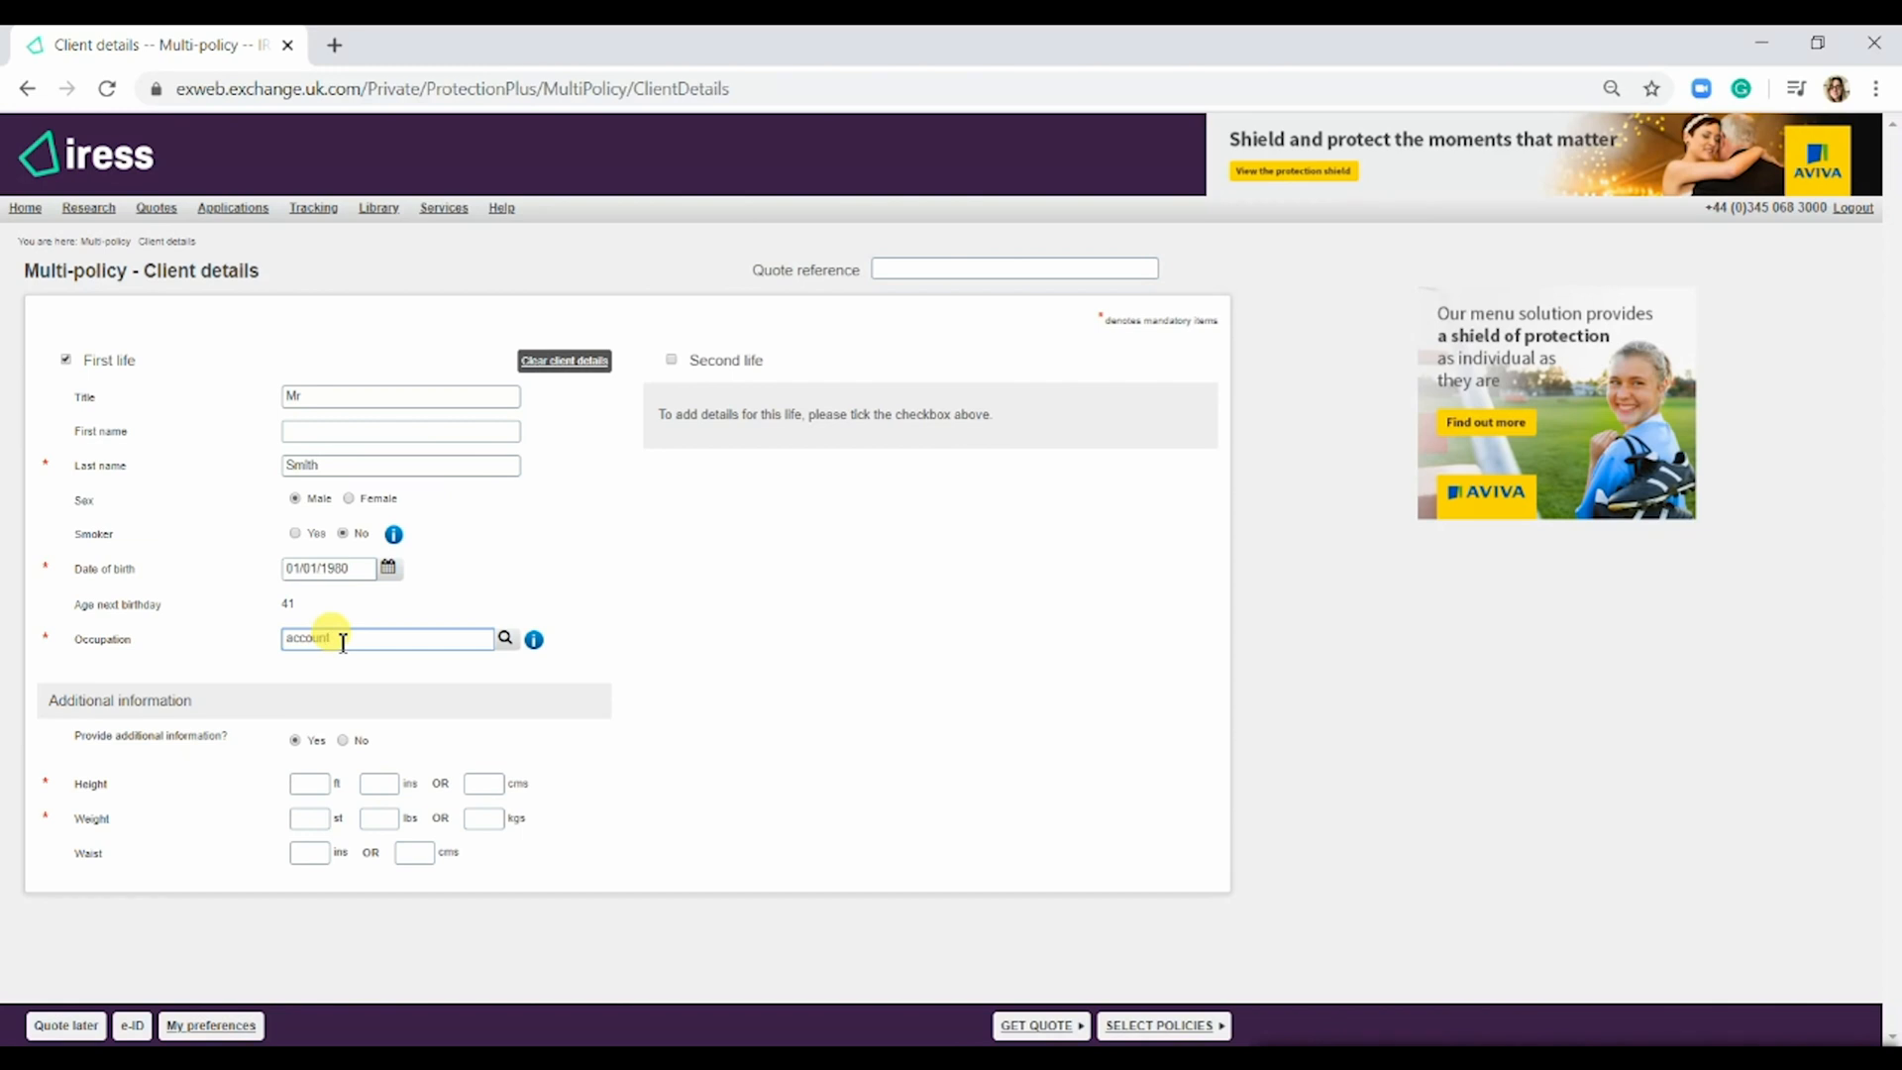
{"action": "type", "text": "Account Executive"}
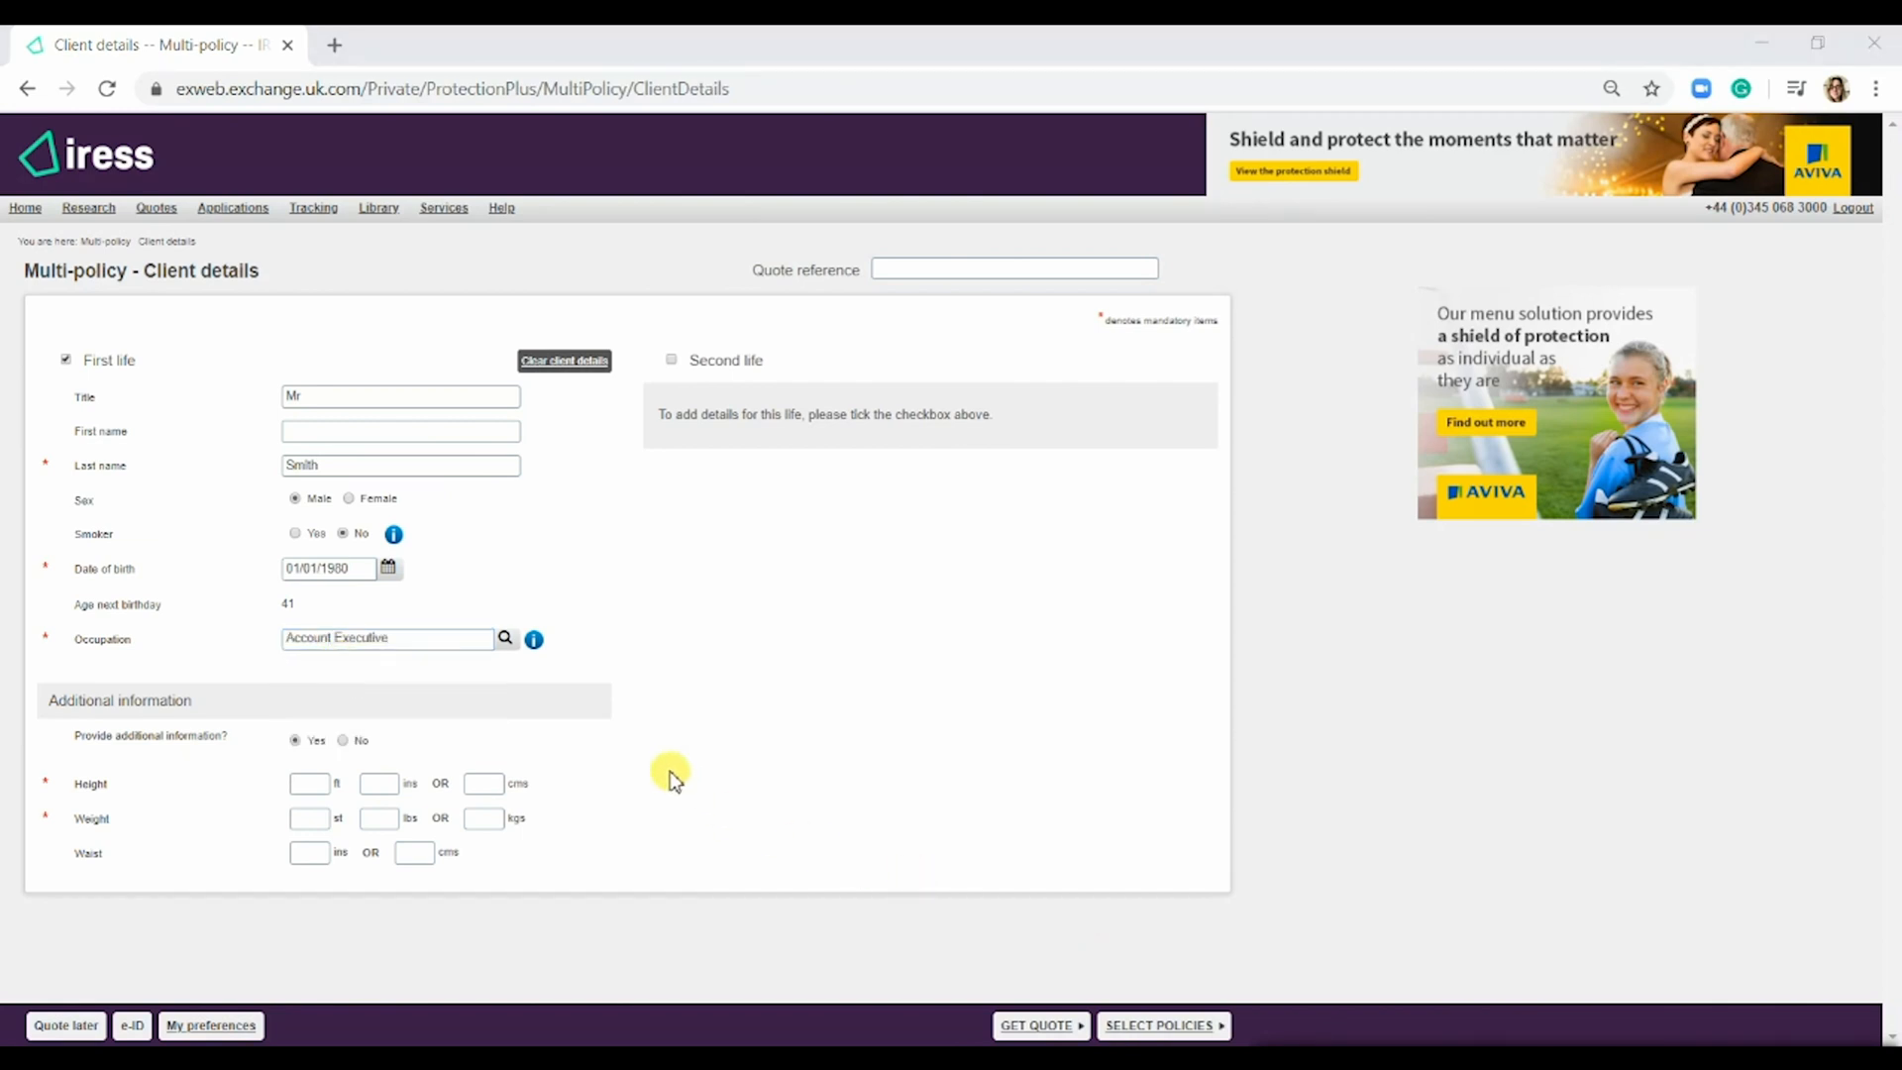
{"action": "mouse_move", "coordinate": [114, 853]}
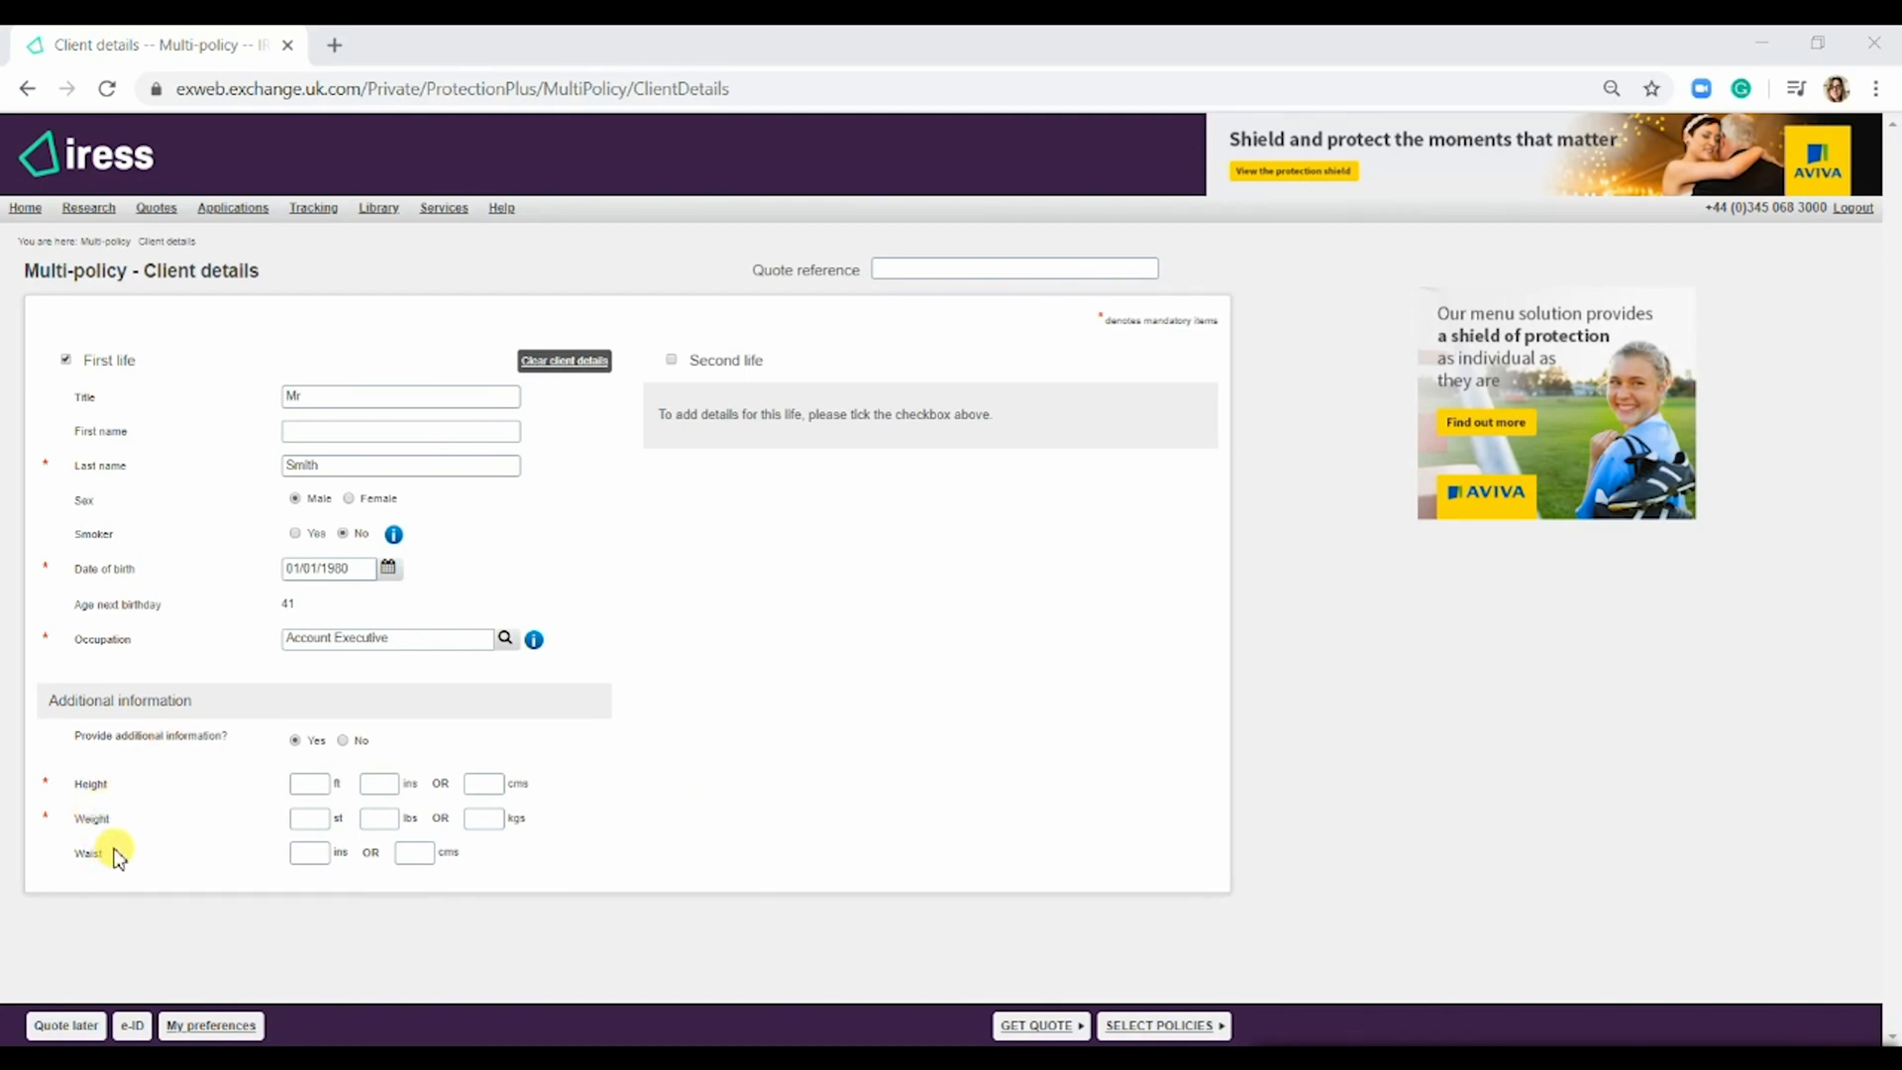
{"action": "mouse_move", "coordinate": [200, 839]}
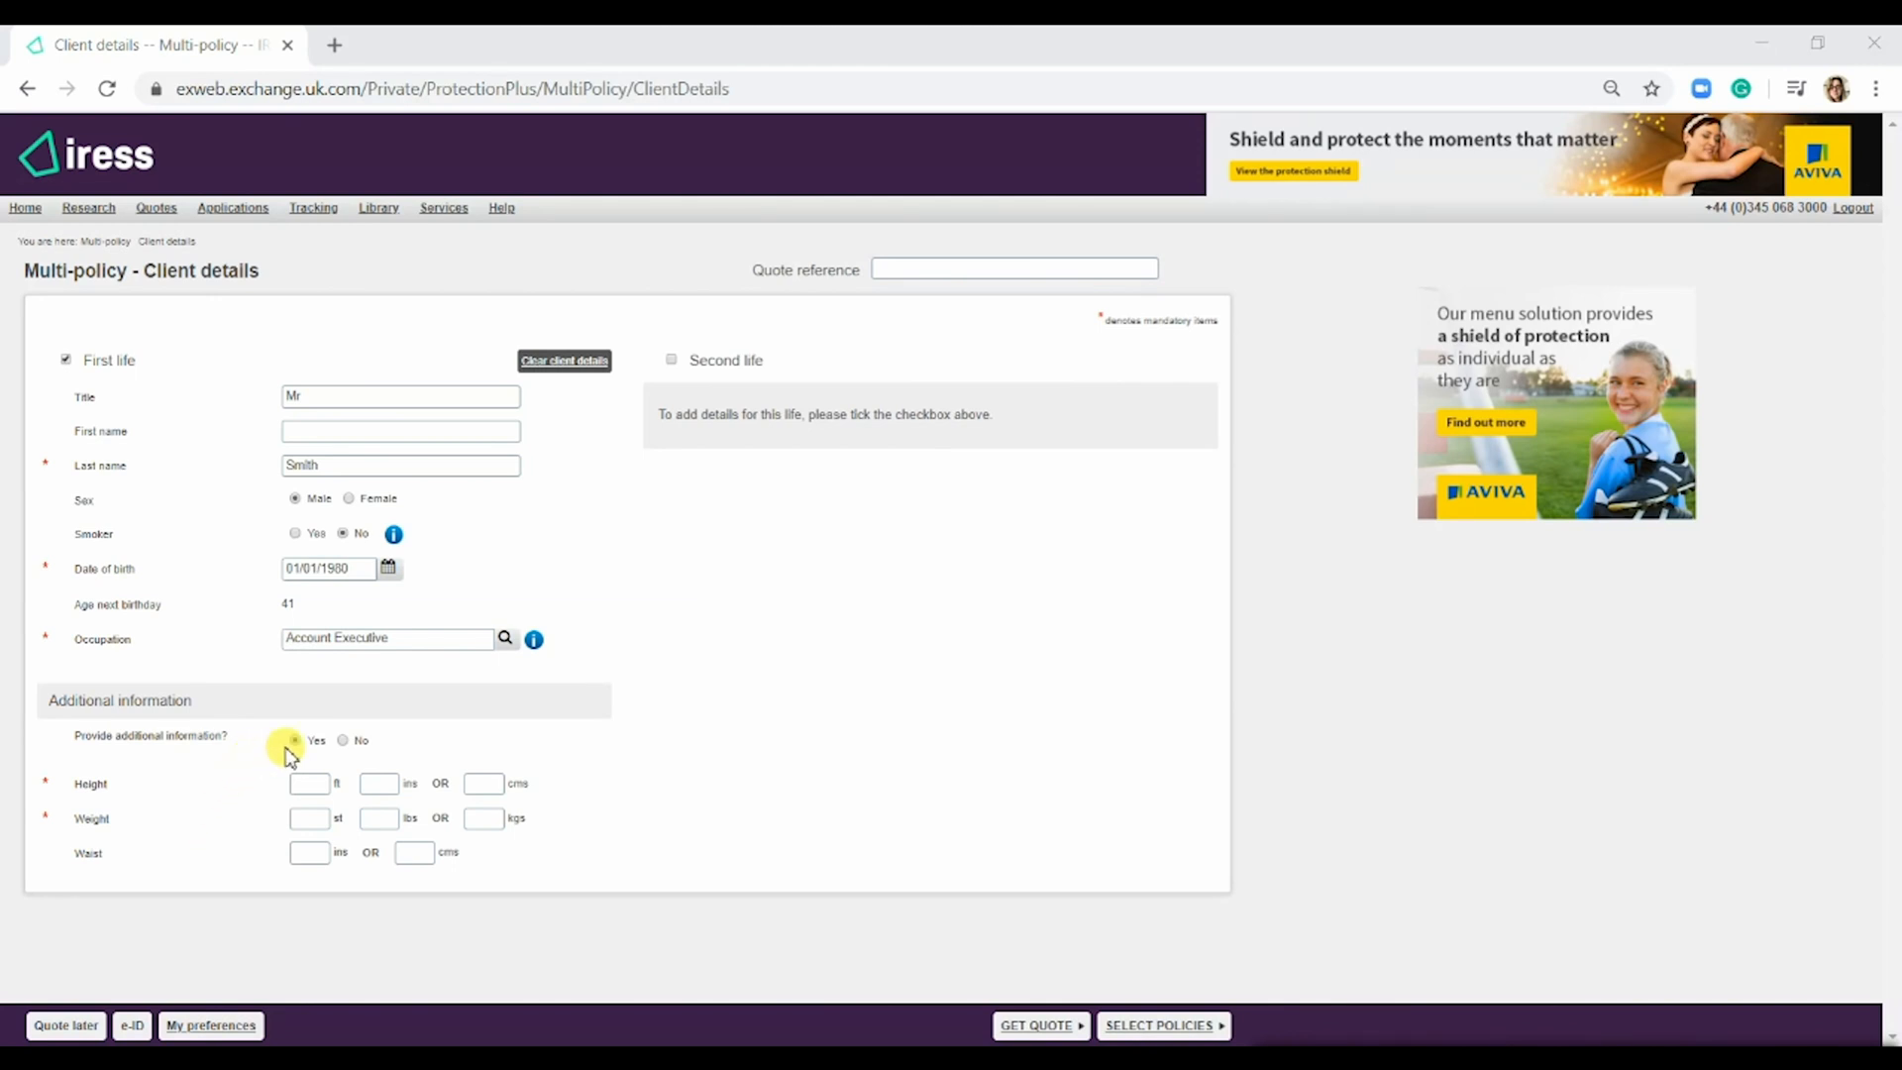
{"action": "left_click", "coordinate": [344, 740]}
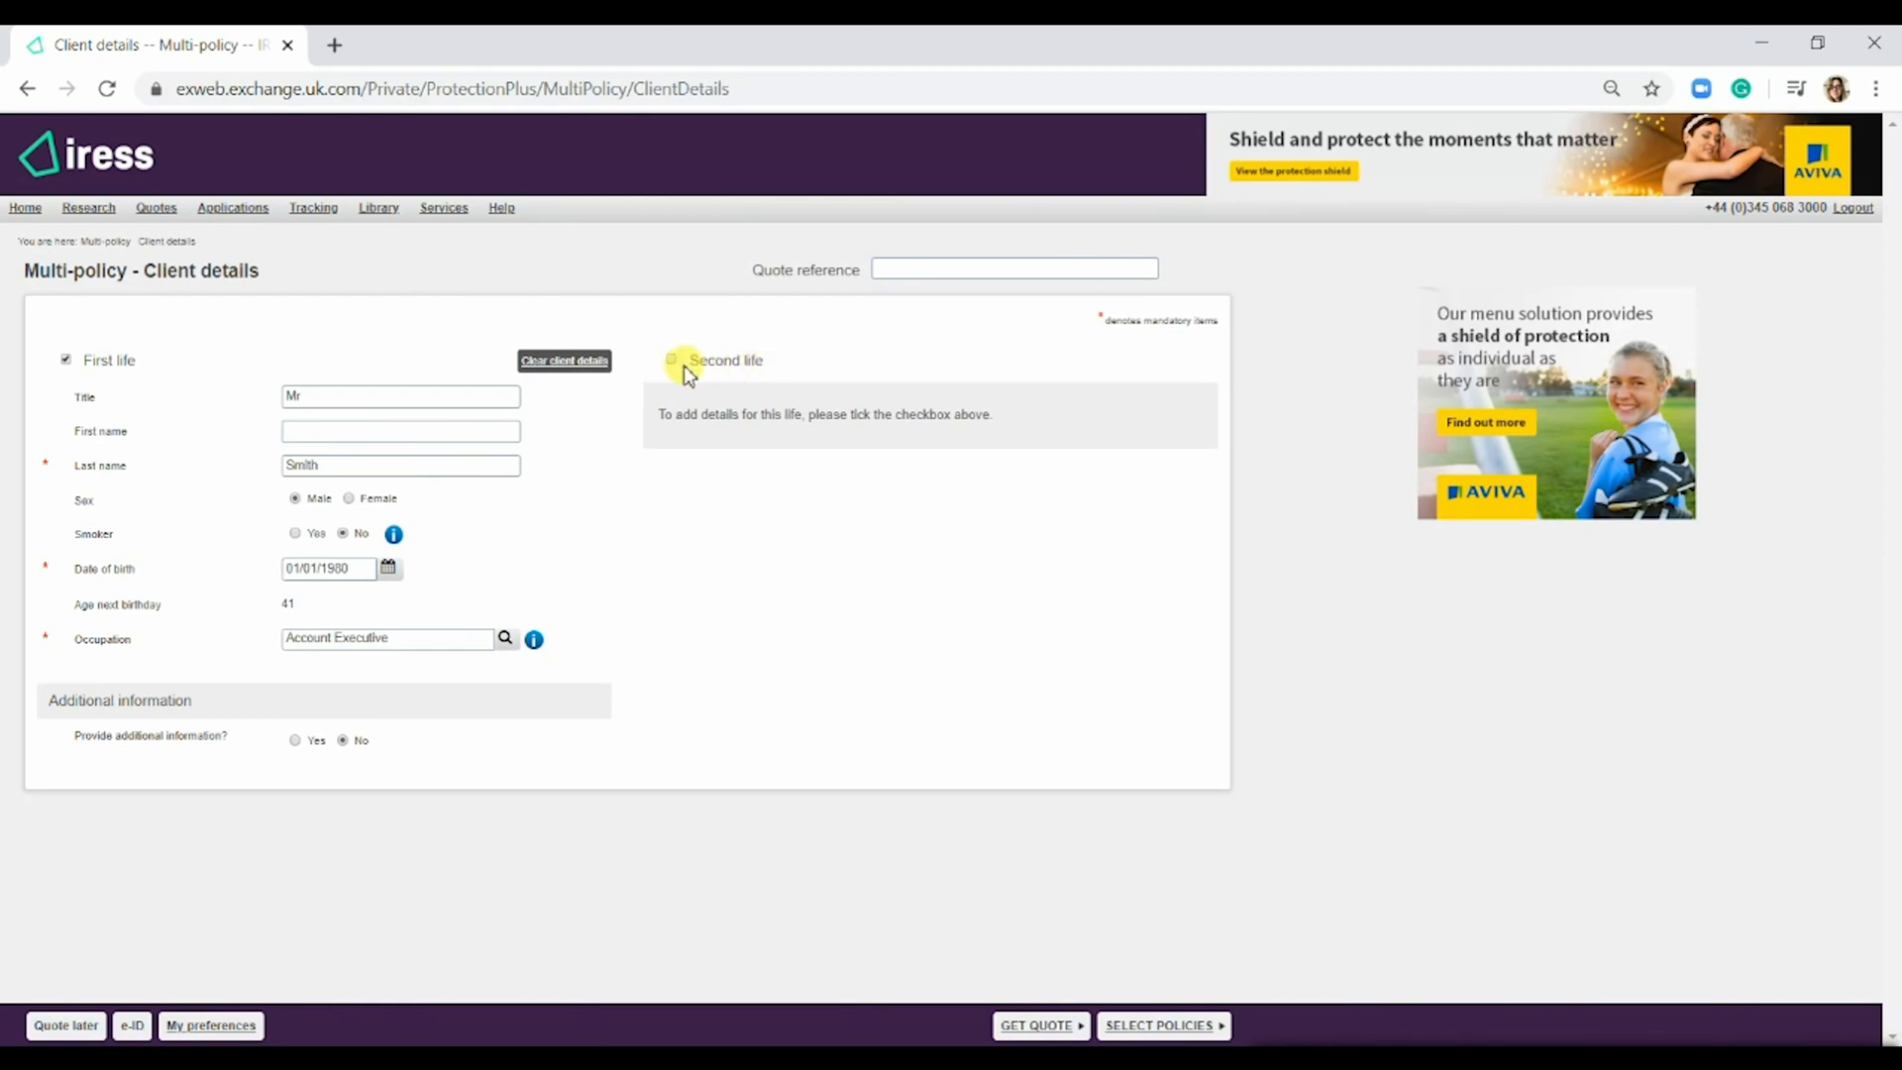
{"action": "left_click", "coordinate": [671, 360]}
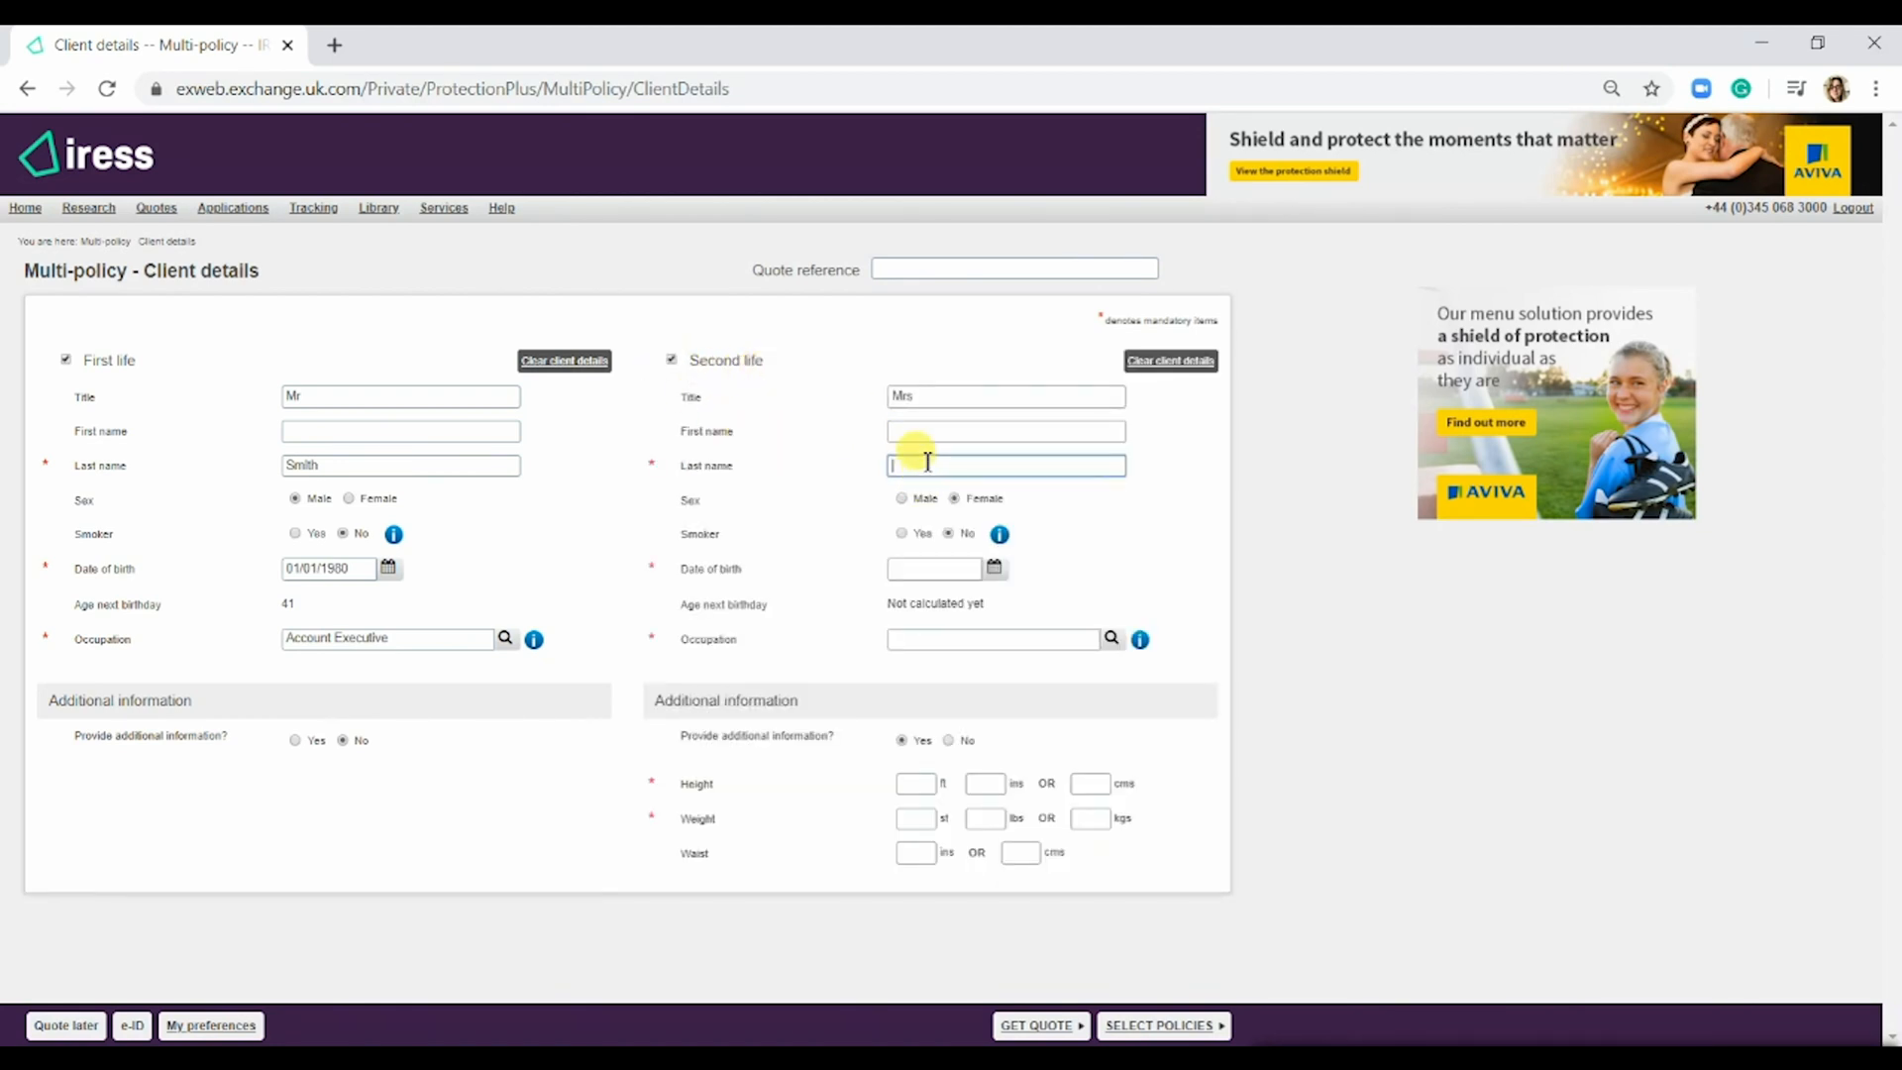
{"action": "type", "text": "Smith"}
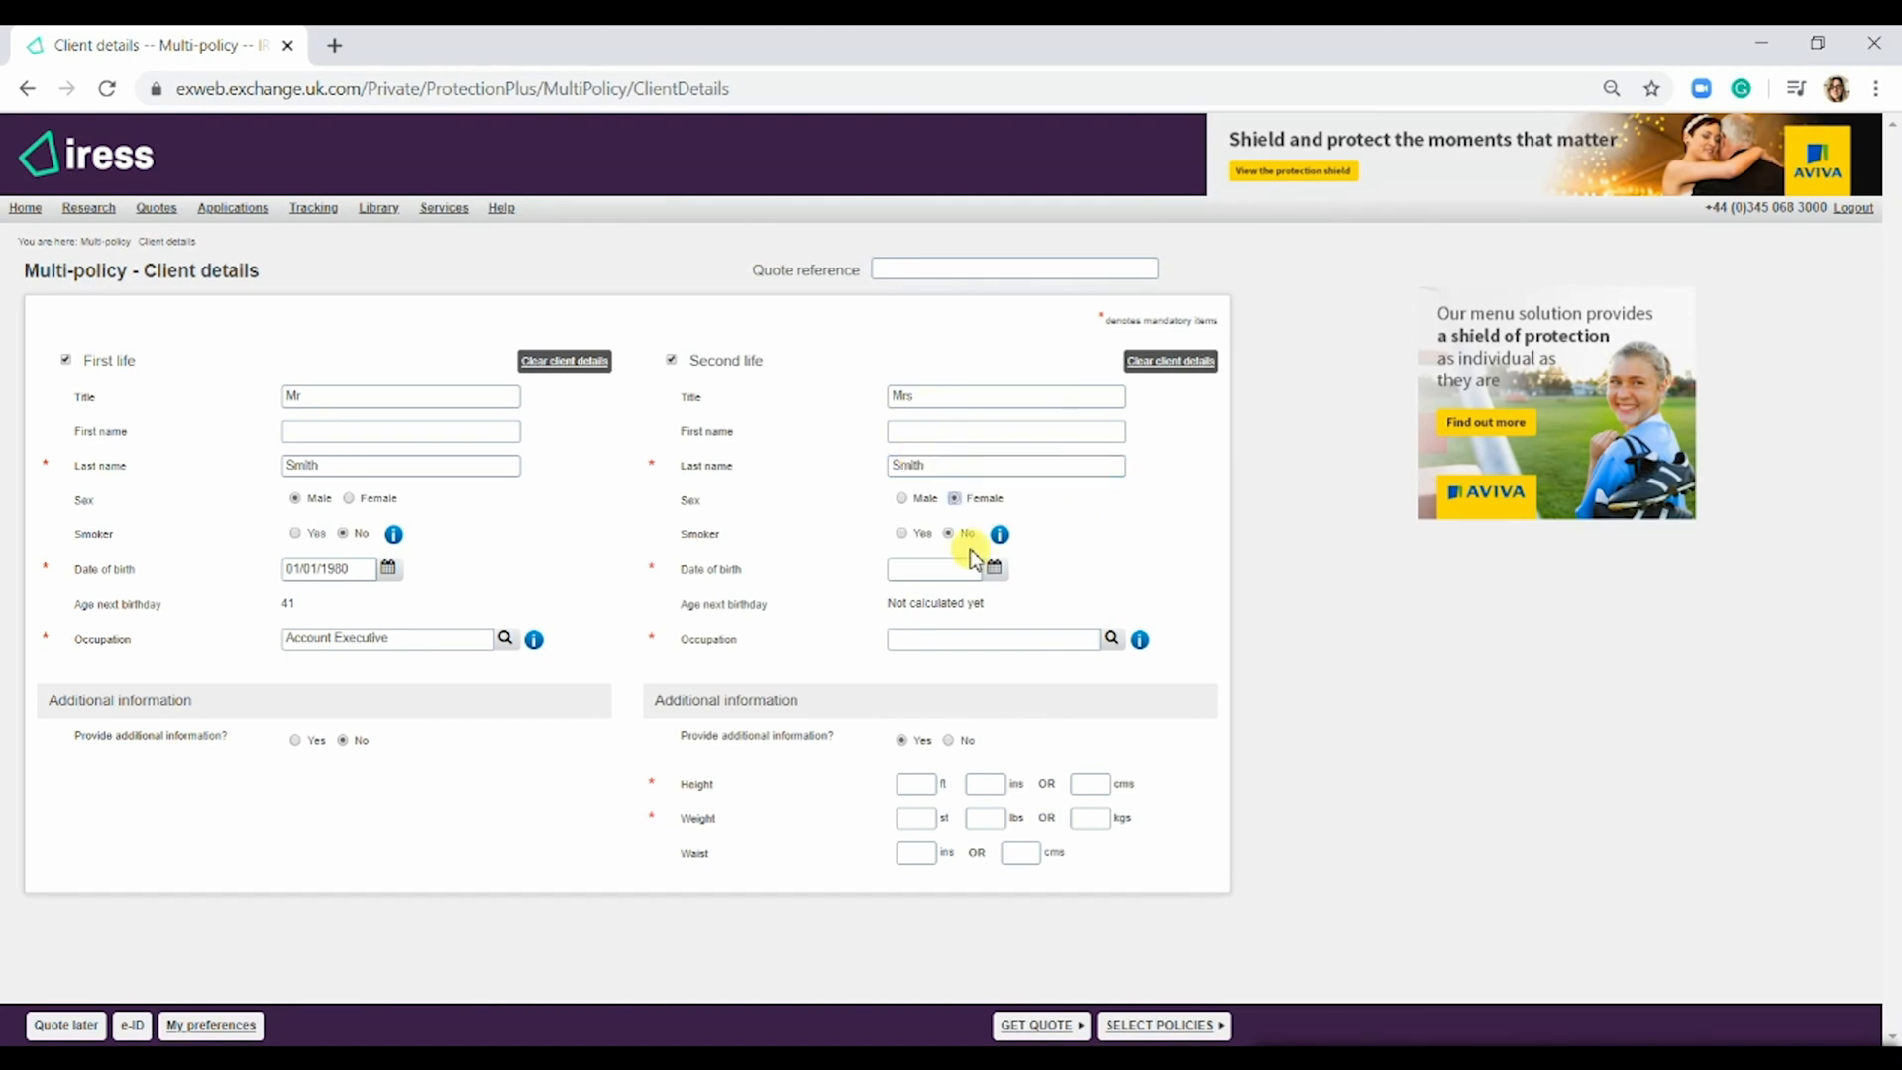
{"action": "type", "text": "101"}
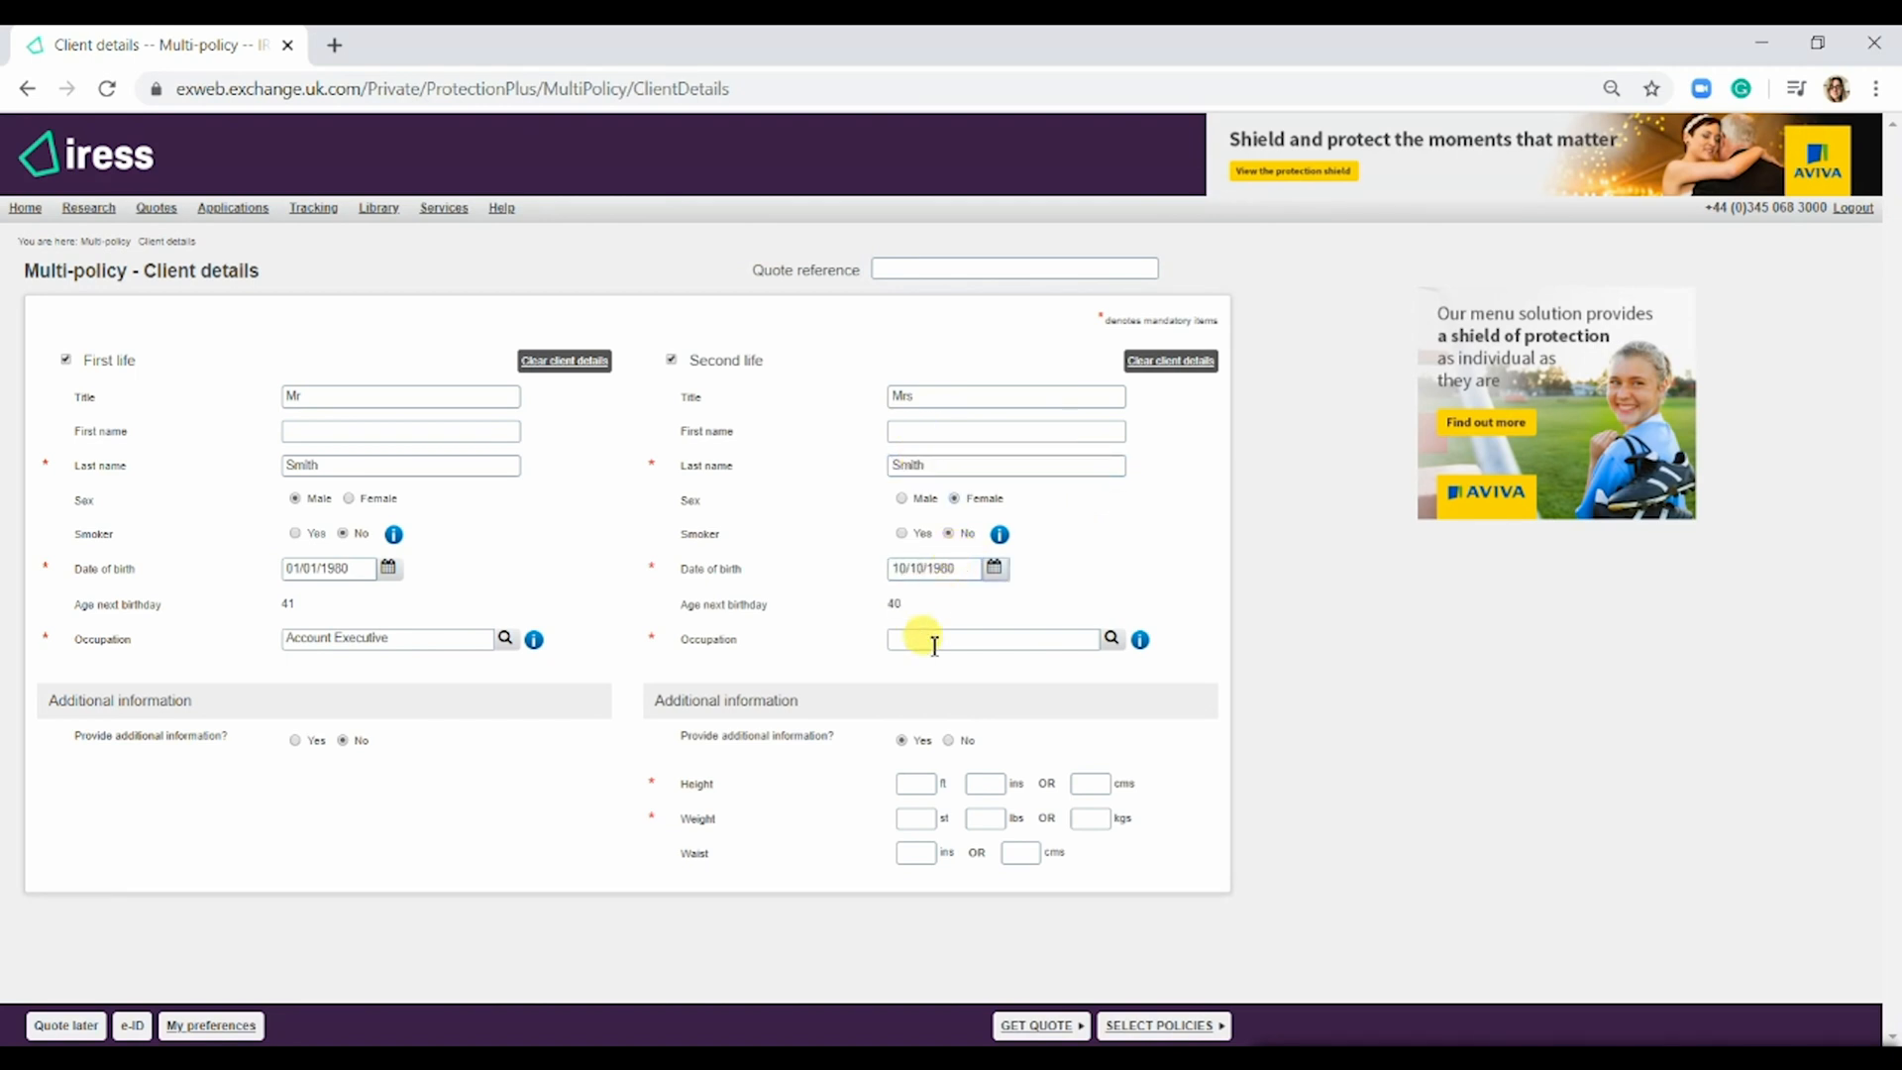
{"action": "type", "text": "administrator/Assistant"}
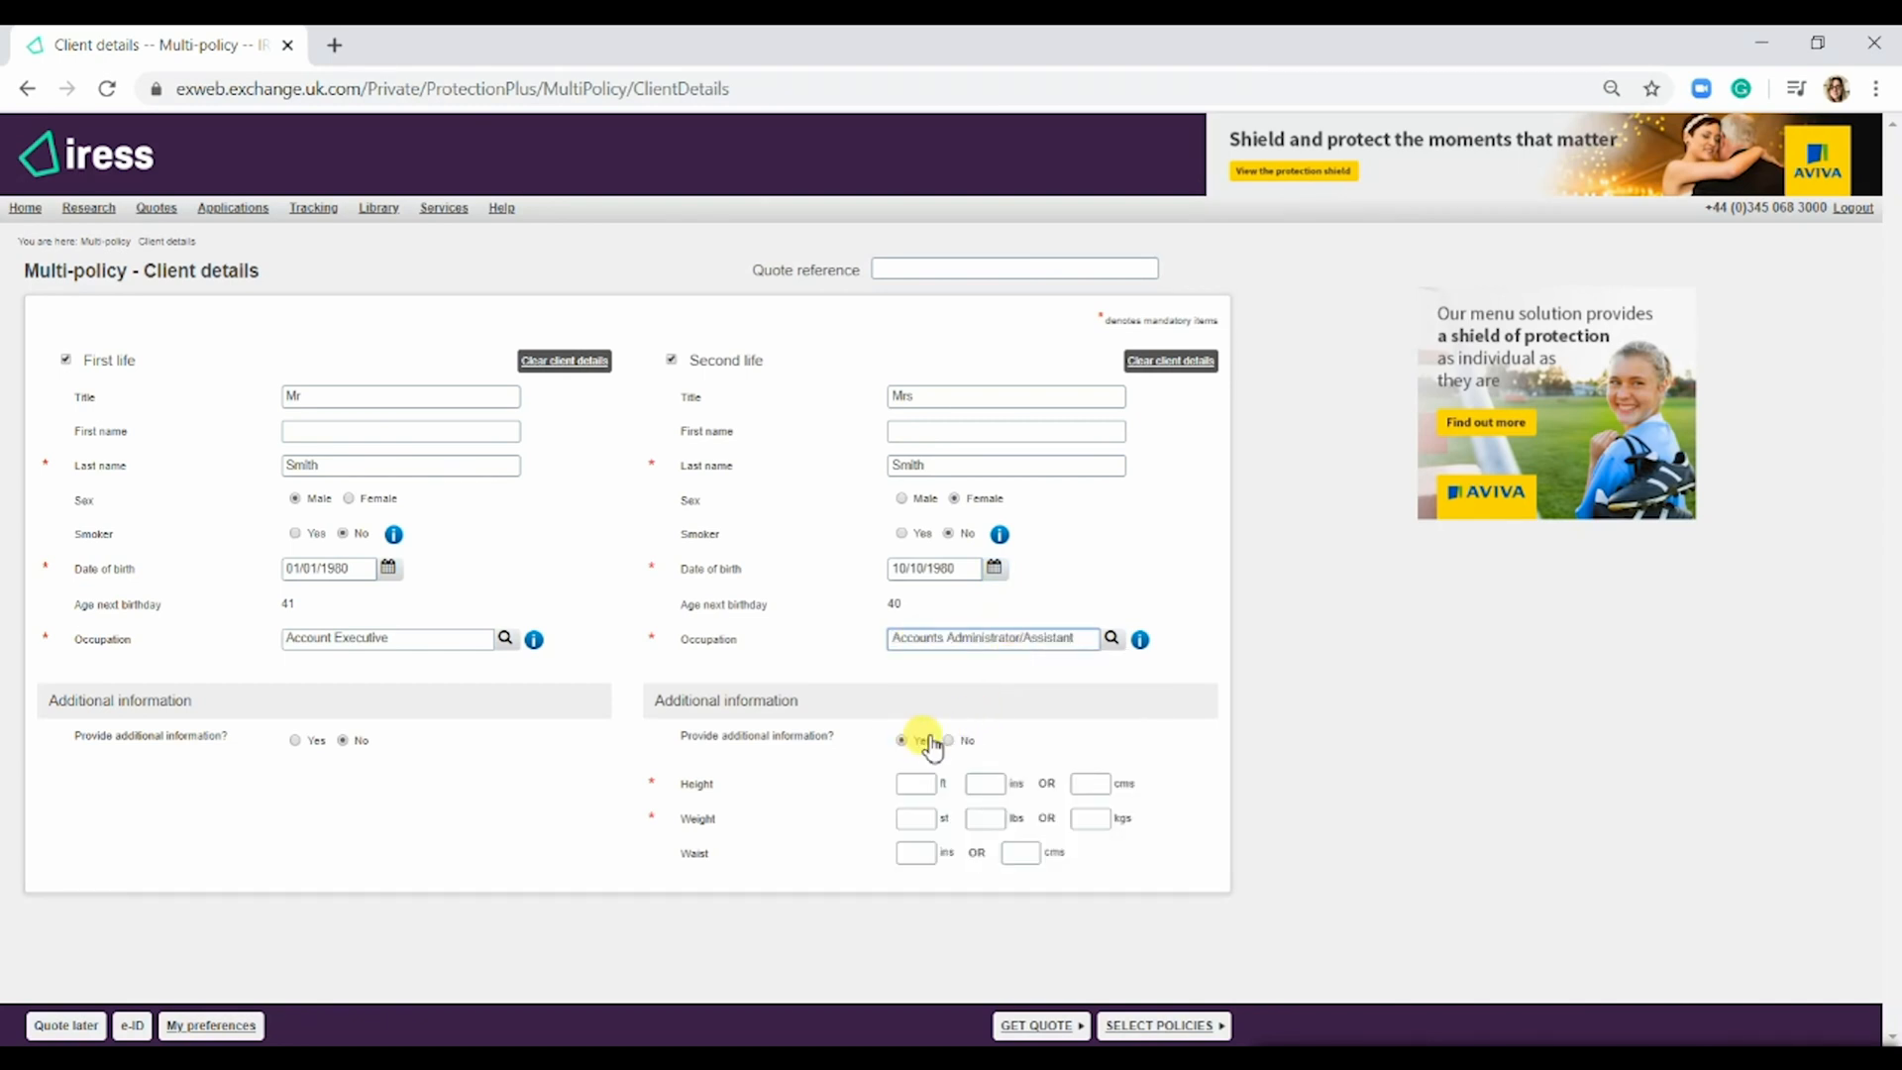
{"action": "left_click", "coordinate": [949, 741]}
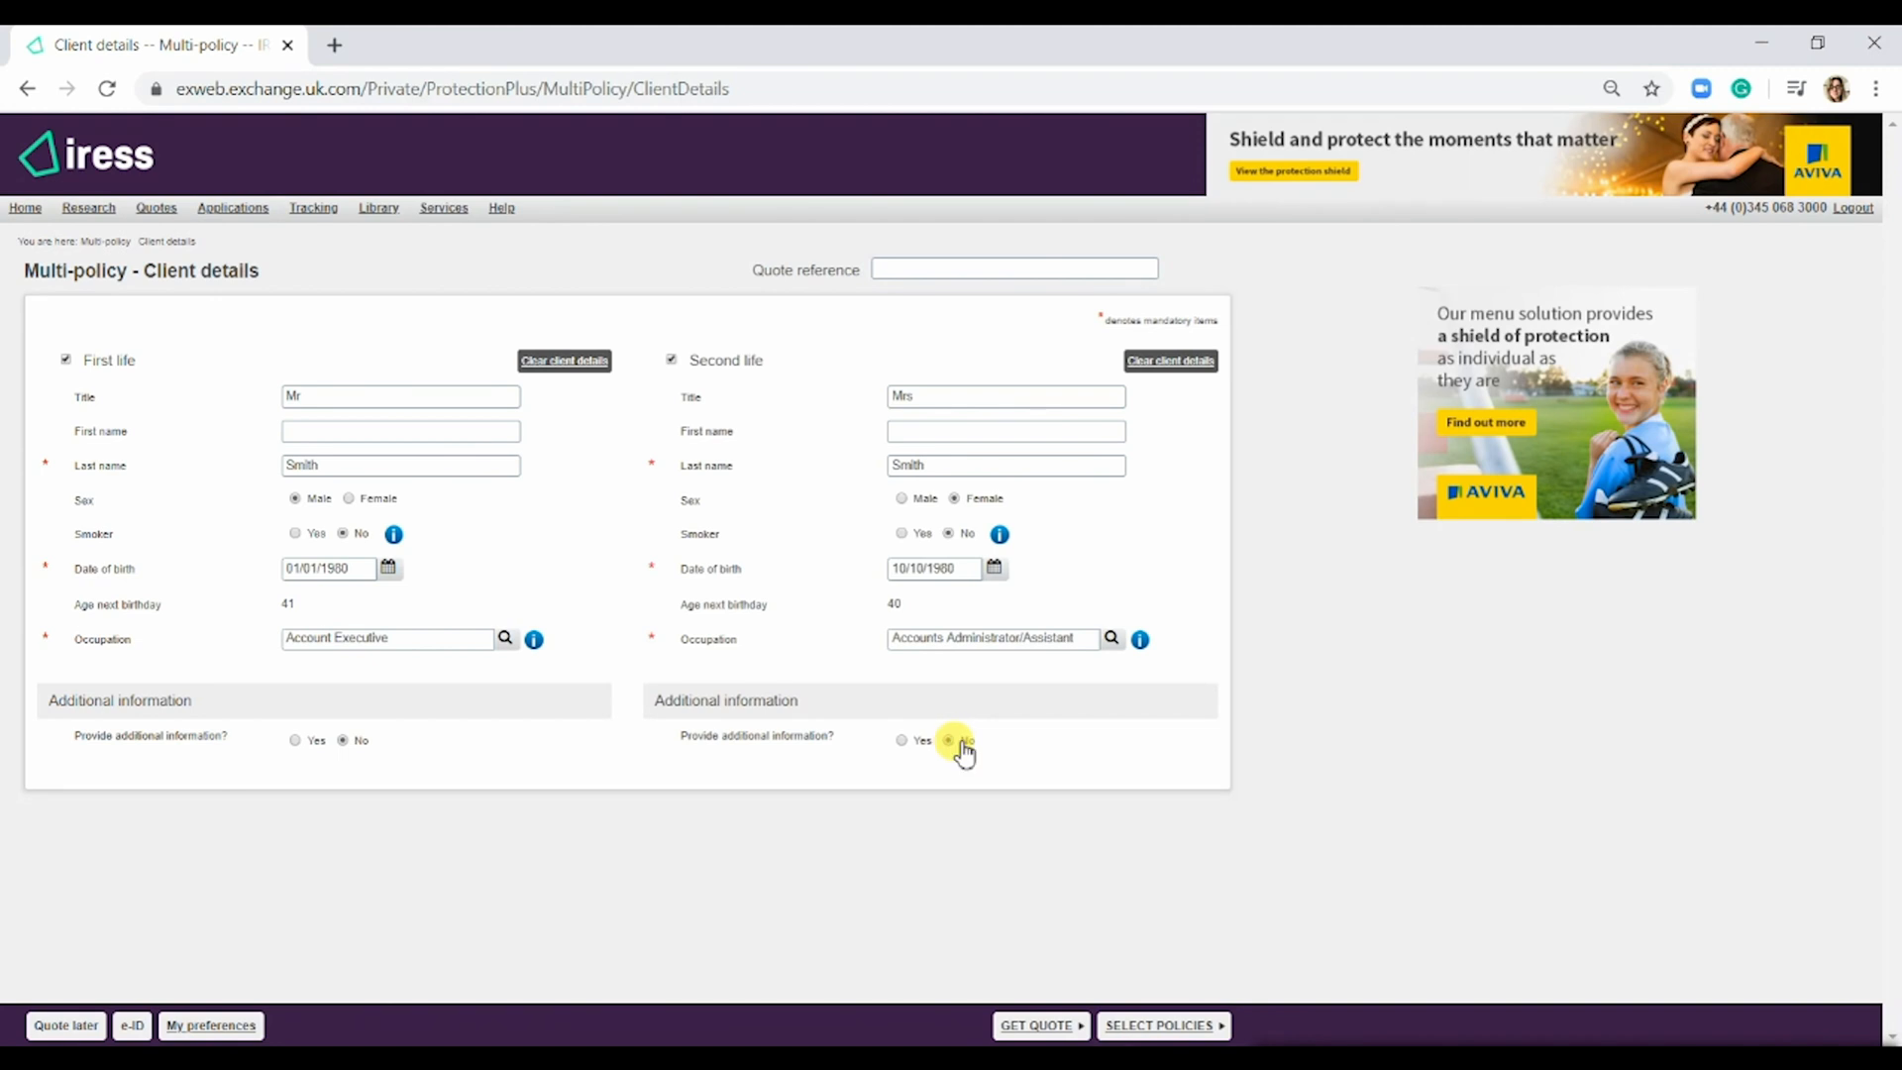
{"action": "left_click", "coordinate": [949, 740]}
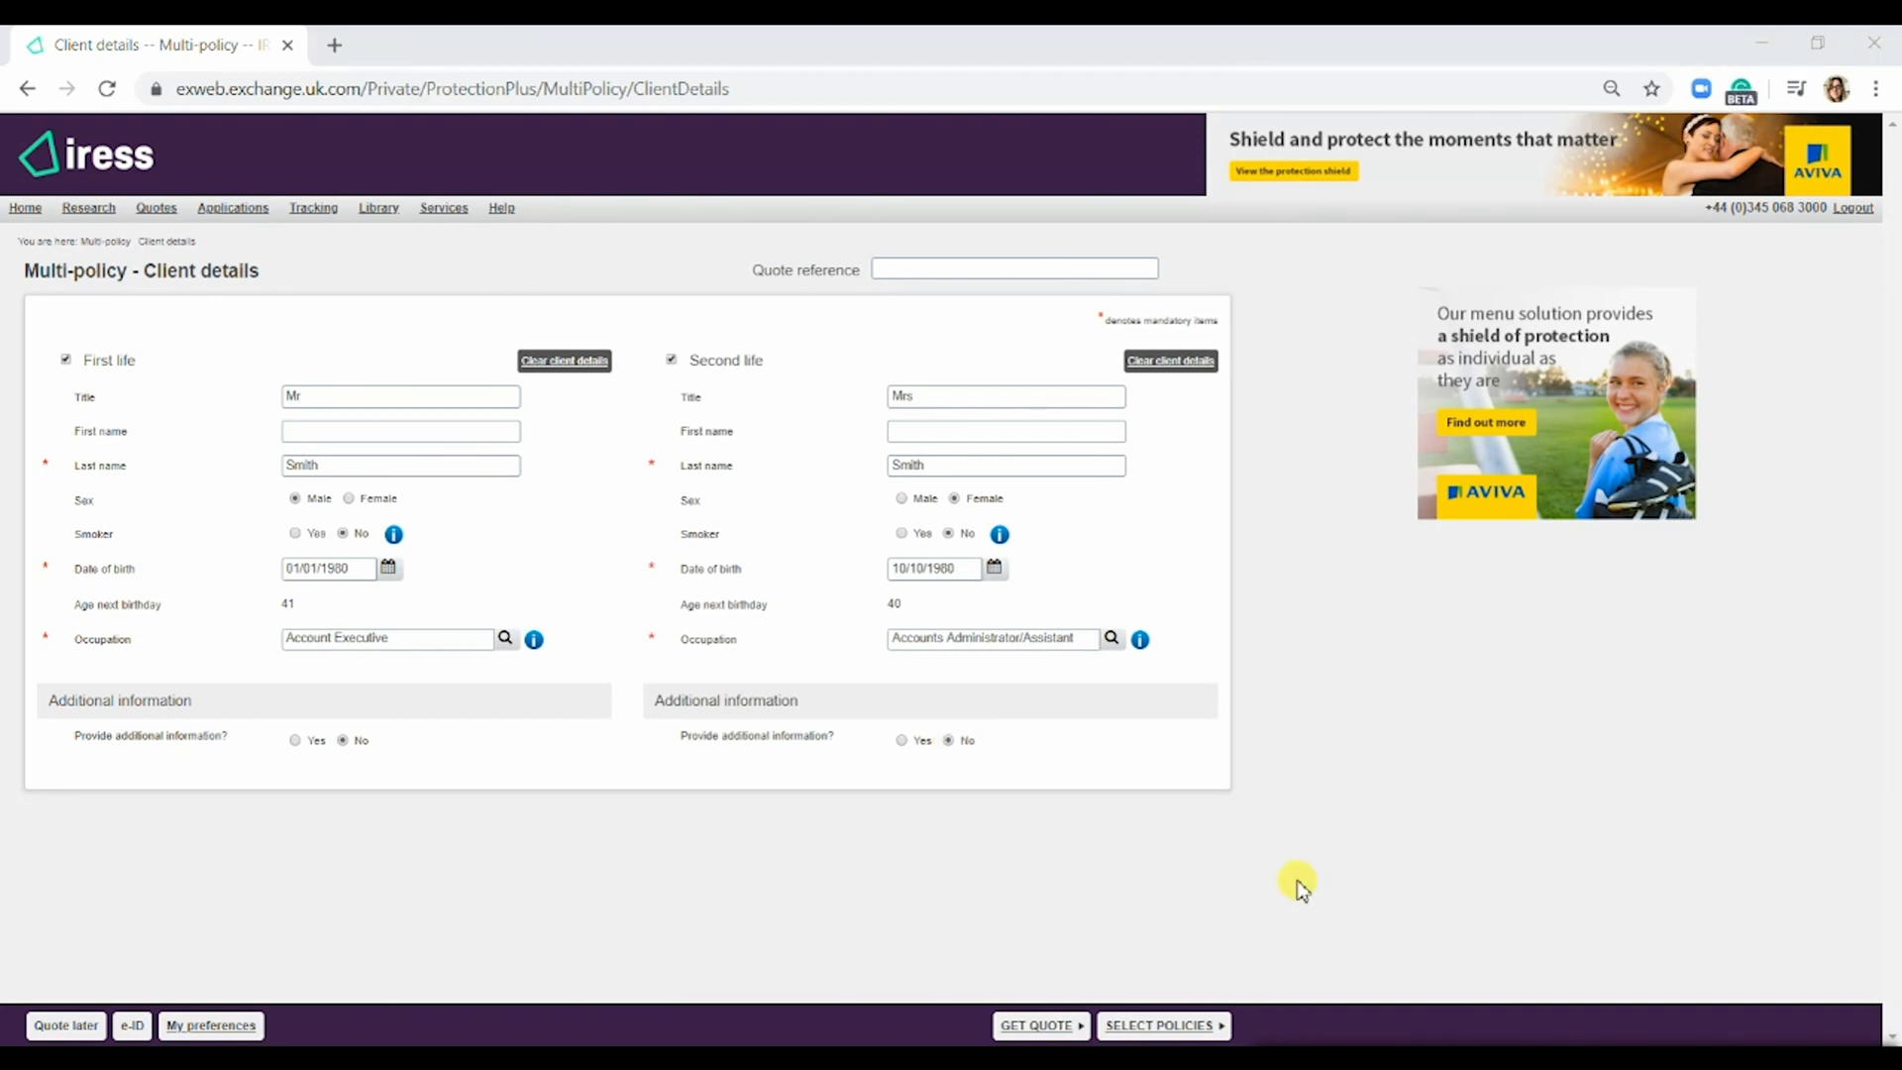
{"action": "mouse_move", "coordinate": [1205, 946]}
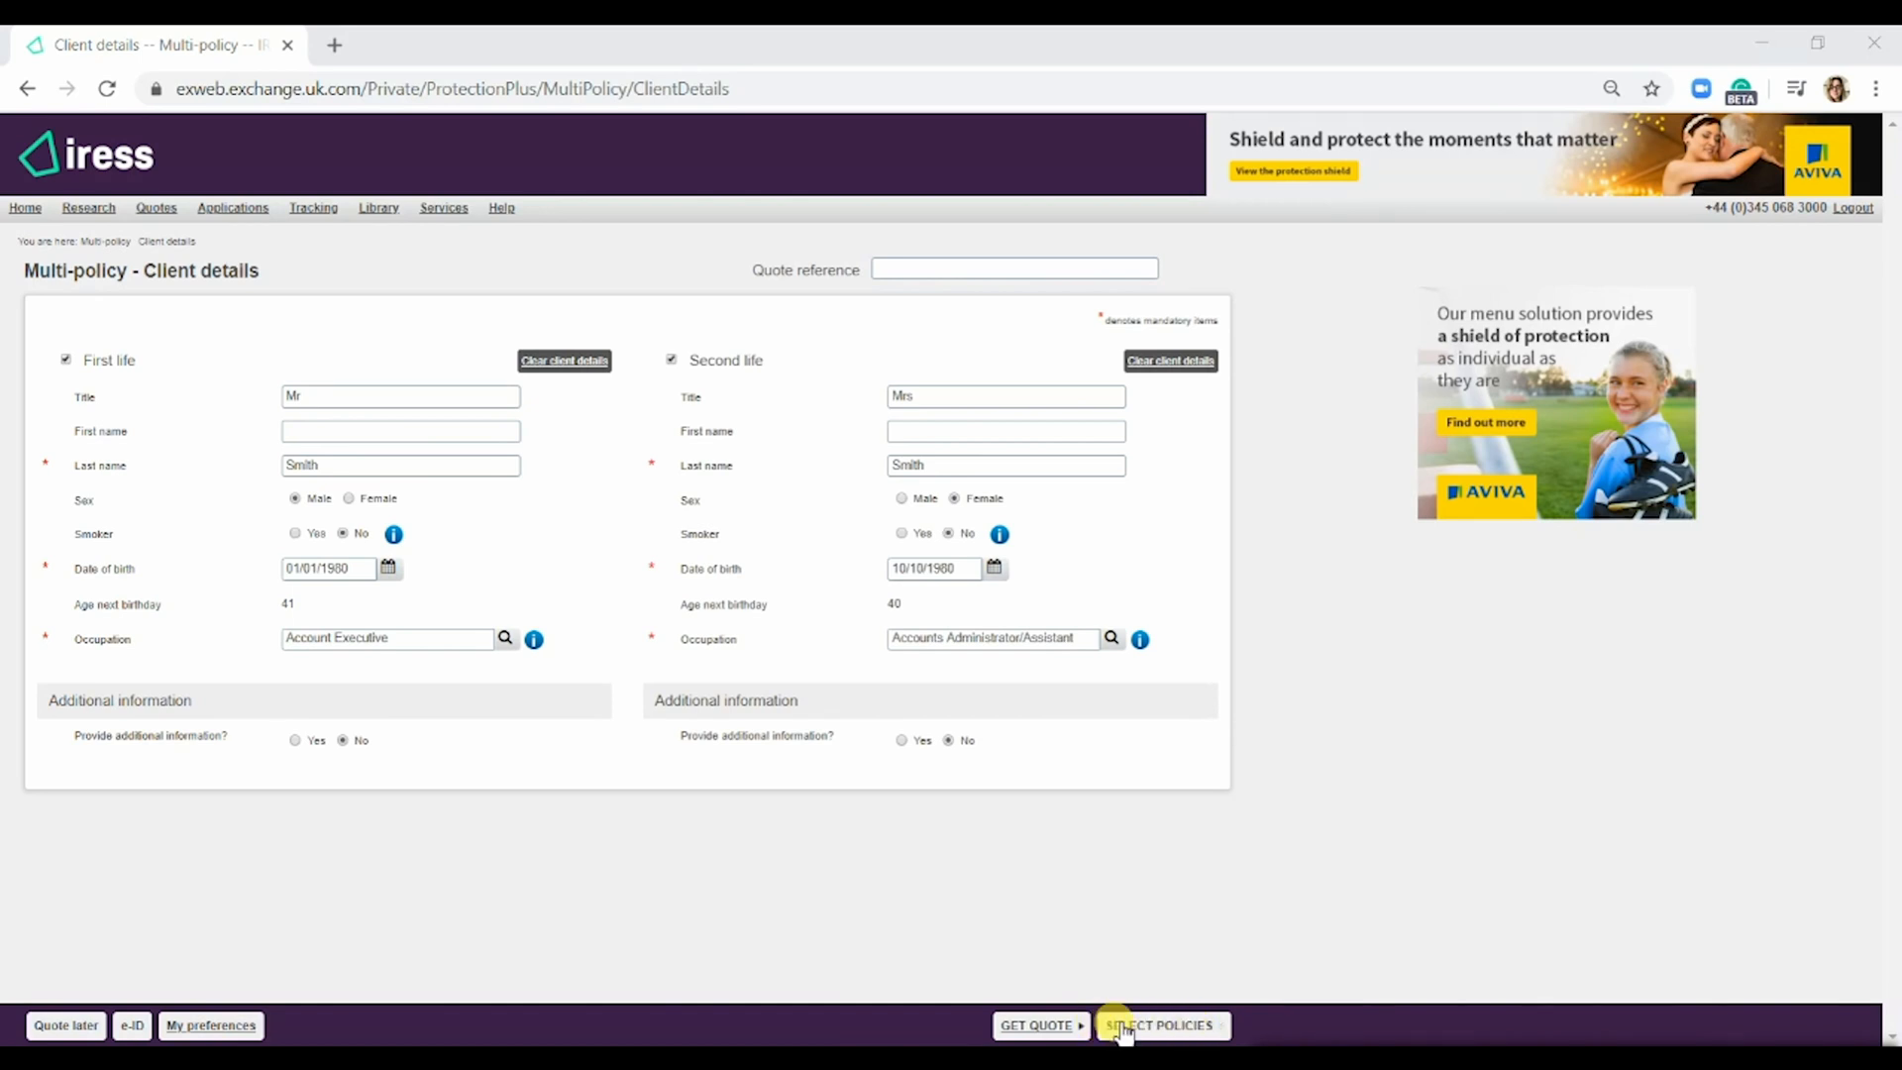
- Proceed to policy selection and choose Term assurance as the first policy
{"action": "left_click", "coordinate": [1158, 1026]}
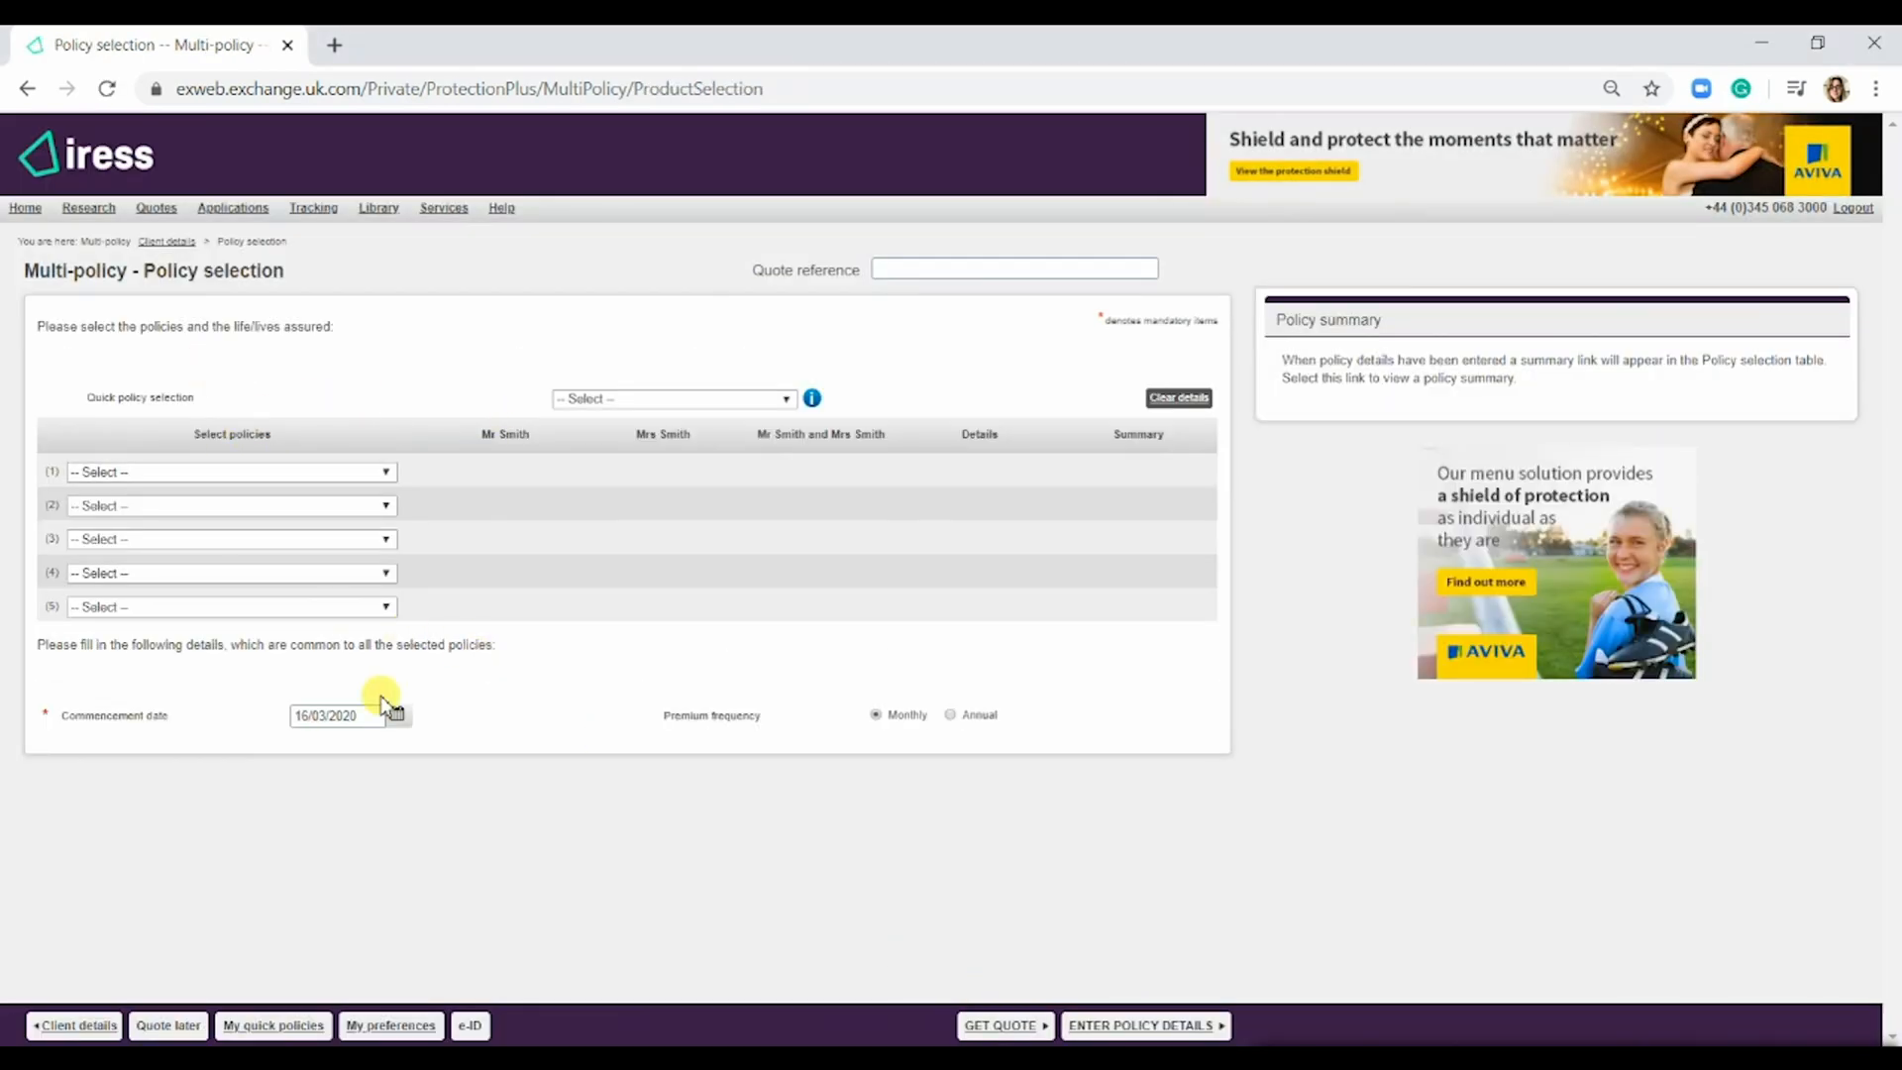
{"action": "mouse_move", "coordinate": [377, 701]}
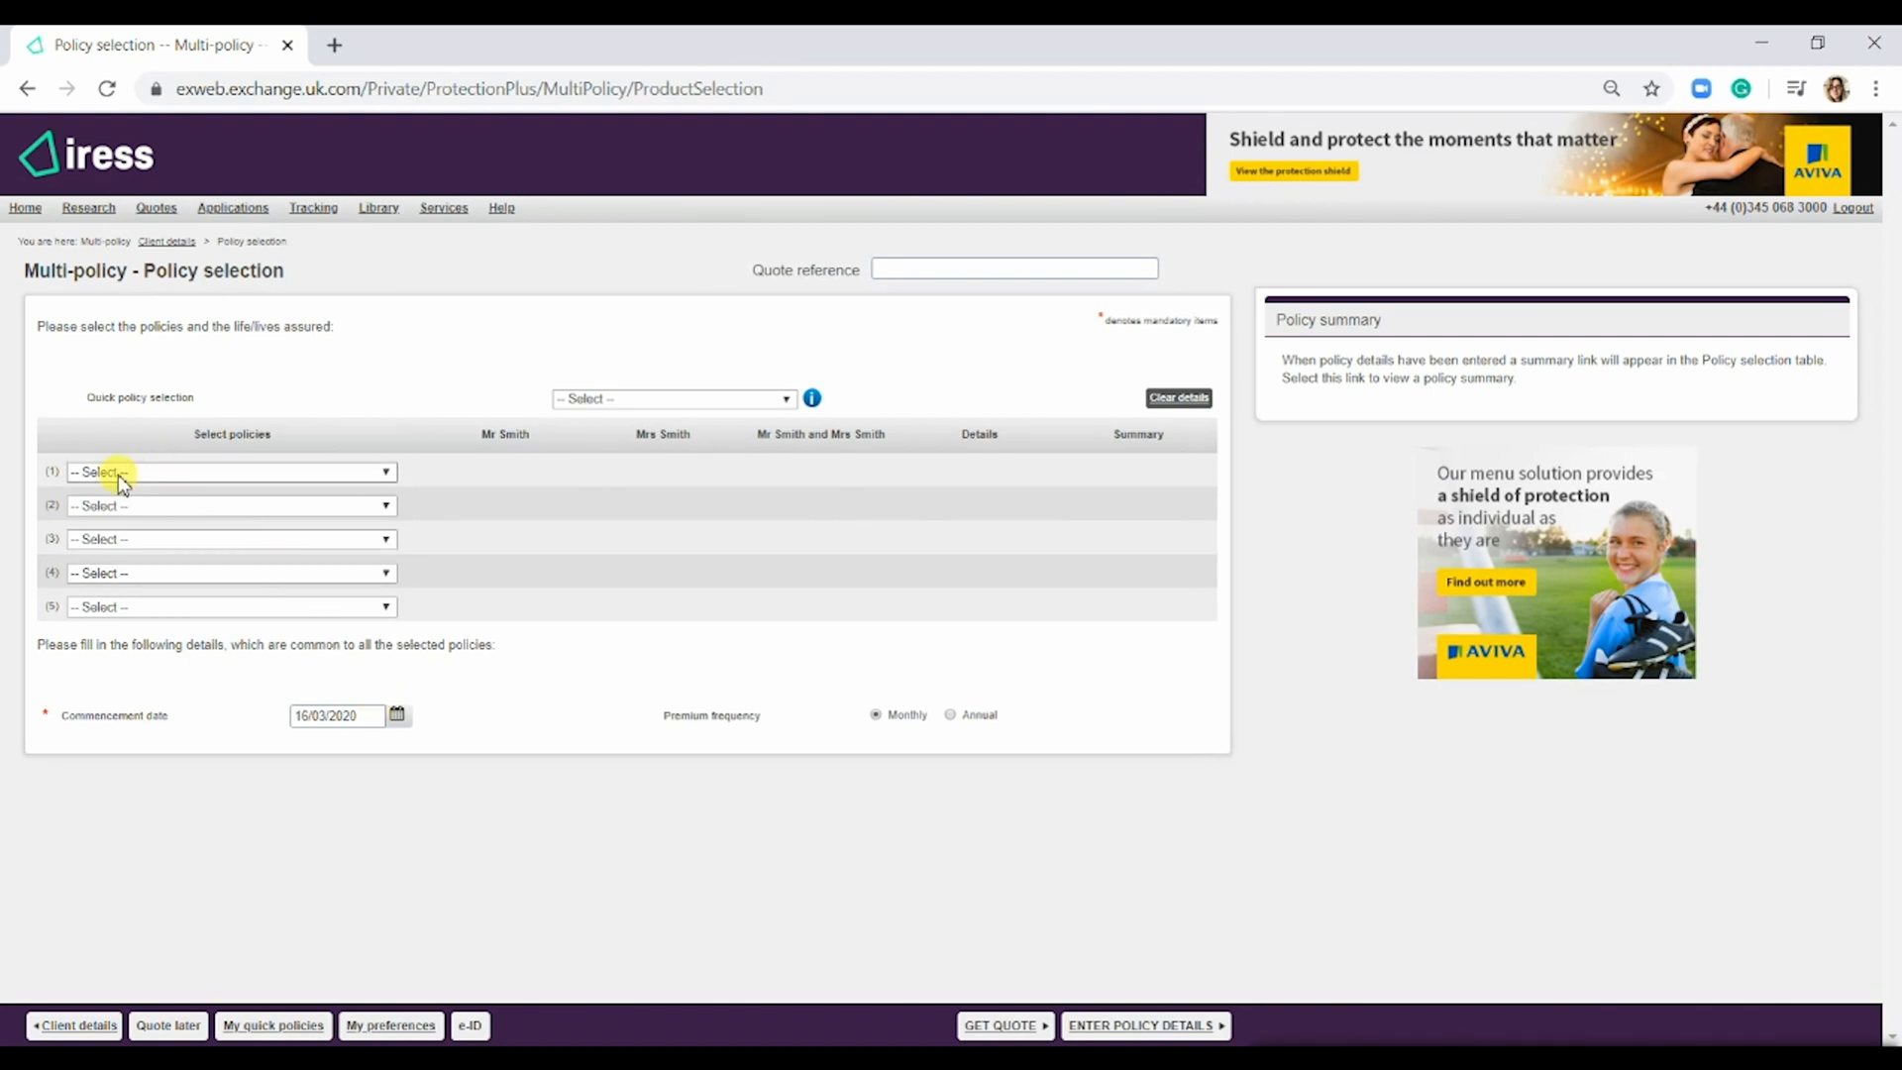
{"action": "left_click", "coordinate": [230, 472]}
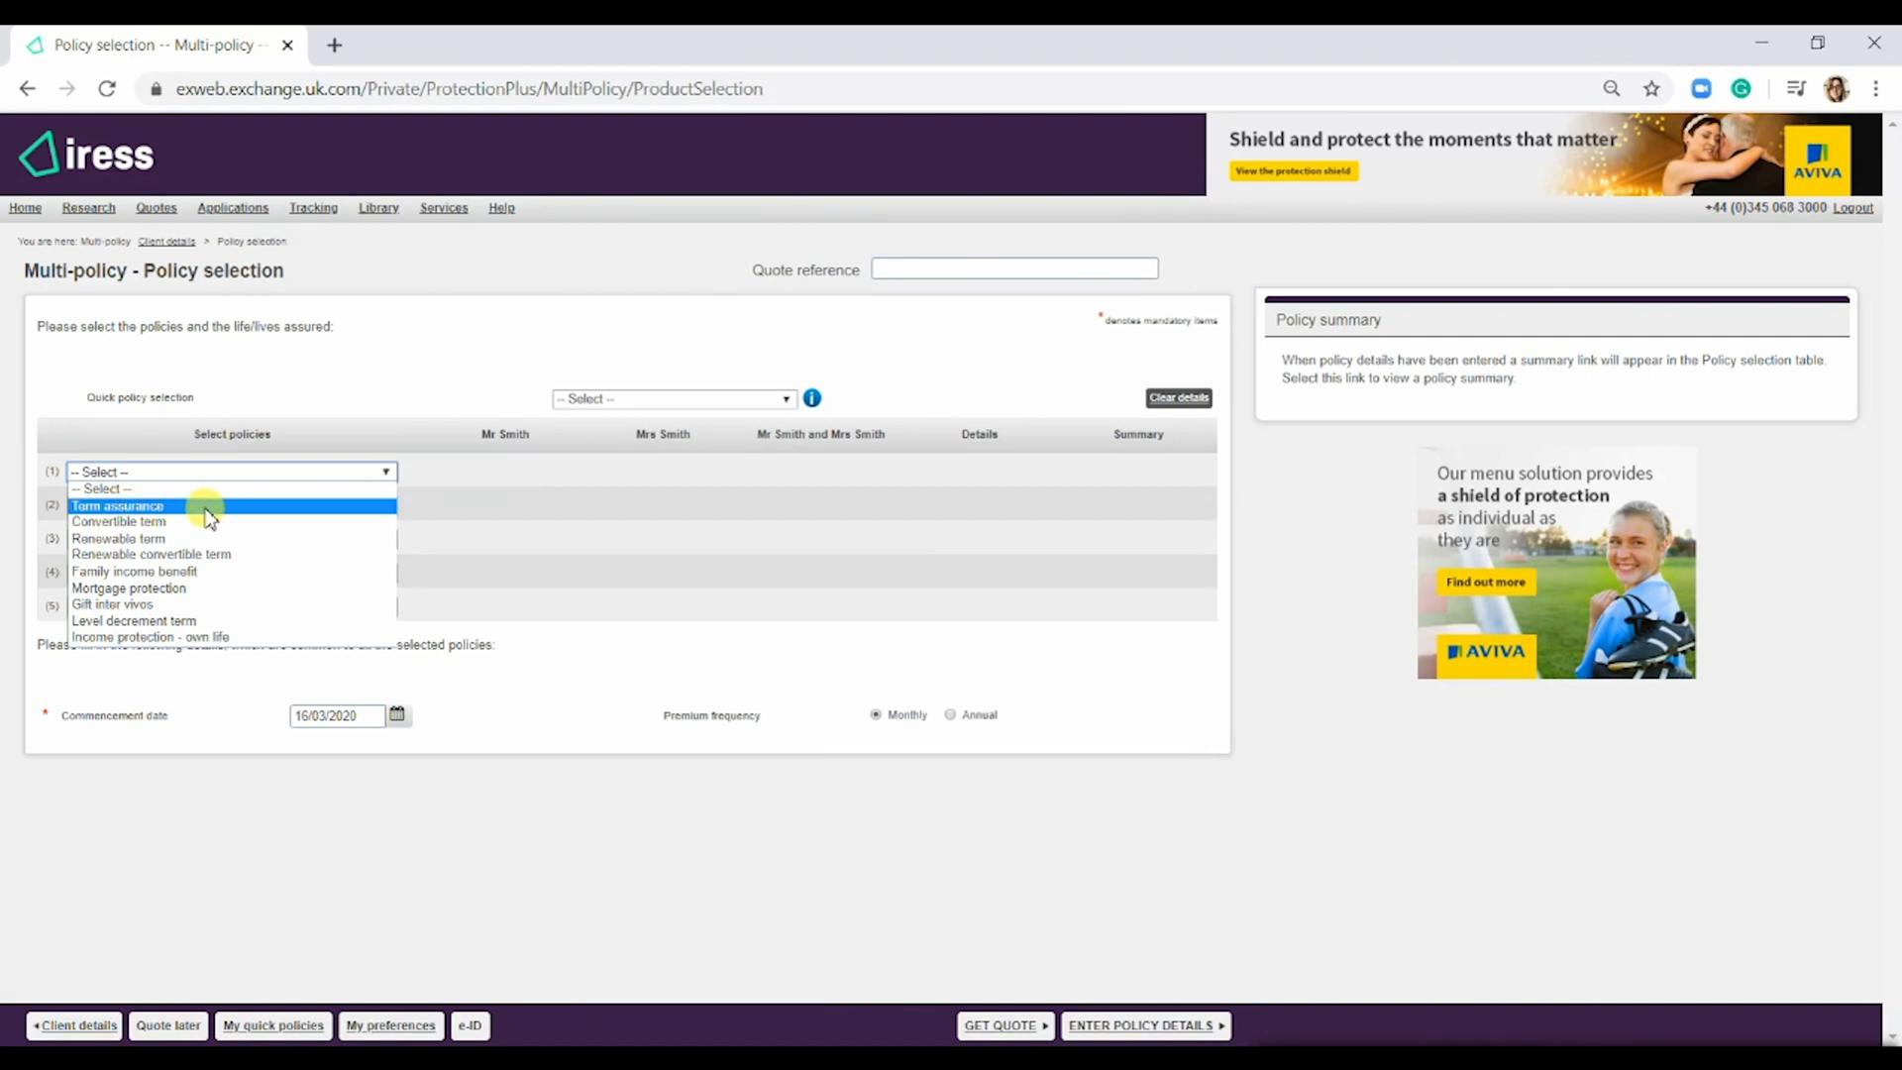
{"action": "left_click", "coordinate": [118, 506]}
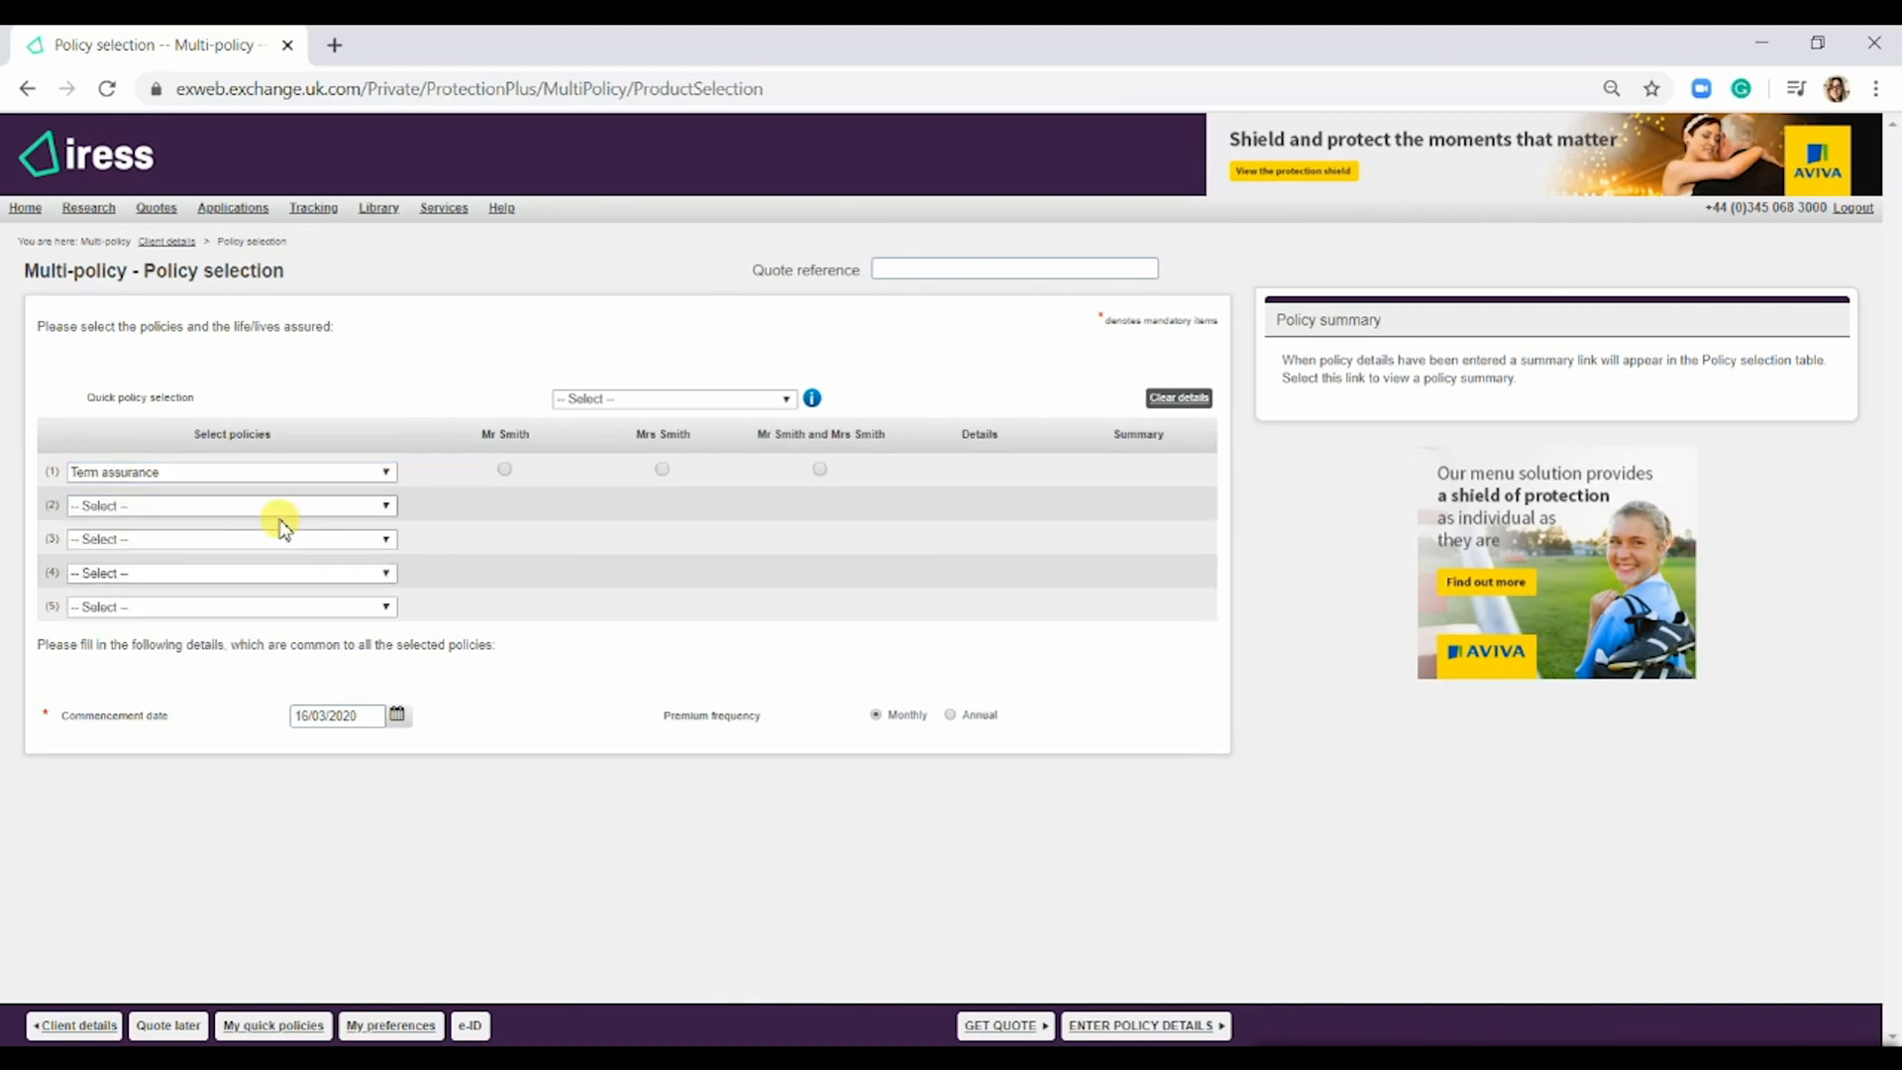
{"action": "mouse_move", "coordinate": [146, 546]}
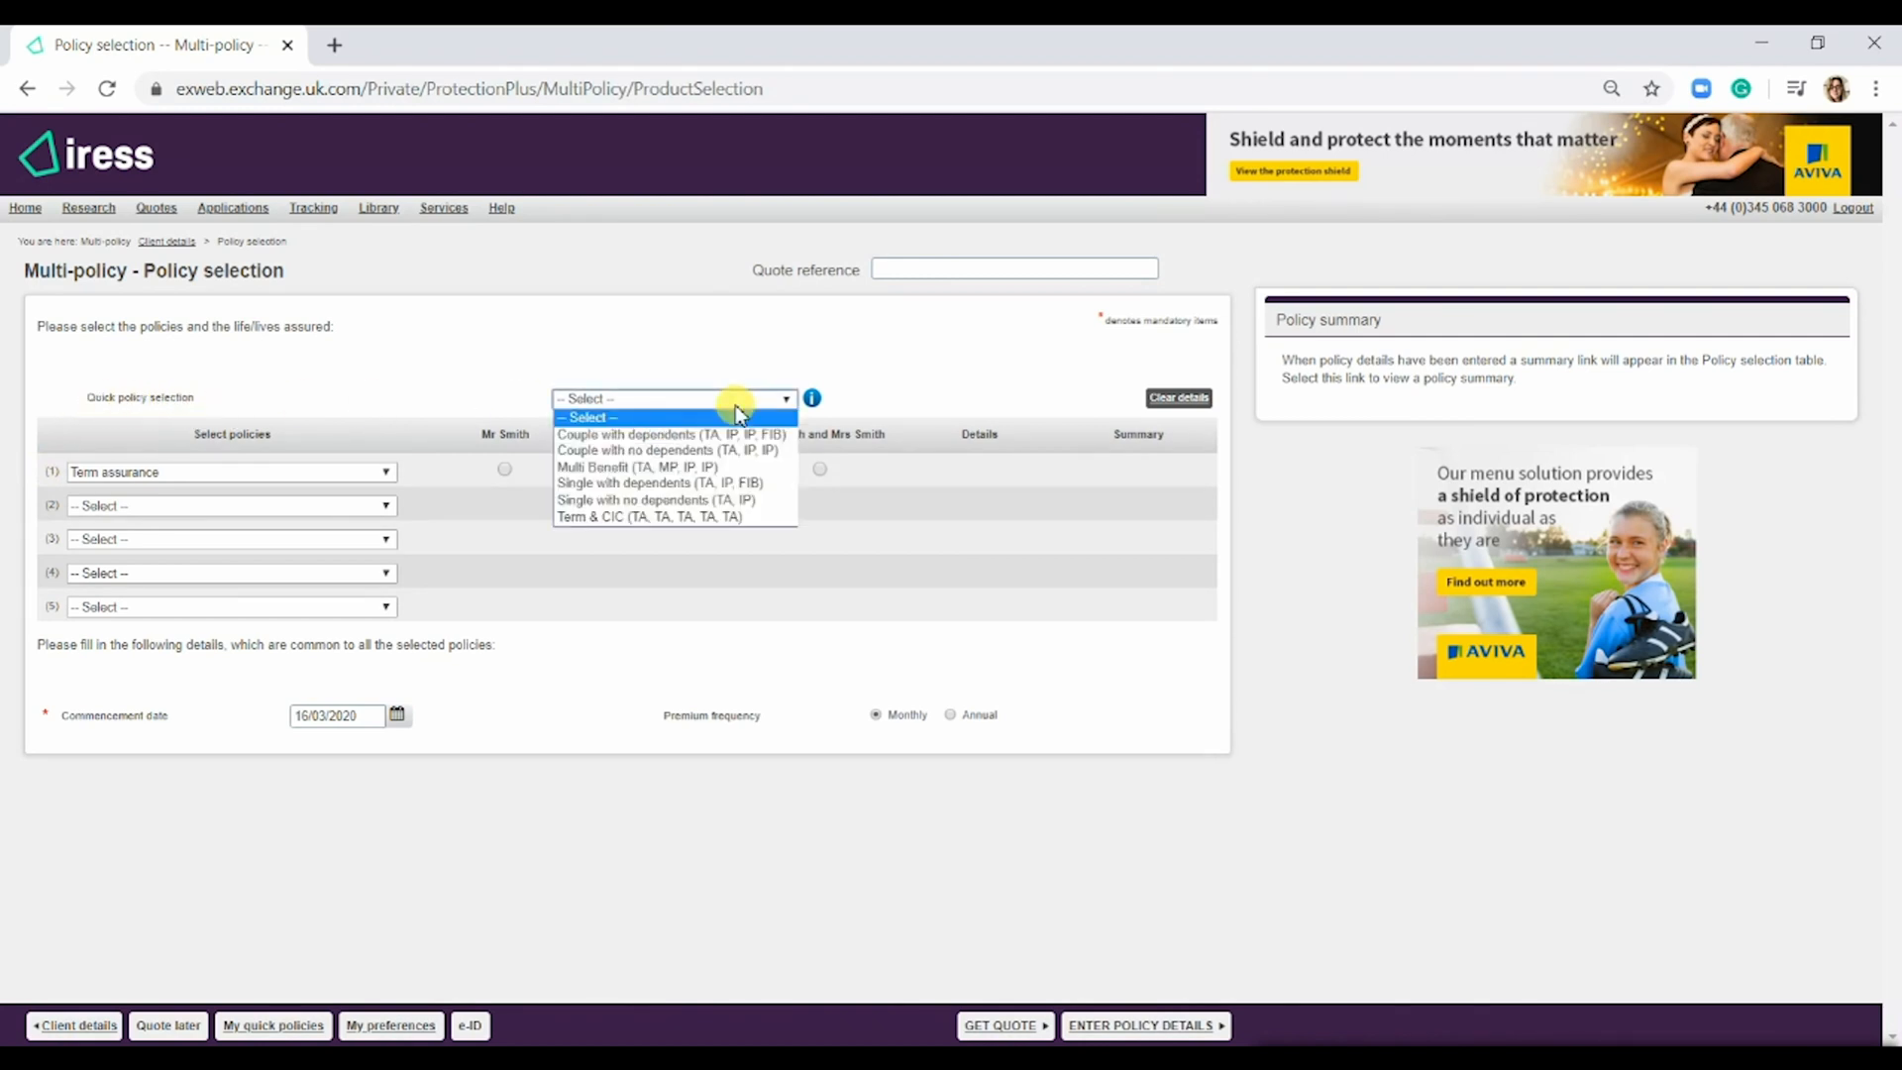
{"action": "mouse_move", "coordinate": [674, 434]}
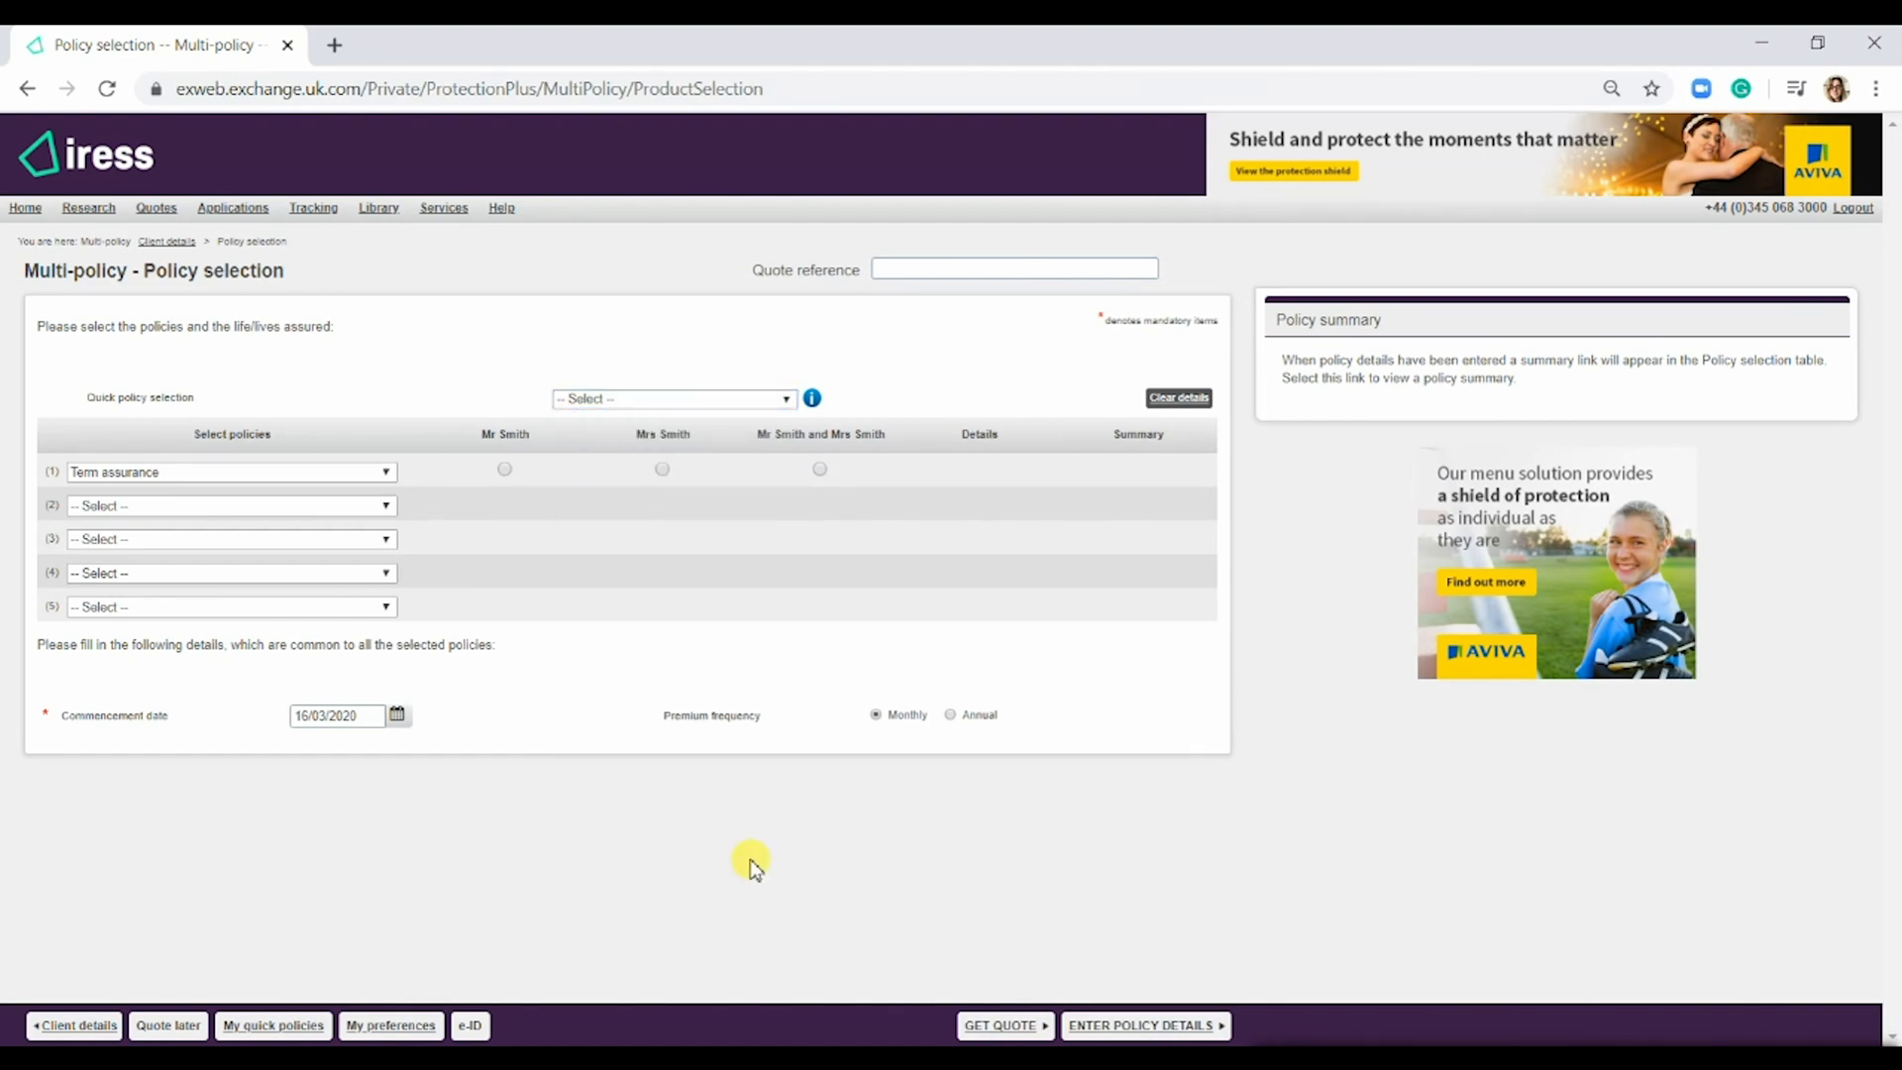
{"action": "mouse_move", "coordinate": [422, 698]}
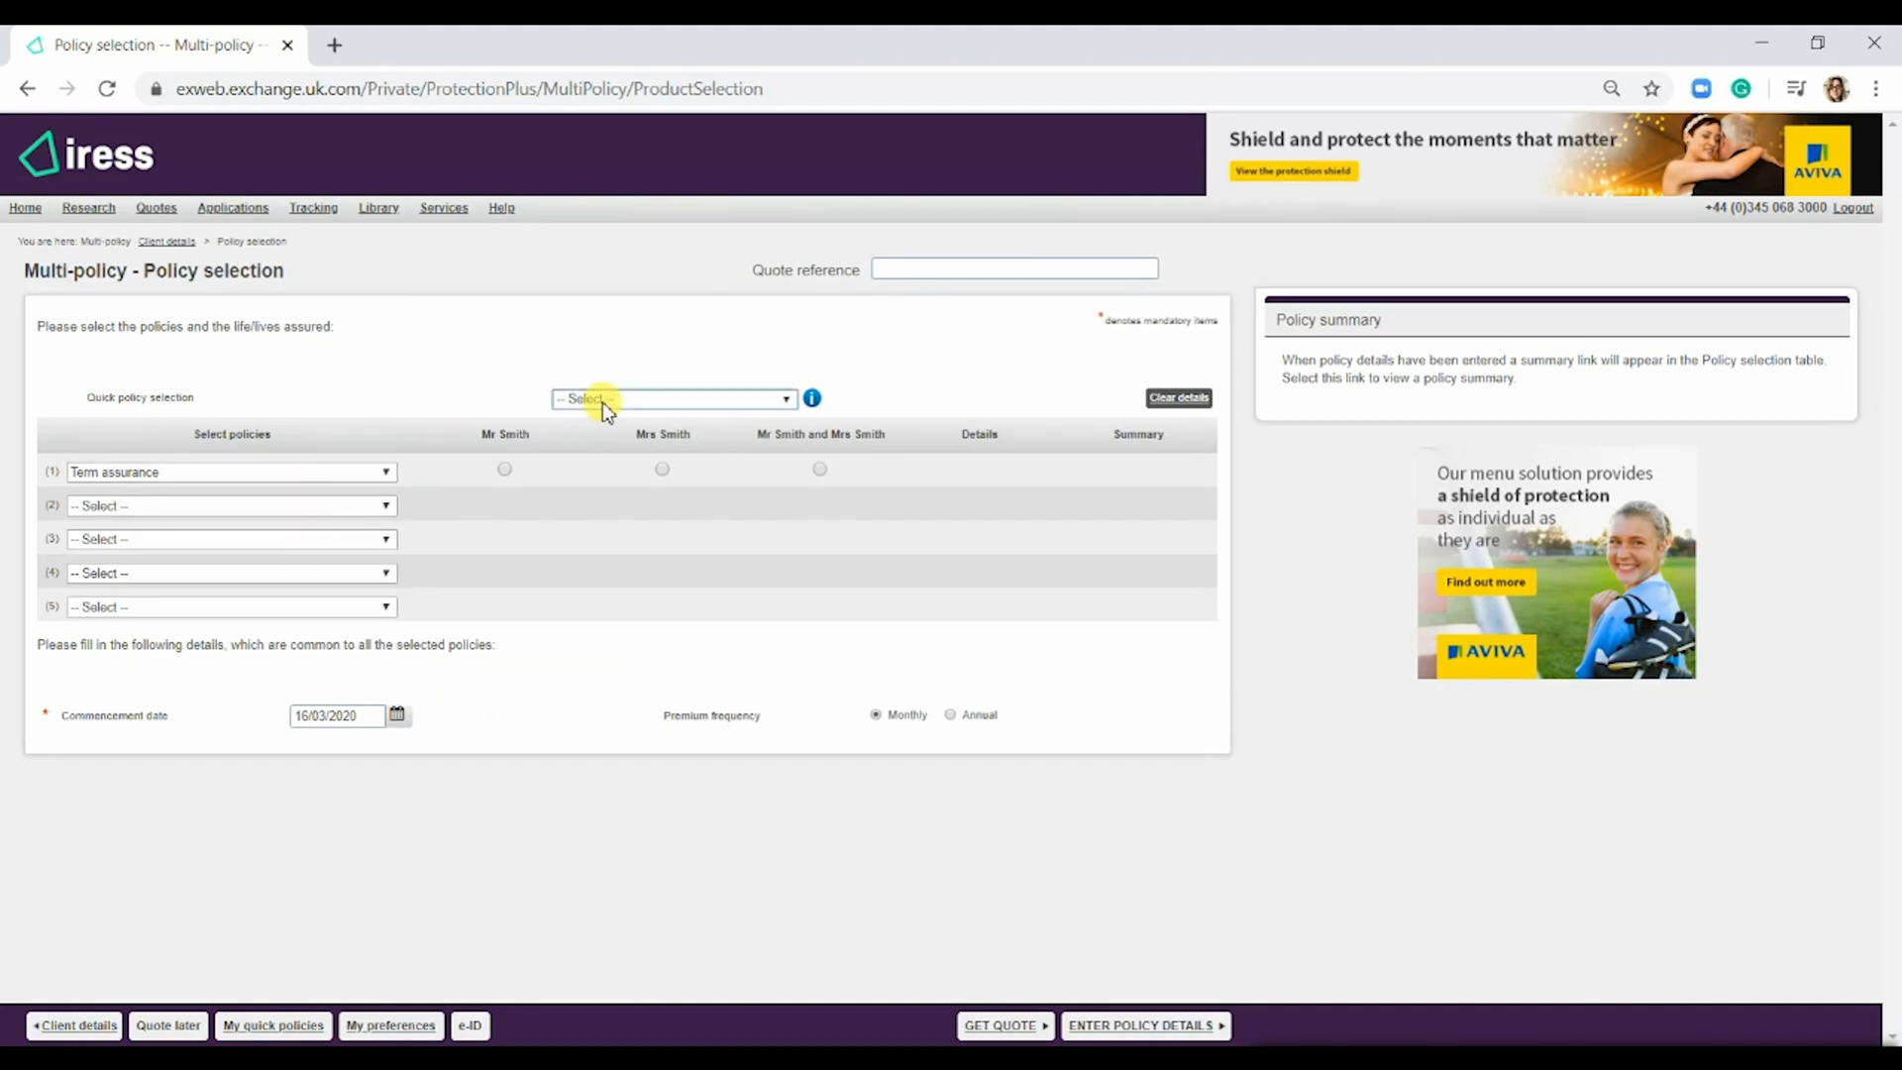
{"action": "mouse_move", "coordinate": [746, 403]}
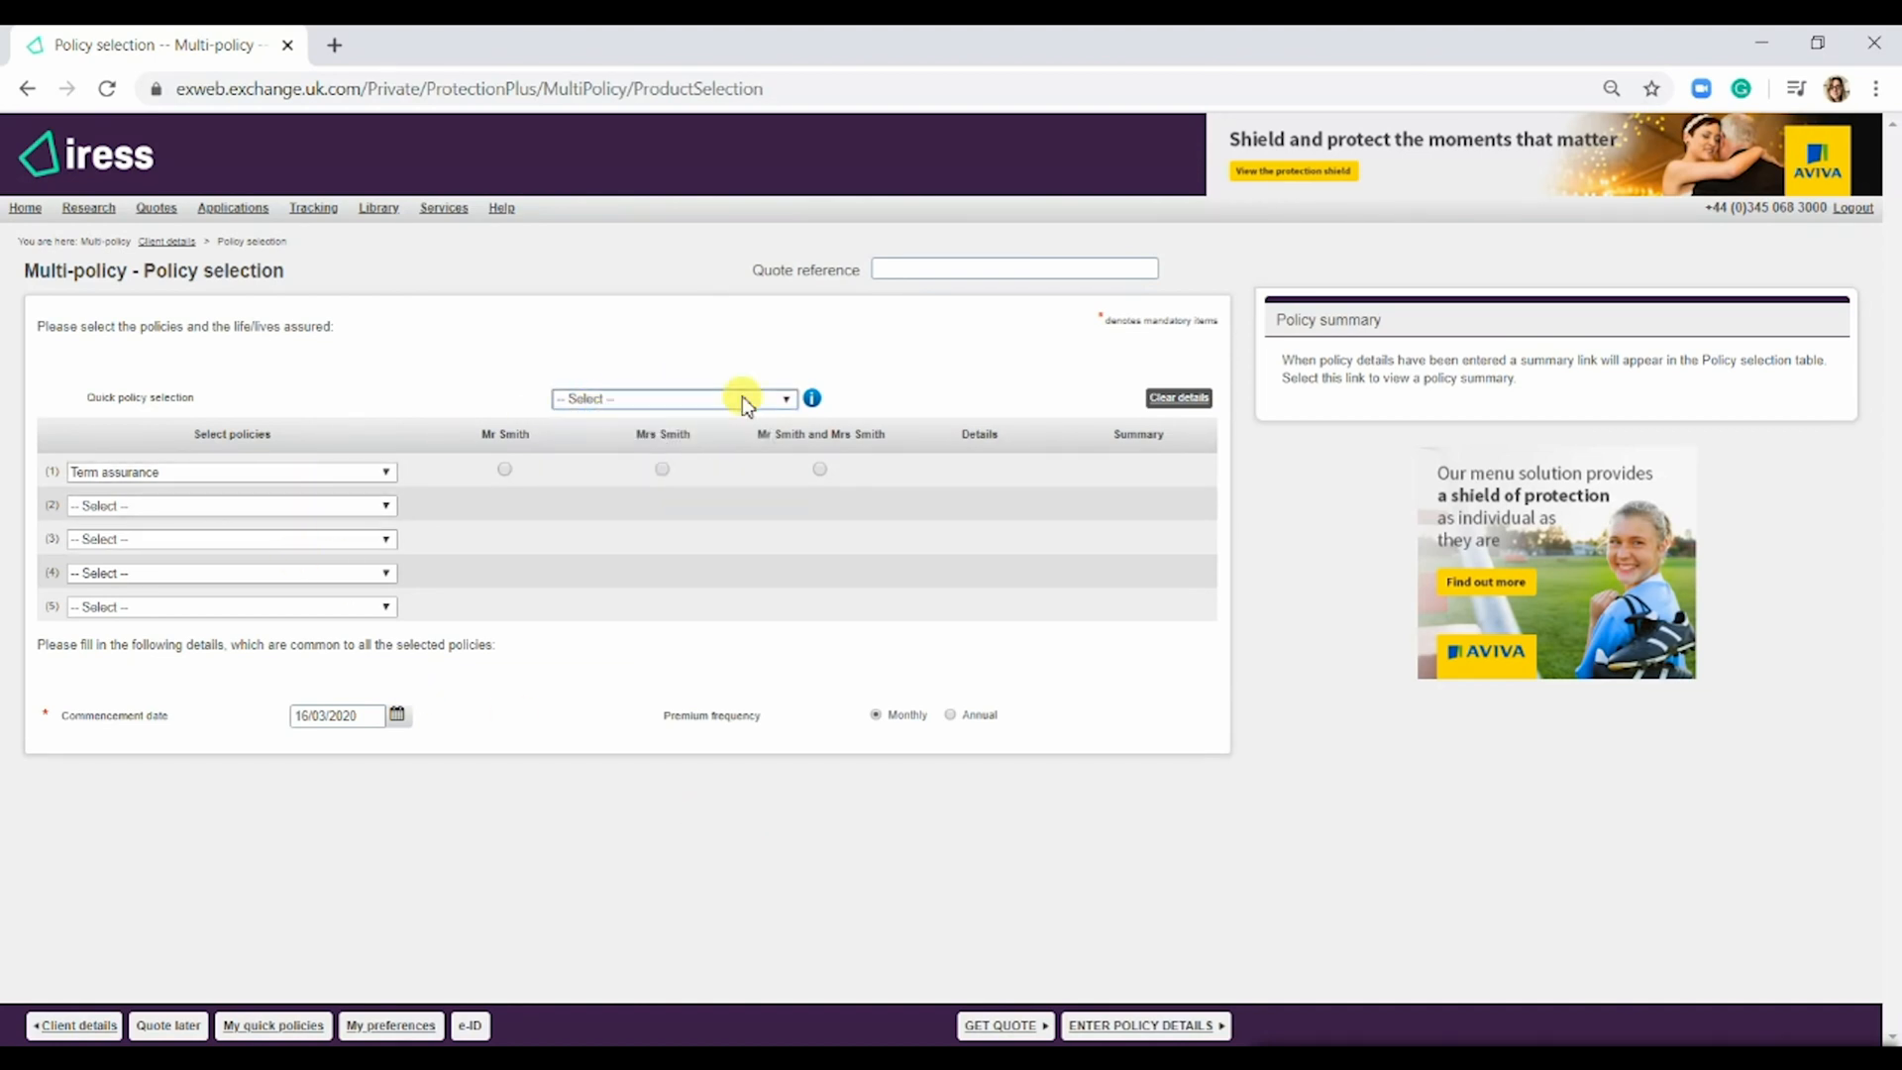
{"action": "mouse_move", "coordinate": [474, 801]}
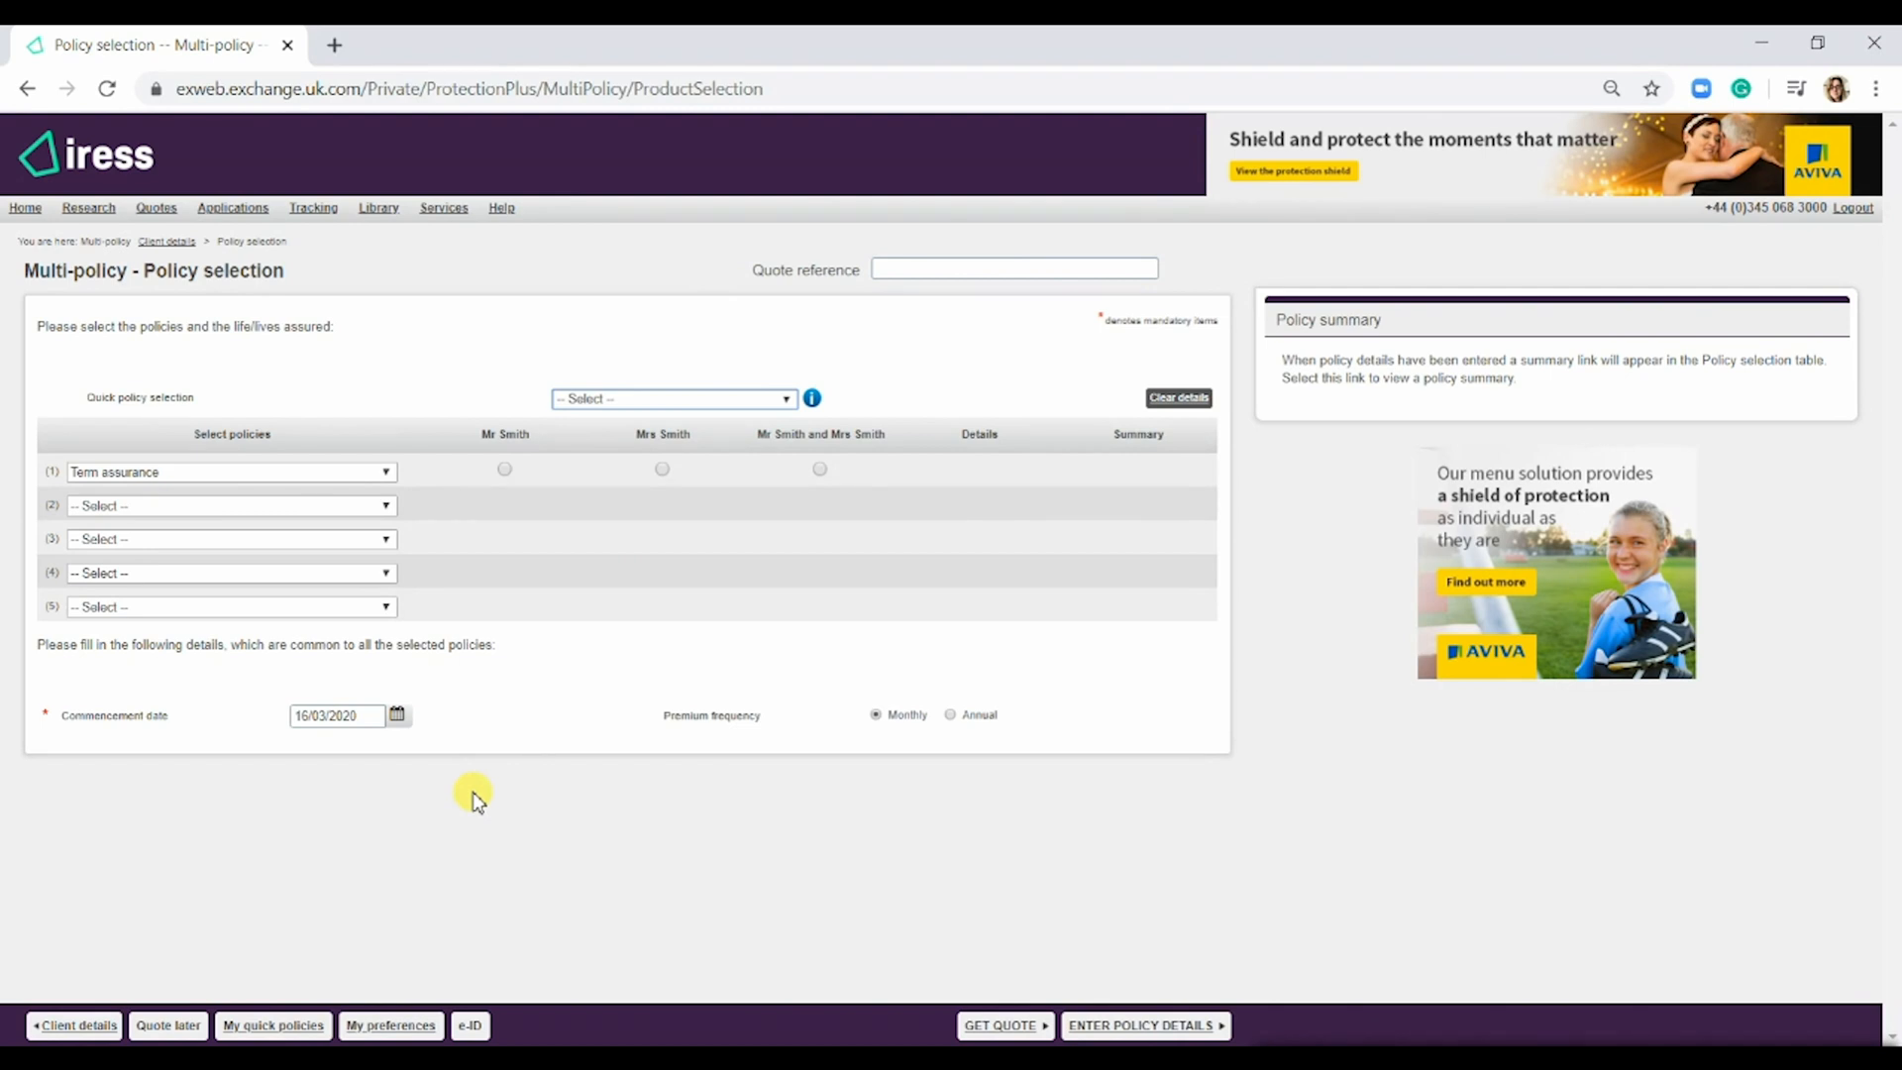
{"action": "mouse_move", "coordinate": [239, 997]}
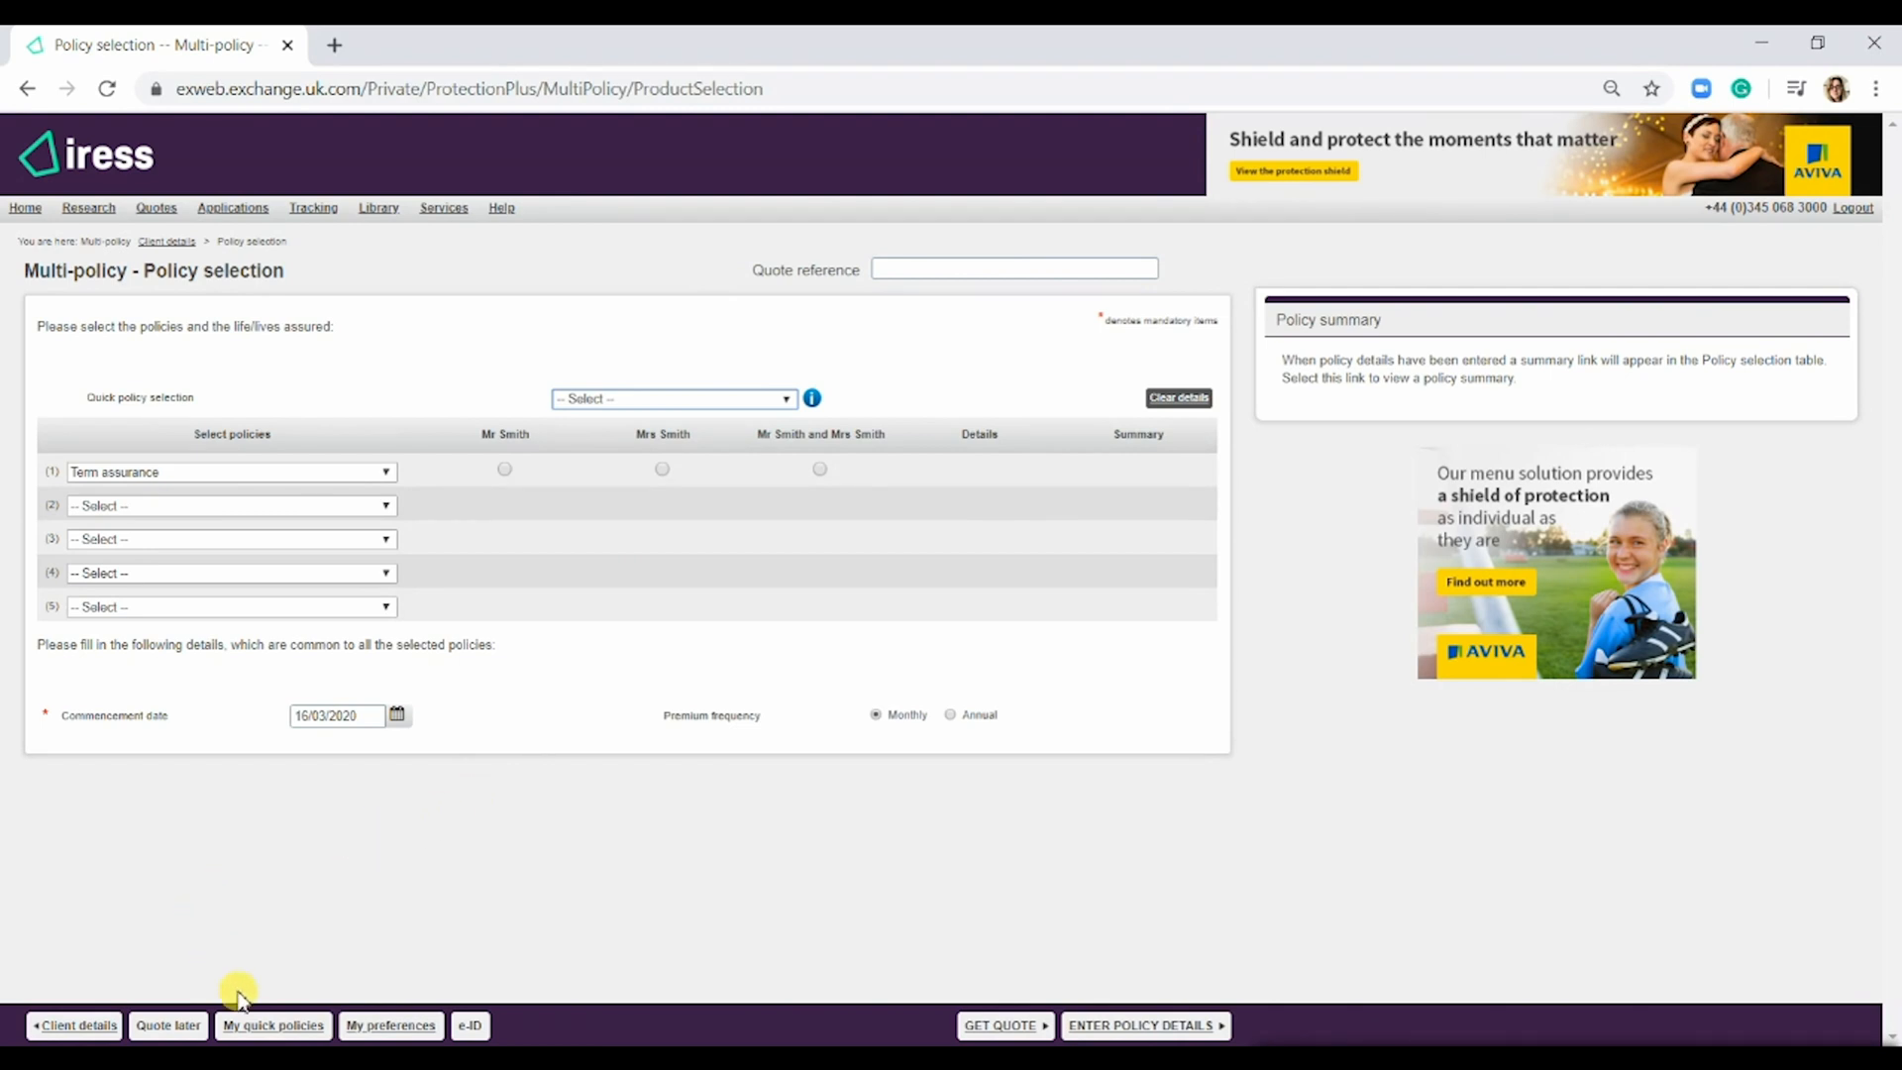
{"action": "mouse_move", "coordinate": [274, 1025]}
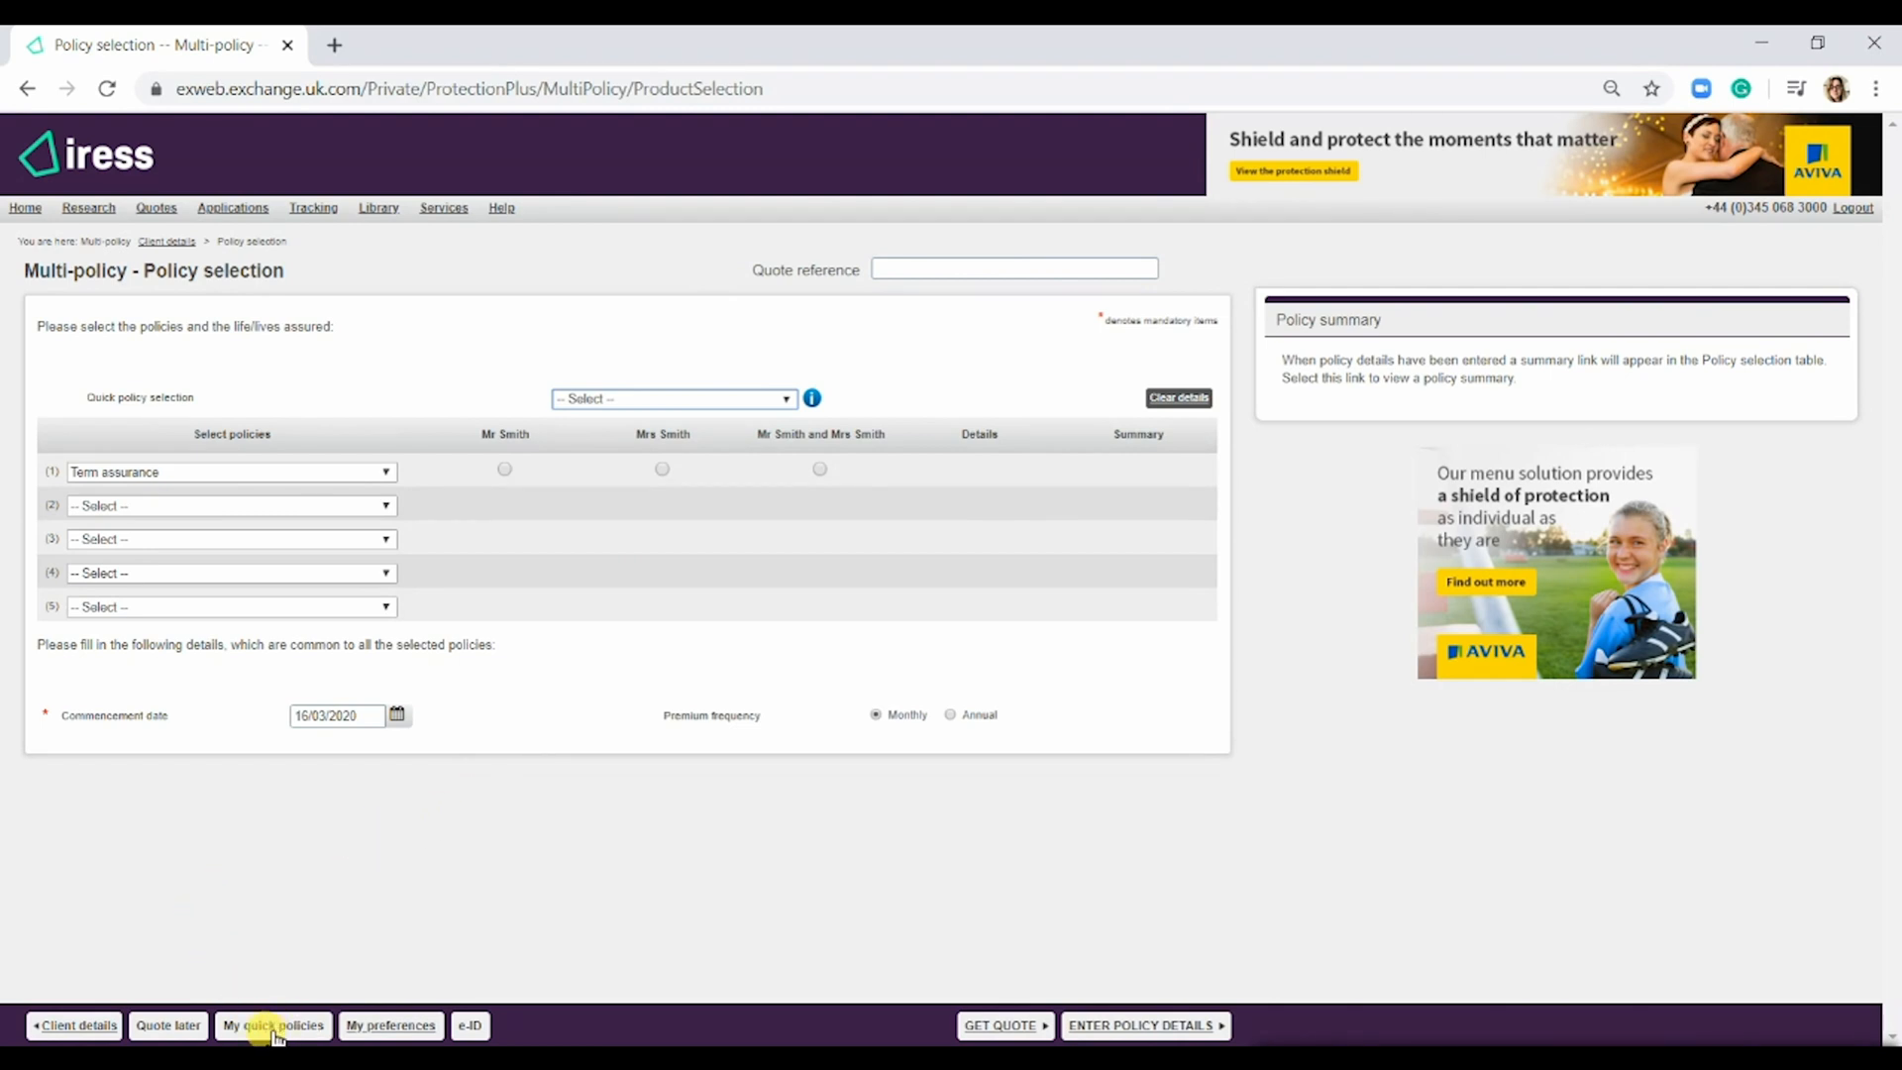
- Show My quick policies and begin adding a new quick policy
{"action": "left_click", "coordinate": [271, 1025]}
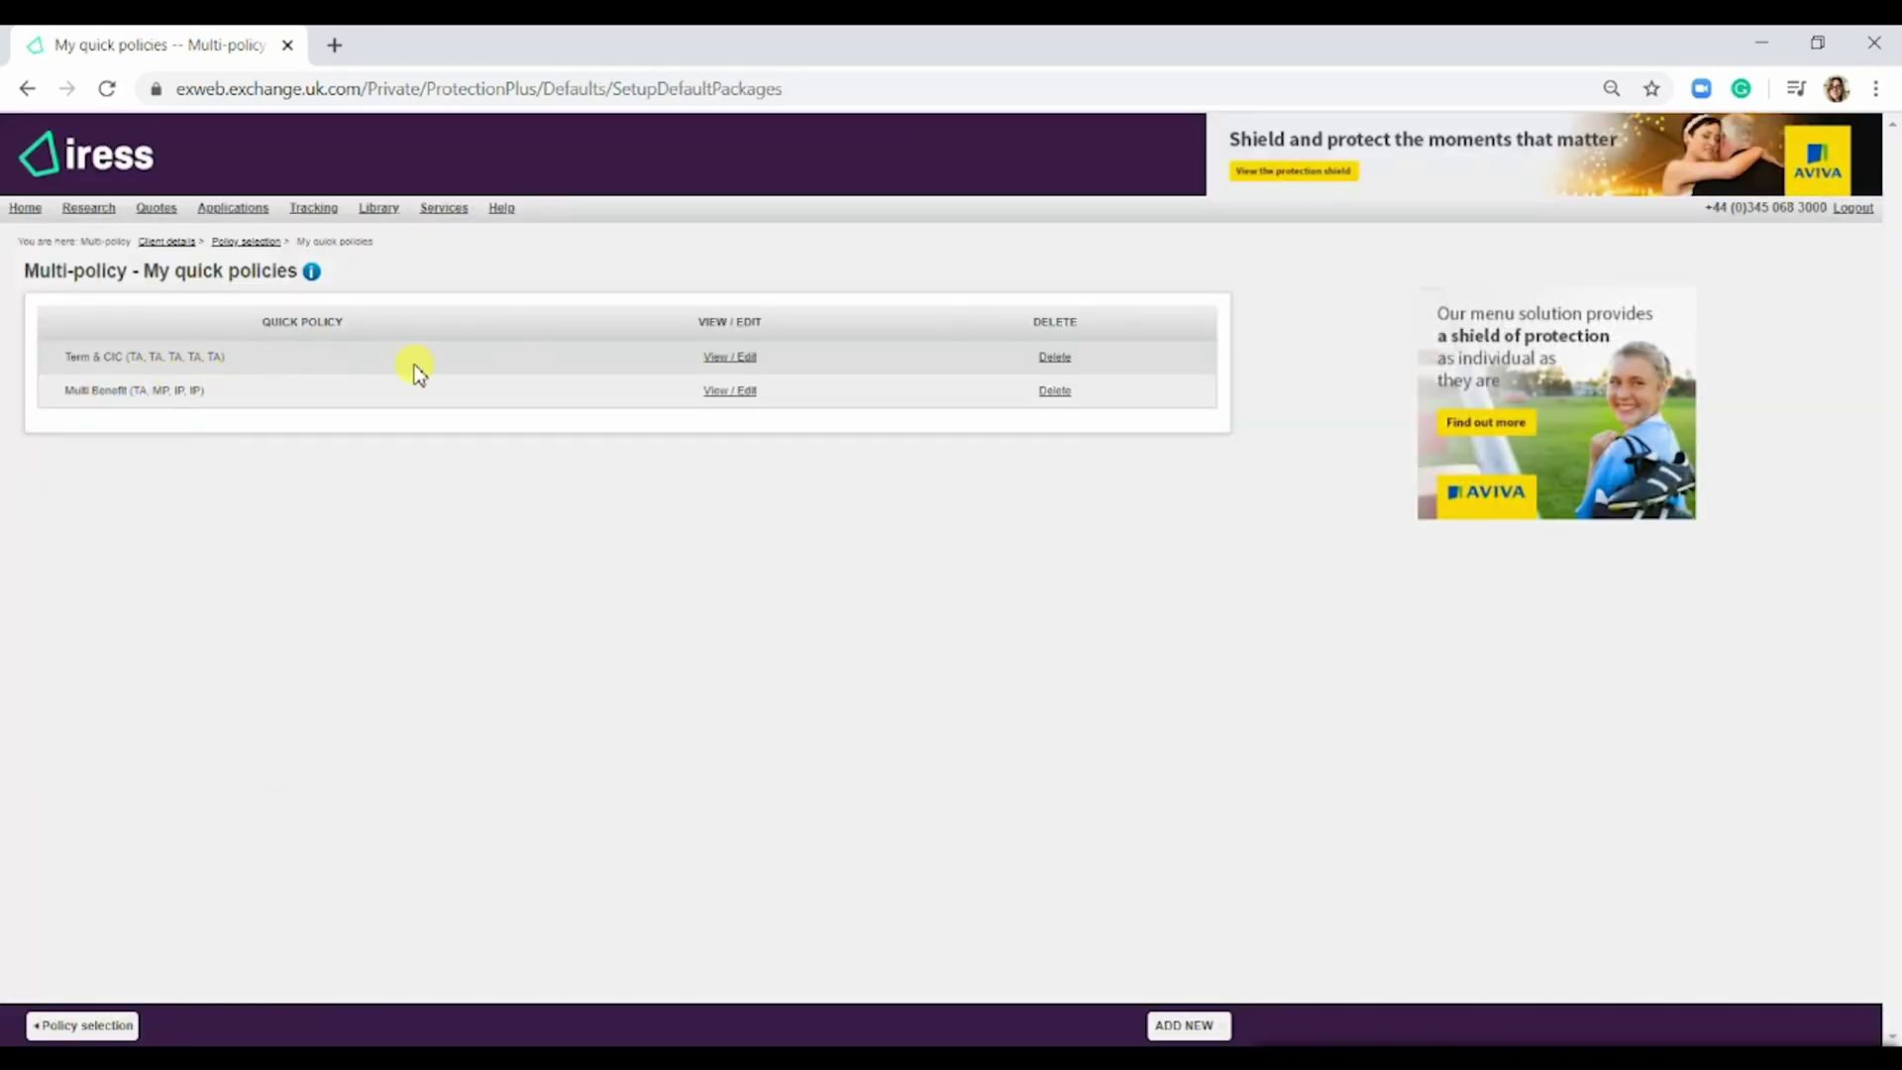
{"action": "left_click", "coordinate": [1184, 1026]}
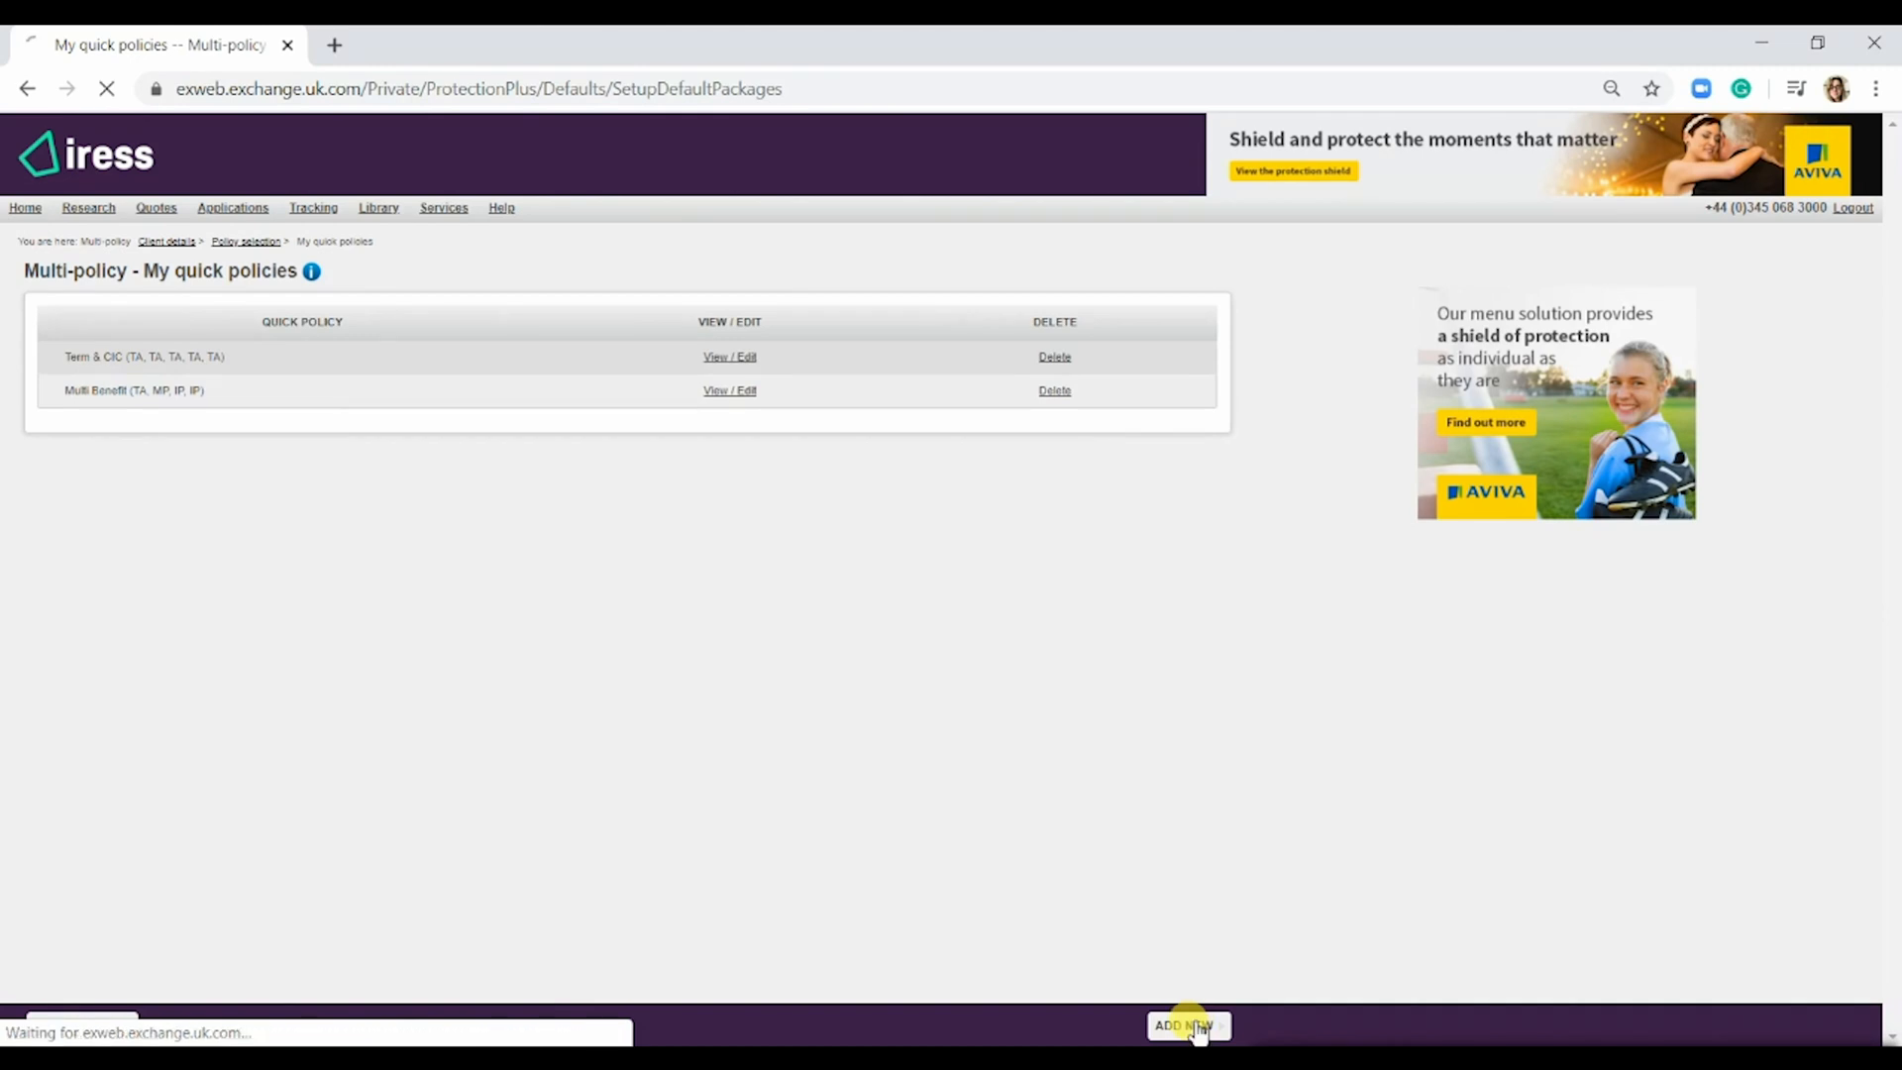
- Set the quick policy rows to Term assurance, Mortgage protection and two Income protection - own life covers
{"action": "left_click", "coordinate": [1187, 1025]}
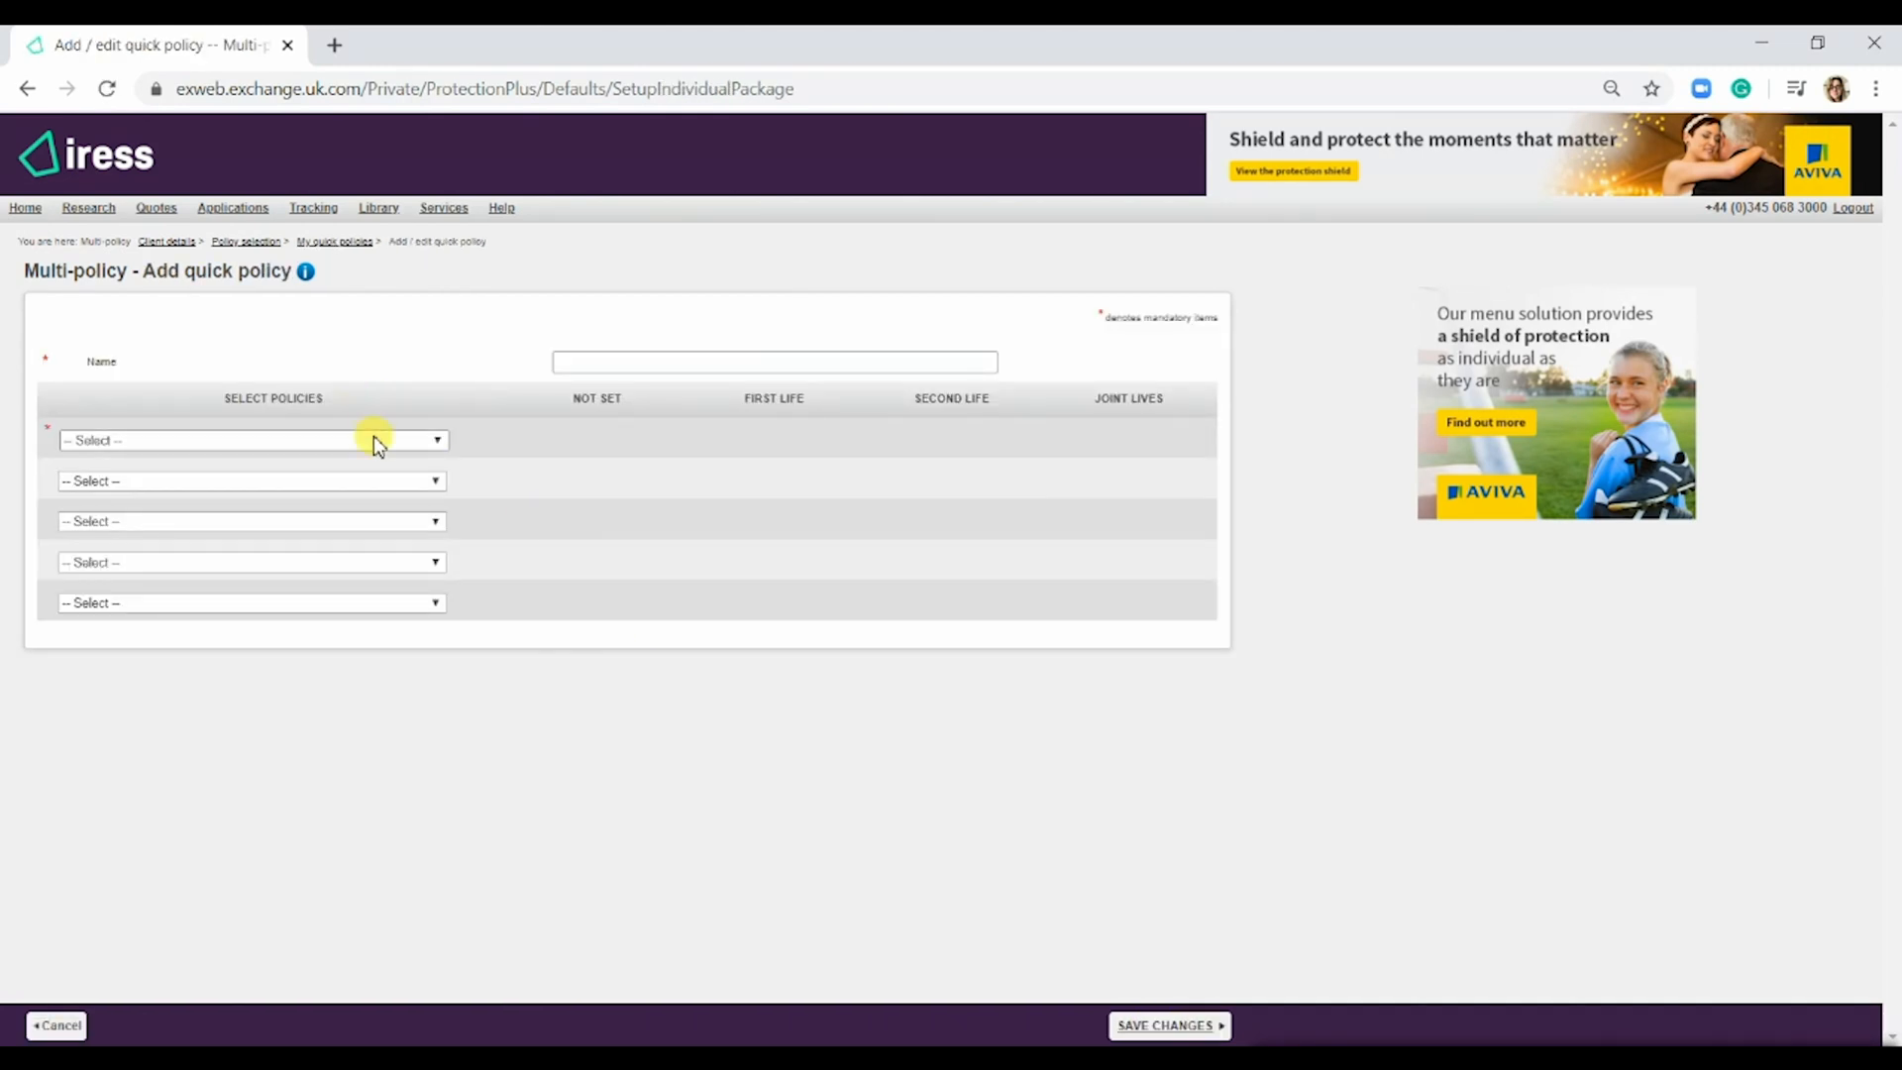
{"action": "left_click", "coordinate": [249, 438]}
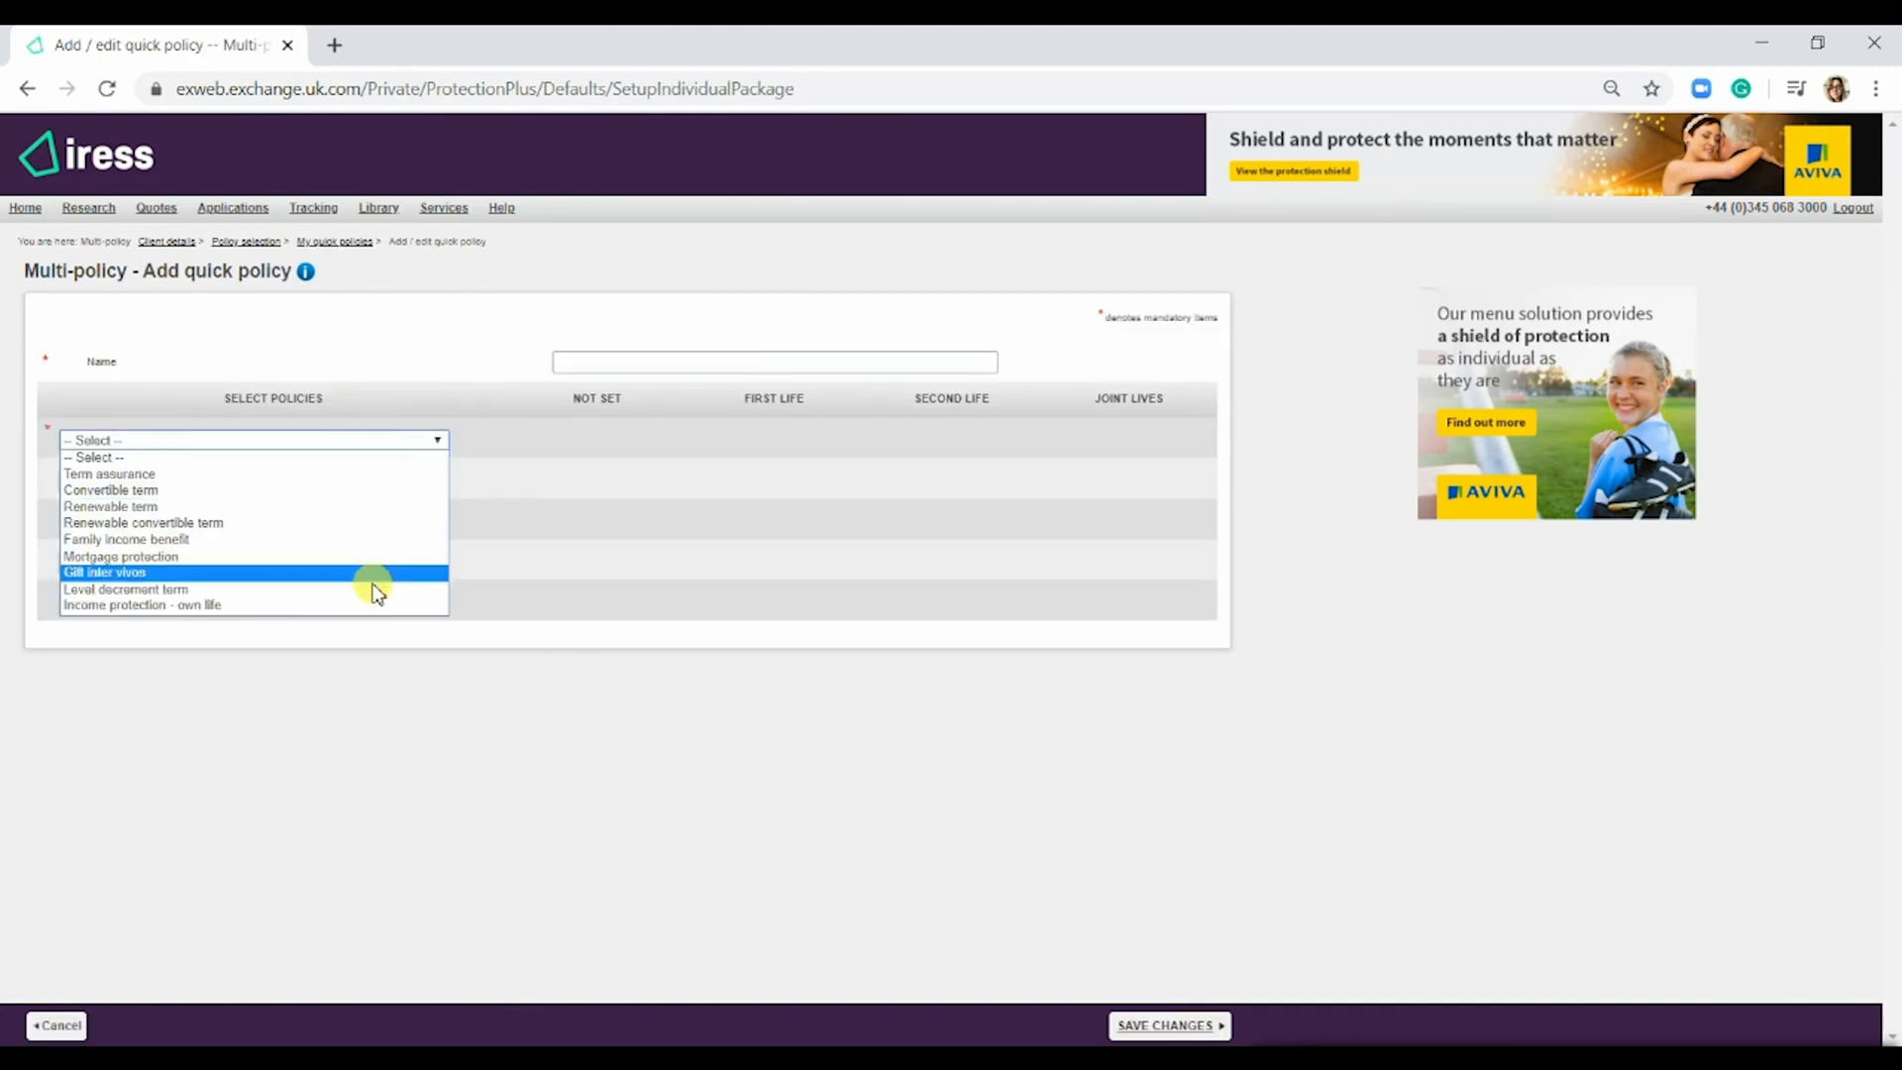
{"action": "left_click", "coordinate": [109, 473]}
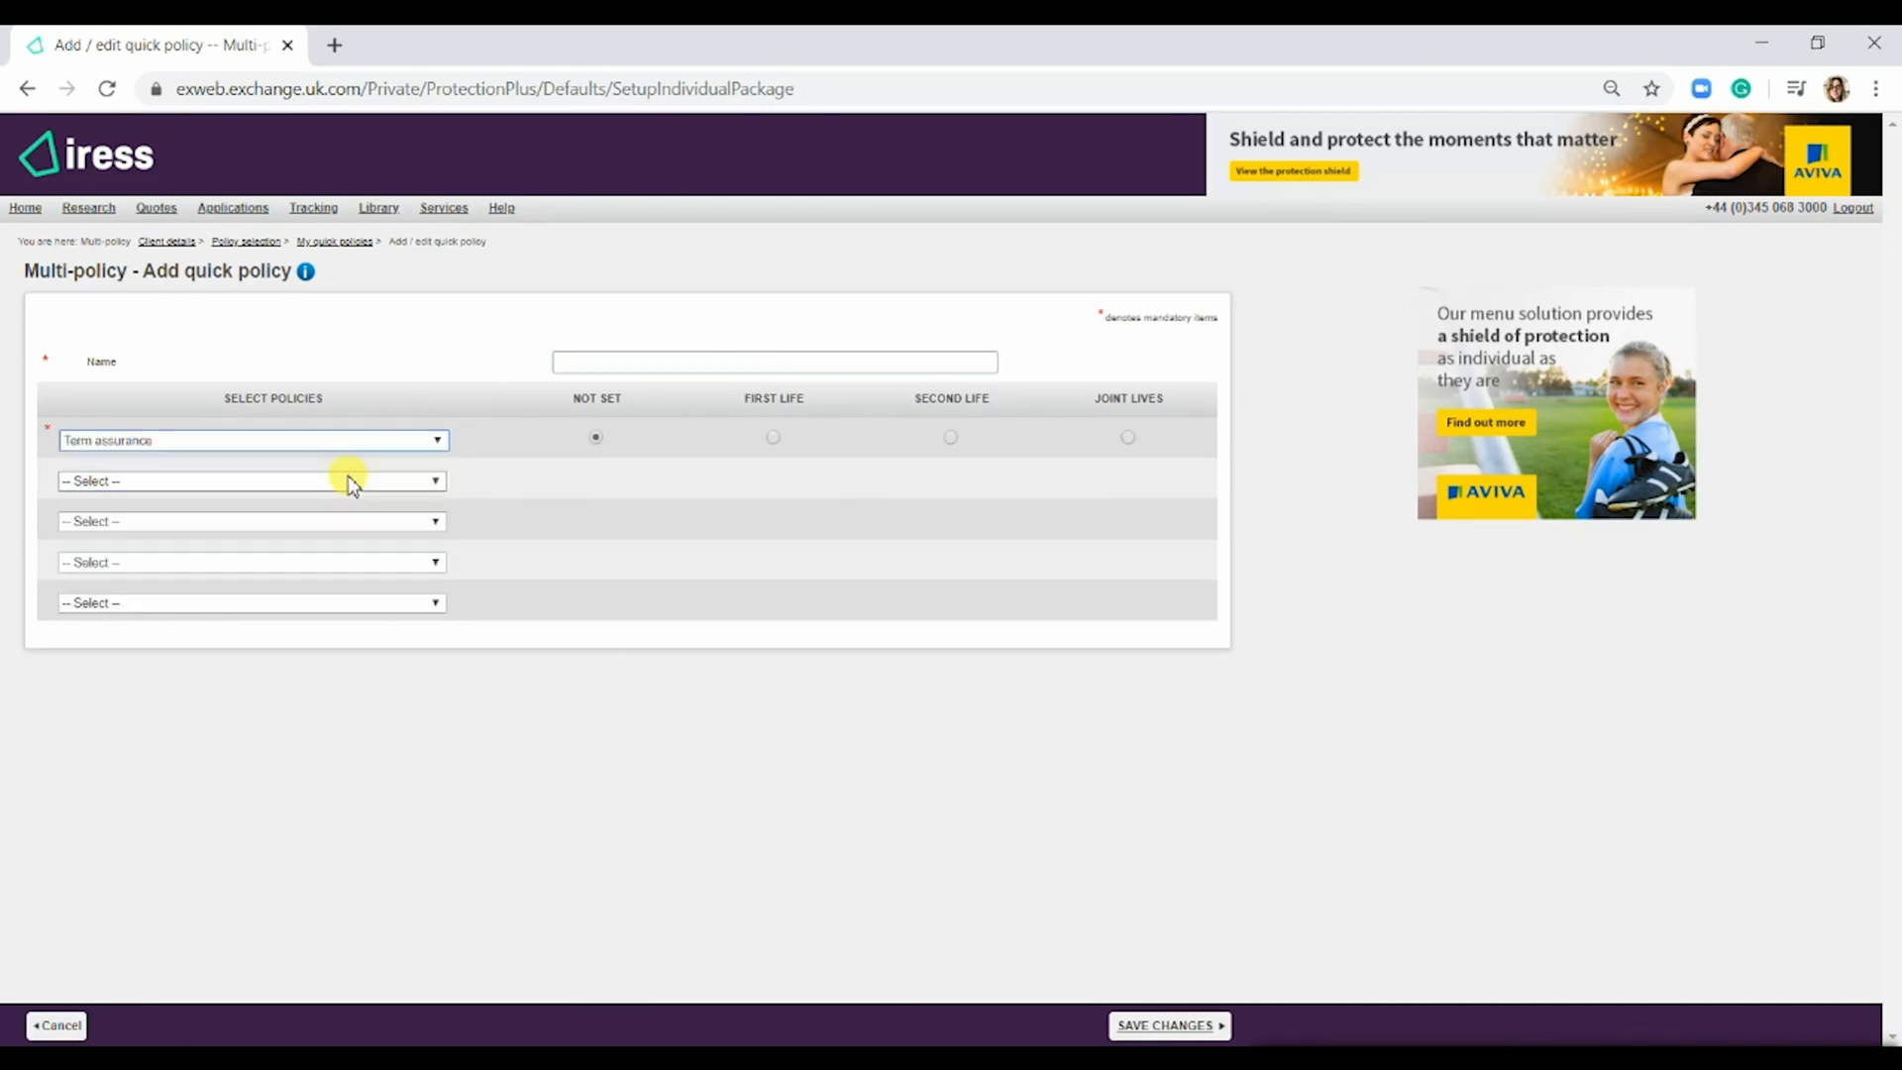
{"action": "left_click", "coordinate": [249, 480]}
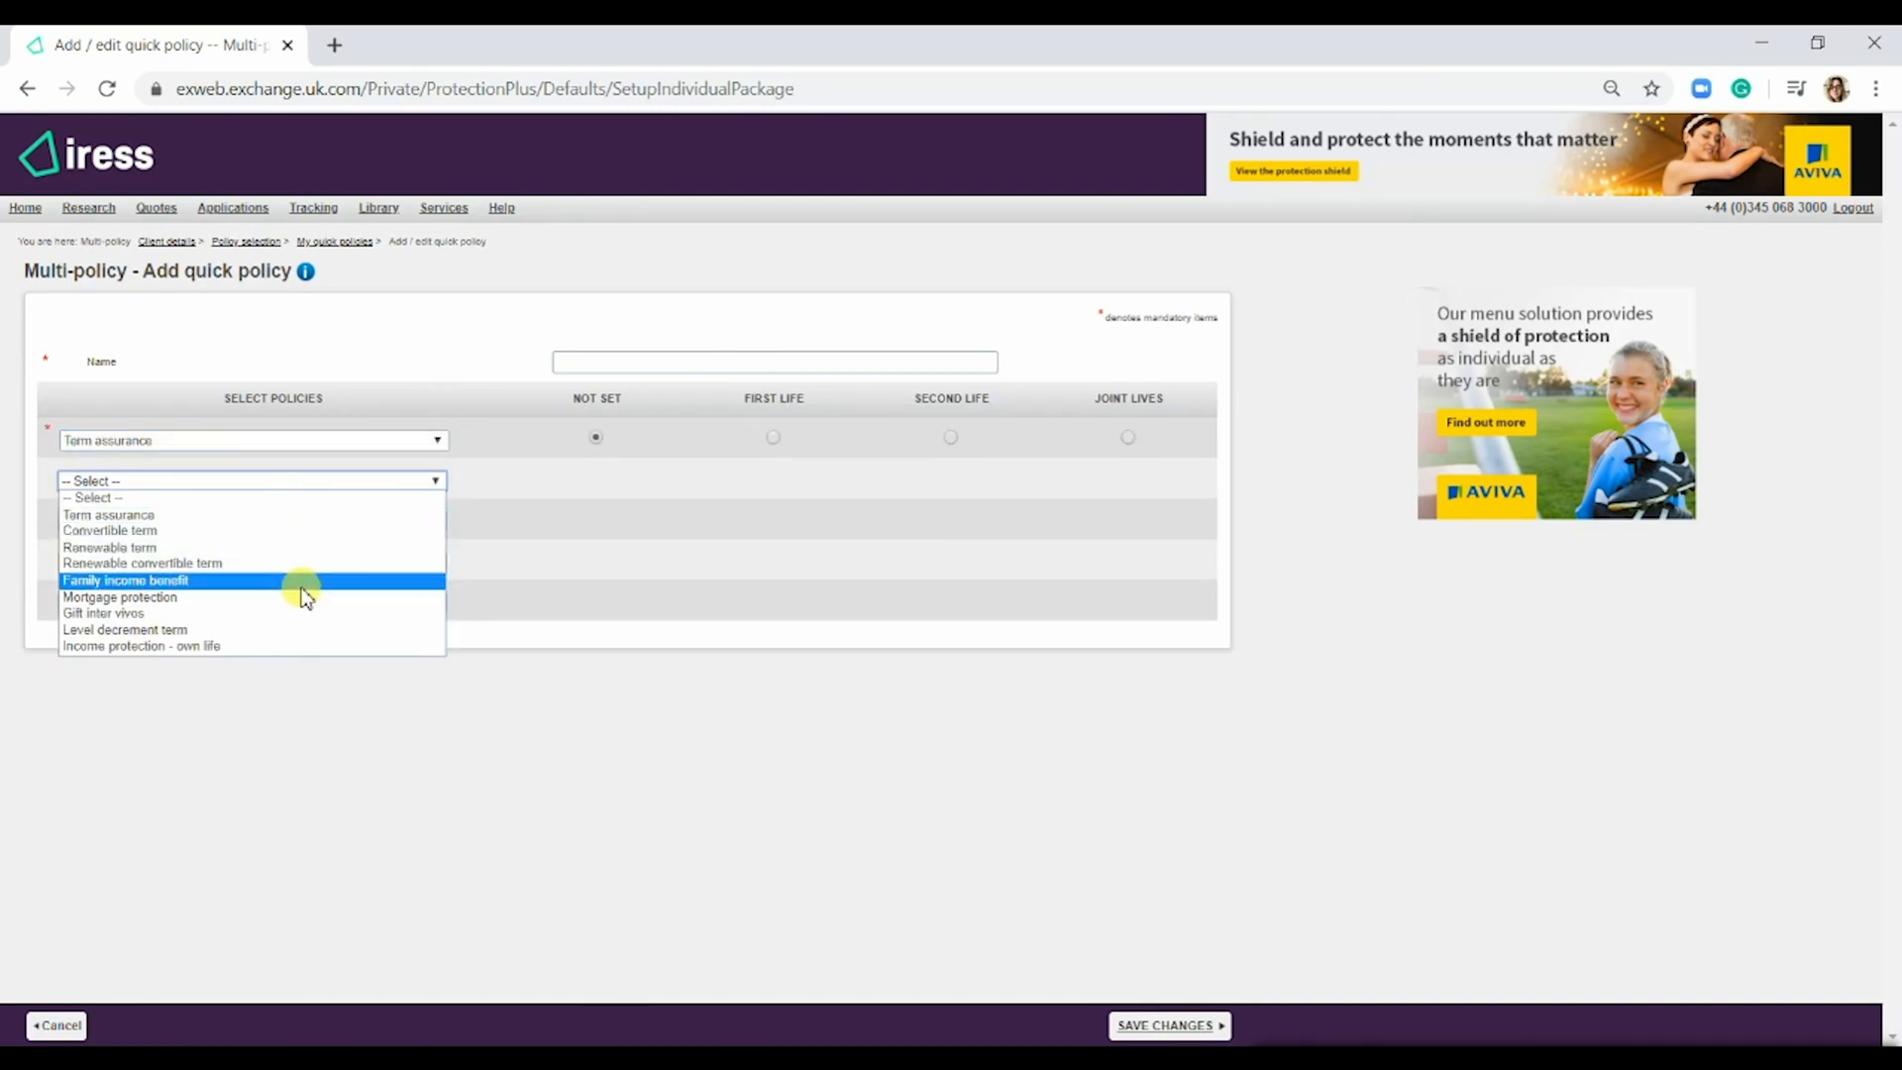
{"action": "left_click", "coordinate": [120, 596]}
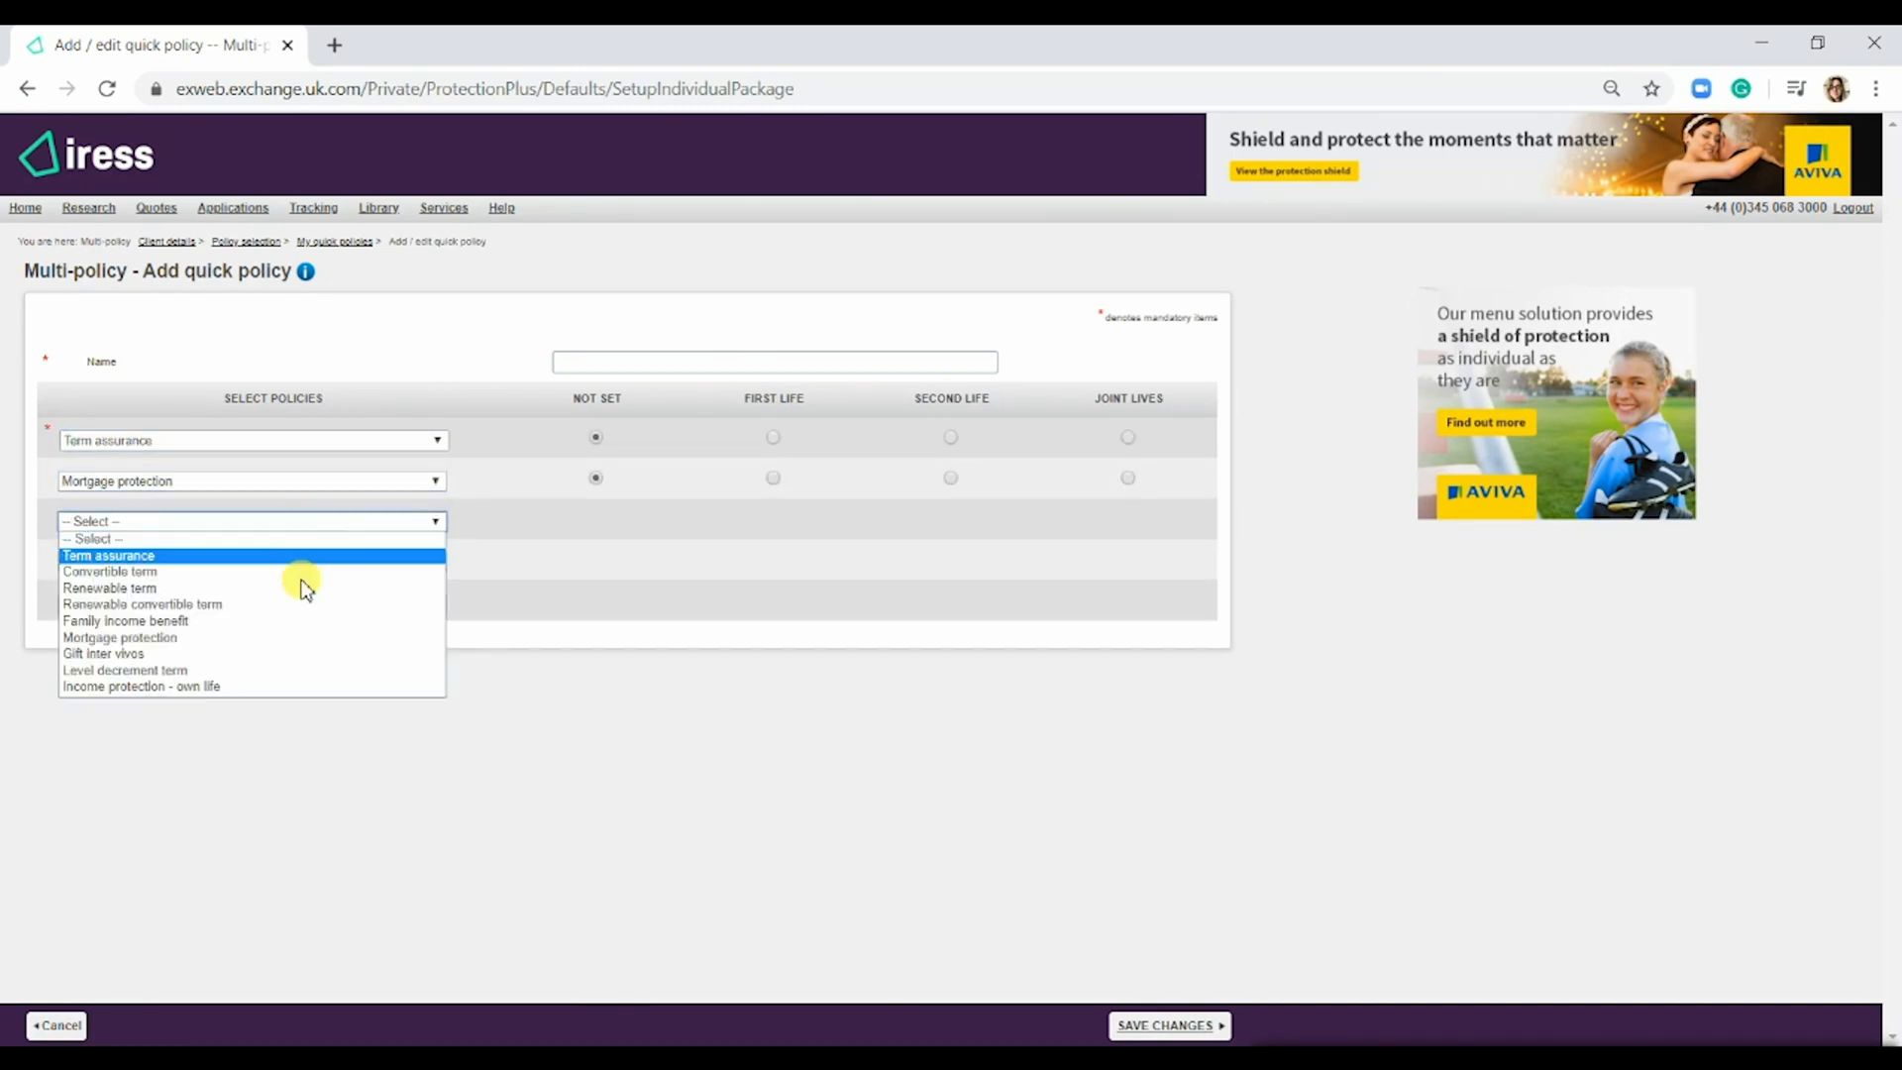
{"action": "left_click", "coordinate": [141, 685]}
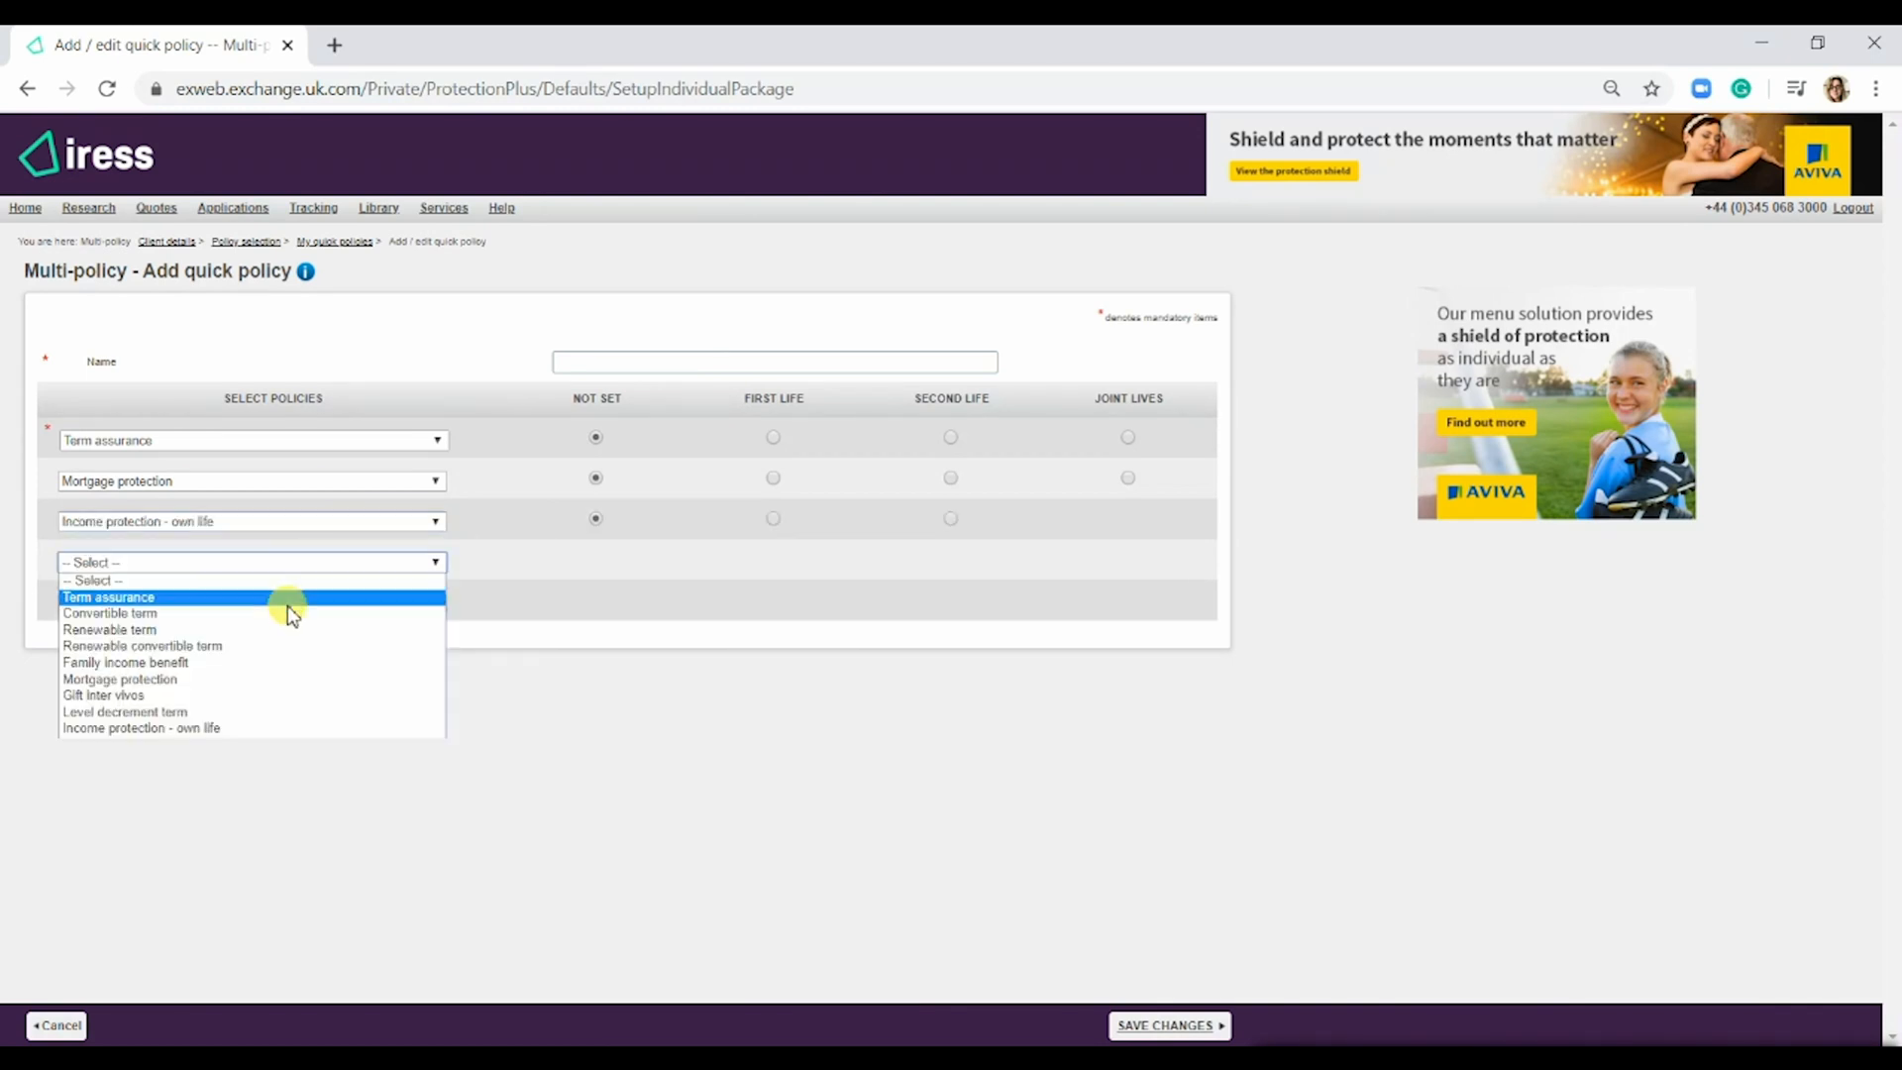
{"action": "left_click", "coordinate": [139, 729]}
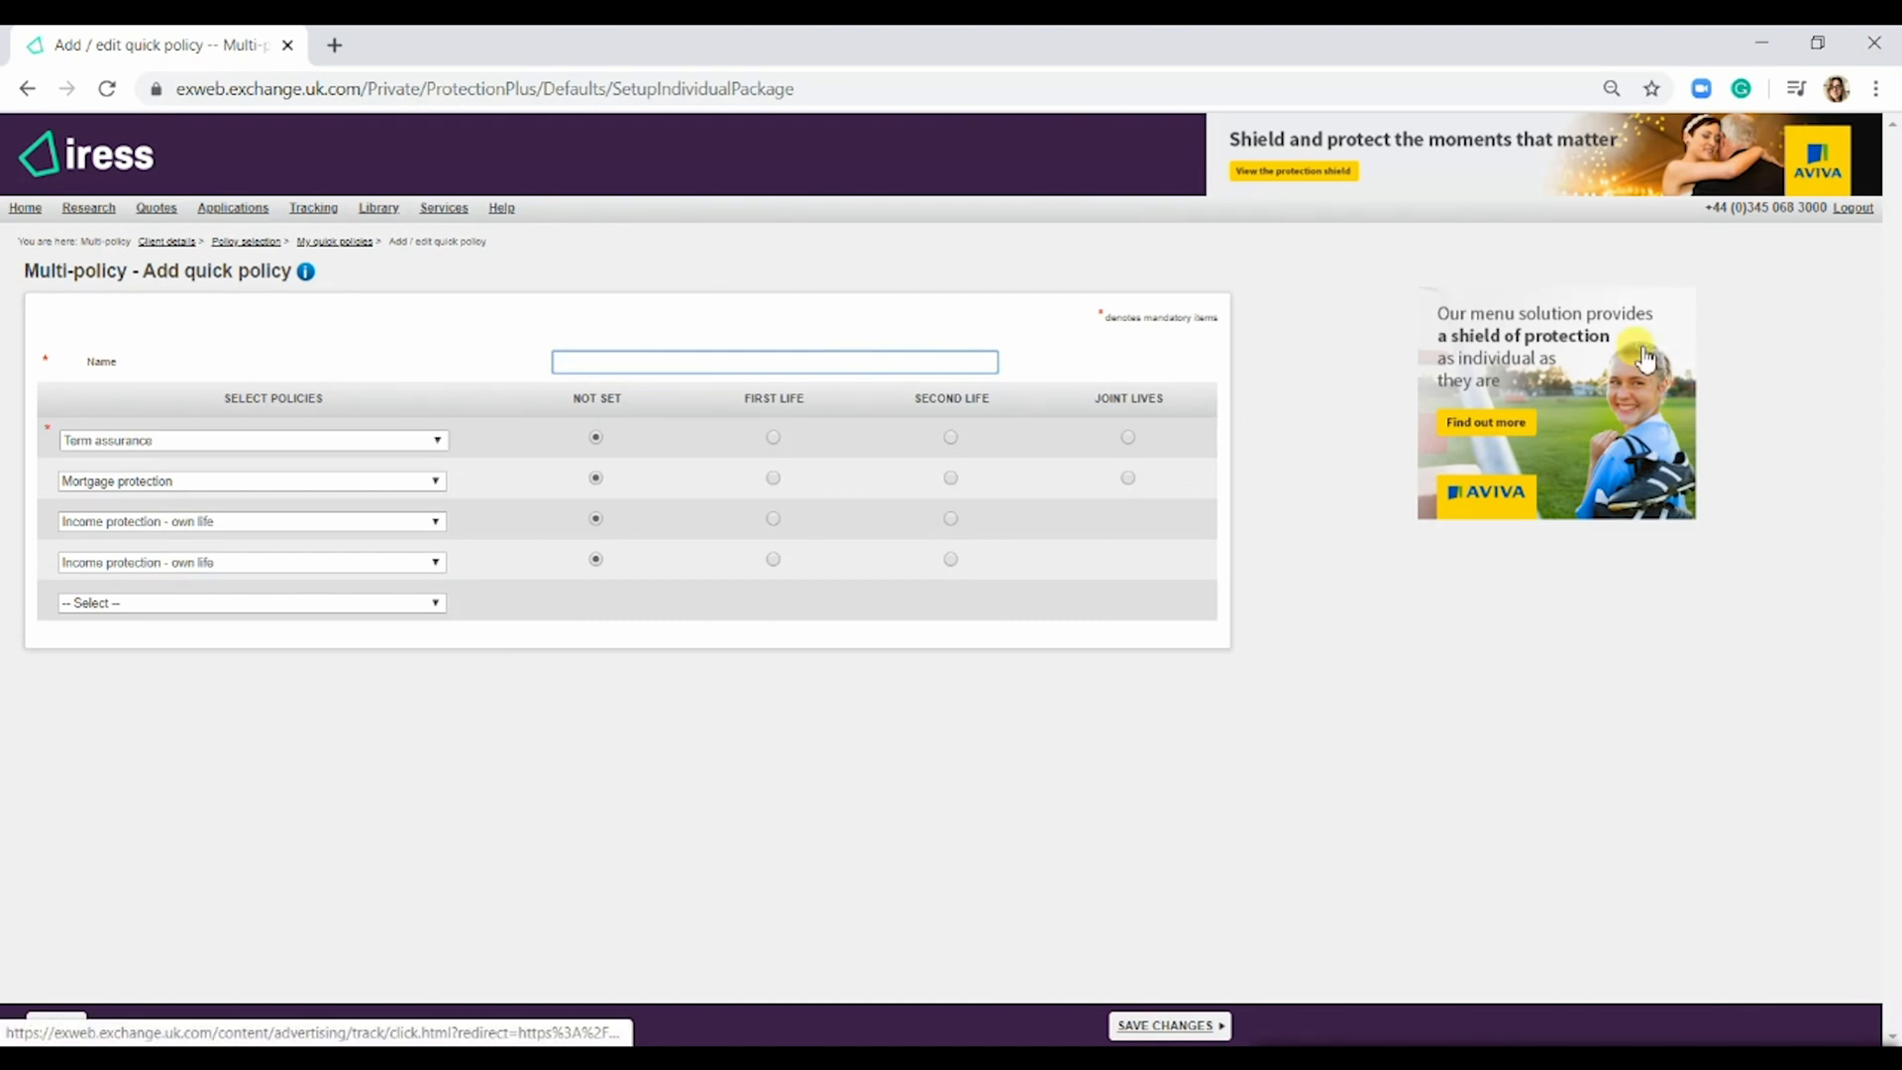
- Name it Multi Policy, put term and mortgage on joint lives, income protection on first and second life, and save
{"action": "type", "text": "Mul"}
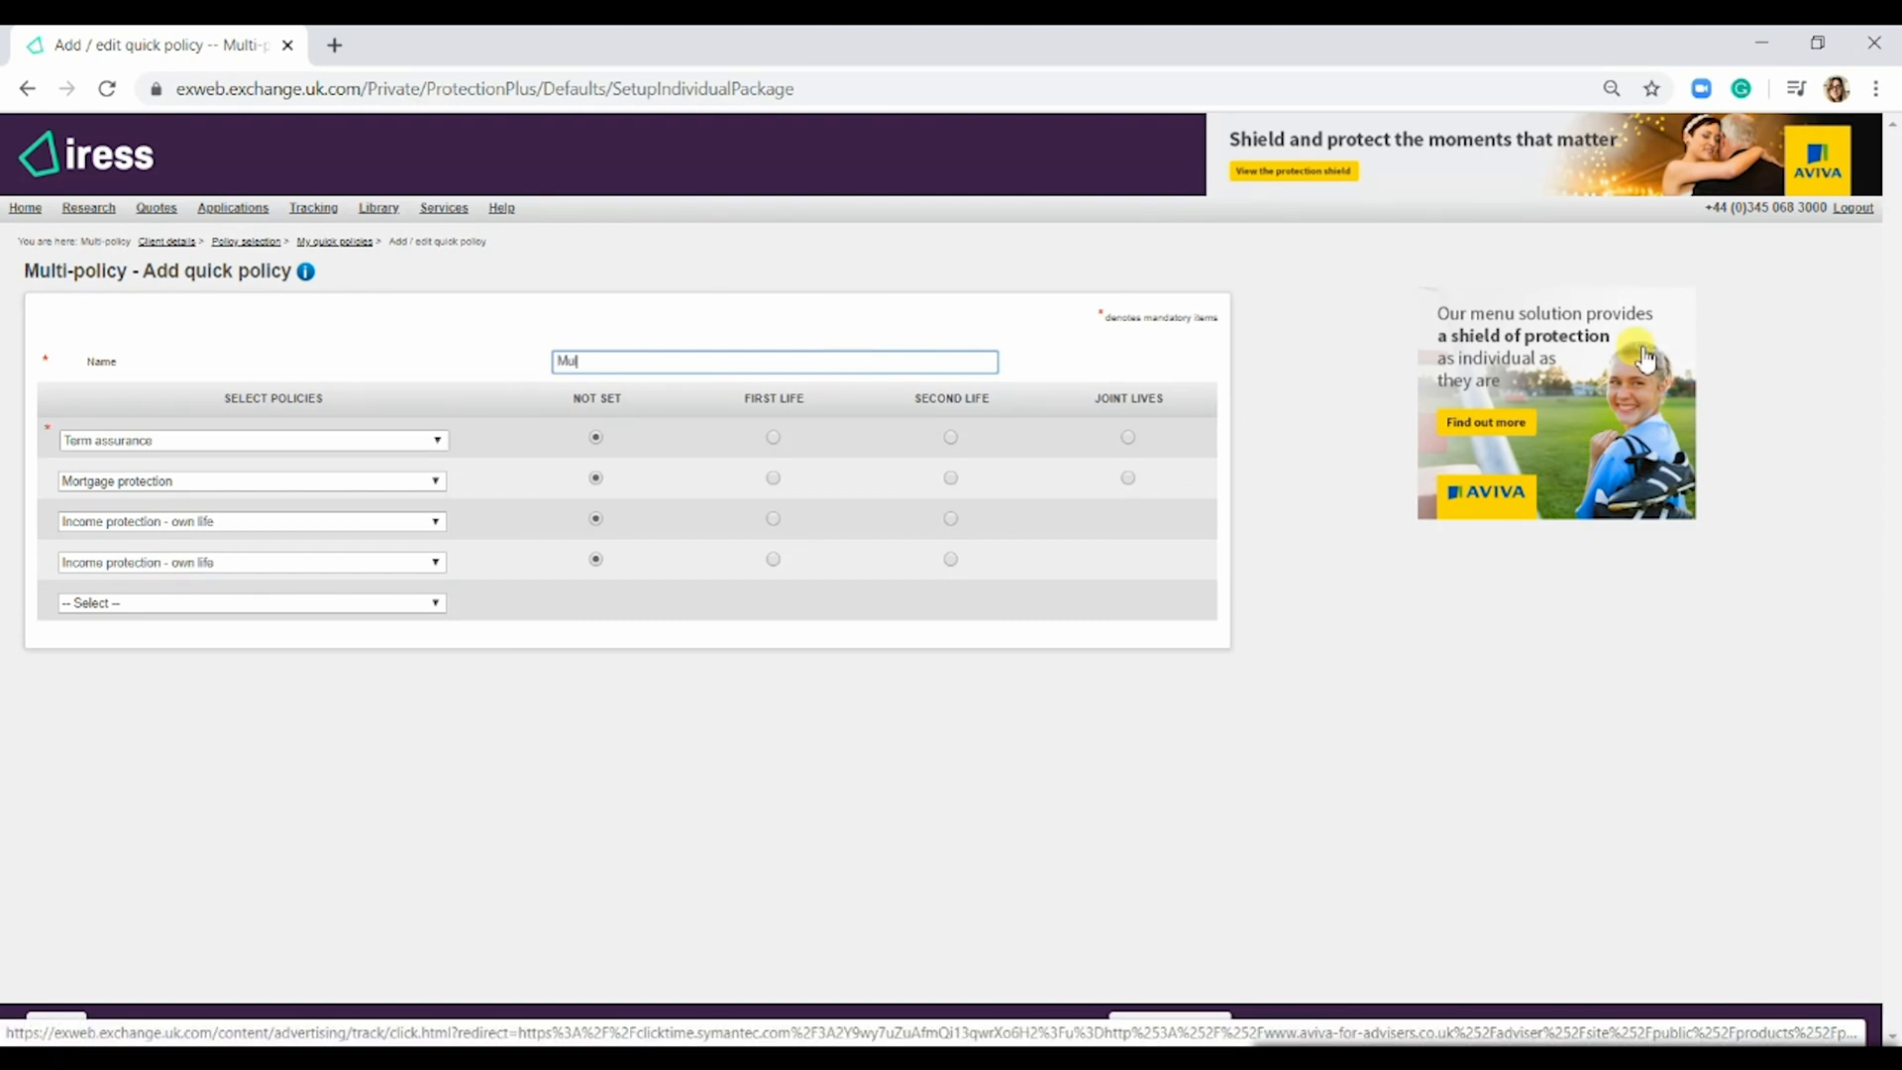
{"action": "type", "text": "ti Policy"}
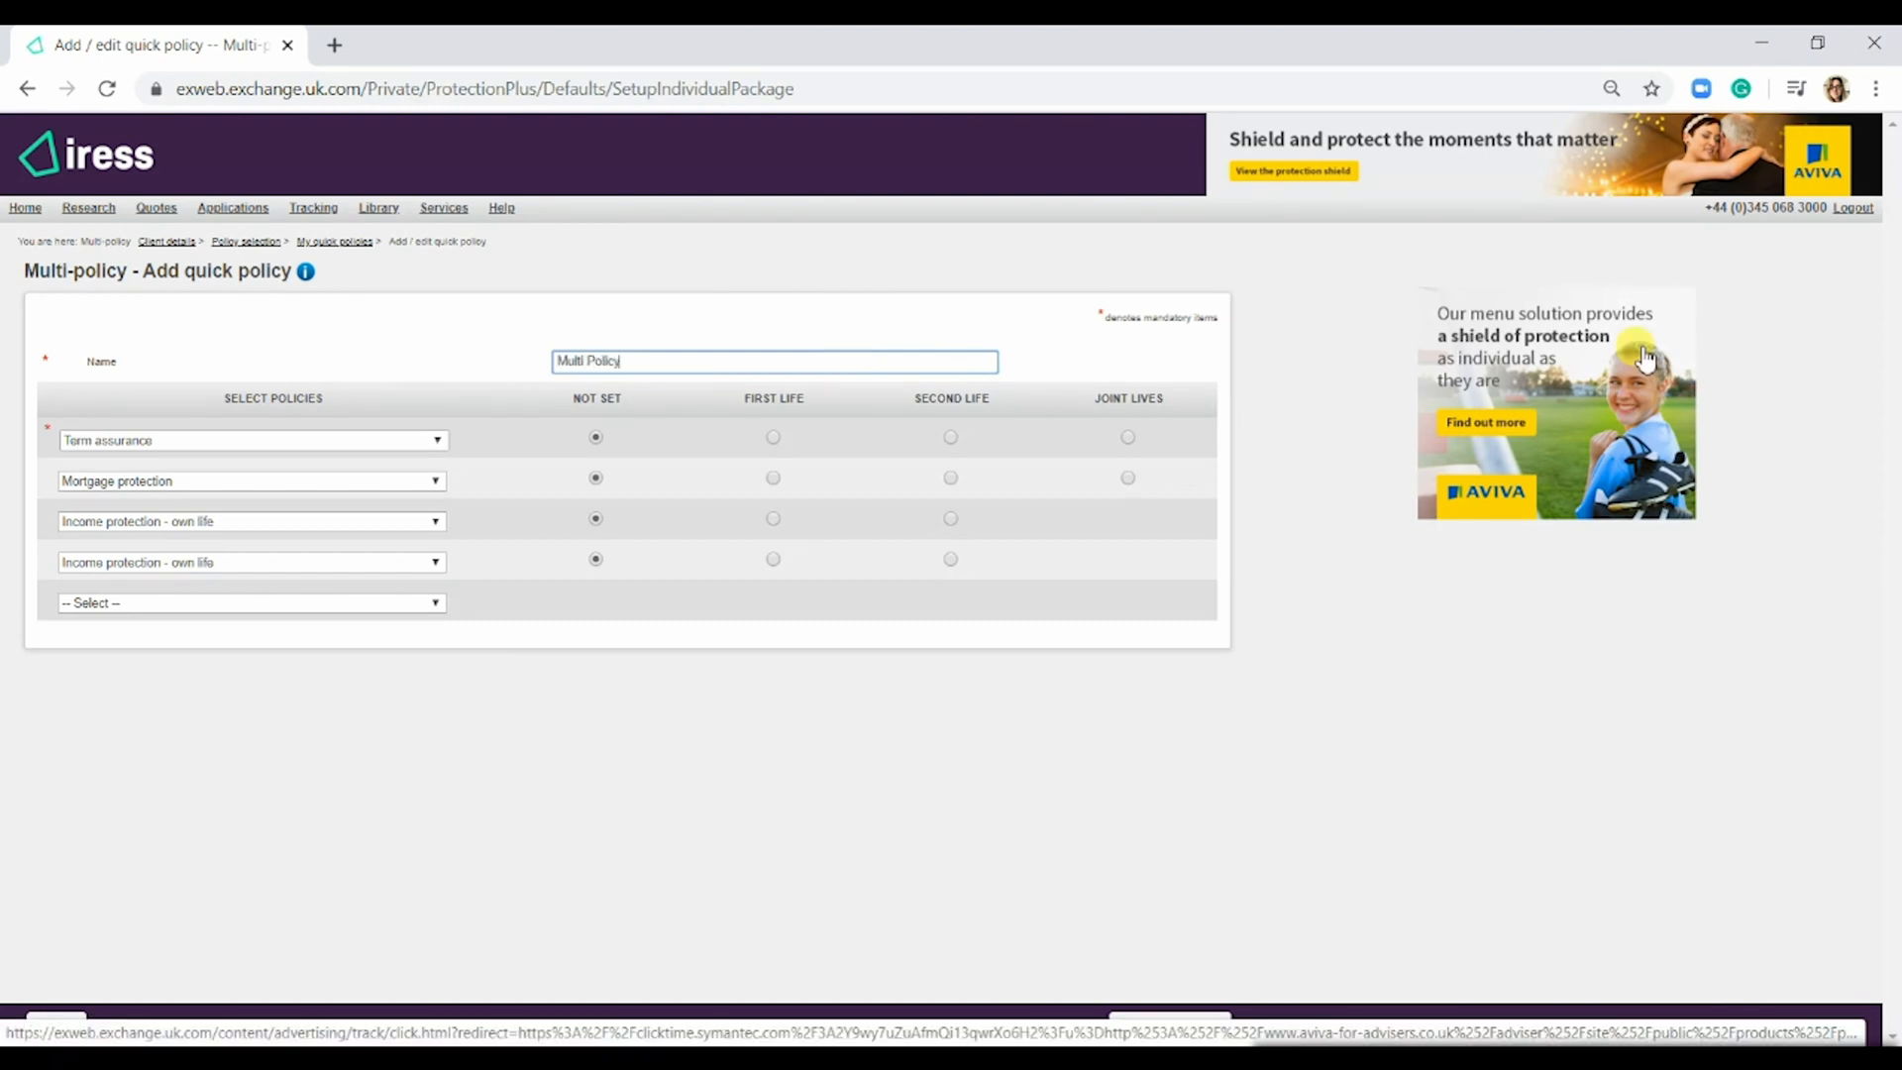
{"action": "mouse_move", "coordinate": [868, 564]}
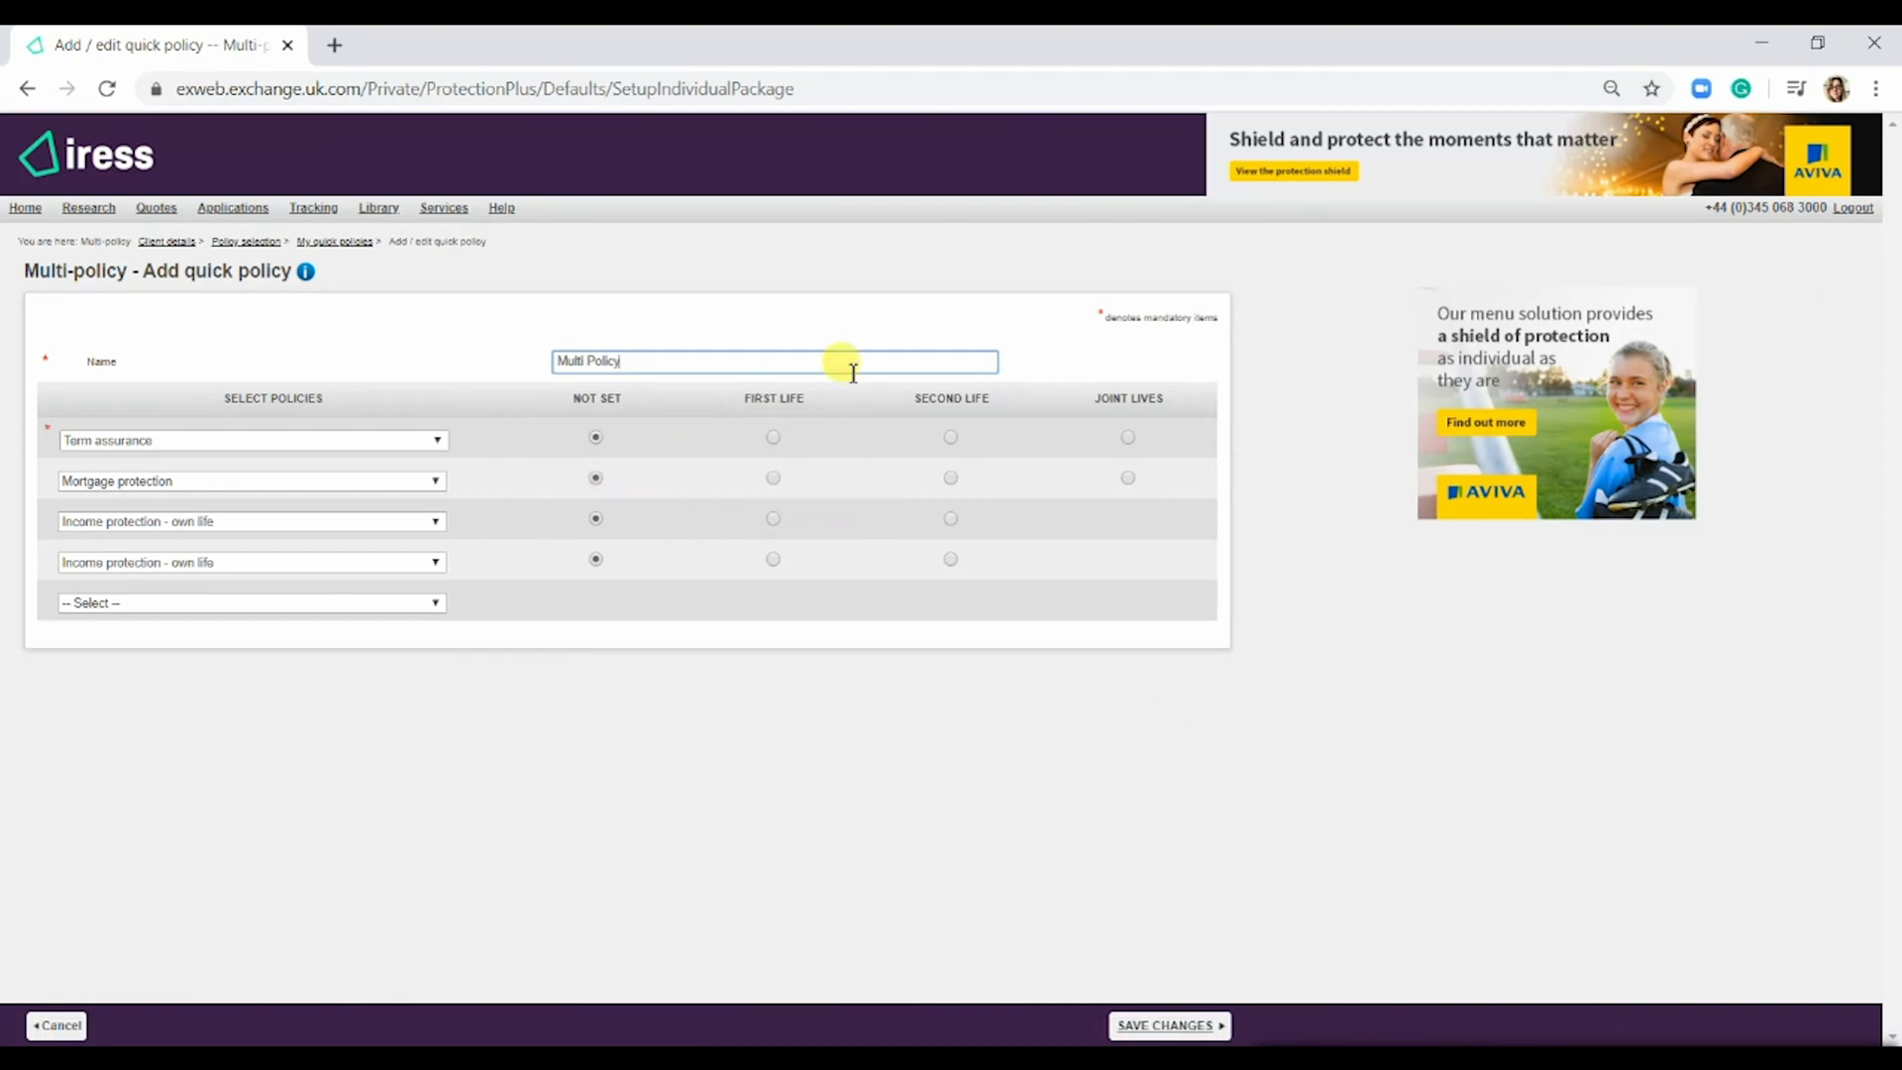
{"action": "mouse_move", "coordinate": [1212, 480]}
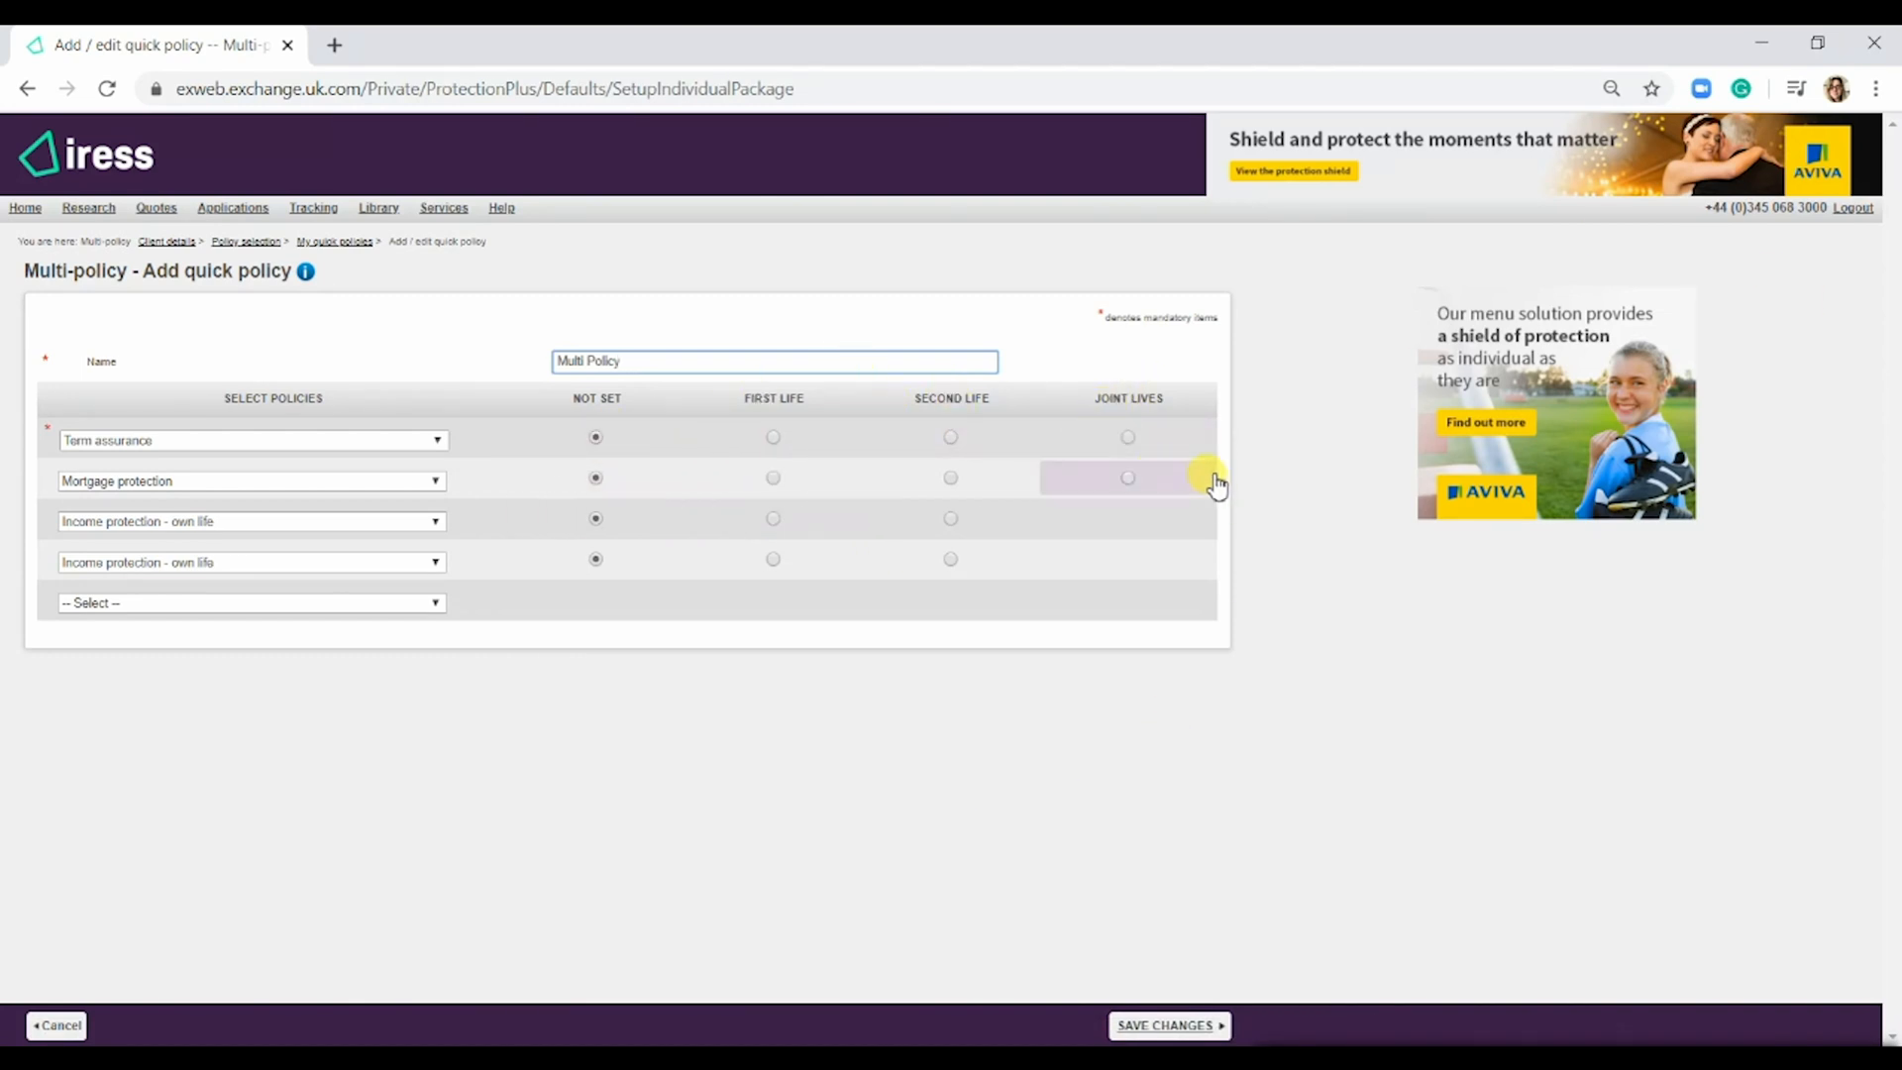
{"action": "left_click", "coordinate": [1127, 437]}
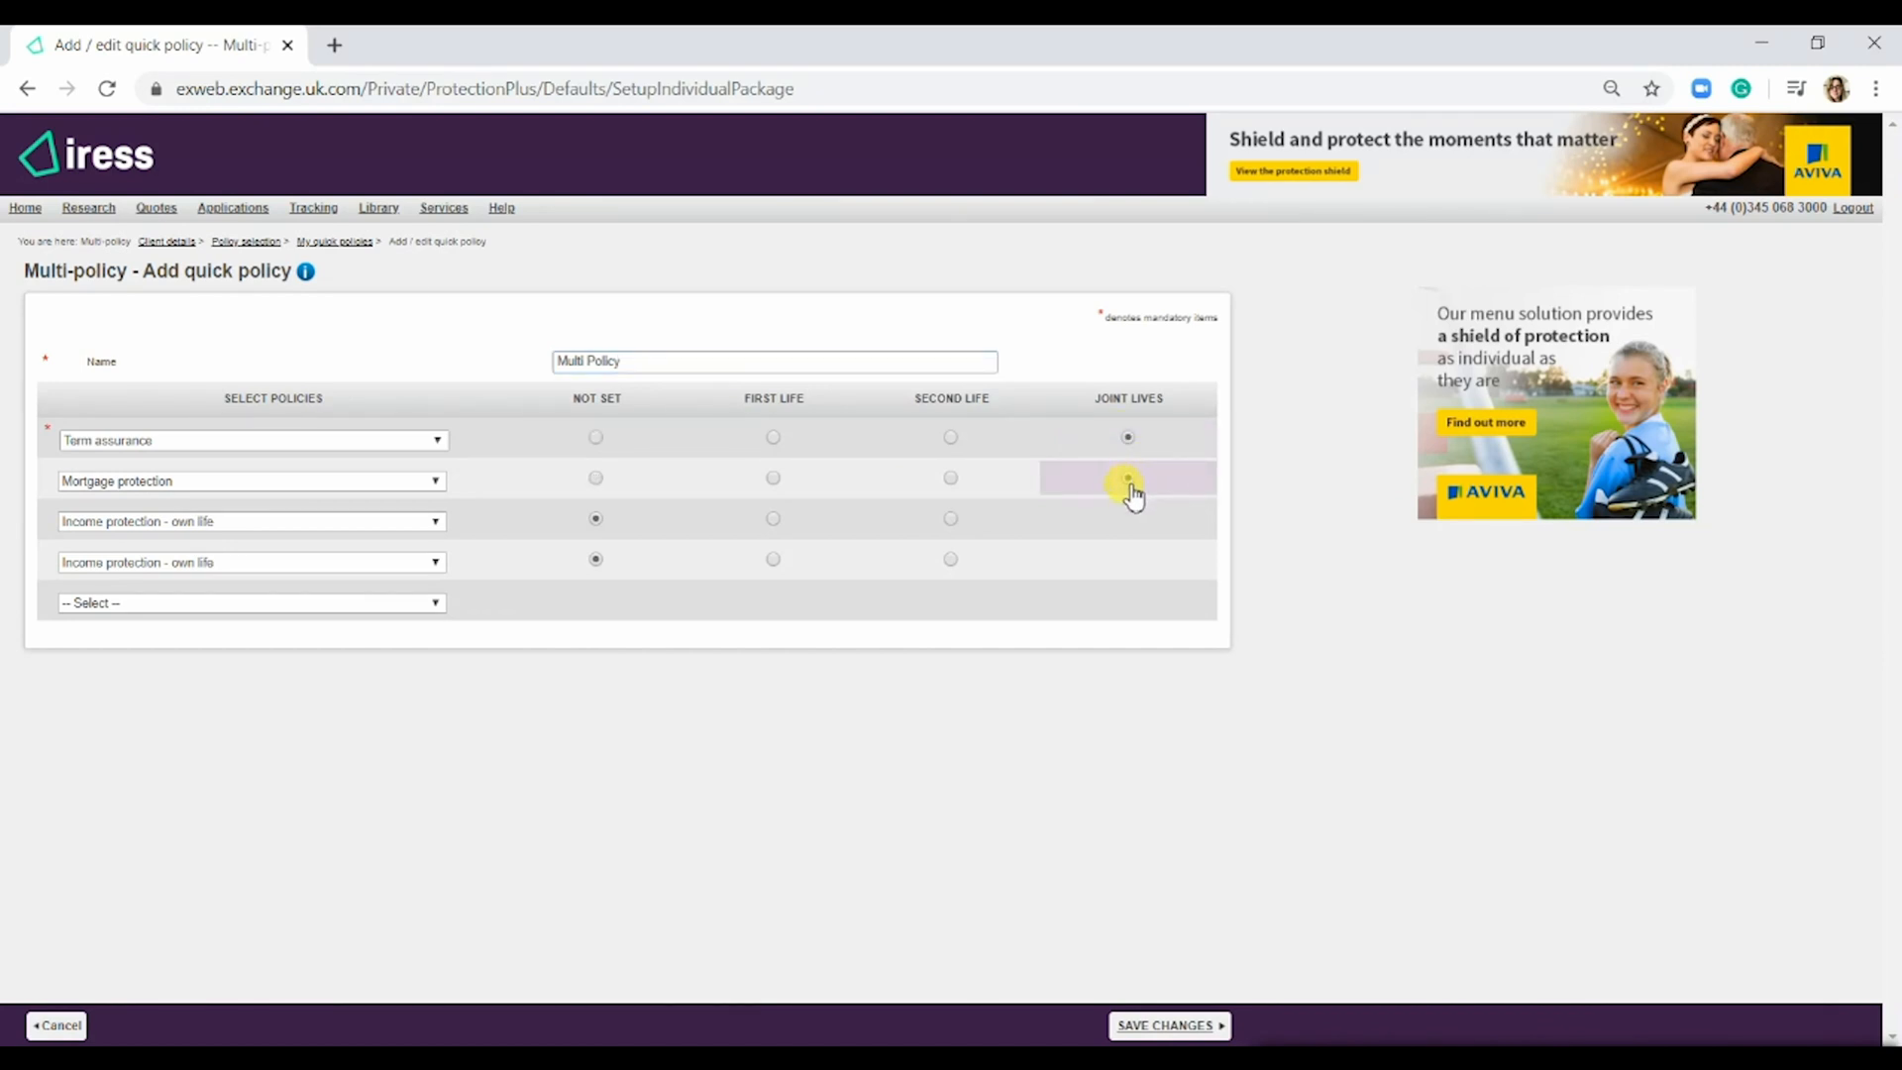
{"action": "left_click", "coordinate": [1127, 476]}
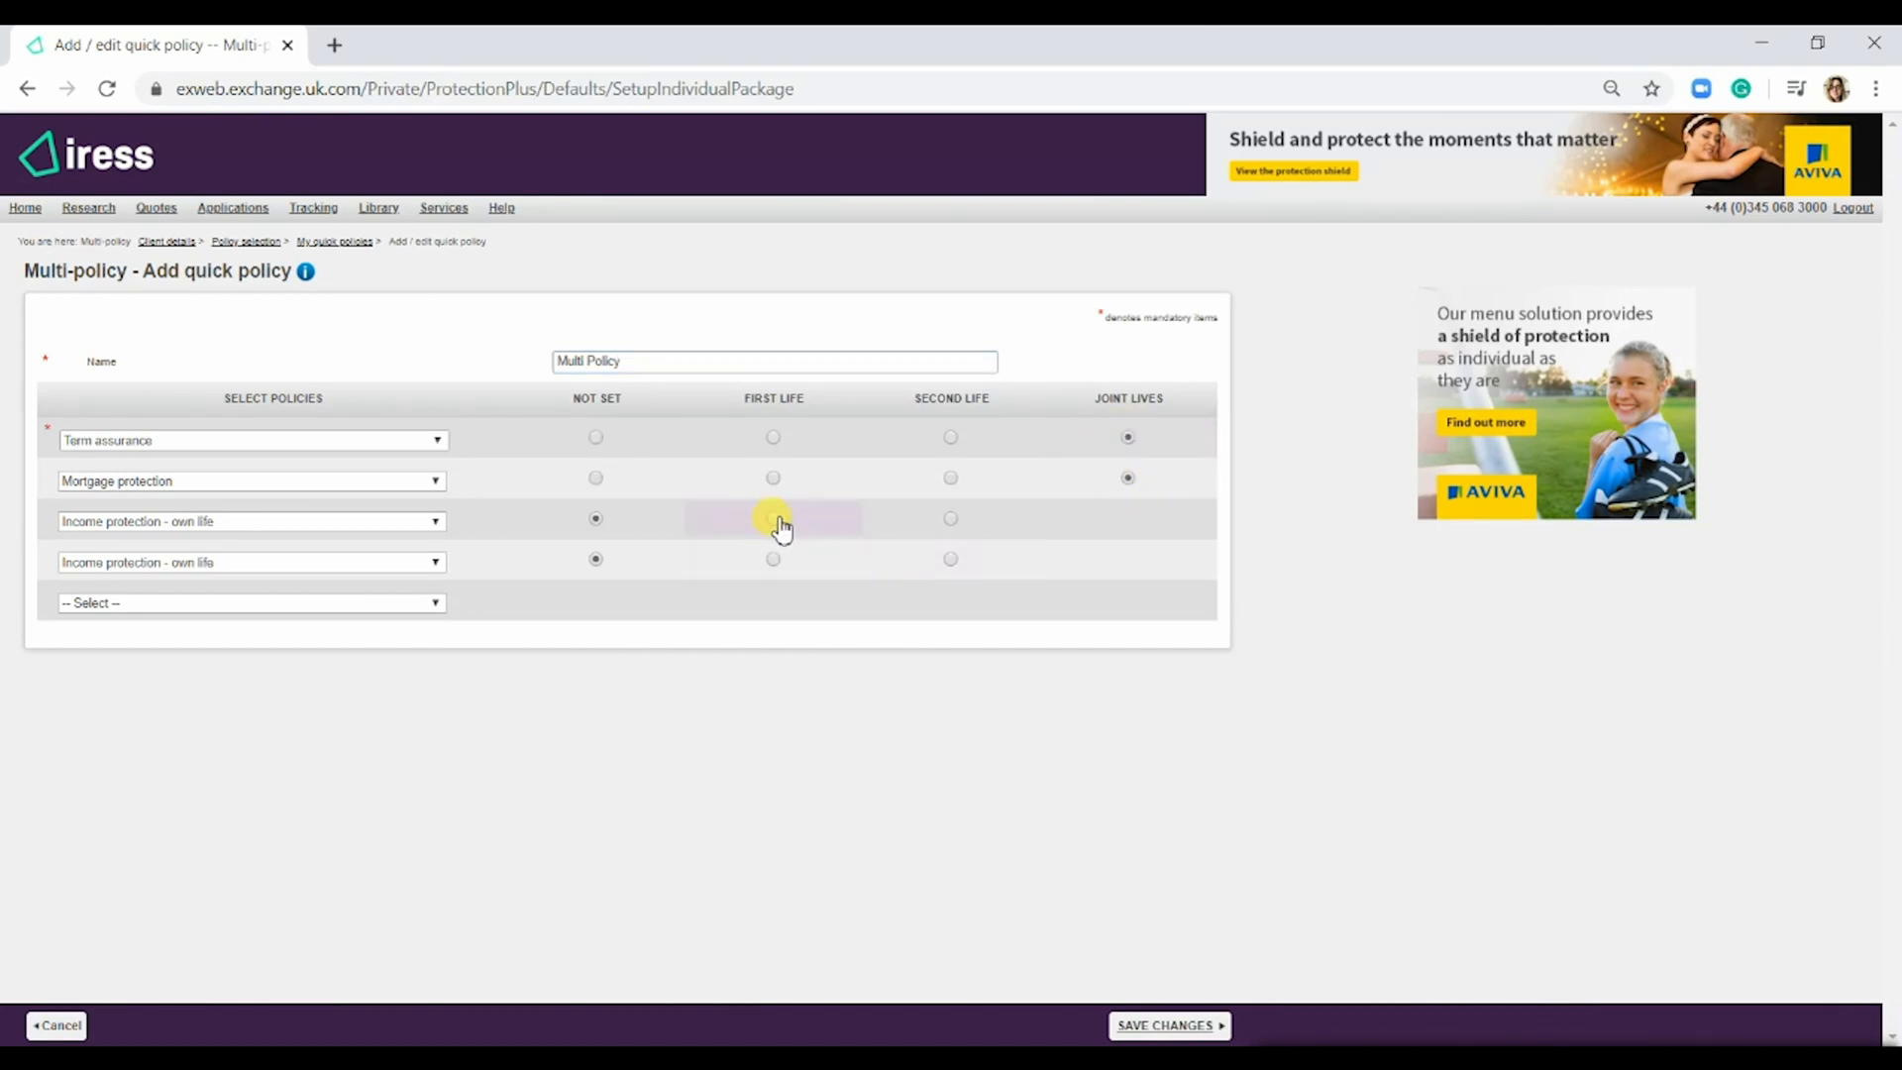
{"action": "left_click", "coordinate": [773, 518]}
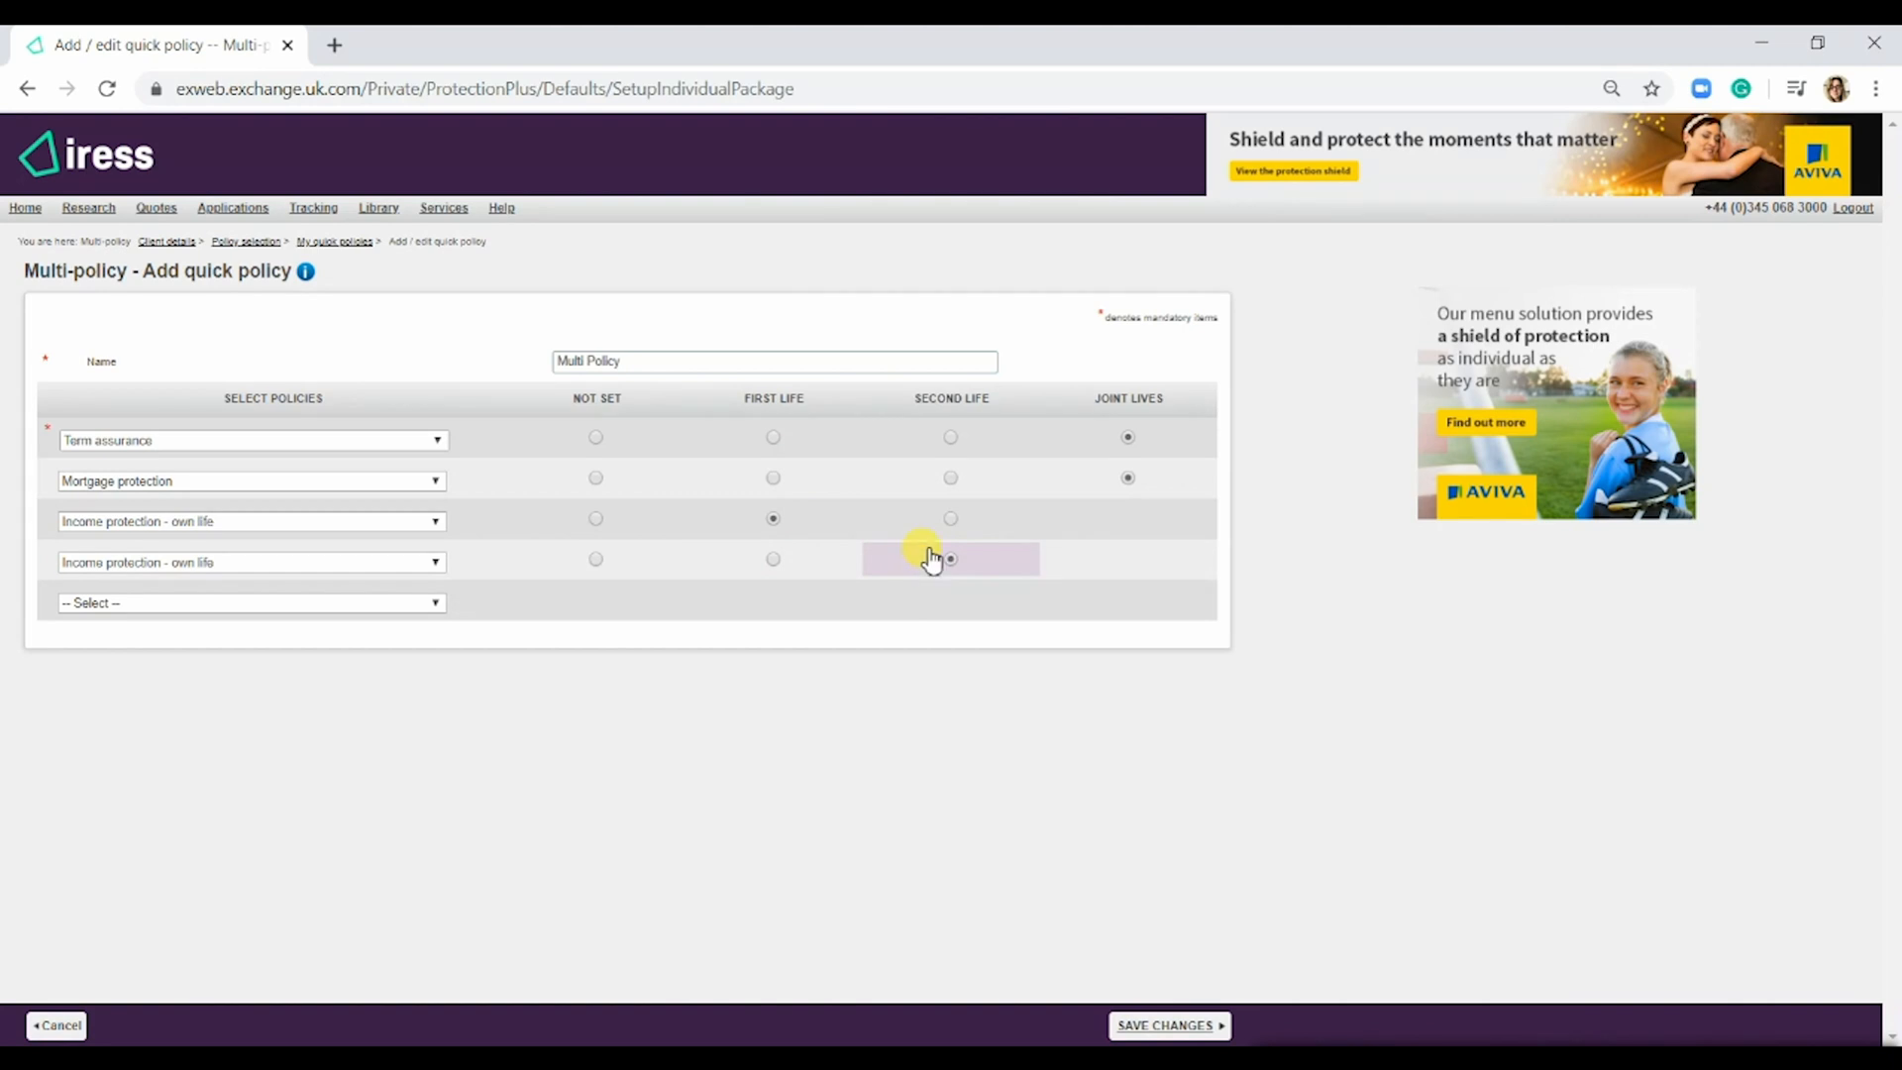
{"action": "left_click", "coordinate": [951, 558]}
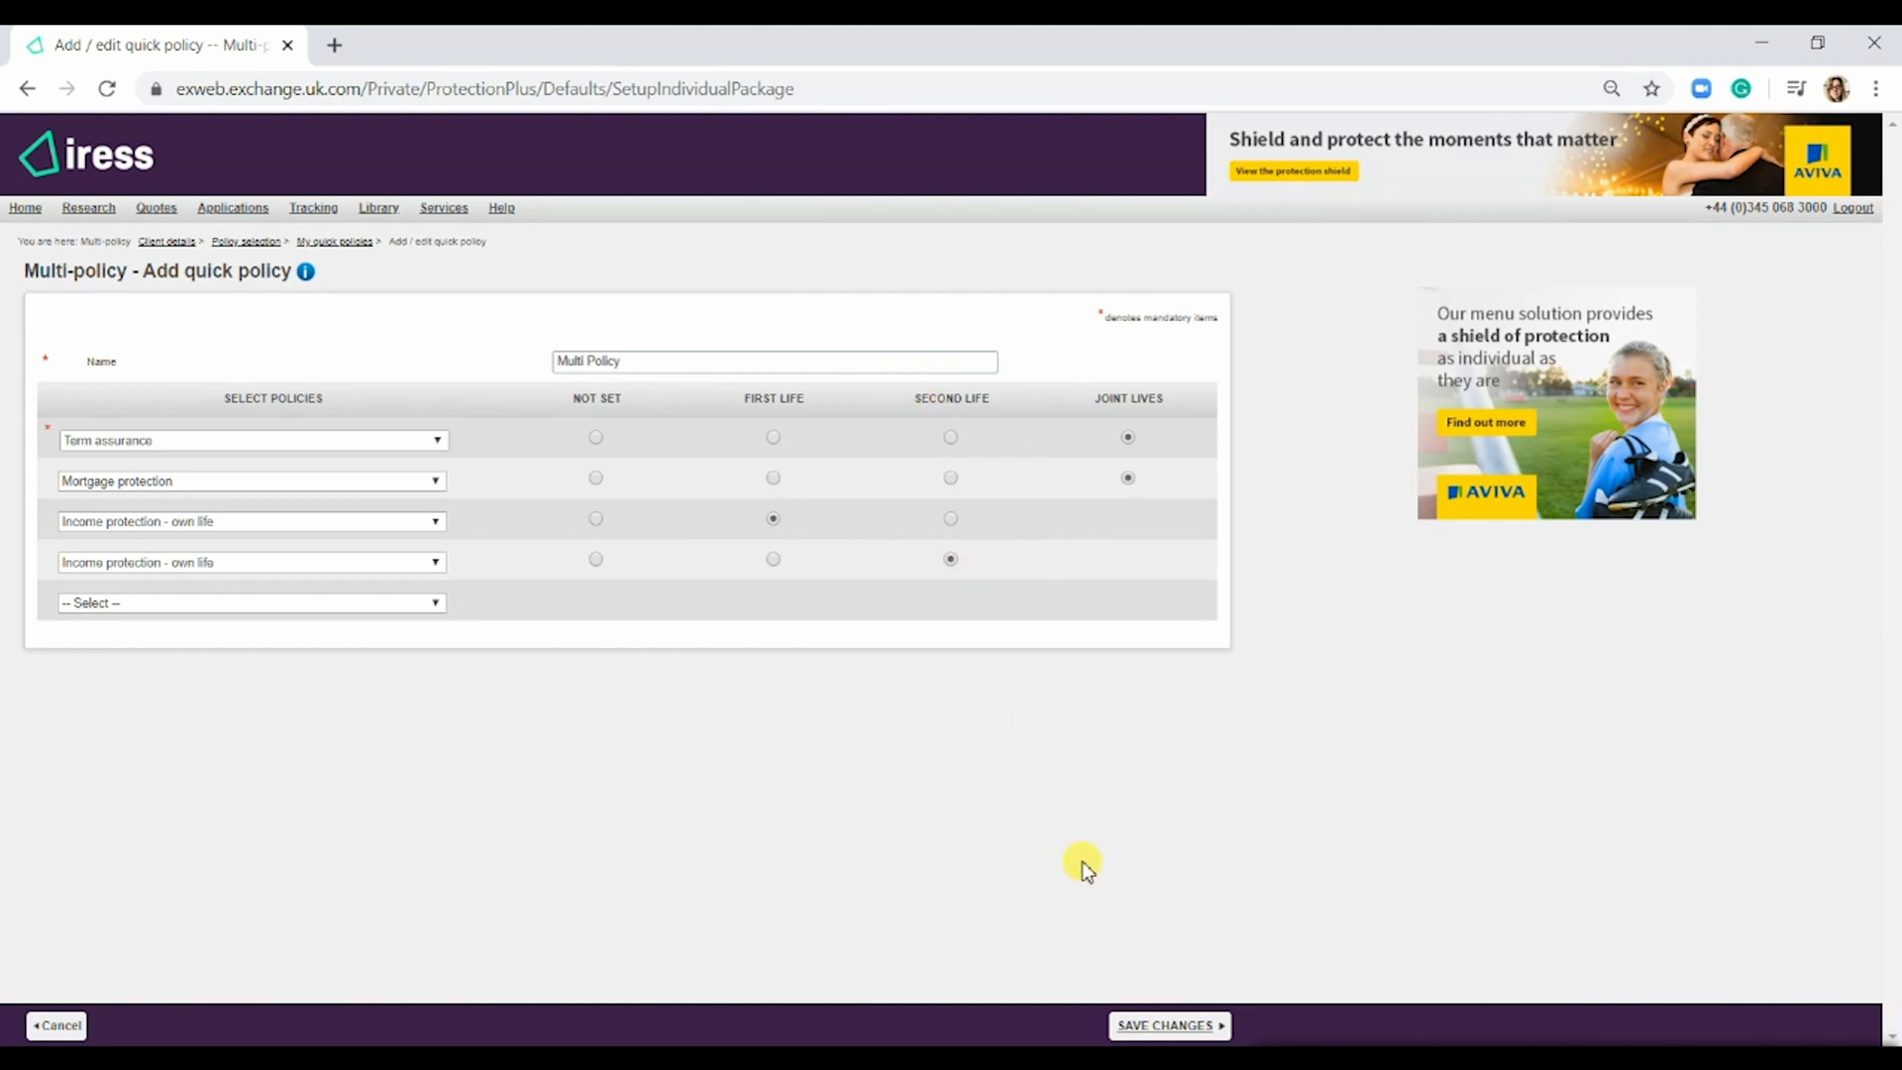
{"action": "left_click", "coordinate": [1168, 1025]}
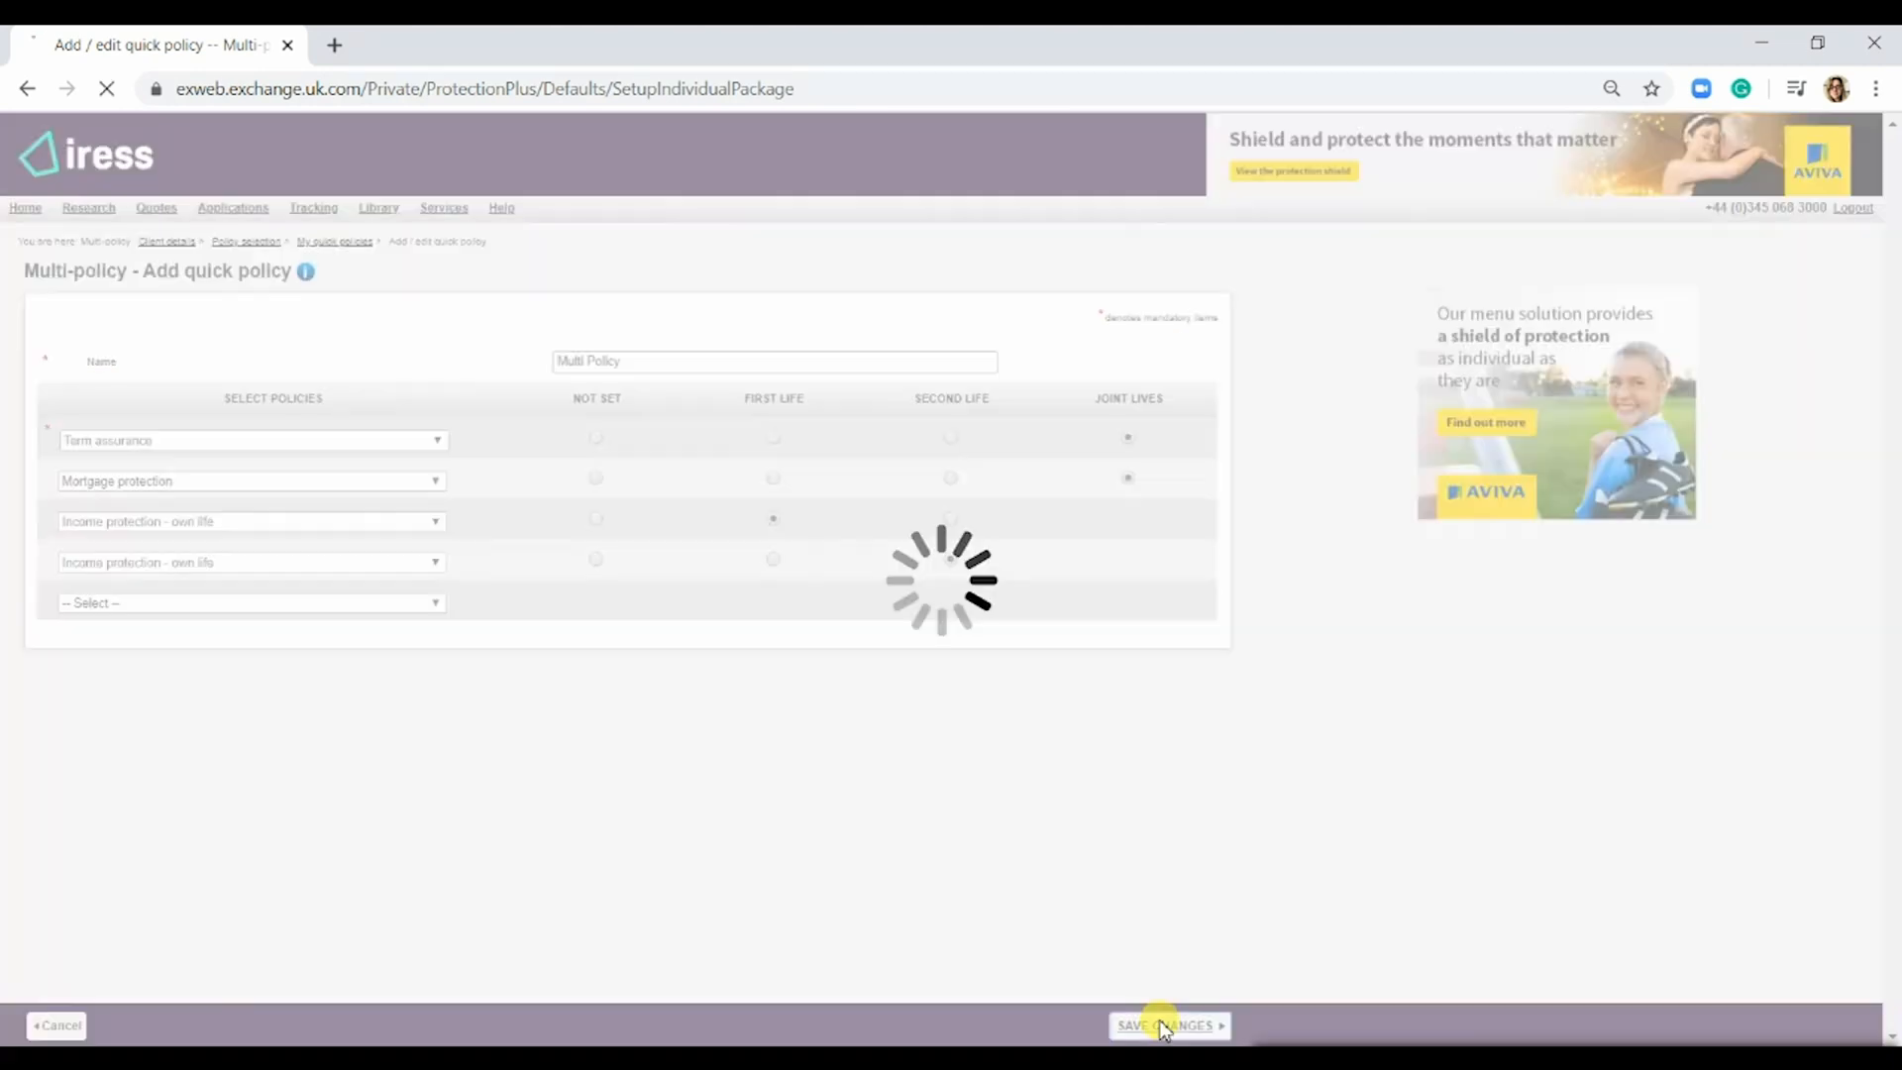
- Return from the quick policies list, now showing Multi Policy, to policy selection
{"action": "left_click", "coordinate": [1165, 1025]}
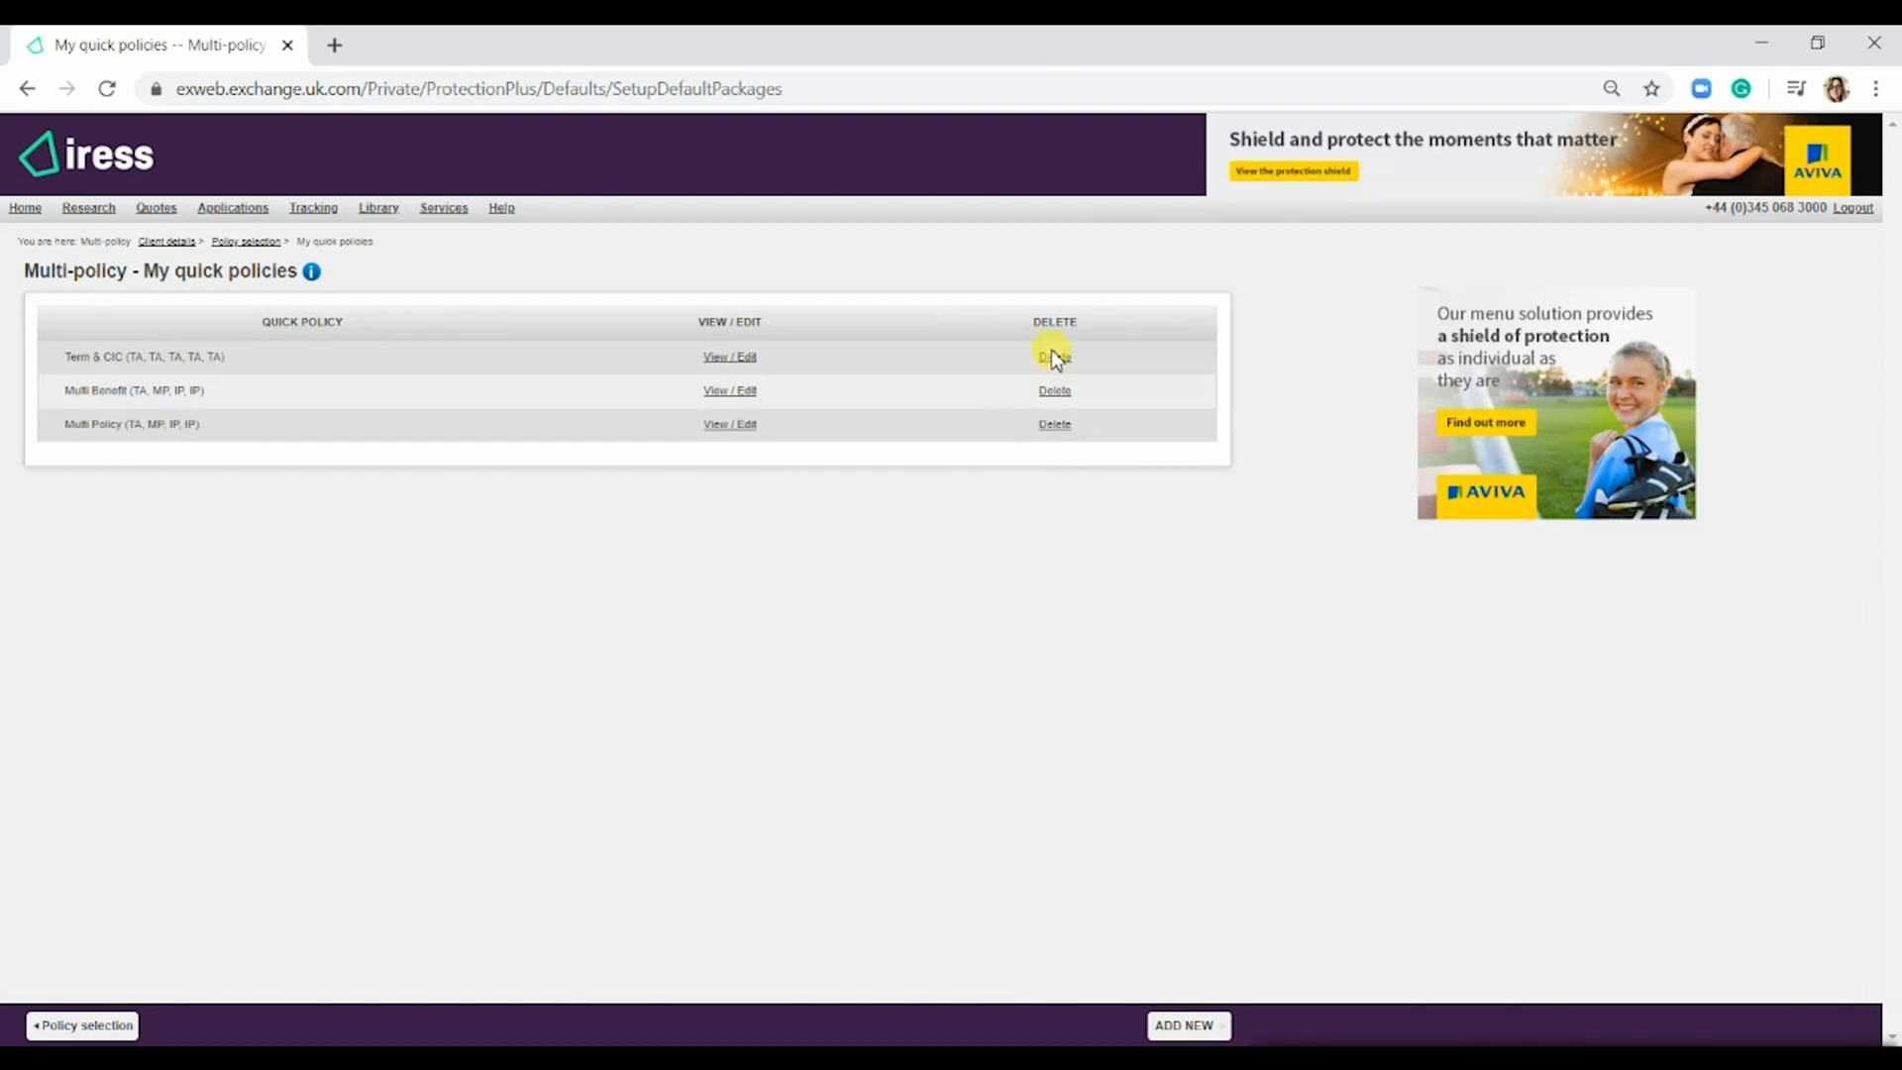
{"action": "mouse_move", "coordinate": [324, 839]}
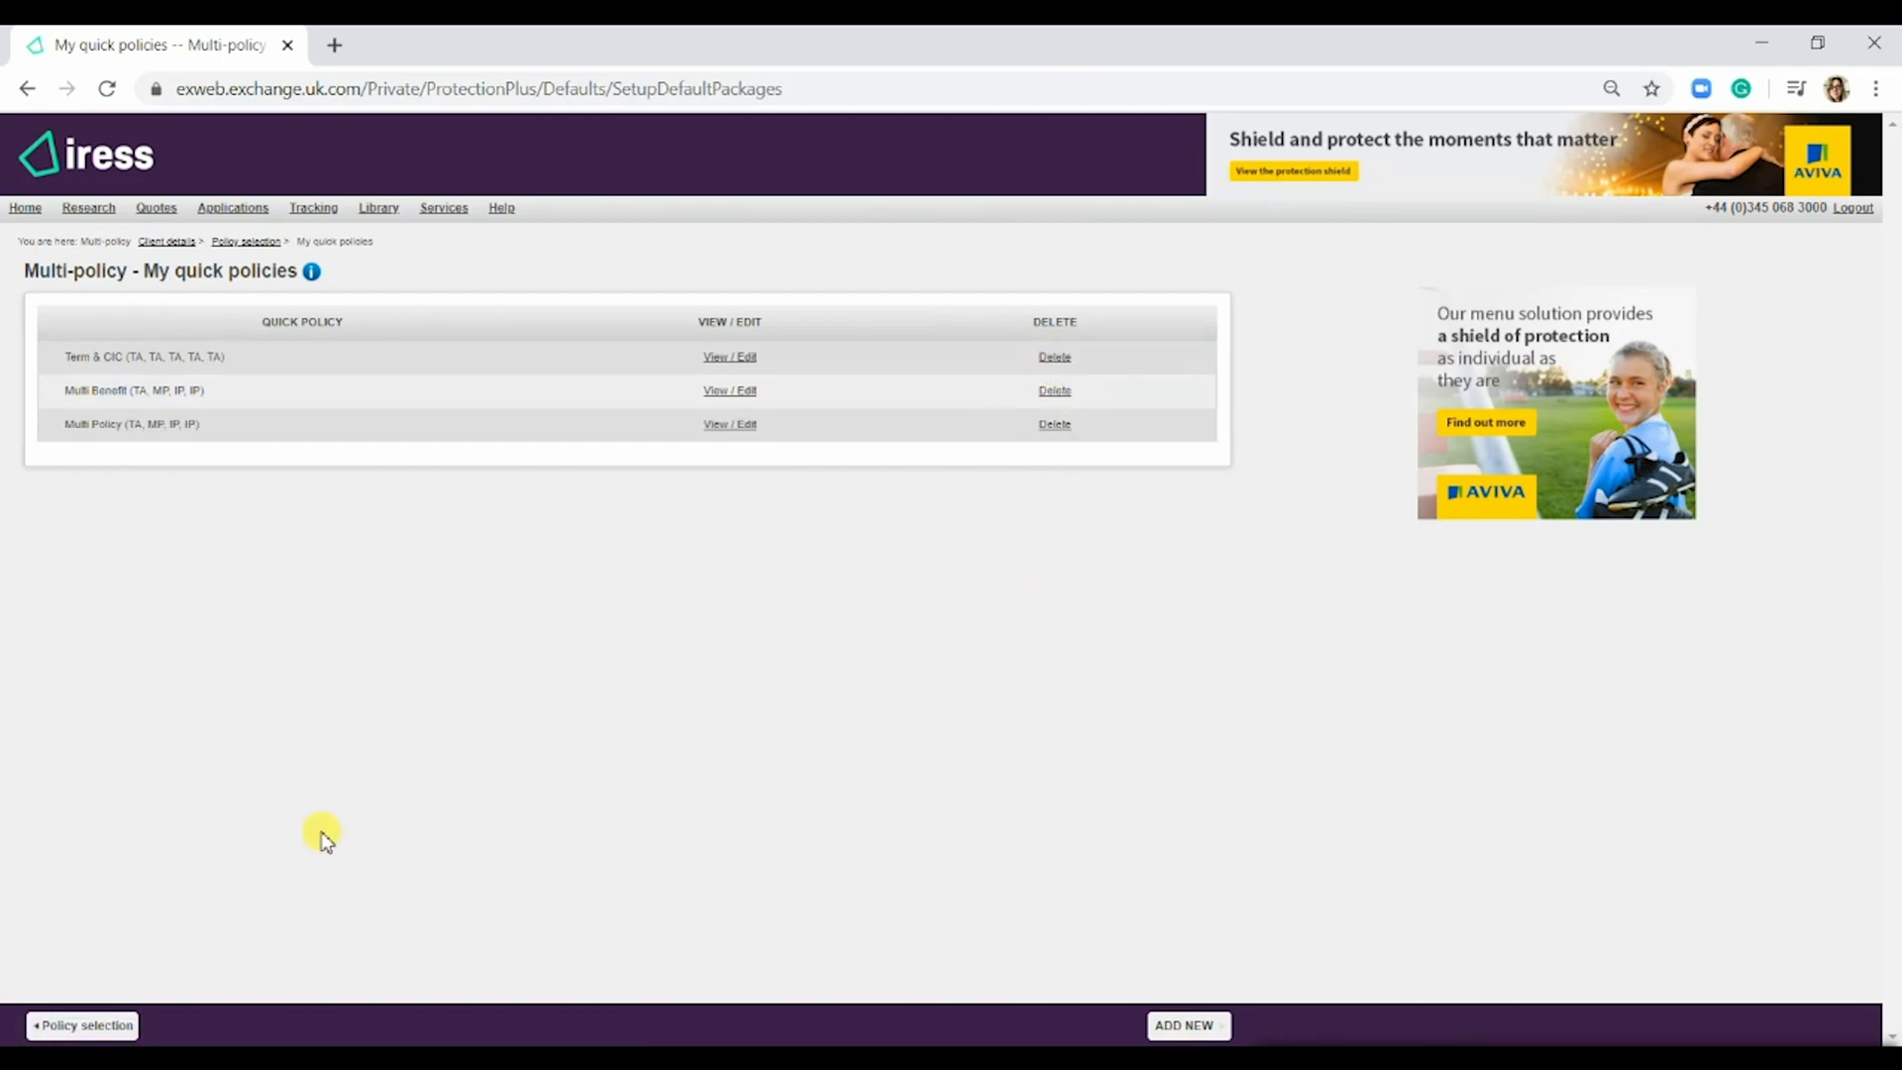
{"action": "left_click", "coordinate": [82, 1025]}
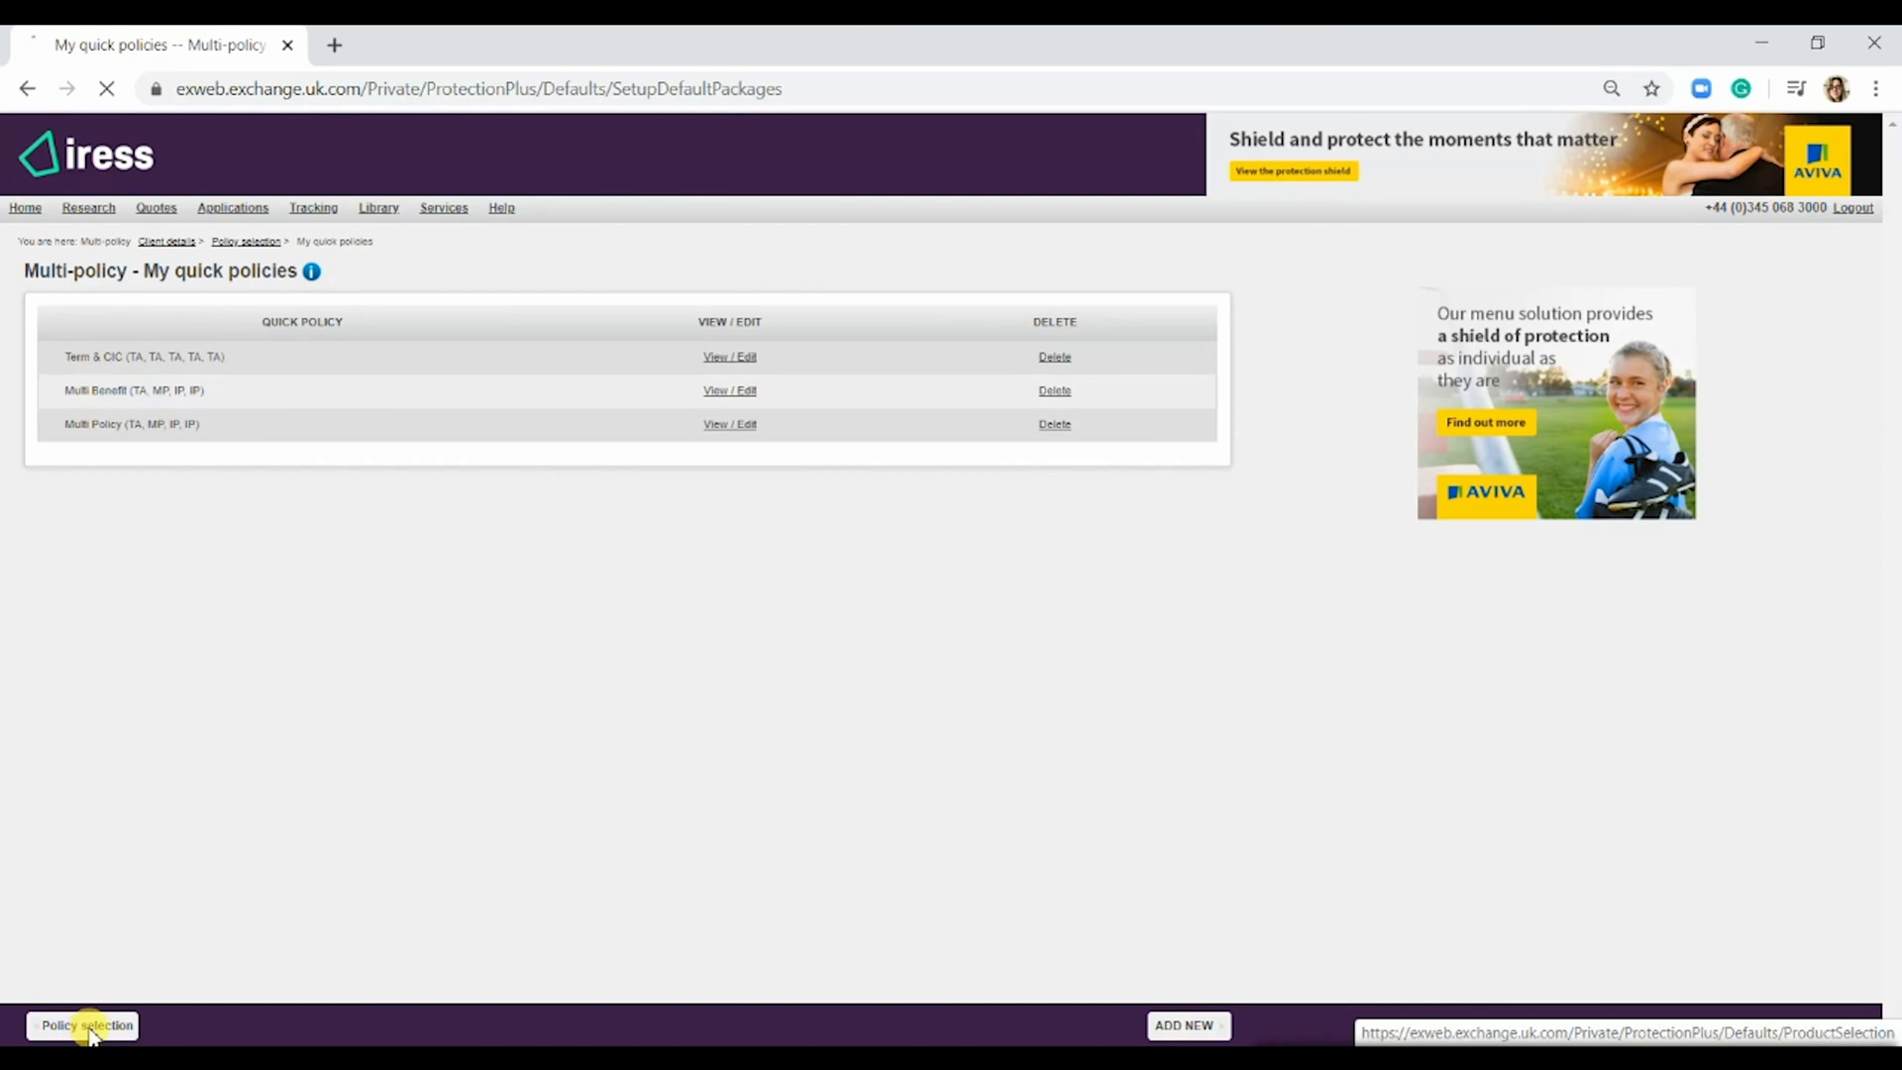
- Apply the Multi Policy quick policy with term assurance on joint lives and proceed to policy details
{"action": "left_click", "coordinate": [85, 1026]}
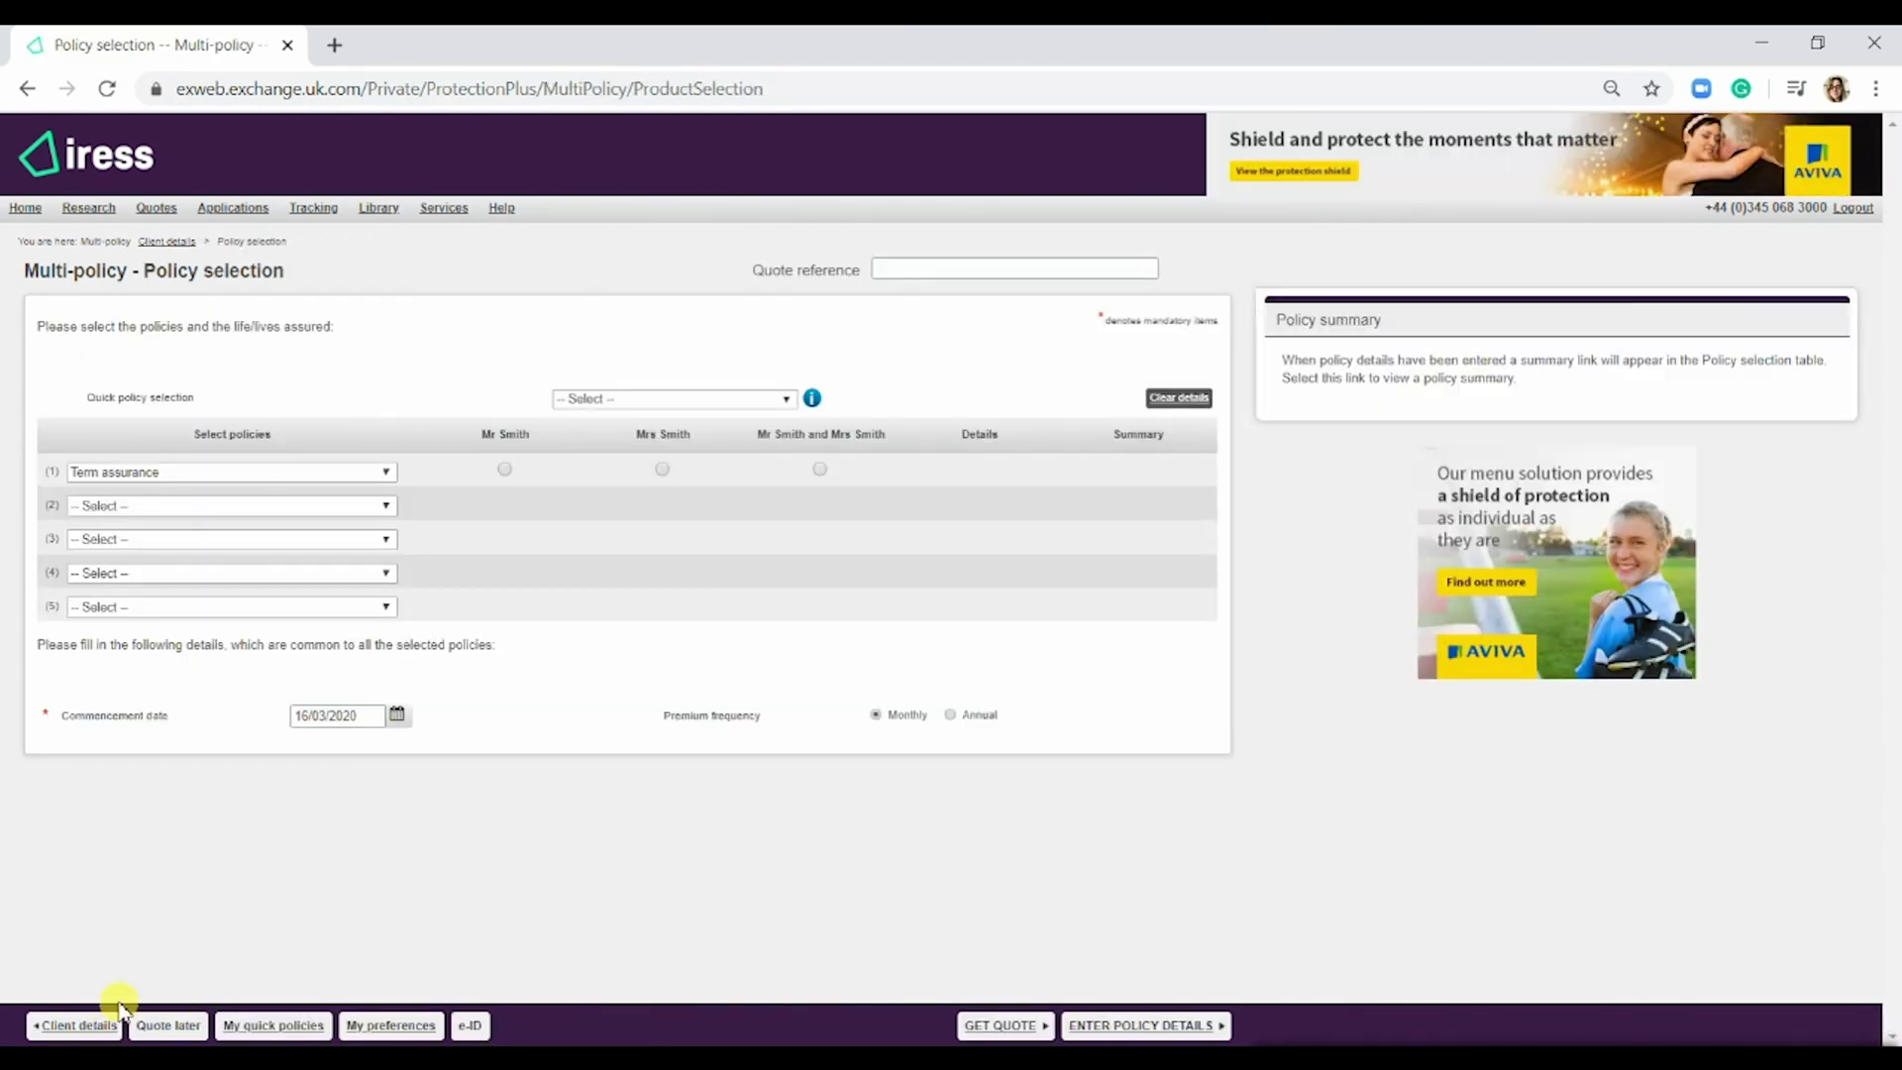
{"action": "mouse_move", "coordinate": [673, 412]}
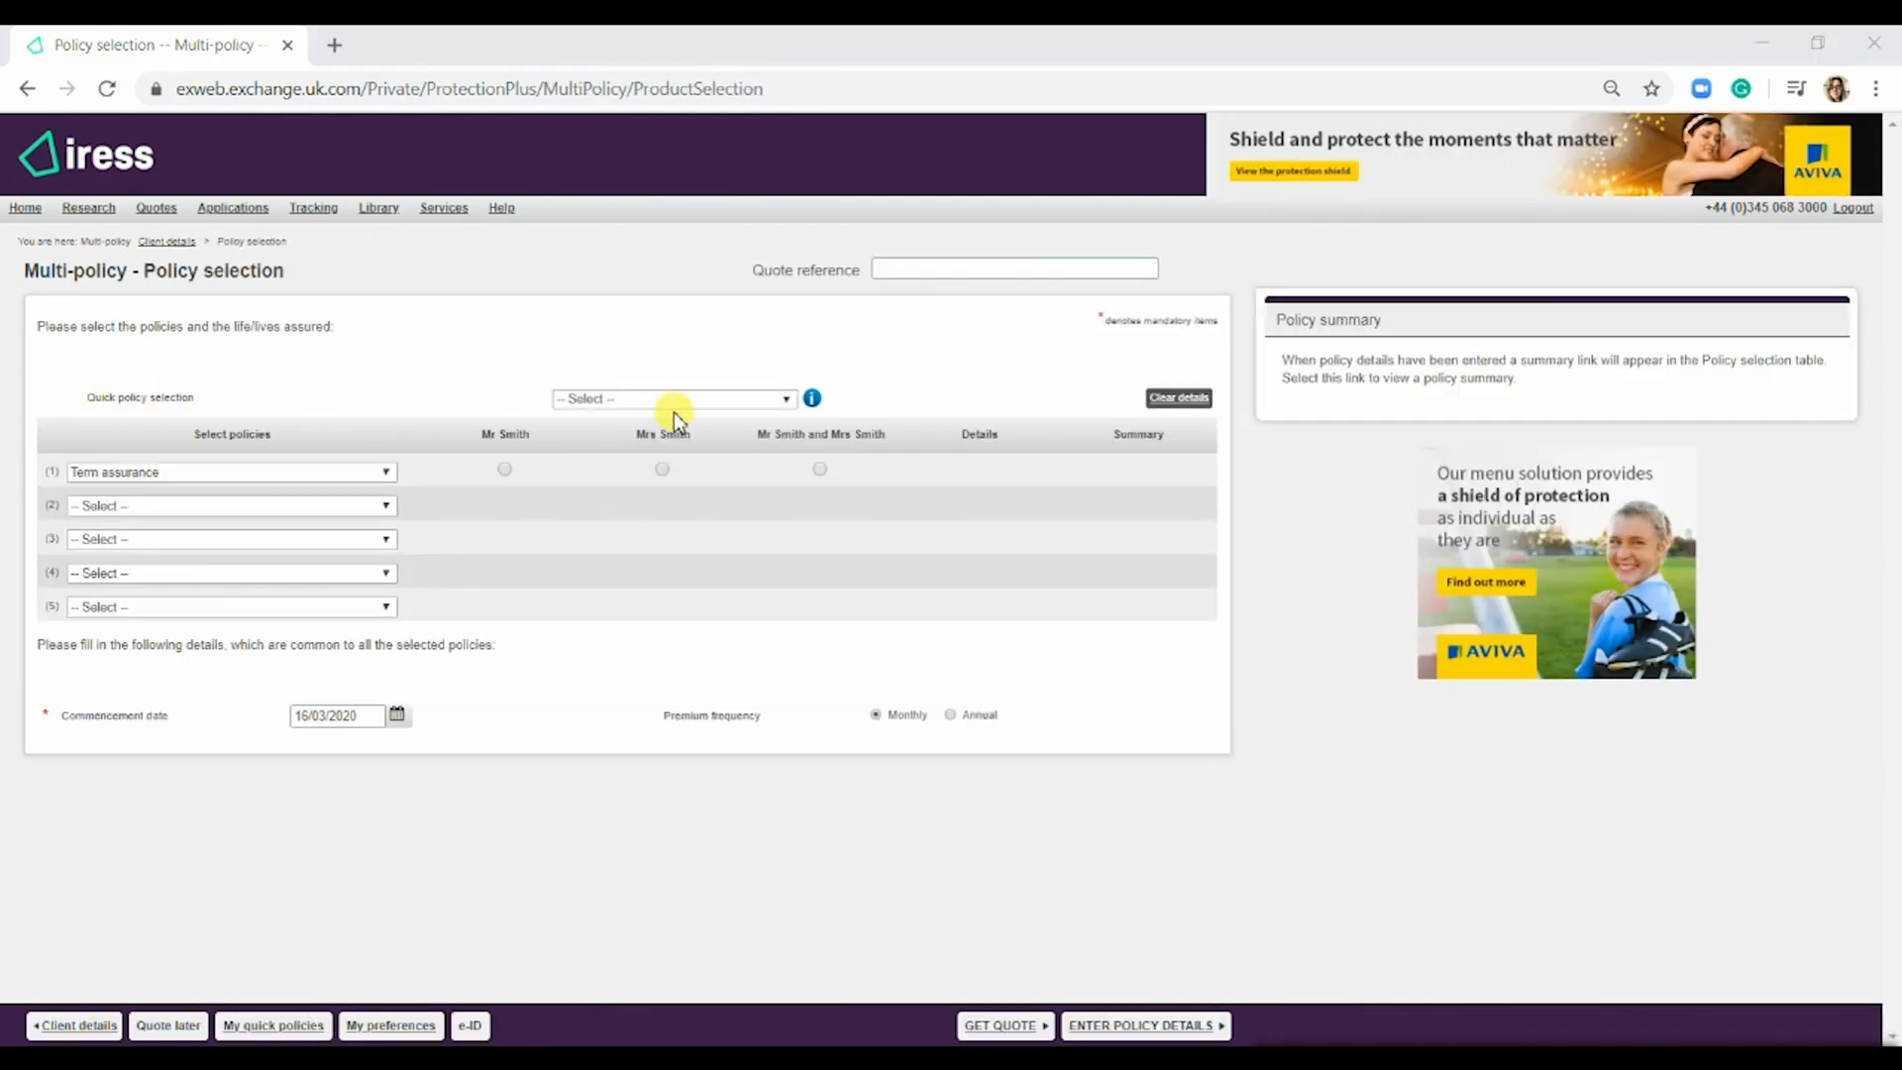
{"action": "left_click", "coordinate": [671, 399]}
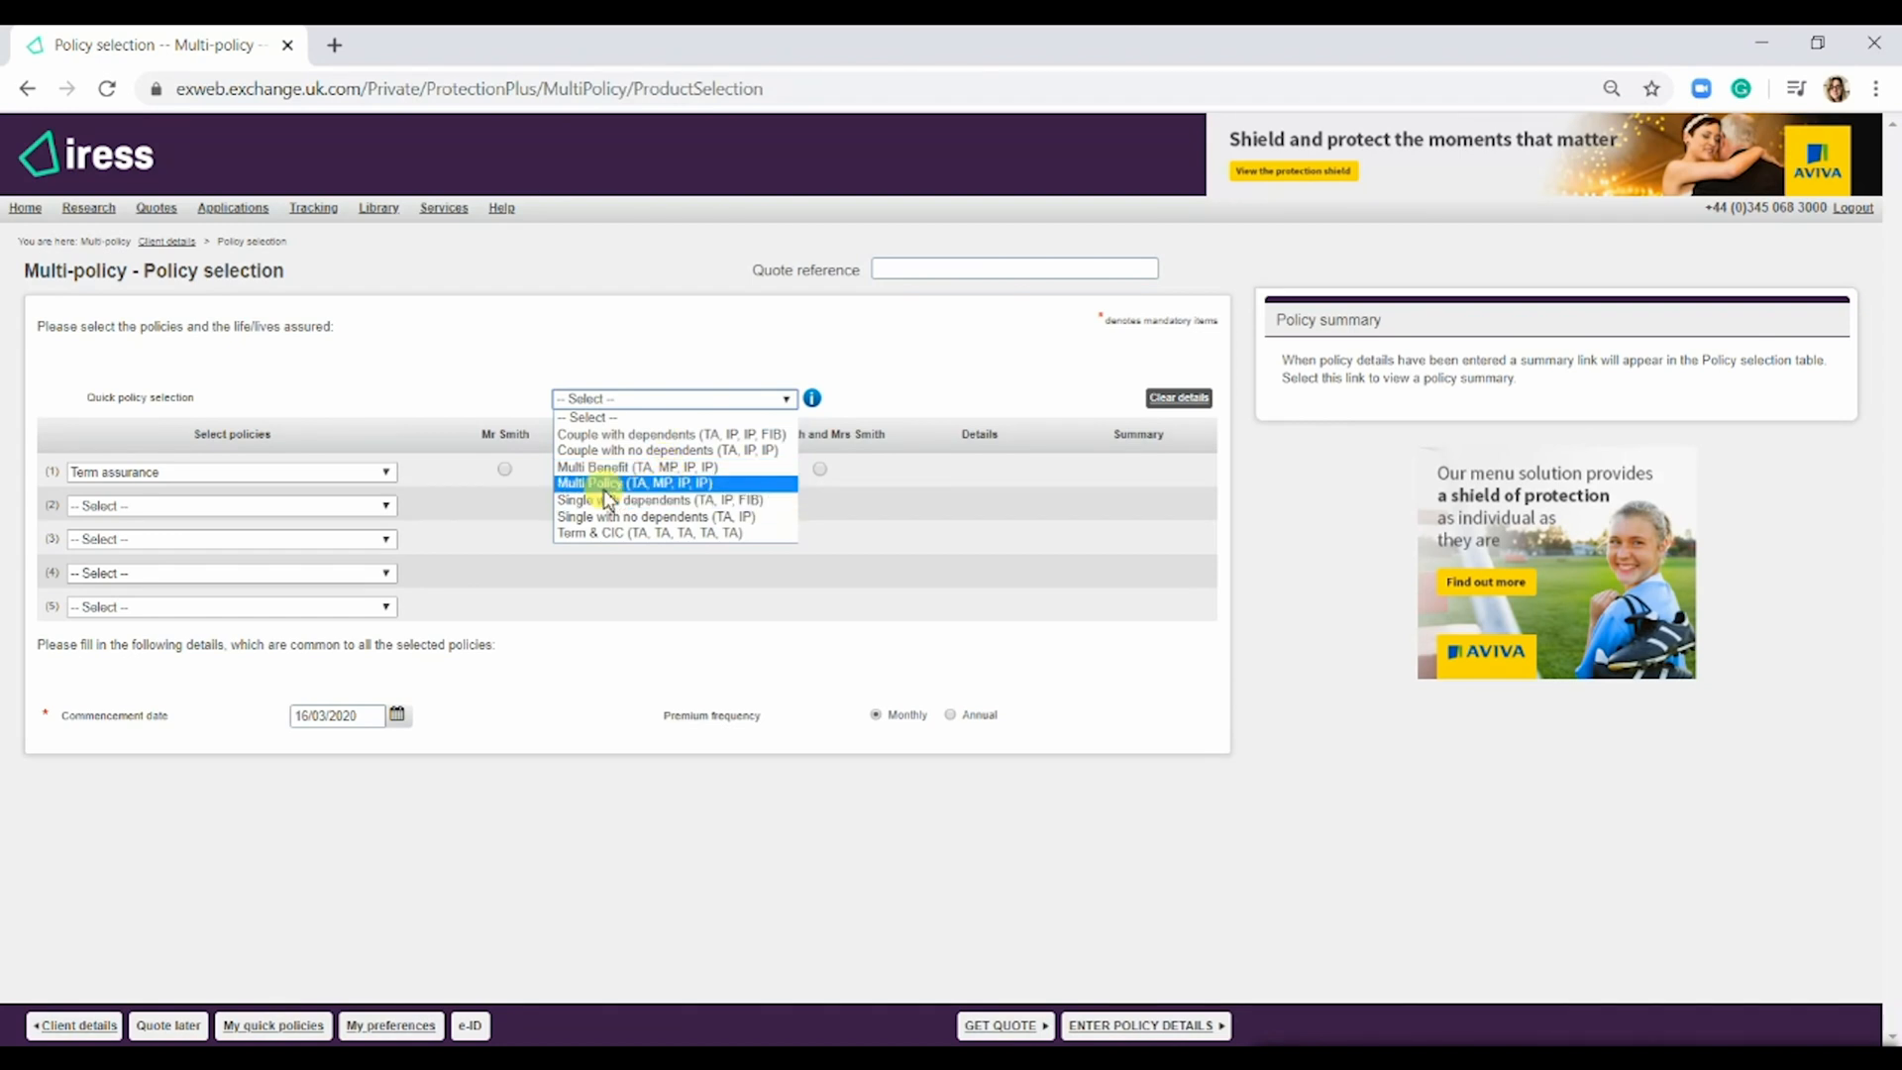
{"action": "left_click", "coordinate": [633, 482]}
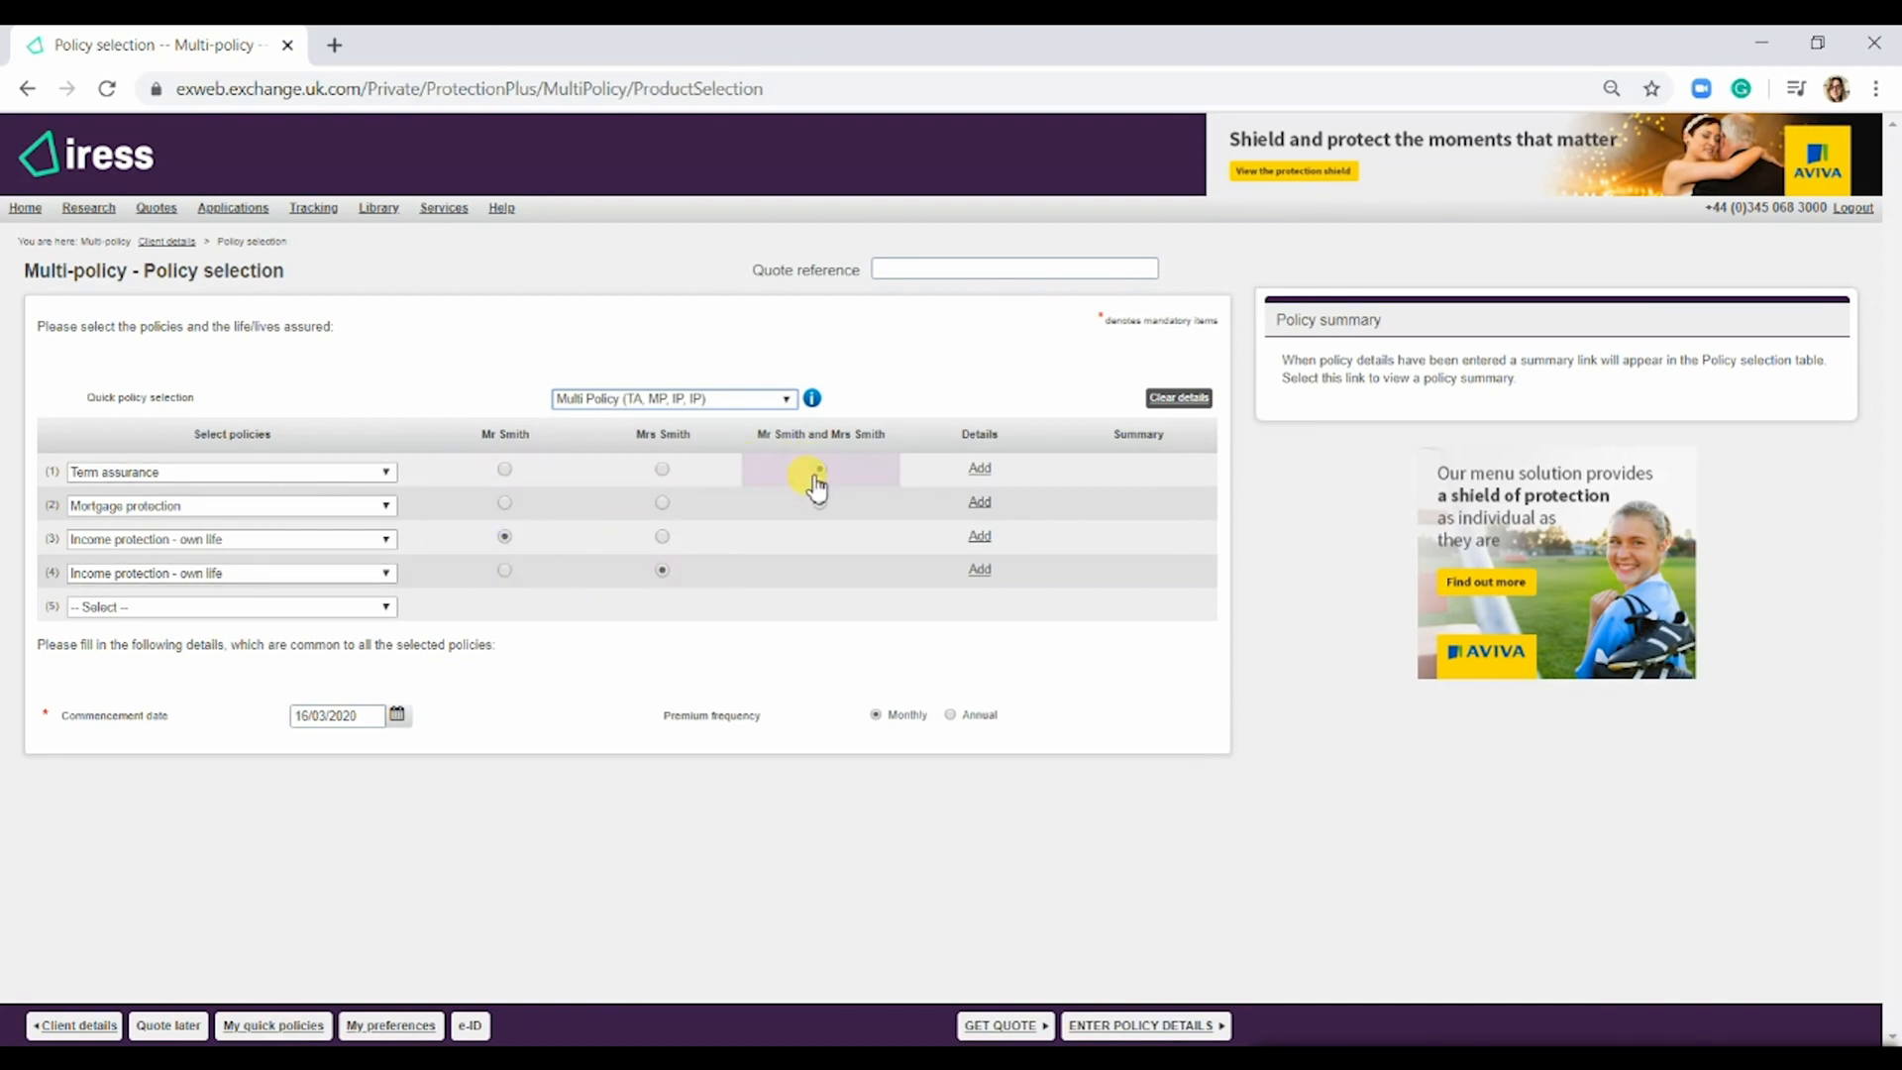
{"action": "left_click", "coordinate": [819, 469]}
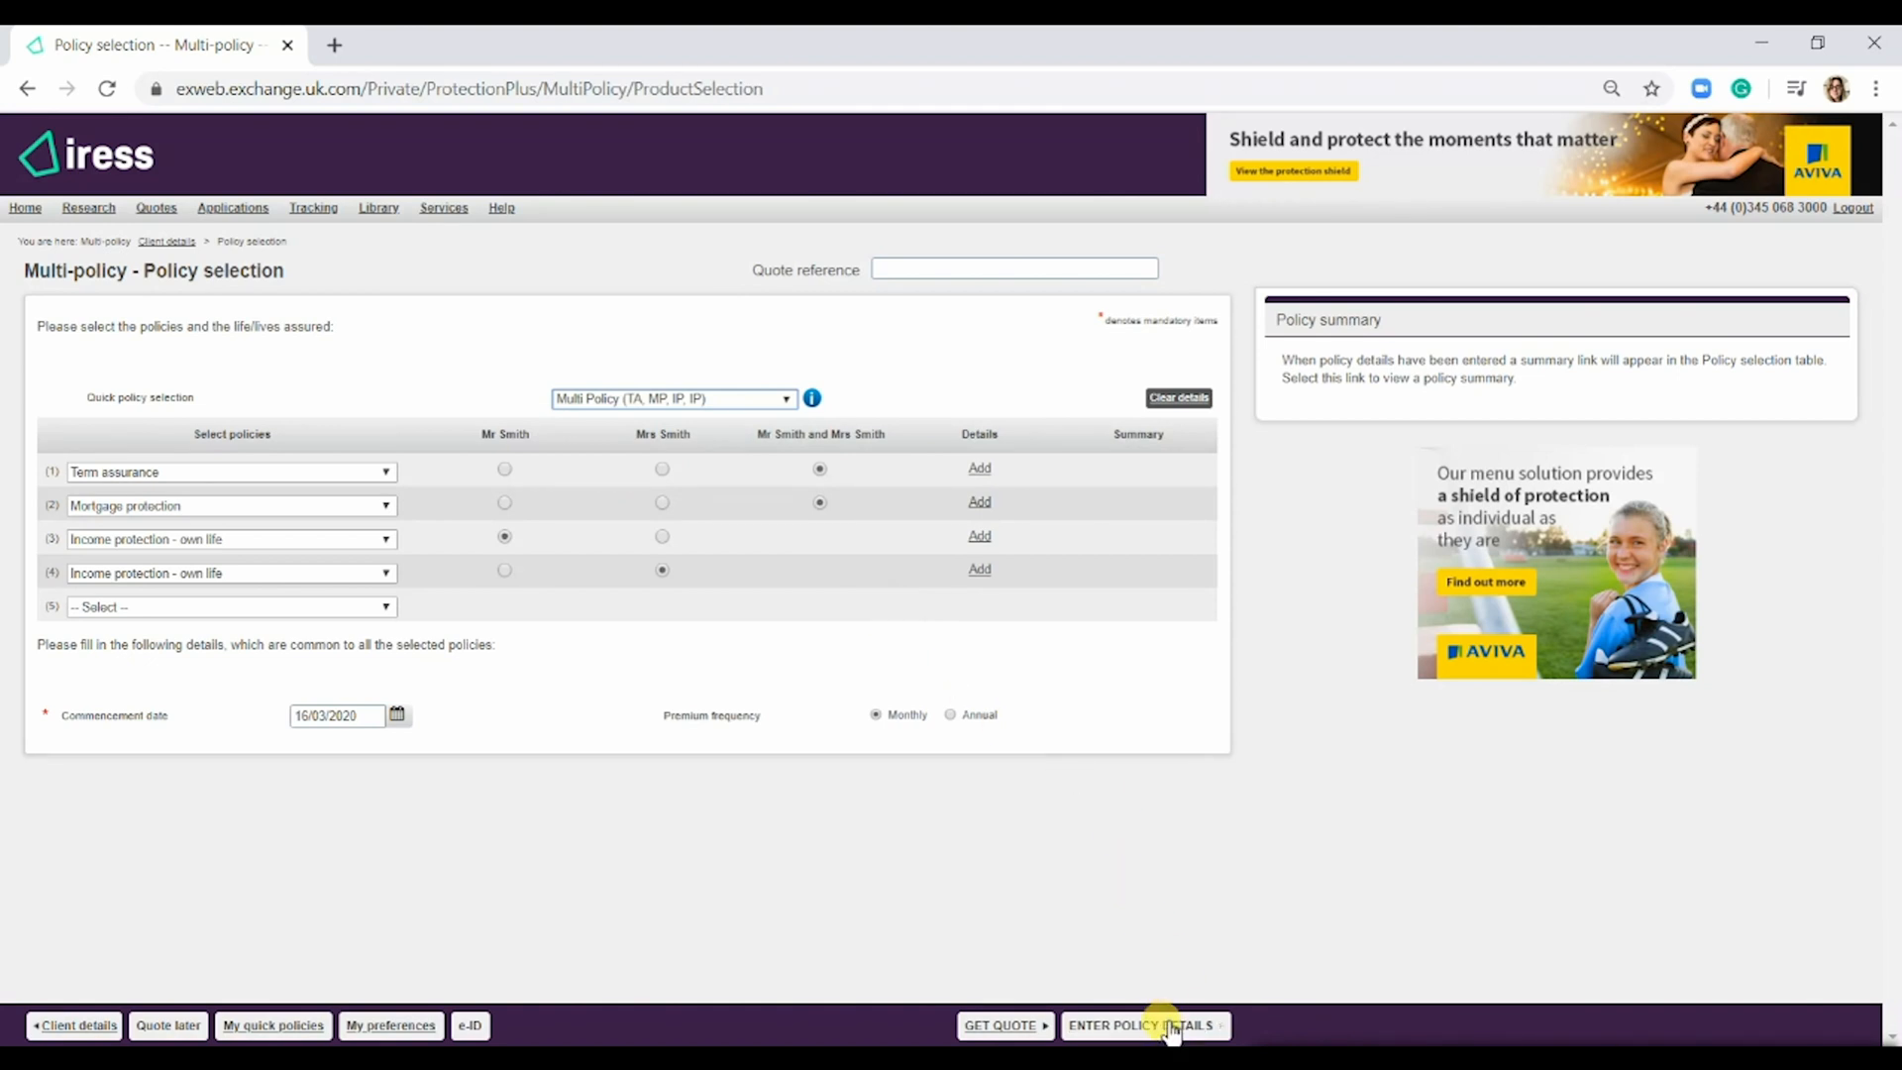
{"action": "left_click", "coordinate": [1139, 1026]}
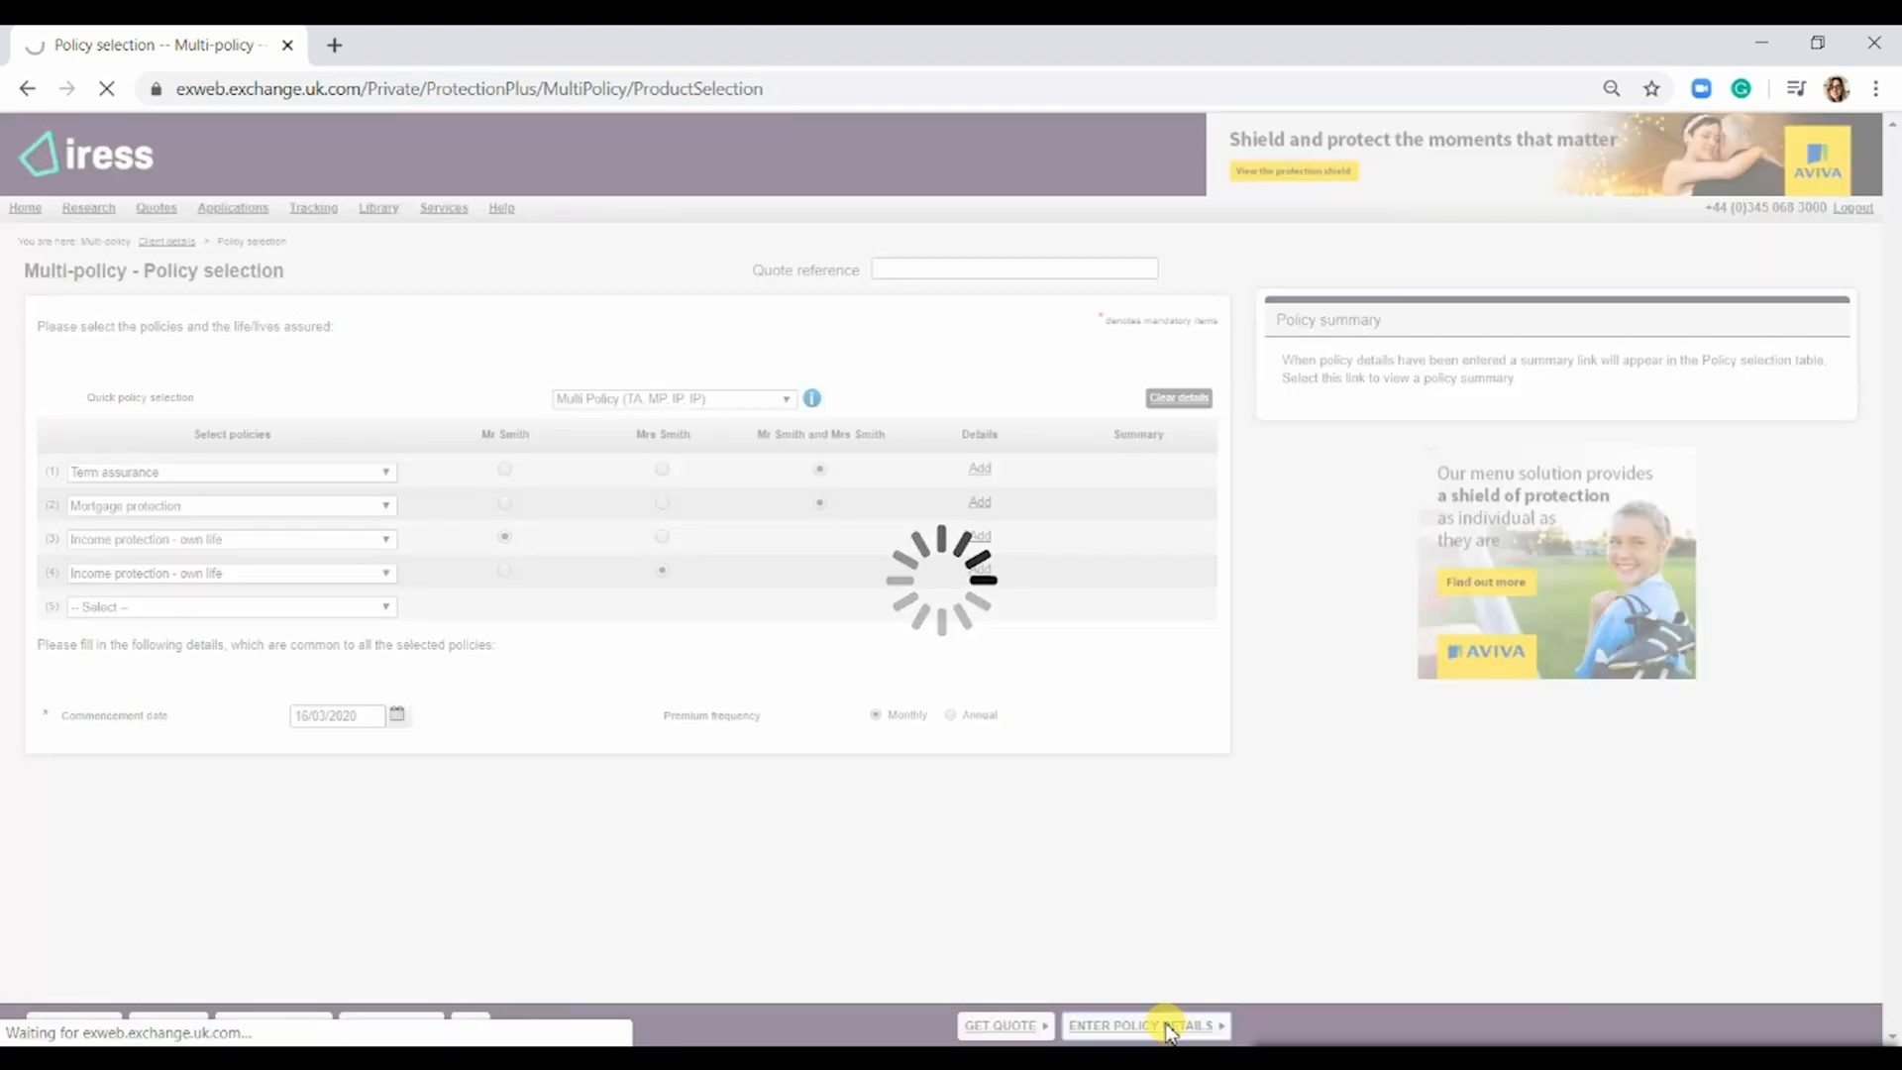
{"action": "left_click", "coordinate": [1138, 1026]}
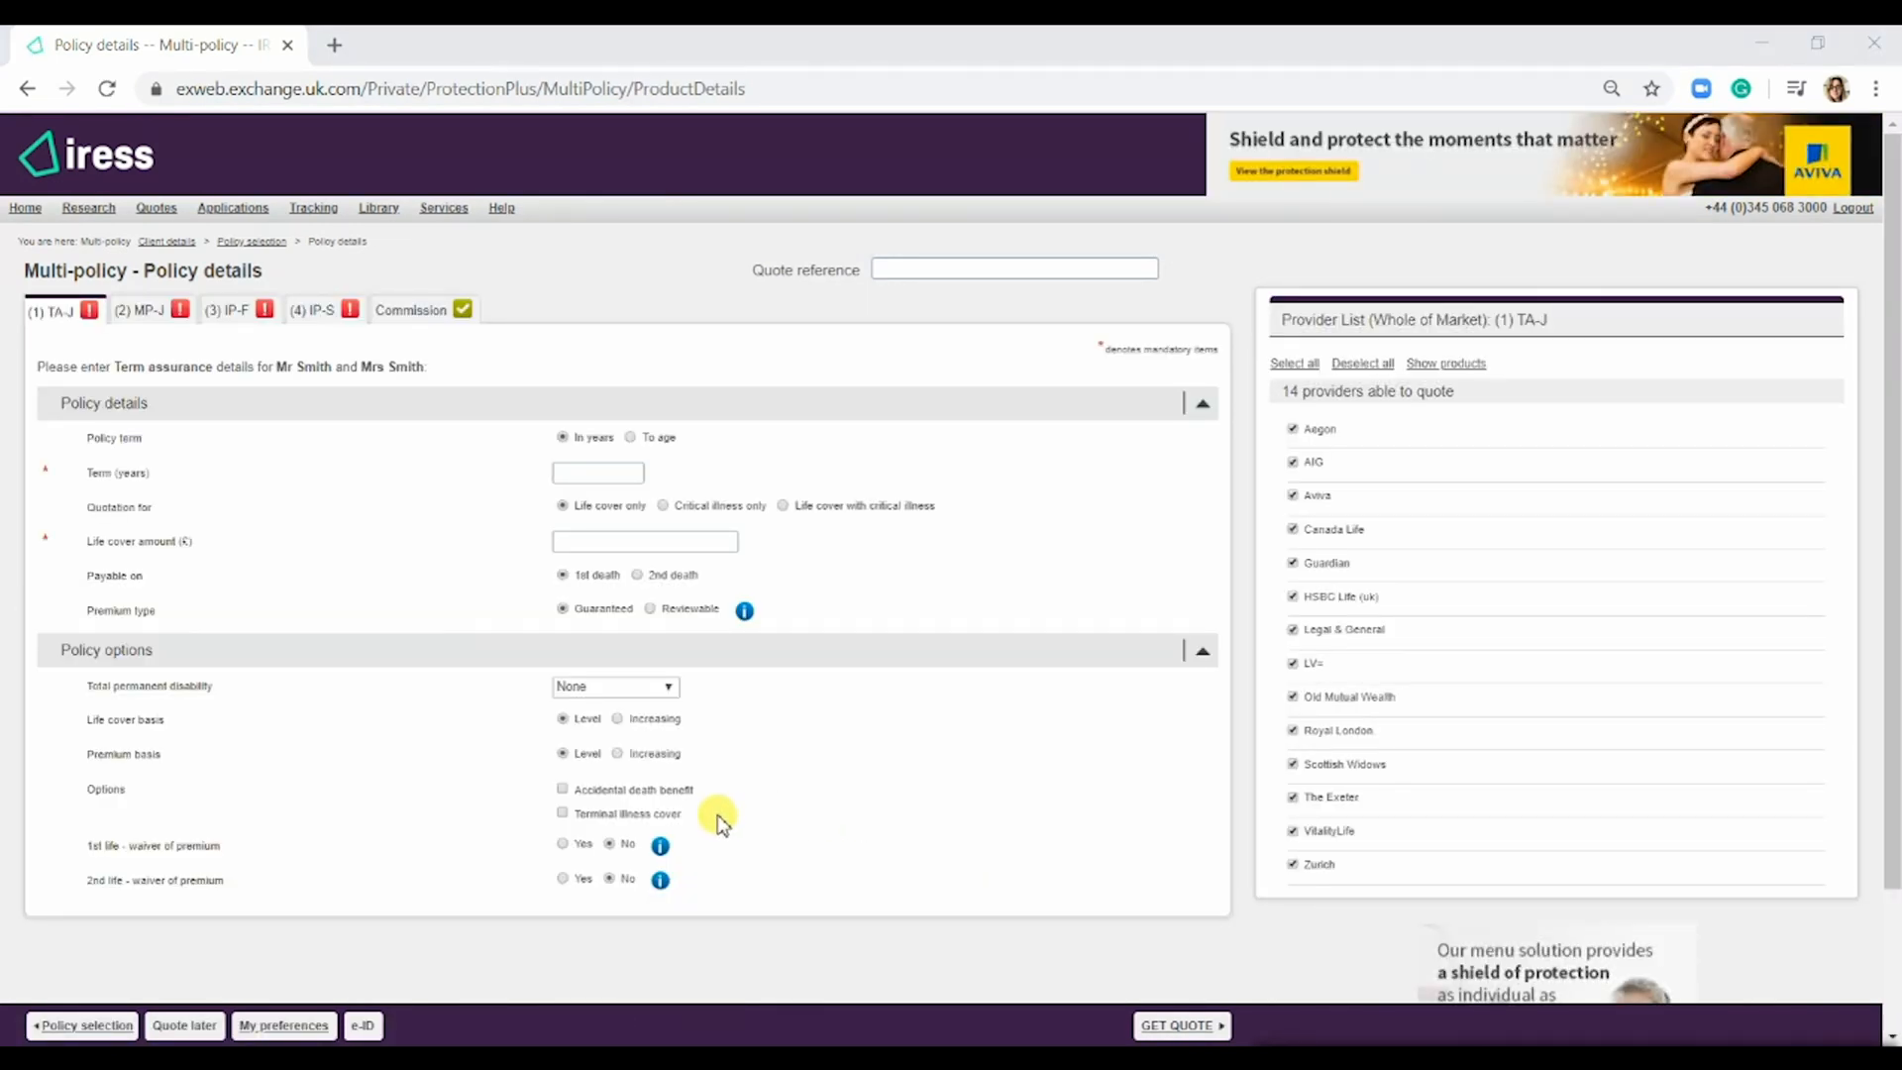
{"action": "mouse_move", "coordinate": [167, 724]}
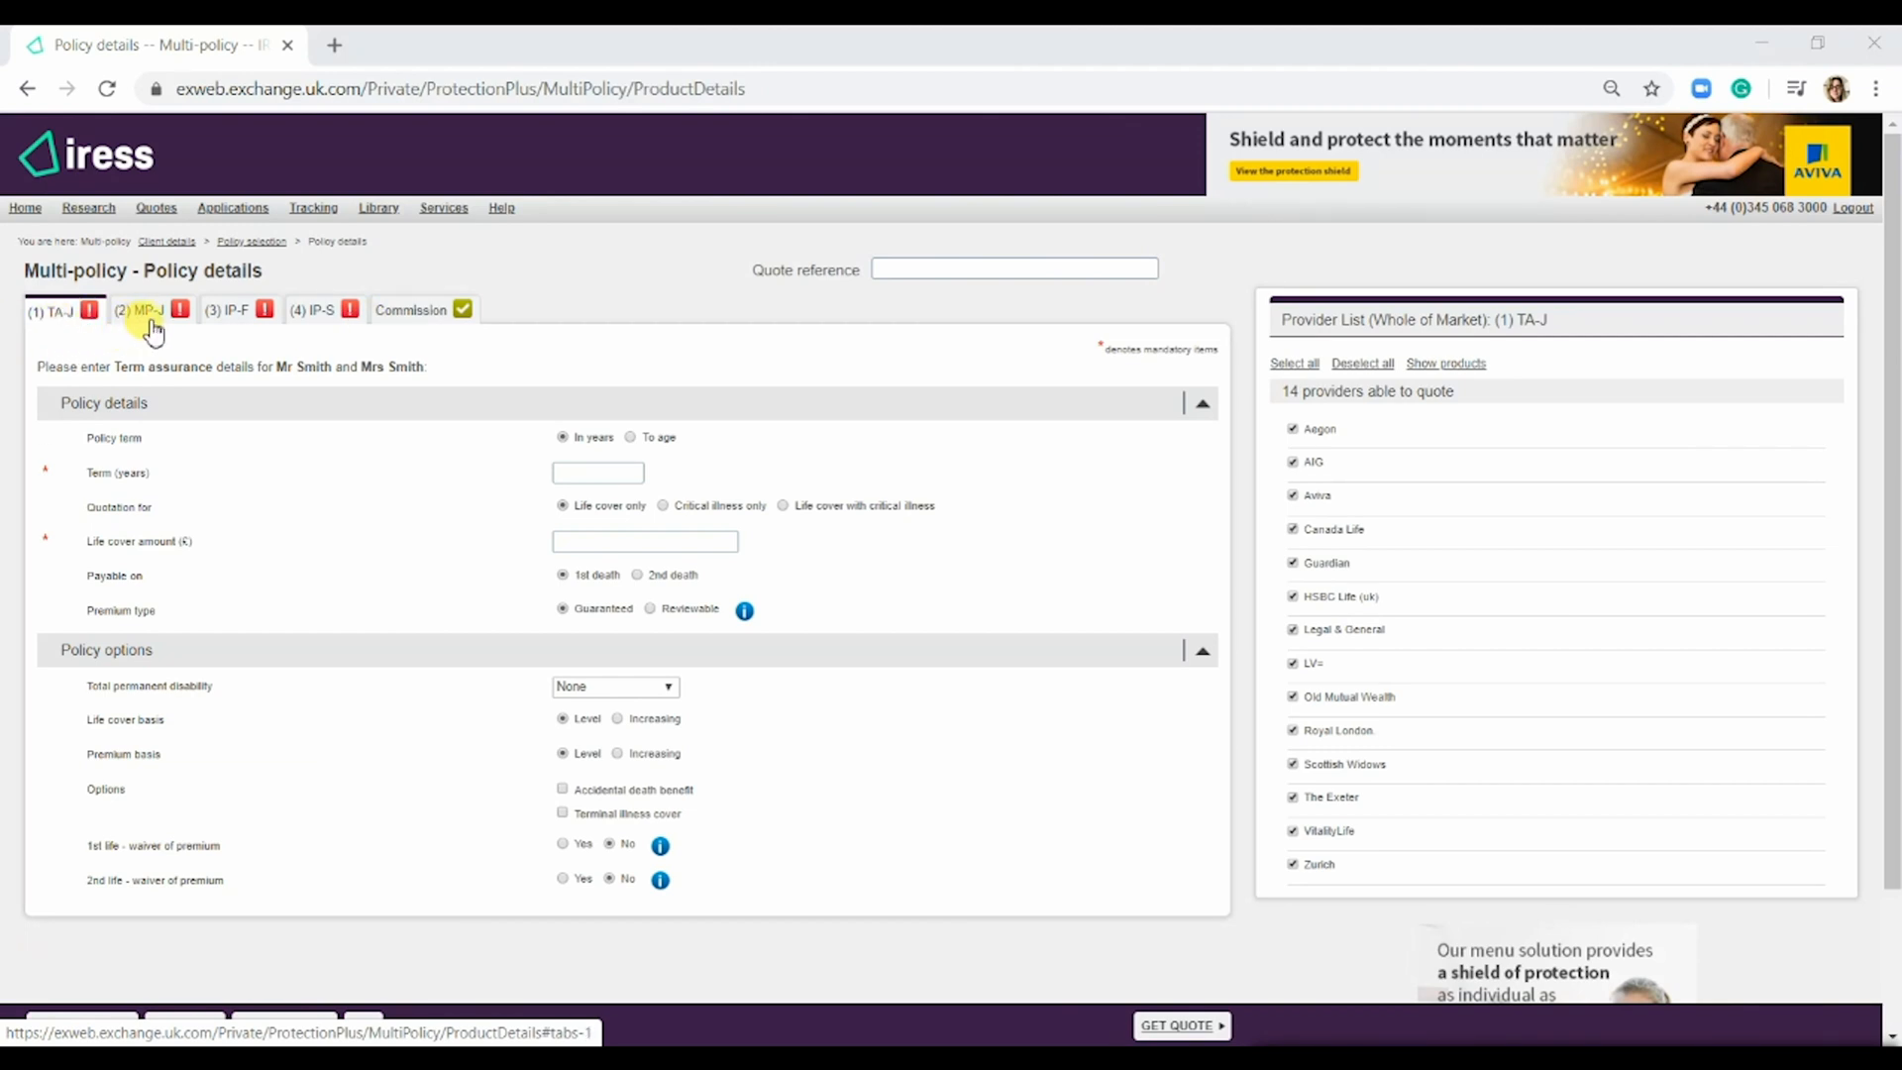
{"action": "mouse_move", "coordinate": [236, 328]}
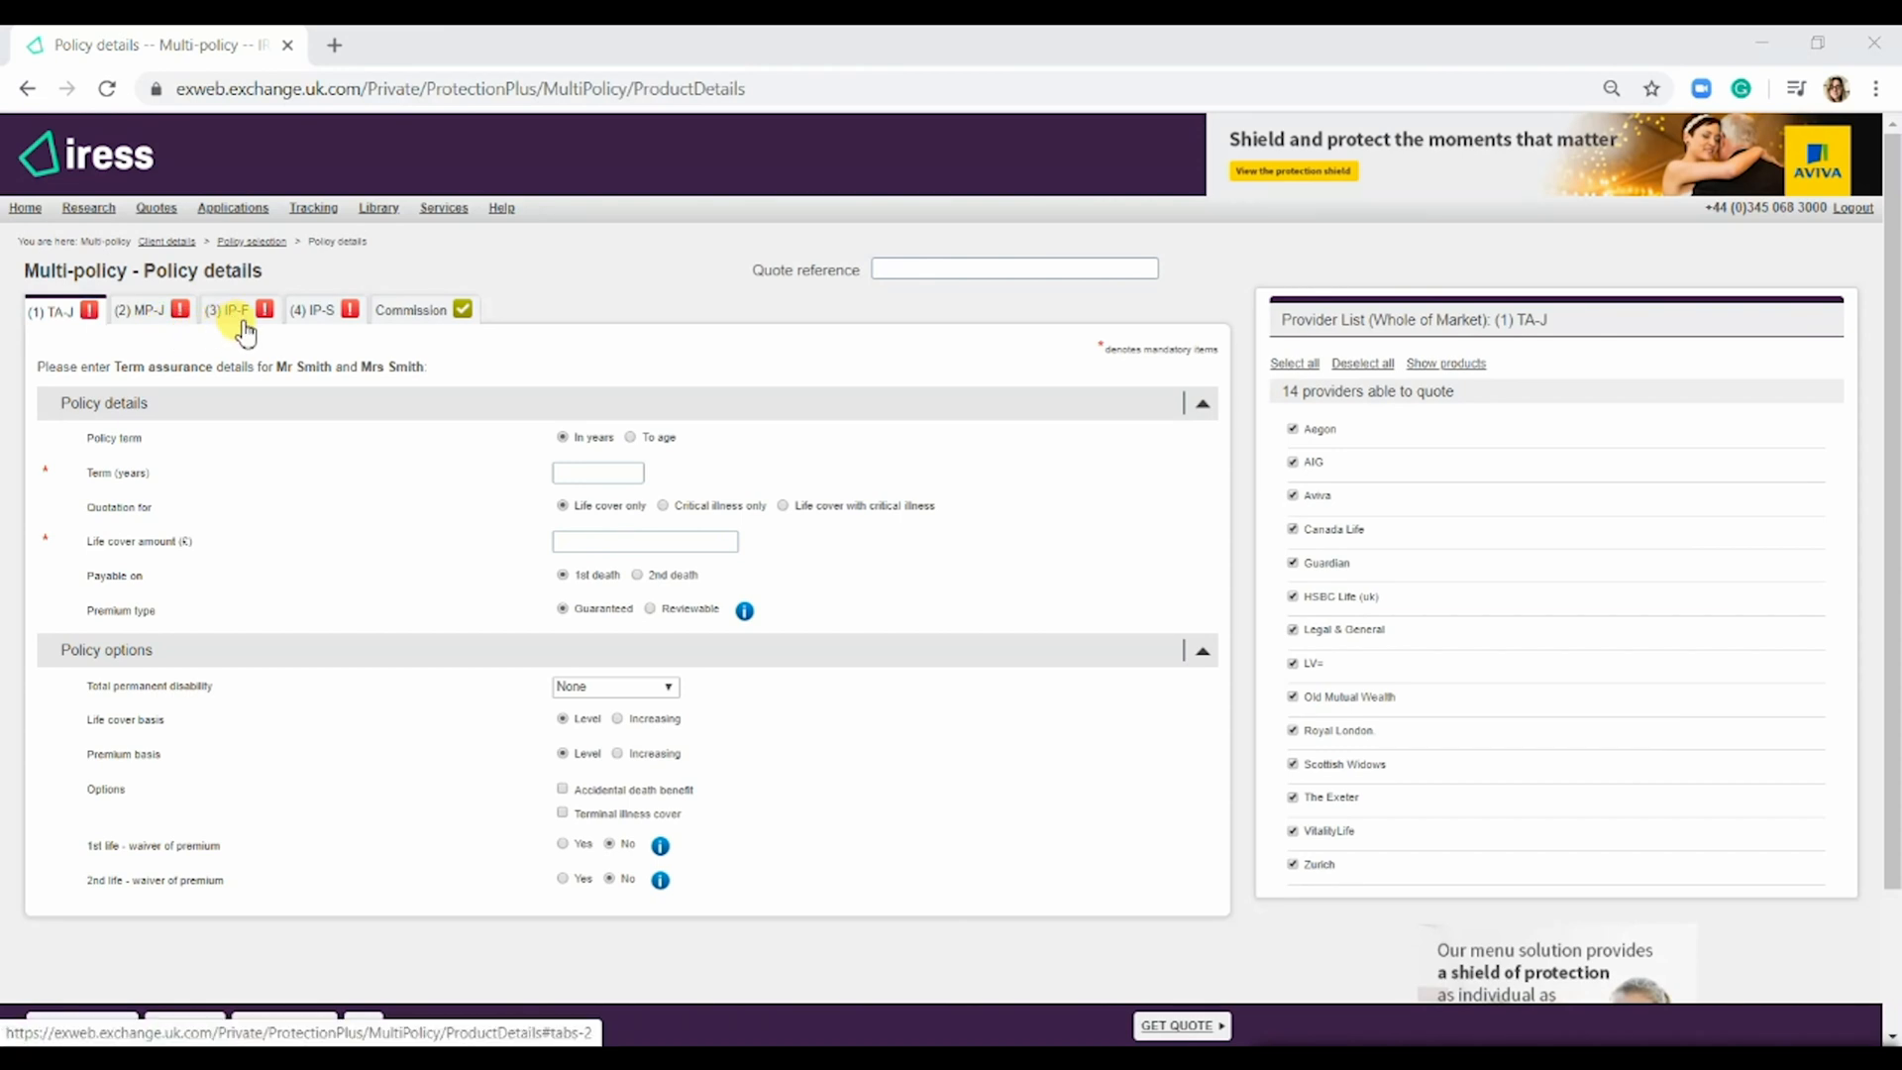
{"action": "mouse_move", "coordinate": [240, 334]}
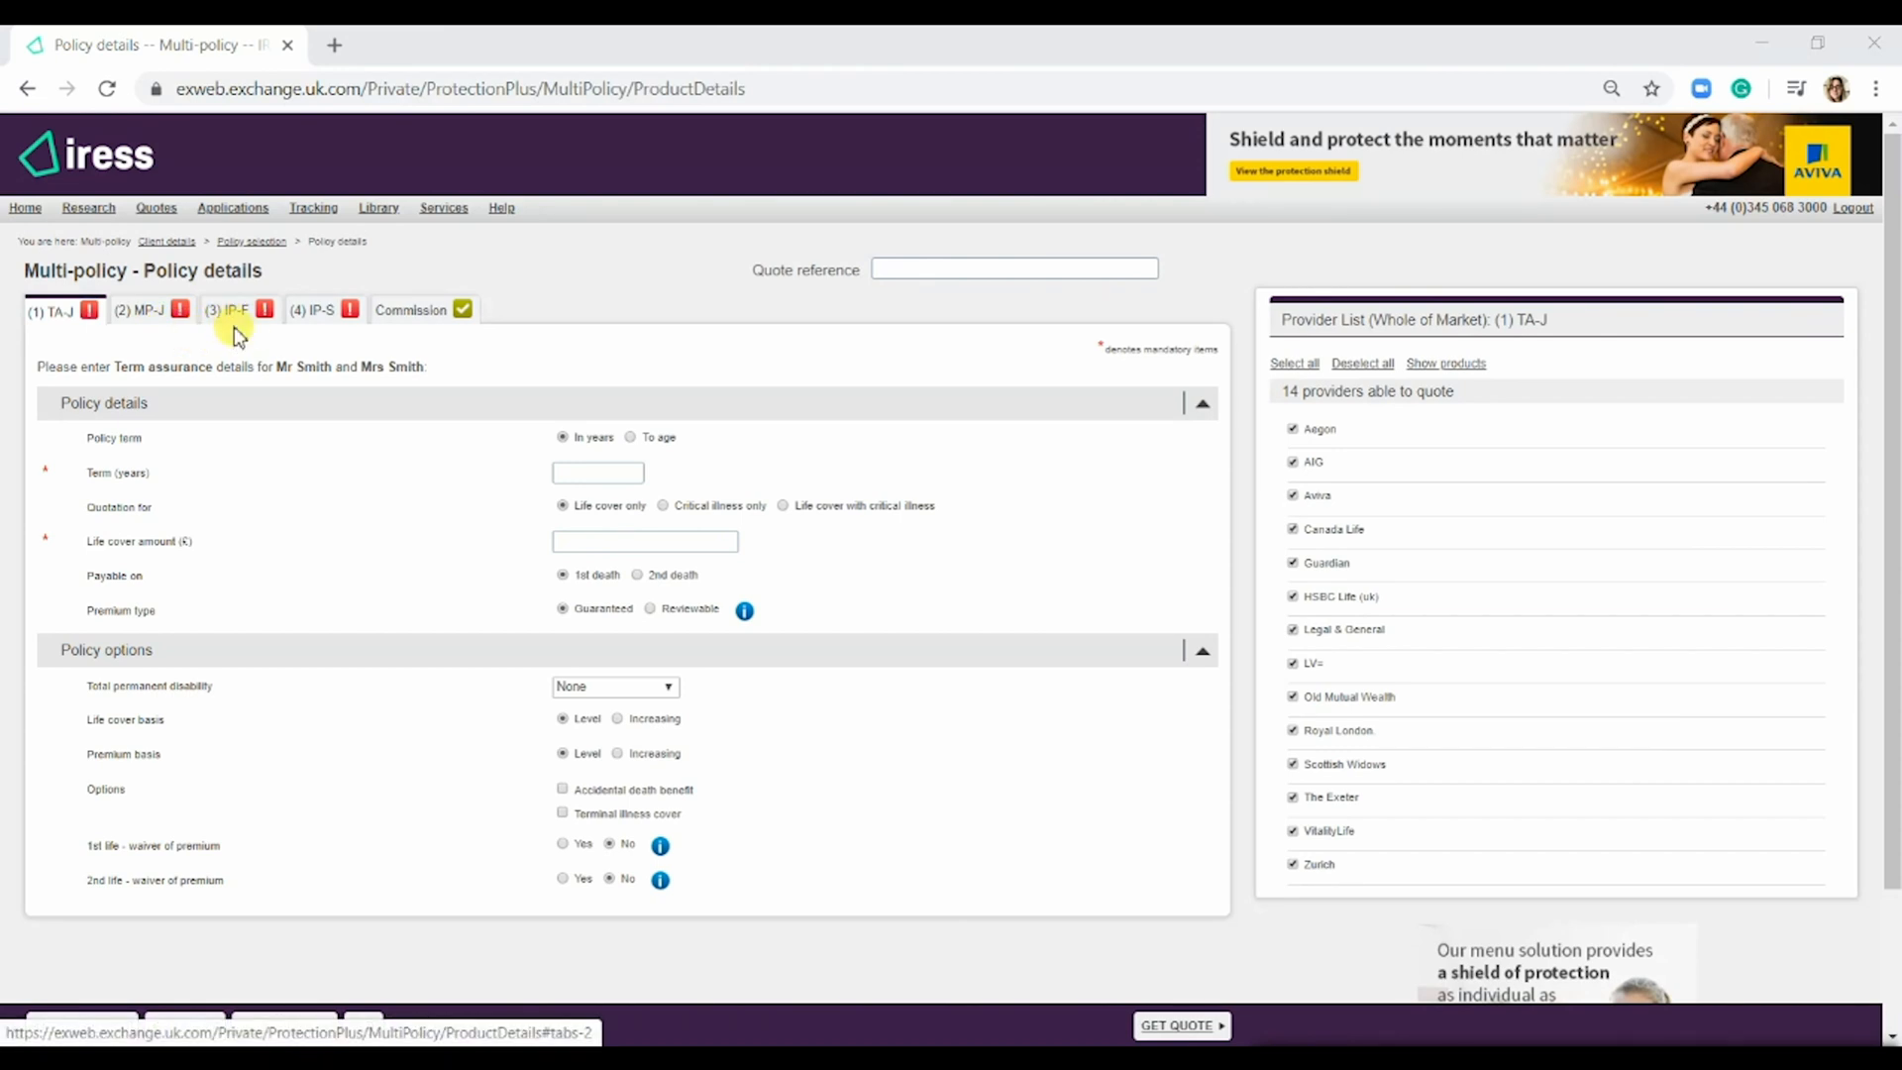
{"action": "mouse_move", "coordinate": [297, 347]}
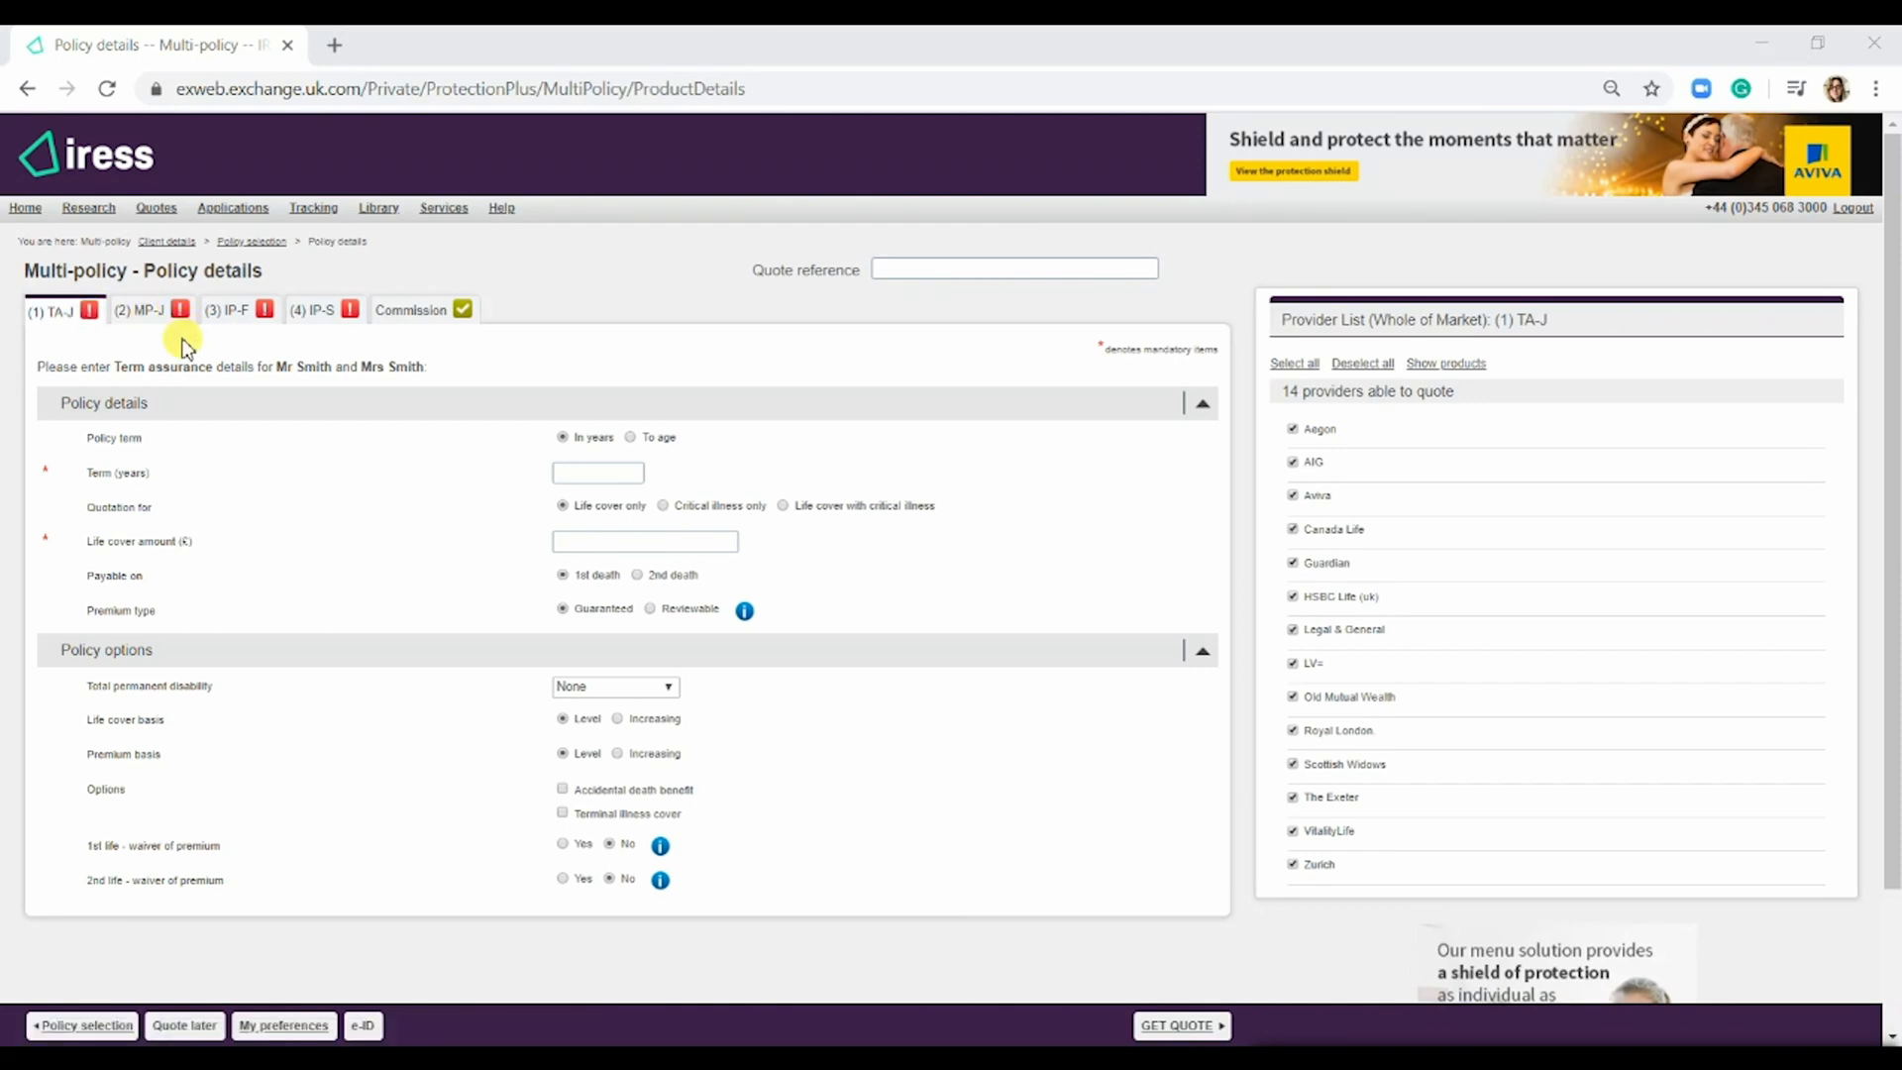
{"action": "mouse_move", "coordinate": [406, 459]}
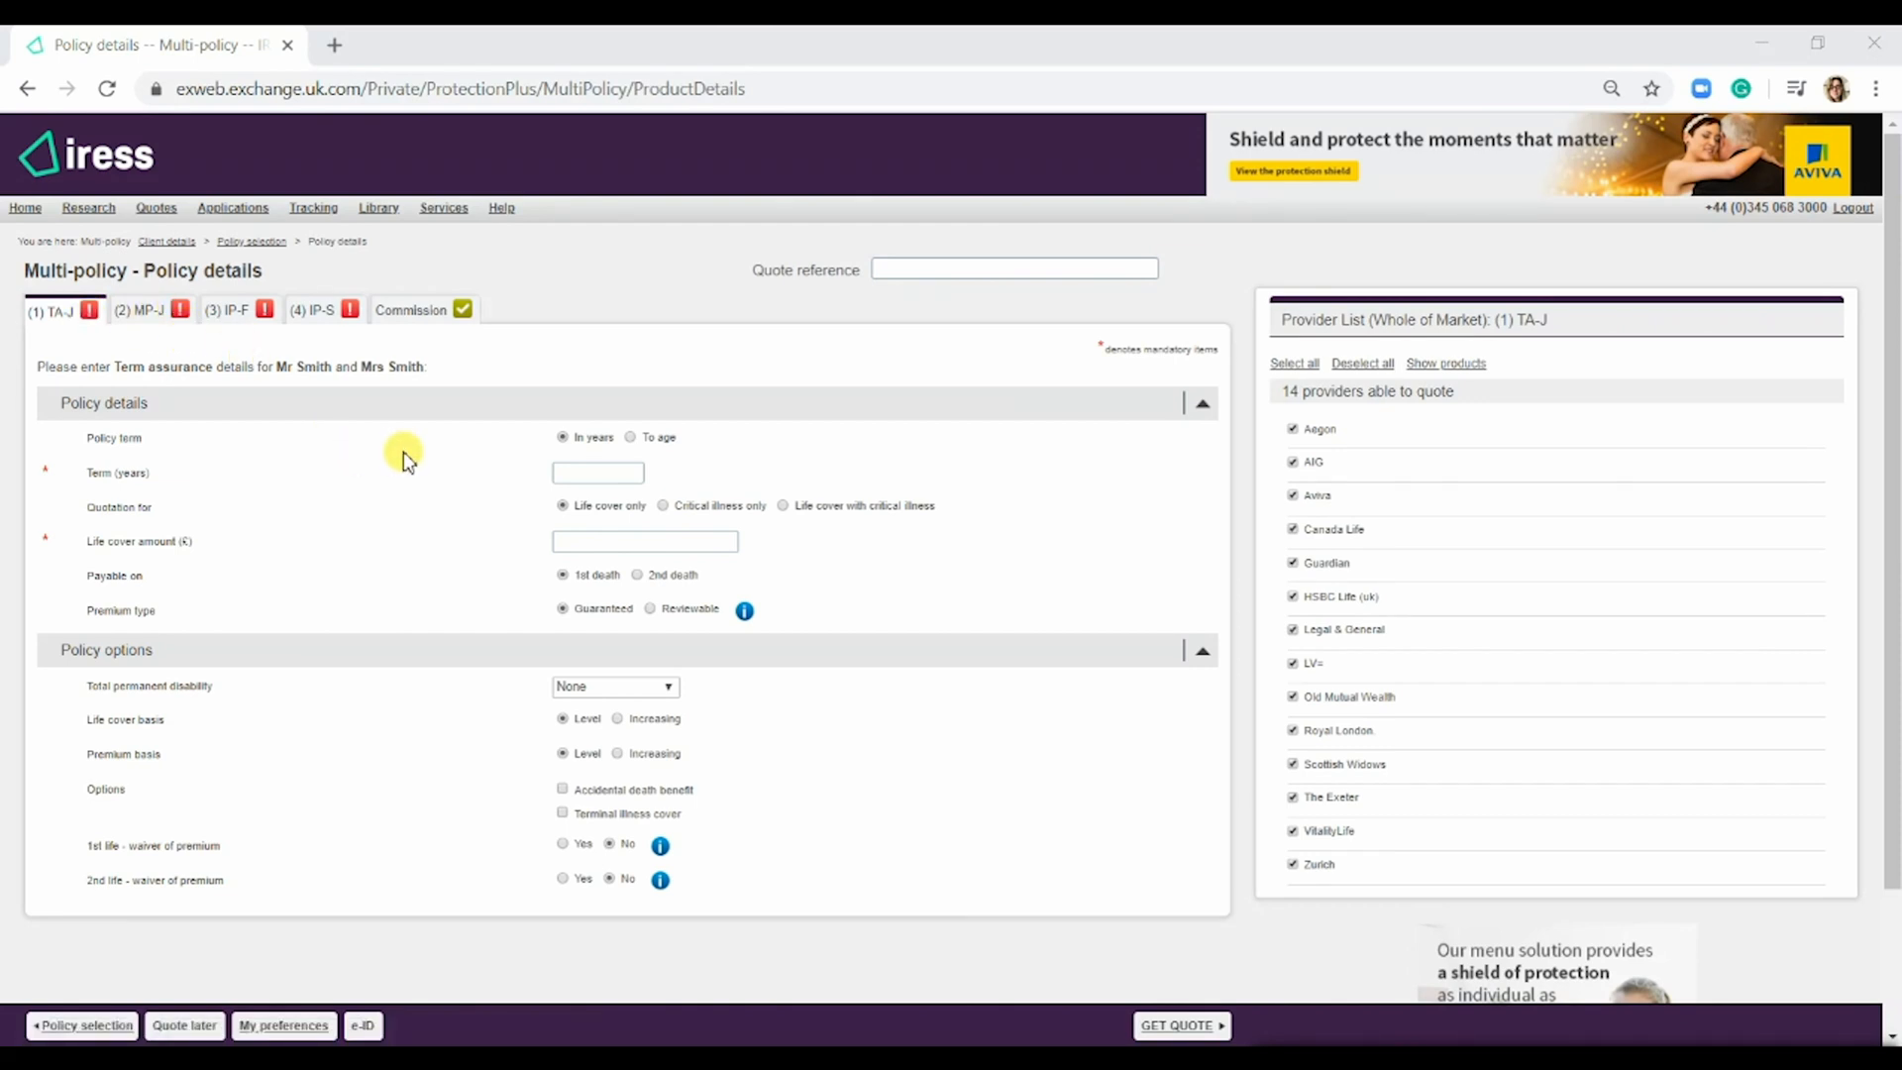
- Give the joint term assurance a 35-year term and £20,000 life cover
{"action": "left_click", "coordinate": [597, 471]}
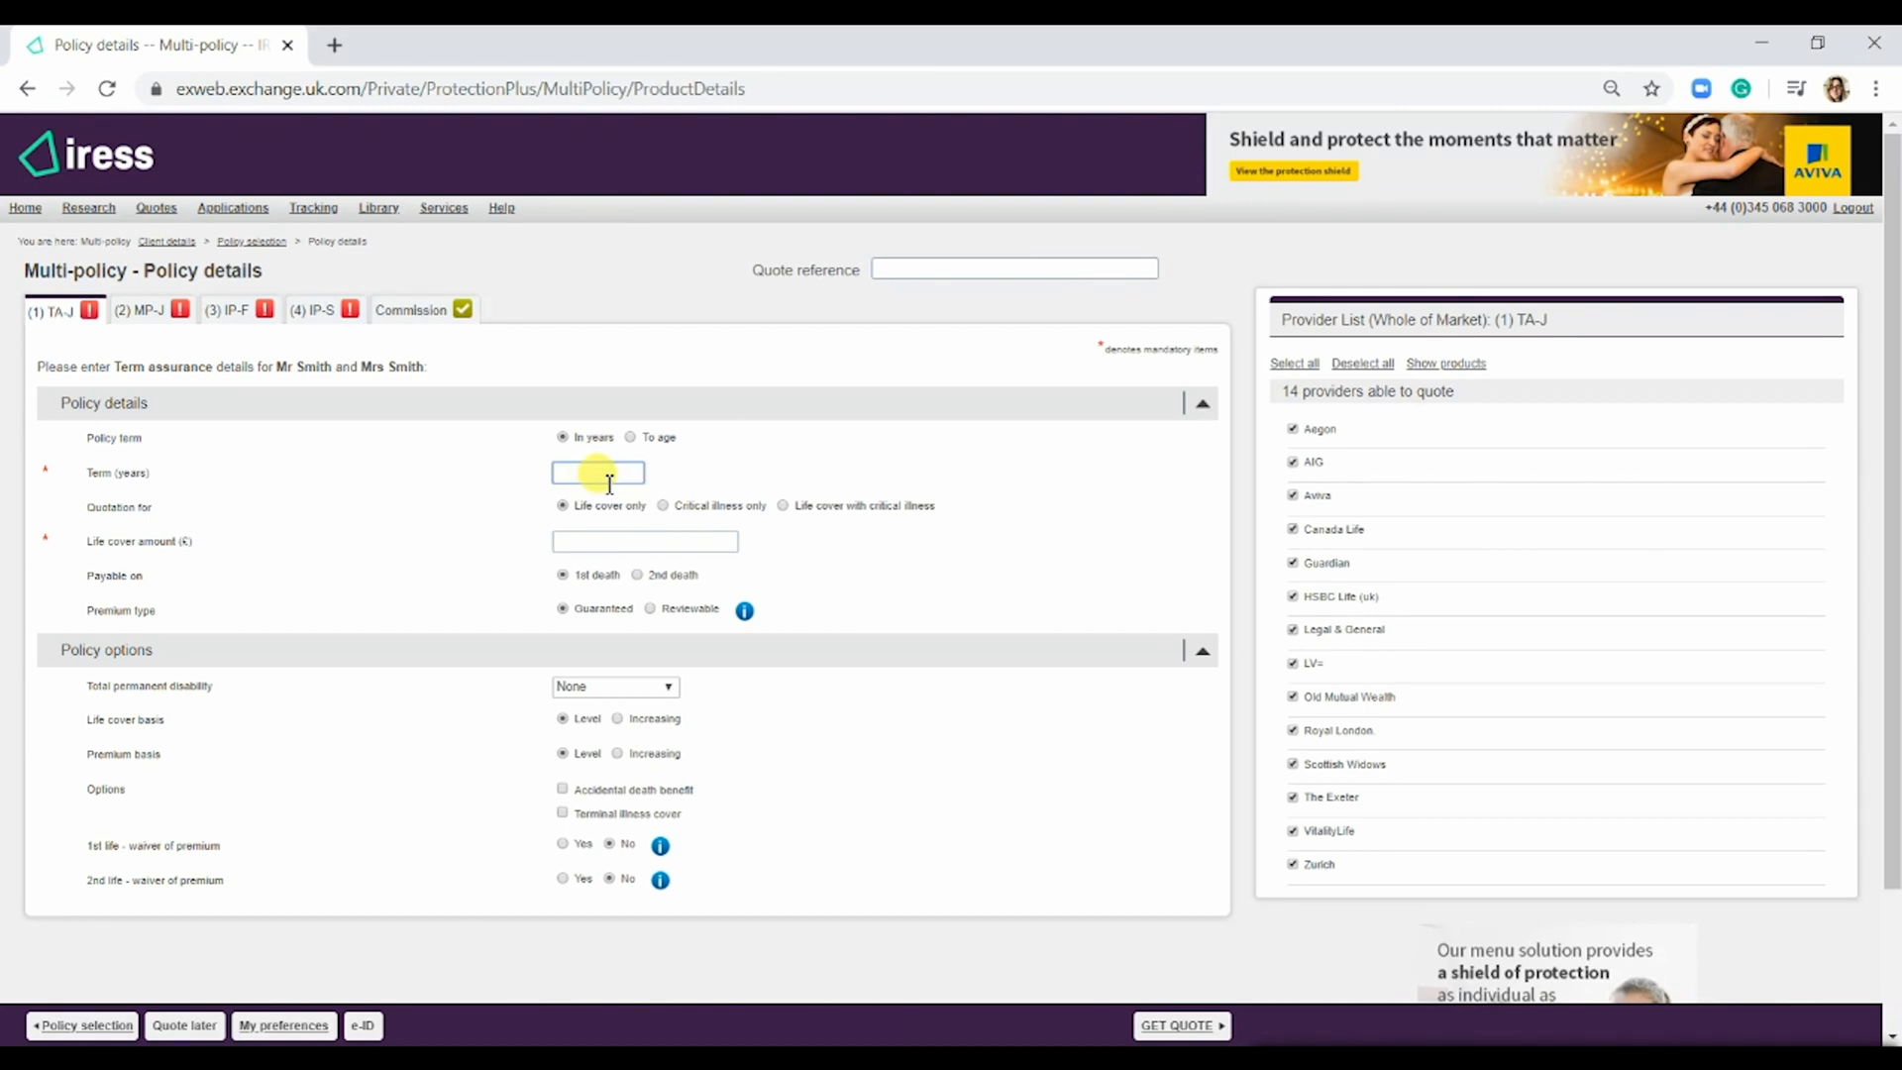
{"action": "type", "text": "39"}
{"action": "left_click", "coordinate": [645, 541]}
{"action": "type", "text": "20000"}
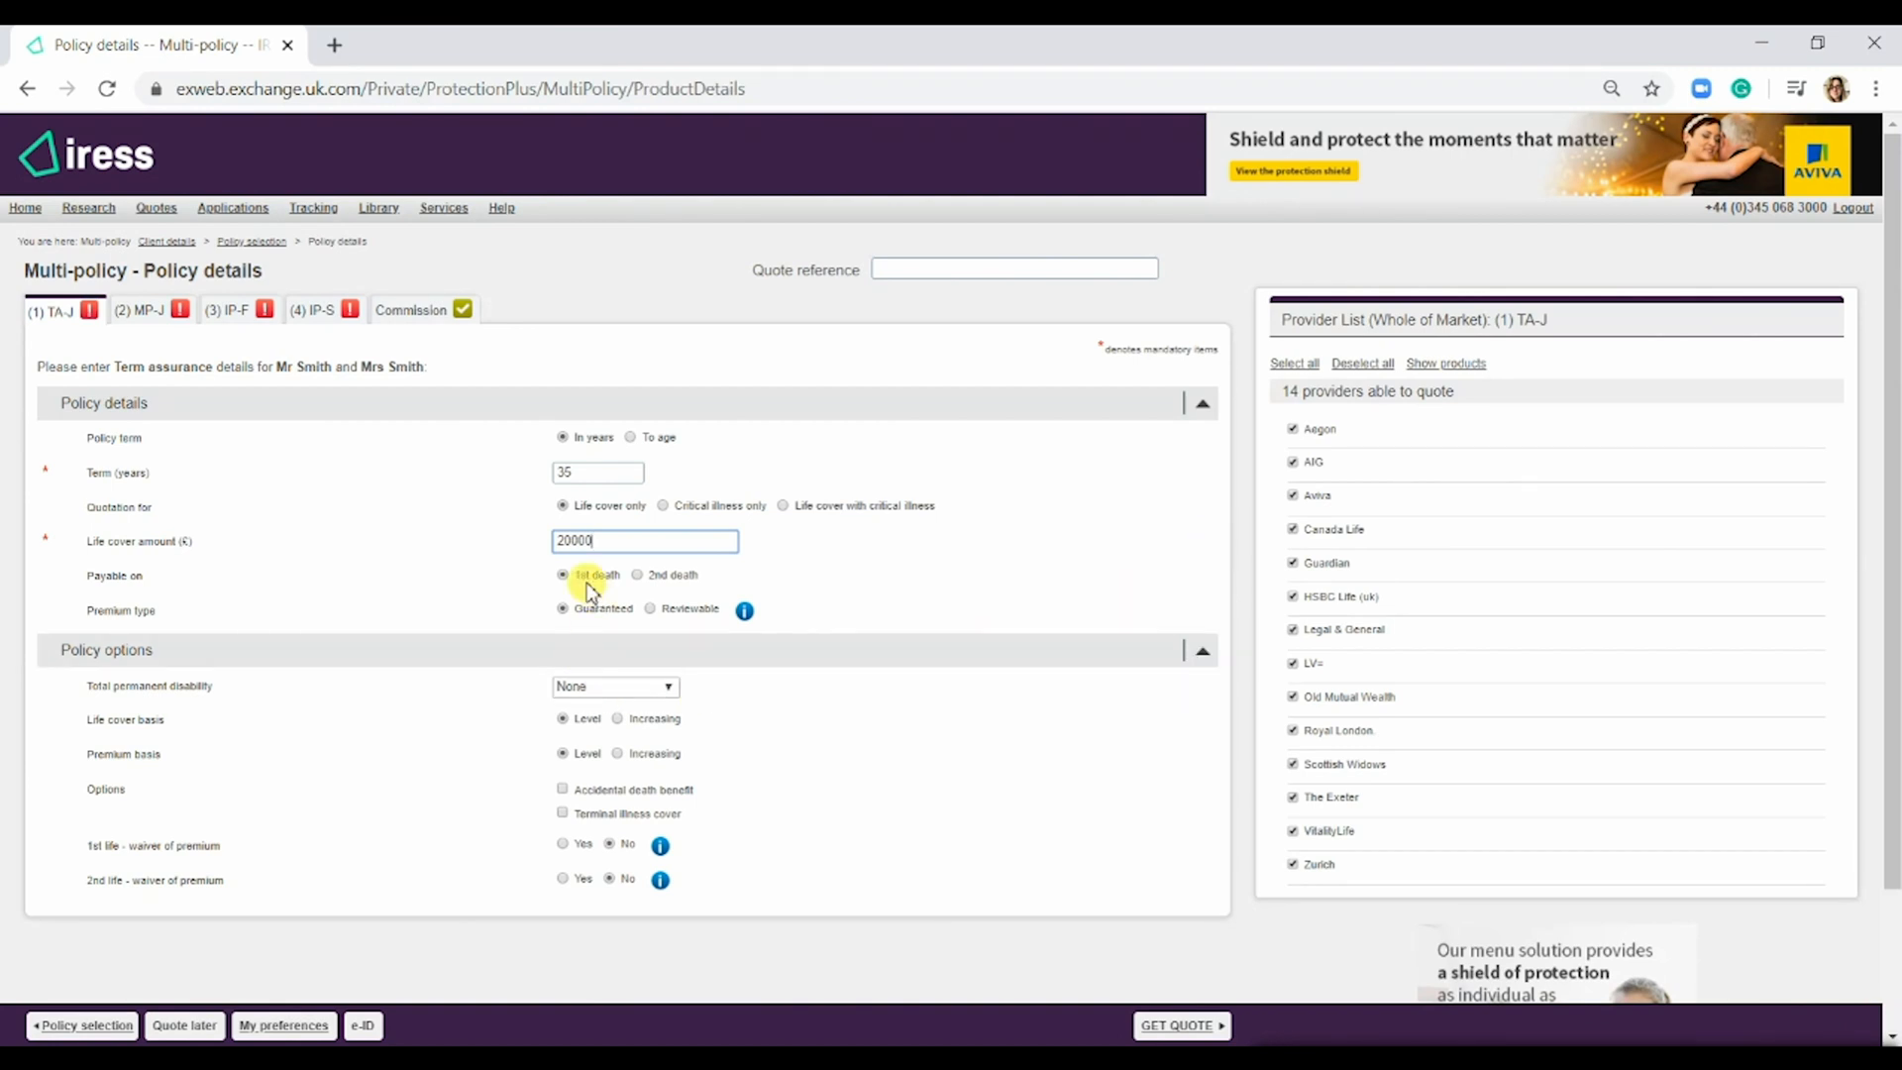
{"action": "left_click", "coordinate": [145, 309]}
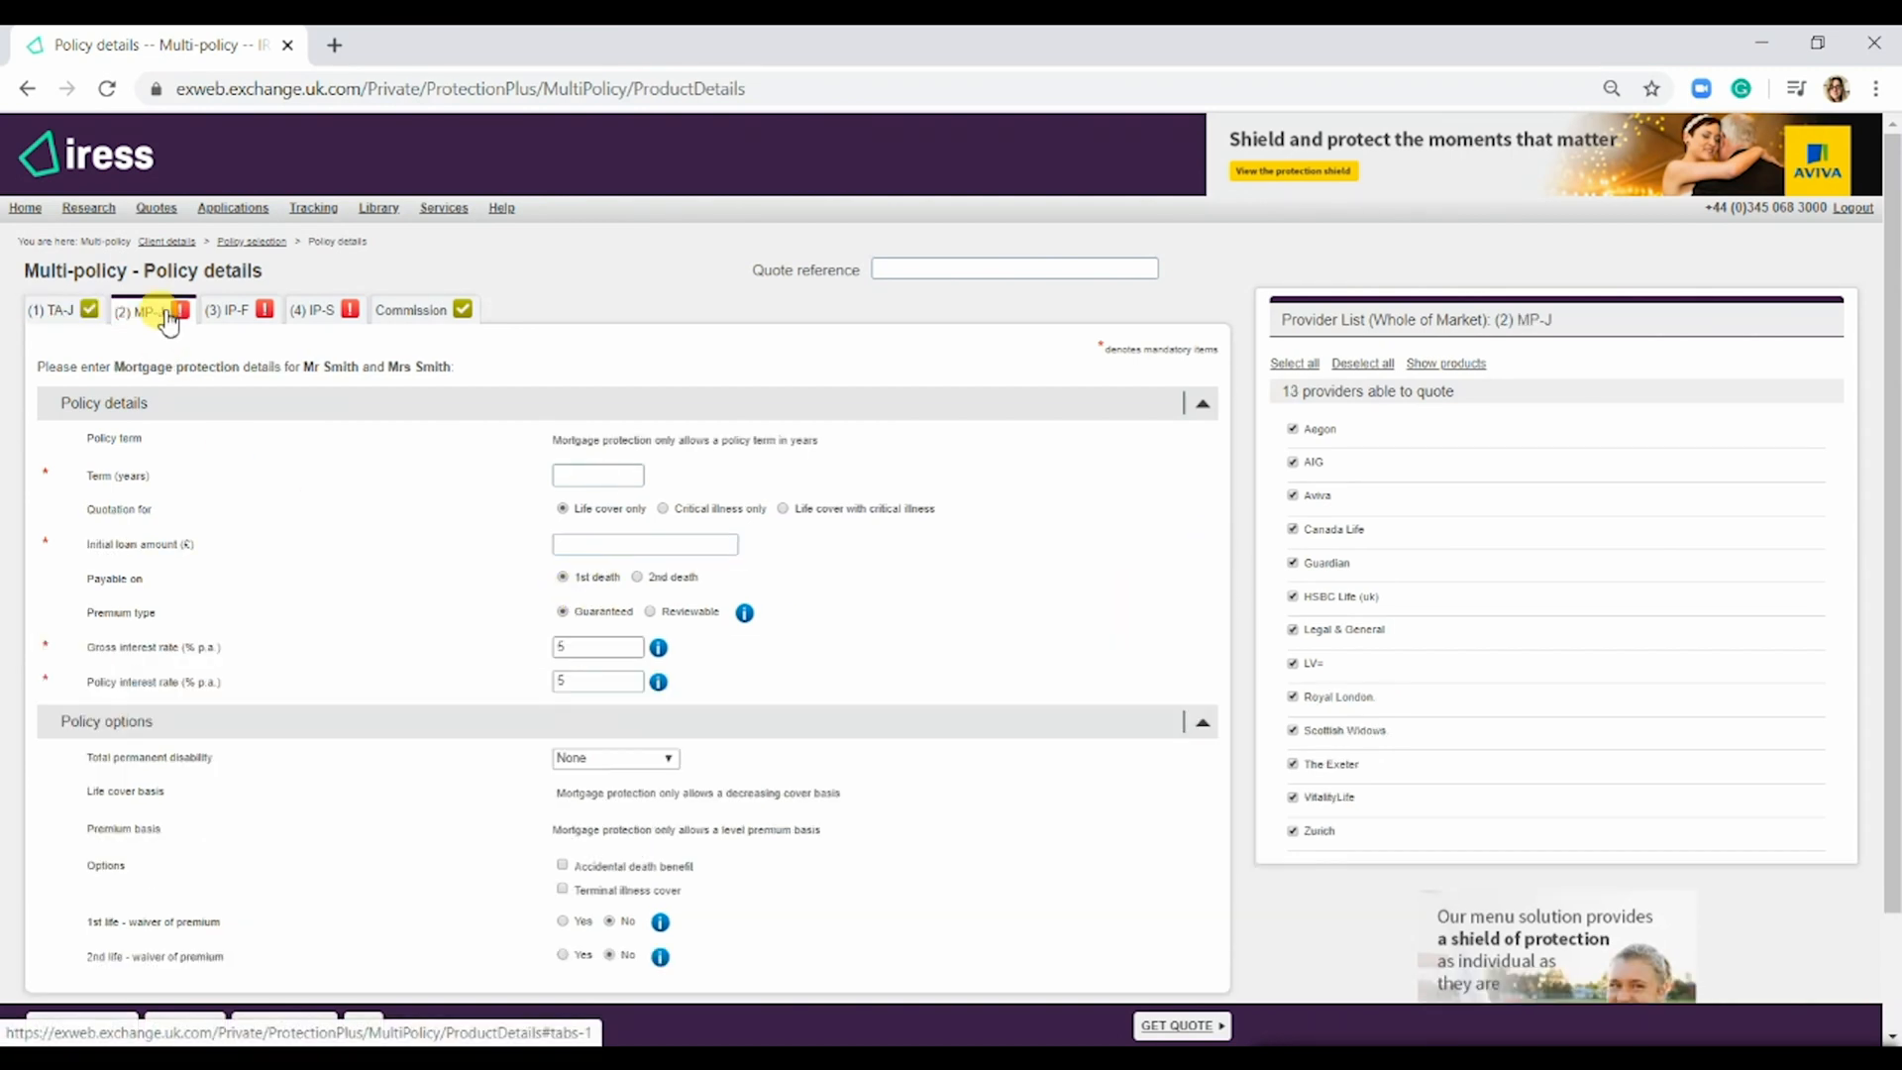
- Give the joint mortgage protection a 30-year term and £125,000 initial loan amount
{"action": "left_click", "coordinate": [596, 475]}
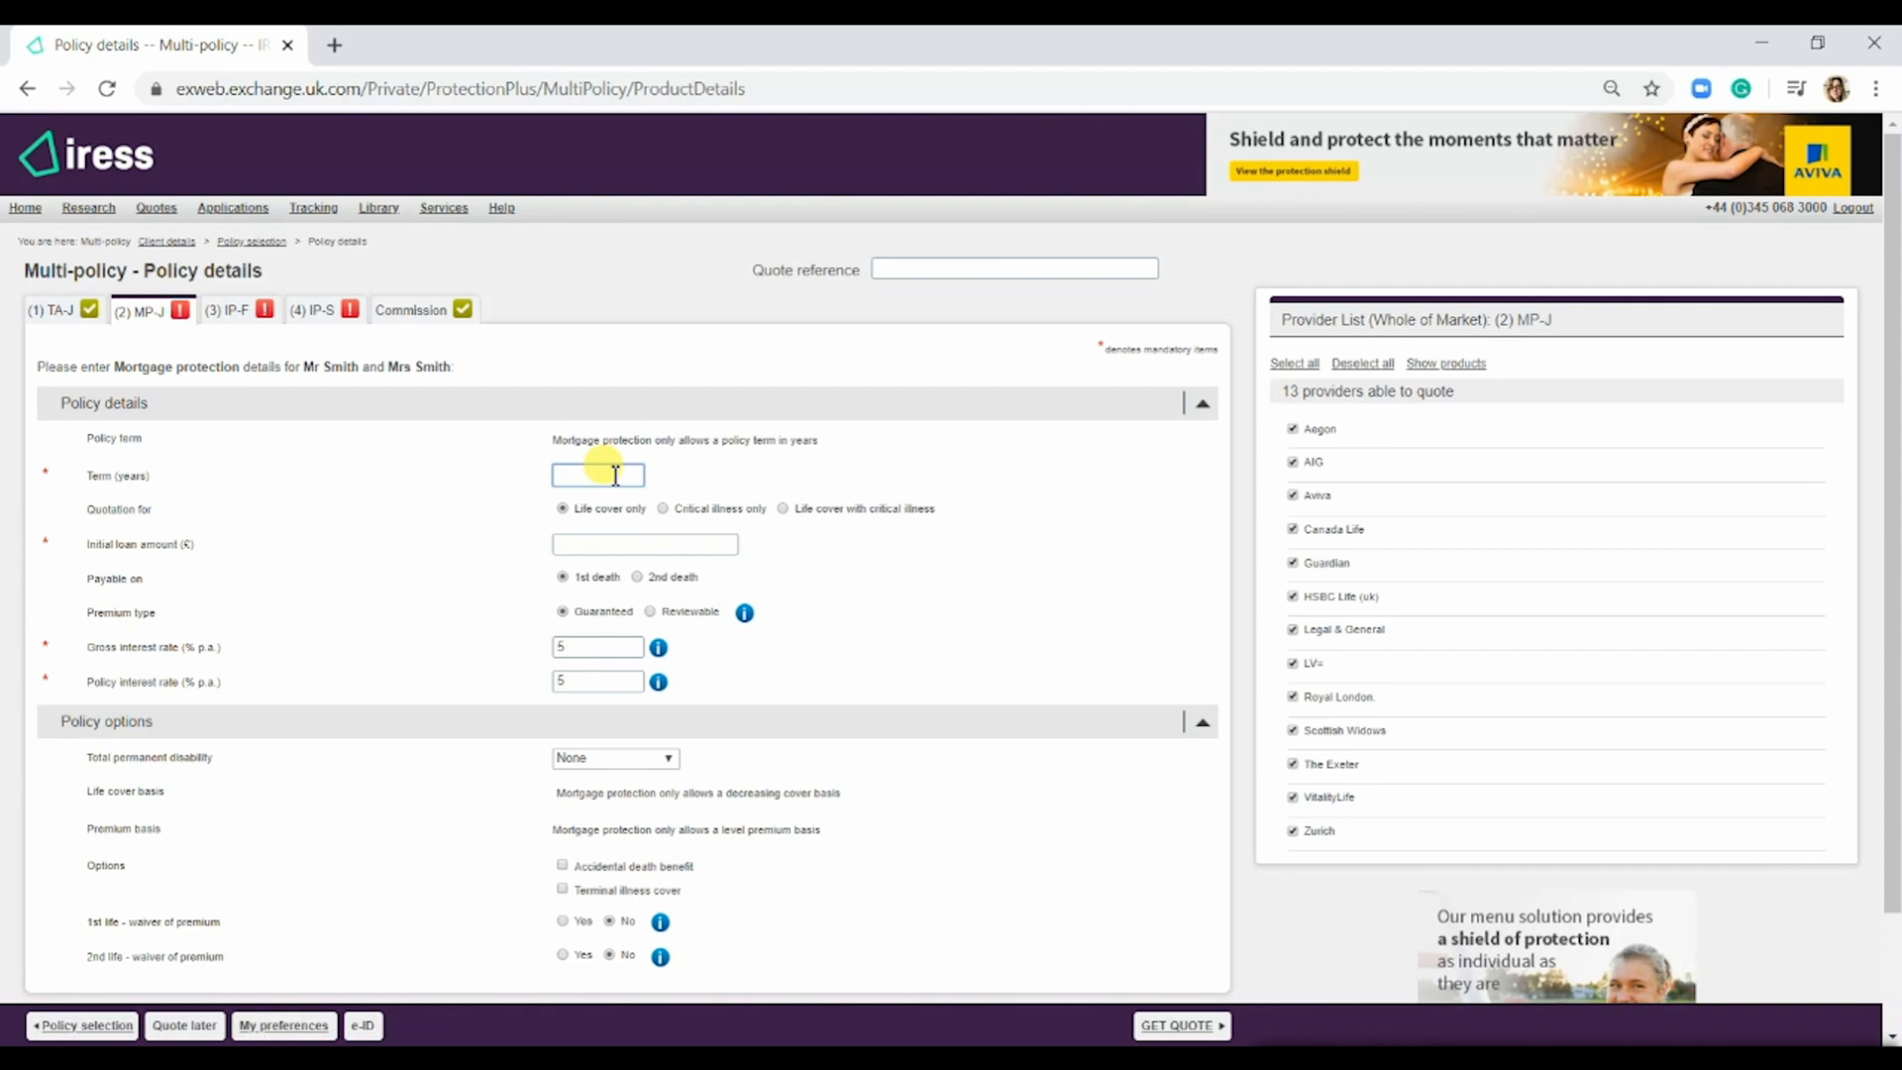
{"action": "type", "text": "30"}
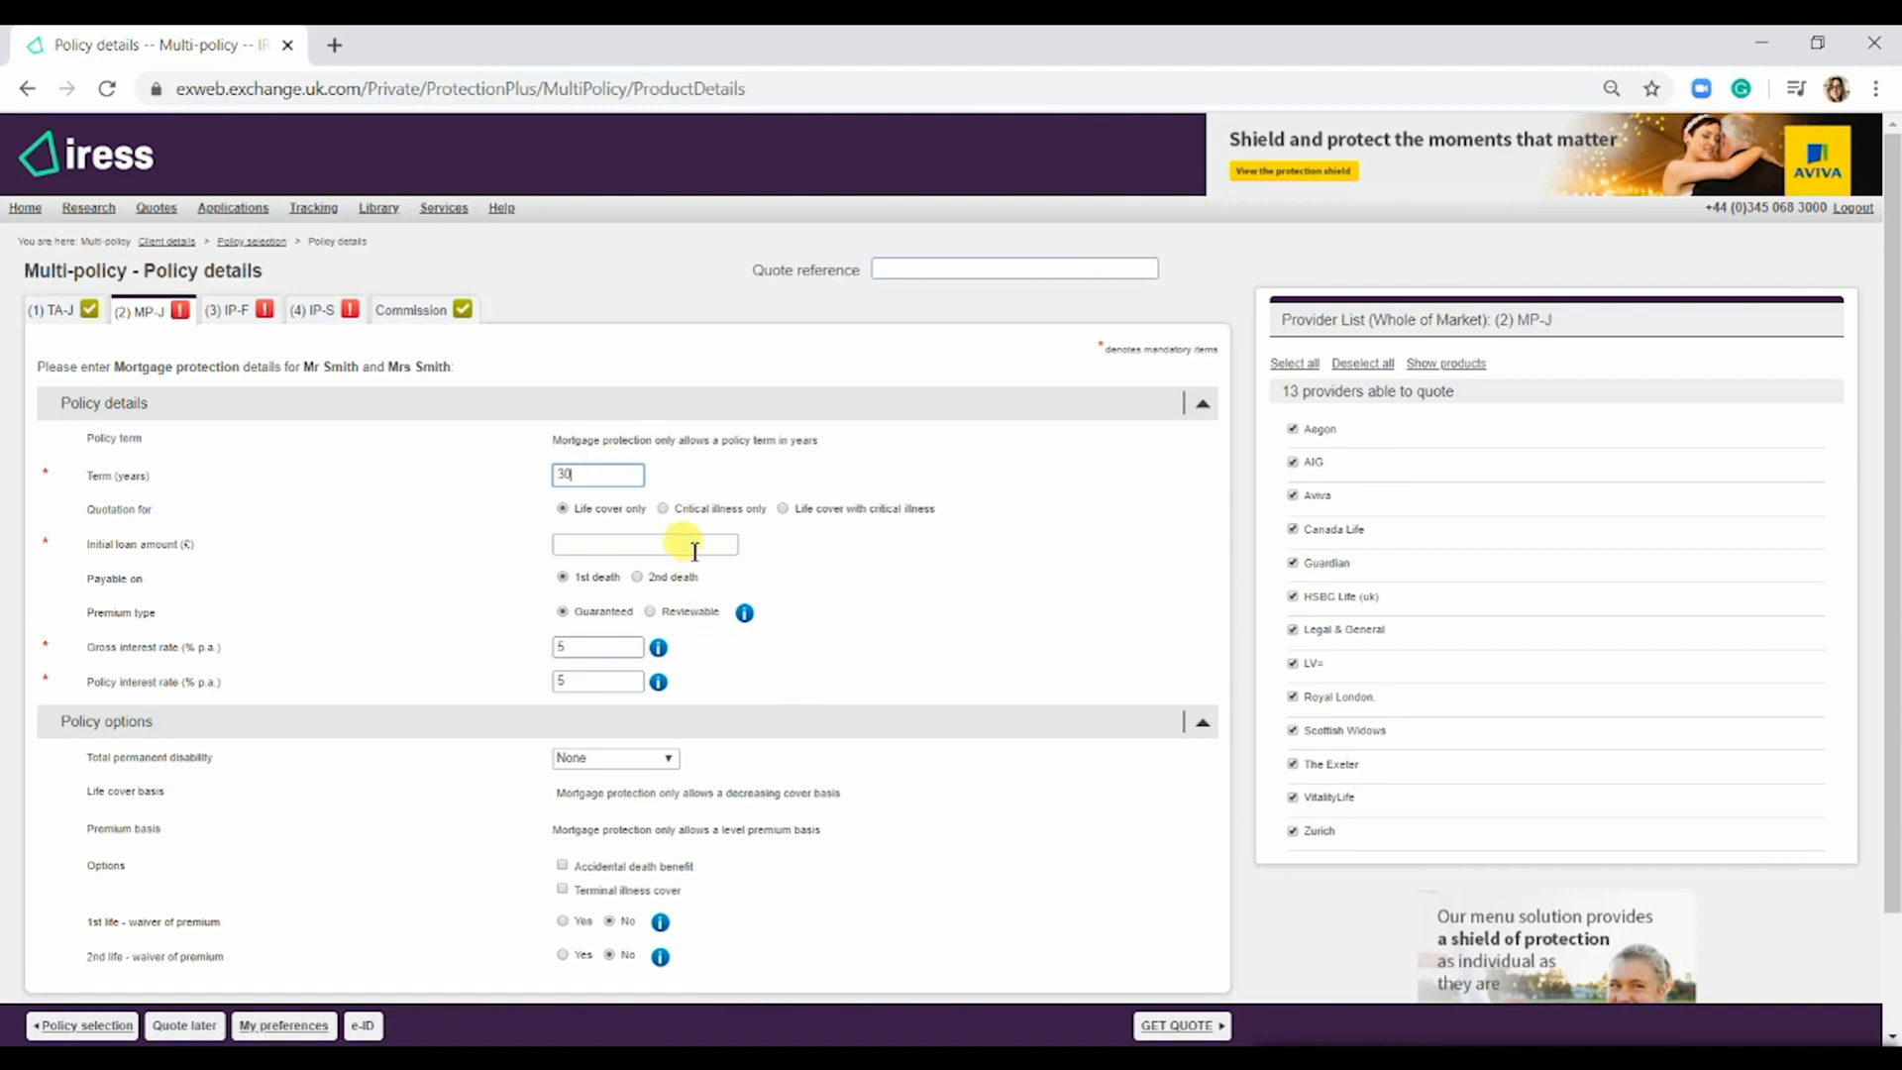
{"action": "type", "text": "125000"}
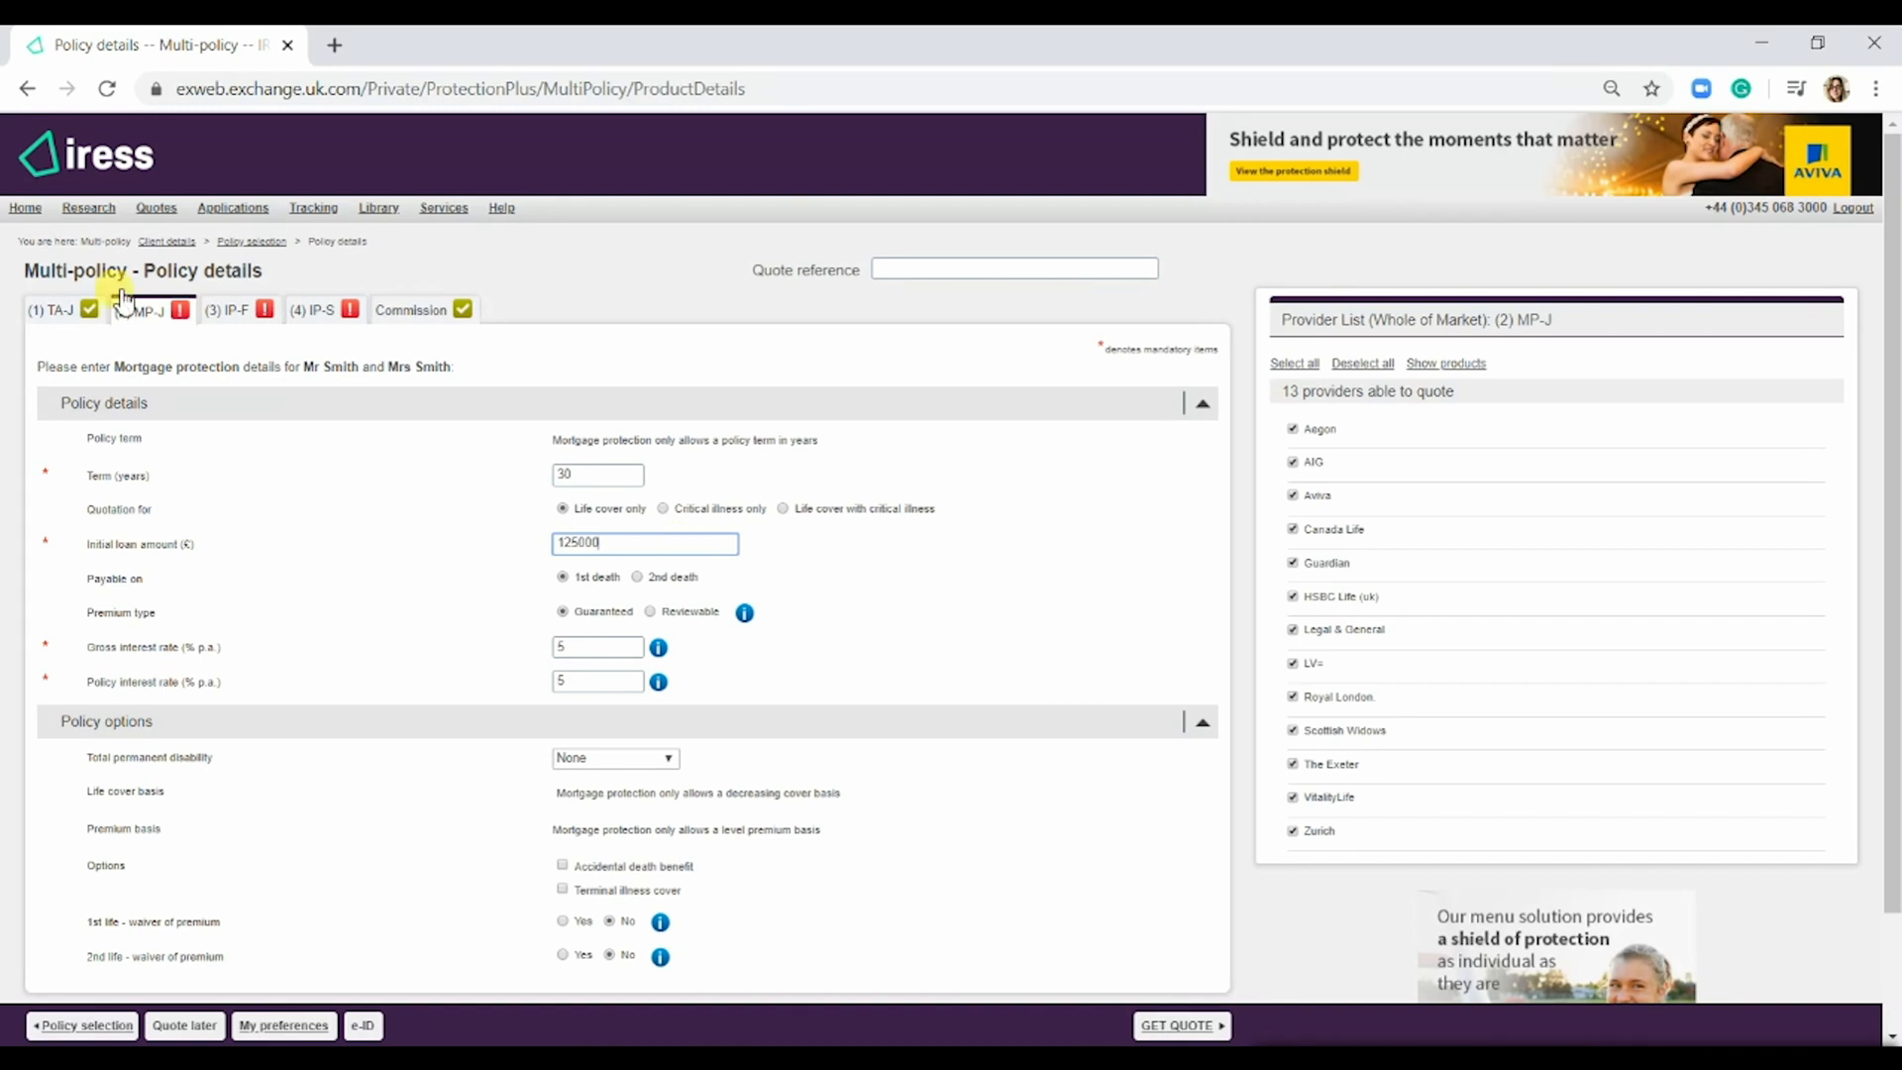
{"action": "left_click", "coordinate": [227, 309]}
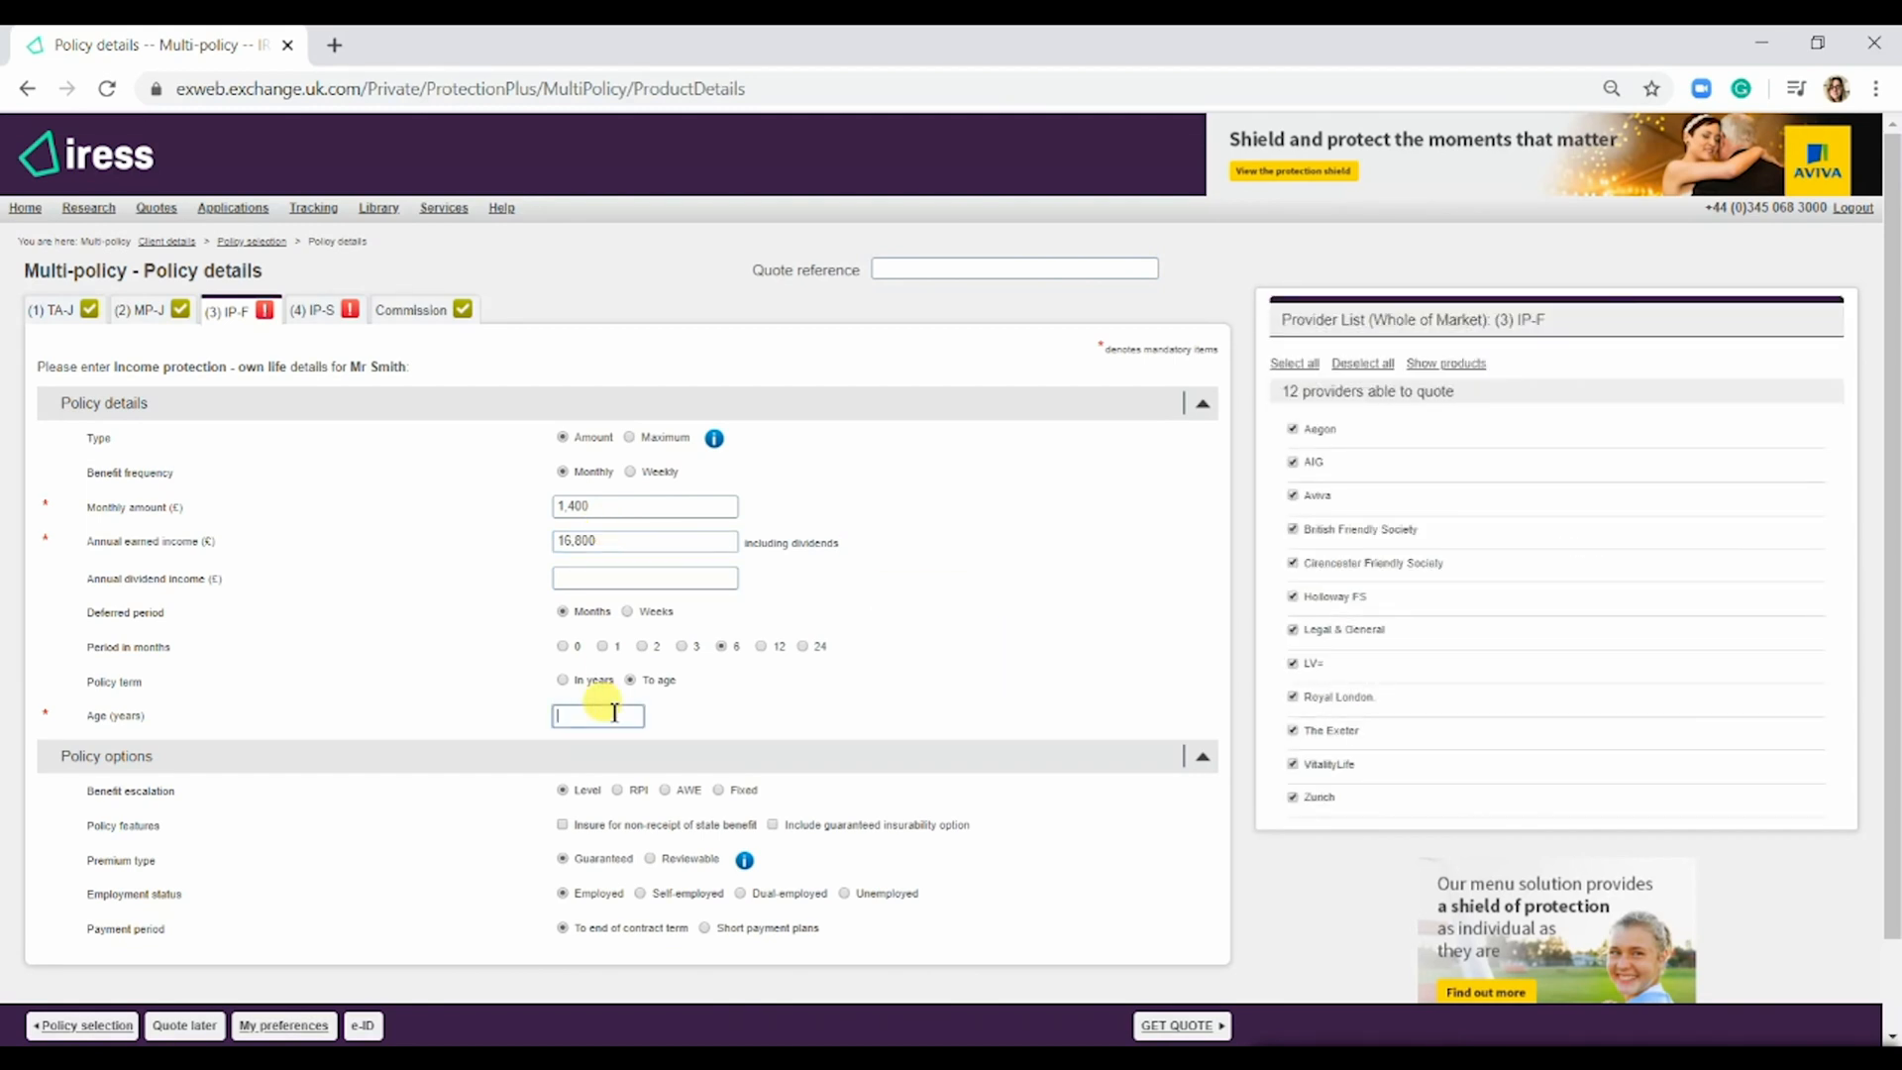
- Set Mr Smith's £1,400 monthly income protection to run to age 67 and view Mrs Smith's matching cover
{"action": "type", "text": "67"}
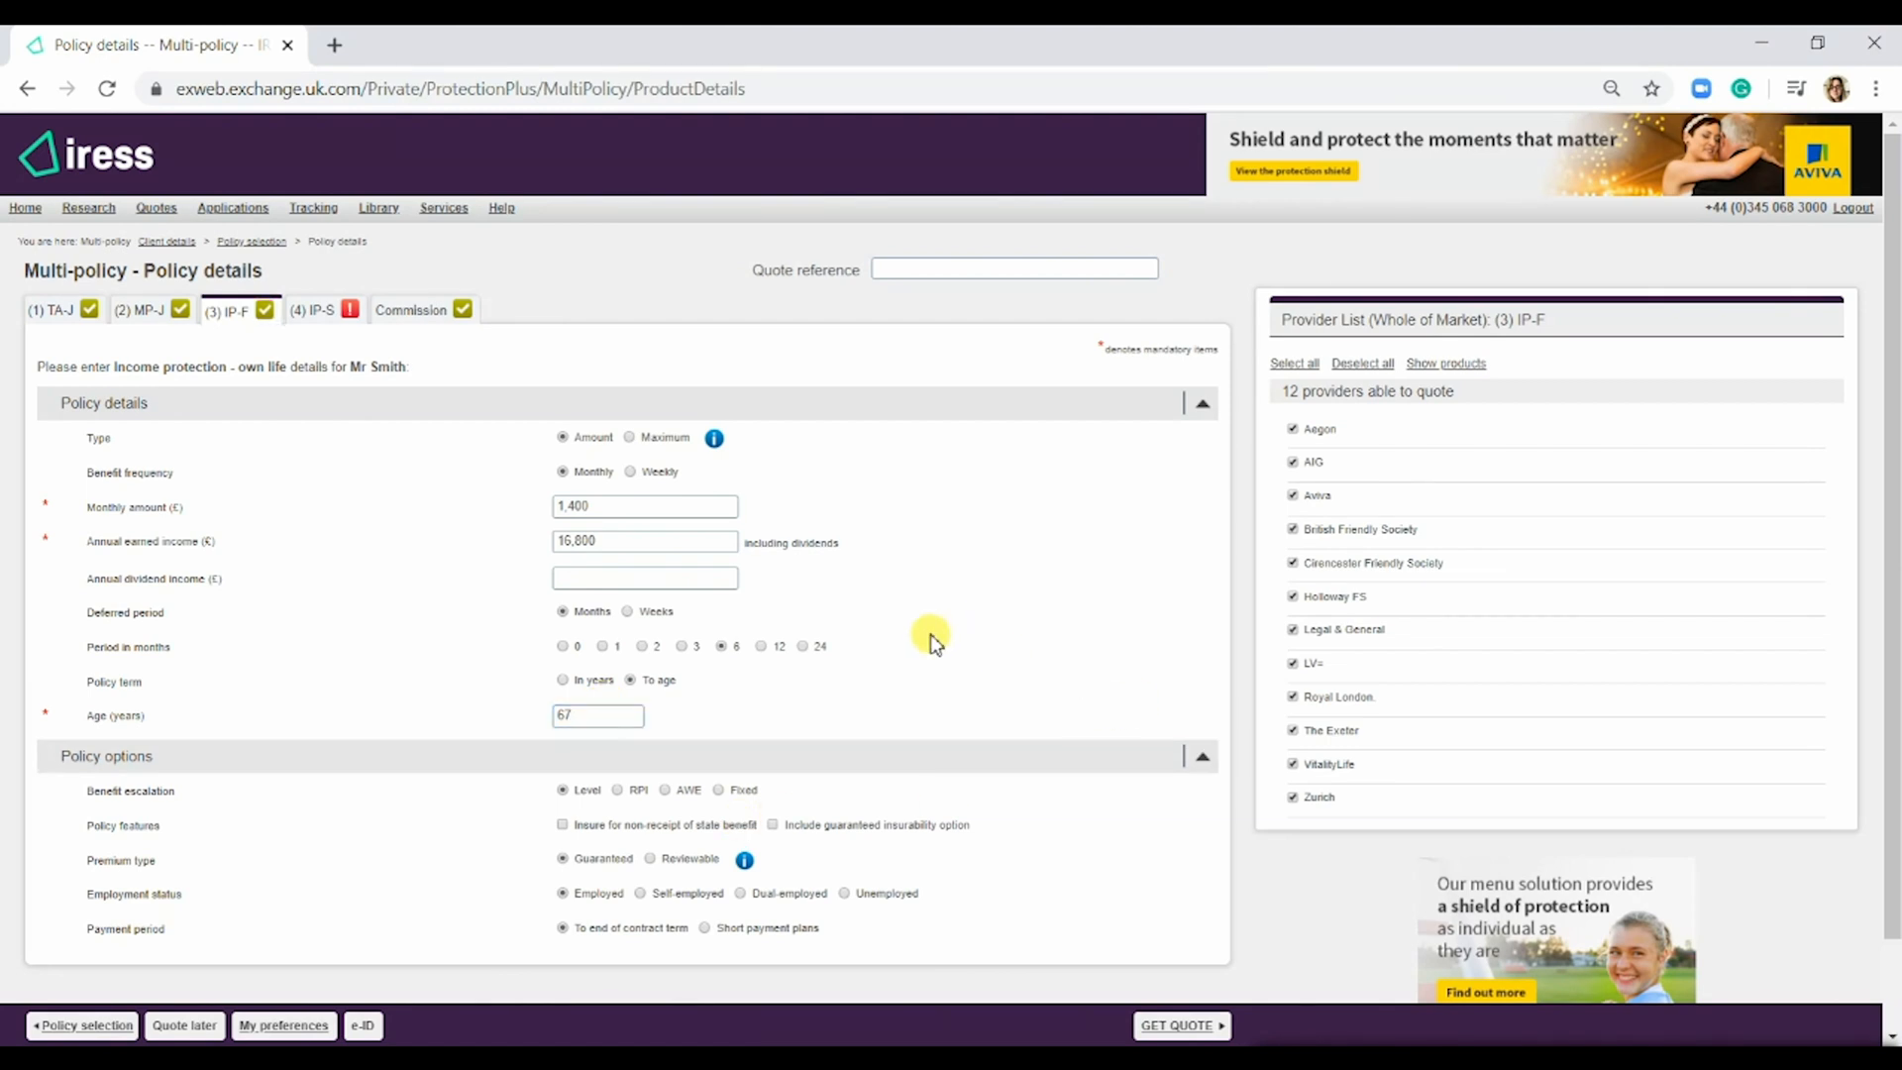
{"action": "mouse_move", "coordinate": [555, 406]}
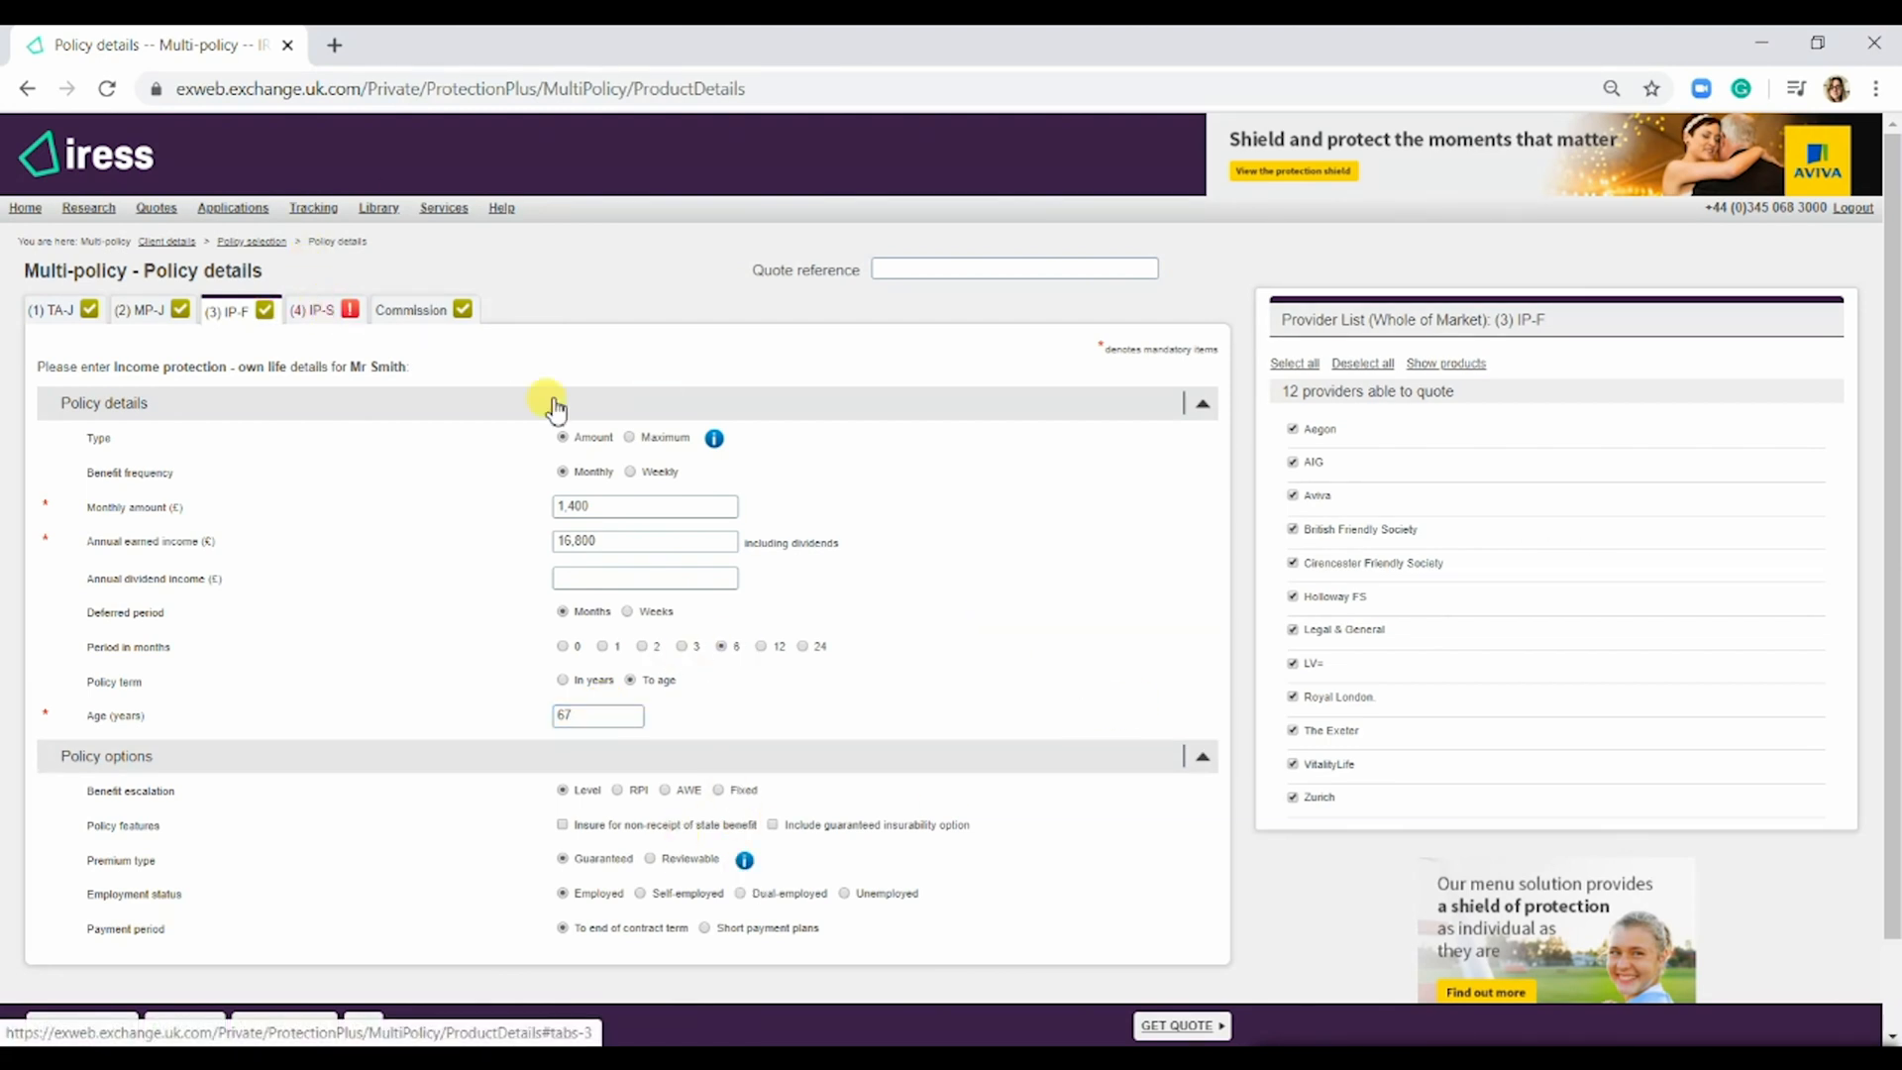
{"action": "left_click", "coordinate": [312, 309]}
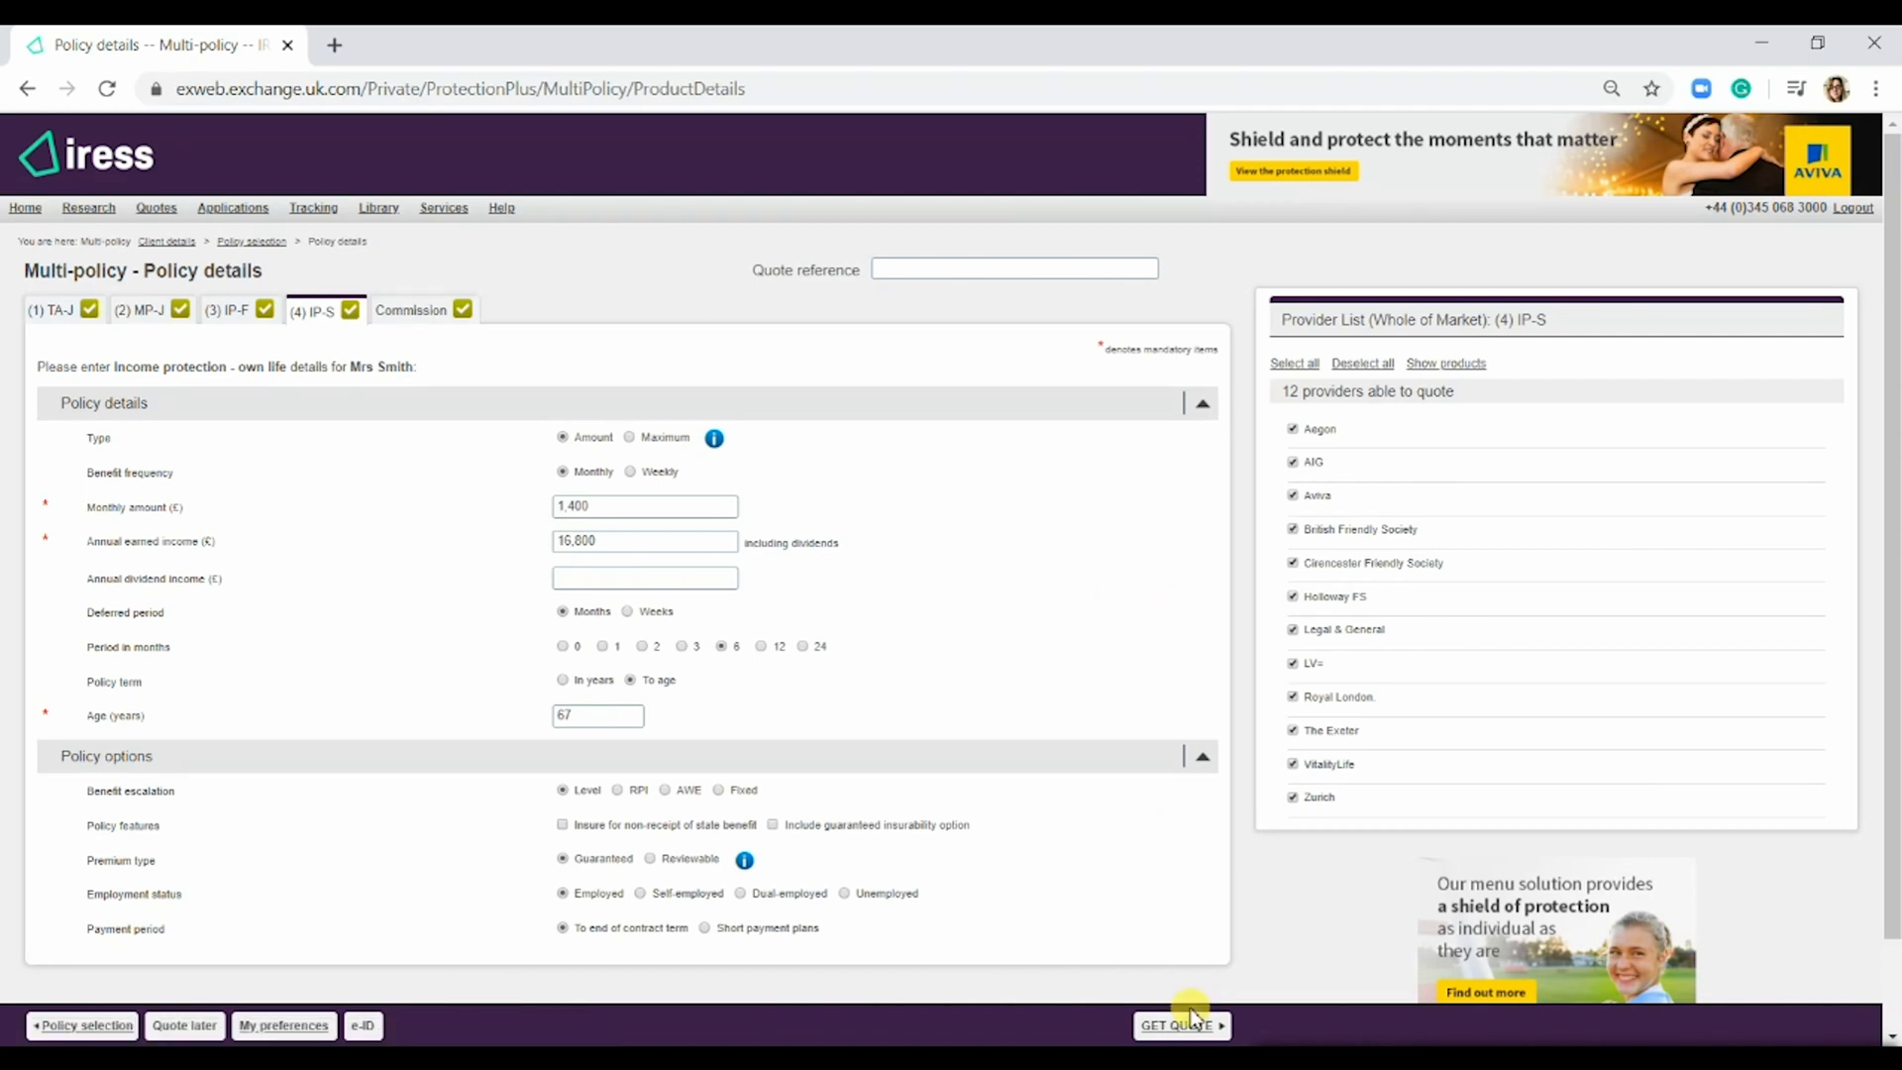
- Request quotes for all four policies, giving a package totalling £70.83 per month
{"action": "left_click", "coordinate": [1179, 1026]}
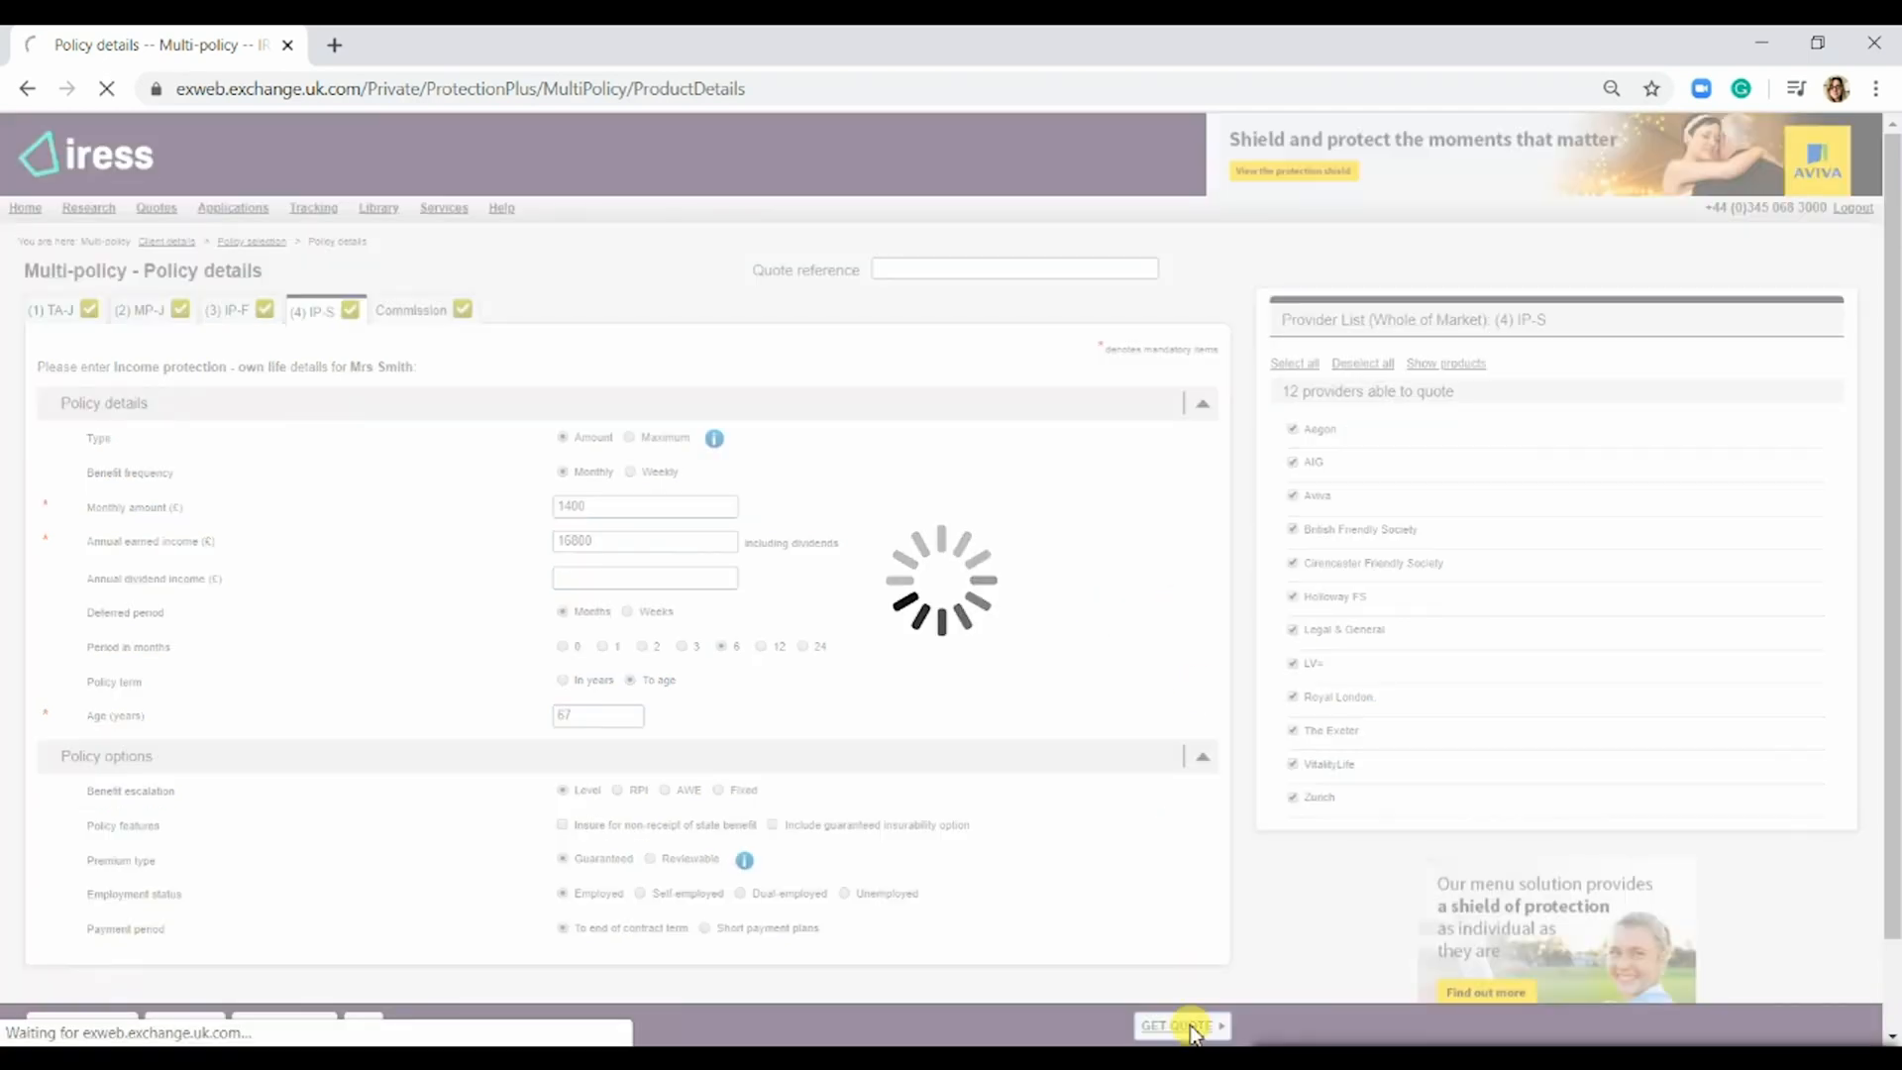
{"action": "left_click", "coordinate": [1177, 1026]}
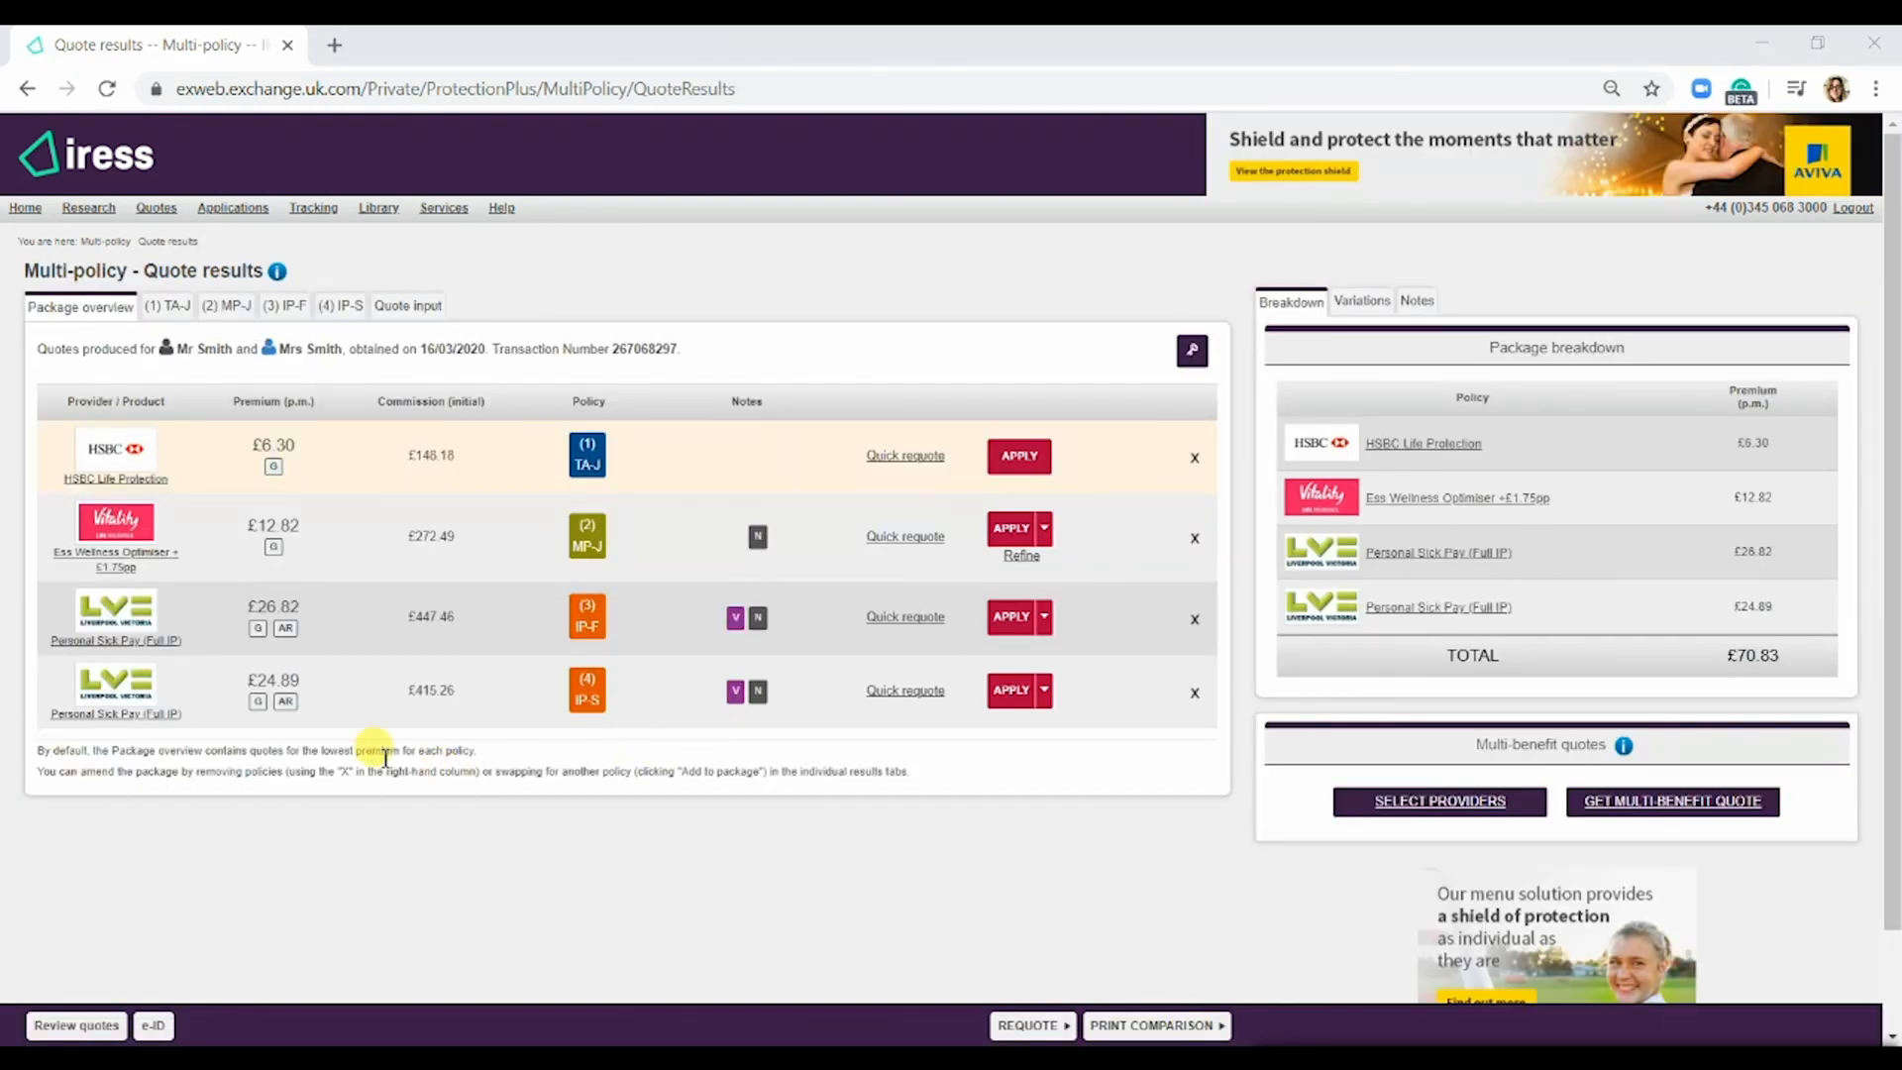
{"action": "mouse_move", "coordinate": [31, 625]}
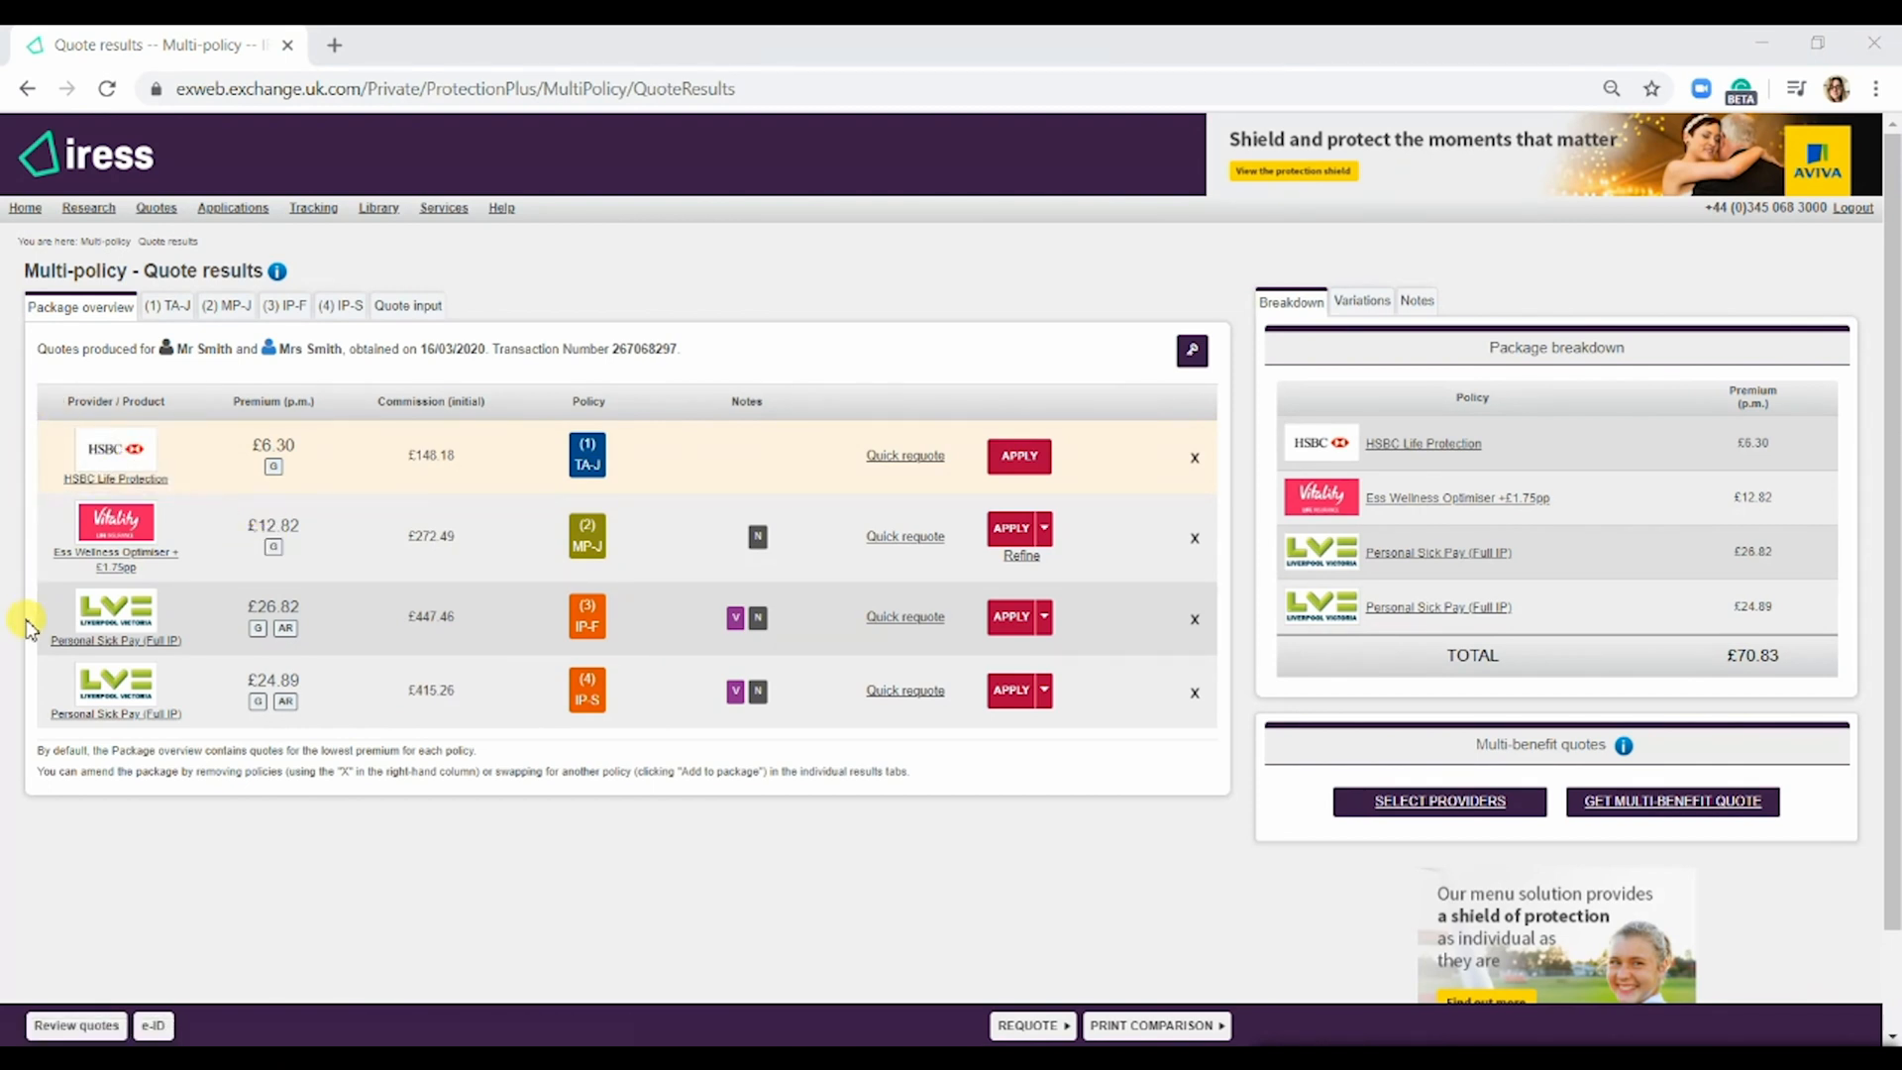
{"action": "mouse_move", "coordinate": [846, 498]}
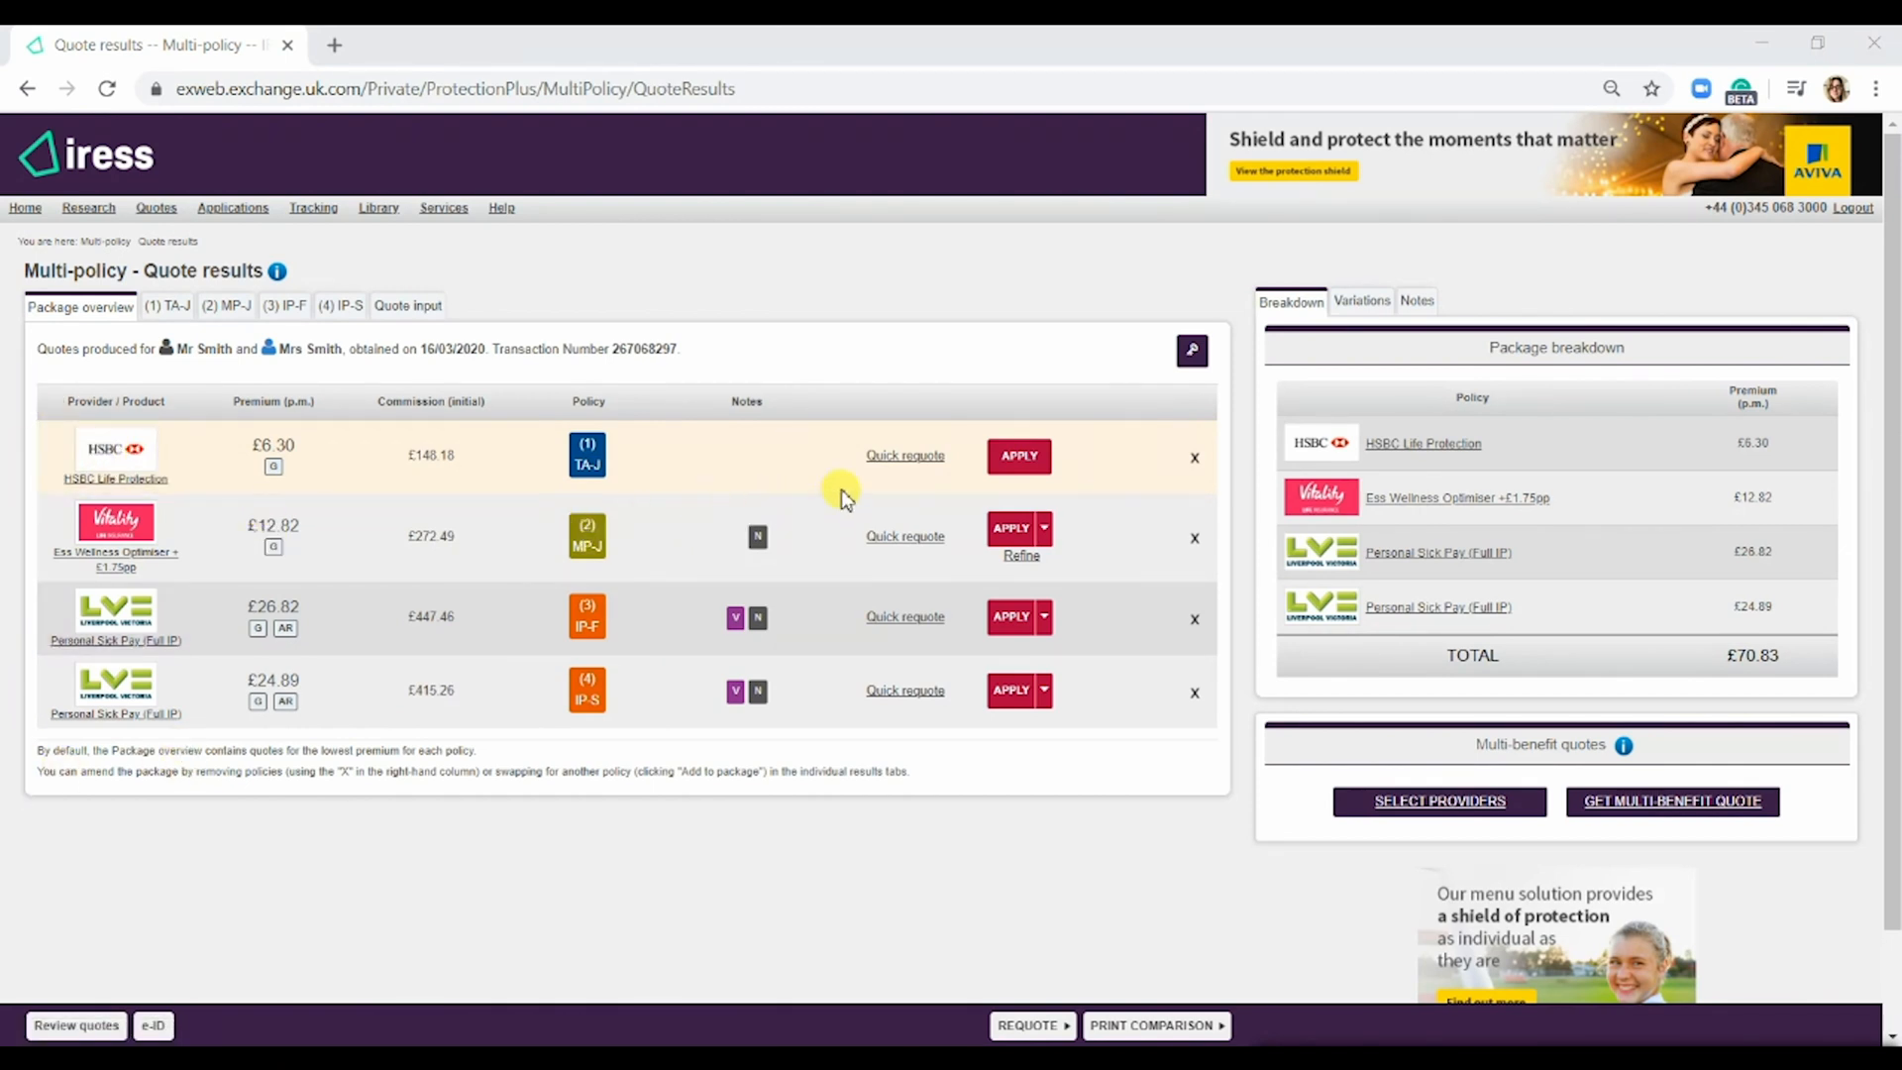
{"action": "mouse_move", "coordinate": [200, 537]}
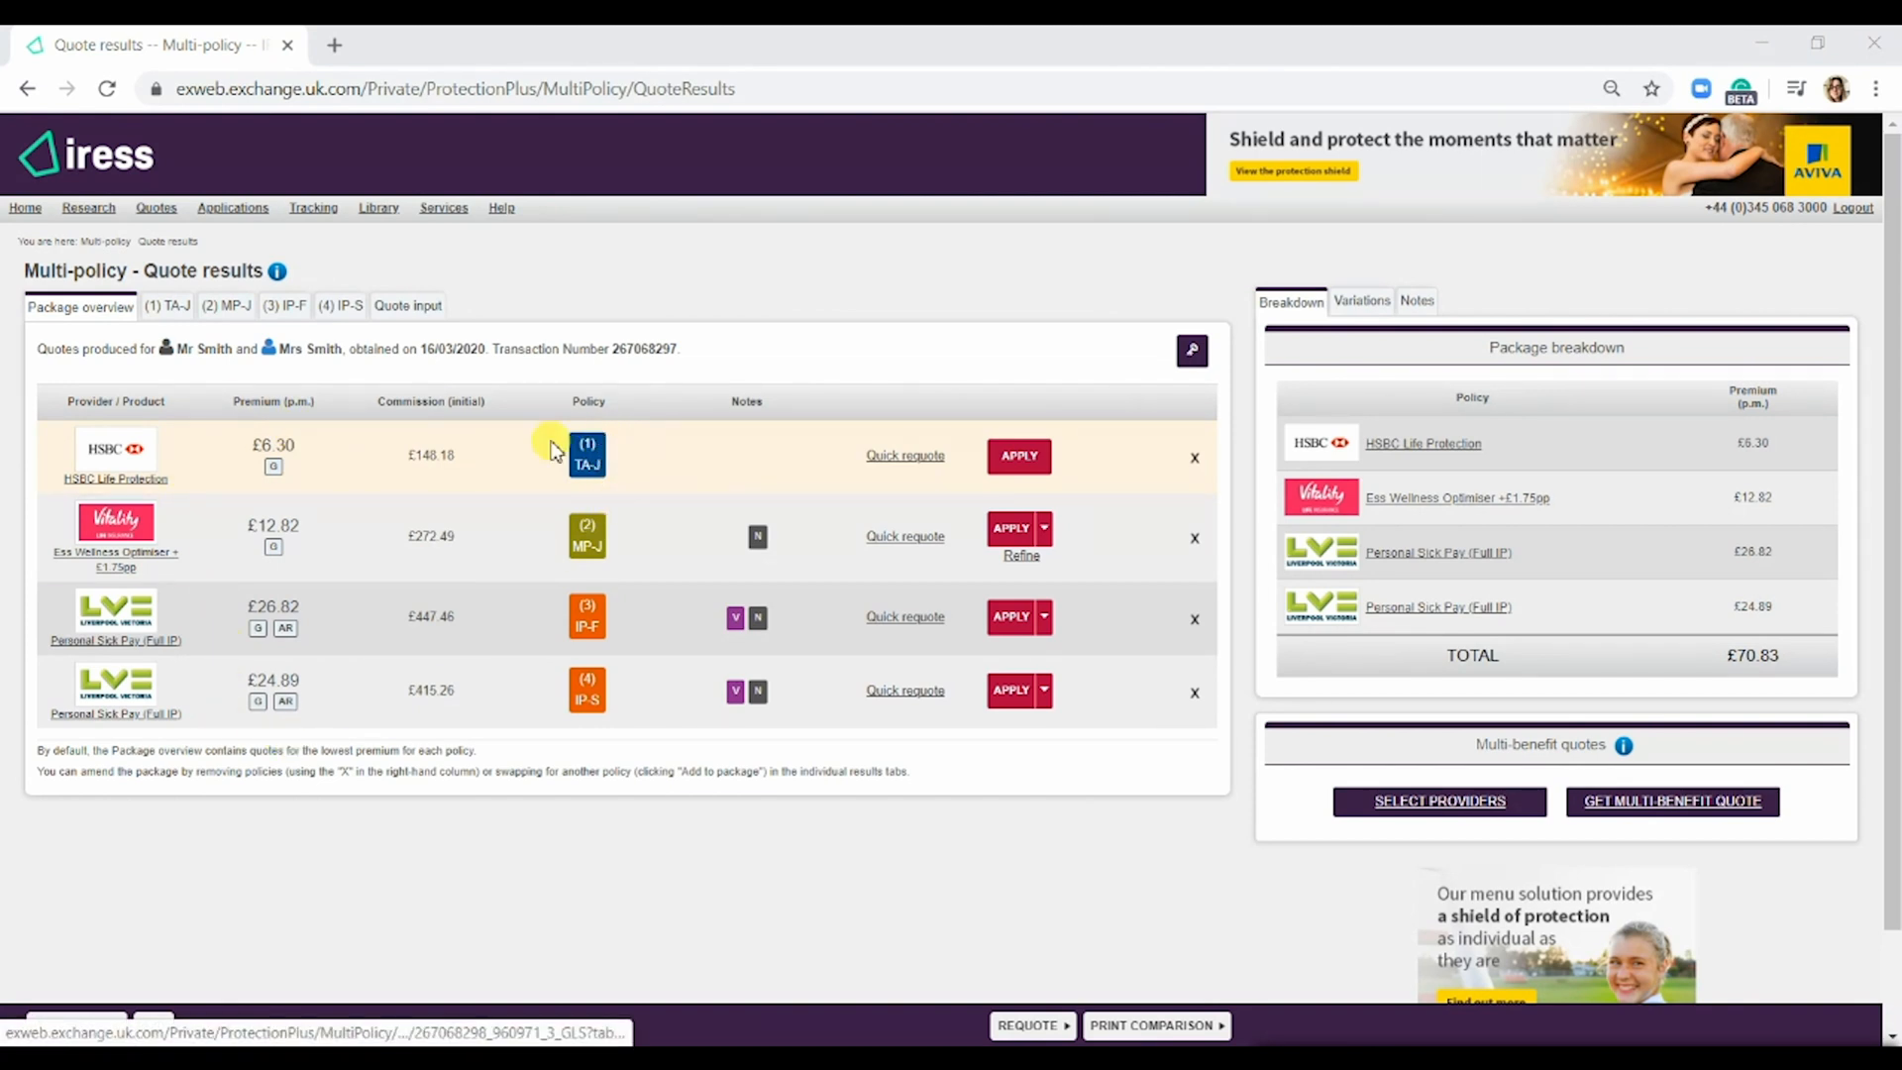
{"action": "mouse_move", "coordinate": [849, 570]}
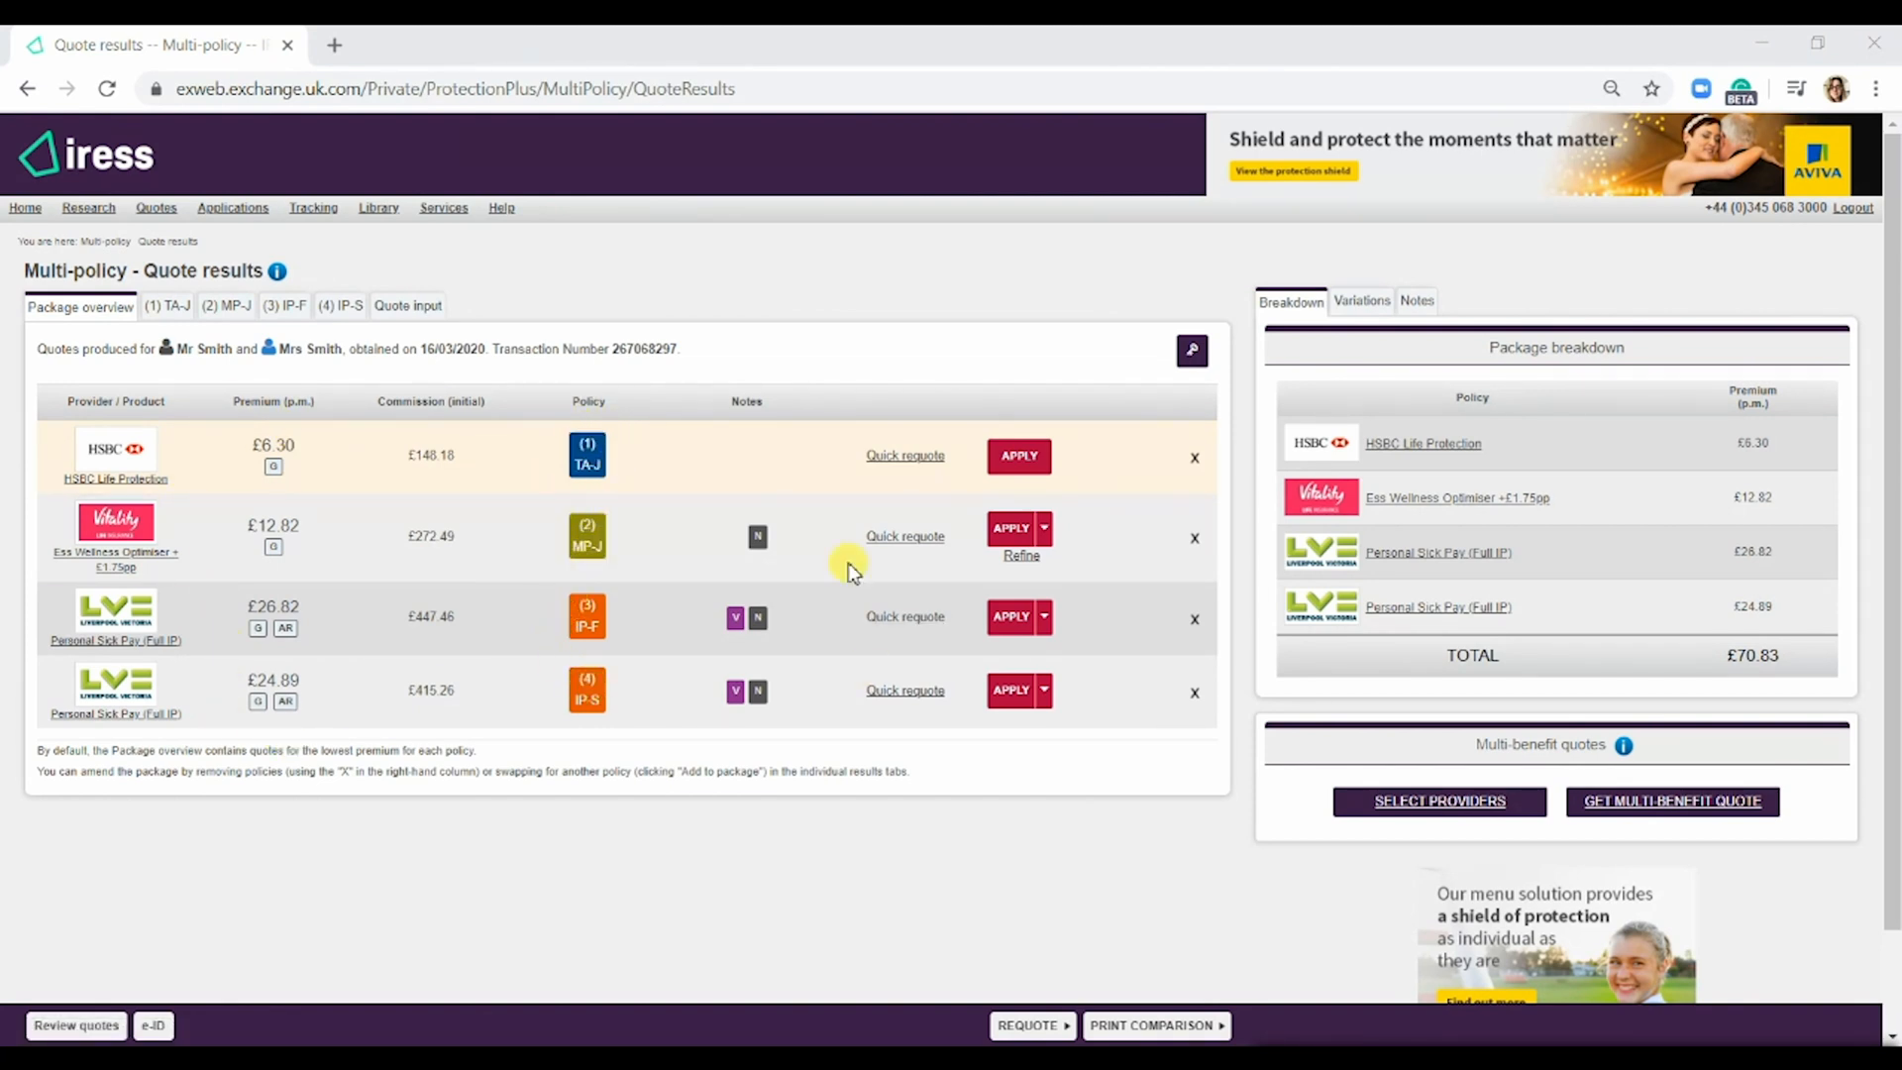
{"action": "mouse_move", "coordinate": [1010, 514]}
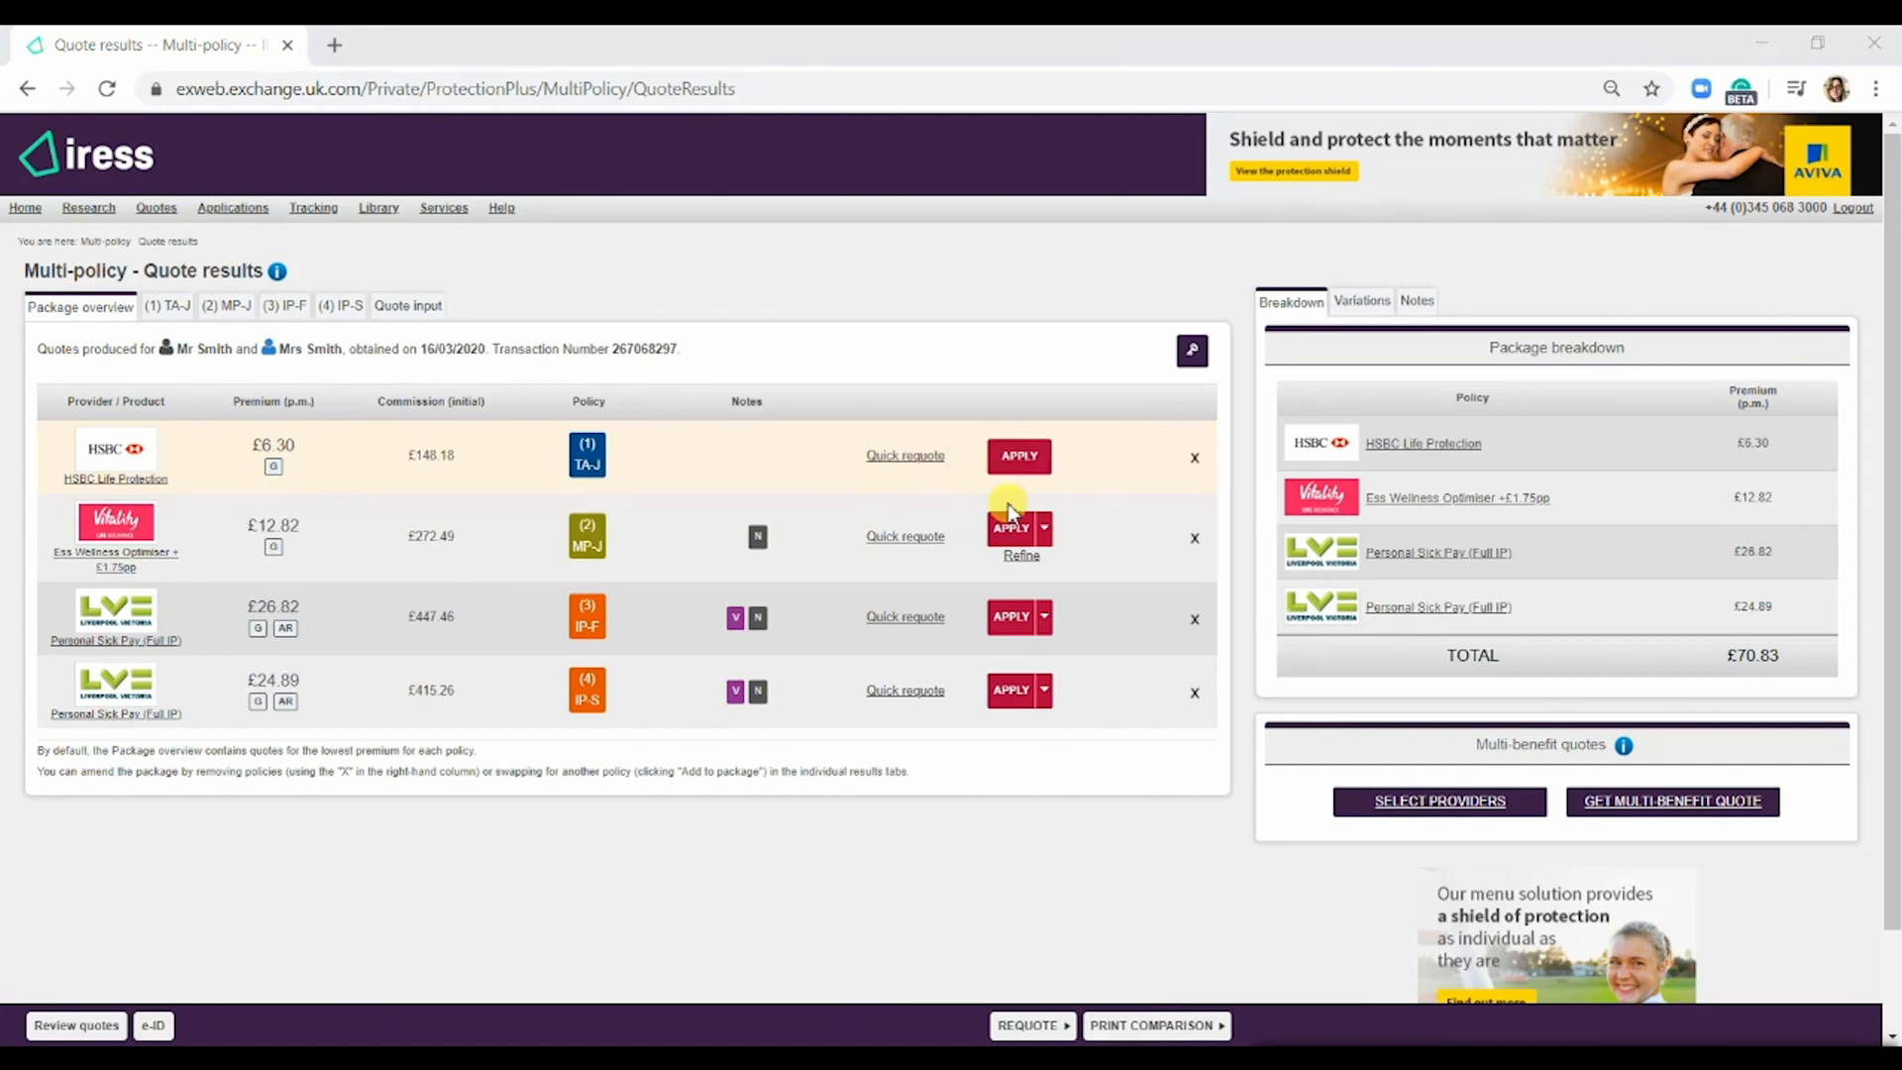
{"action": "mouse_move", "coordinate": [1025, 510]}
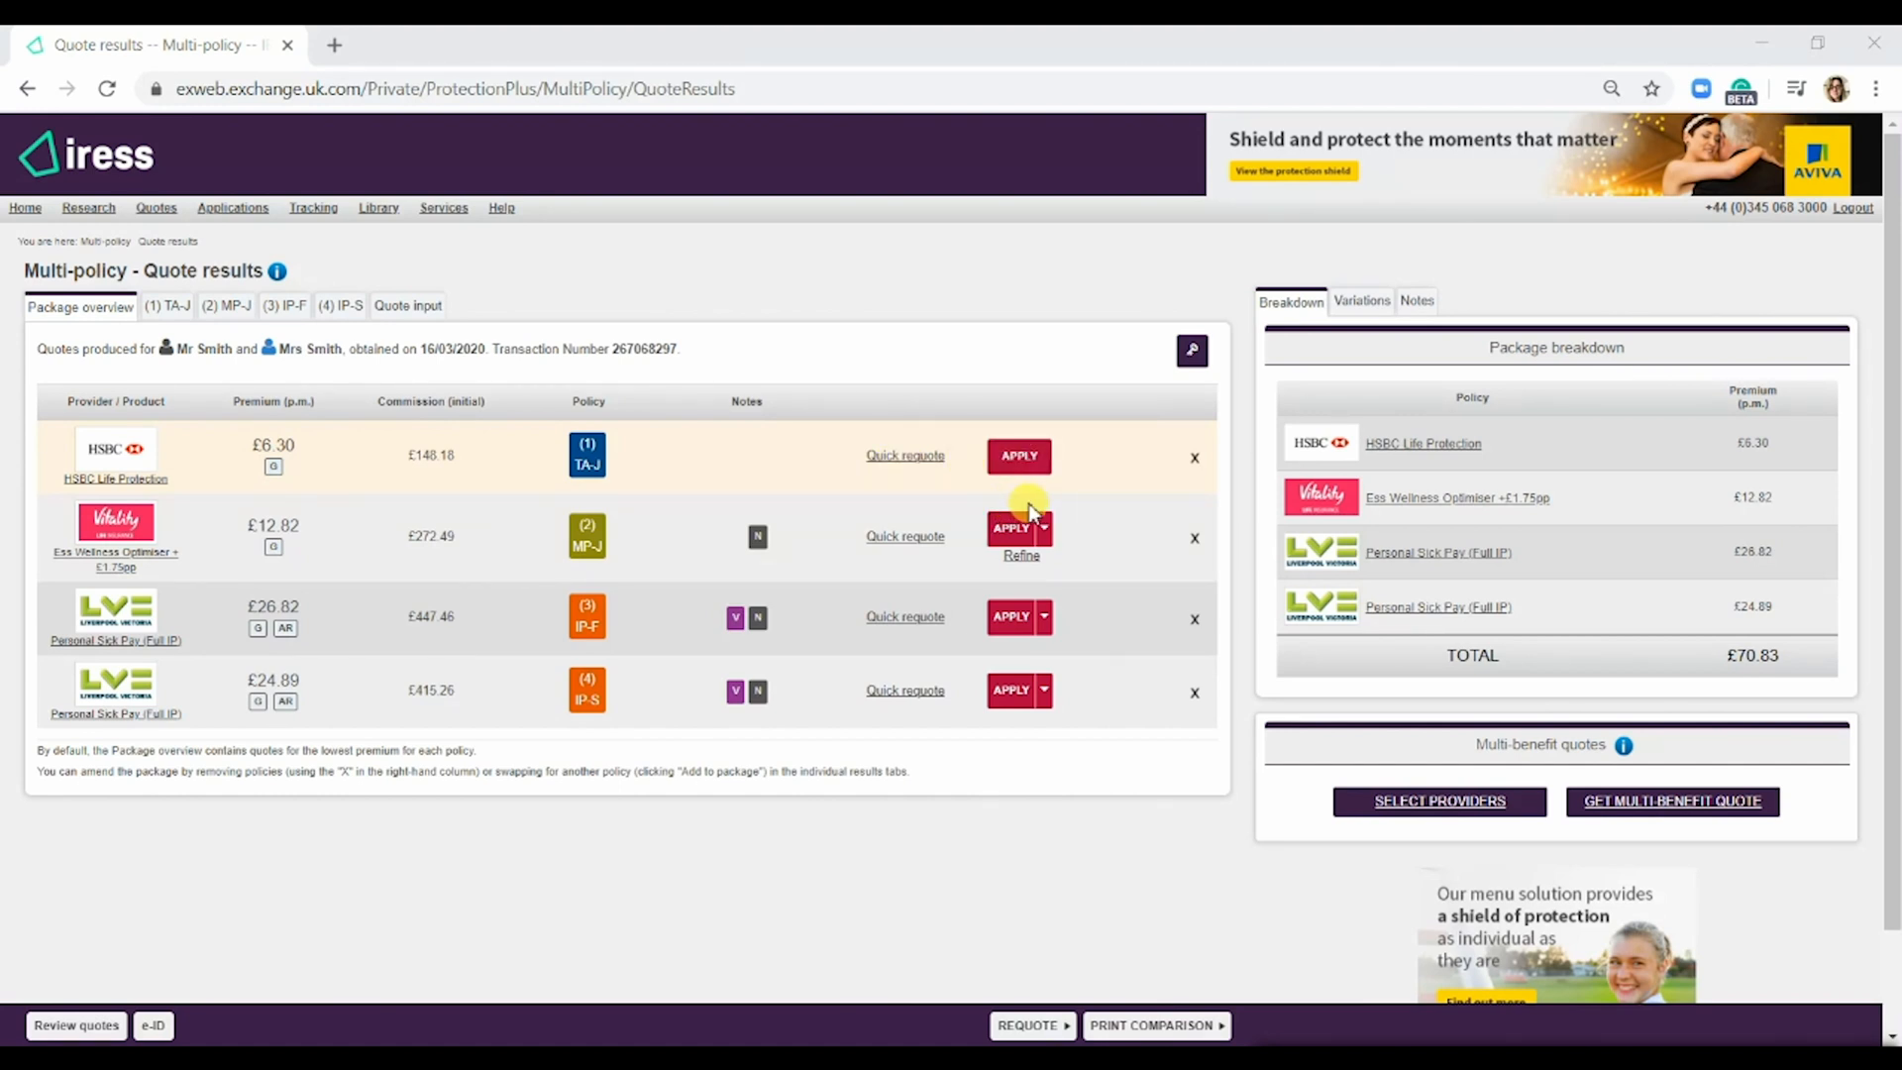
{"action": "mouse_move", "coordinate": [492, 370]}
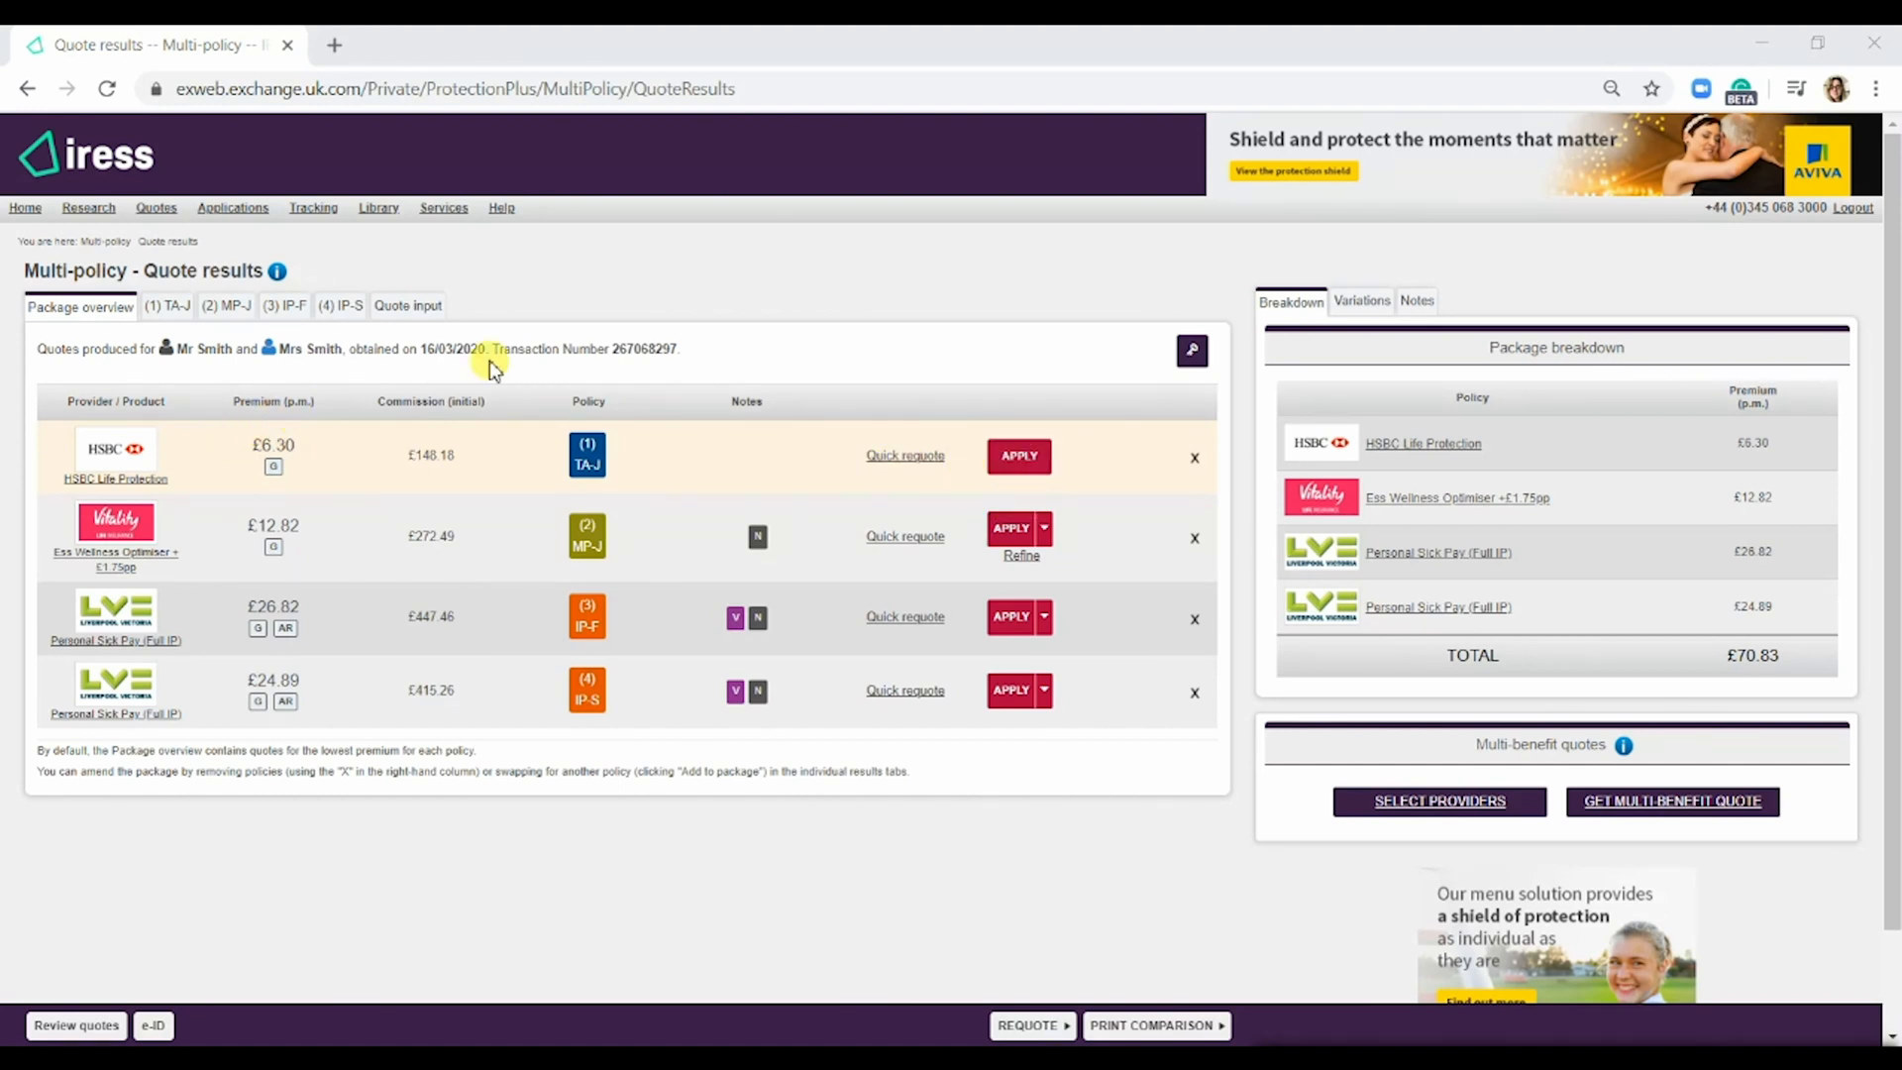
{"action": "mouse_move", "coordinate": [871, 405]}
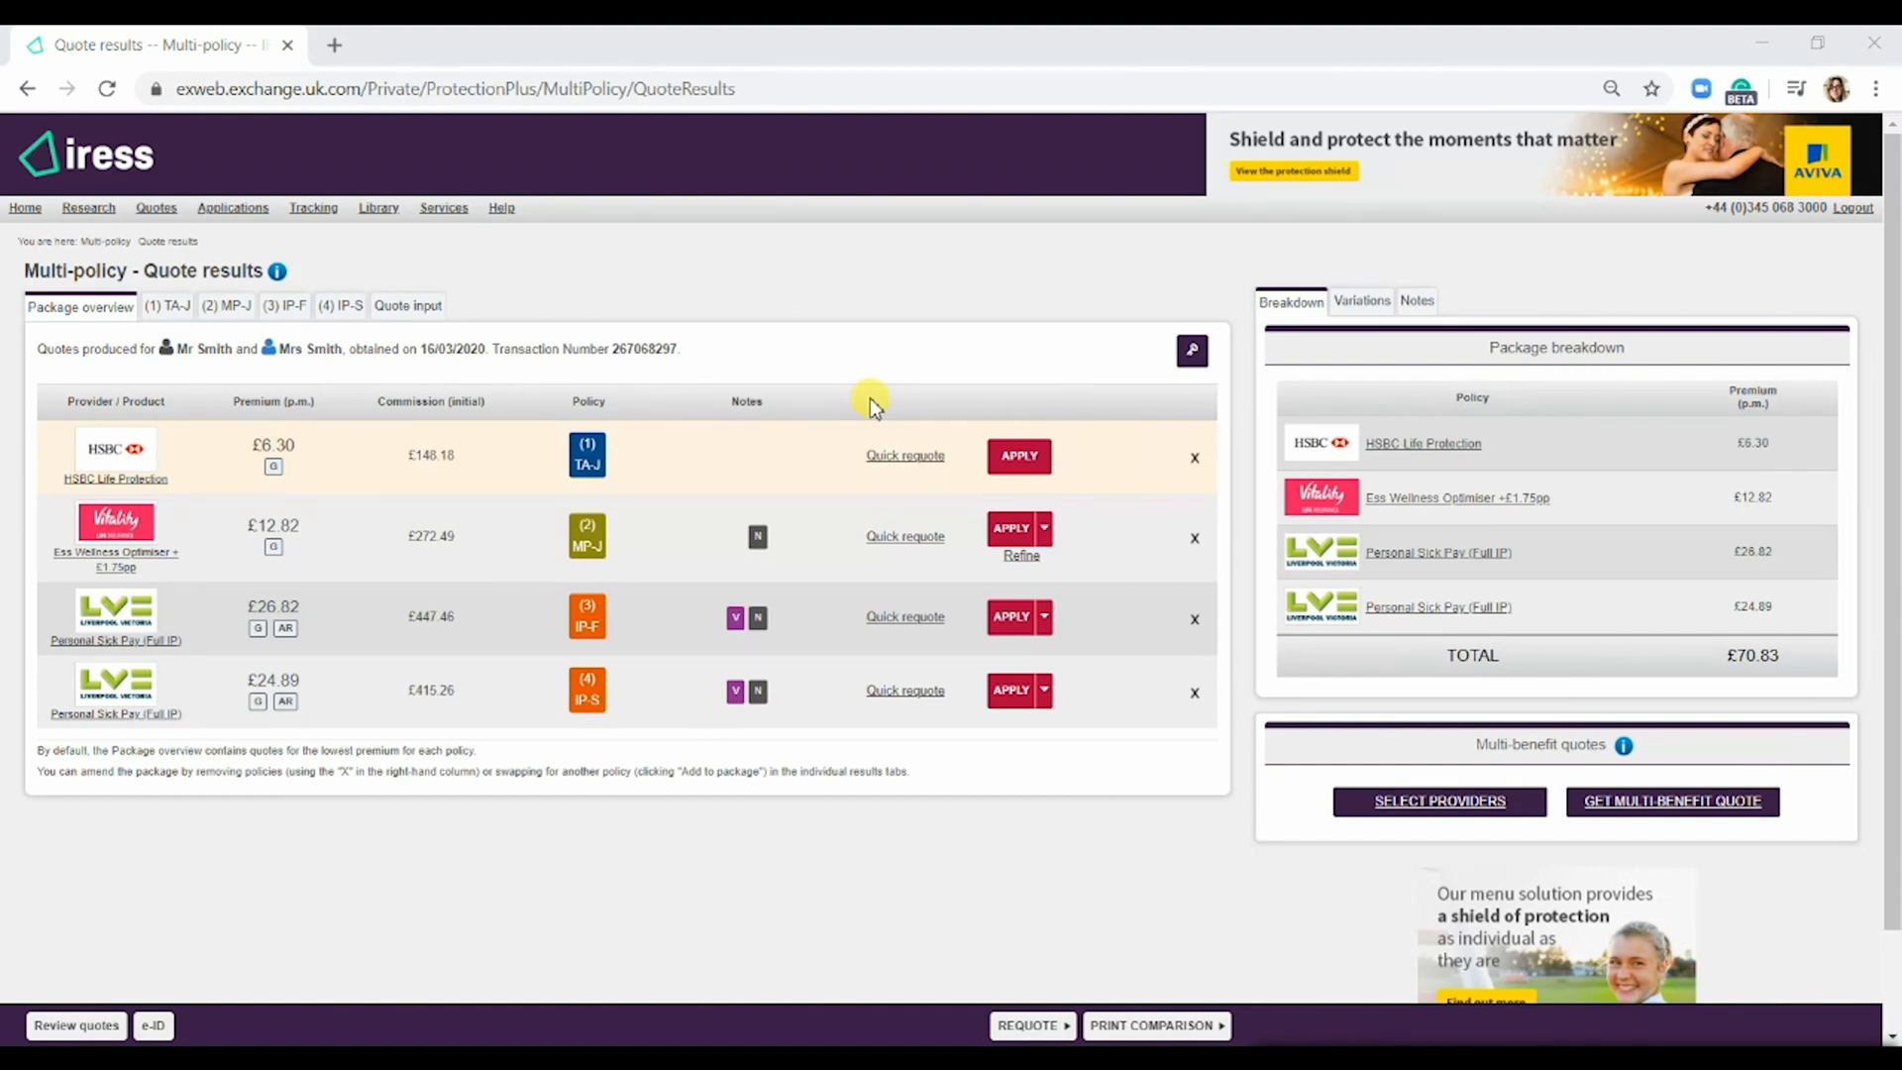
{"action": "mouse_move", "coordinate": [1171, 431]}
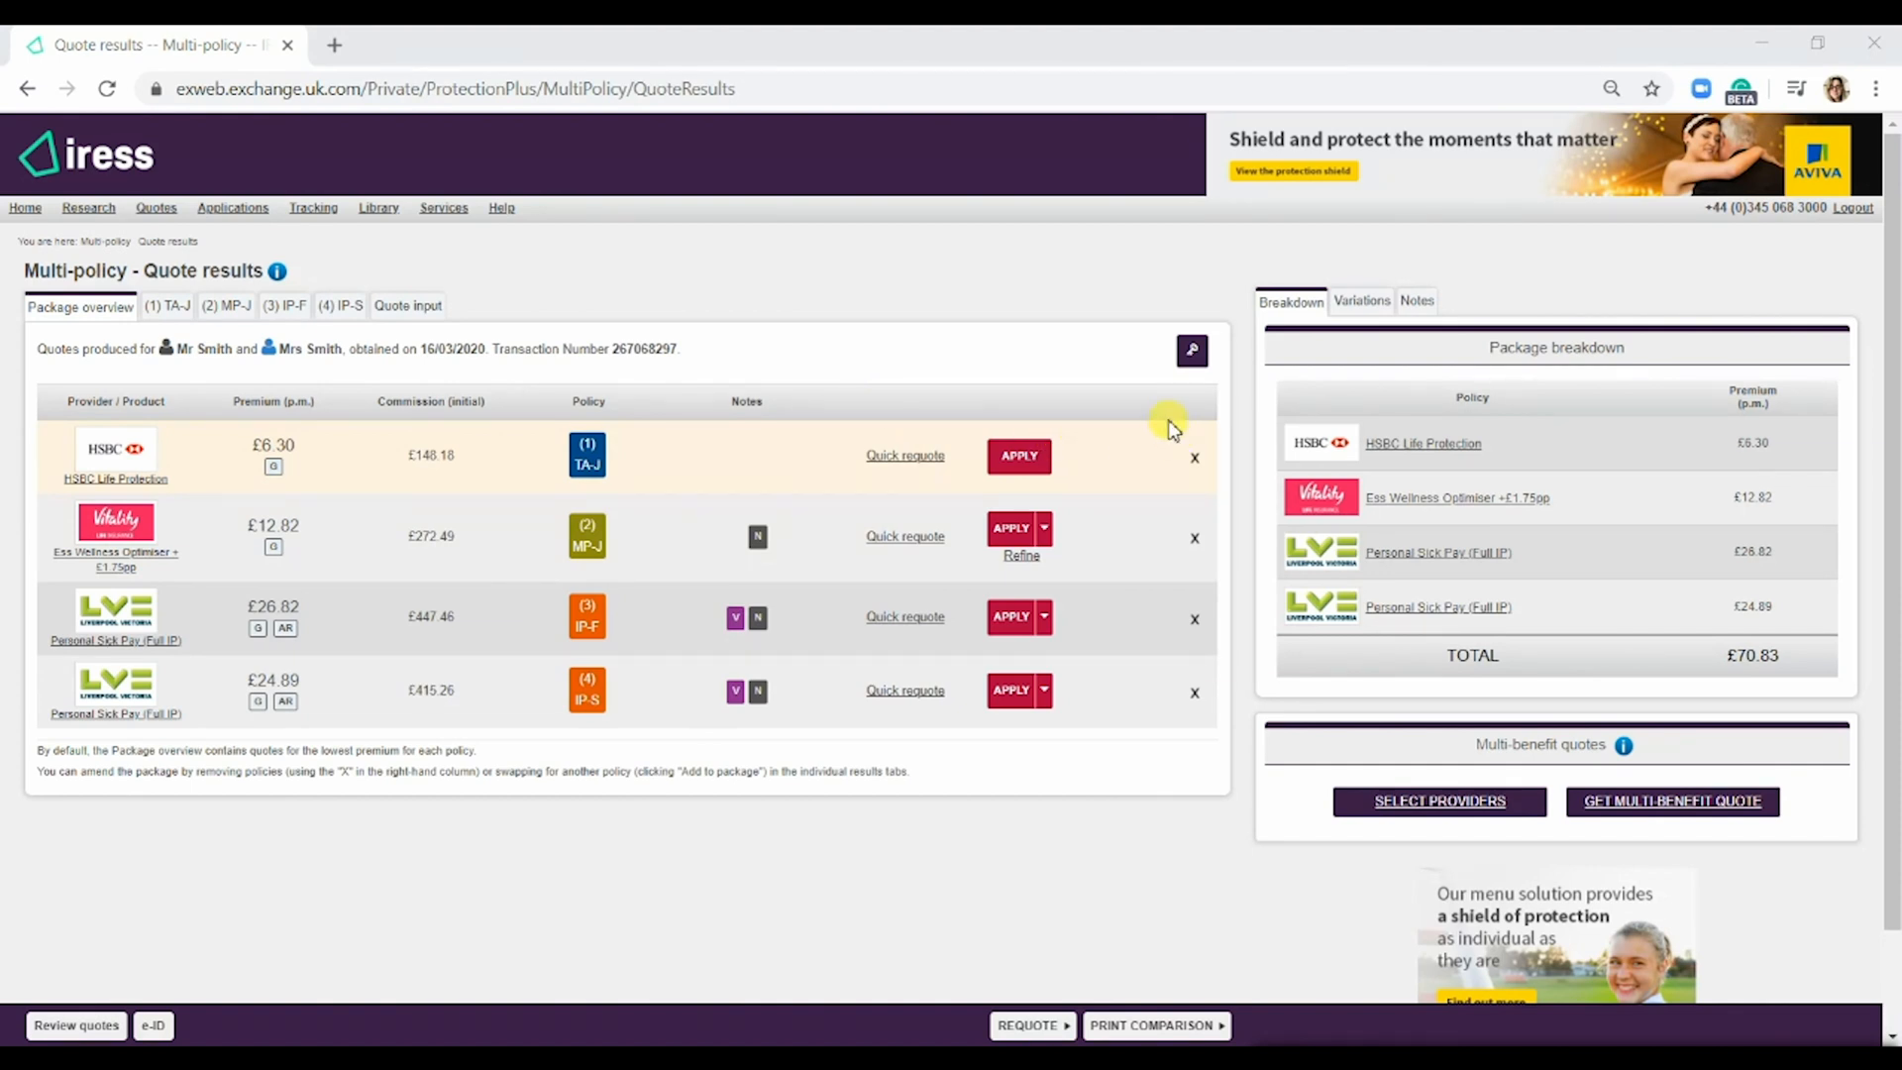
{"action": "mouse_move", "coordinate": [1194, 457]}
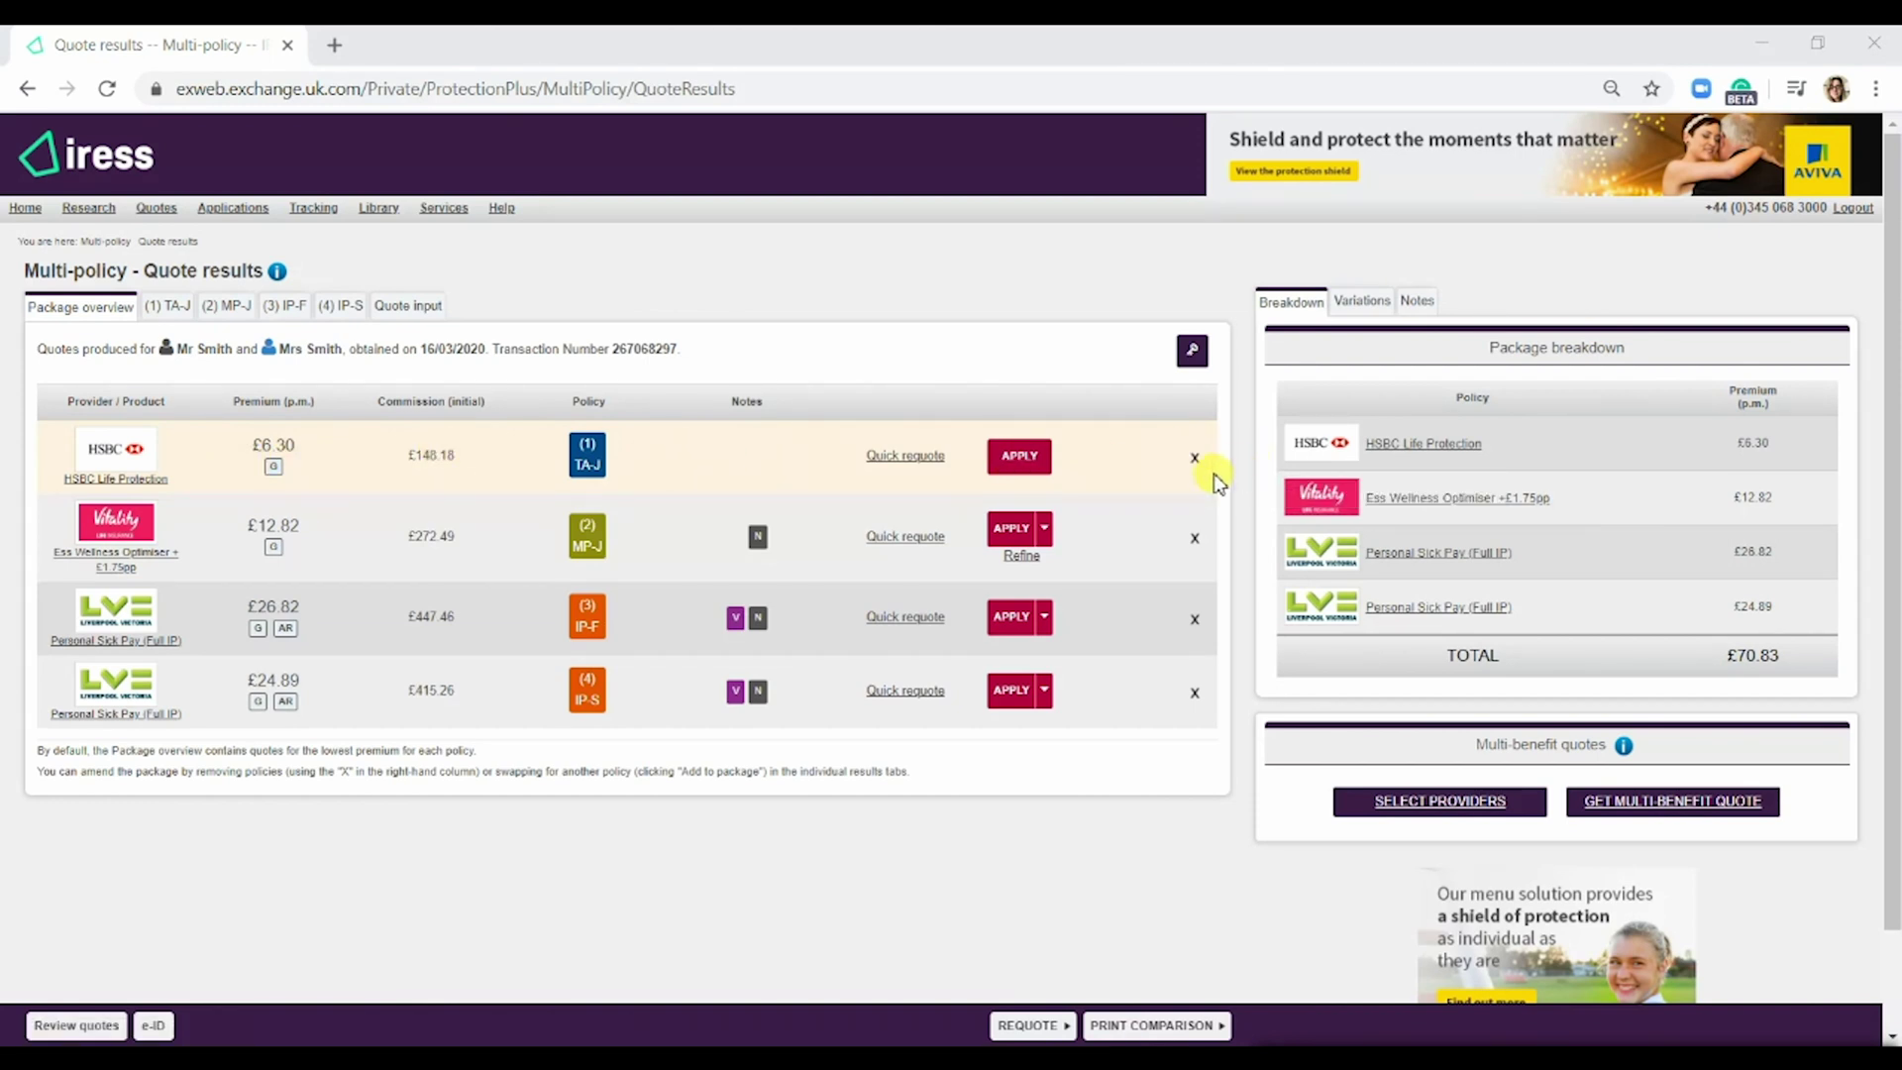
- Remove the HSBC term assurance from the package (total £64.53) and browse term assurance quotes
{"action": "left_click", "coordinate": [1193, 458]}
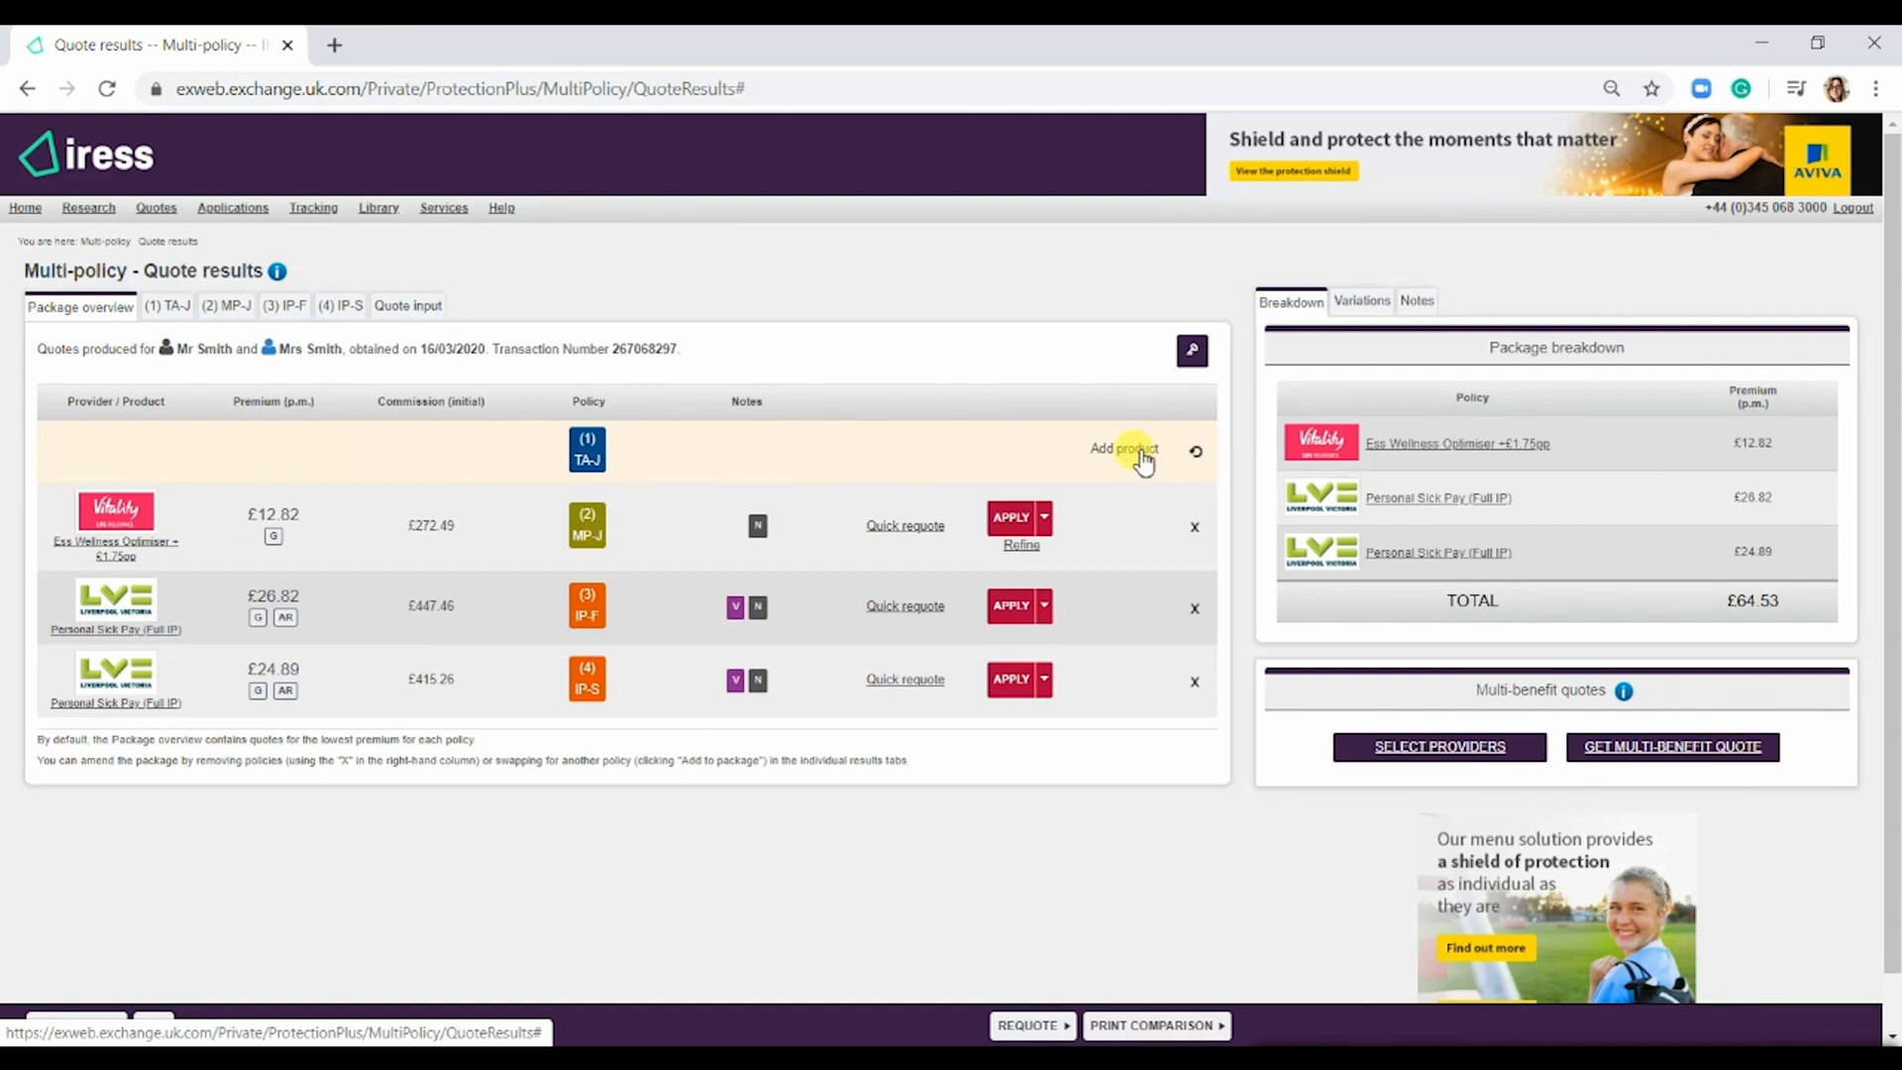
{"action": "mouse_move", "coordinate": [1125, 461]}
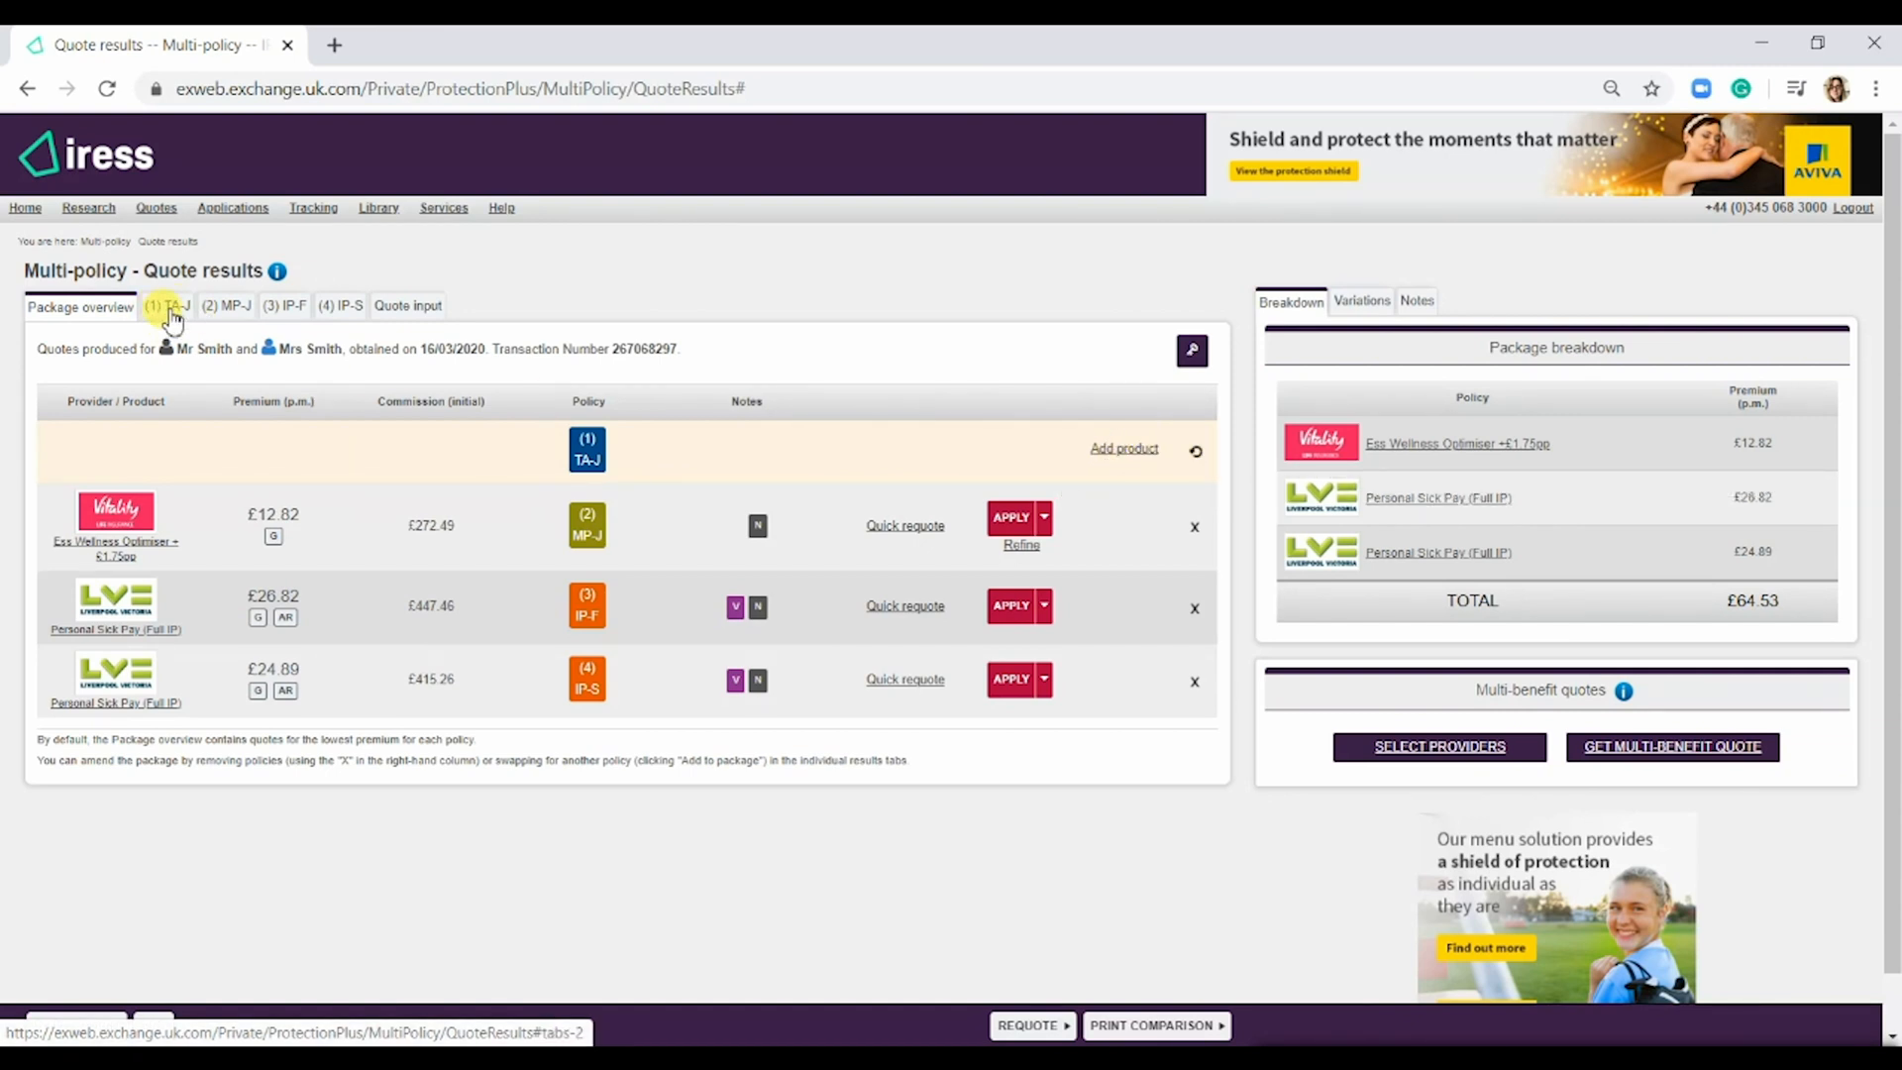
{"action": "left_click", "coordinate": [167, 304]}
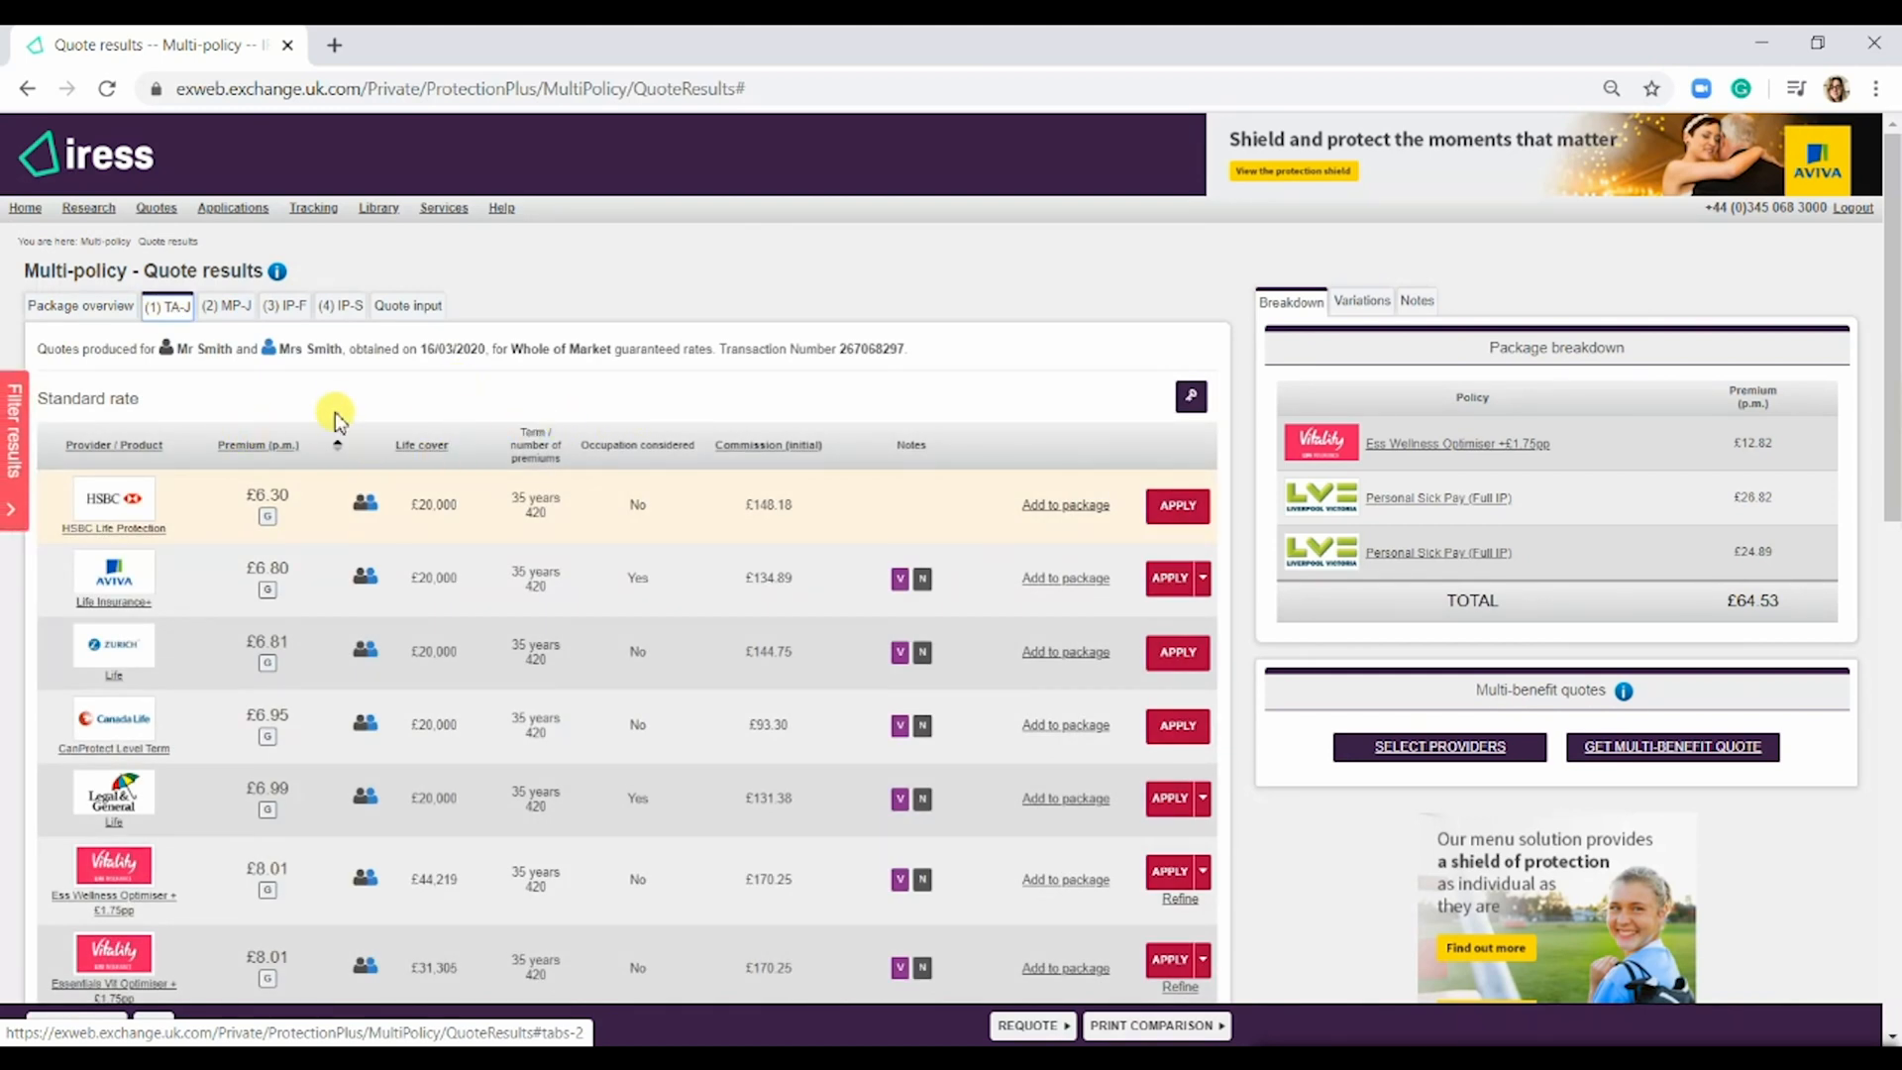
{"action": "mouse_move", "coordinate": [512, 407]}
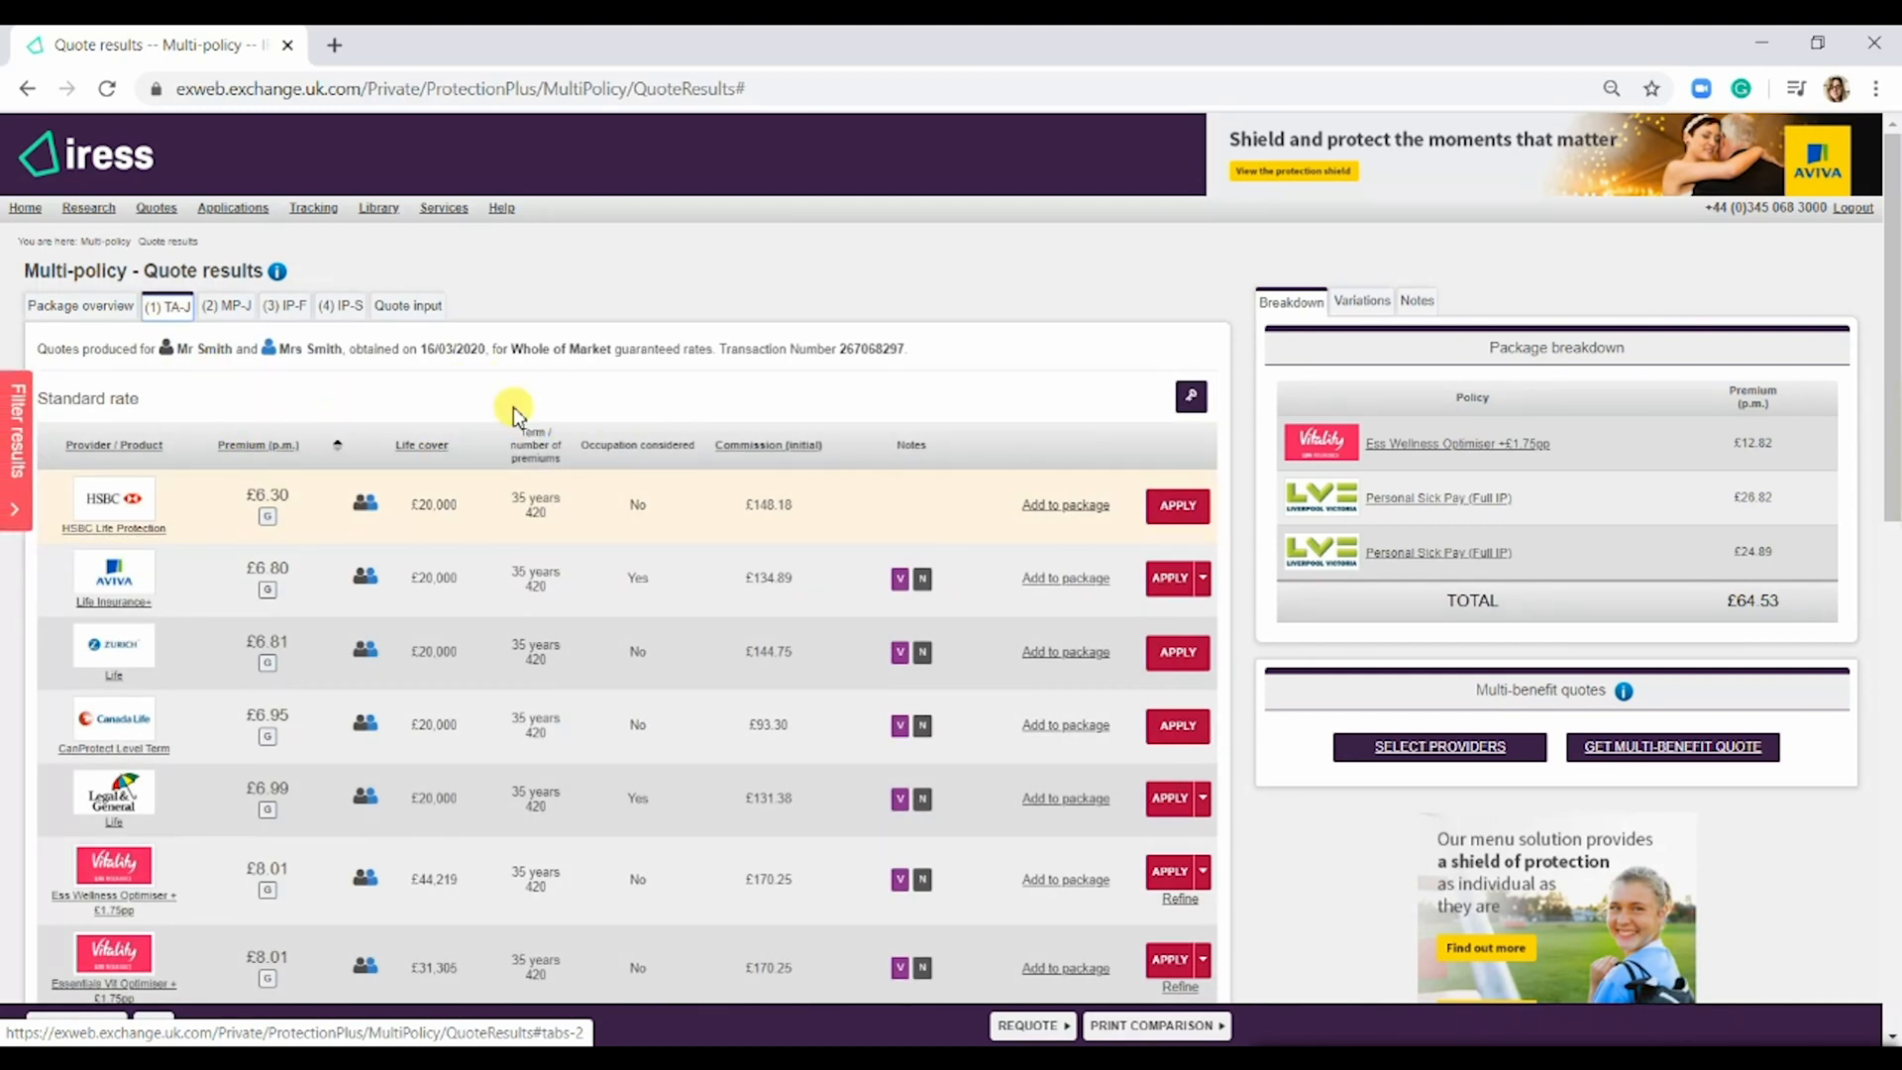
{"action": "mouse_move", "coordinate": [674, 530]}
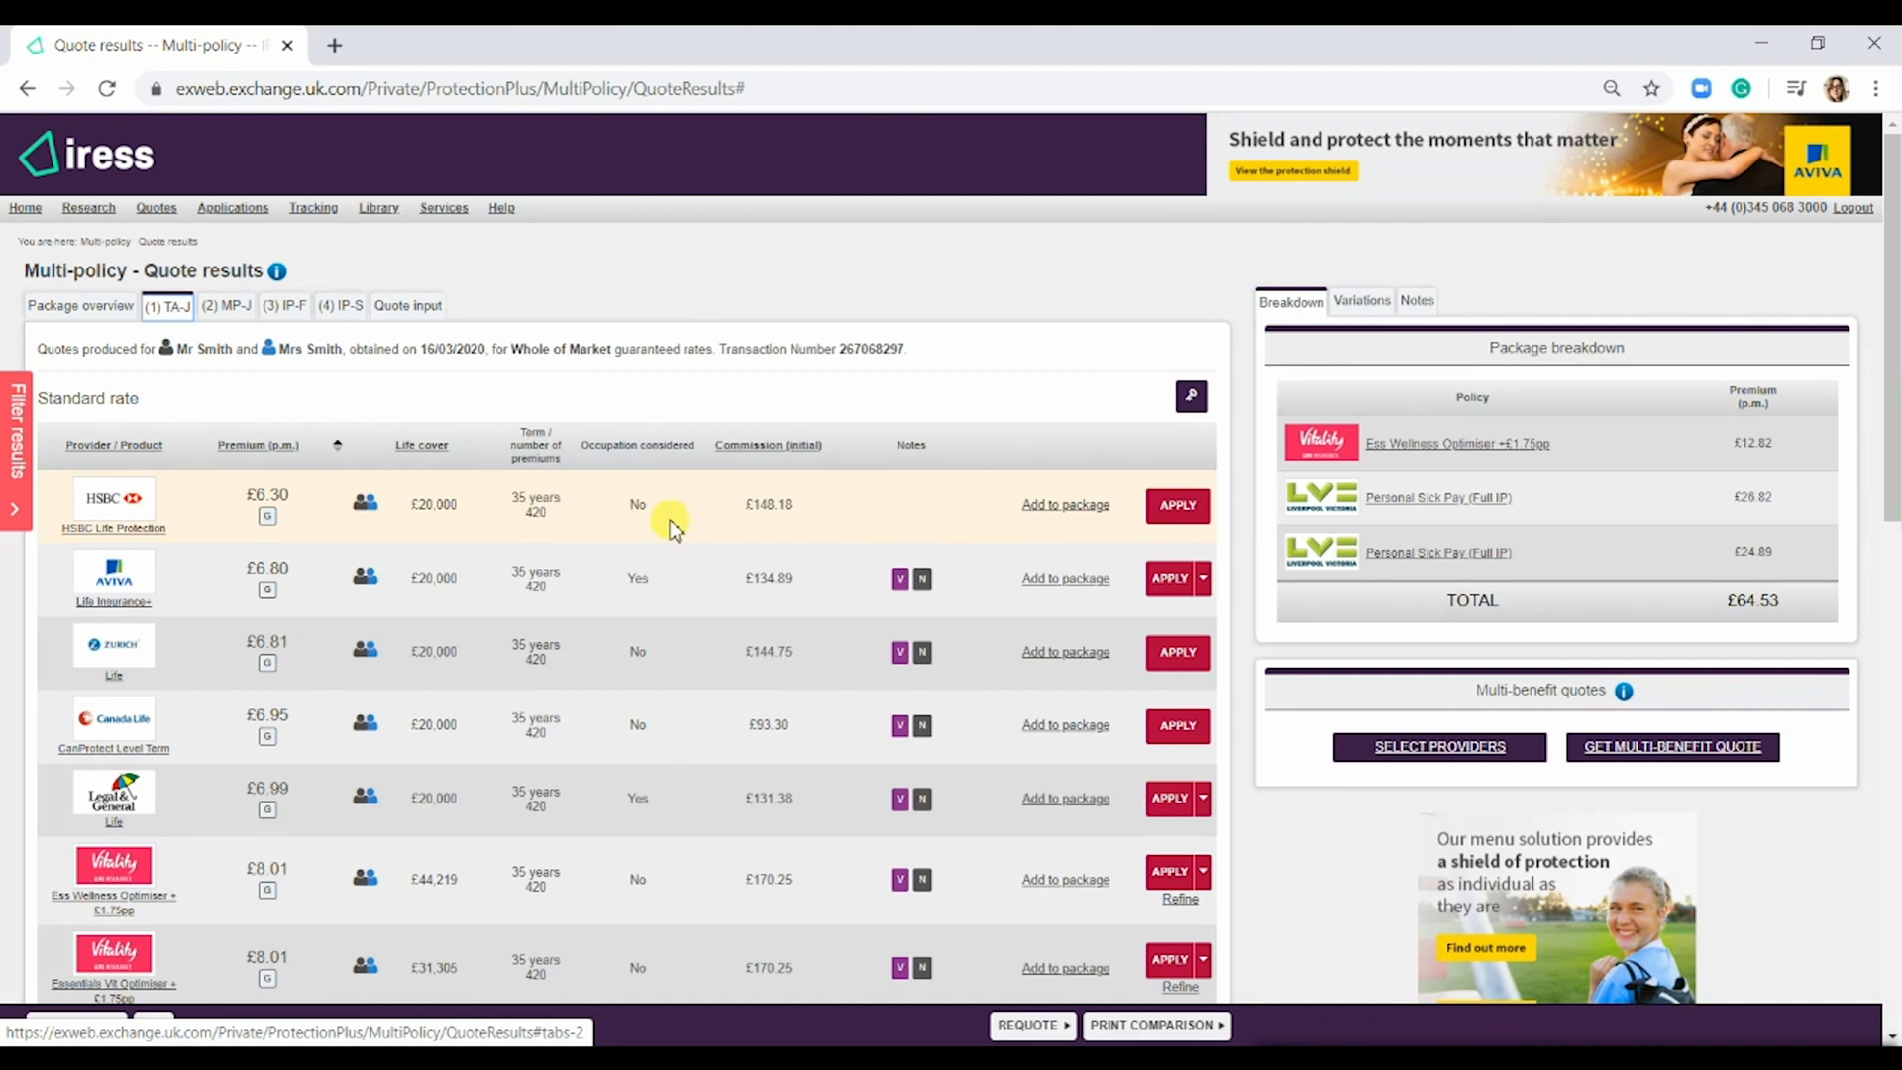
{"action": "scroll", "scroll_direction": "down", "scroll_amount": 3}
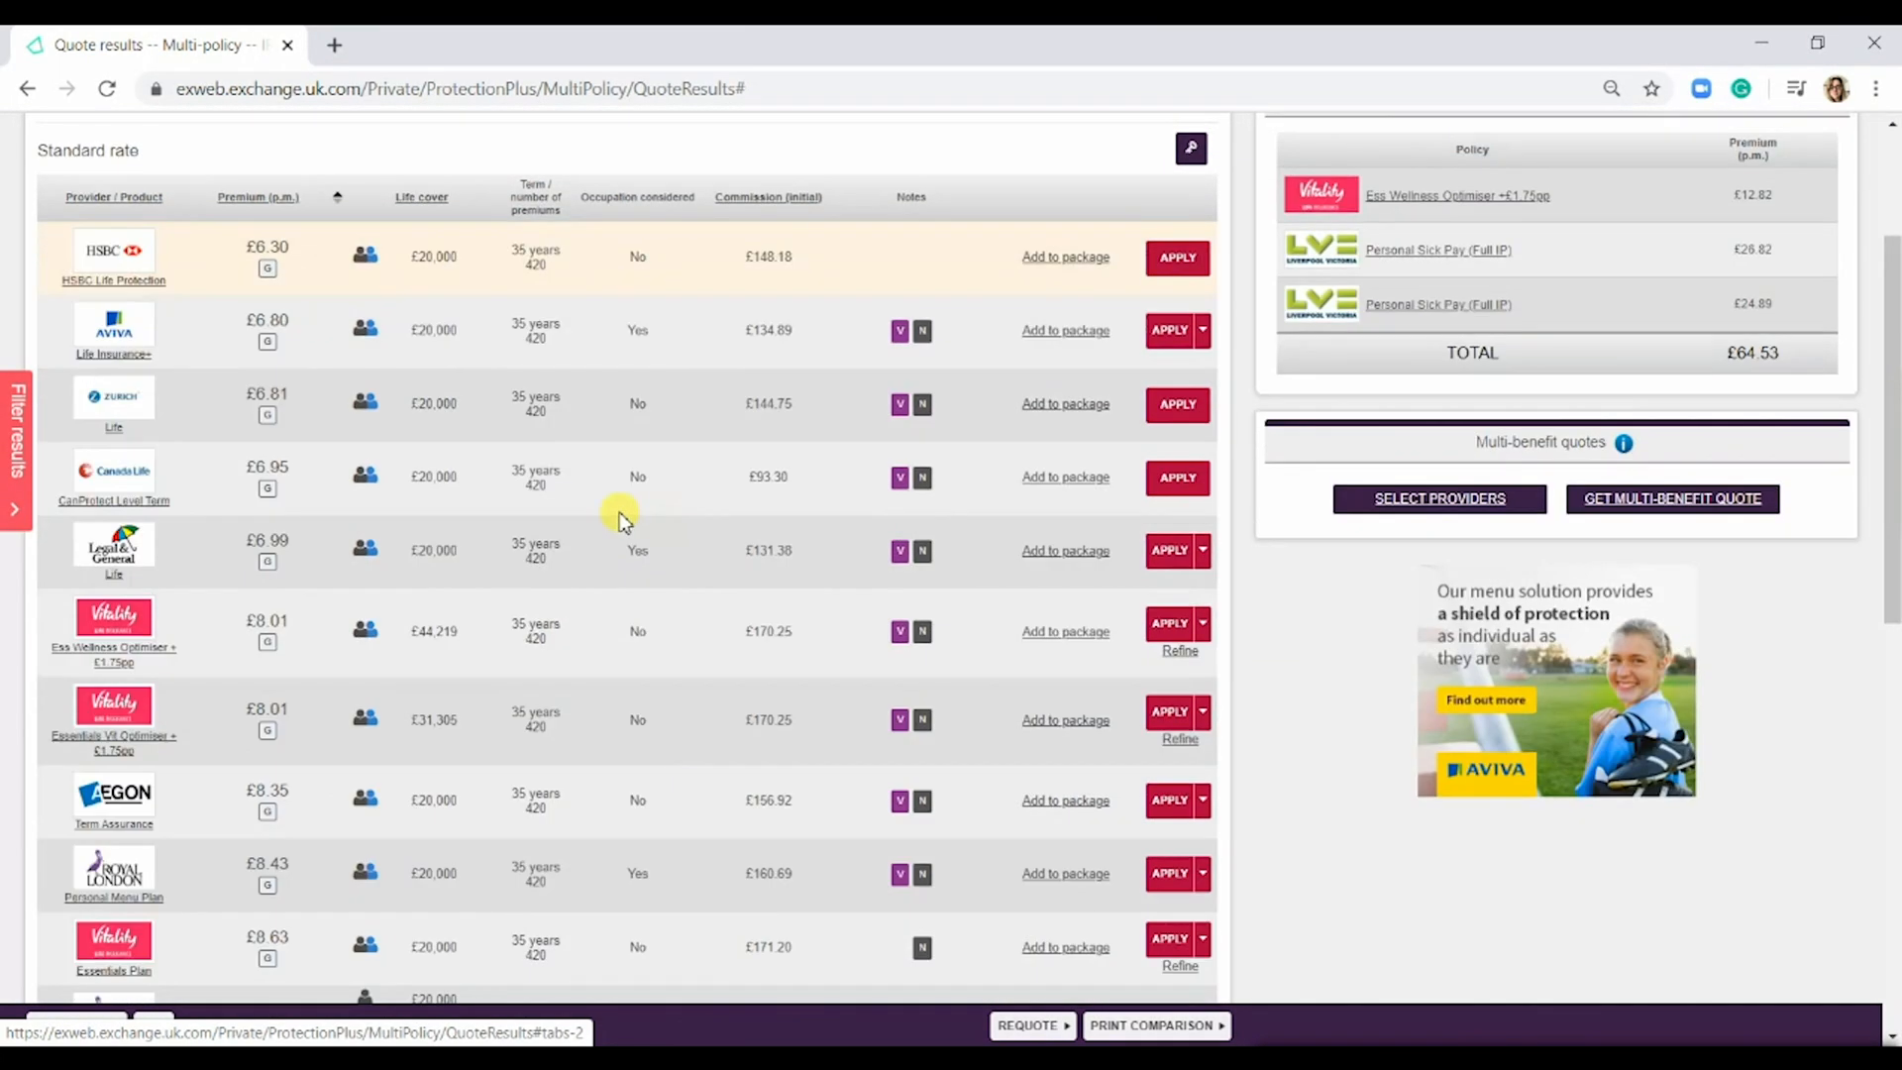
{"action": "mouse_move", "coordinate": [1047, 389]}
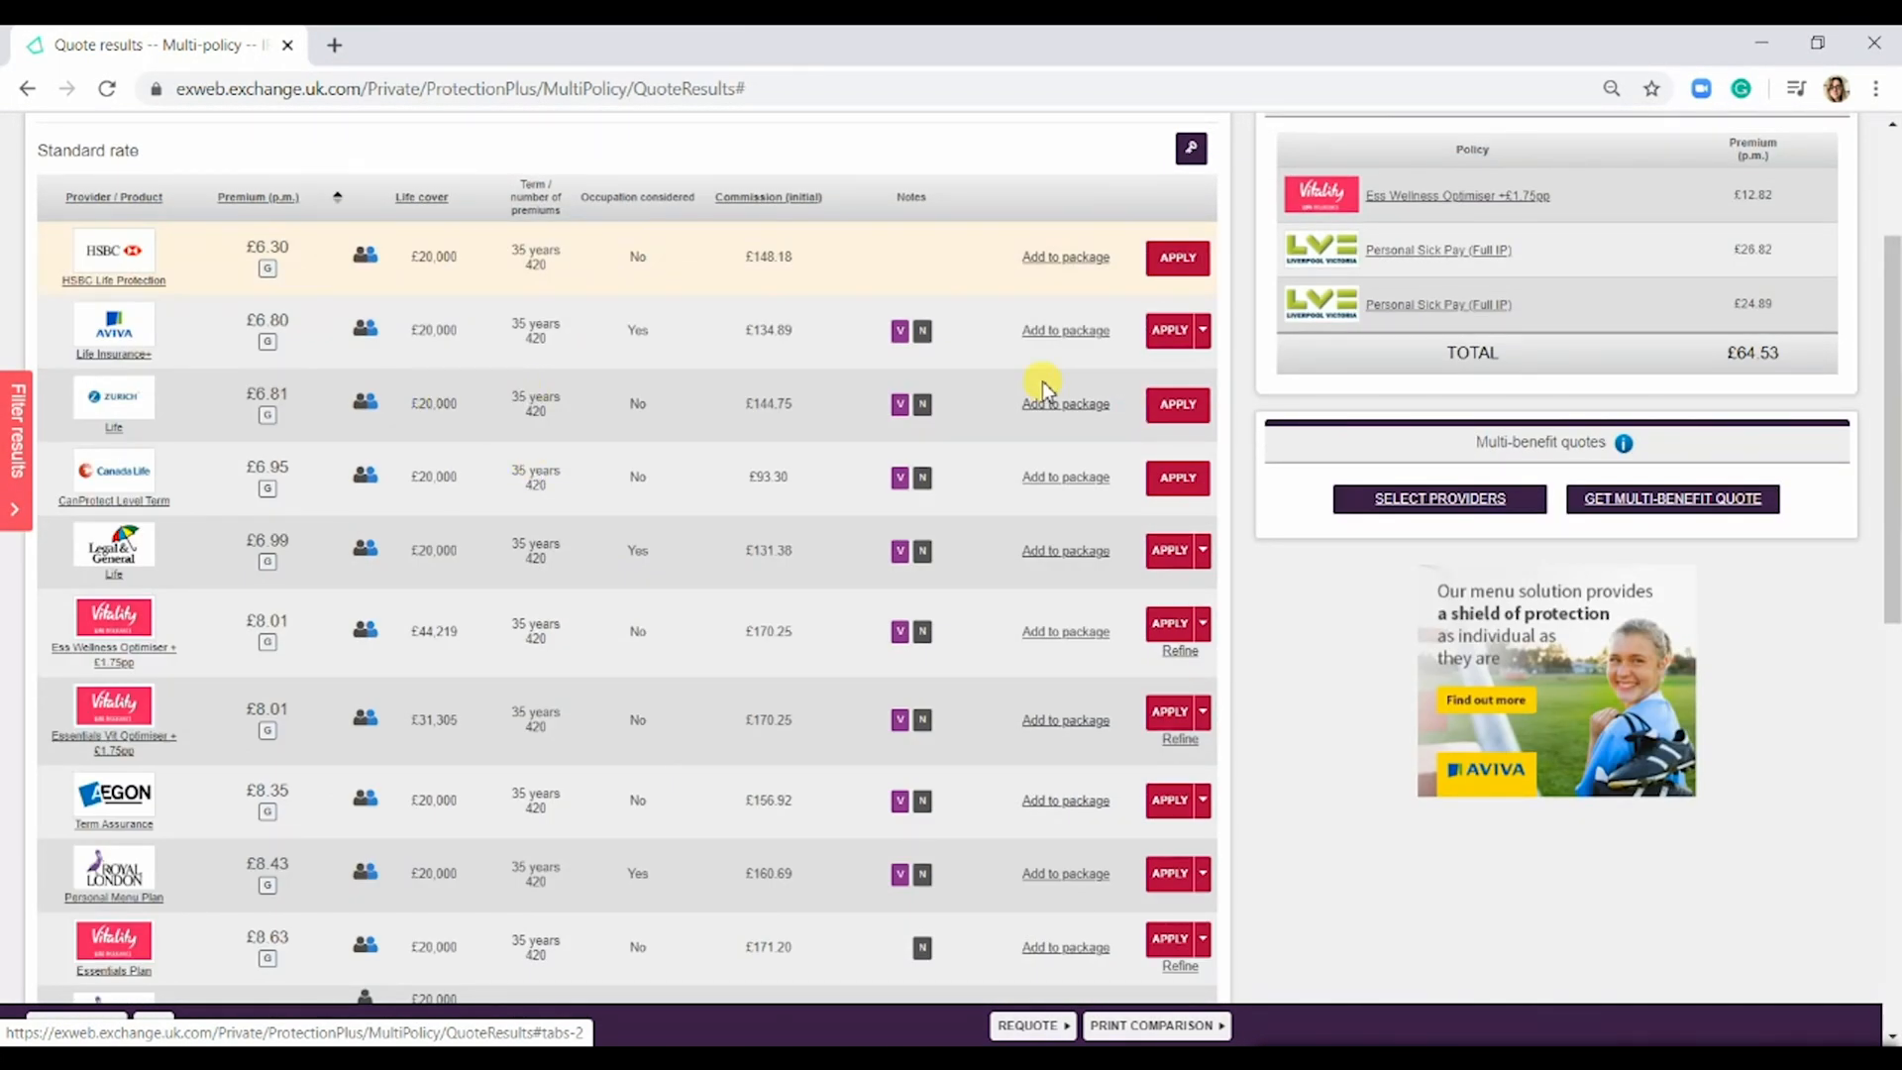
{"action": "mouse_move", "coordinate": [344, 228]}
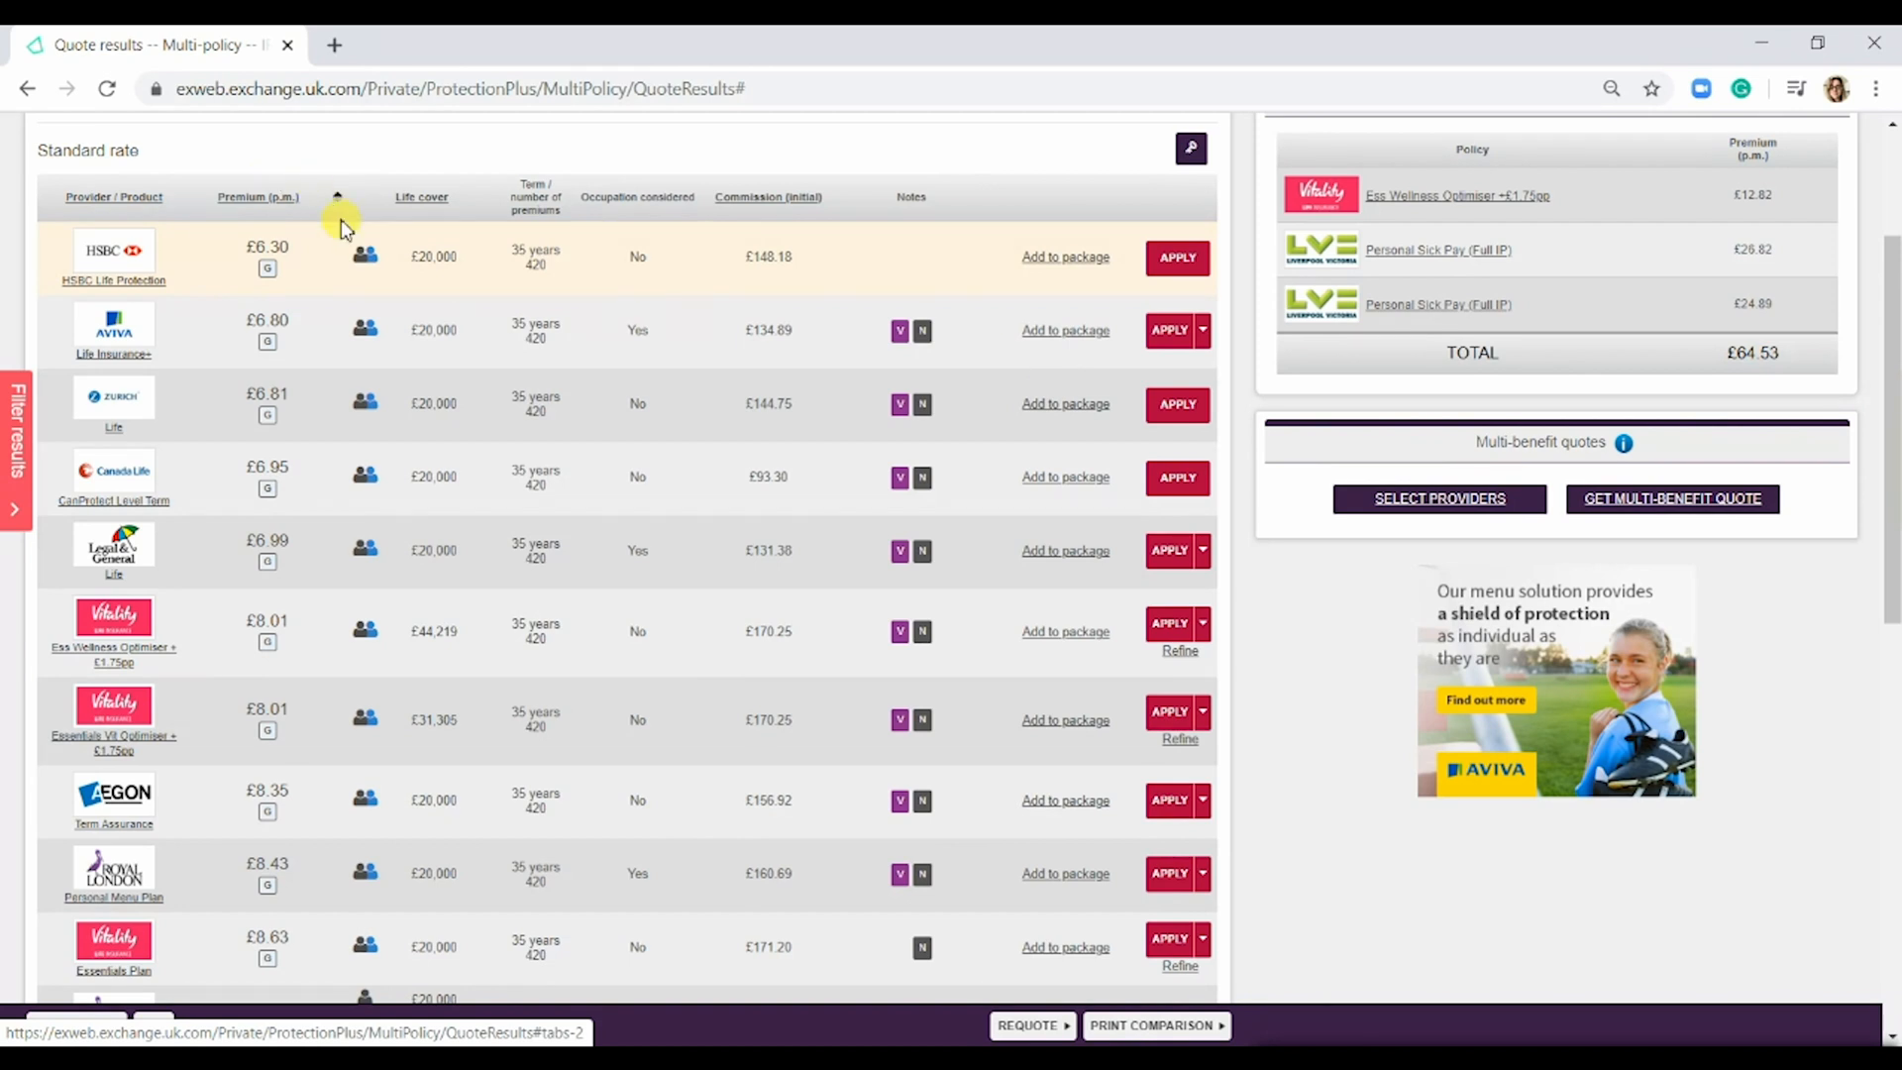
{"action": "mouse_move", "coordinate": [1077, 362]}
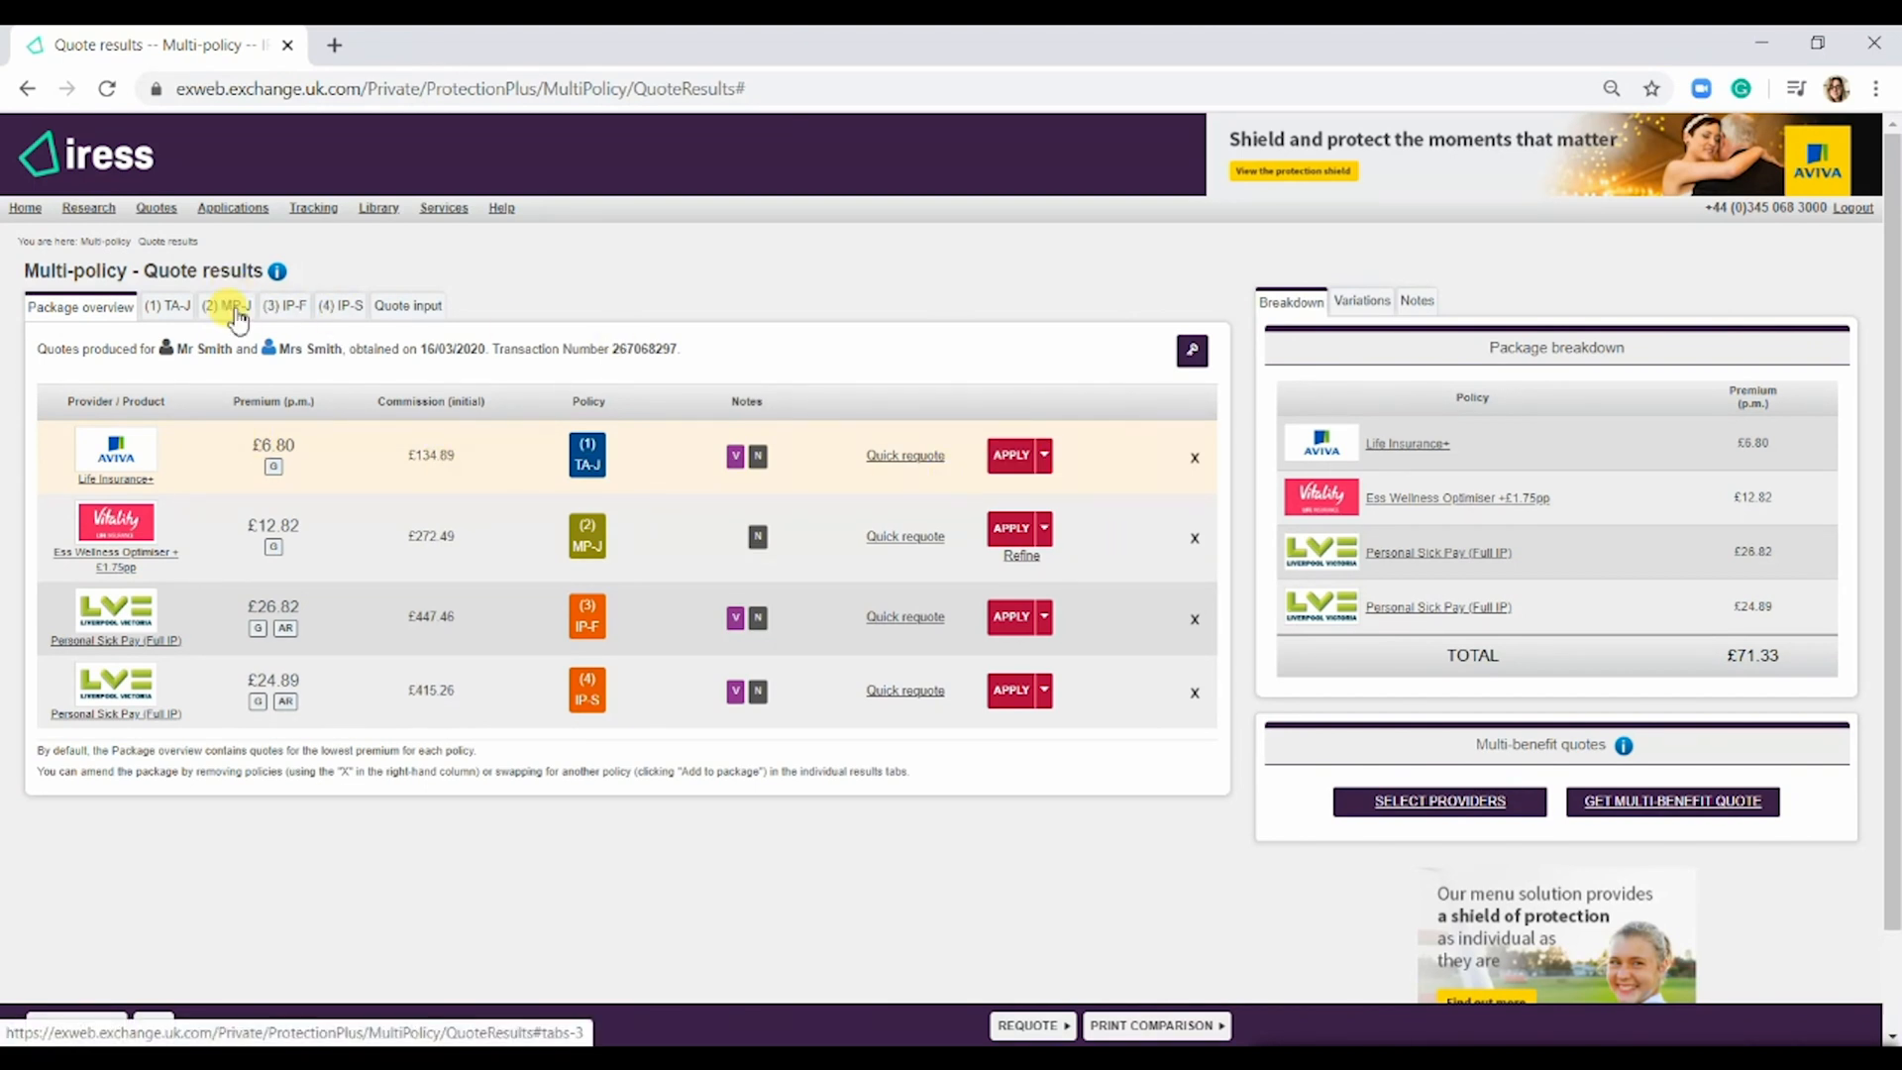
{"action": "left_click", "coordinate": [226, 305]}
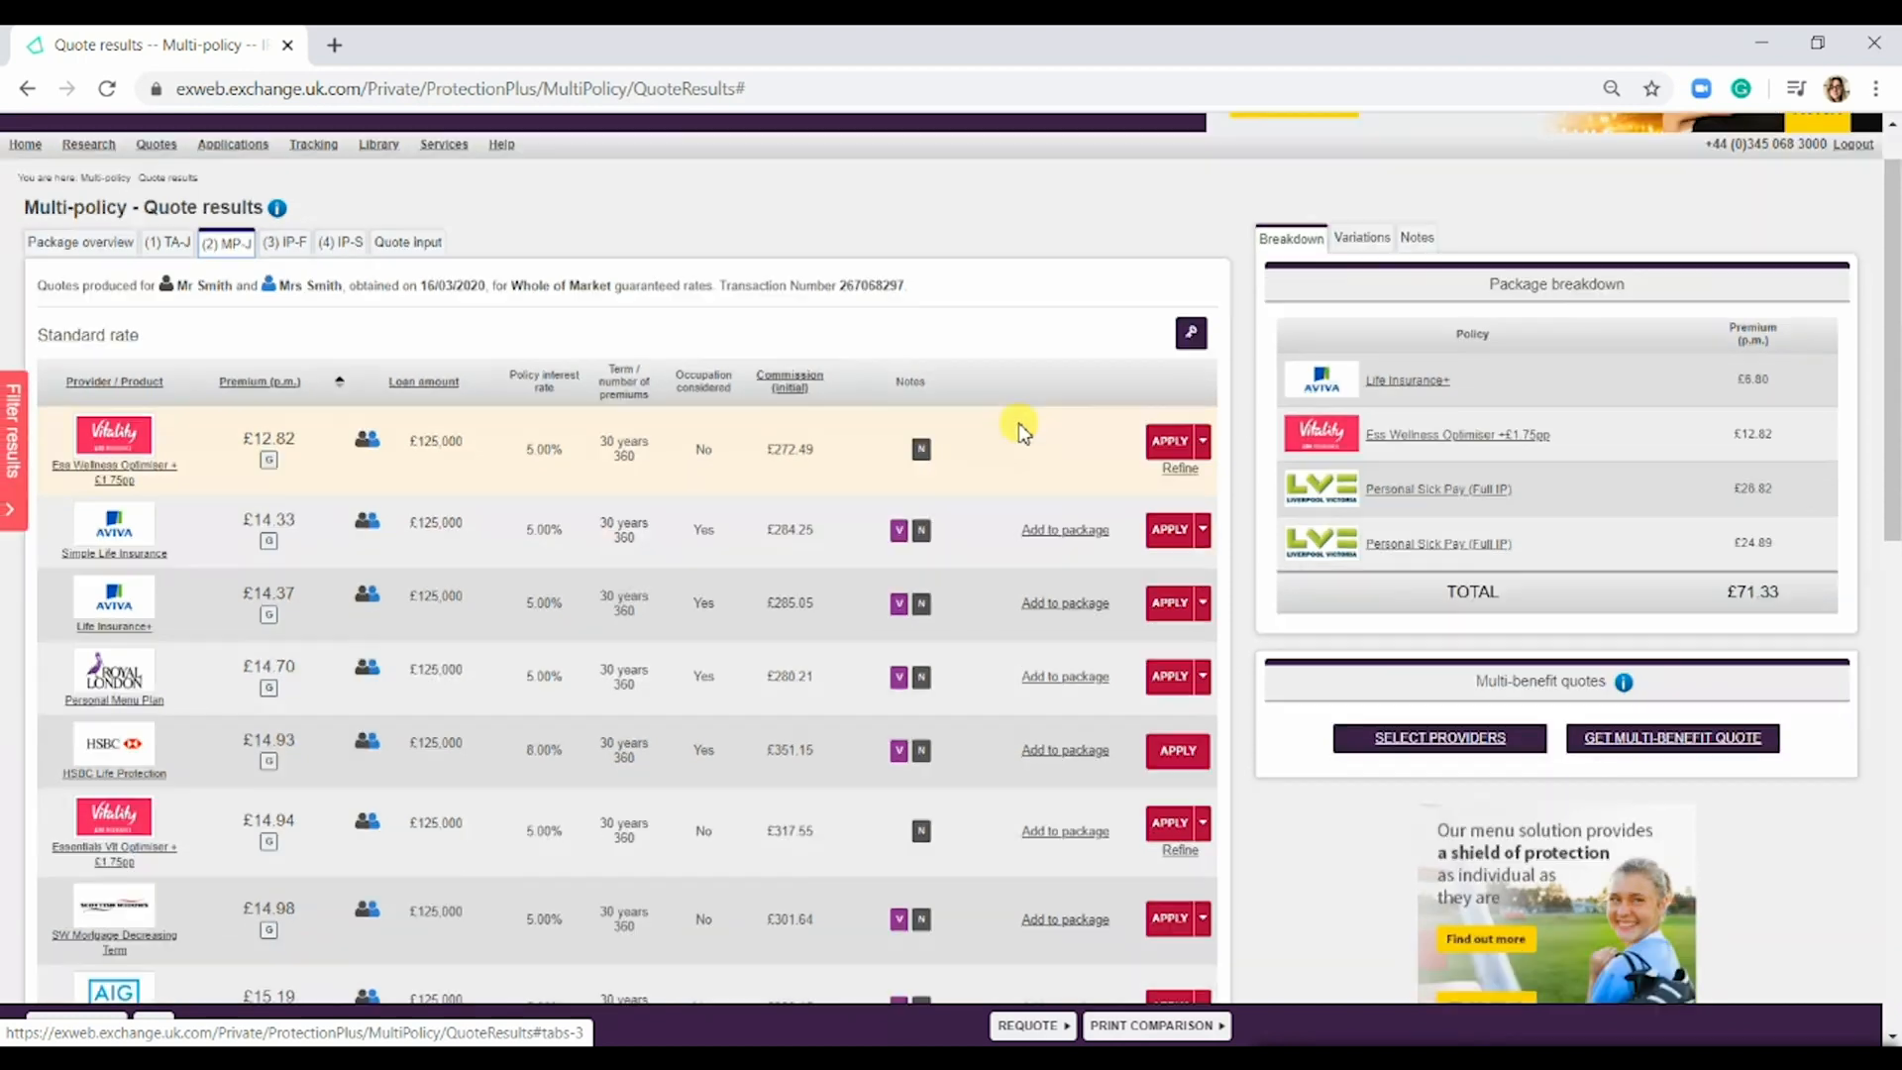
{"action": "left_click", "coordinate": [286, 304]}
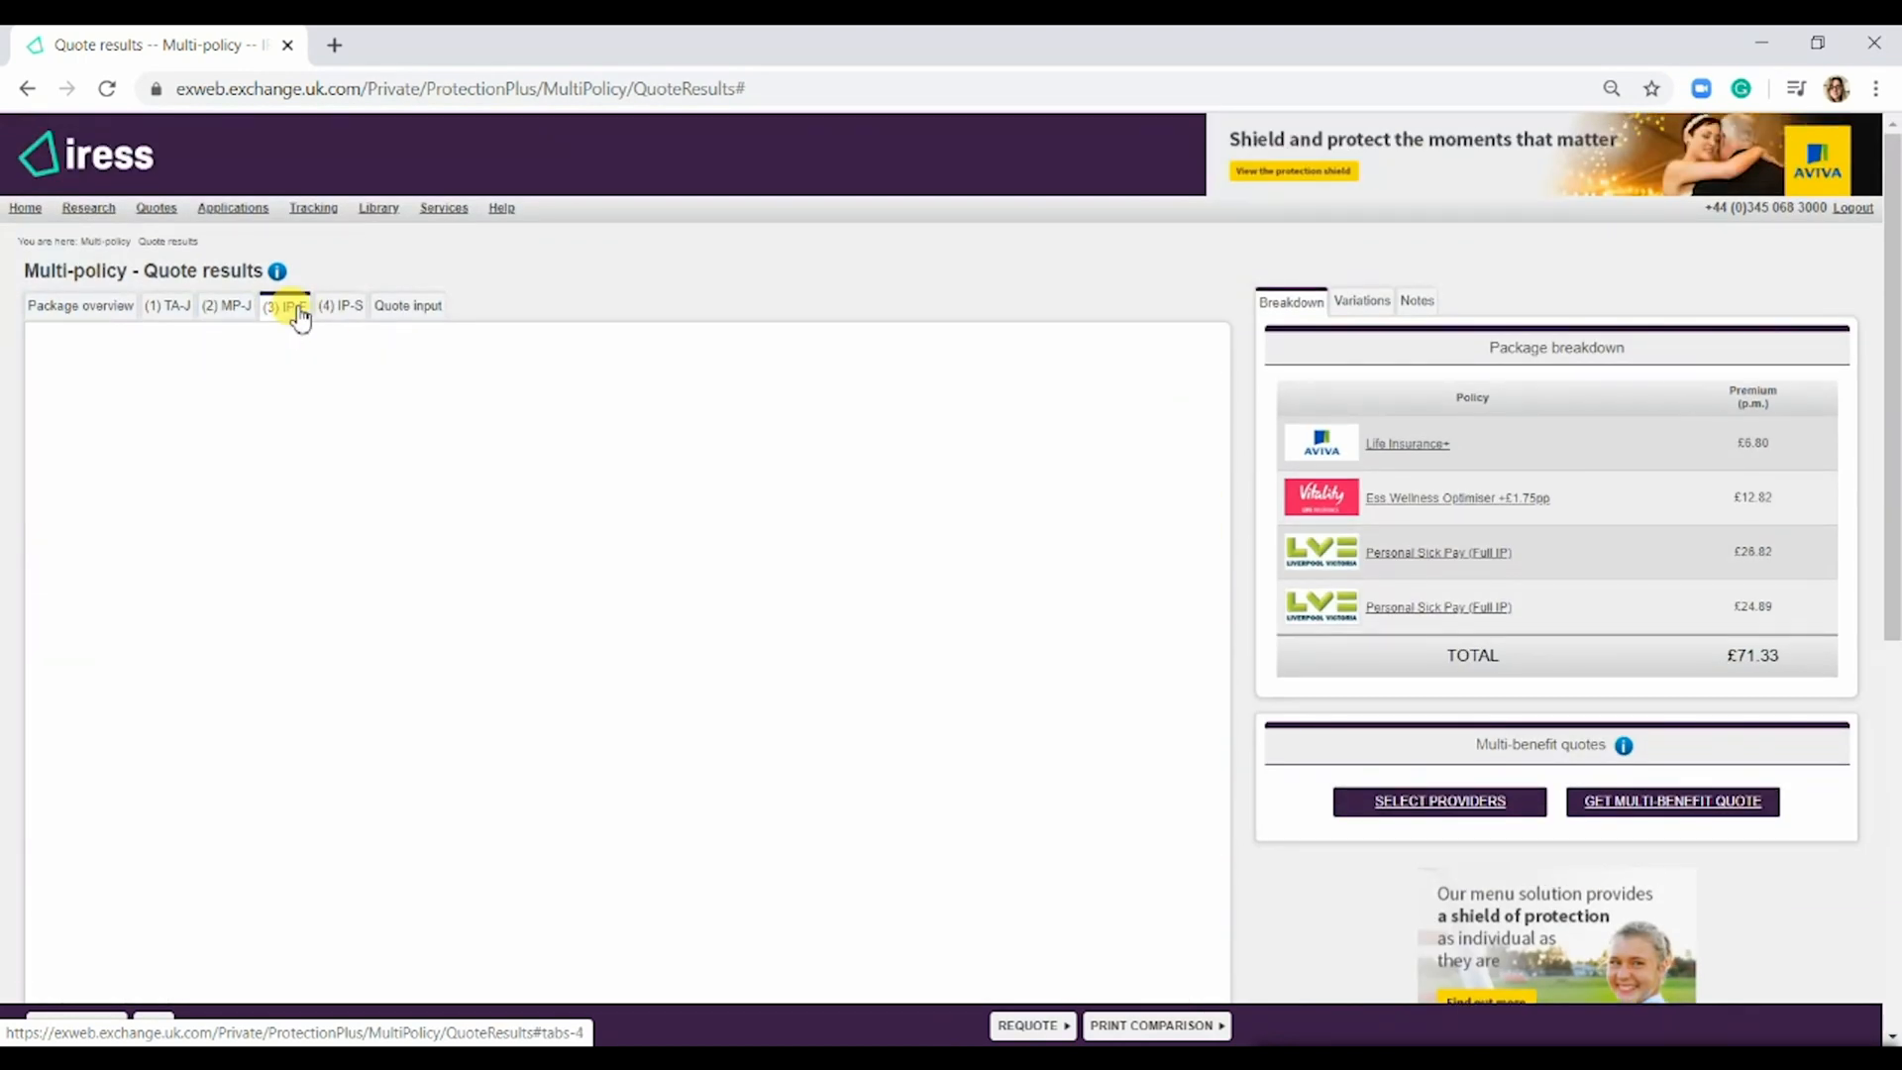
{"action": "left_click", "coordinate": [284, 305]}
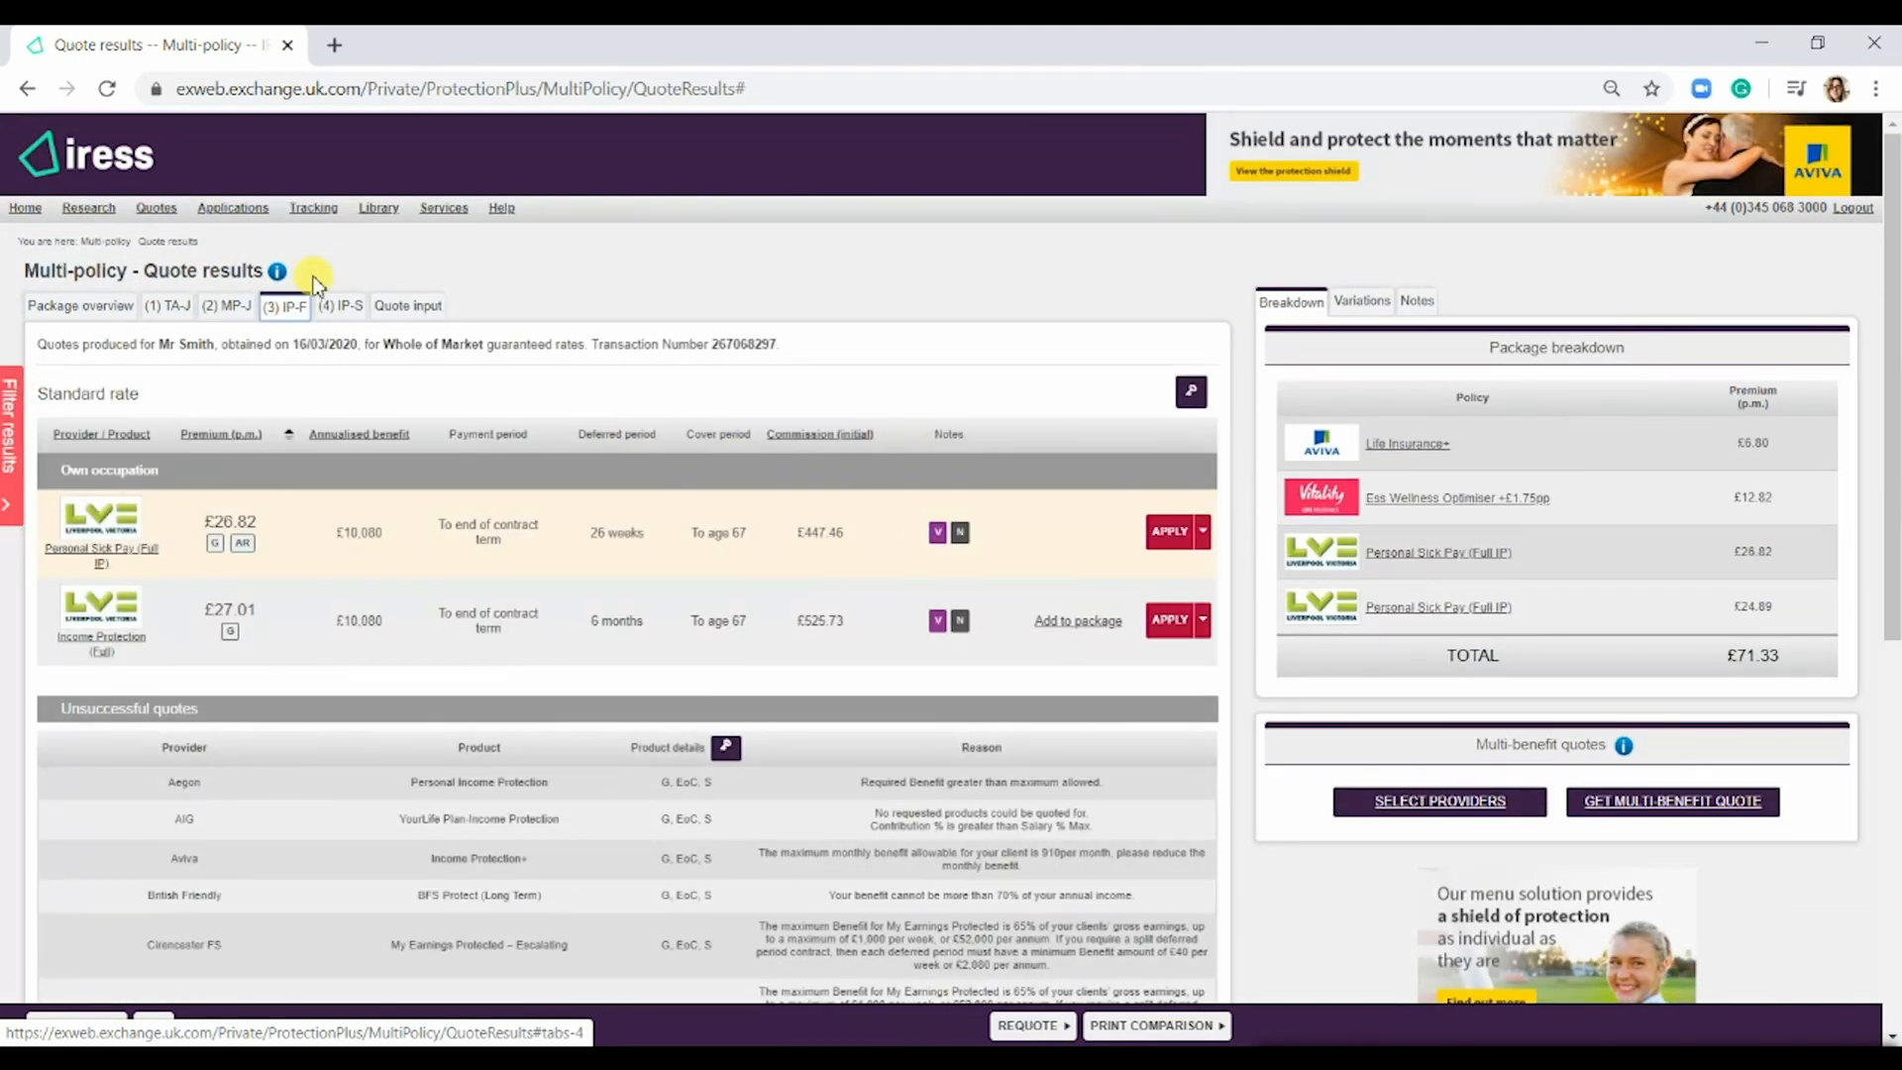
{"action": "left_click", "coordinate": [340, 306]}
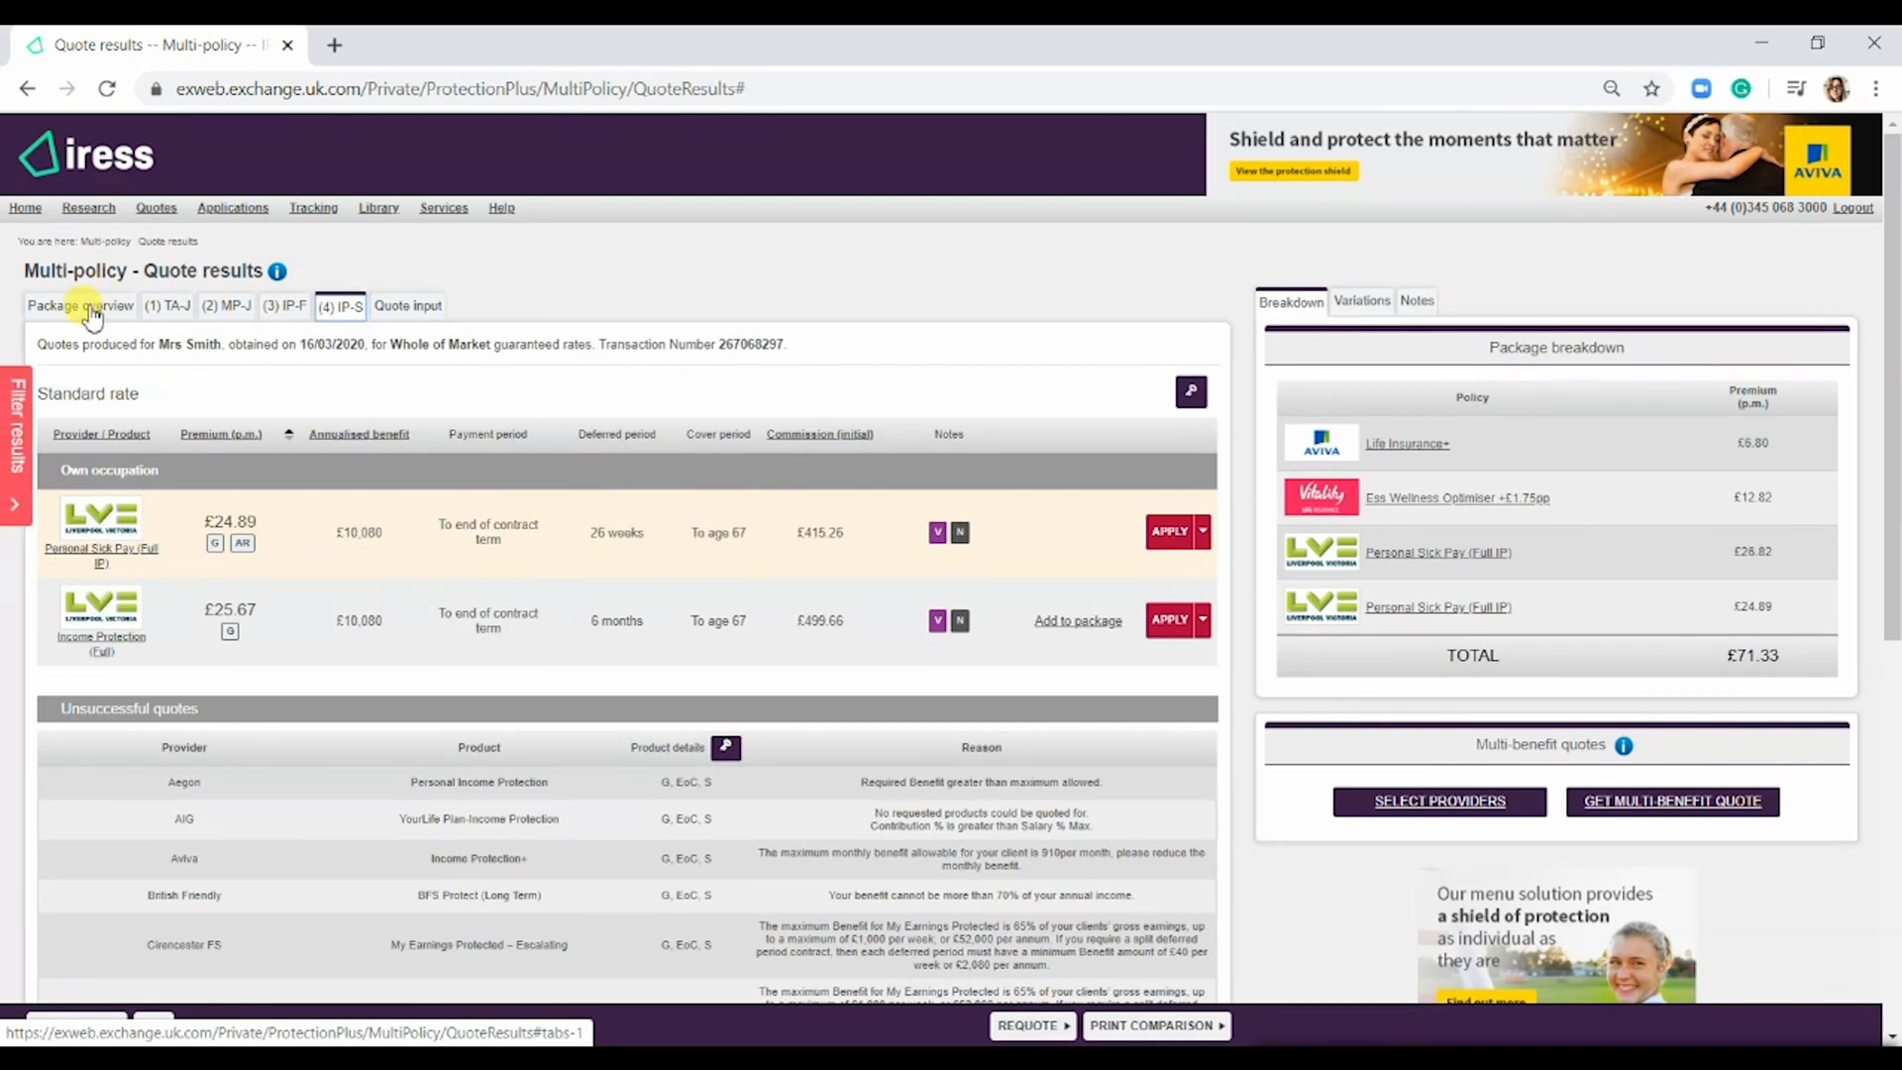
{"action": "left_click", "coordinate": [80, 306]}
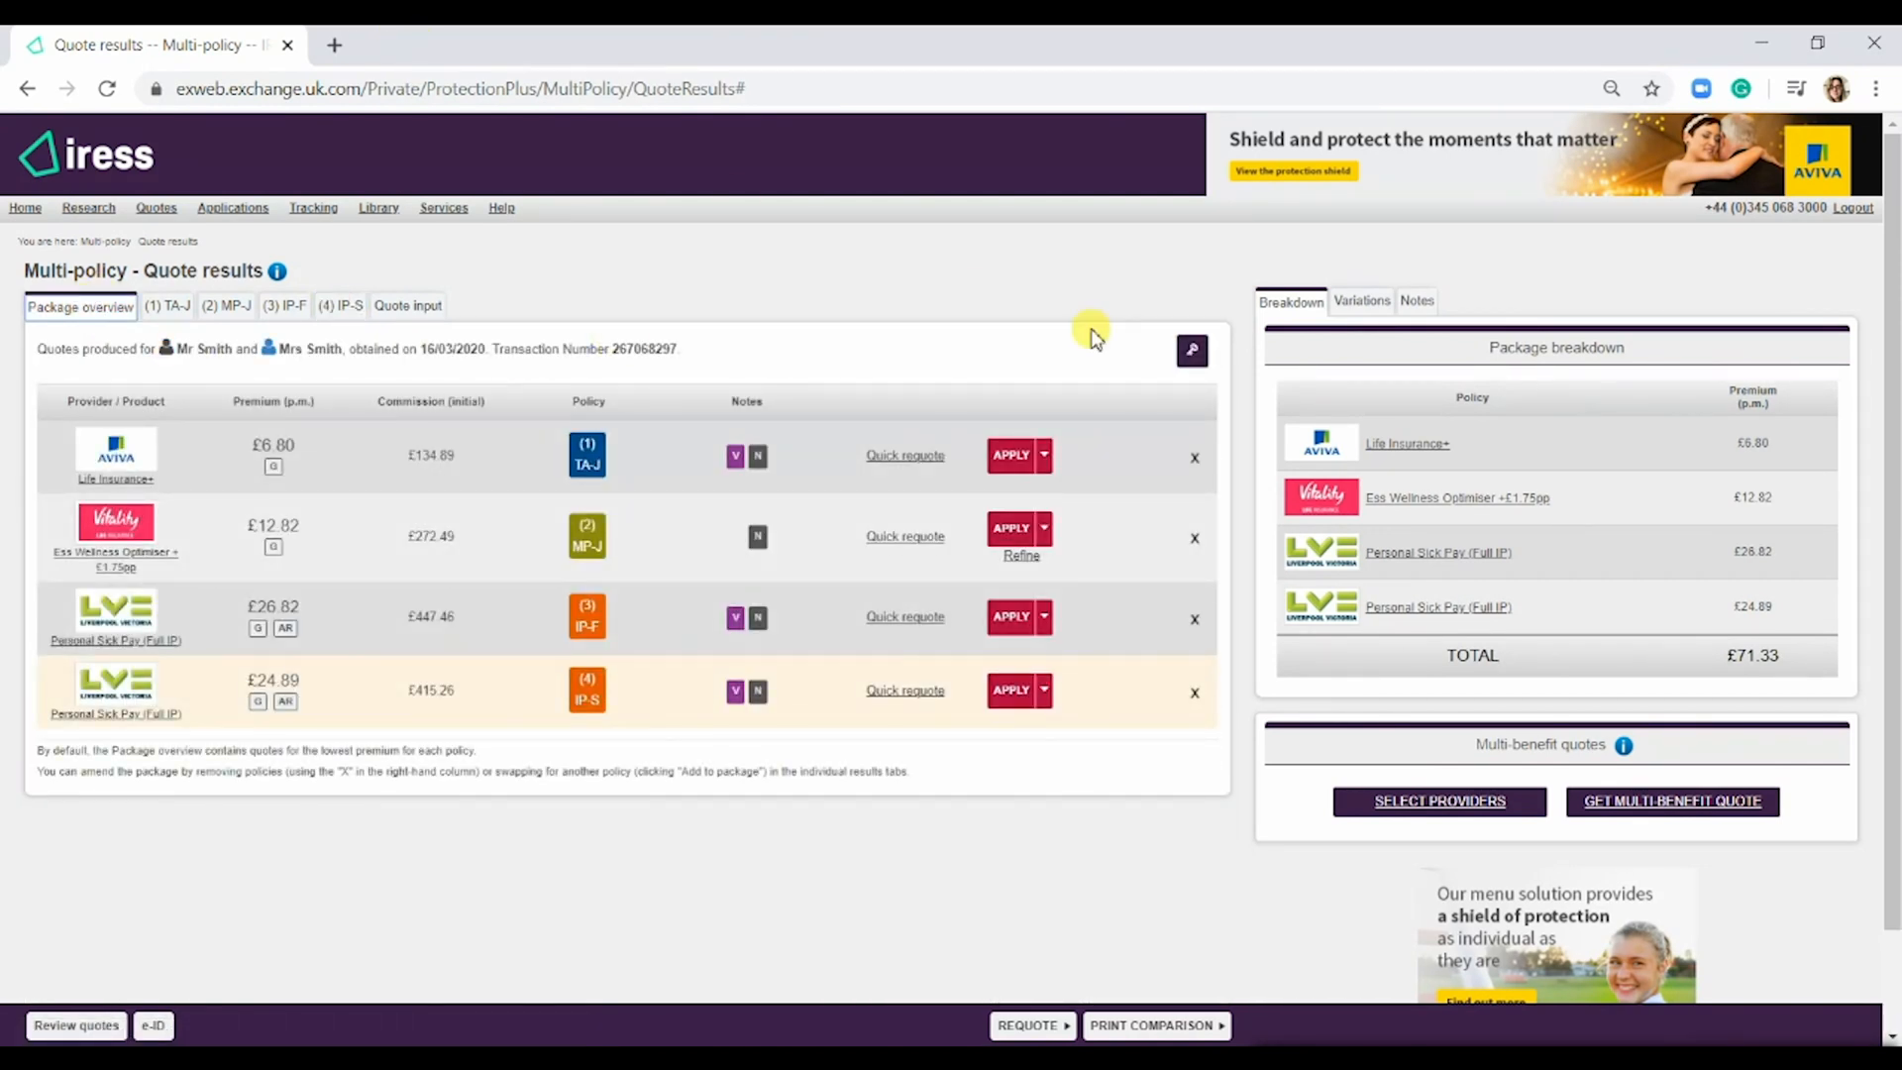
{"action": "mouse_move", "coordinate": [1191, 351]}
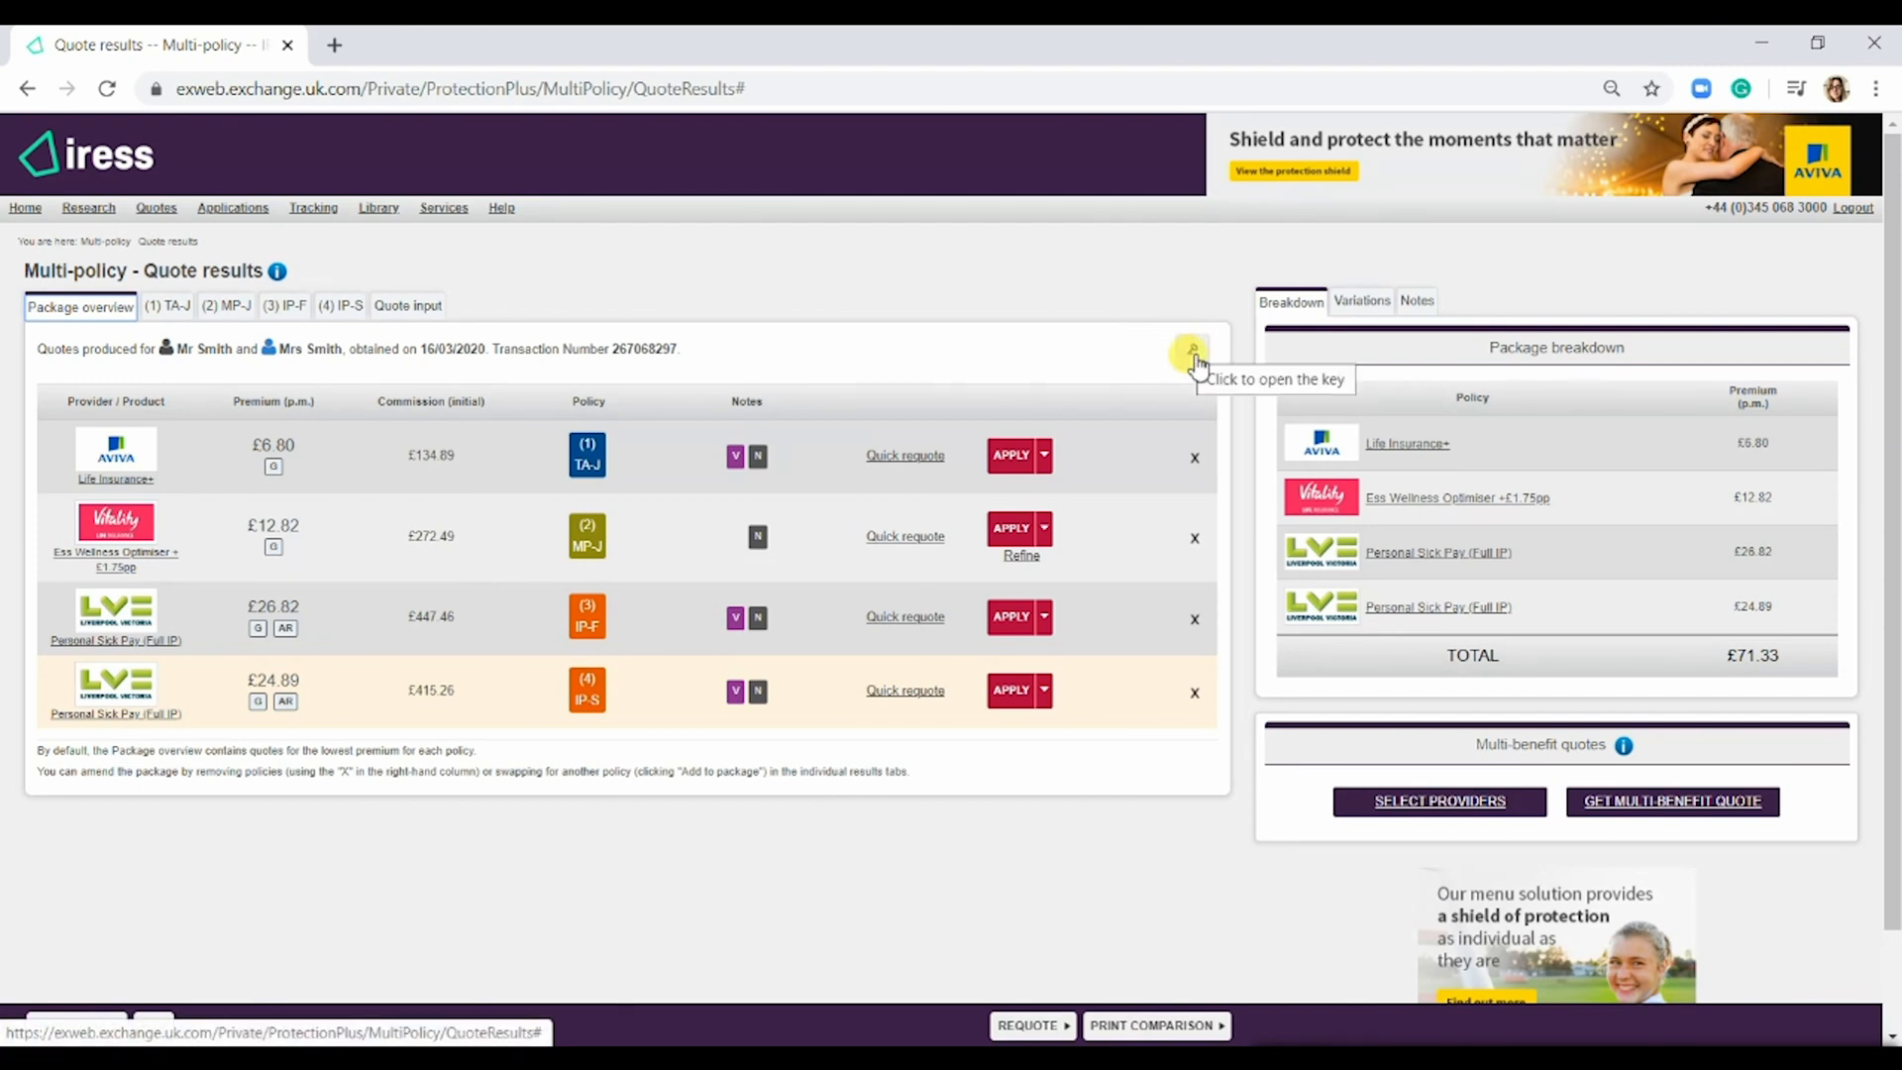
{"action": "left_click", "coordinate": [1193, 352]}
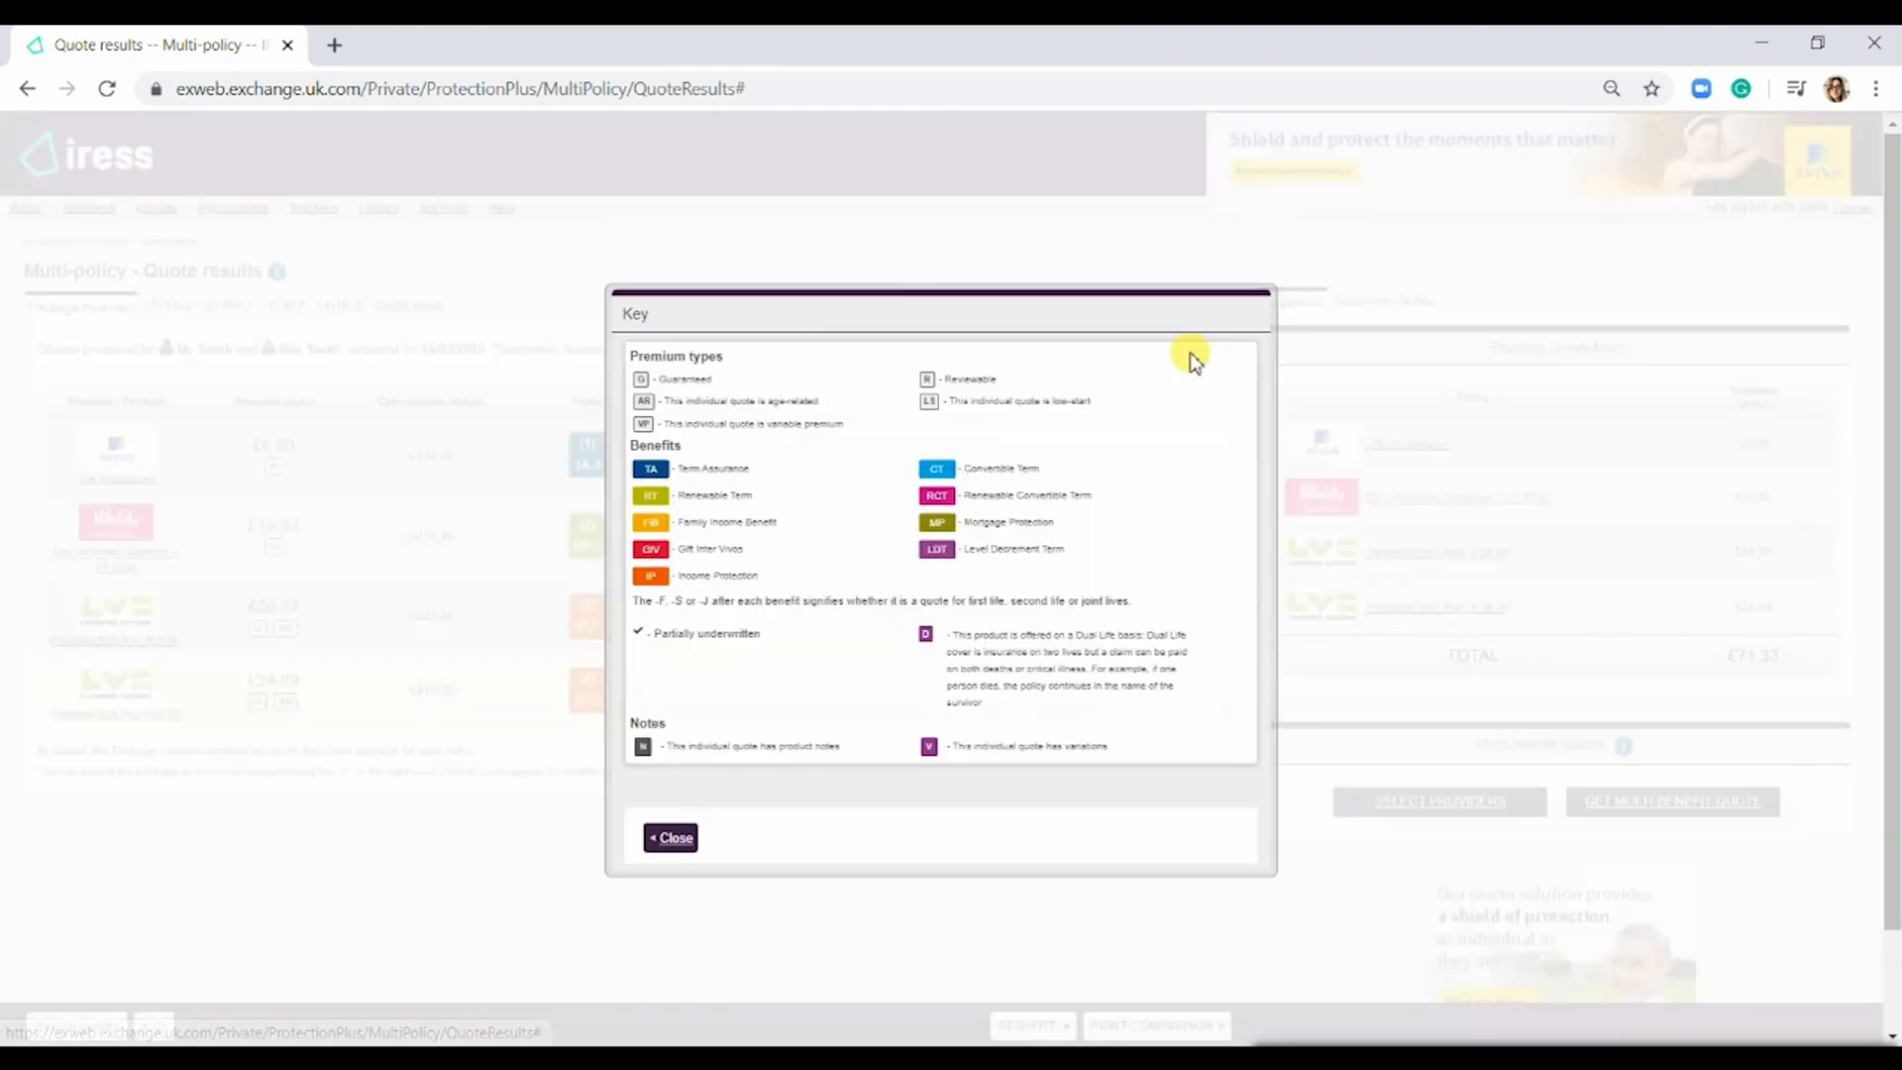
{"action": "mouse_move", "coordinate": [1017, 400]}
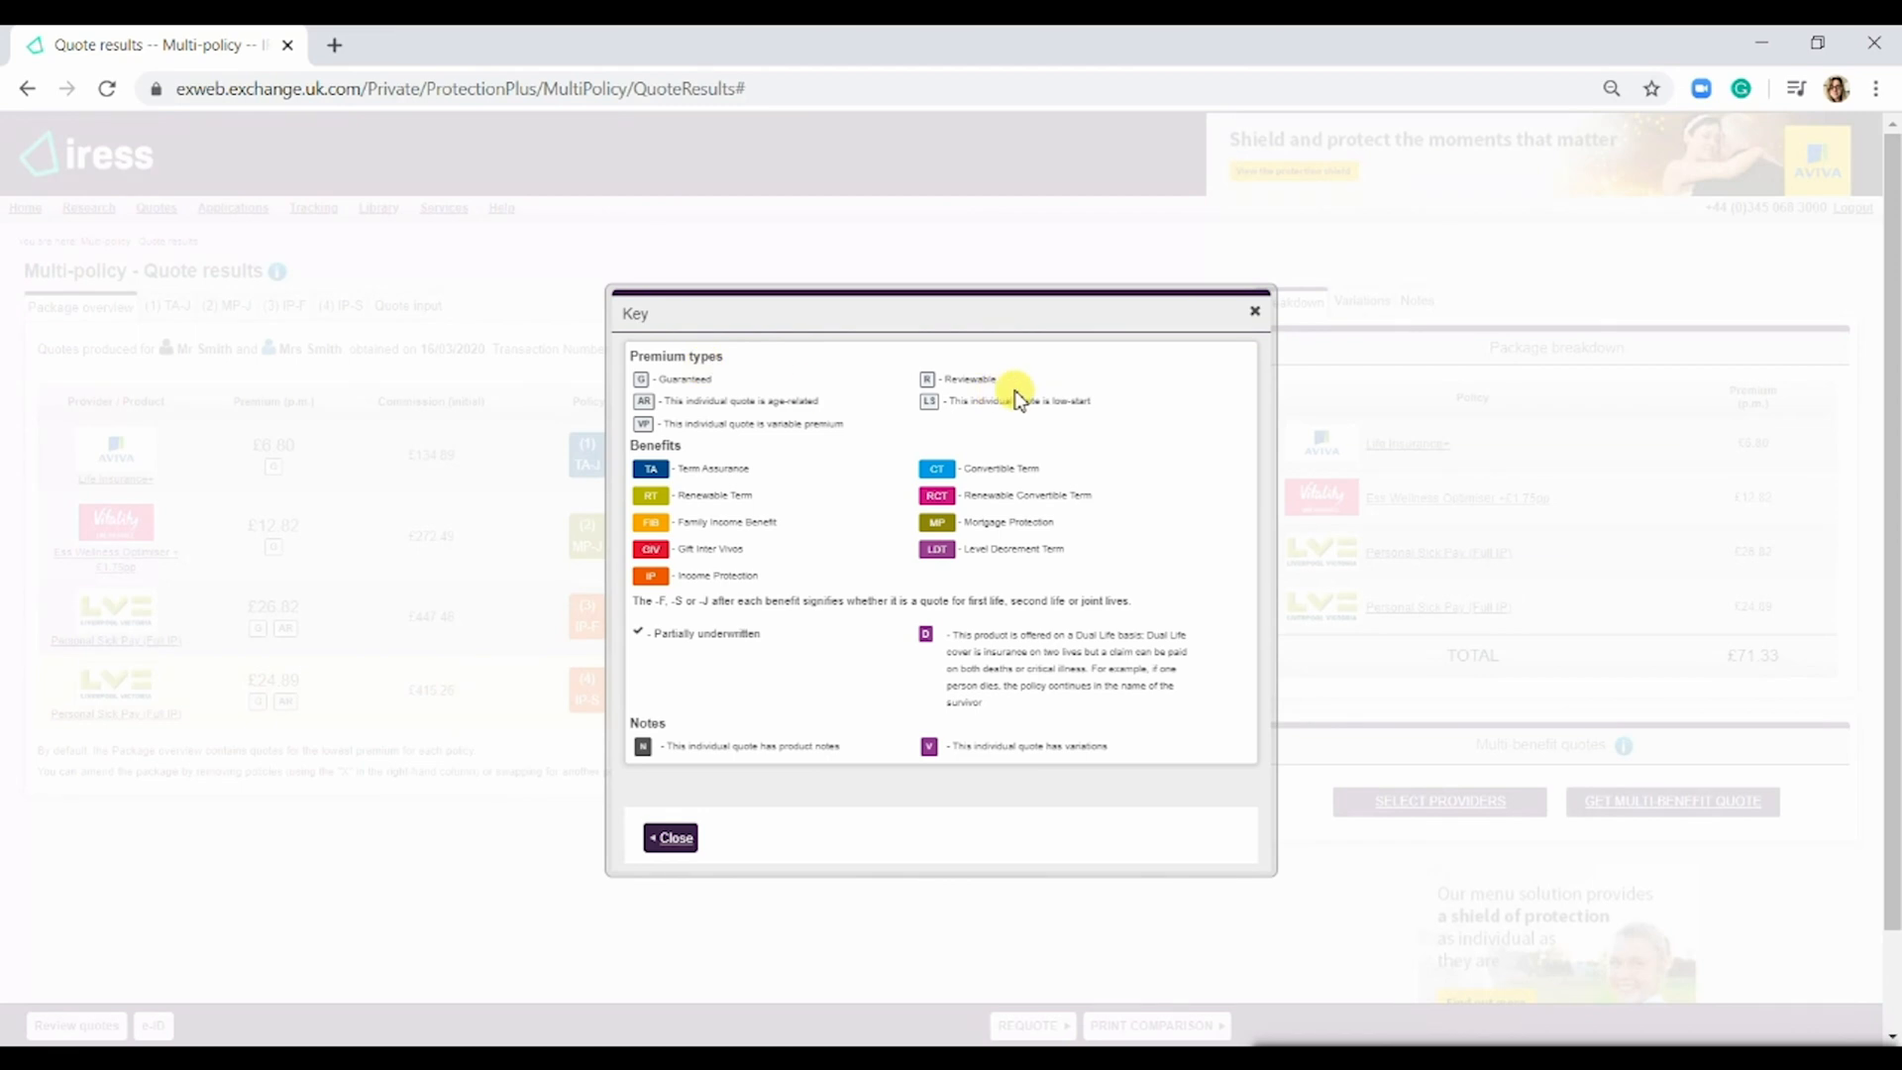
{"action": "mouse_move", "coordinate": [651, 469]}
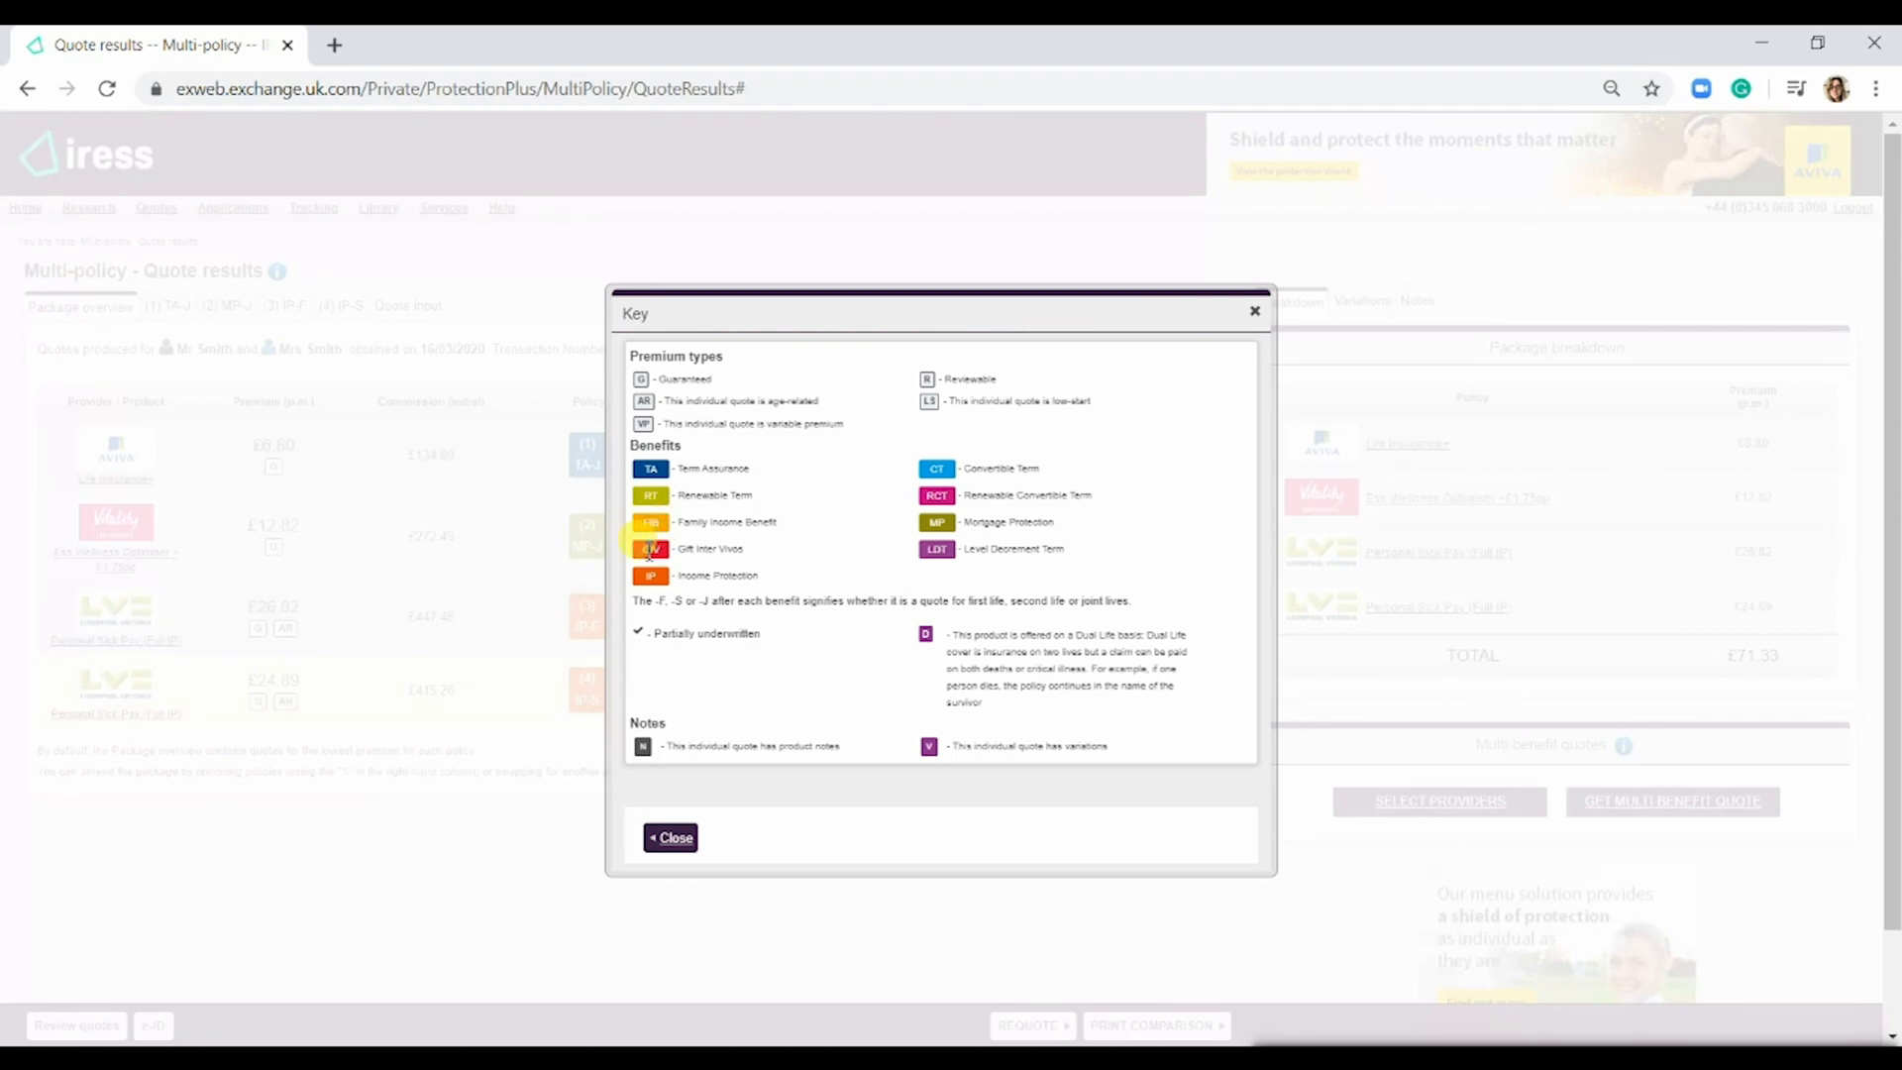
{"action": "mouse_move", "coordinate": [868, 582]}
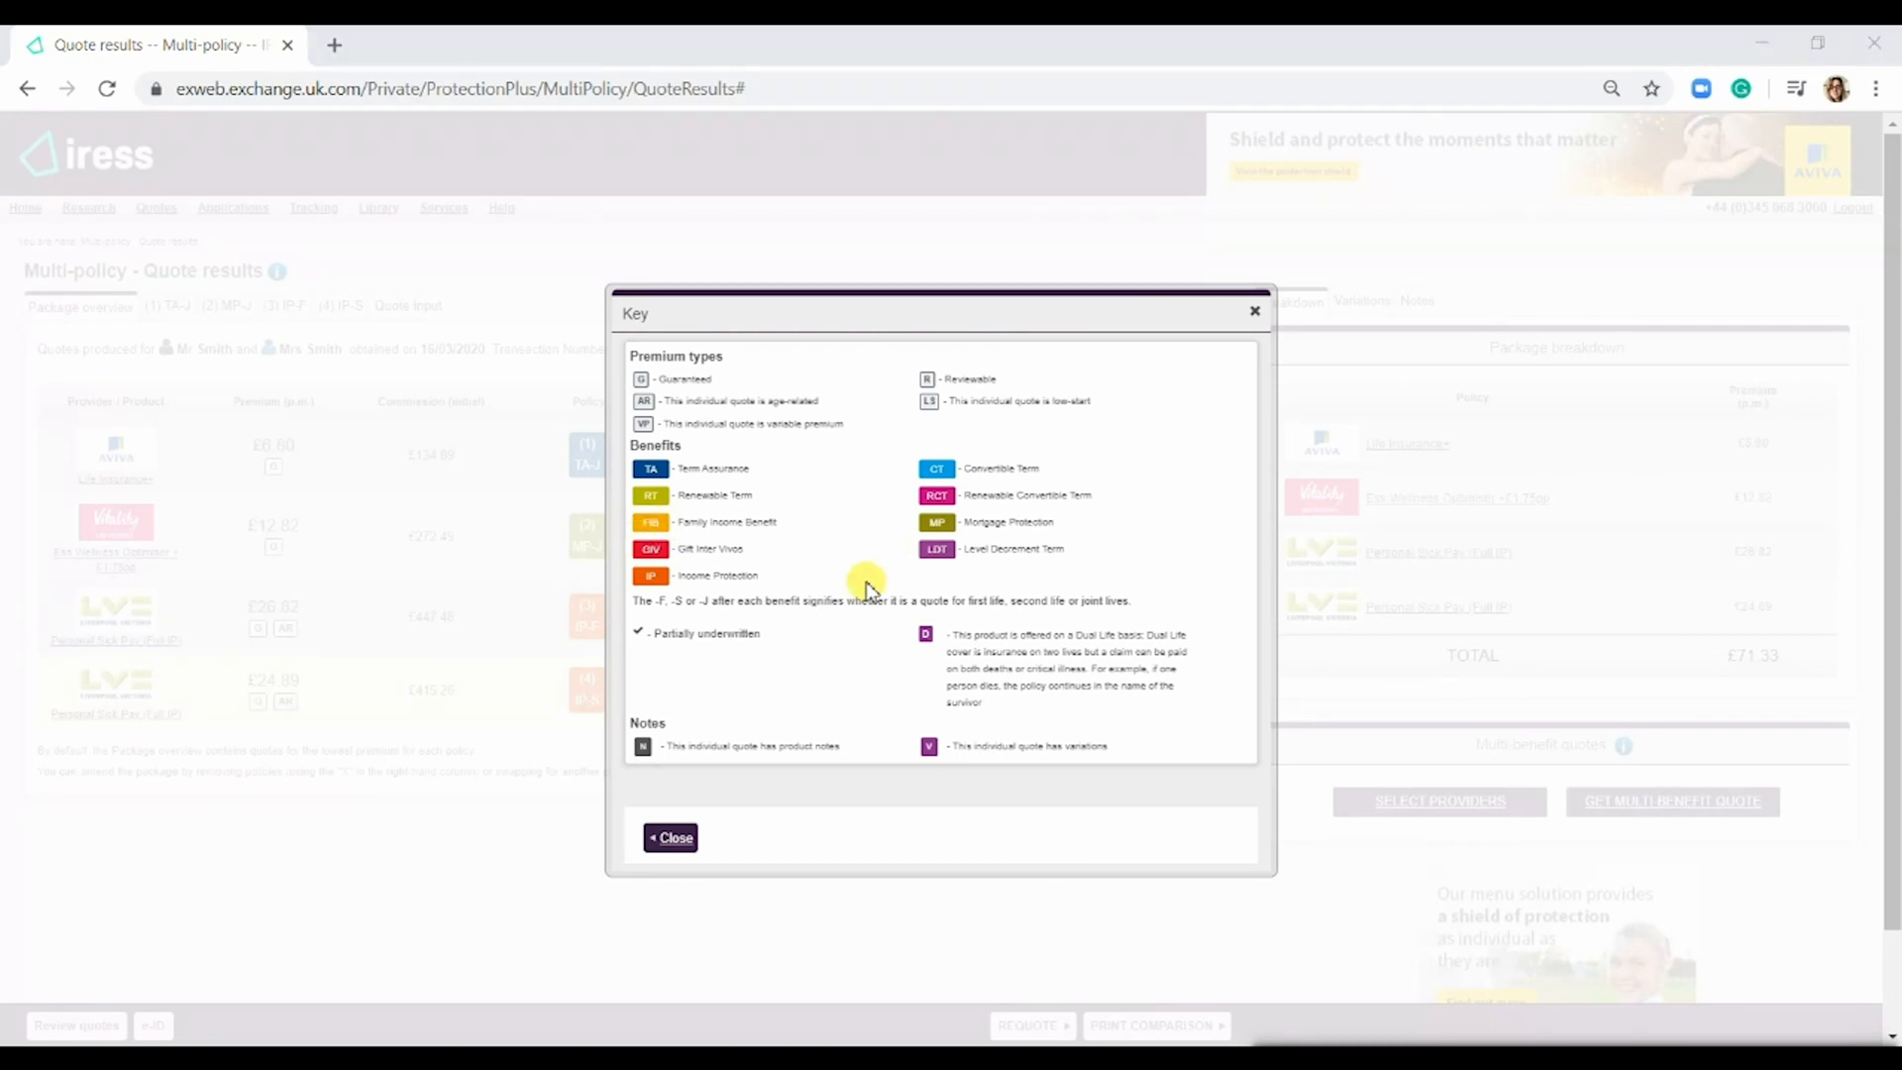
{"action": "mouse_move", "coordinate": [1255, 312]}
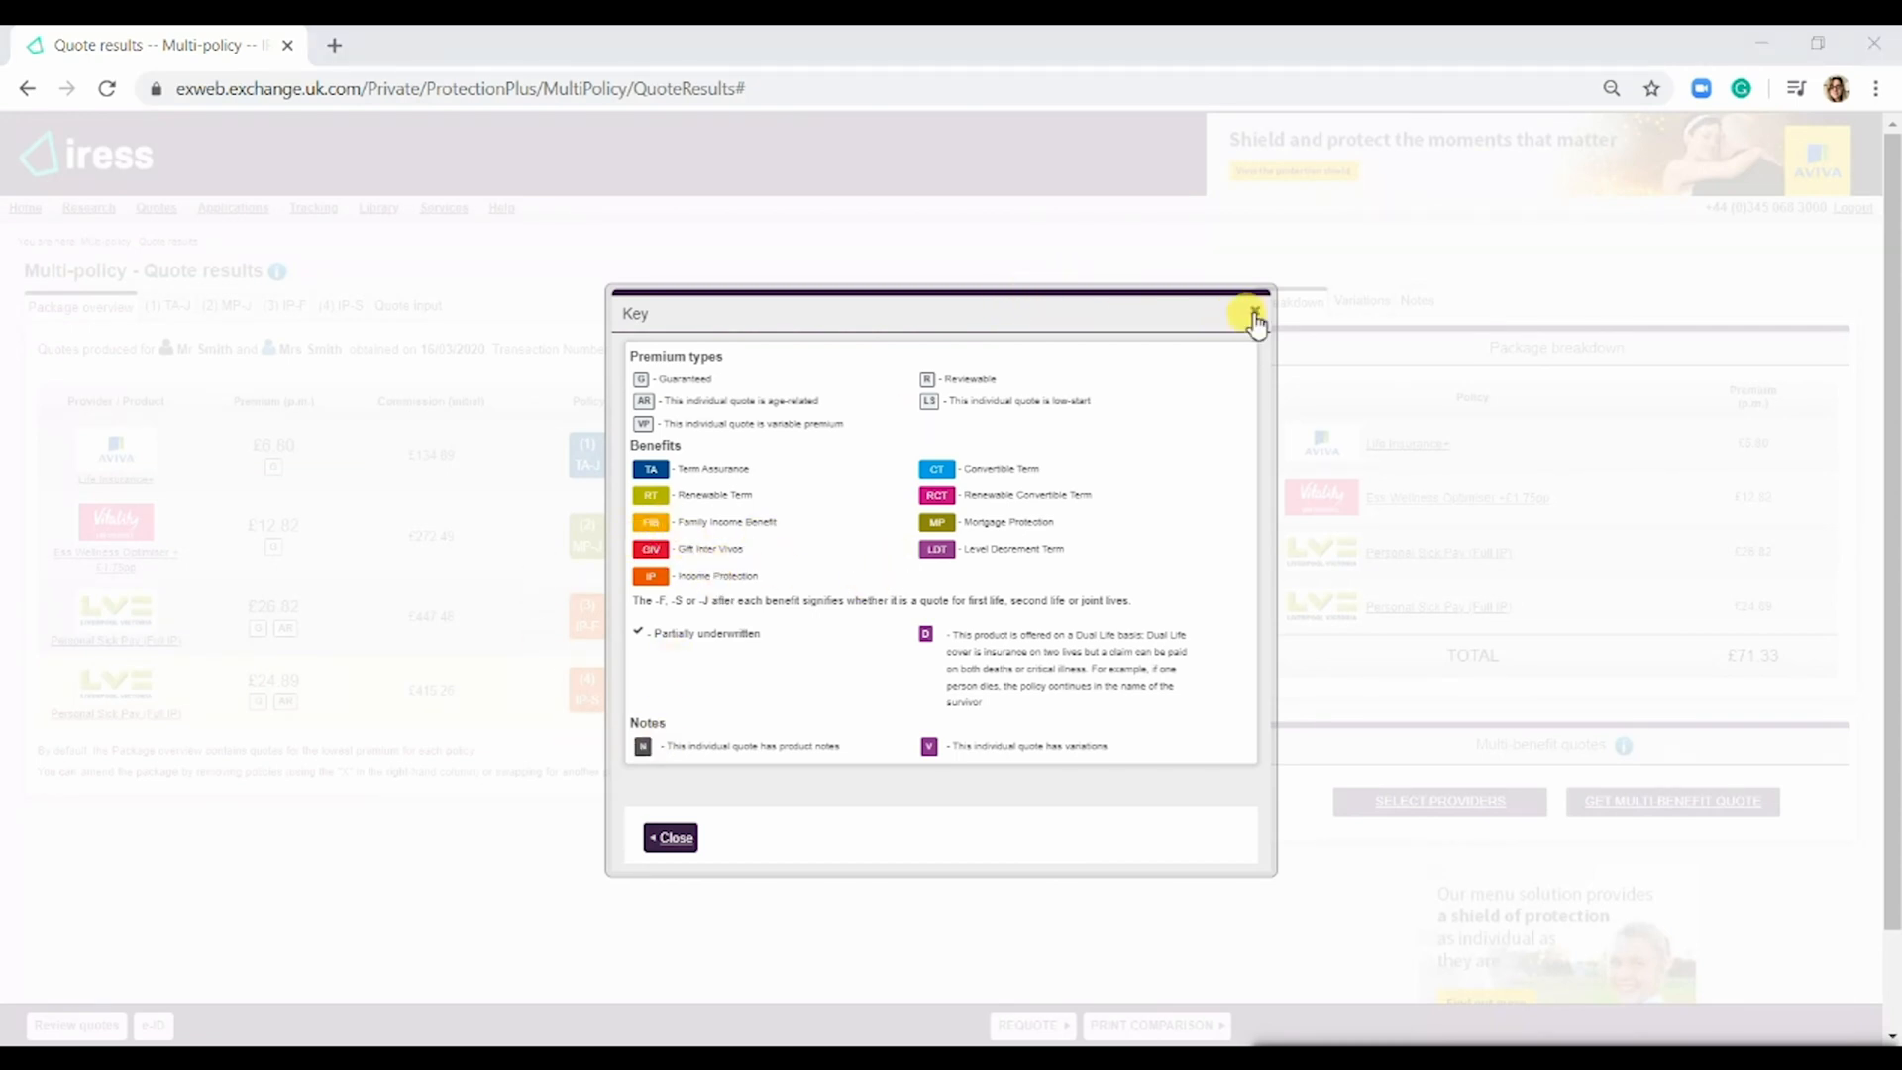
{"action": "left_click", "coordinate": [1253, 318]}
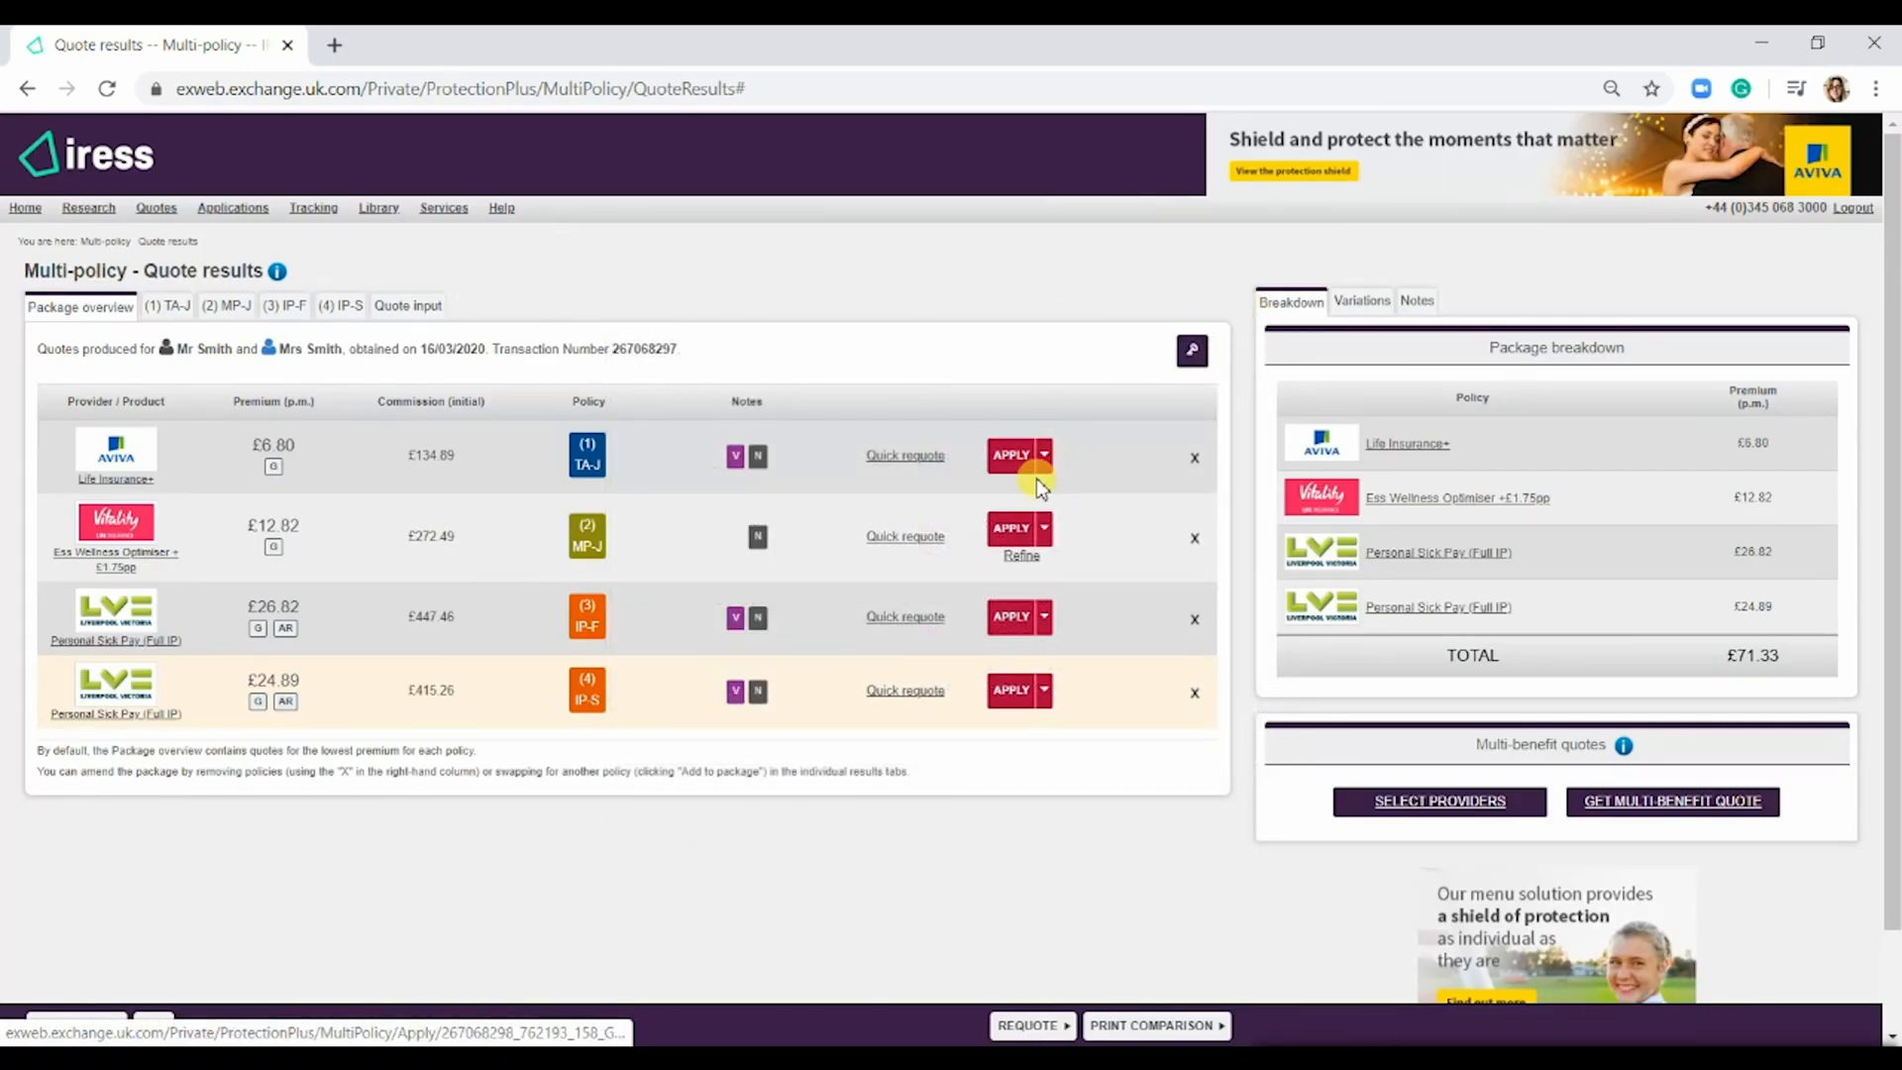
{"action": "mouse_move", "coordinate": [1425, 386]}
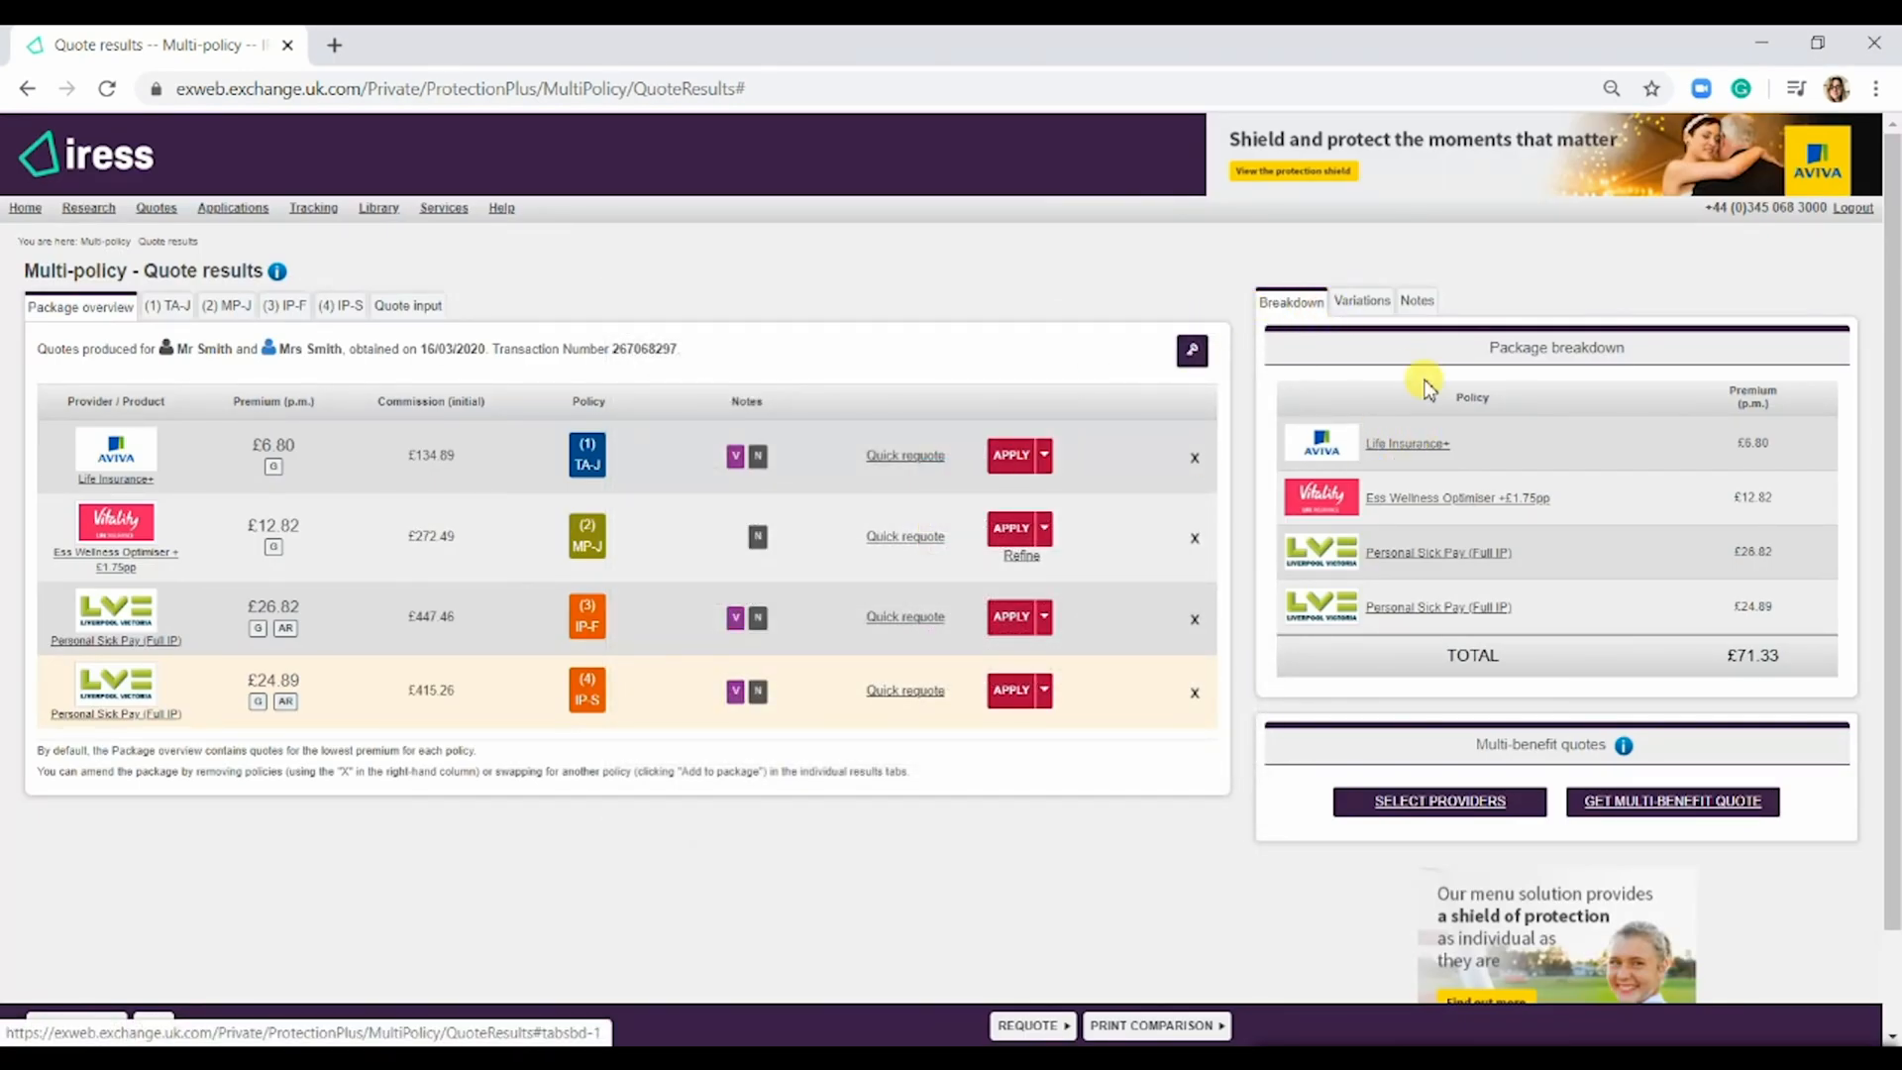
{"action": "mouse_move", "coordinate": [1352, 522]}
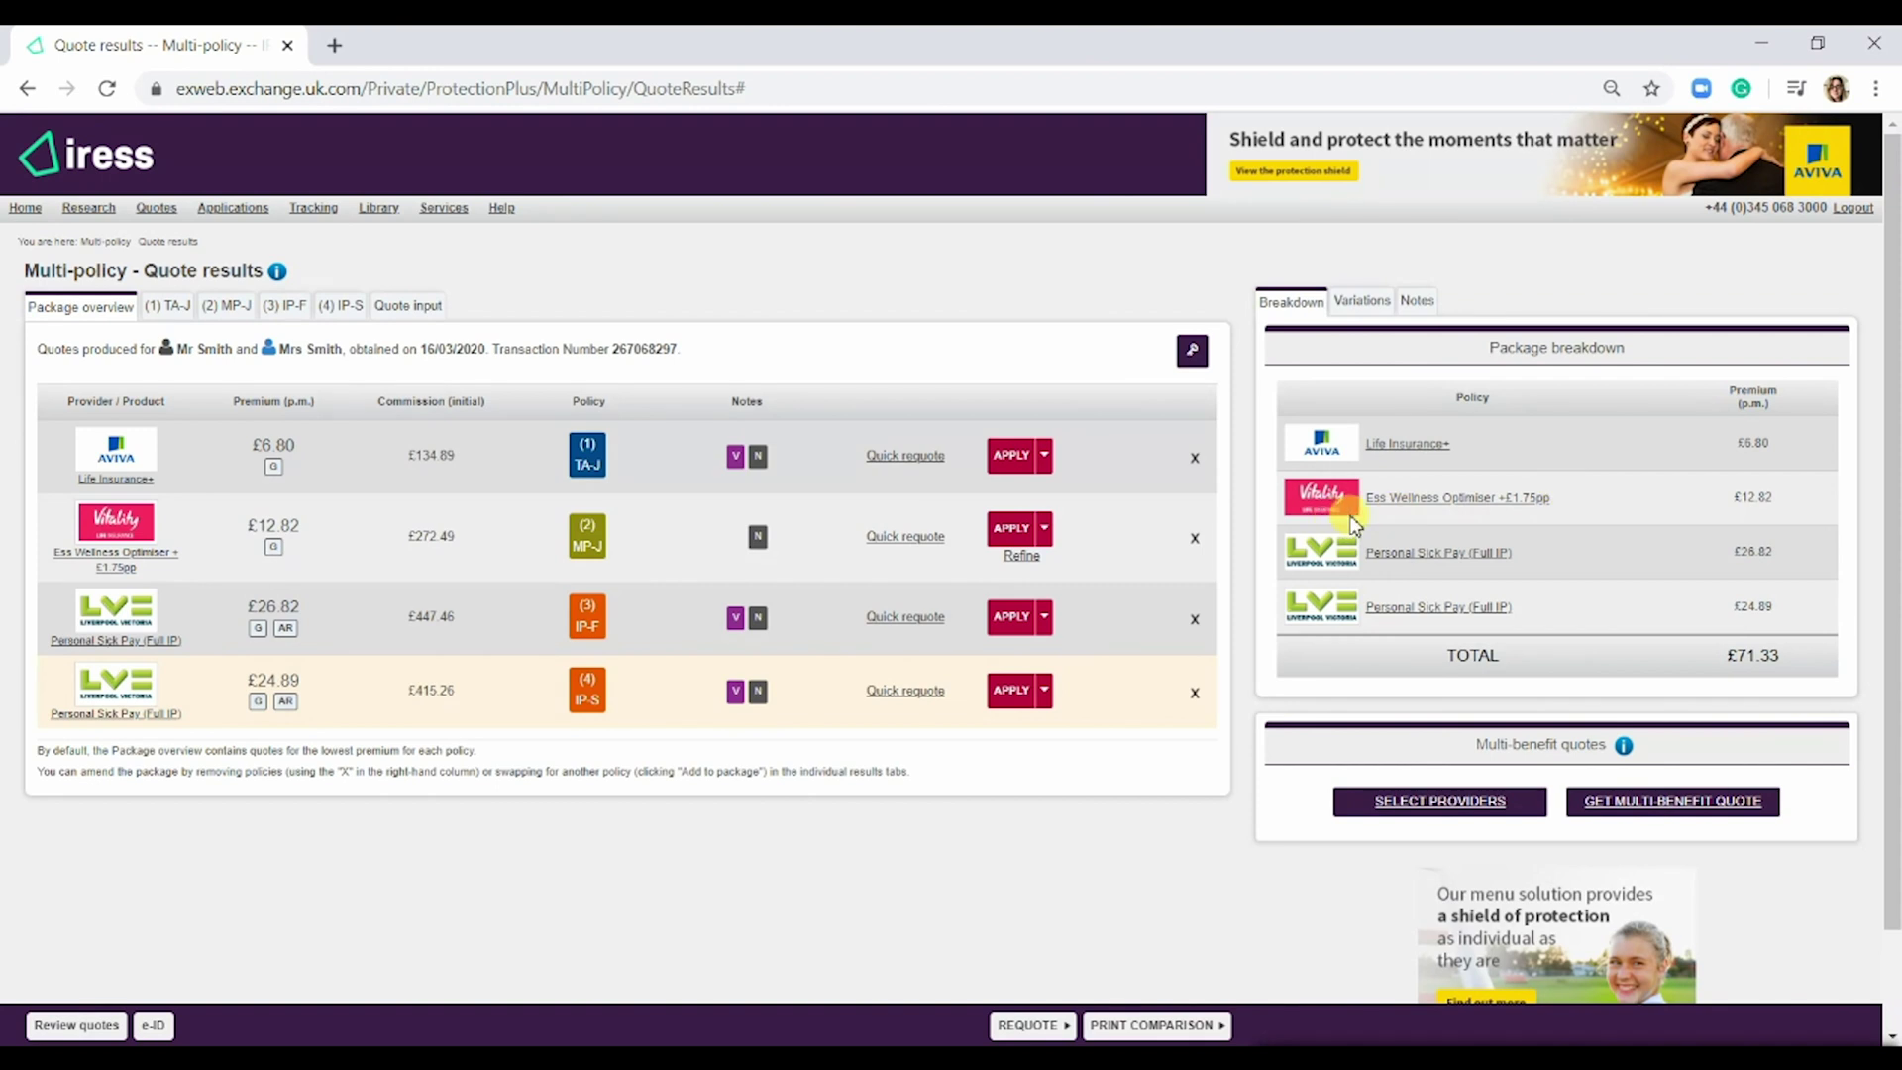
{"action": "mouse_move", "coordinate": [1771, 649]}
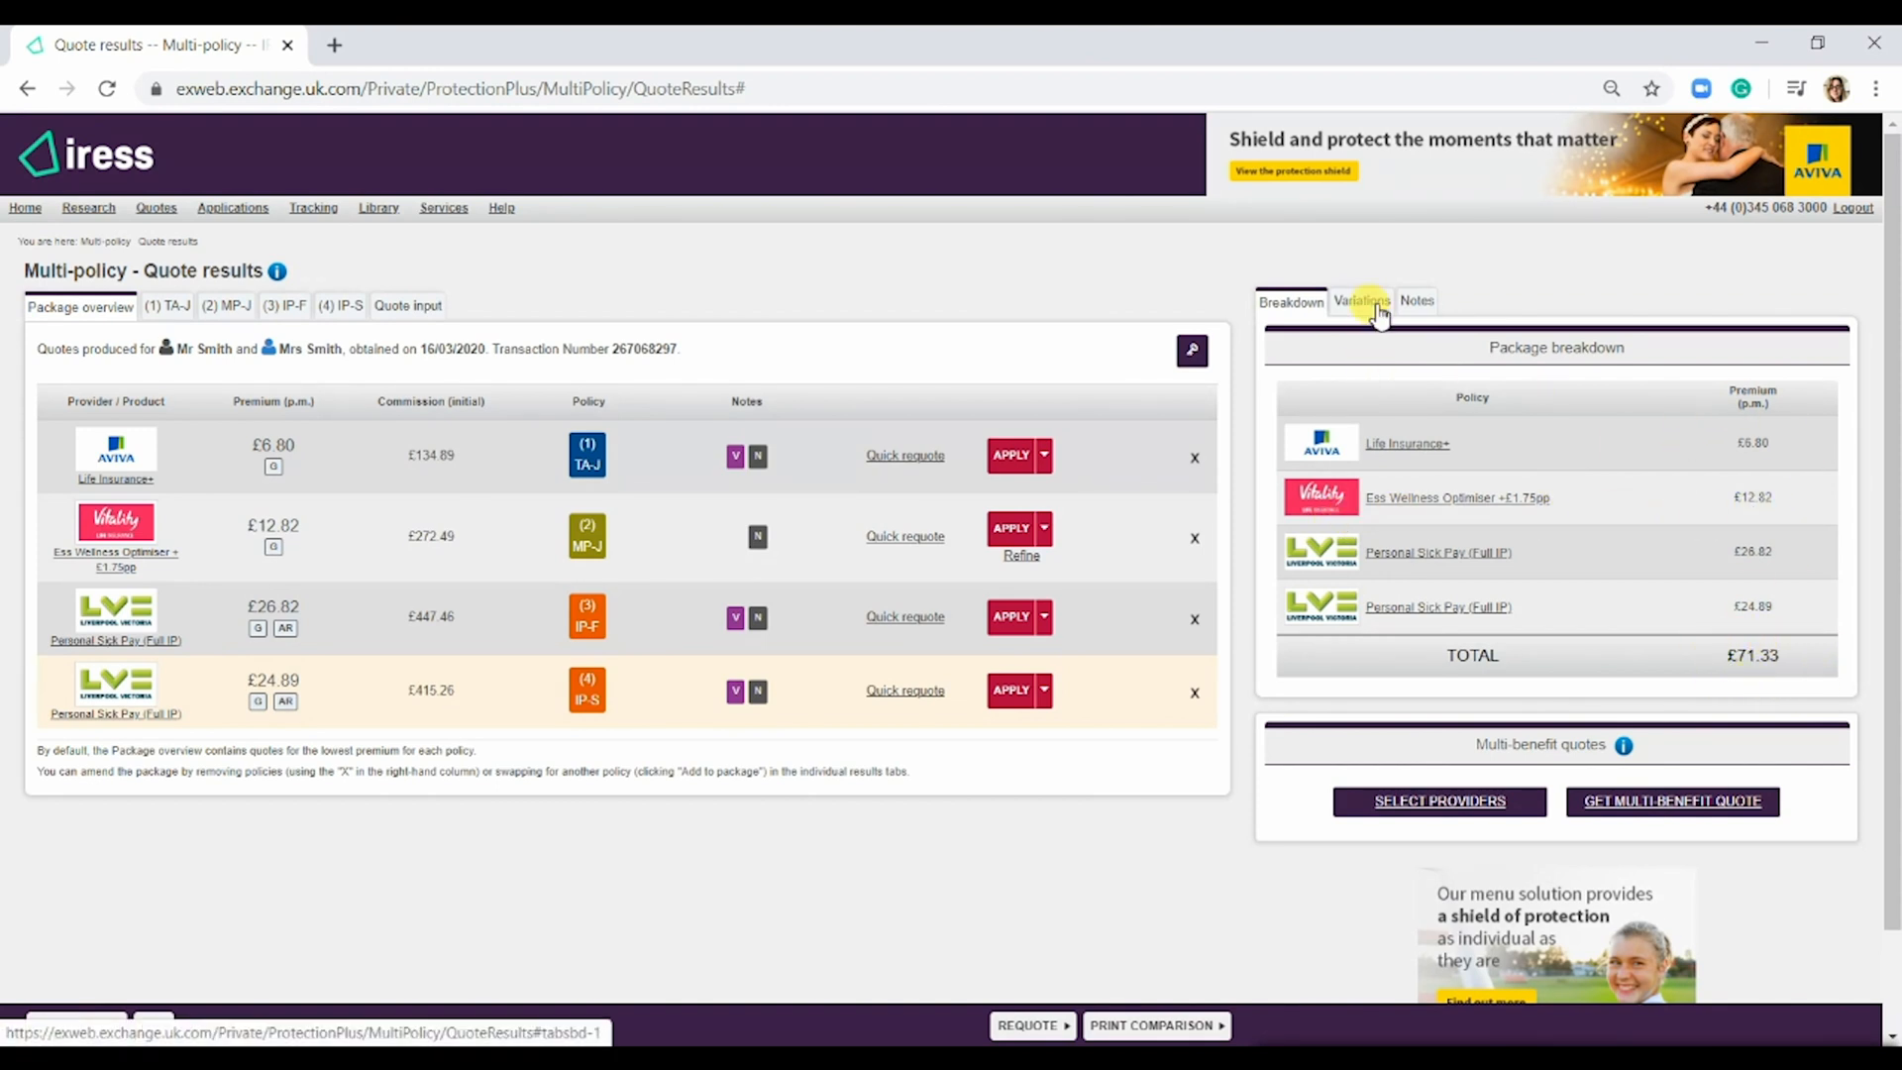
{"action": "left_click", "coordinate": [1360, 301]}
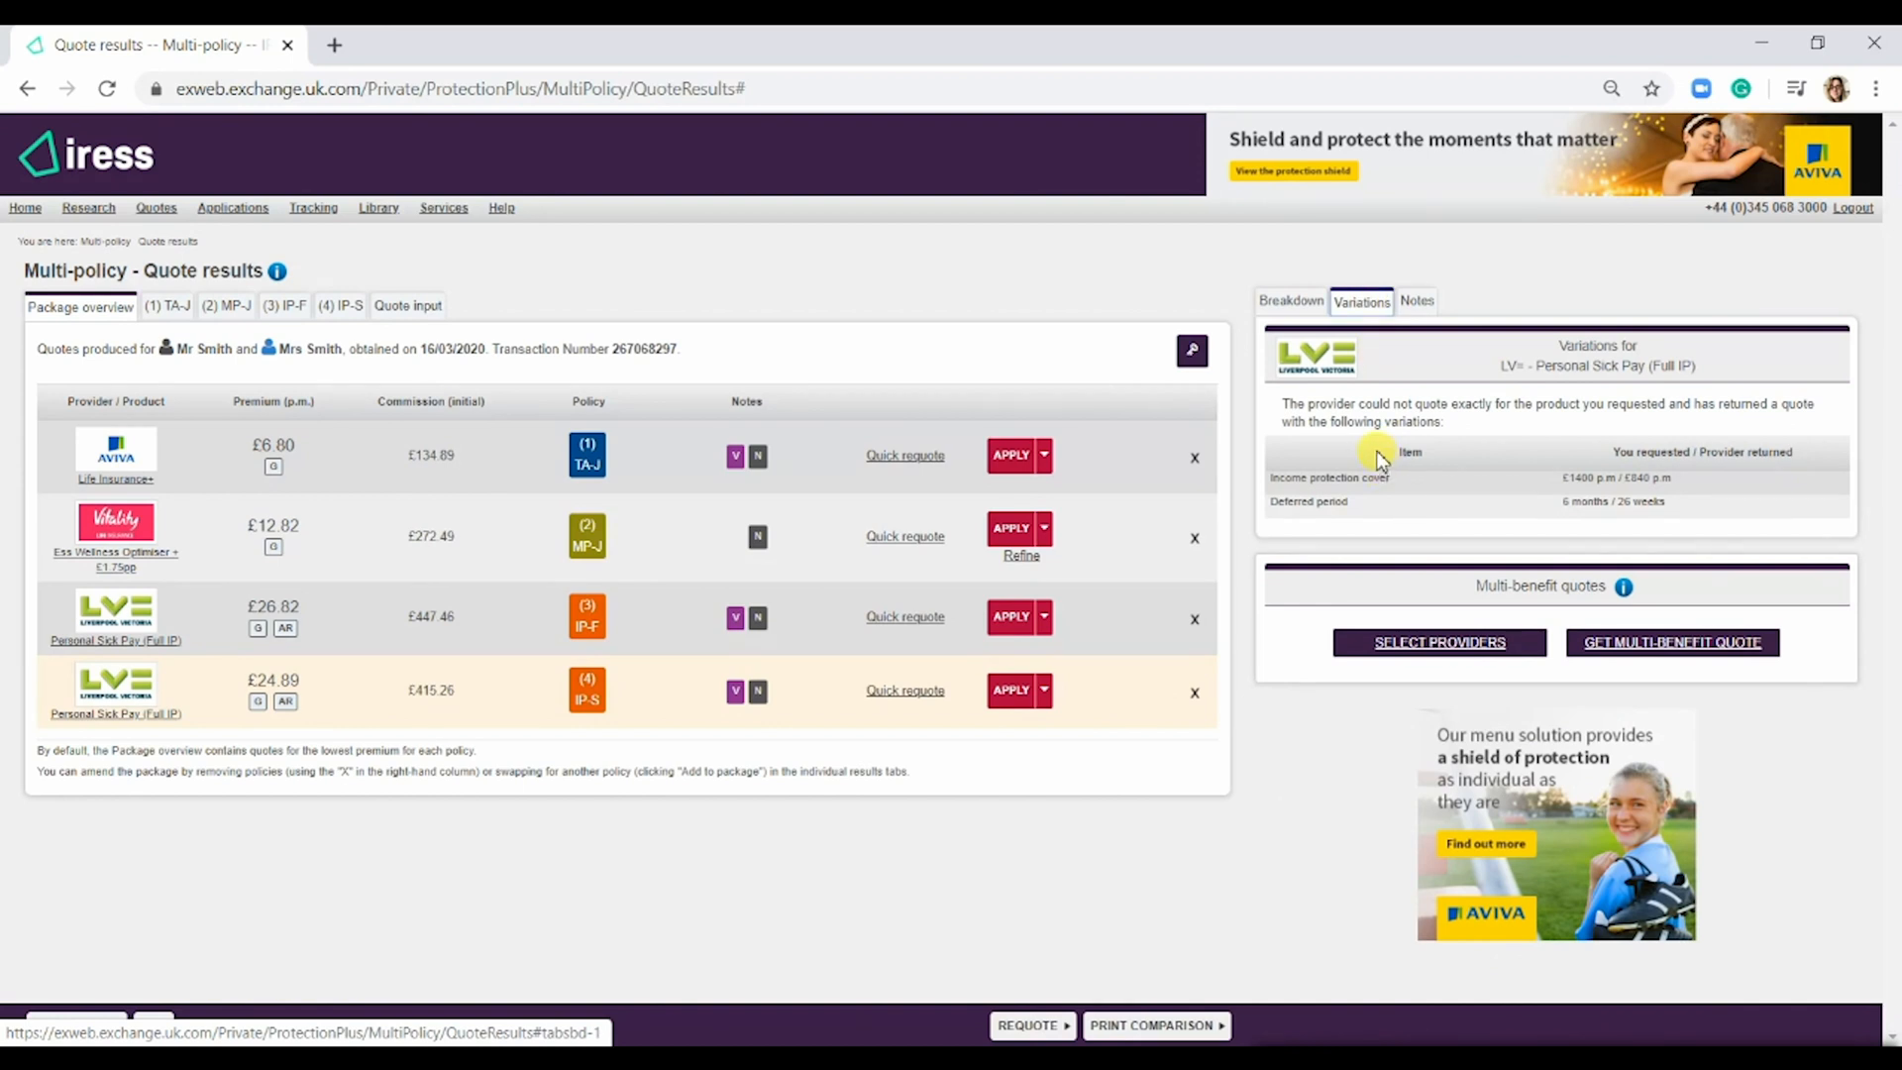
{"action": "mouse_move", "coordinate": [587, 697]}
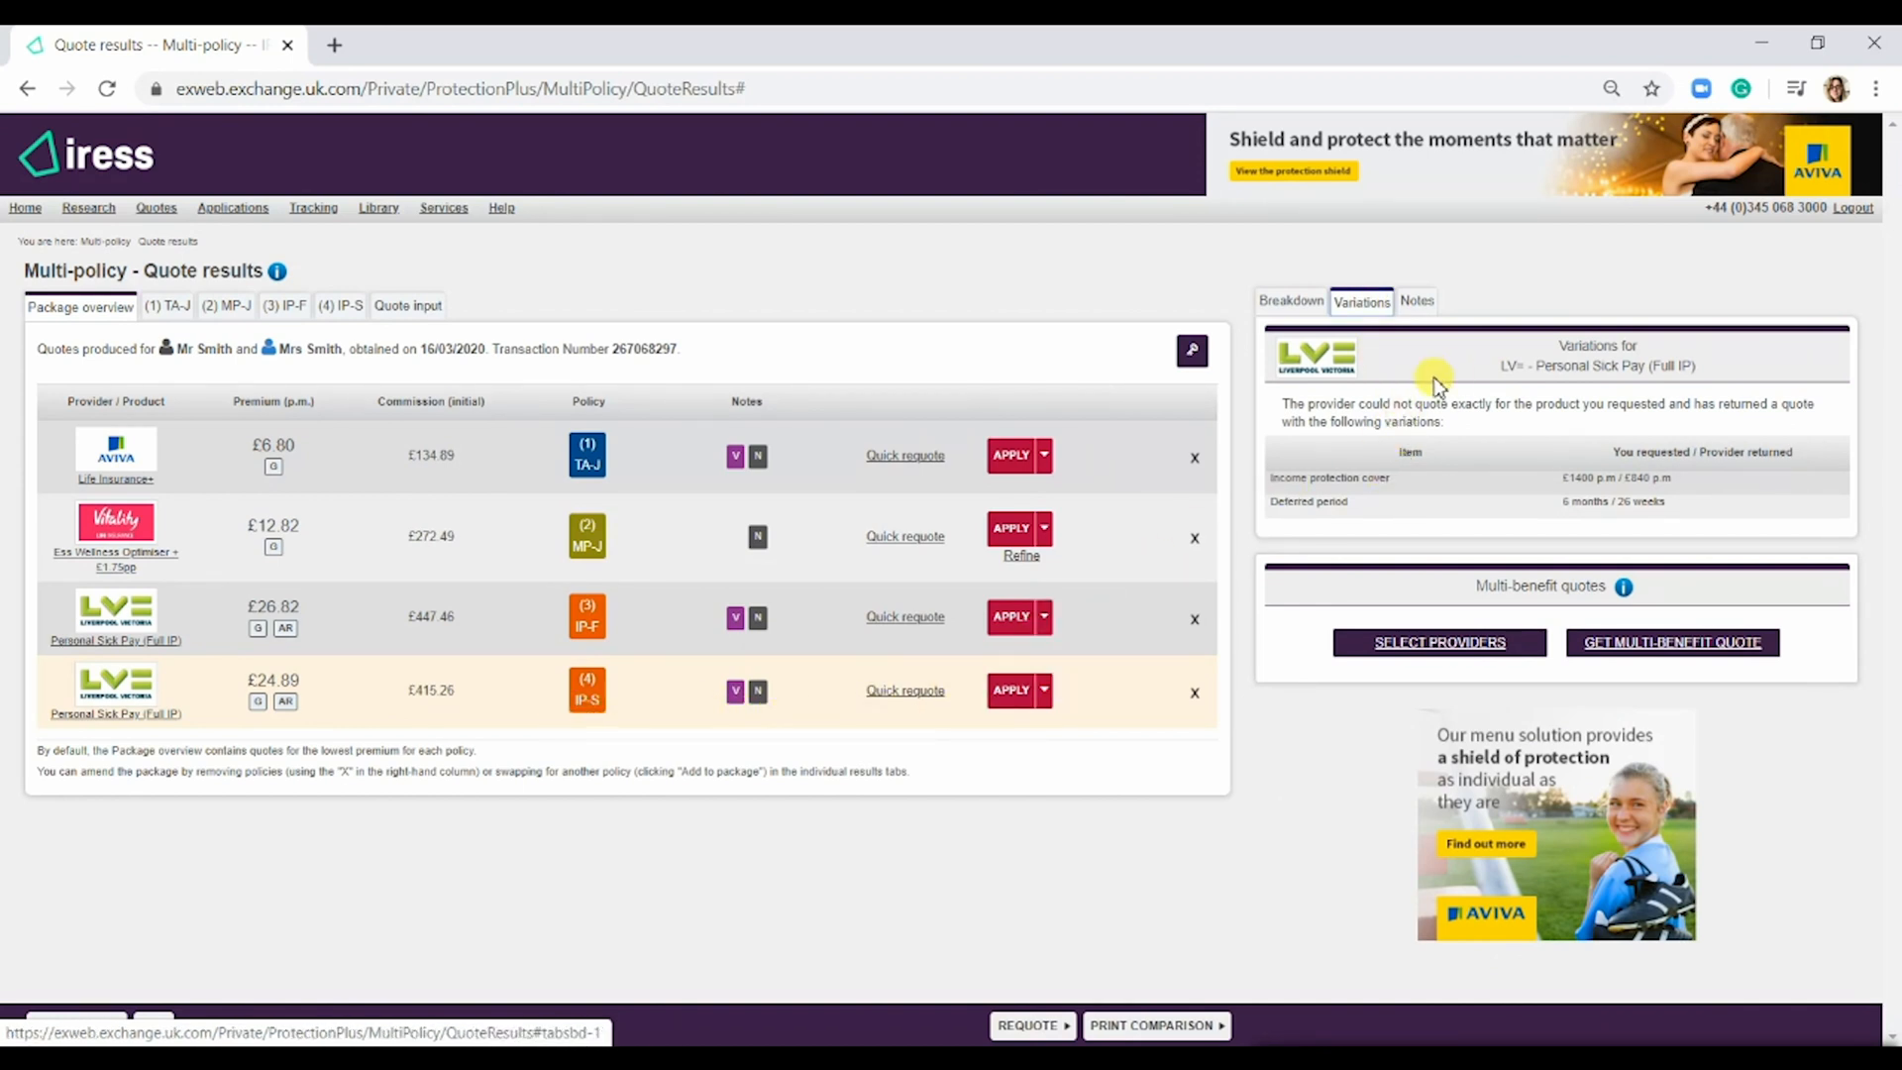
{"action": "mouse_move", "coordinate": [1417, 301]}
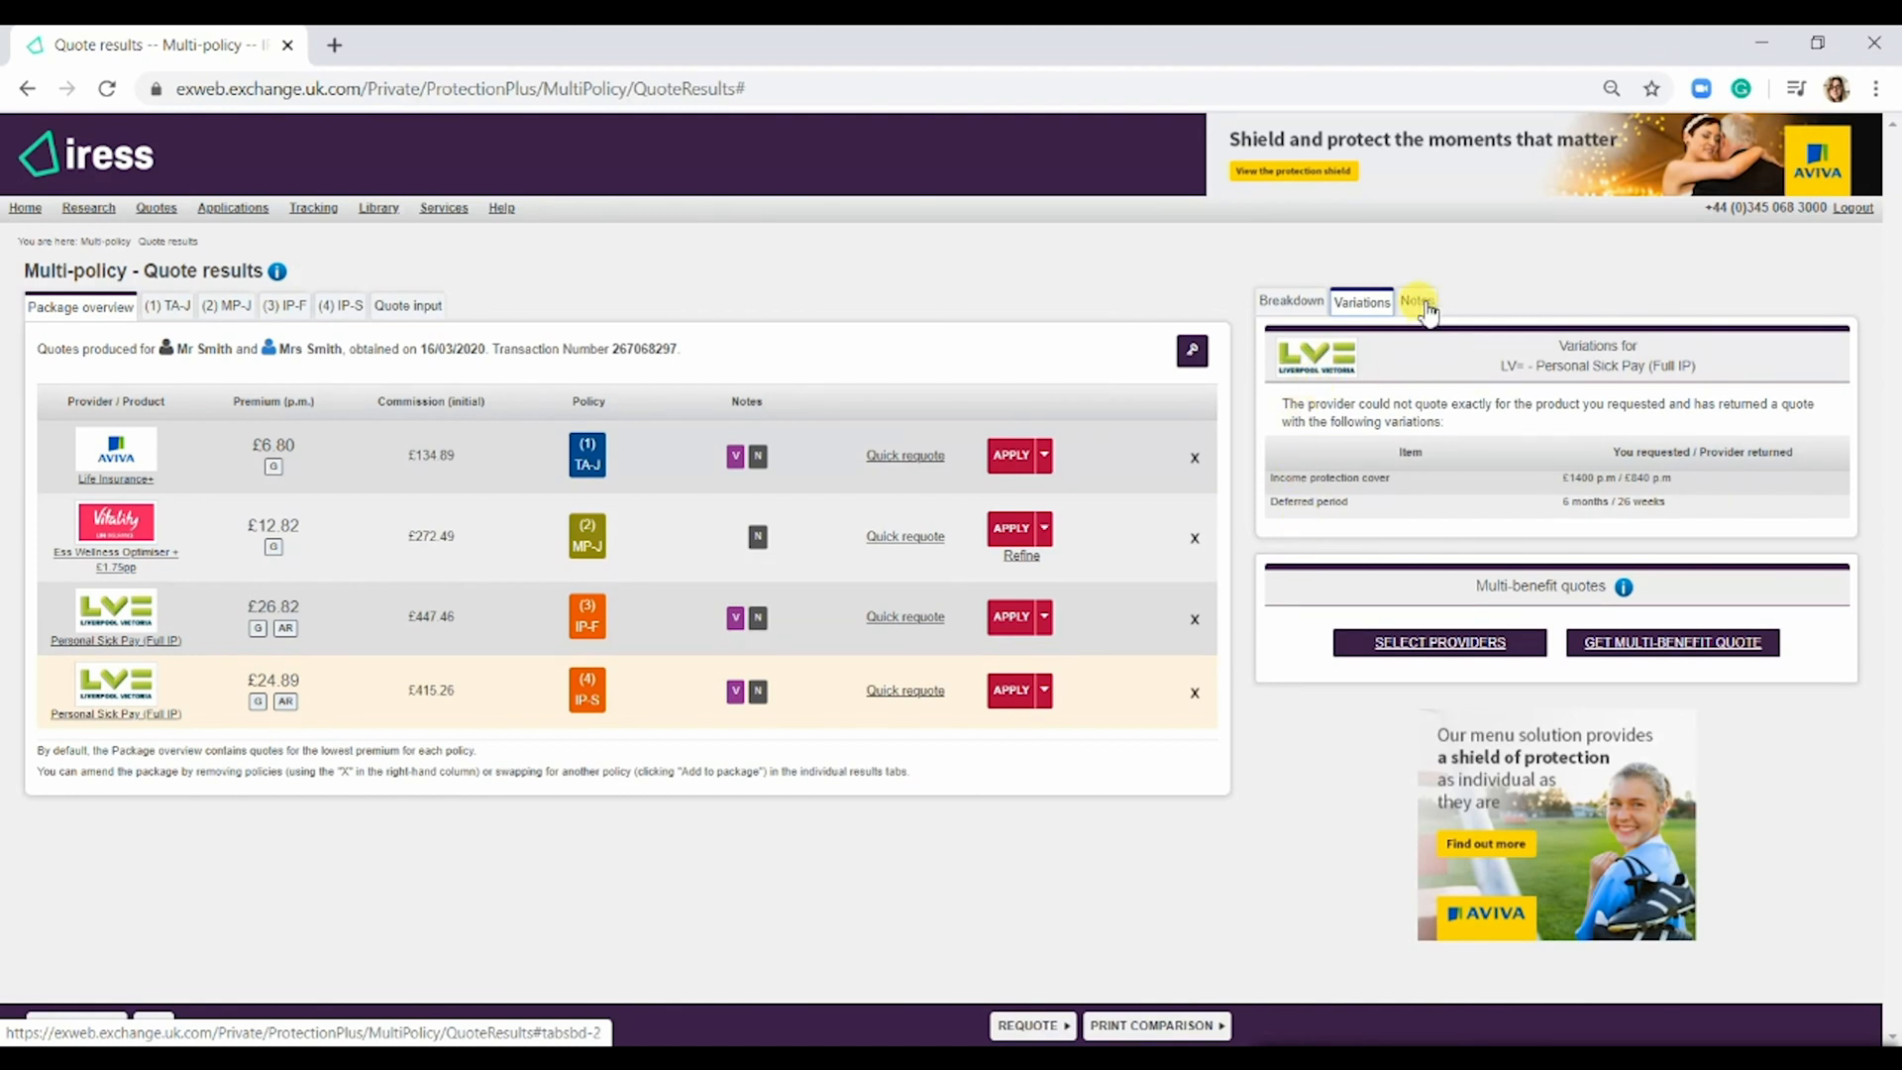
{"action": "left_click", "coordinate": [1415, 299]}
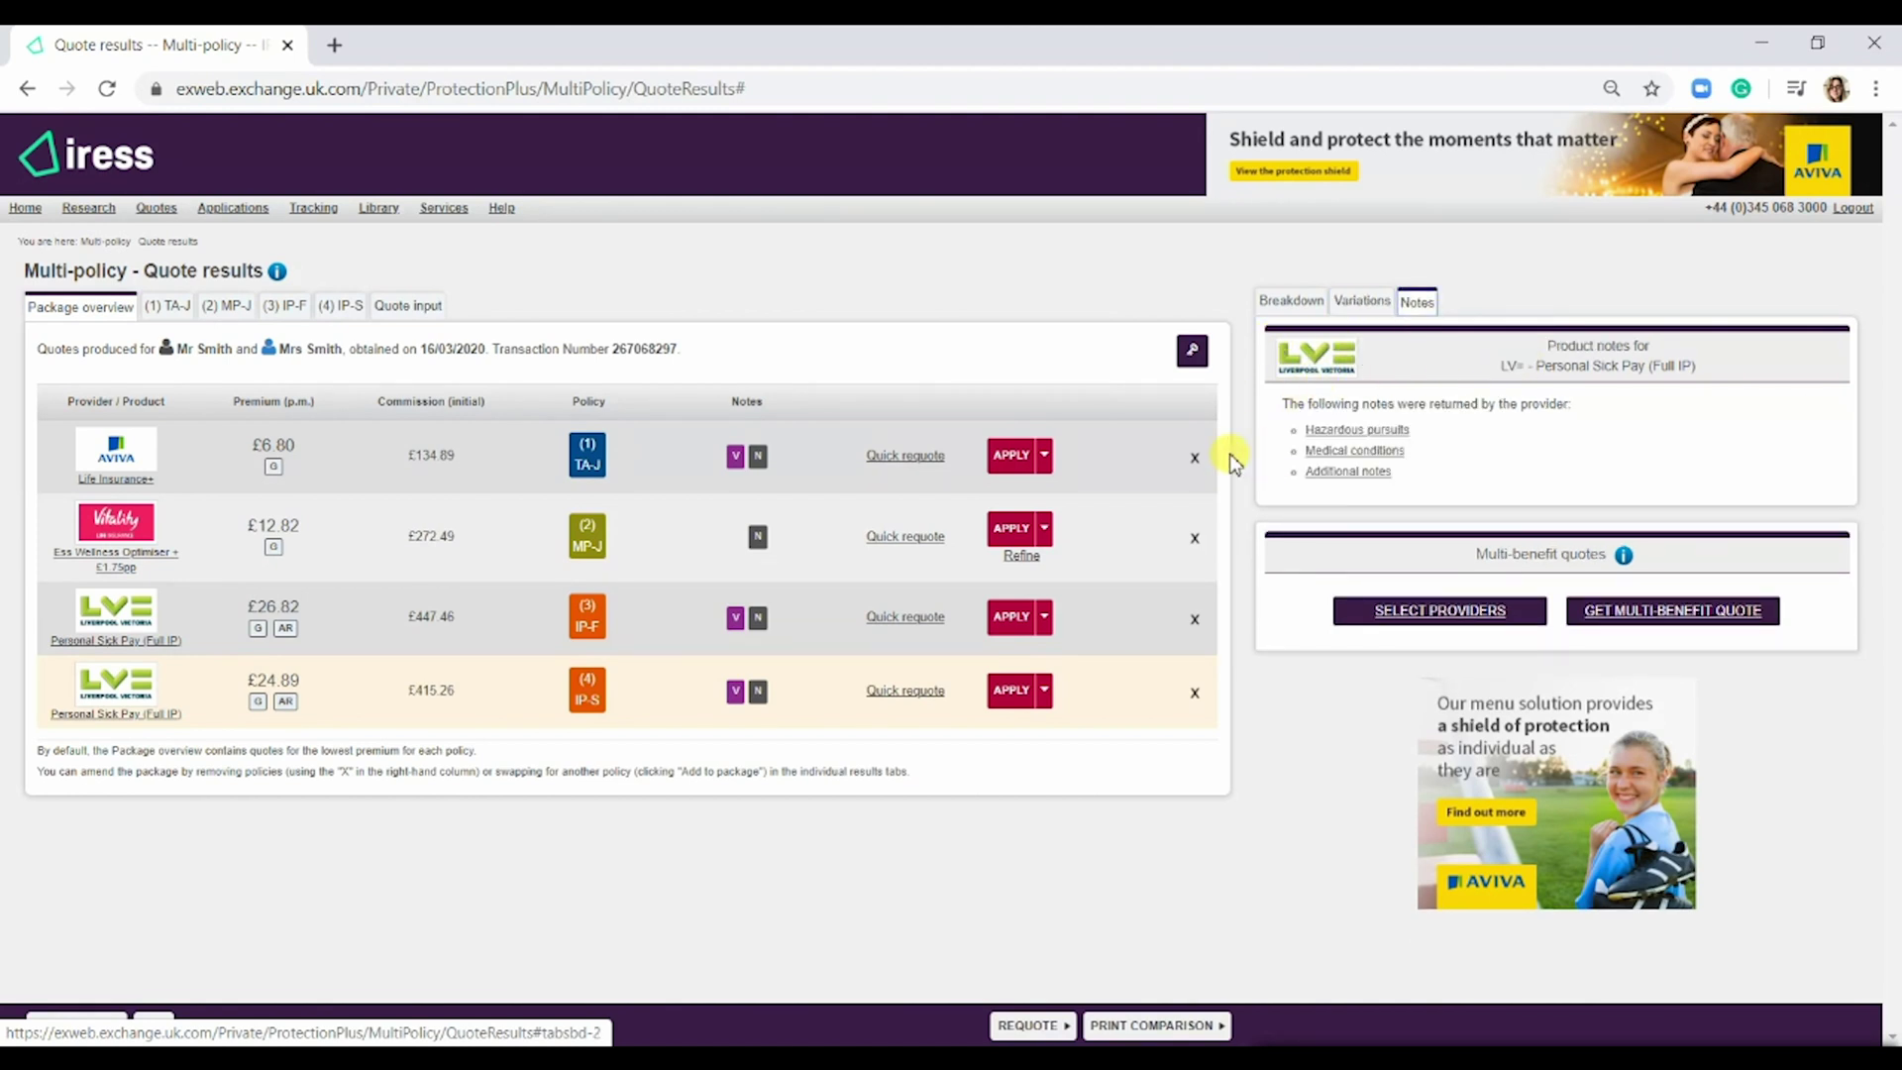
{"action": "left_click", "coordinate": [1290, 299]}
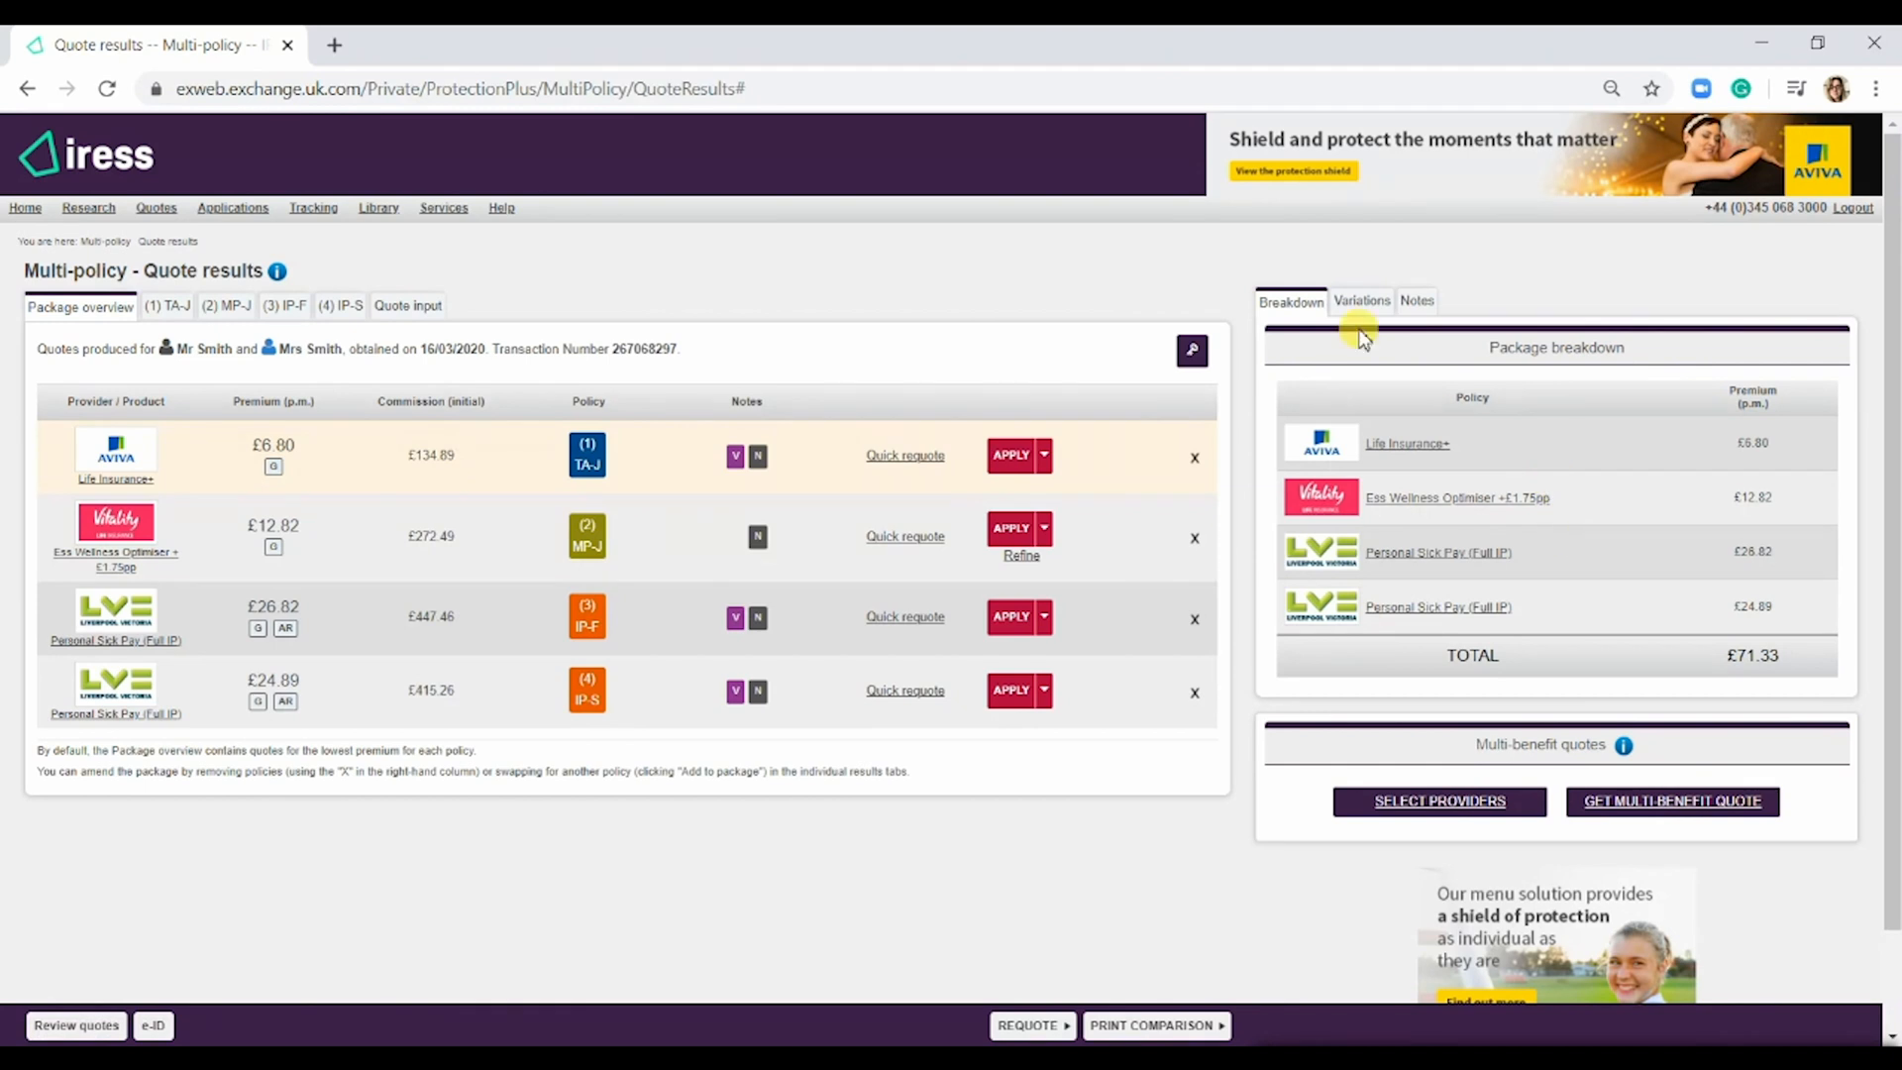
{"action": "left_click", "coordinate": [1415, 302]}
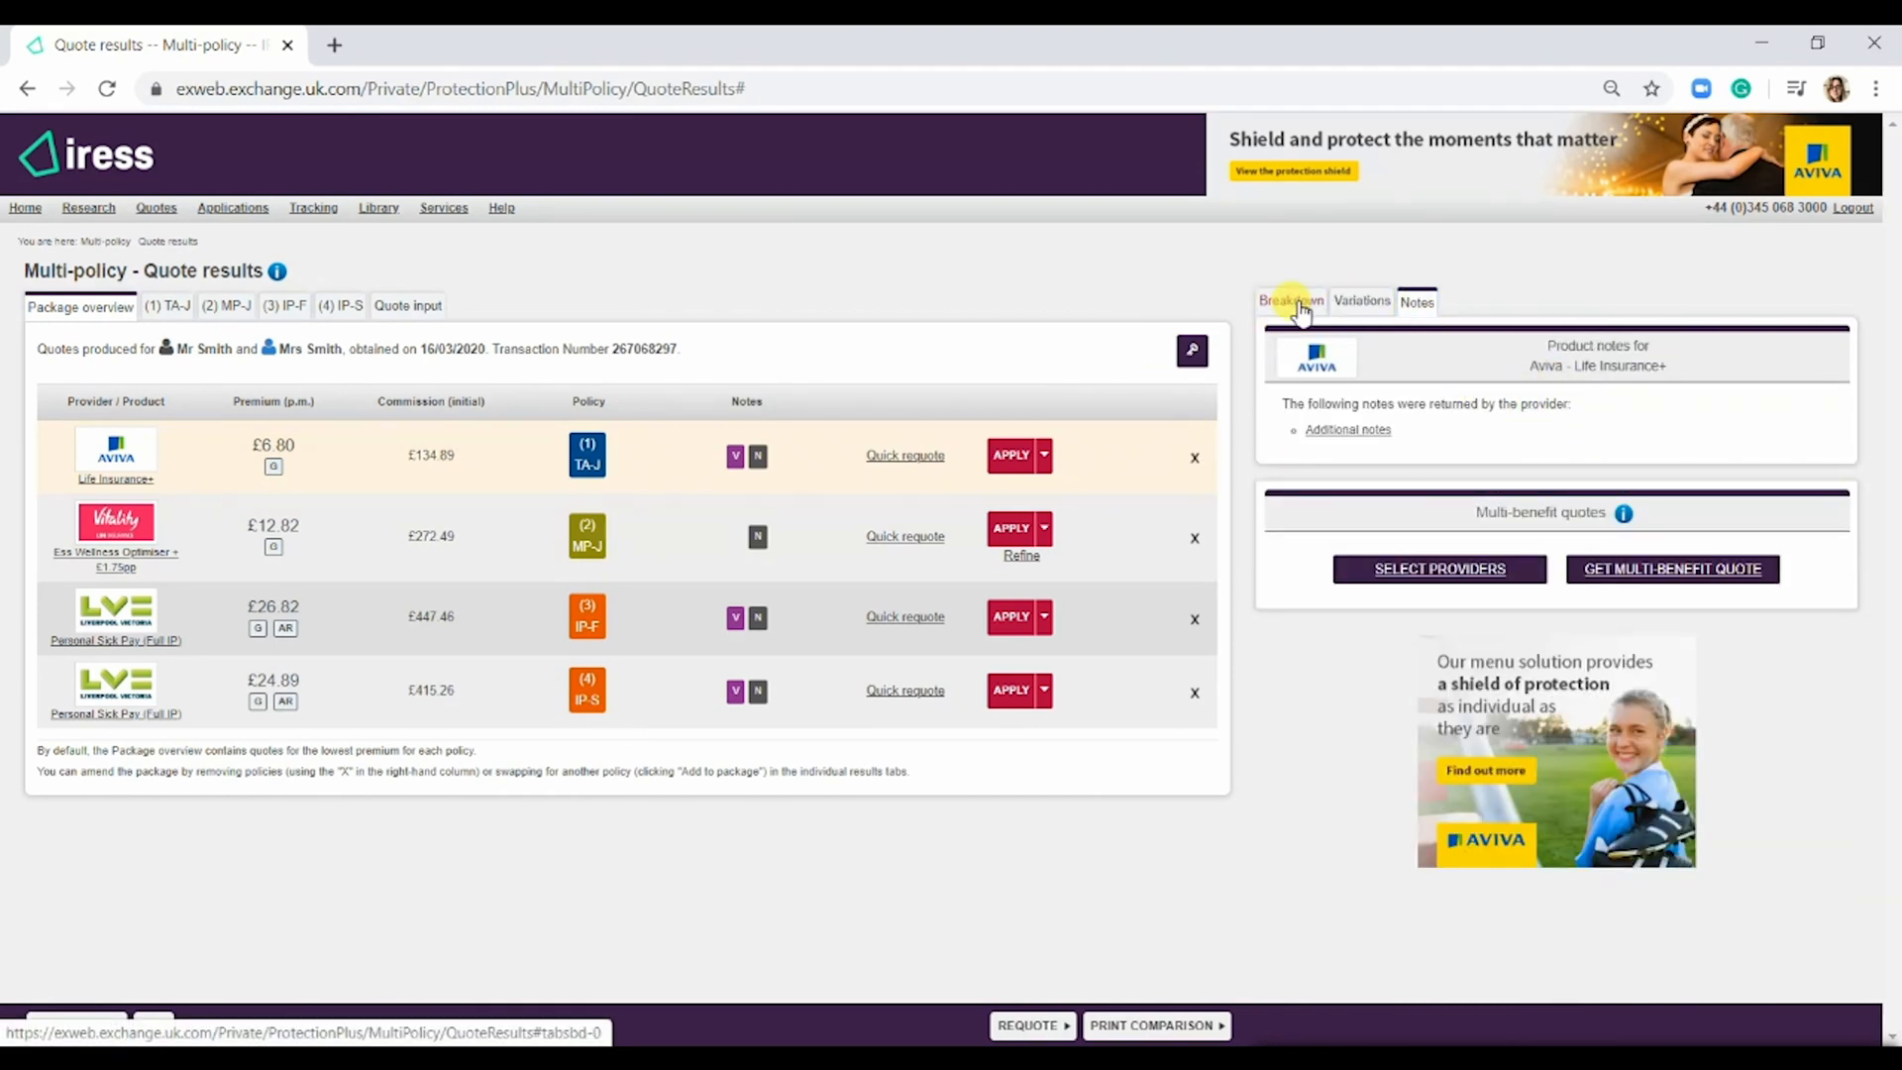
{"action": "left_click", "coordinate": [1290, 301]}
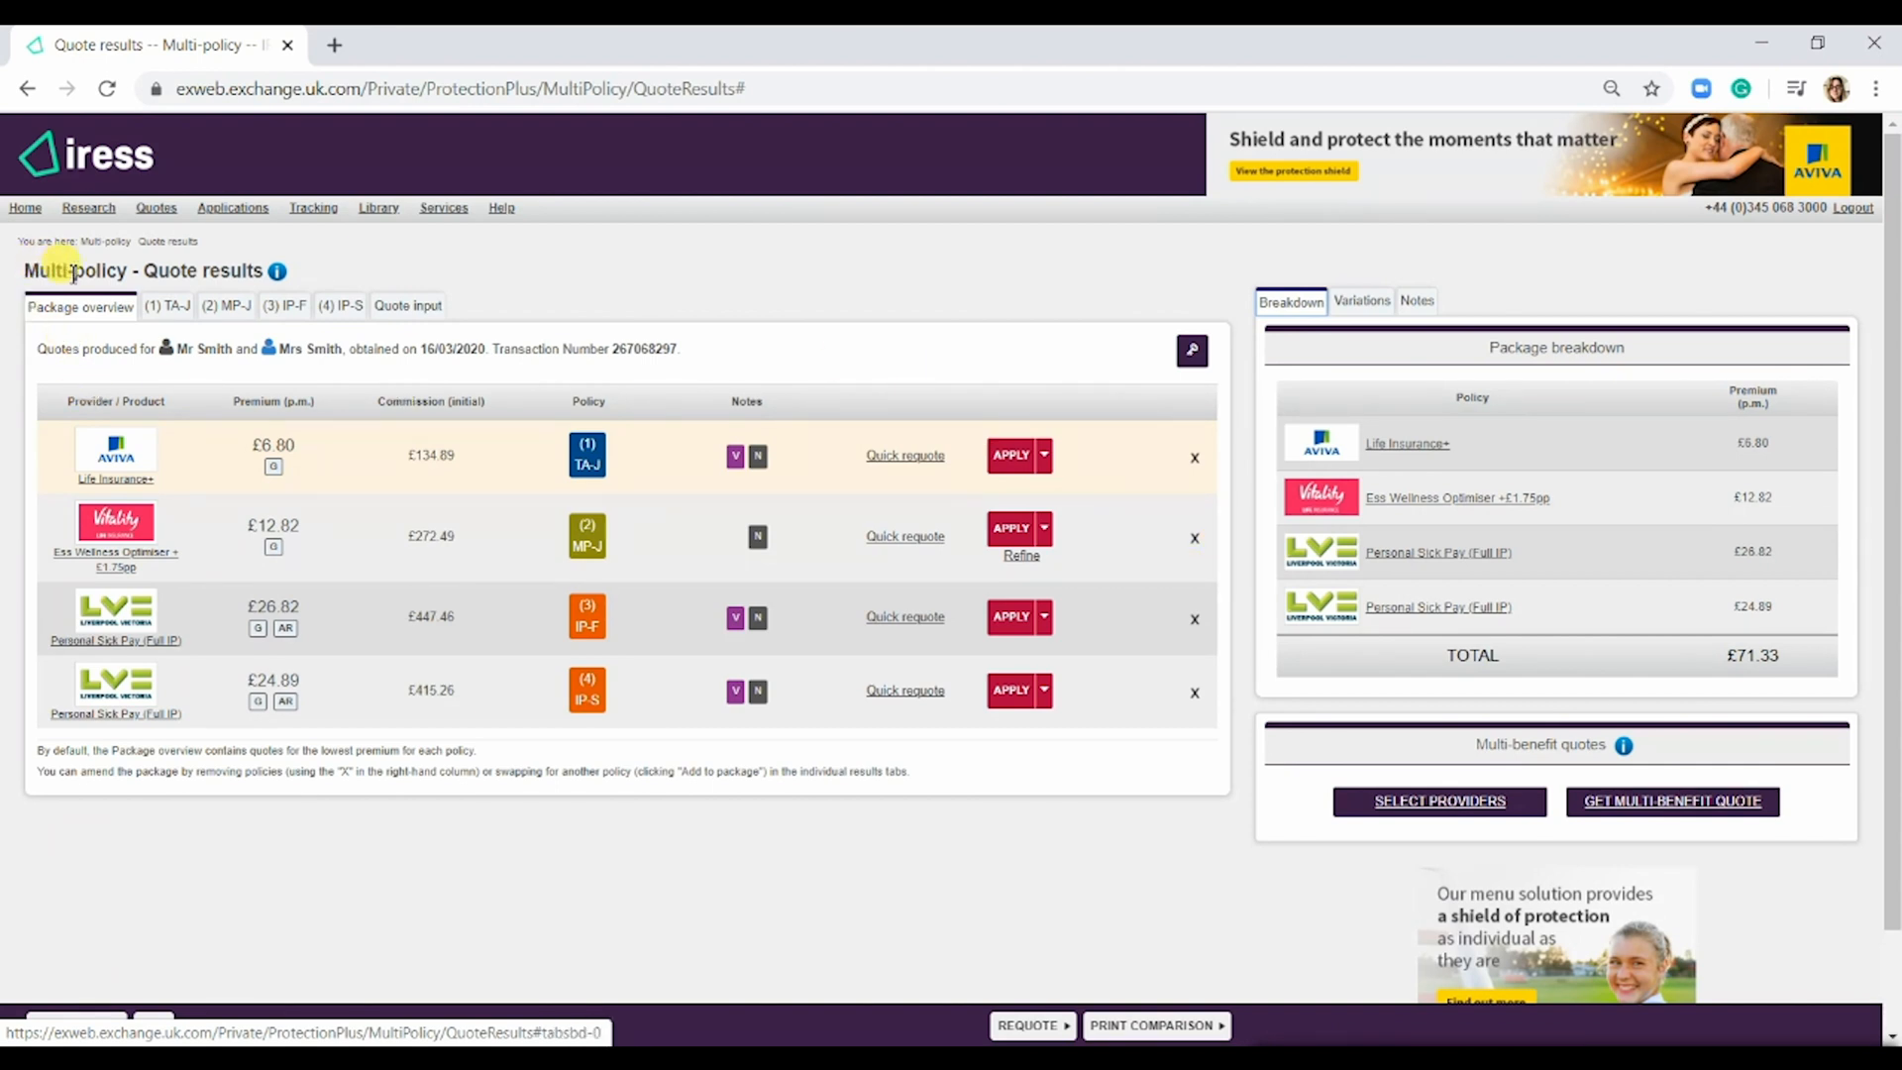
{"action": "mouse_move", "coordinate": [277, 271]}
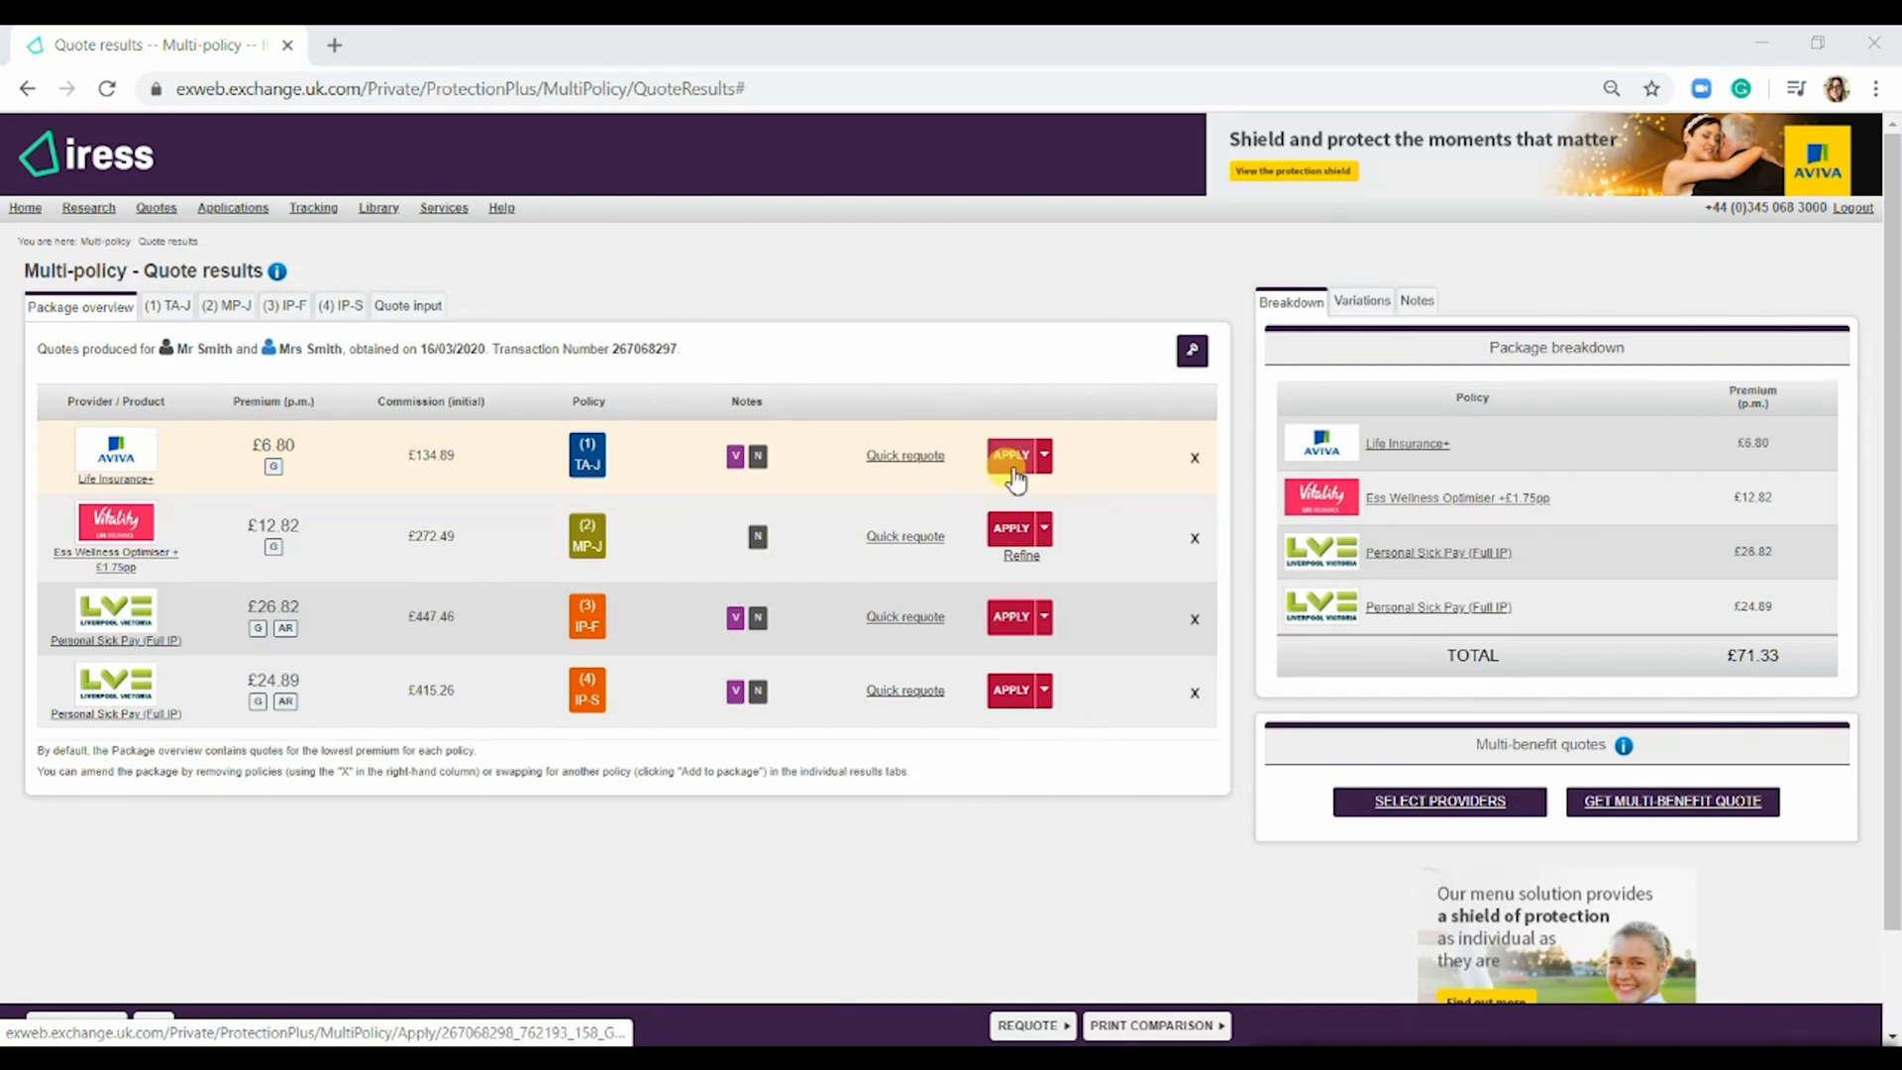
{"action": "mouse_move", "coordinate": [1009, 689]}
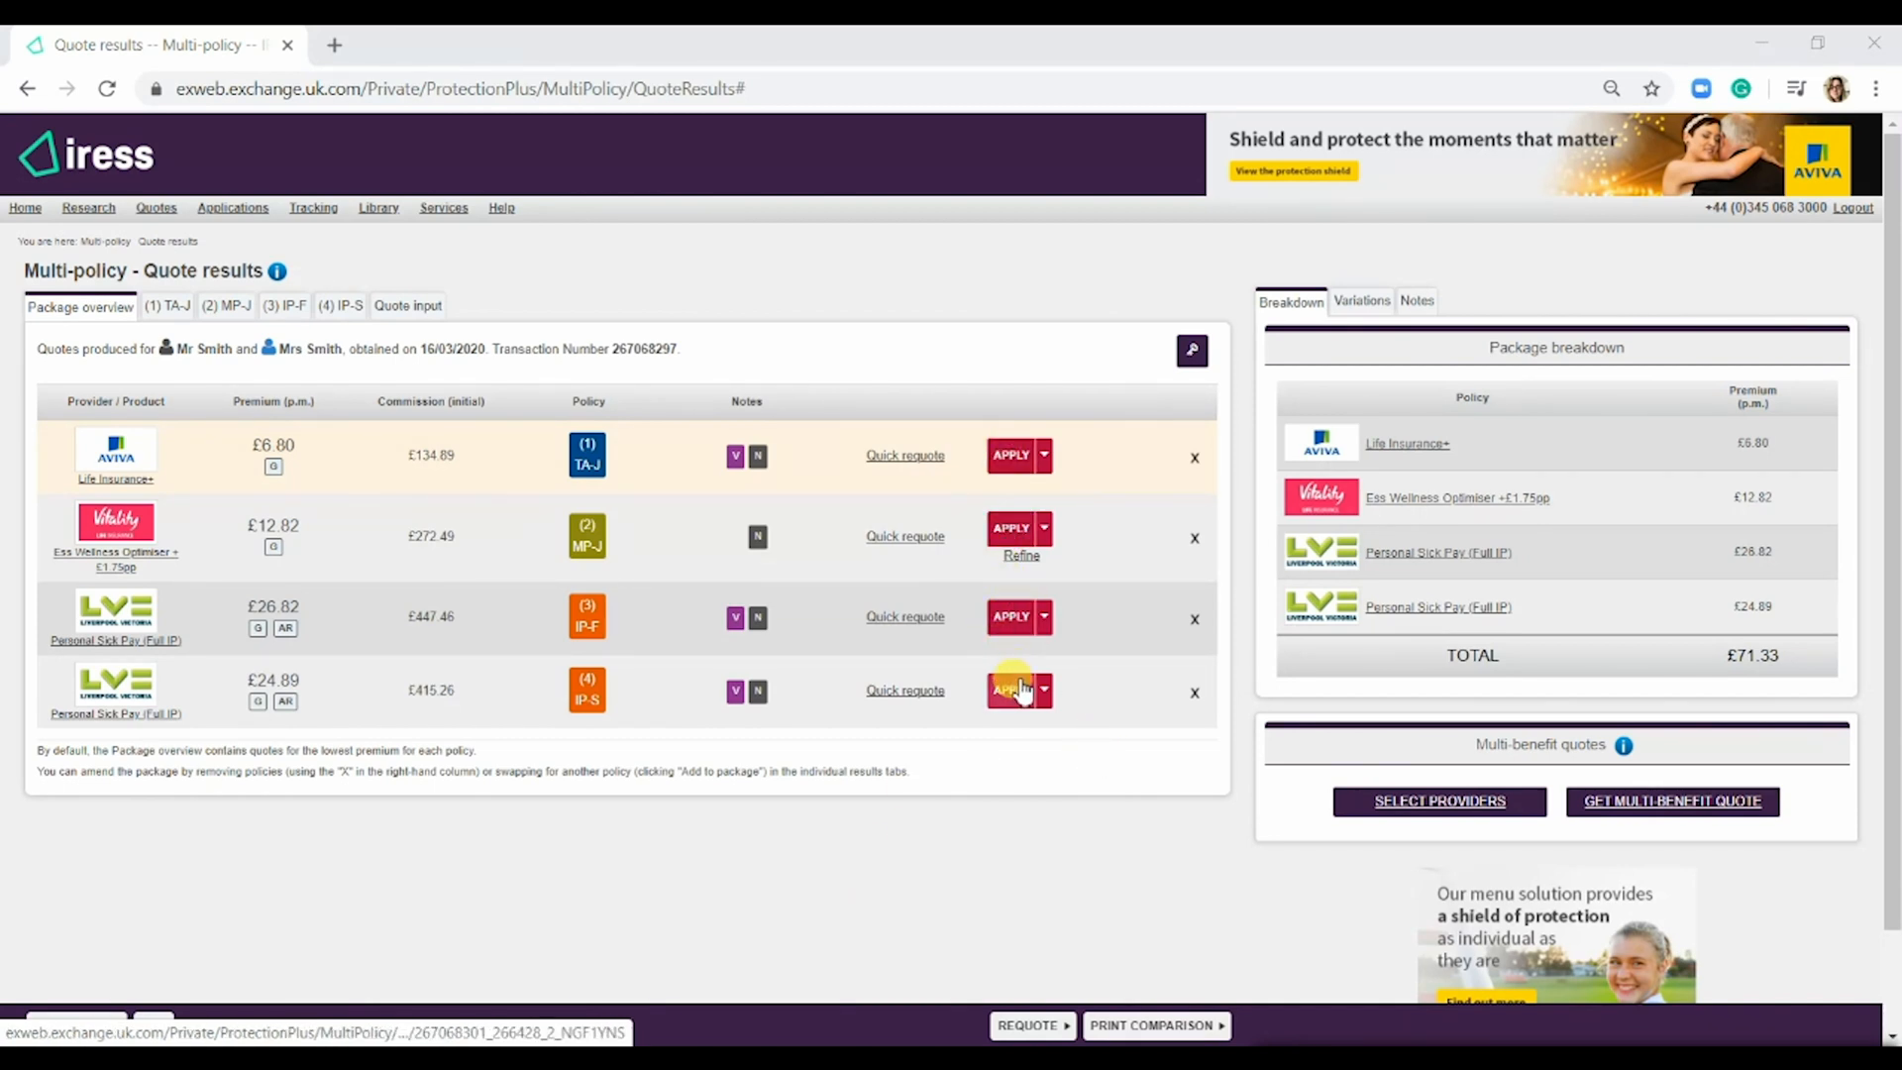
{"action": "mouse_move", "coordinate": [1030, 764]}
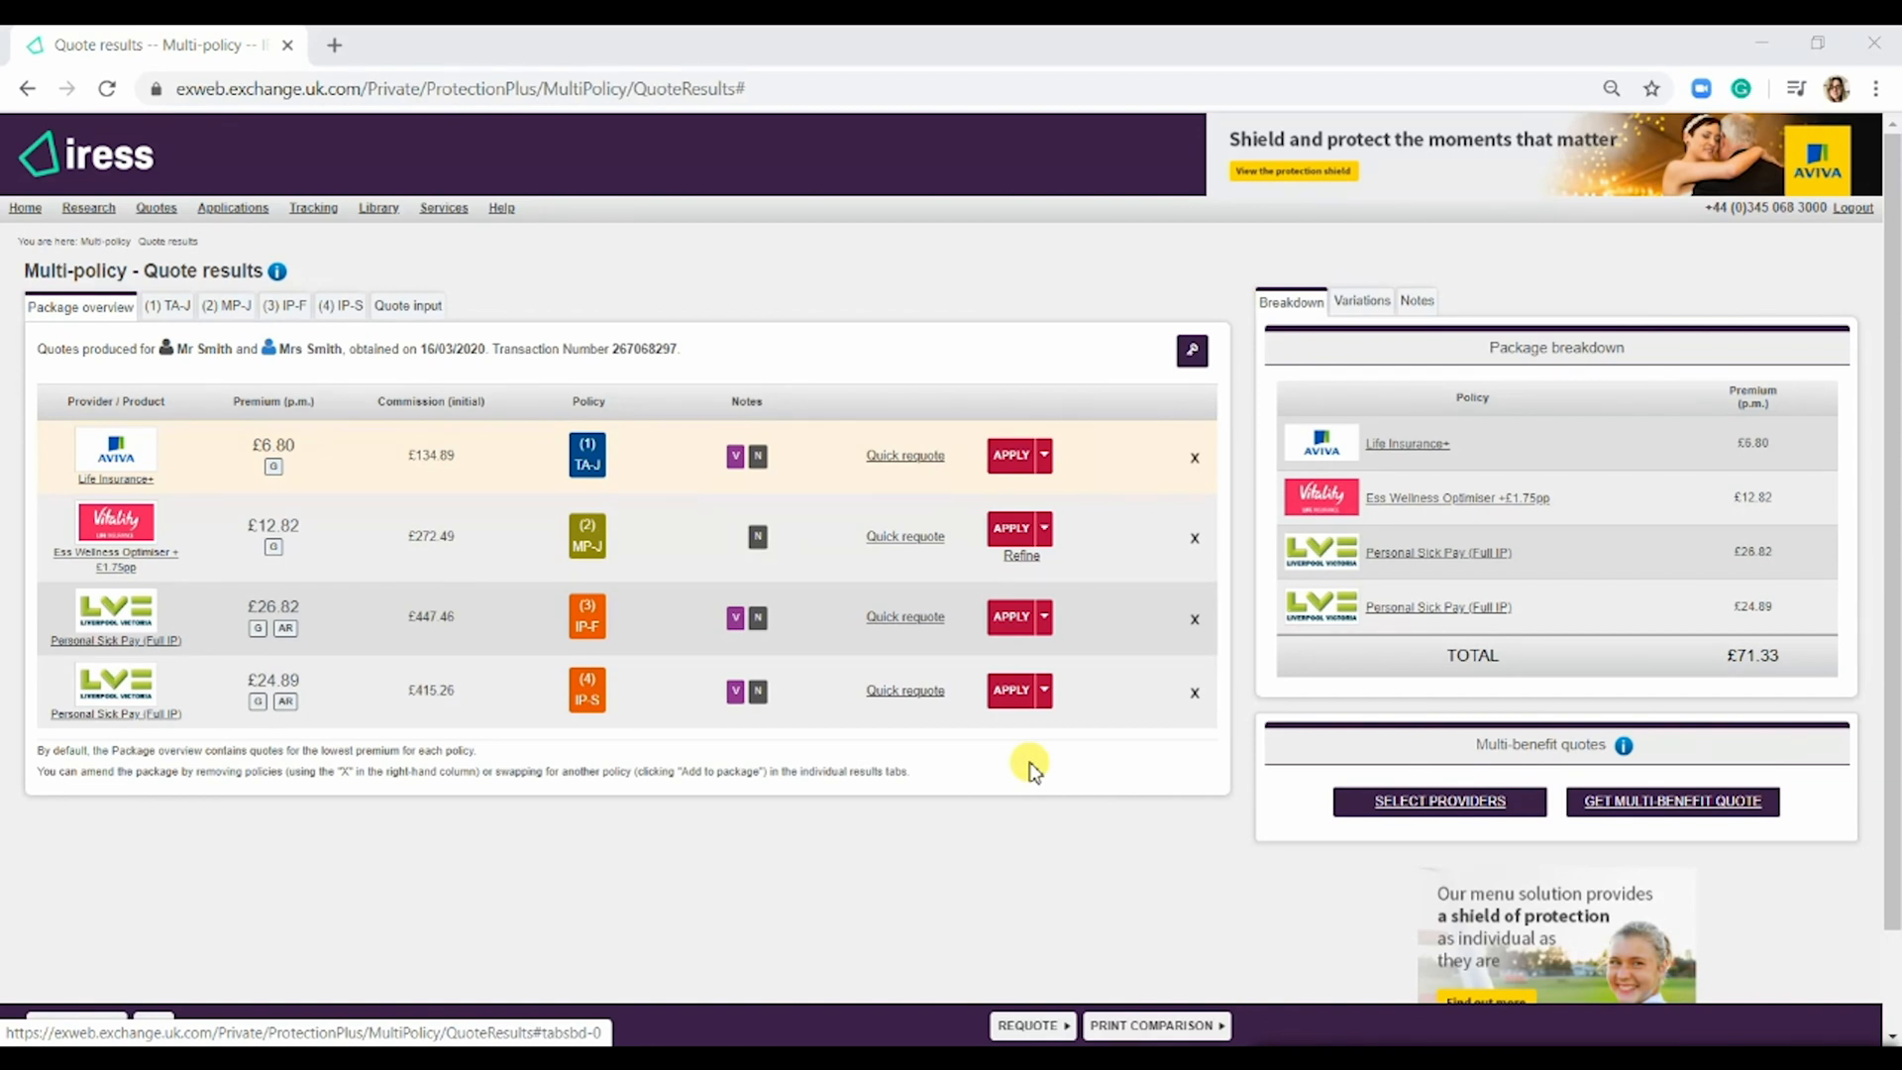
{"action": "mouse_move", "coordinate": [1146, 744]}
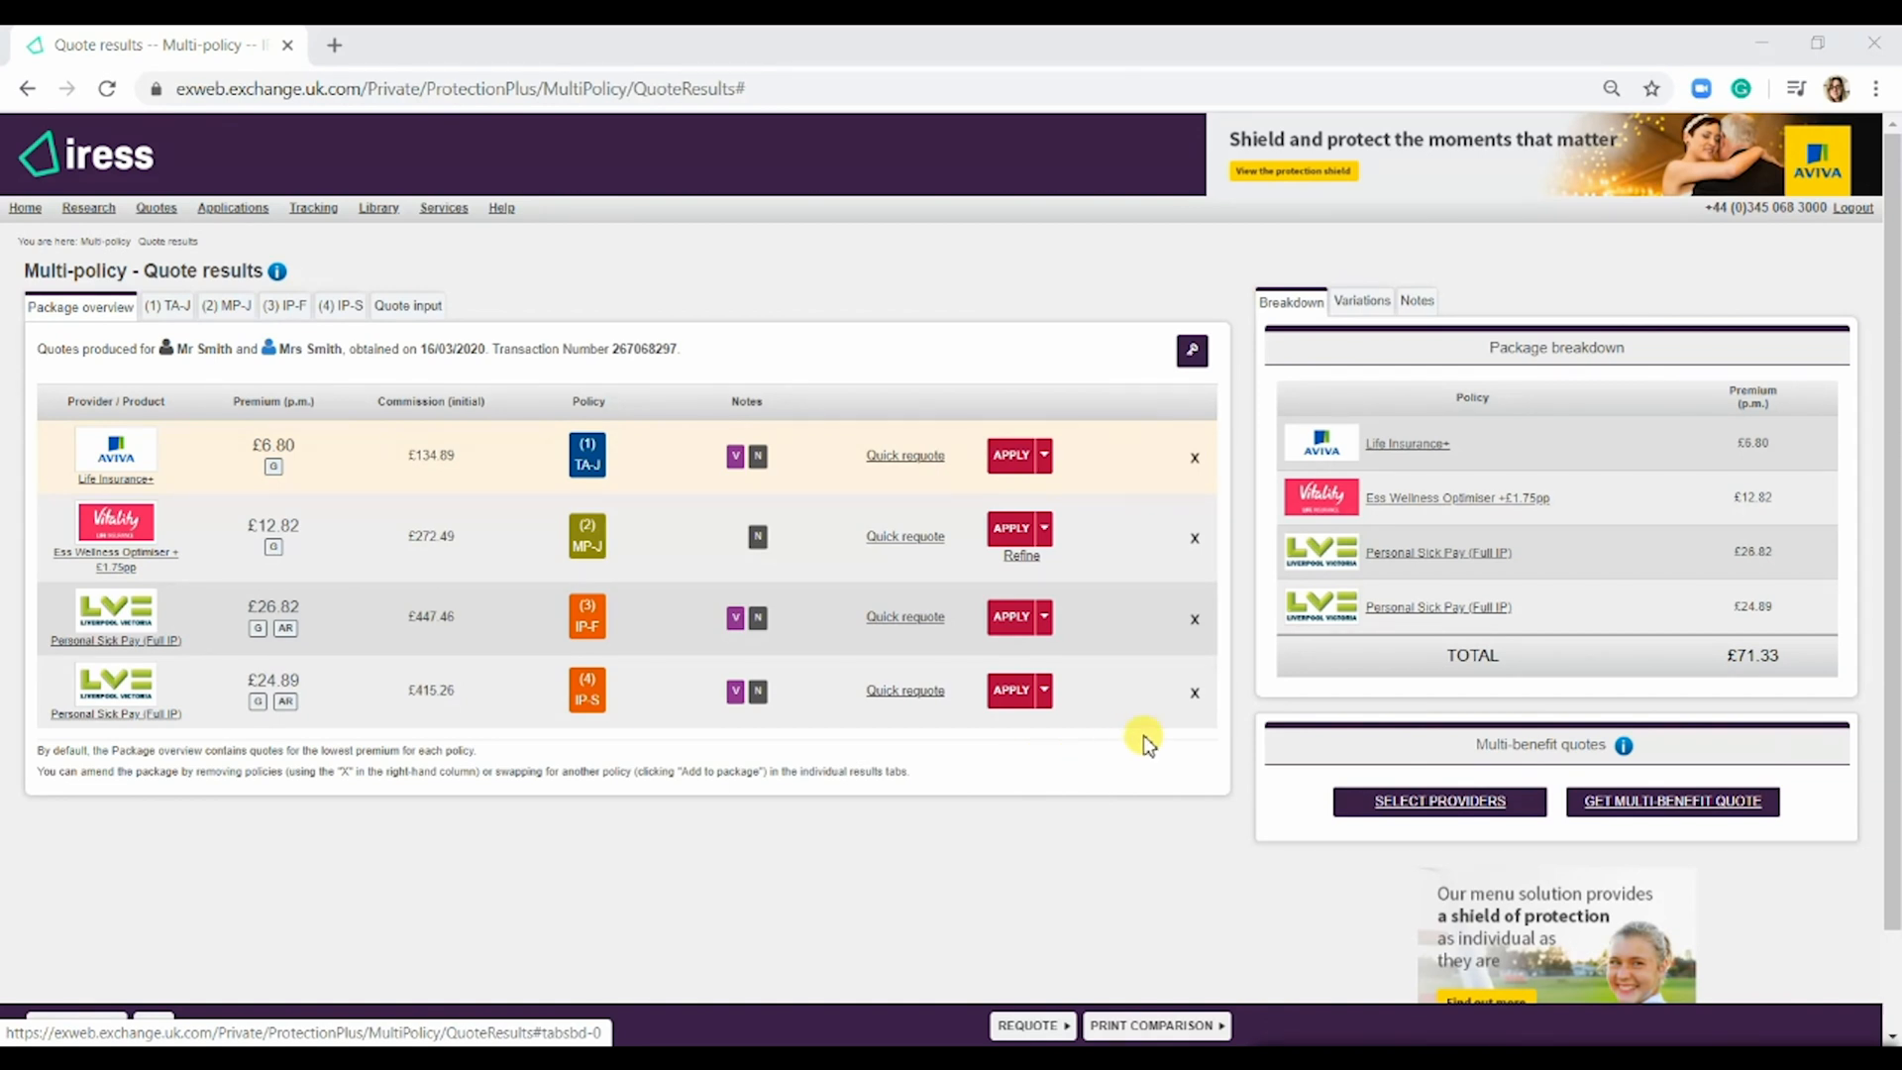
{"action": "mouse_move", "coordinate": [1620, 740]}
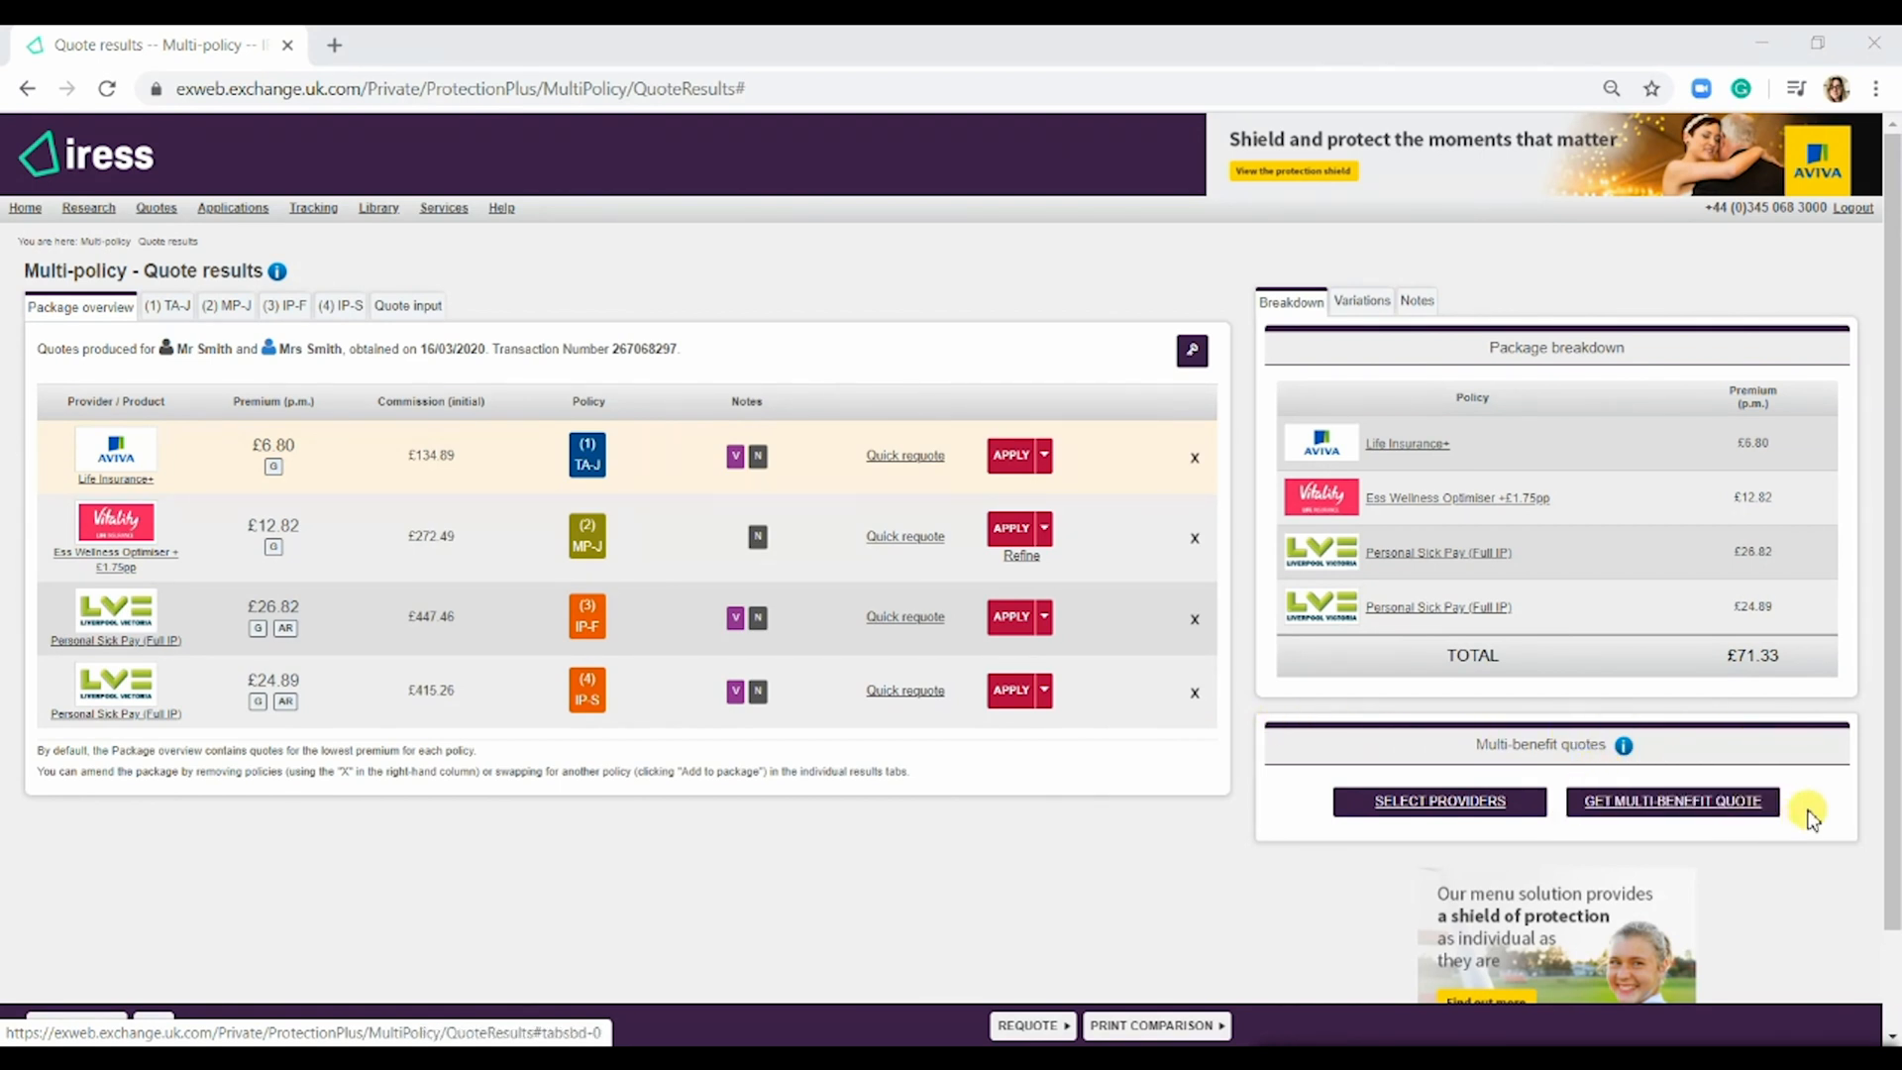
{"action": "mouse_move", "coordinate": [1752, 834]}
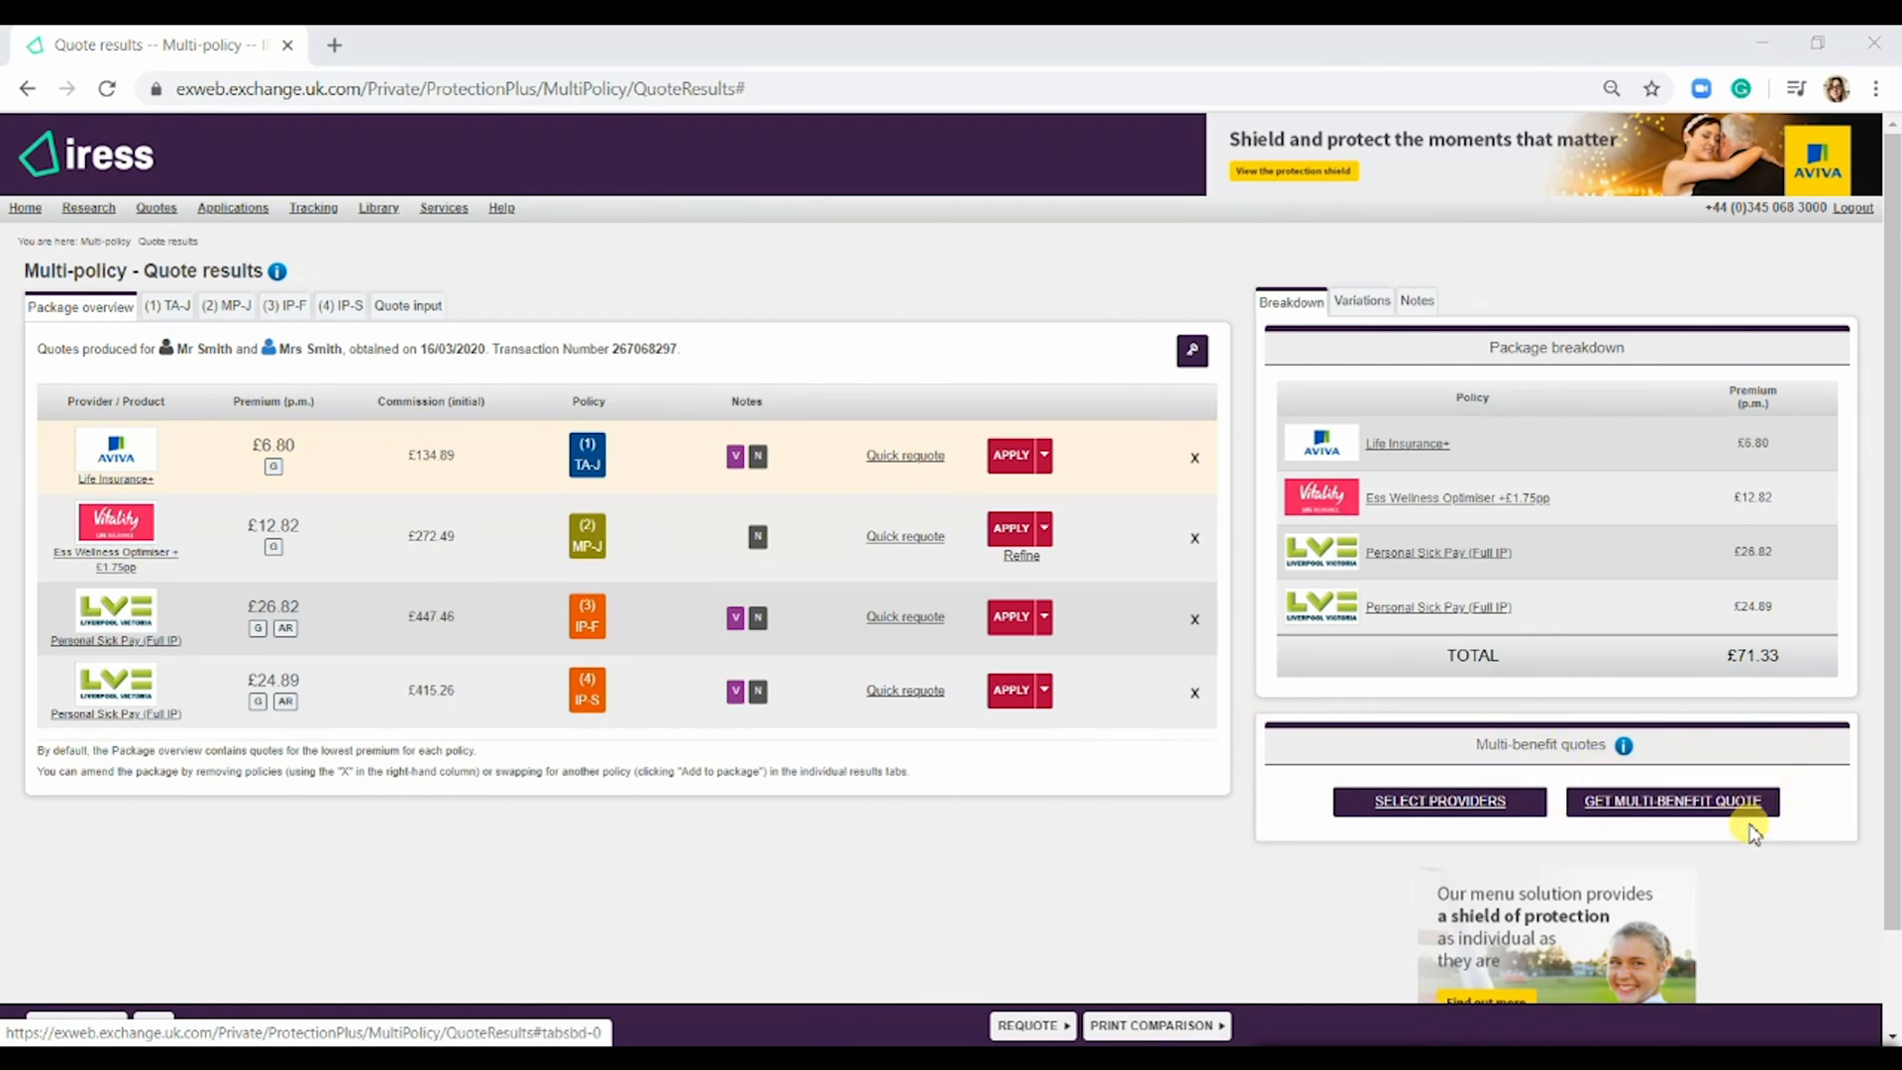
- Request multi-benefit quotes, with LV= Flexible Protection Plan leading at £75.61 monthly
{"action": "left_click", "coordinate": [1671, 800]}
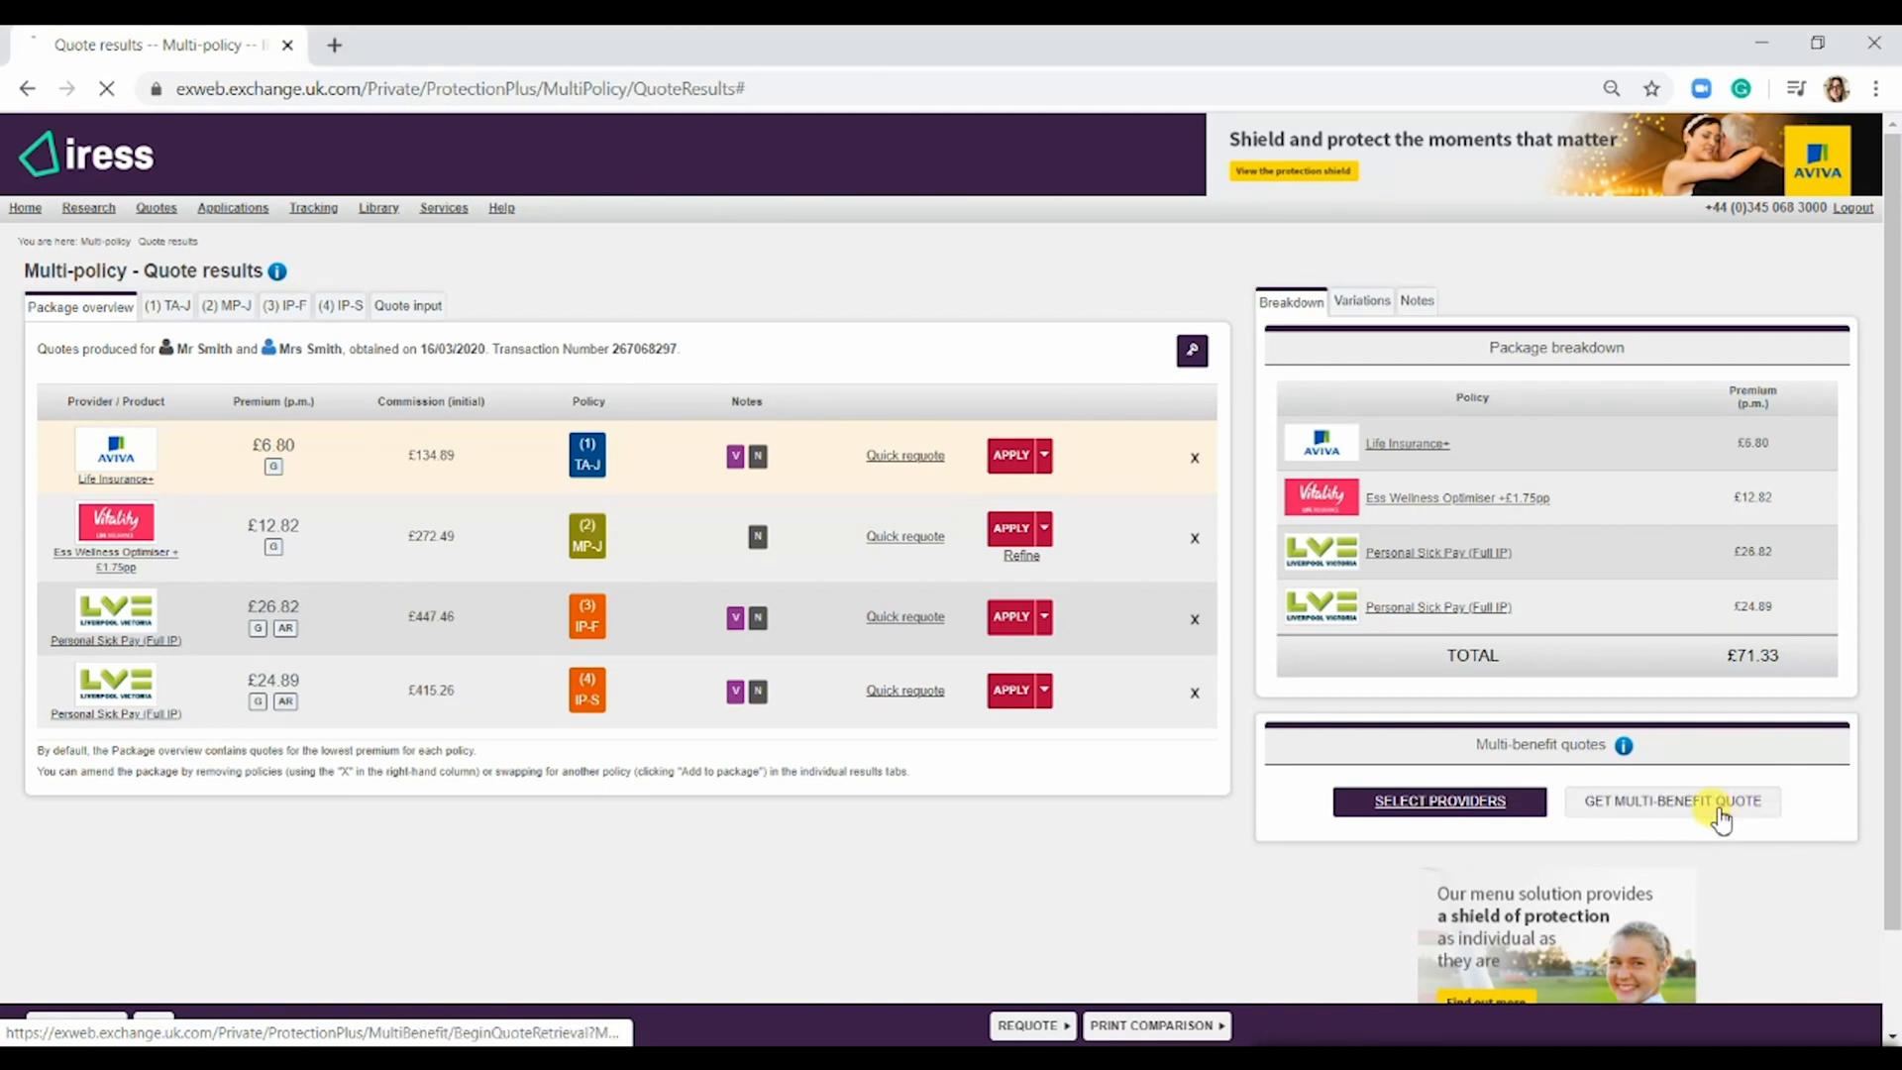
{"action": "left_click", "coordinate": [1671, 801]}
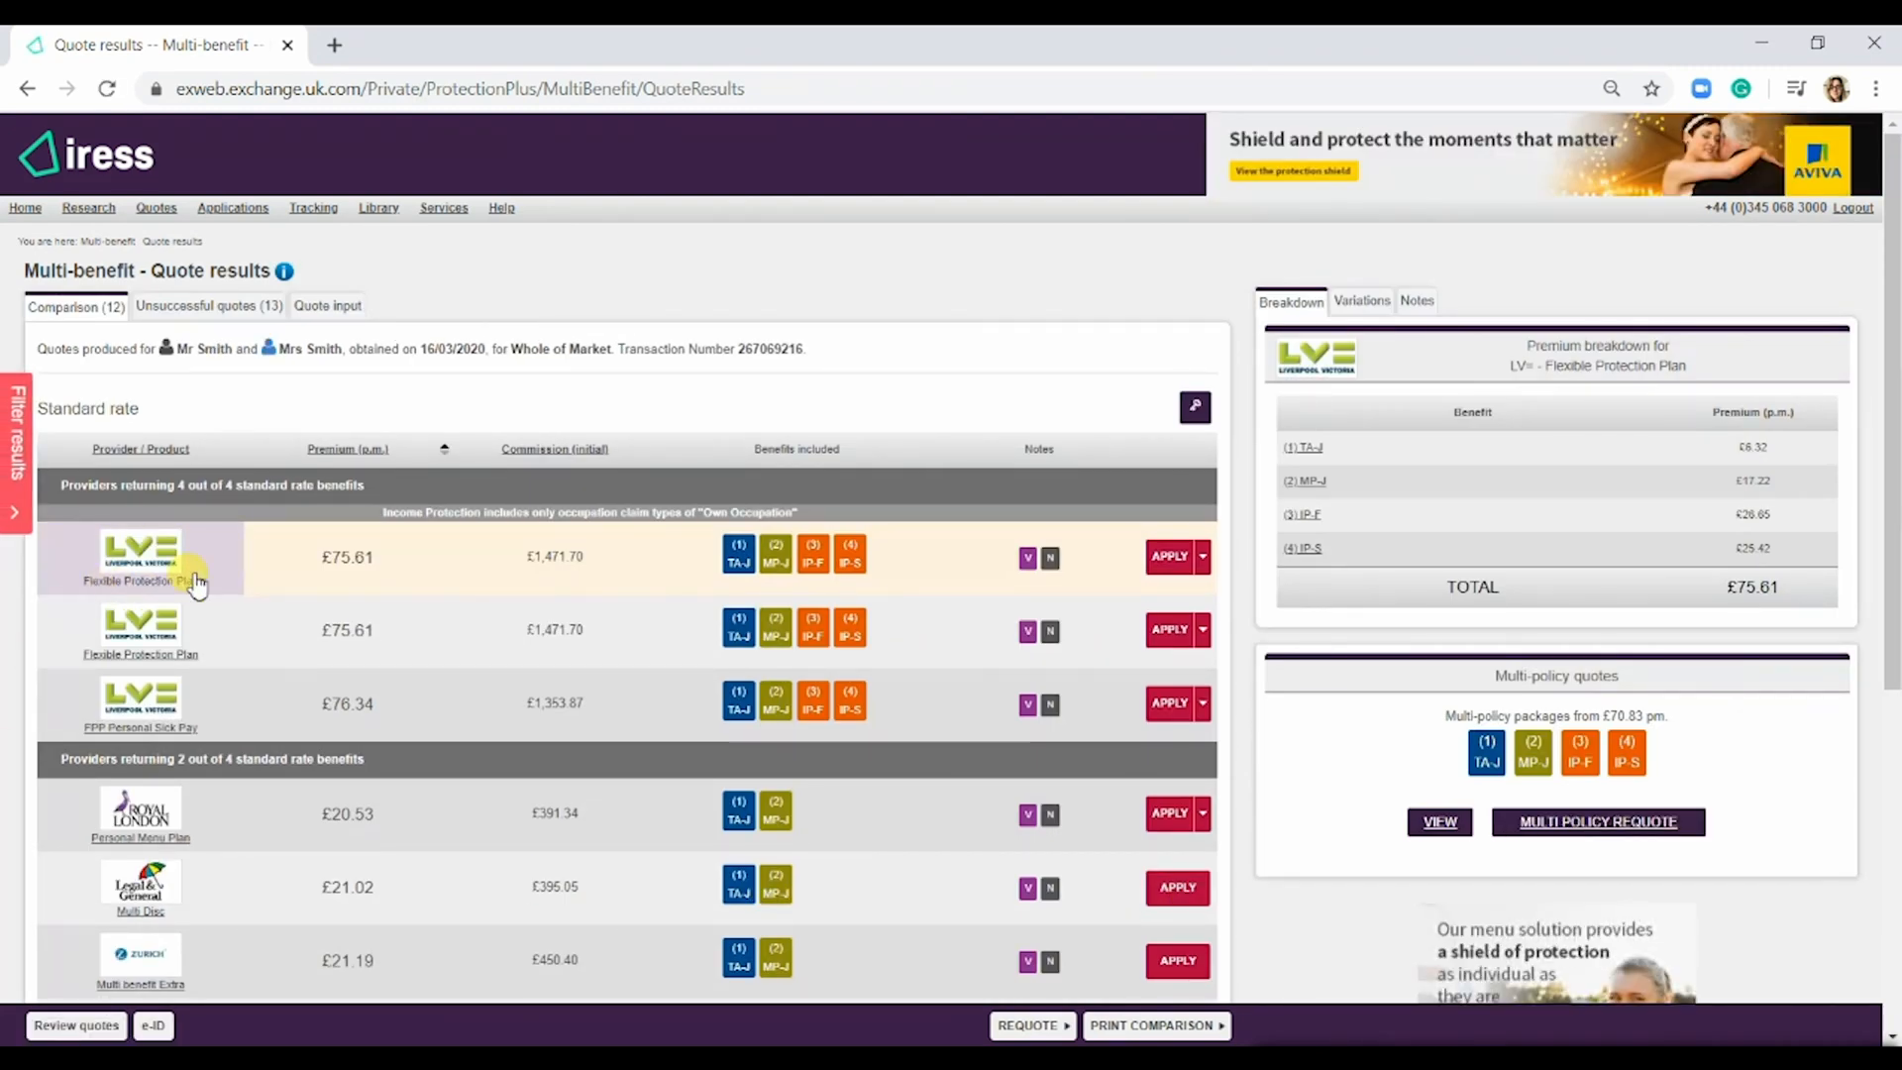
{"action": "mouse_move", "coordinate": [849, 562]}
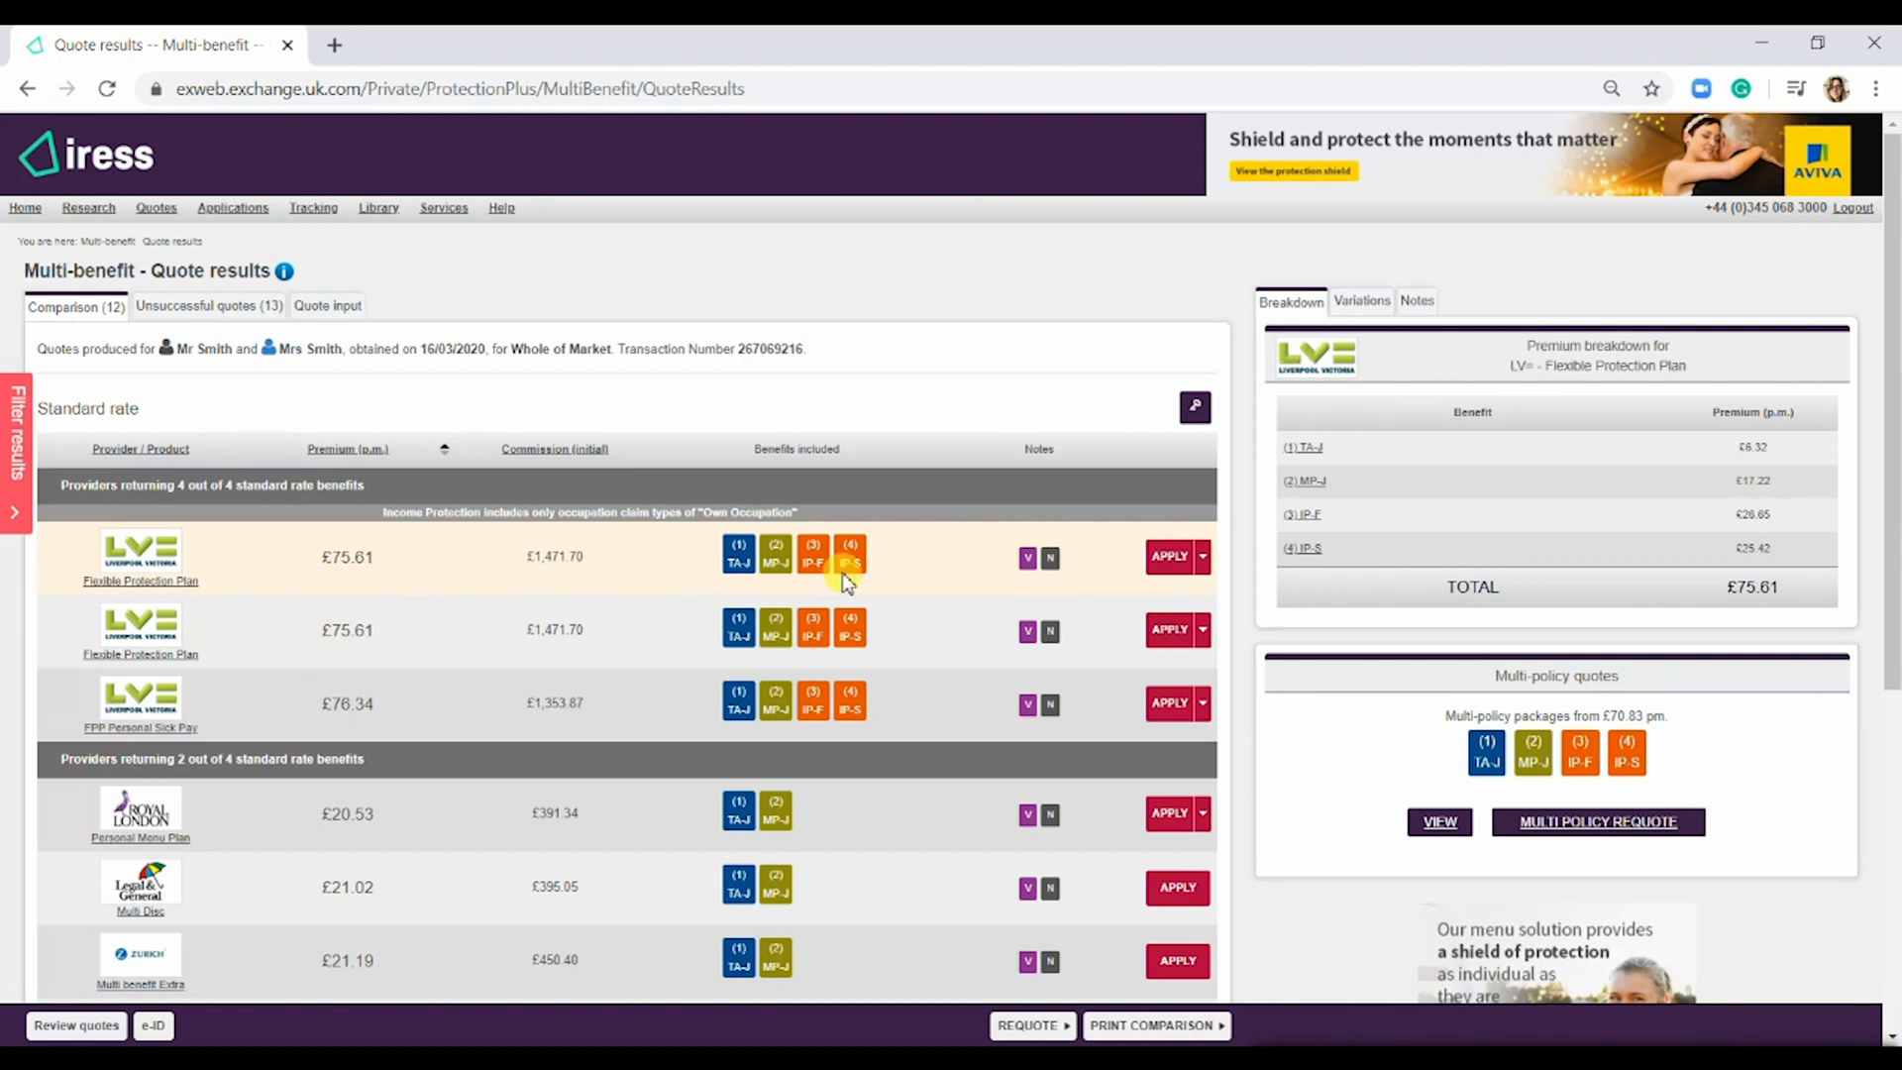
{"action": "mouse_move", "coordinate": [455, 582]}
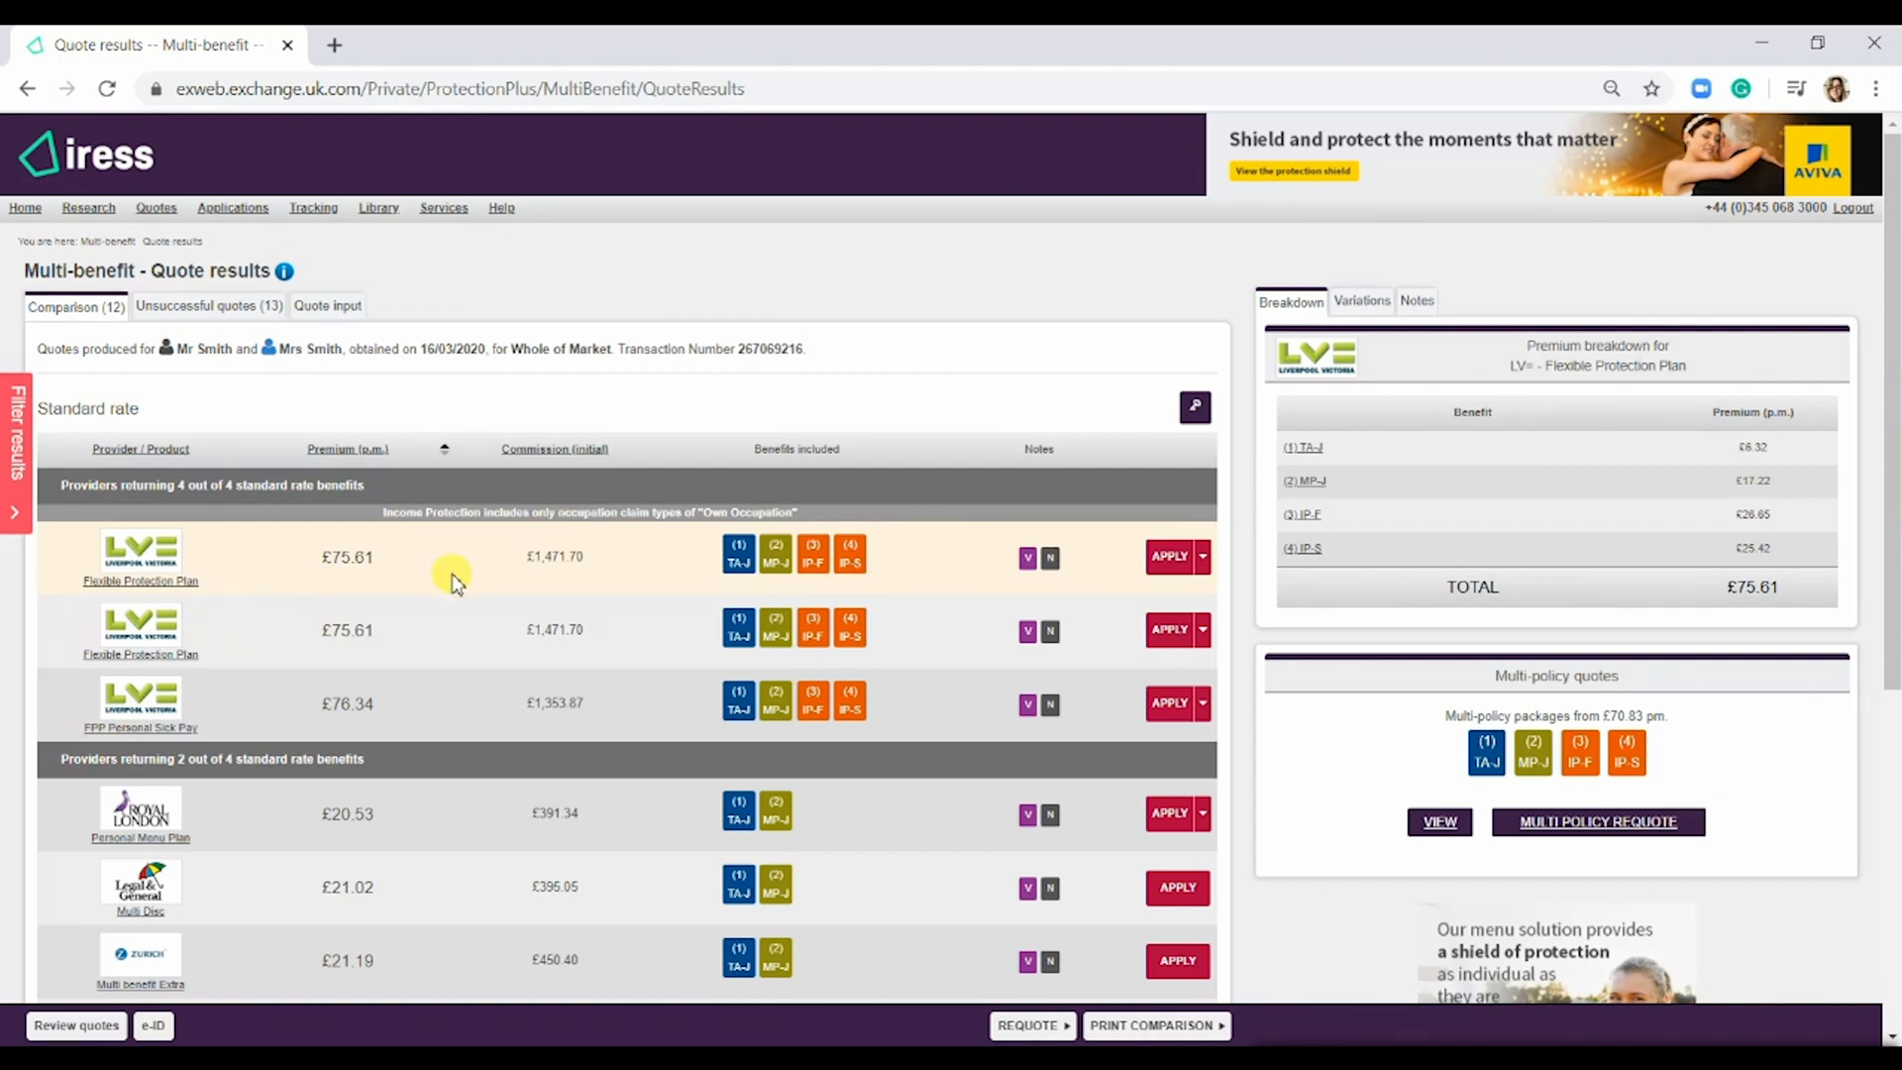
{"action": "mouse_move", "coordinate": [1747, 709]}
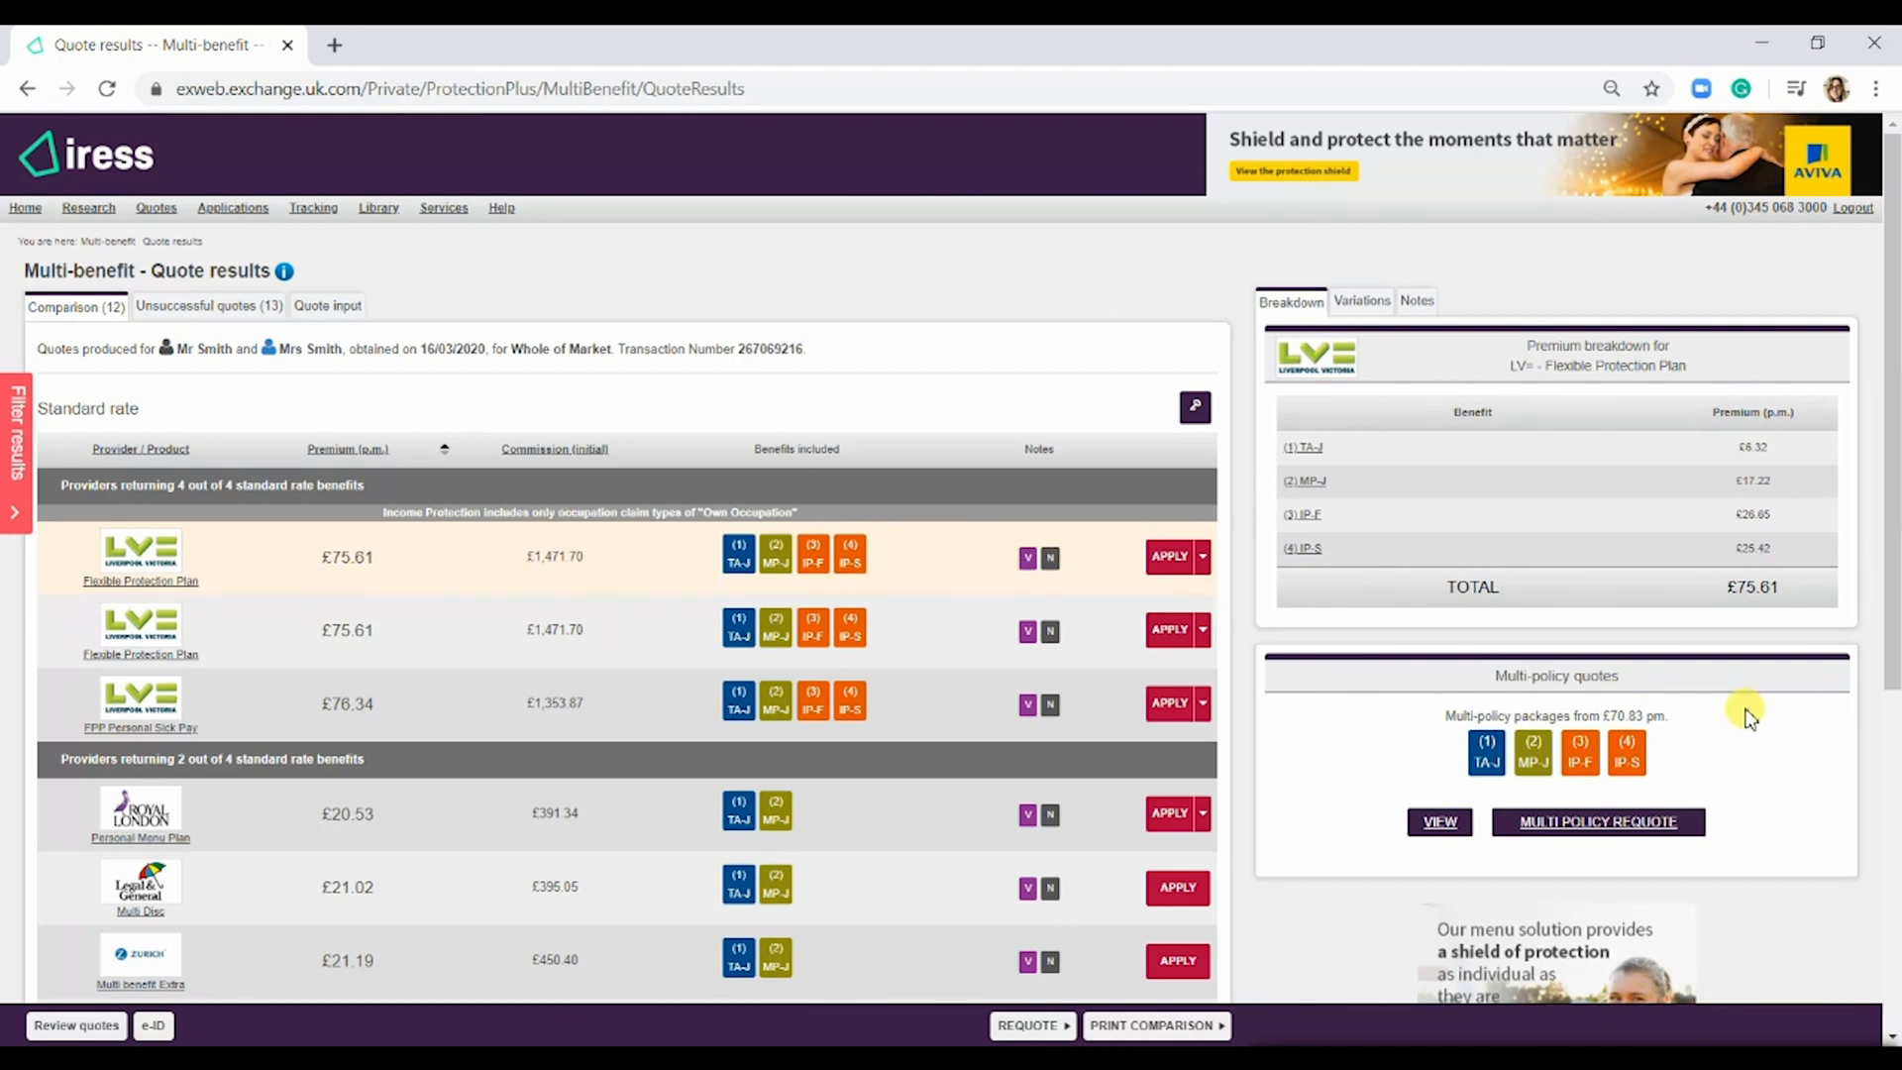
{"action": "mouse_move", "coordinate": [1395, 835]}
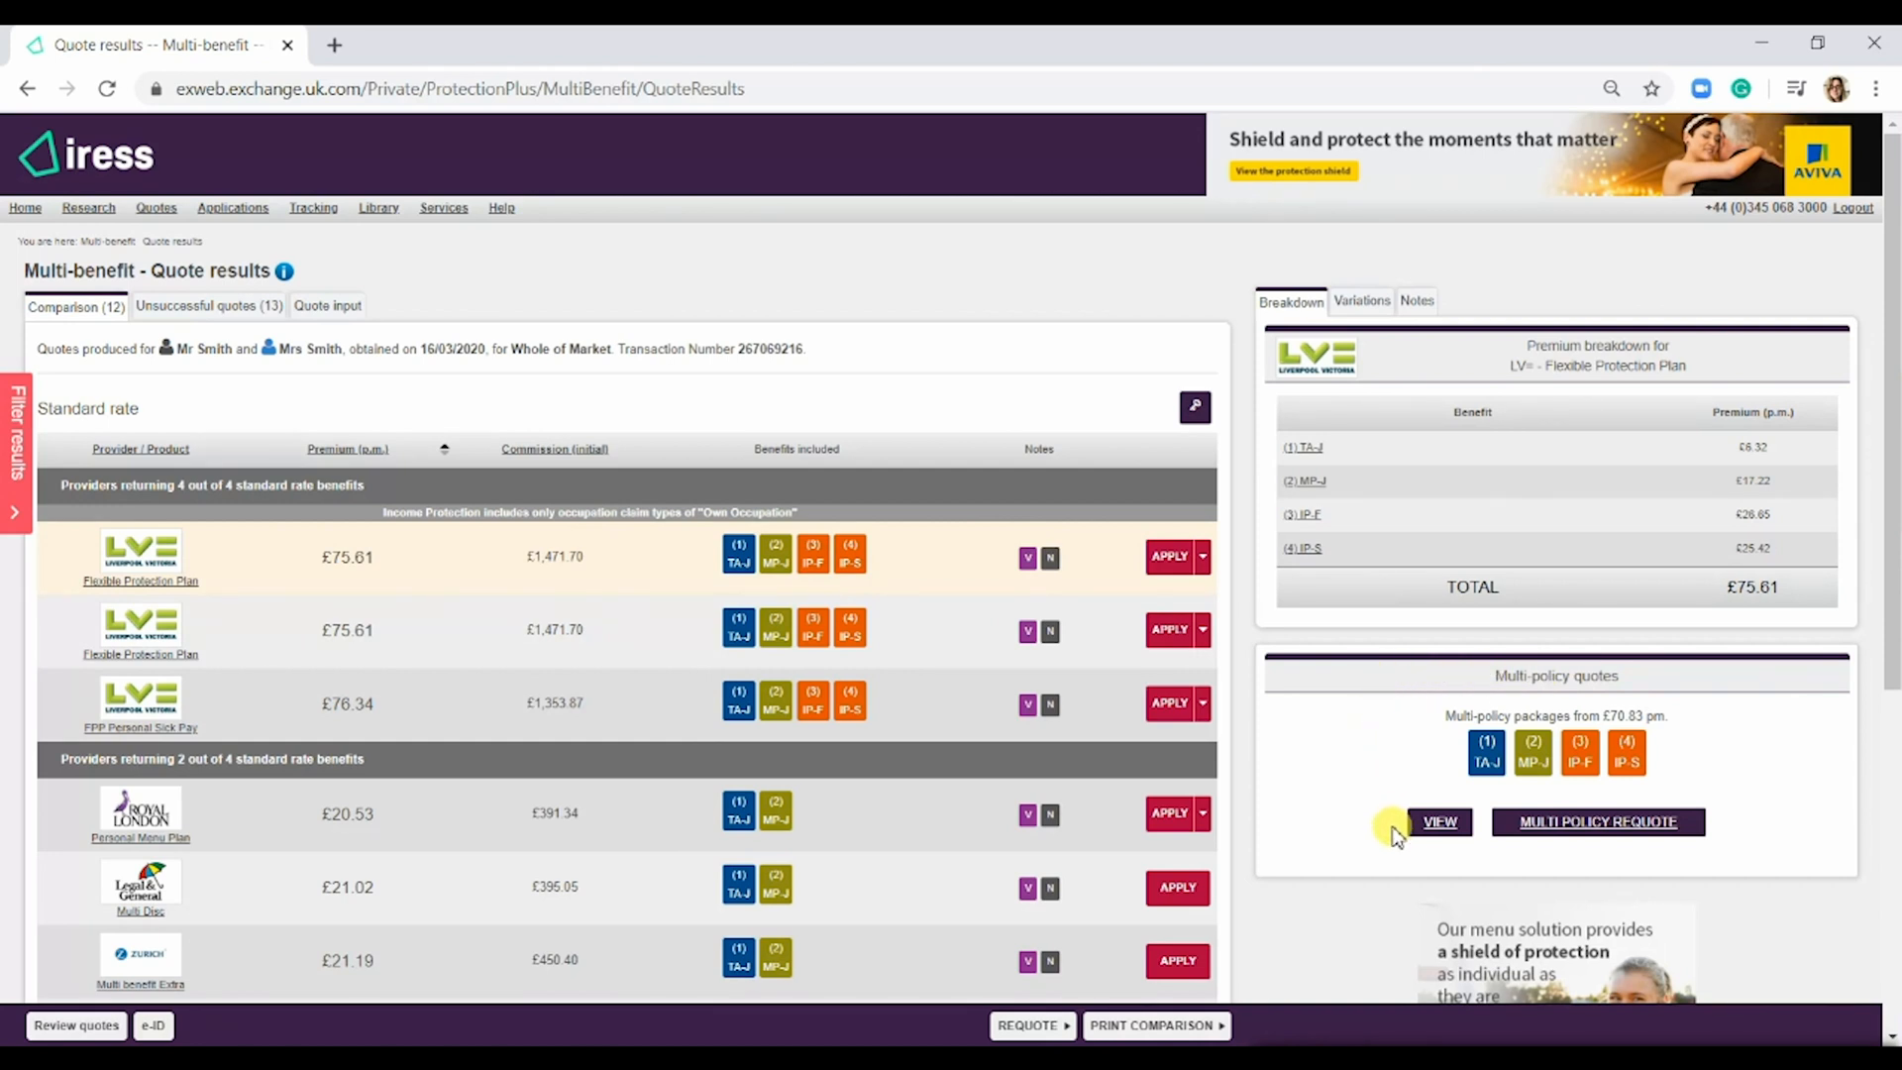
{"action": "mouse_move", "coordinate": [1325, 746]}
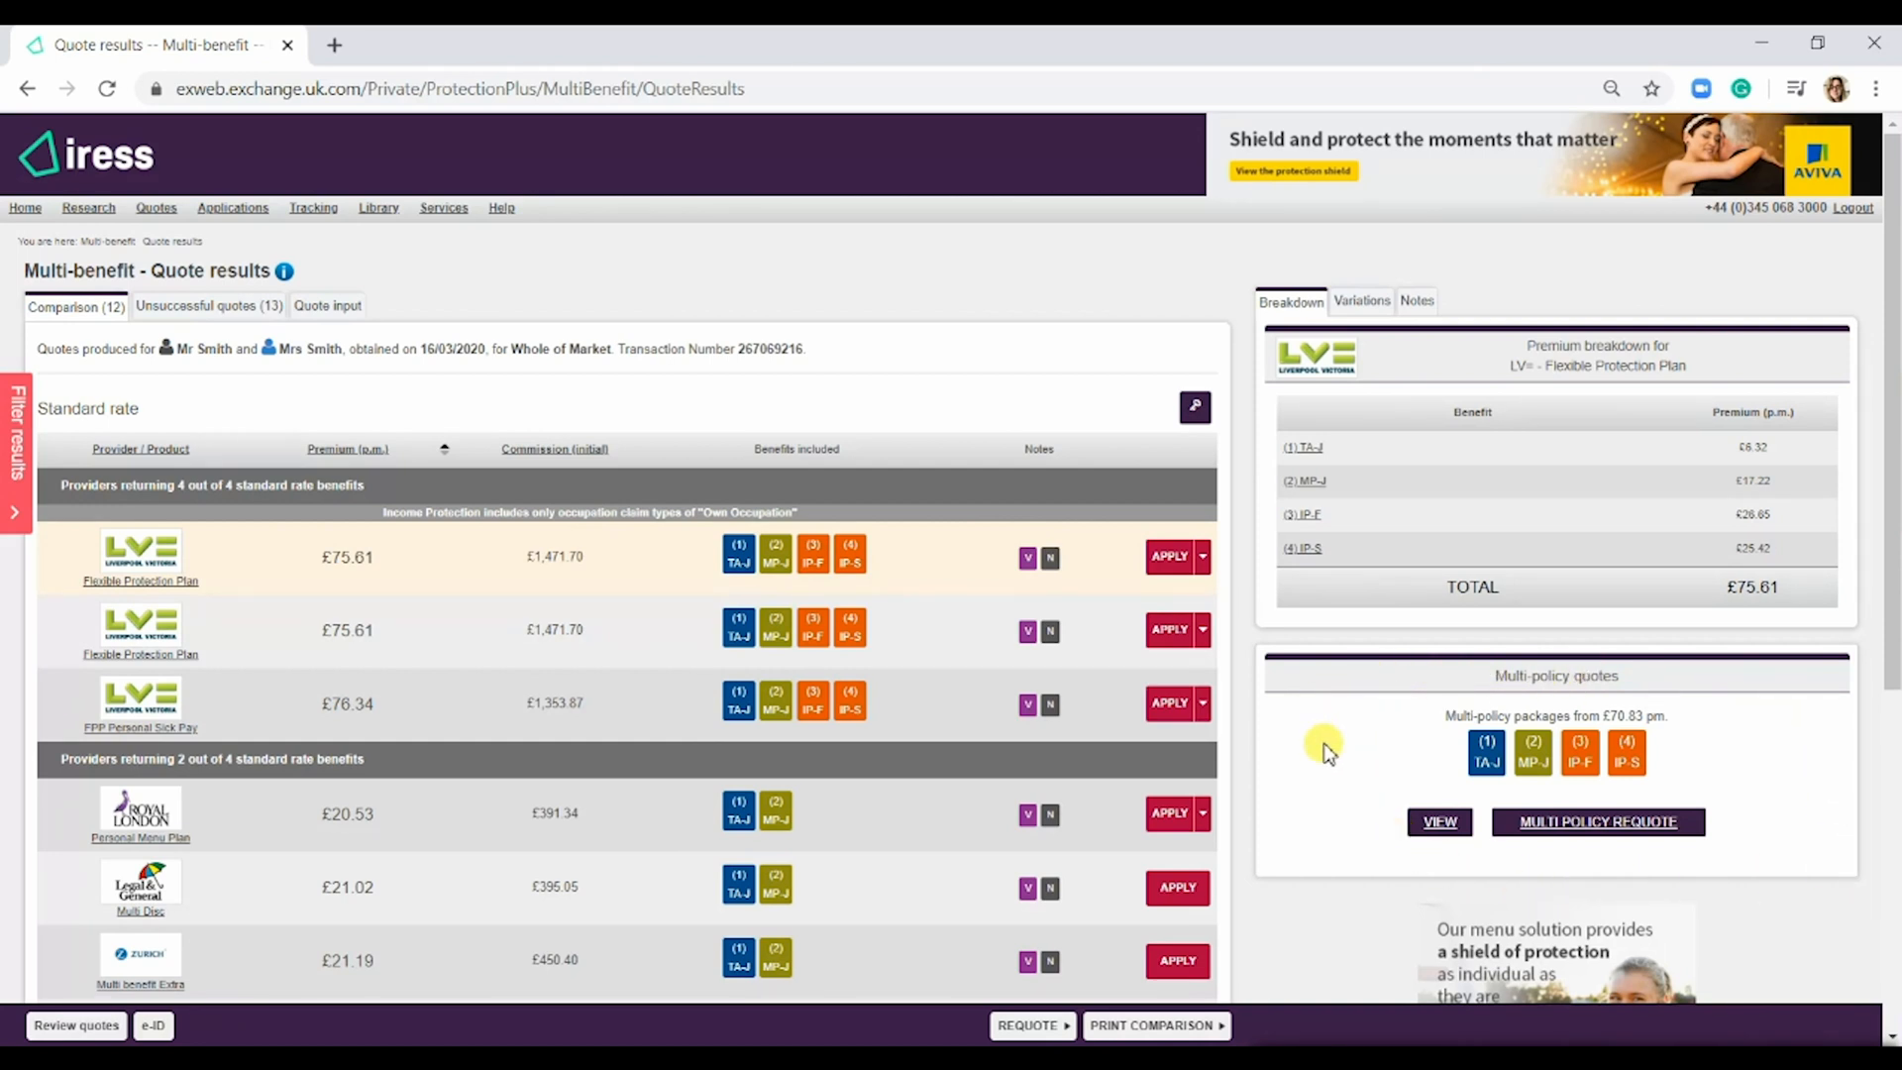
{"action": "mouse_move", "coordinate": [1724, 719]}
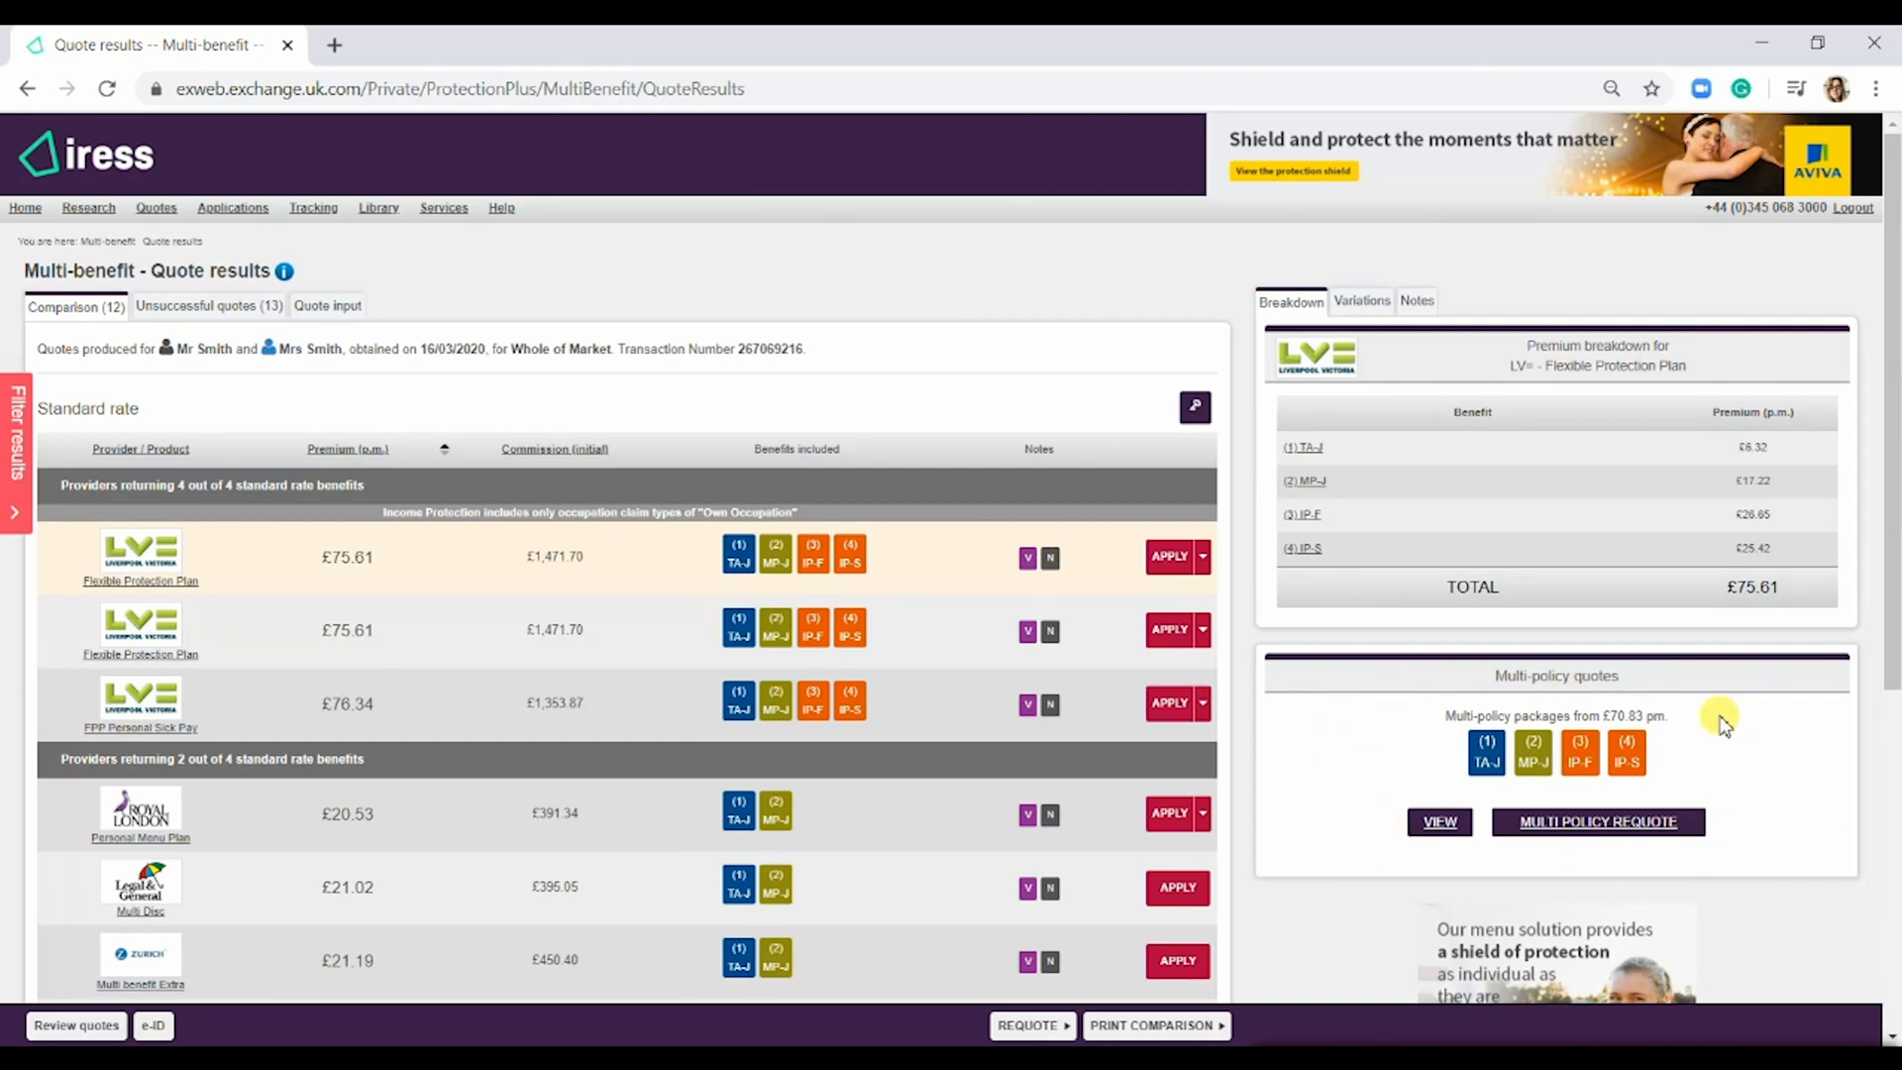
{"action": "mouse_move", "coordinate": [1271, 367]}
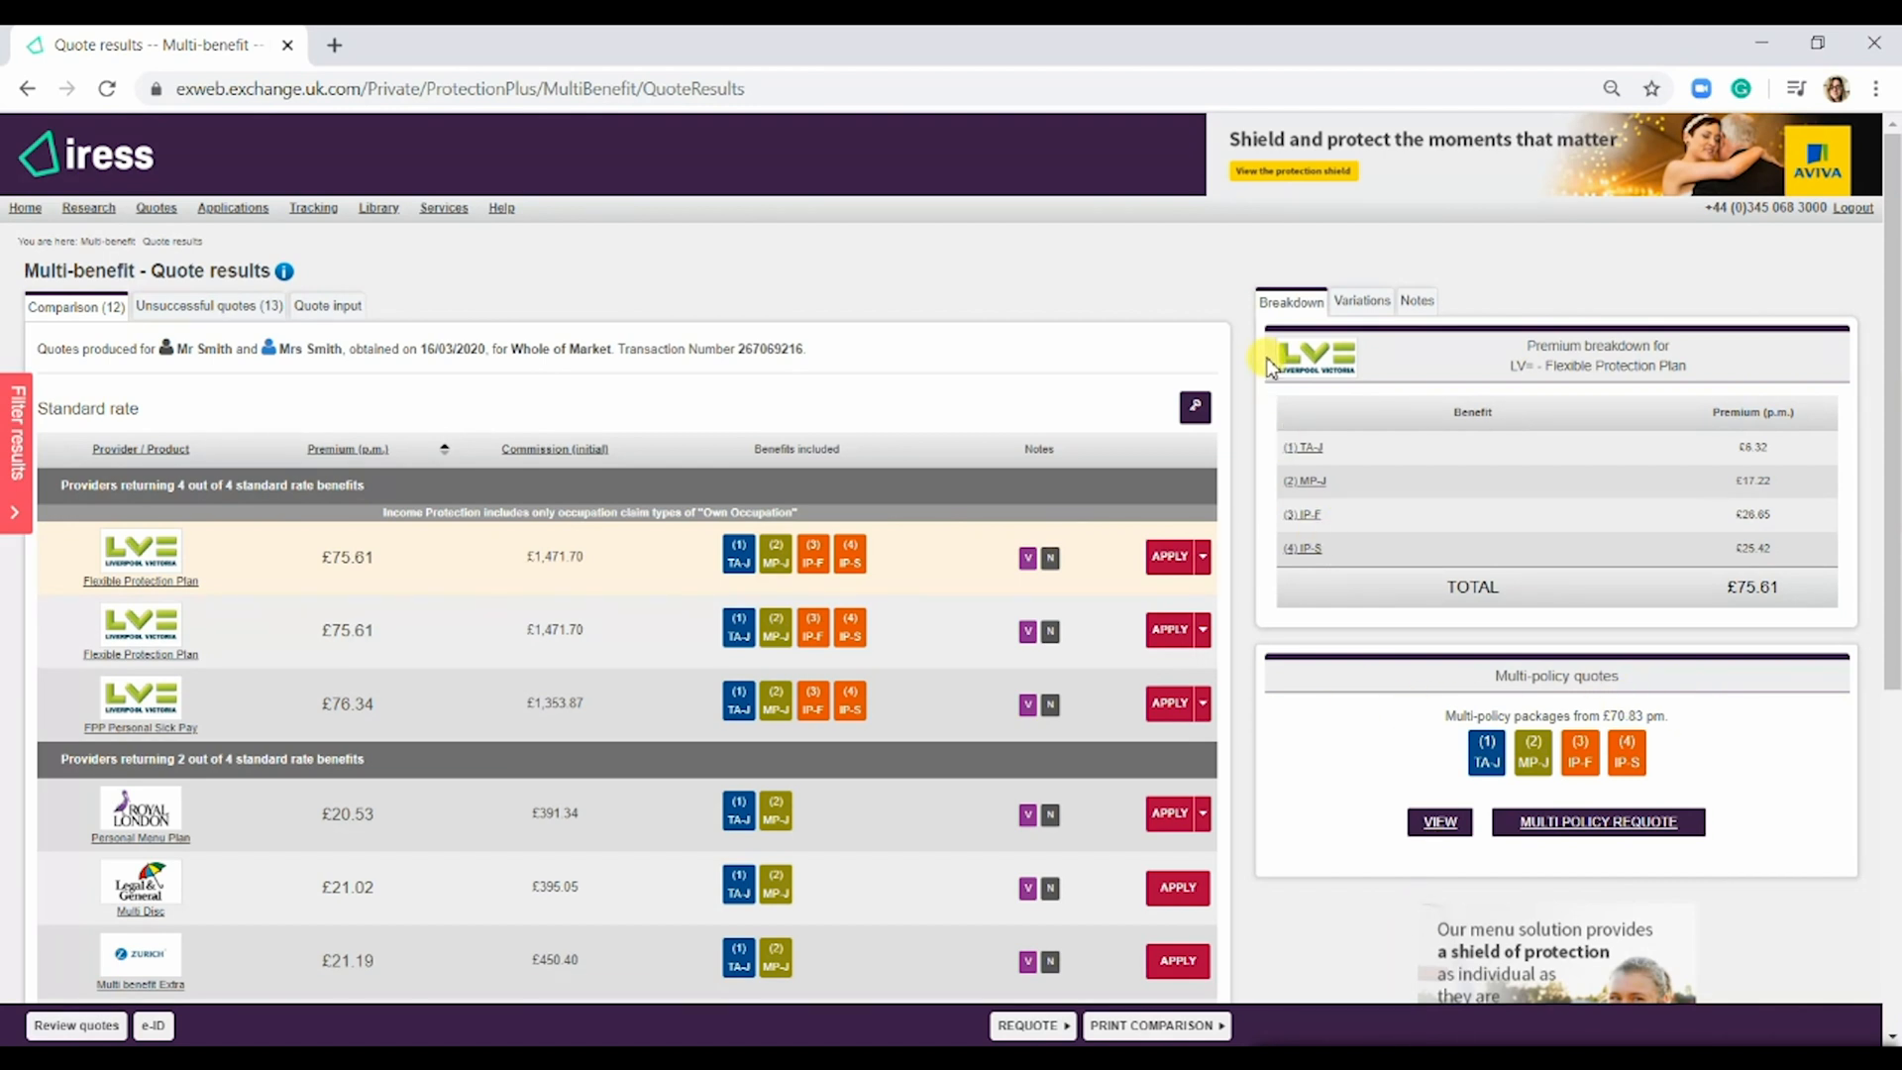
{"action": "mouse_move", "coordinate": [1723, 583]}
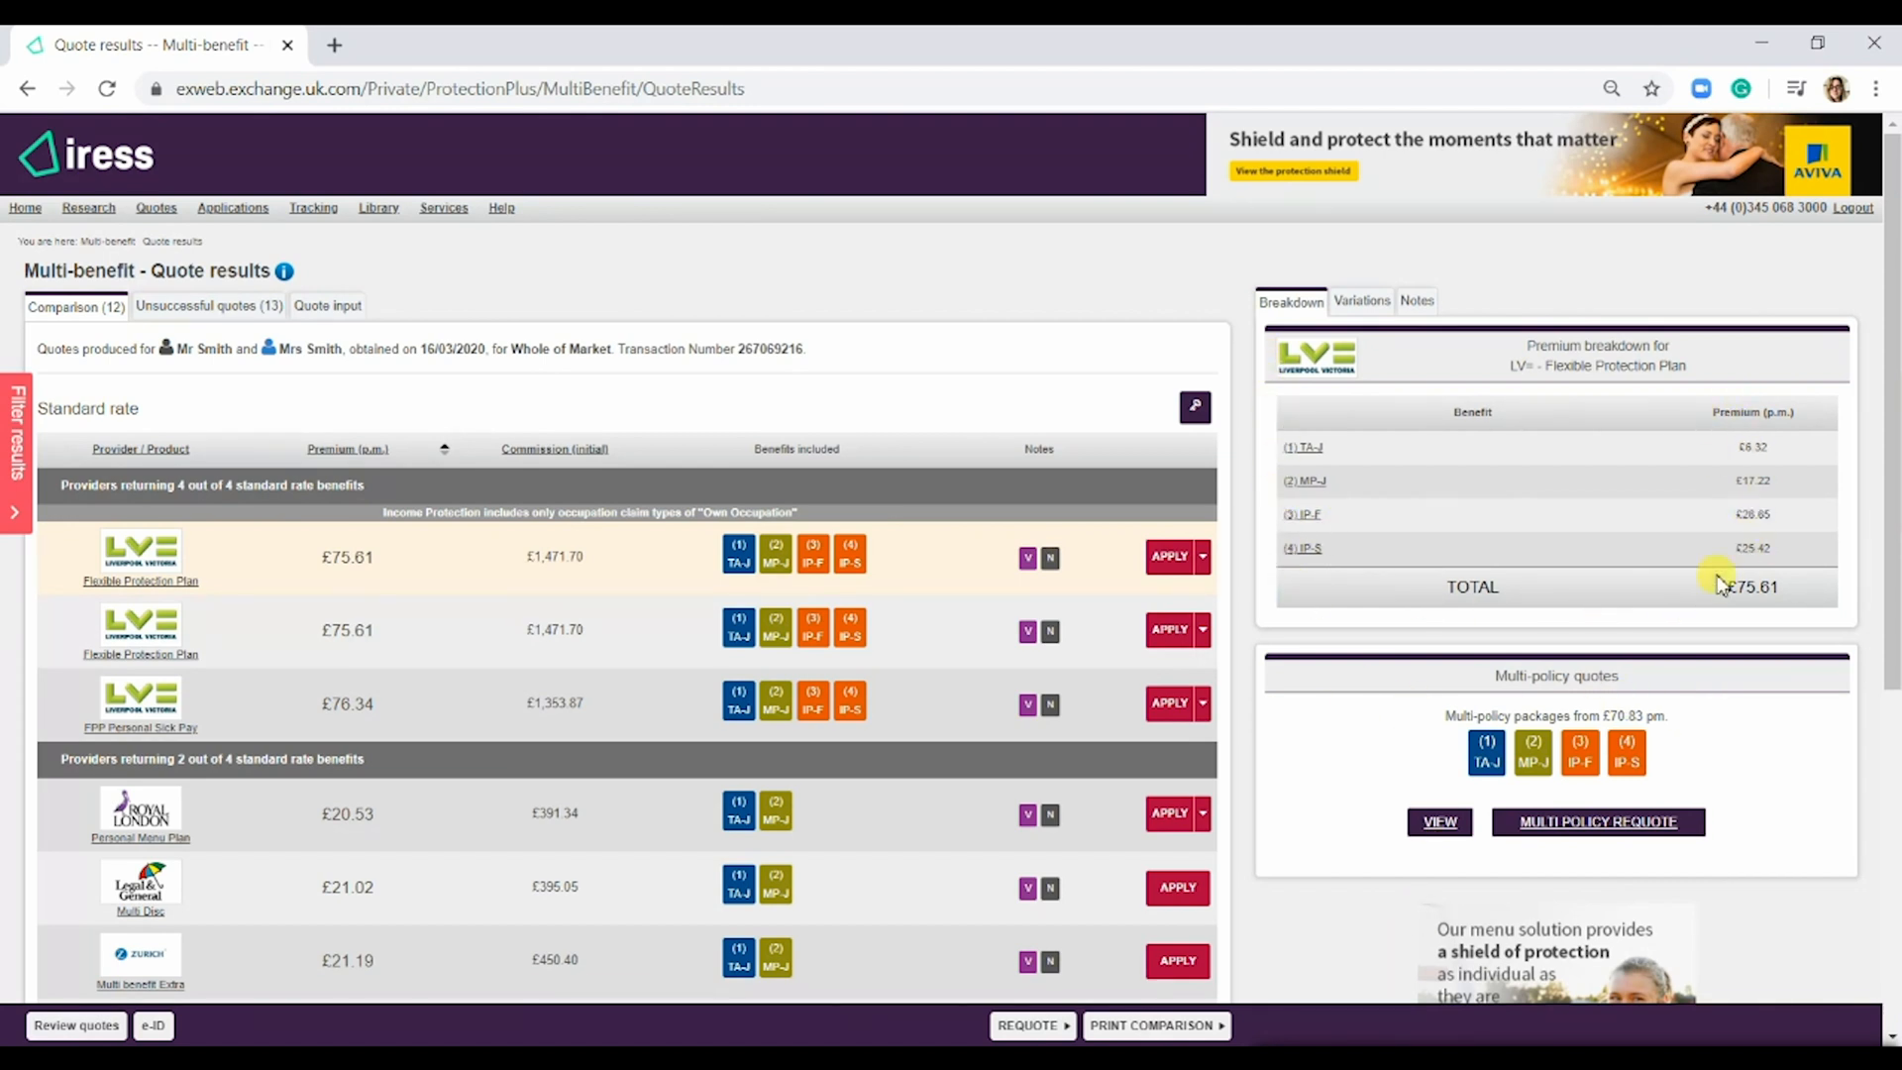
{"action": "mouse_move", "coordinate": [1379, 388]}
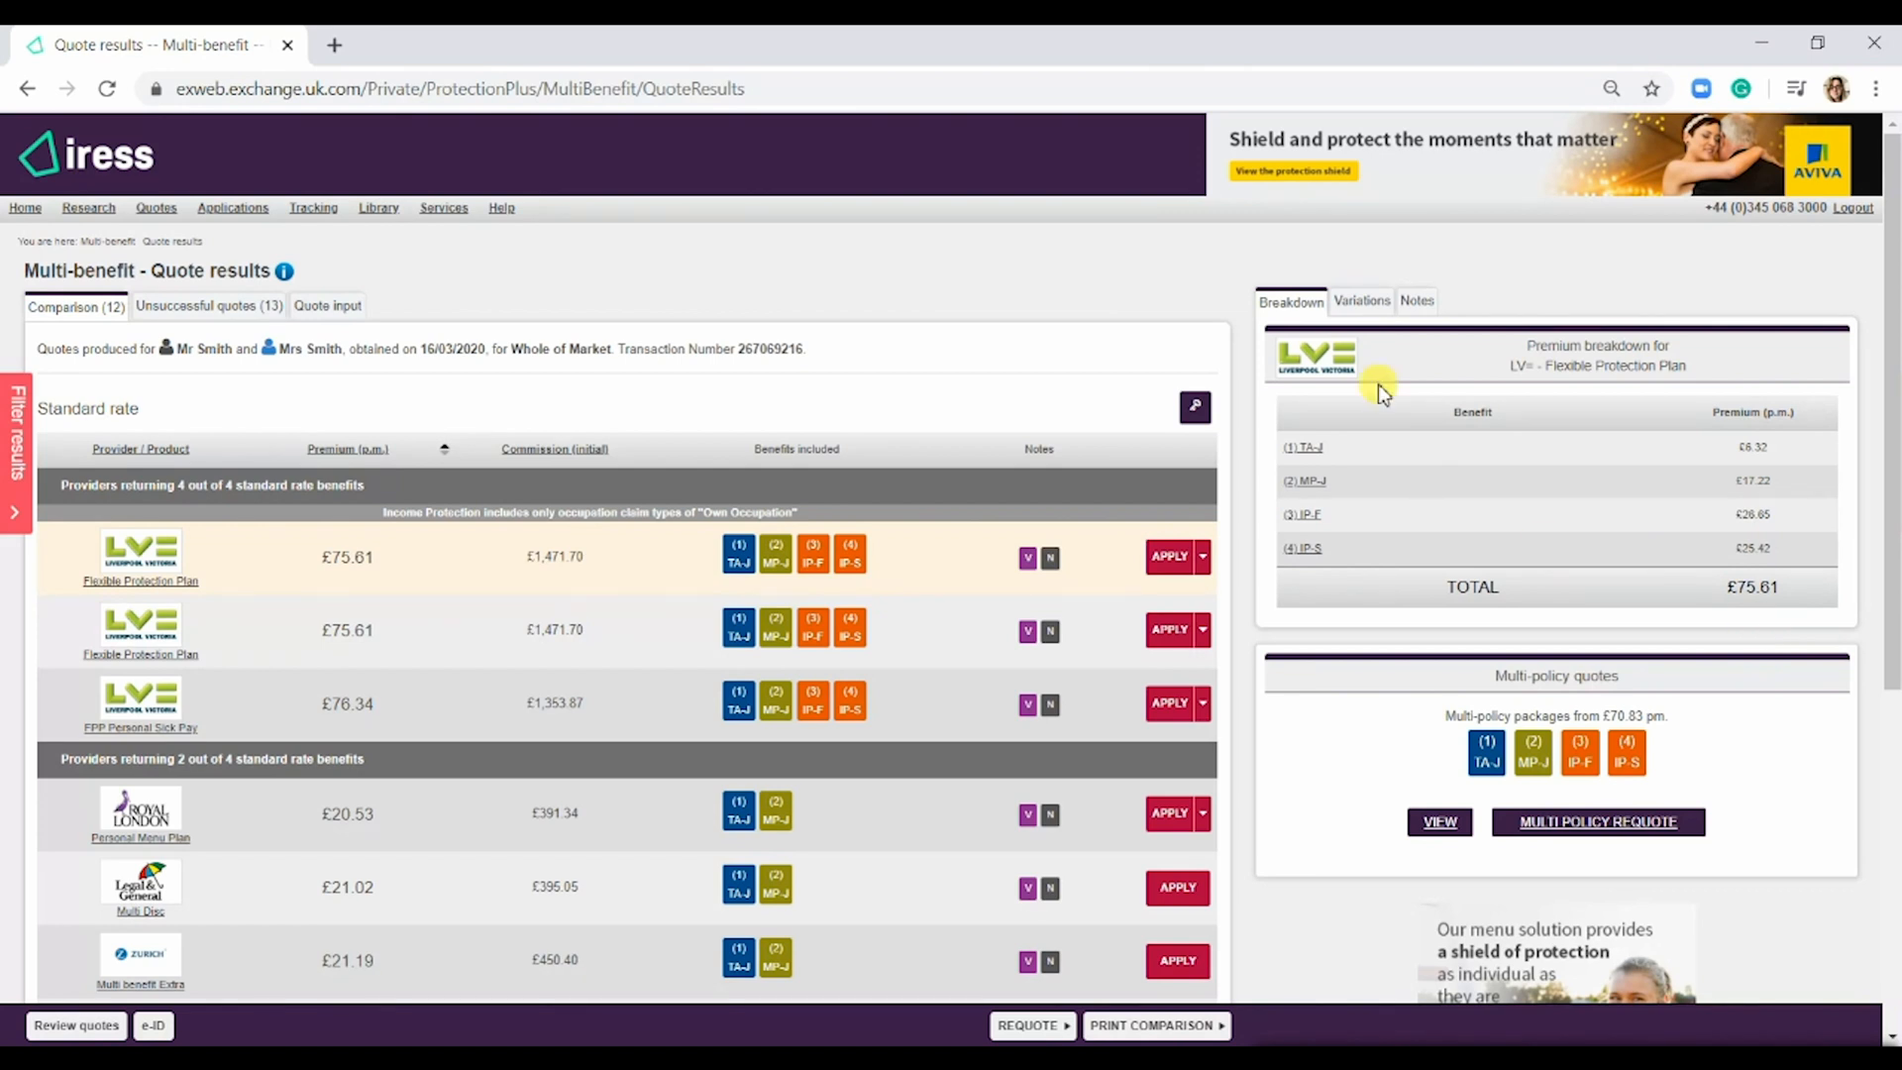
- Review the LV= Flexible Protection Plan's provider variations and product notes
{"action": "left_click", "coordinate": [1361, 301]}
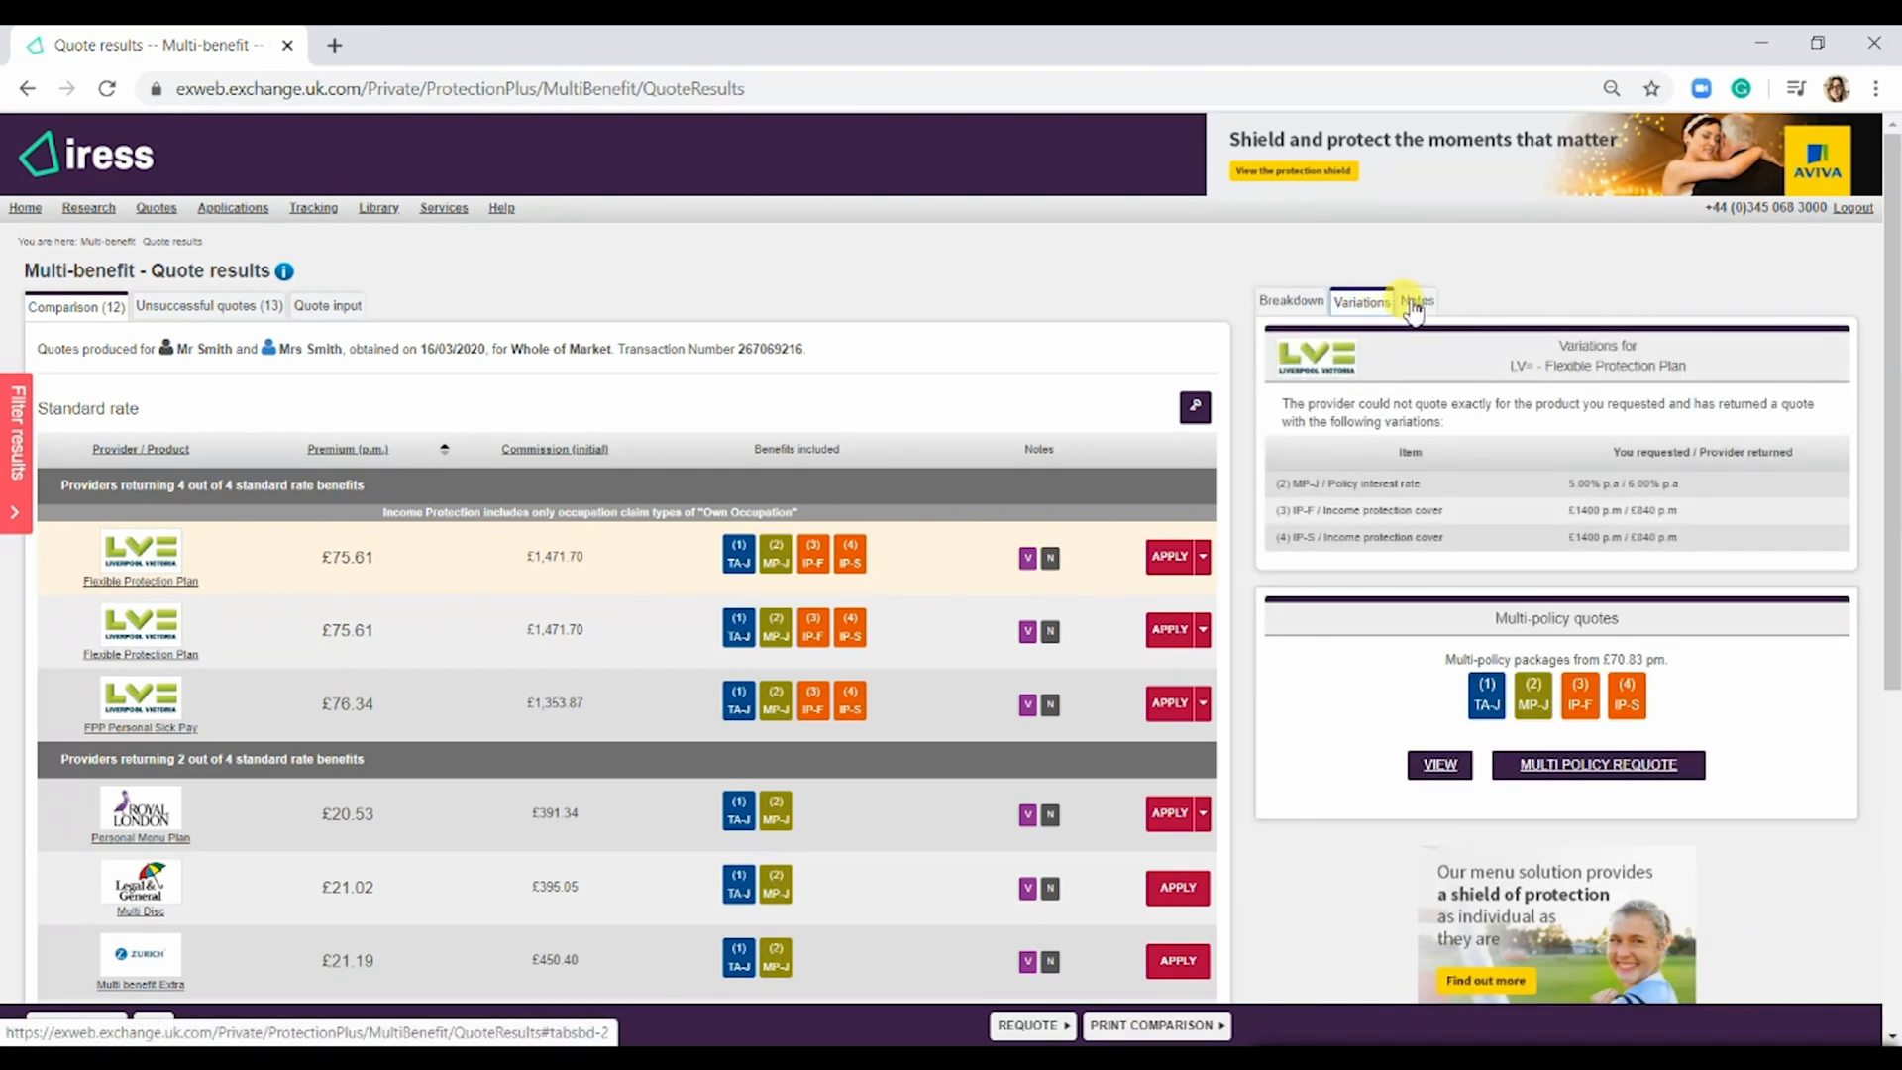
{"action": "left_click", "coordinate": [1416, 301]}
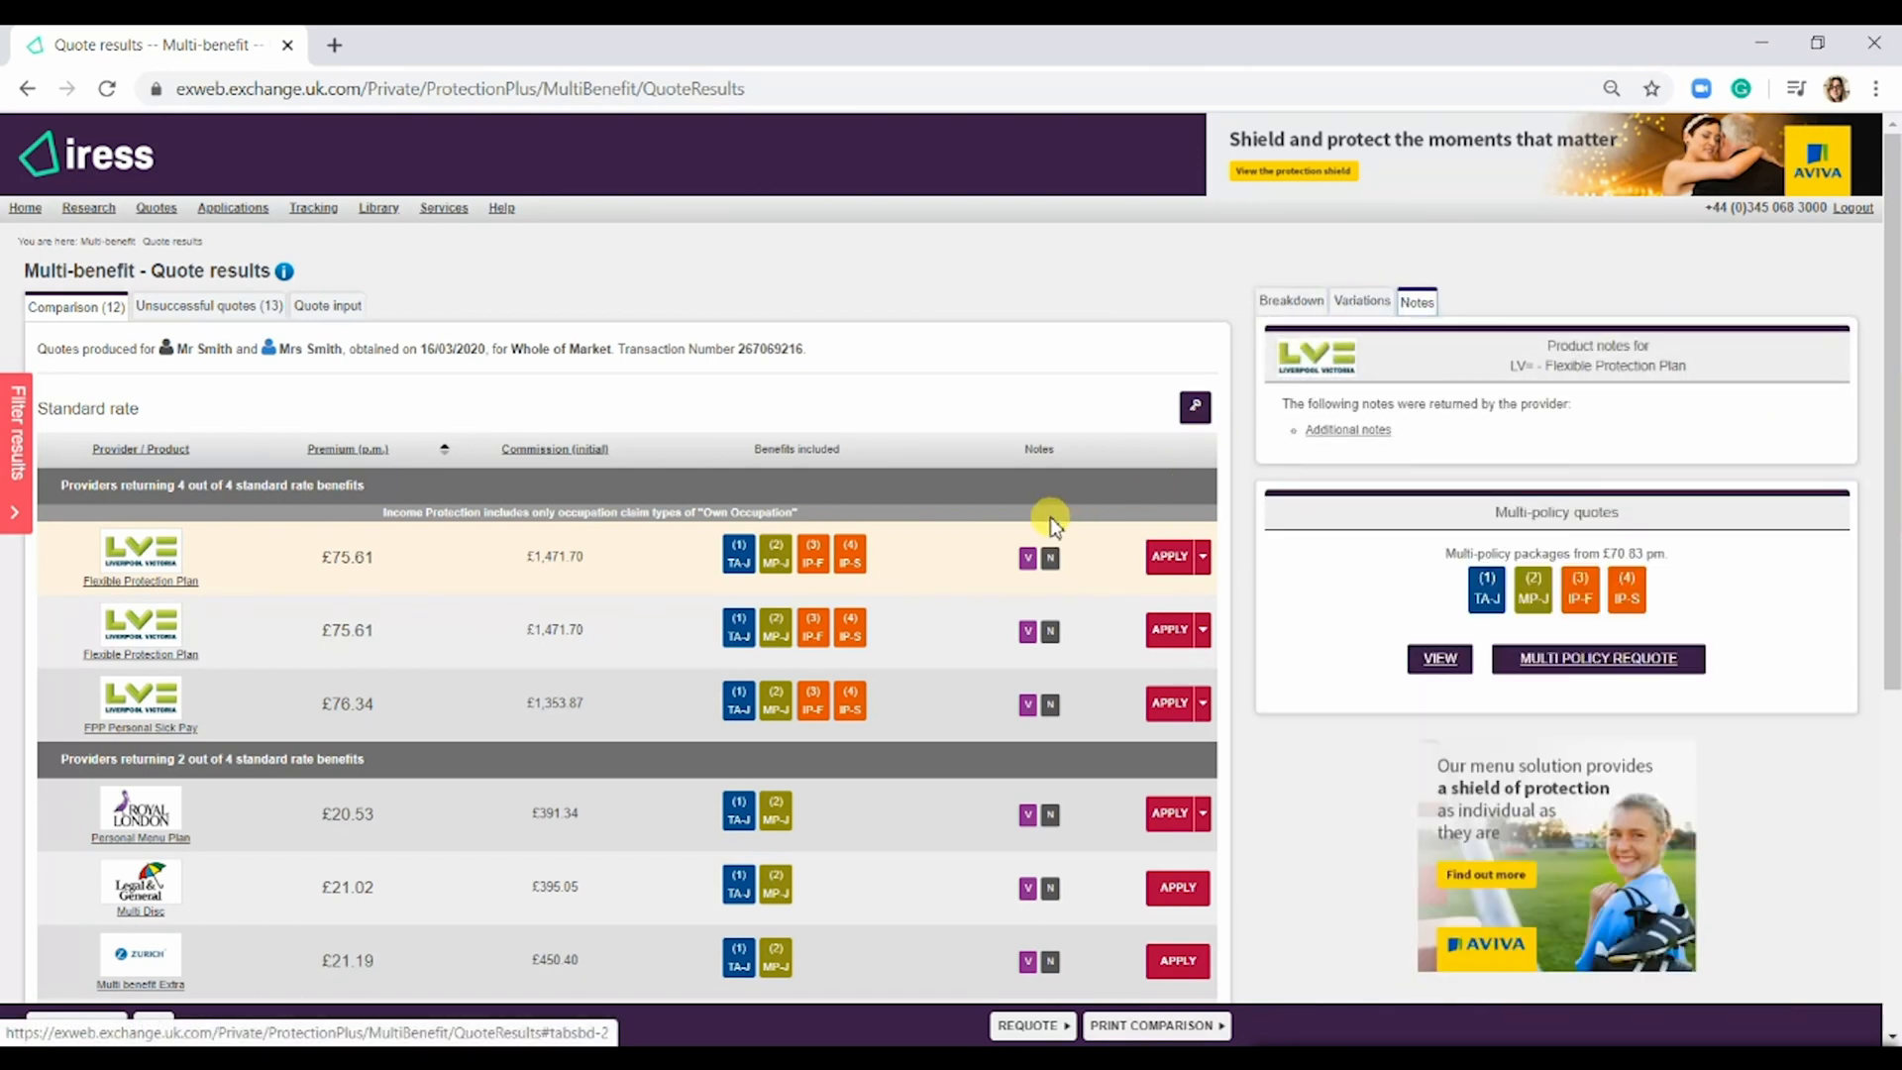
{"action": "mouse_move", "coordinate": [1221, 540]}
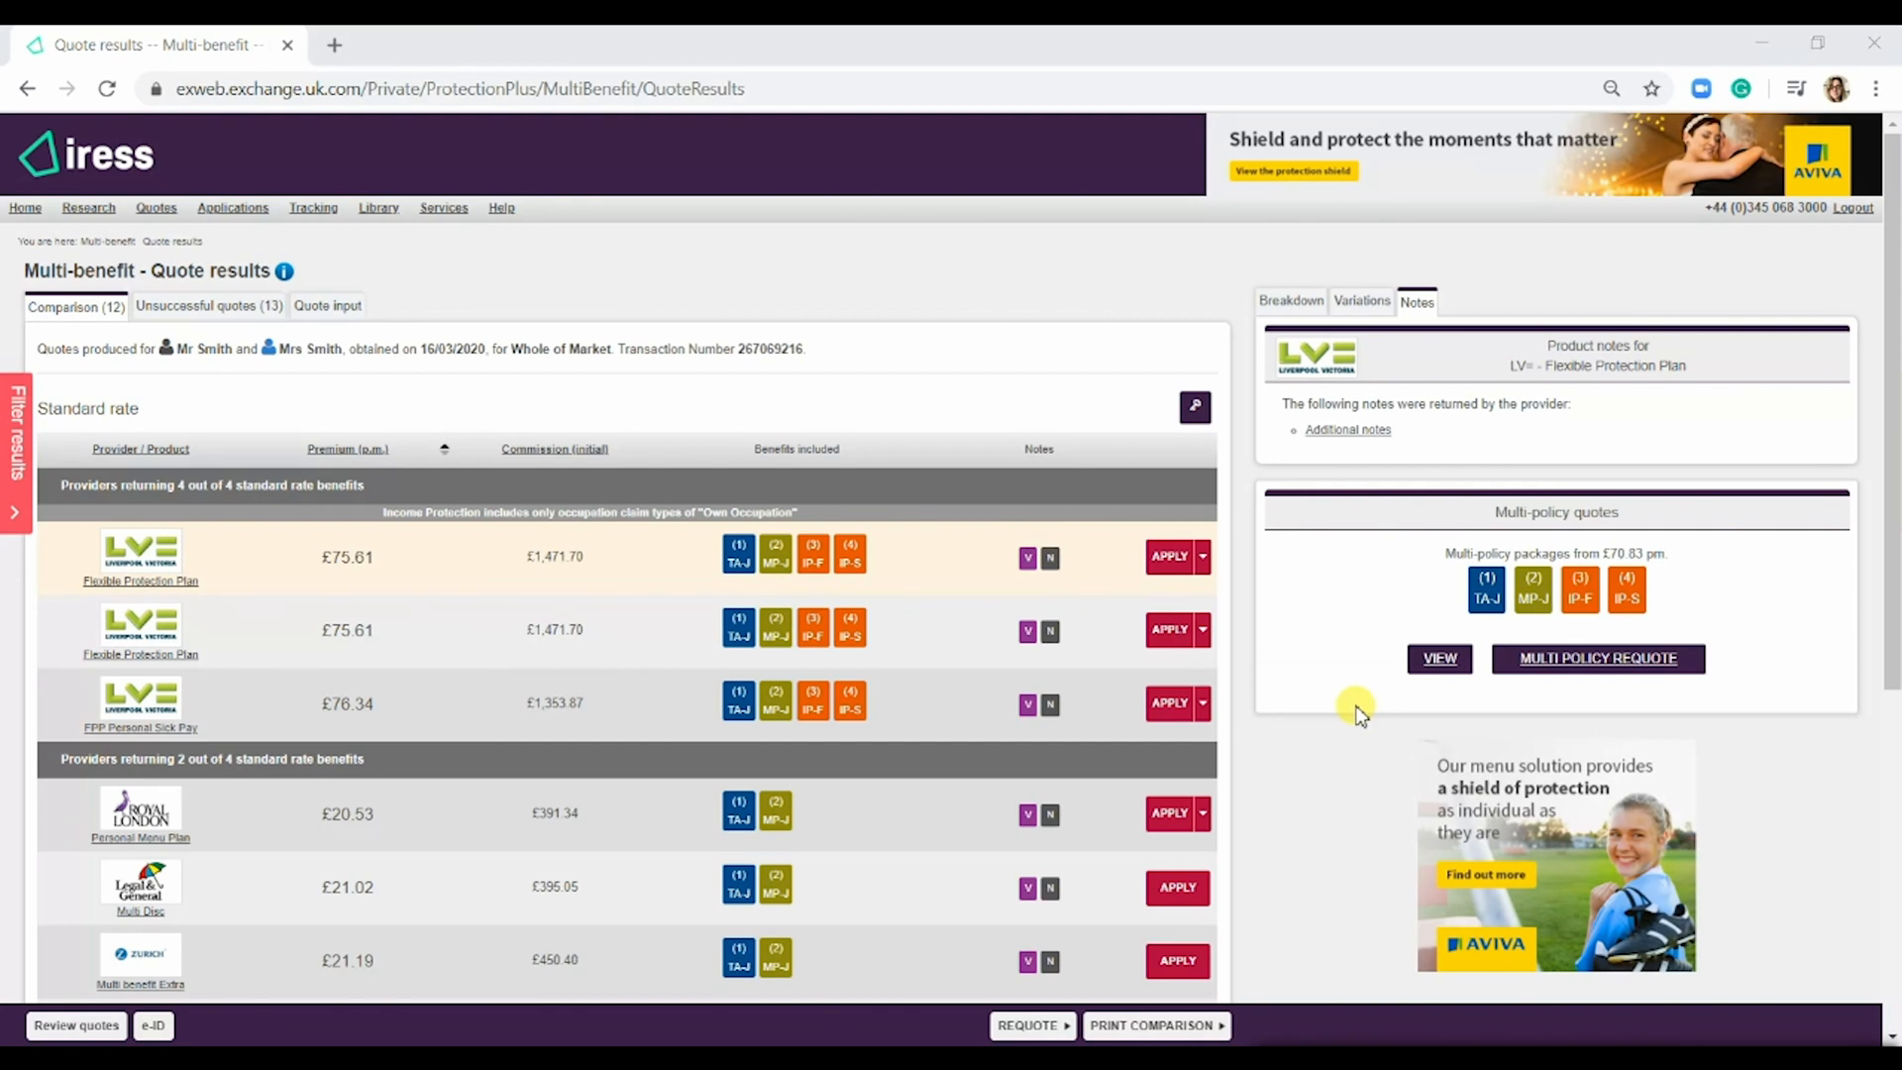
{"action": "mouse_move", "coordinate": [780, 259]}
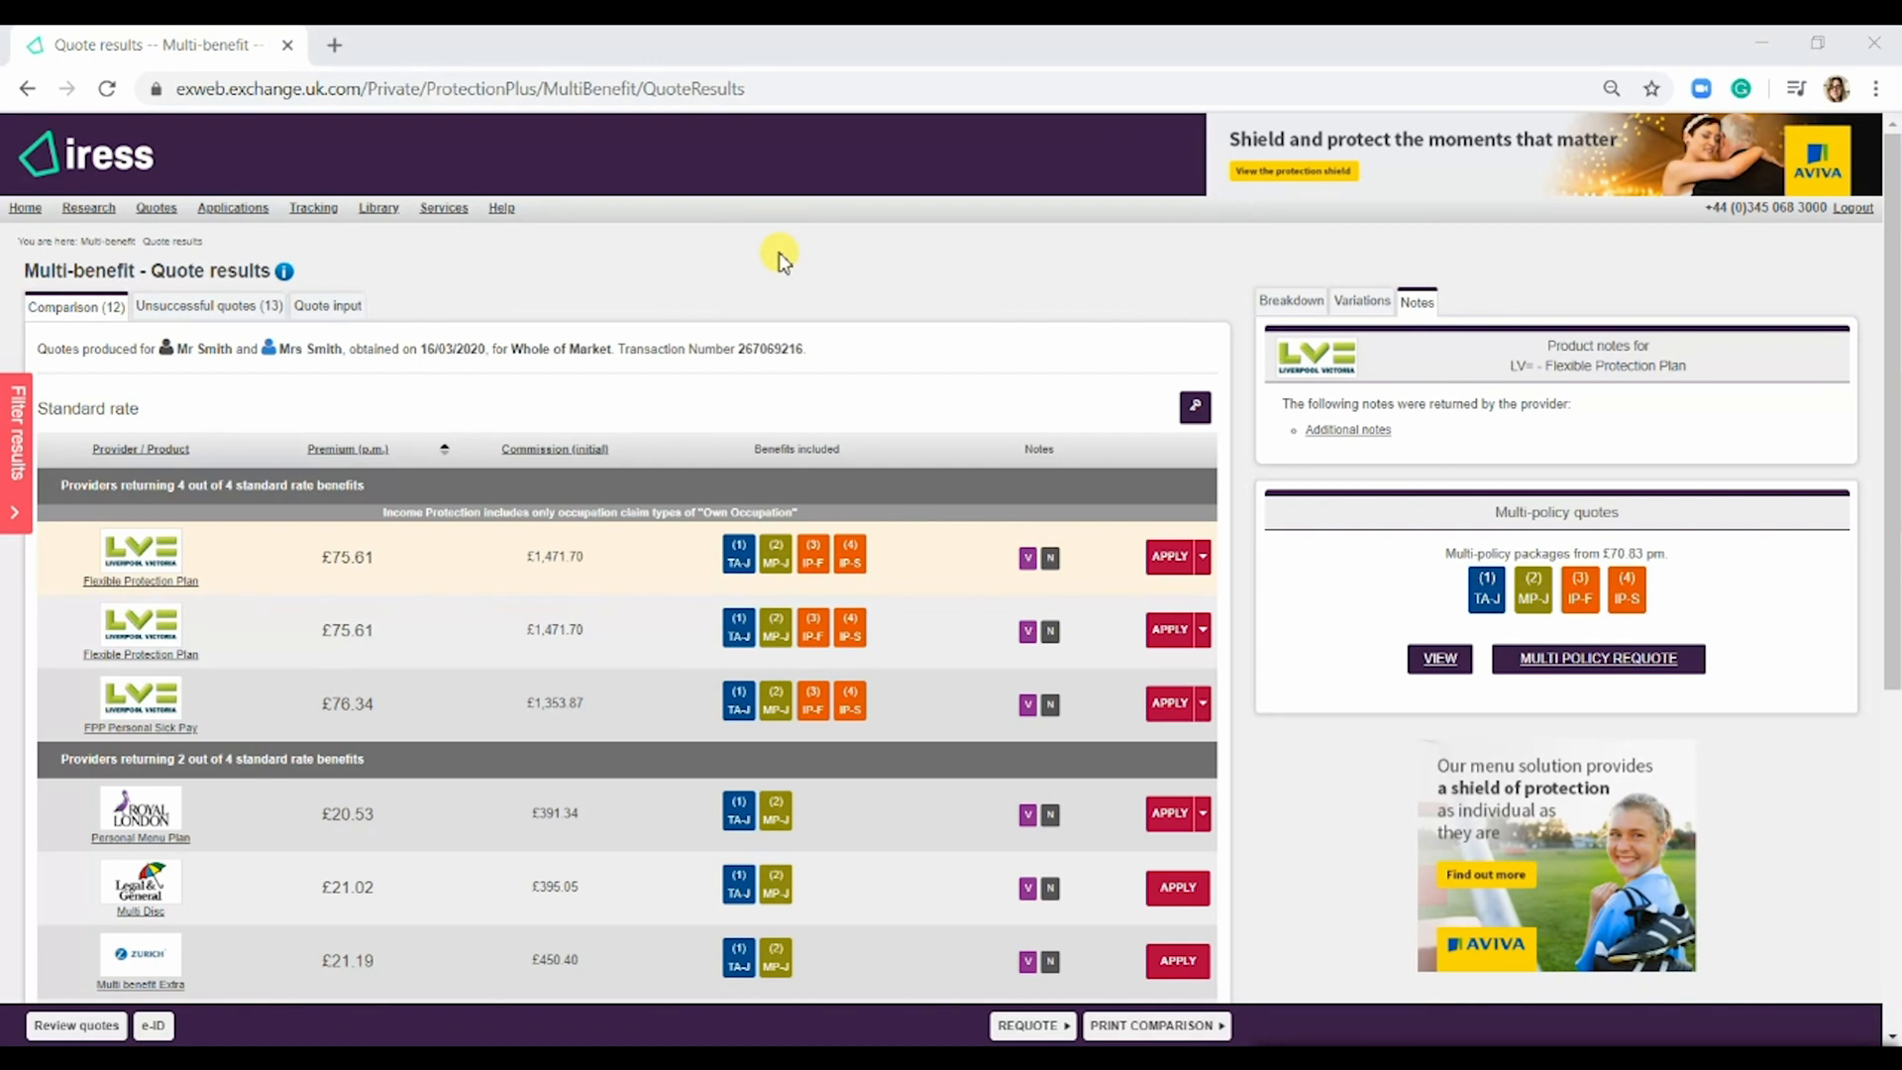
{"action": "mouse_move", "coordinate": [707, 324]}
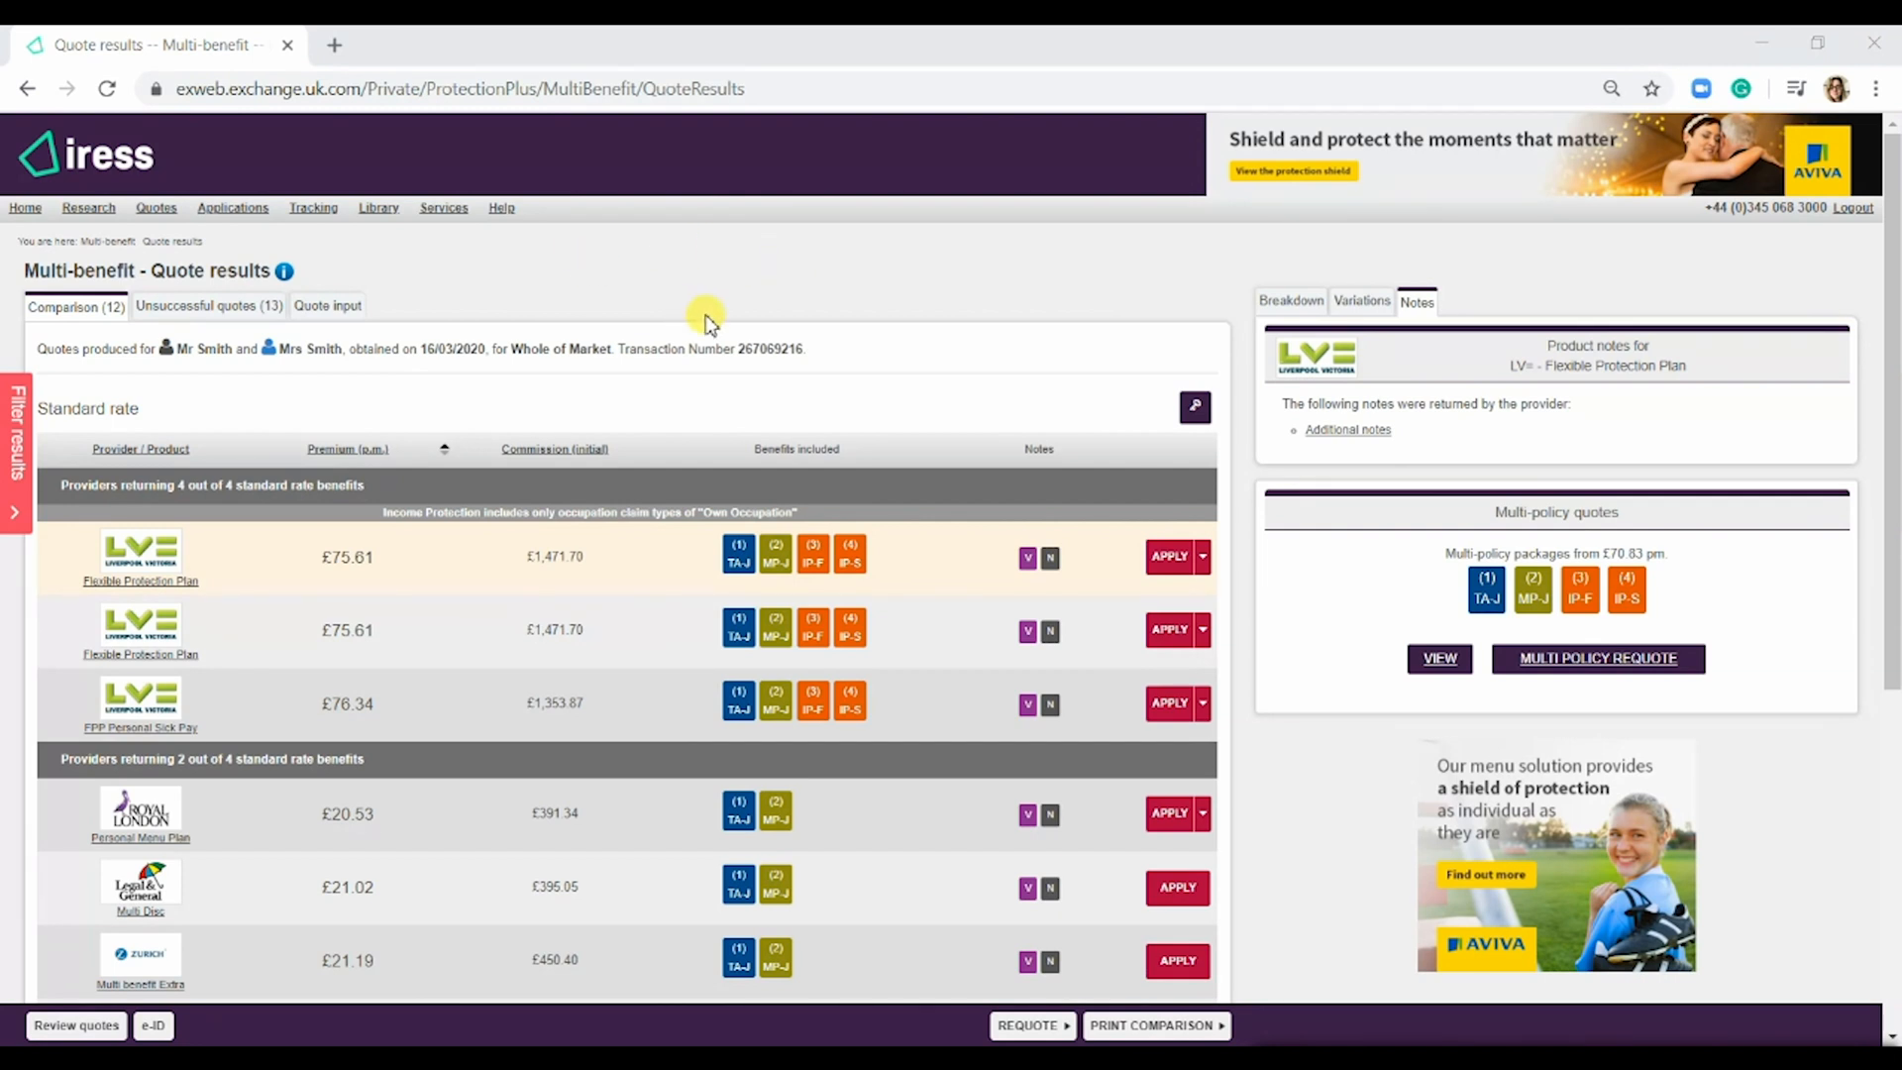
{"action": "mouse_move", "coordinate": [1168, 557]}
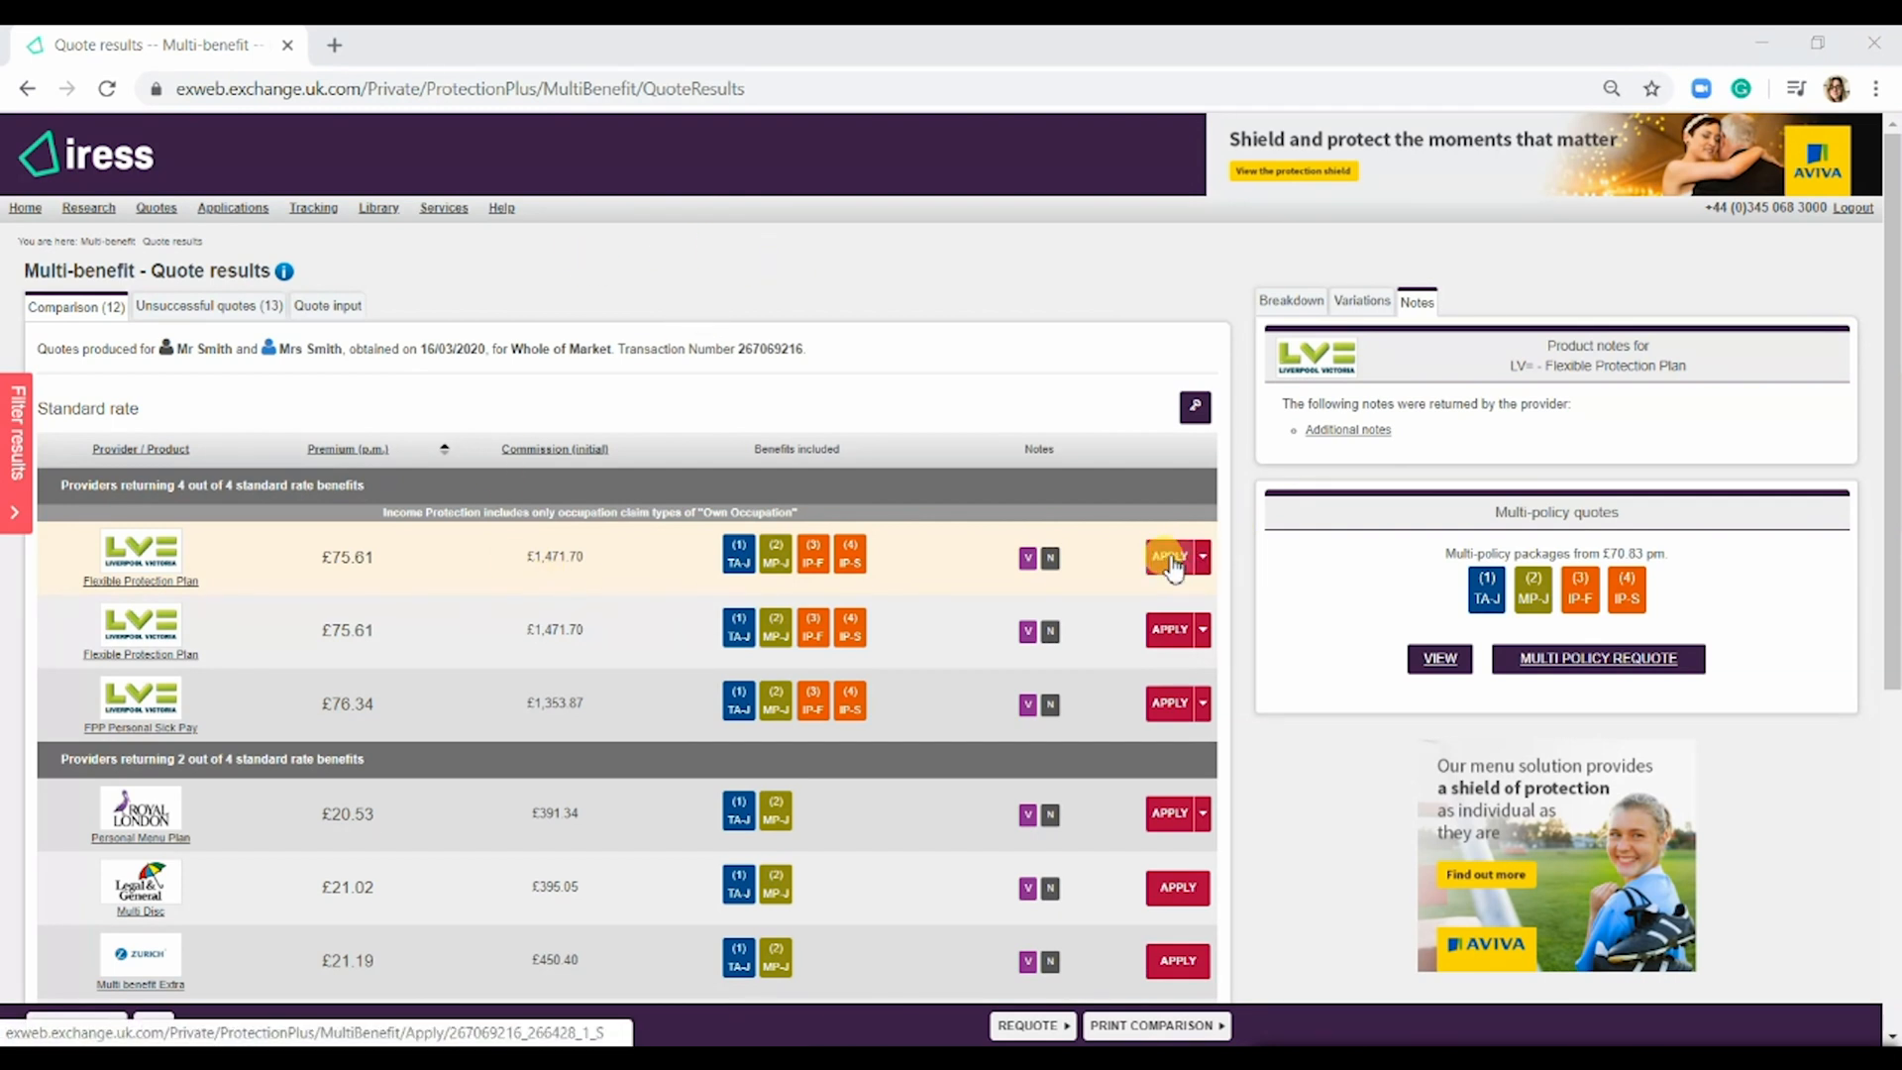
- Apply for the top LV= Flexible Protection Plan quote and proceed to the LV Adviser Centre login
{"action": "left_click", "coordinate": [1168, 556]}
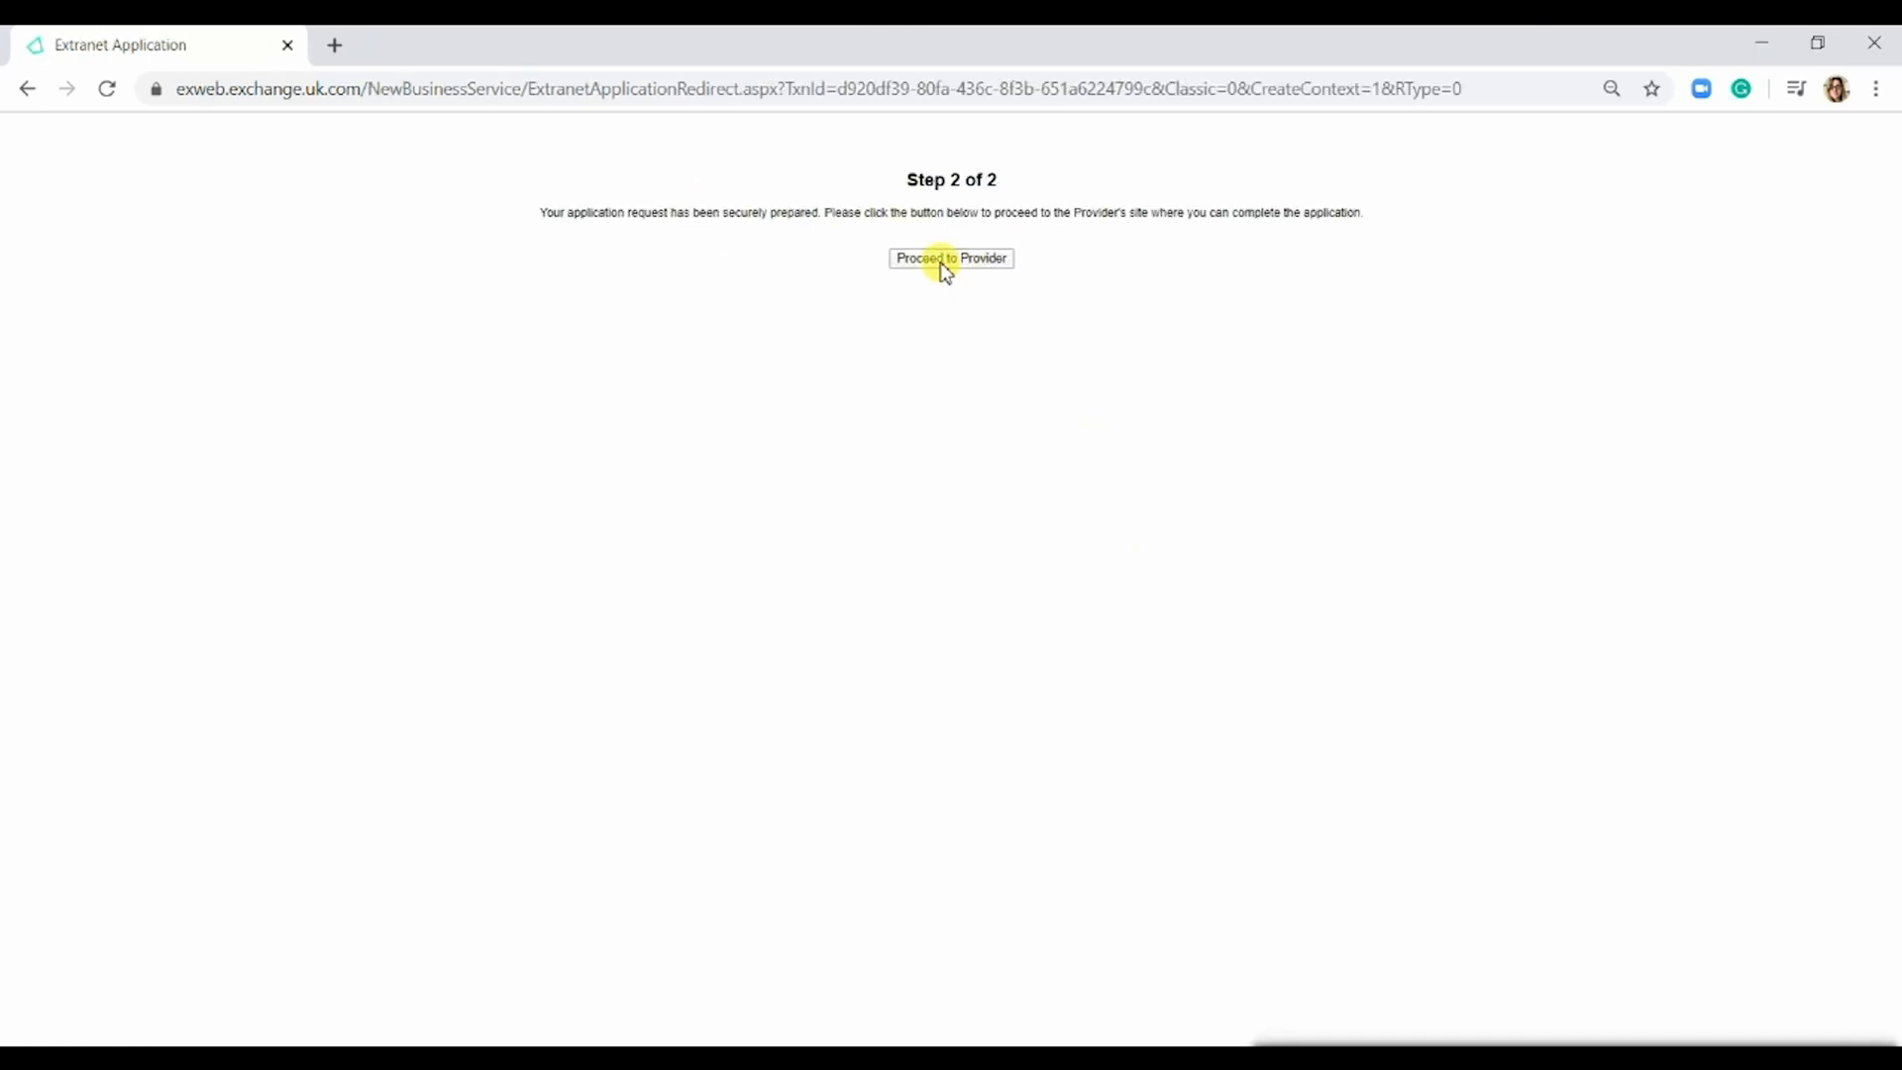
{"action": "left_click", "coordinate": [951, 259]}
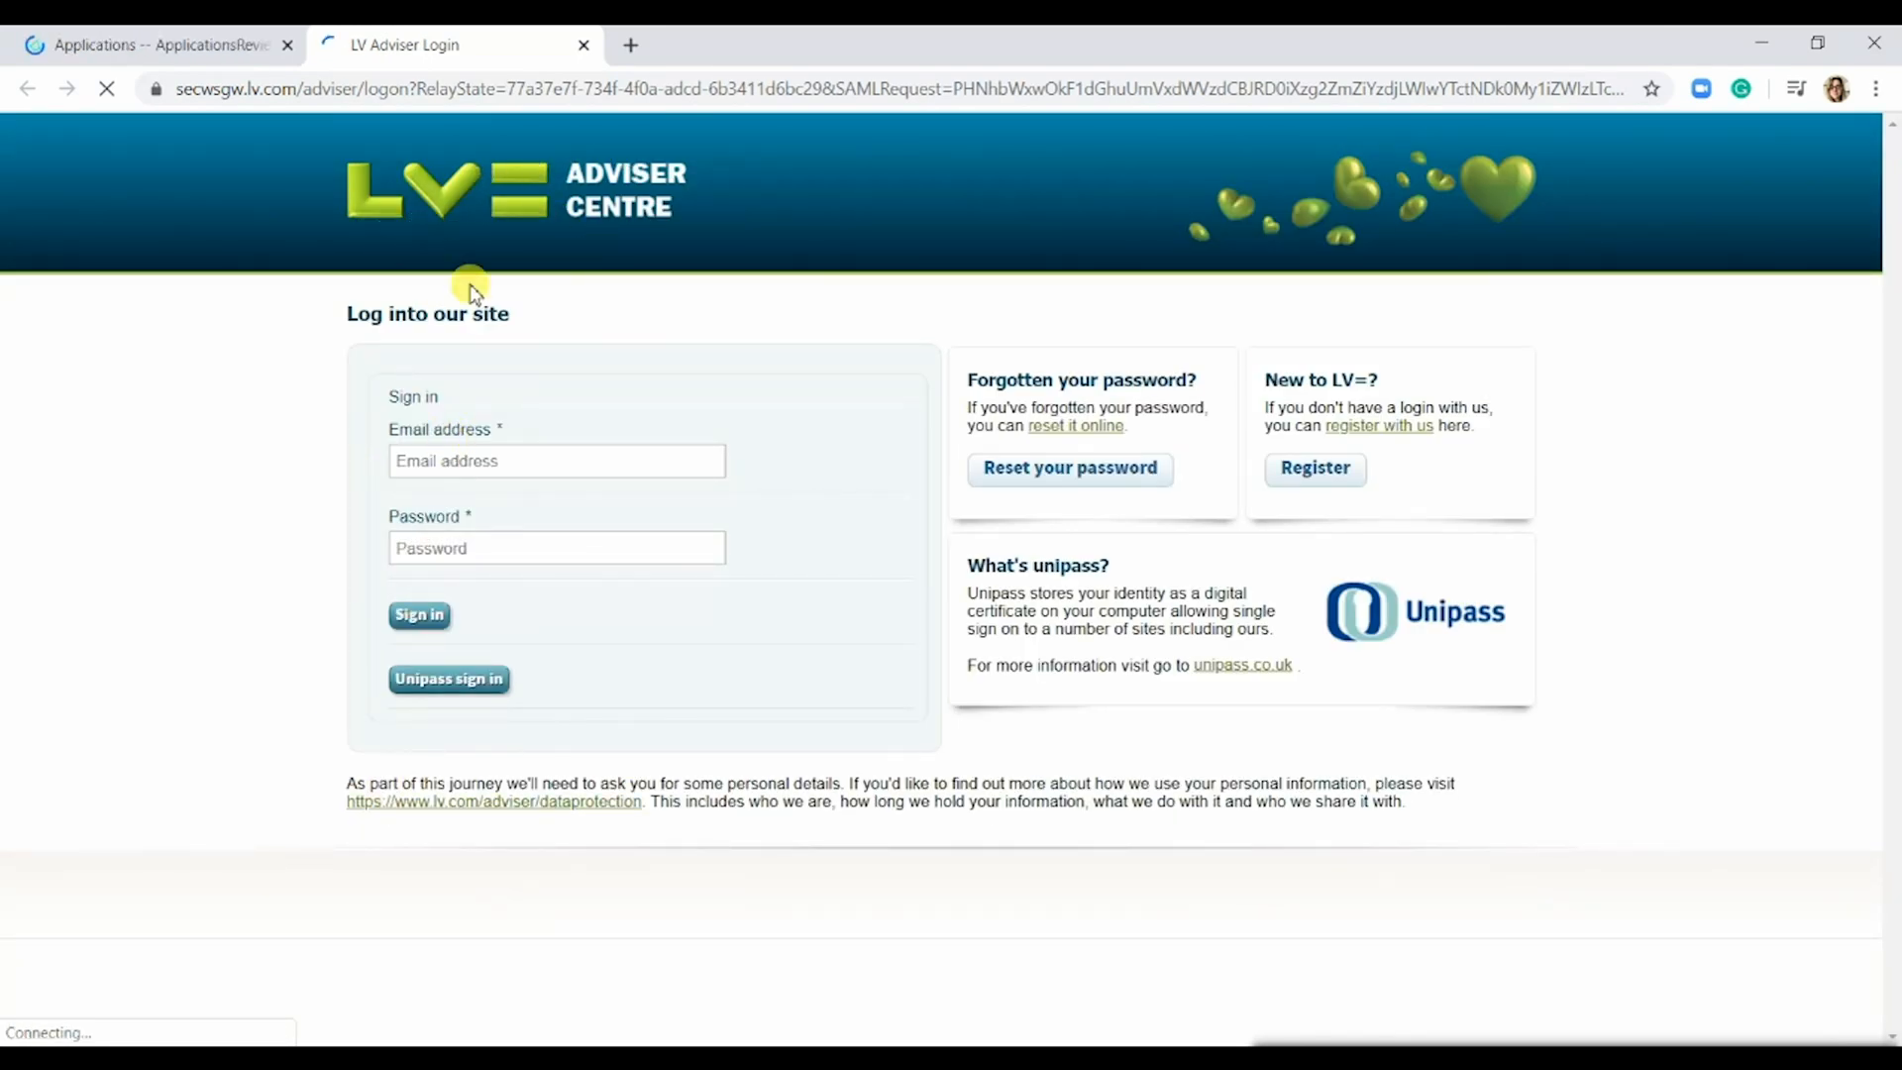
{"action": "left_click", "coordinate": [418, 615]}
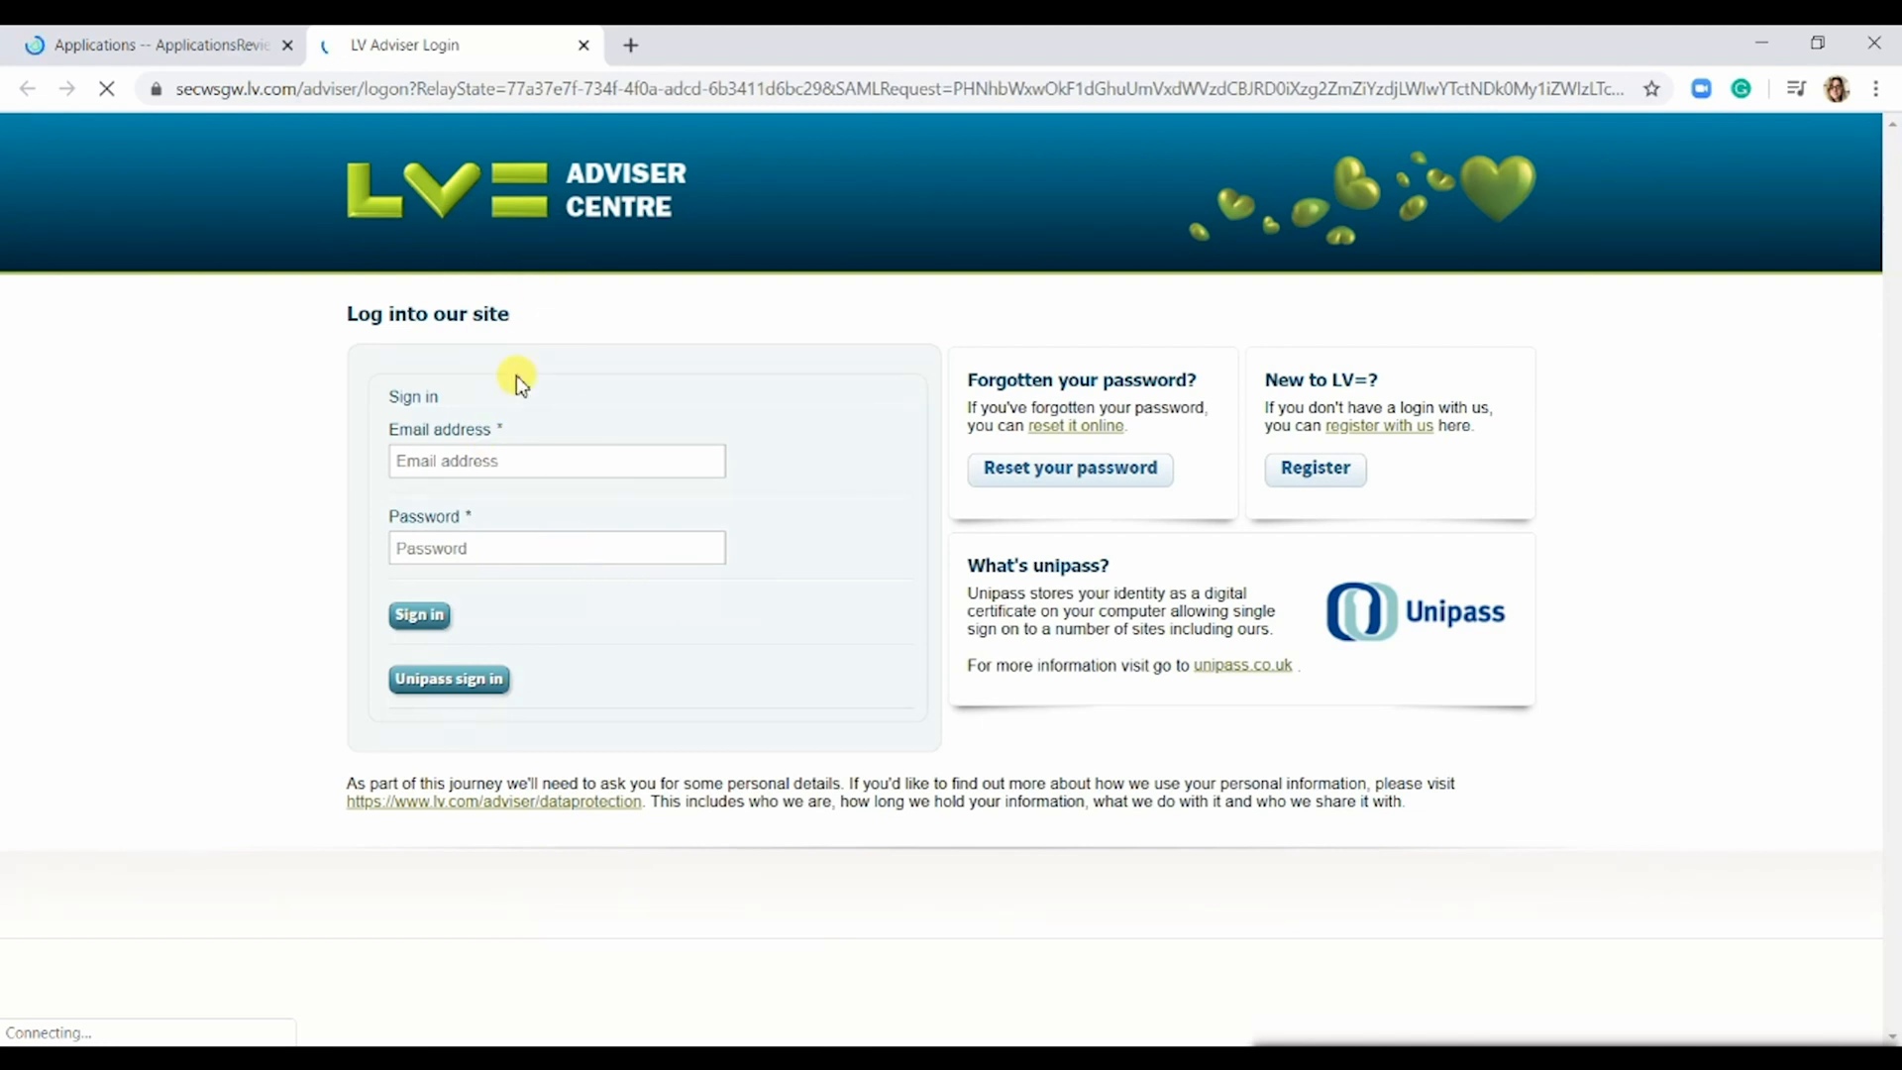
{"action": "mouse_move", "coordinate": [146, 45]}
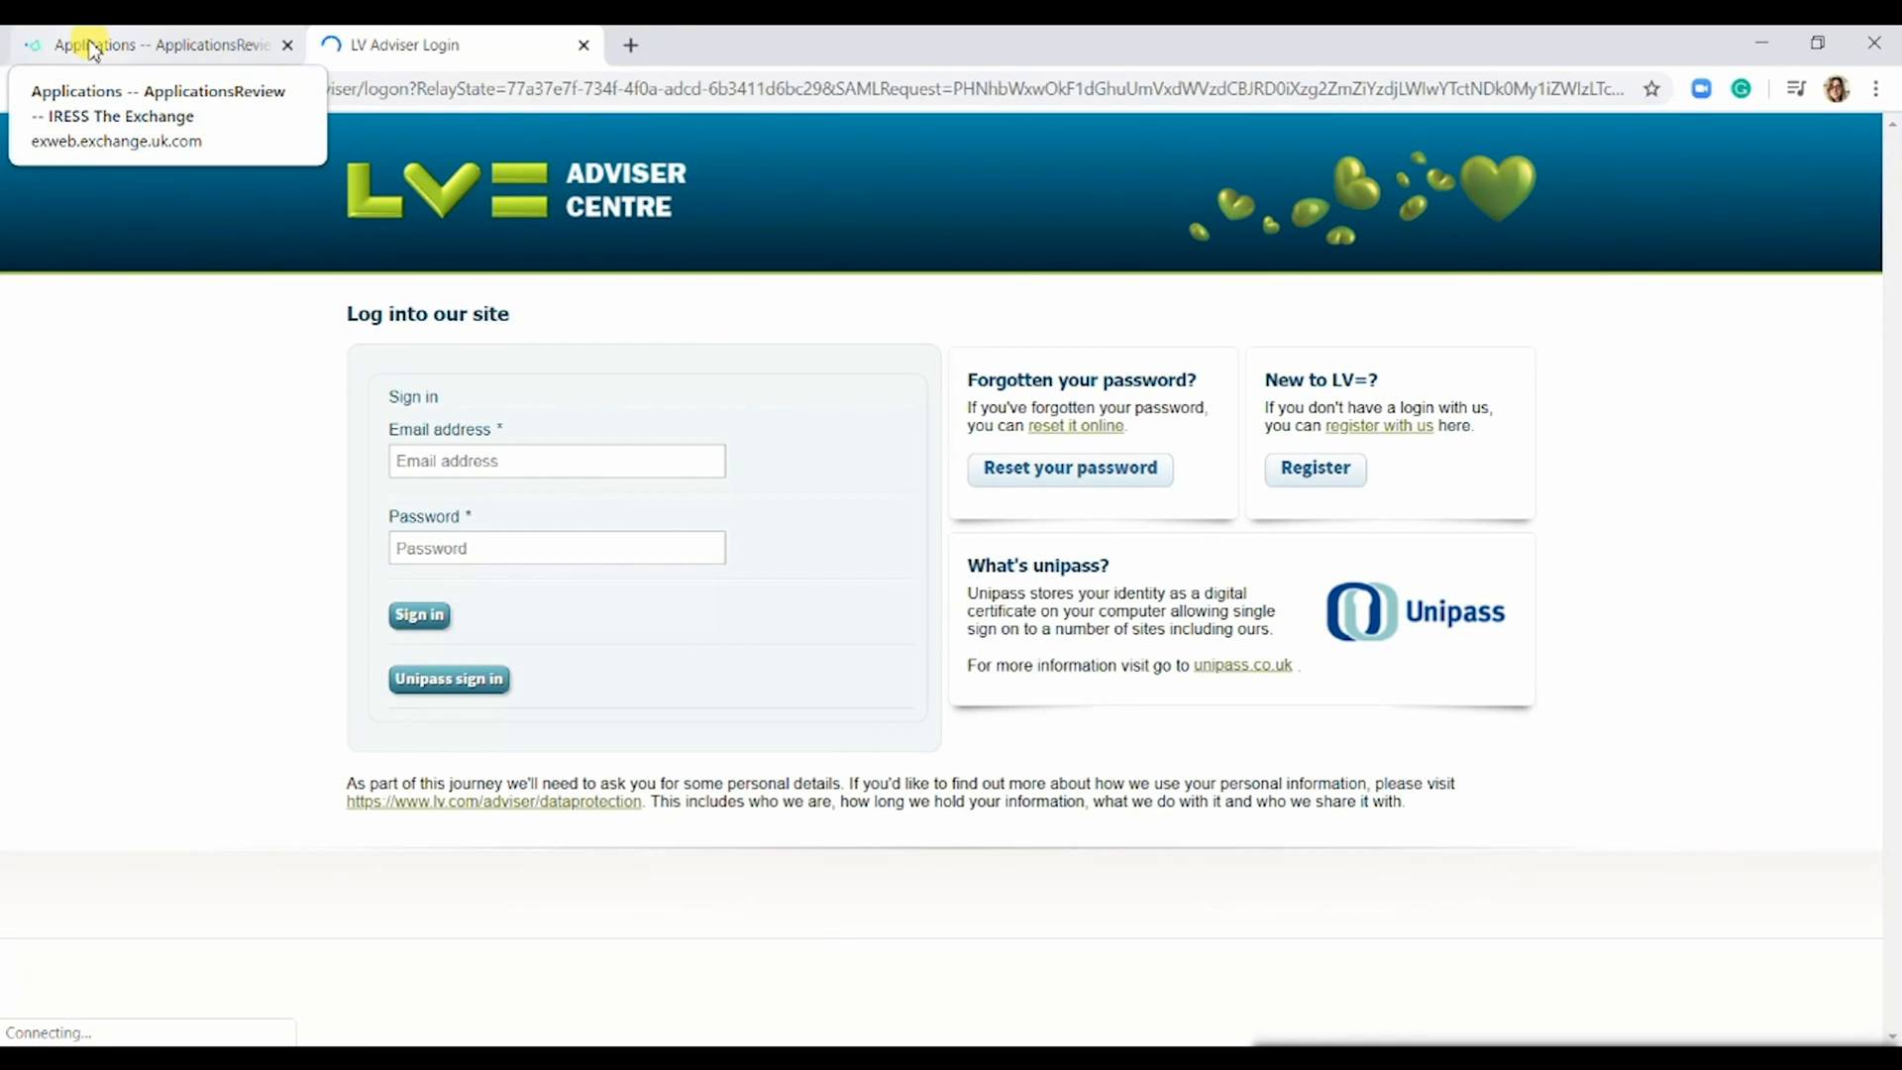
- Return to the Exchange Applications list showing the LV= application for Smith & Smith as Sent
{"action": "left_click", "coordinate": [146, 45]}
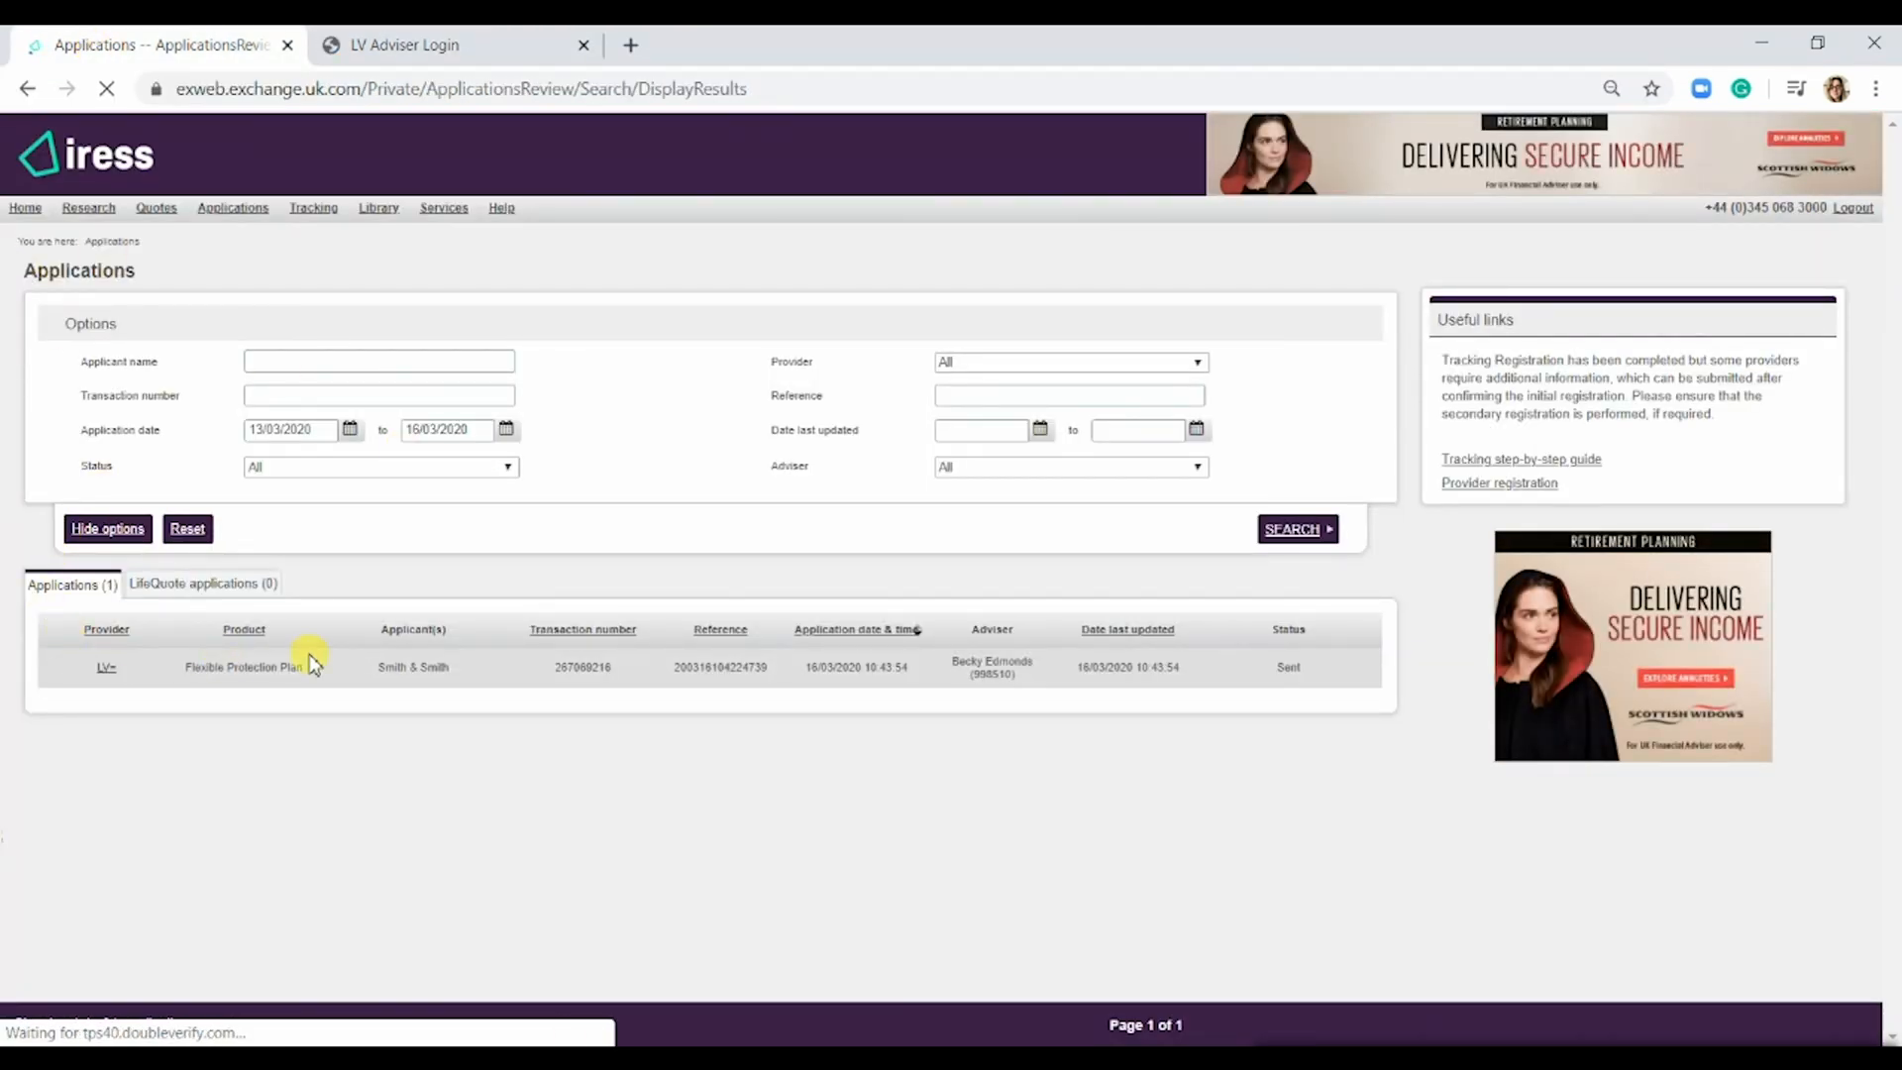
{"action": "mouse_move", "coordinate": [1173, 714]}
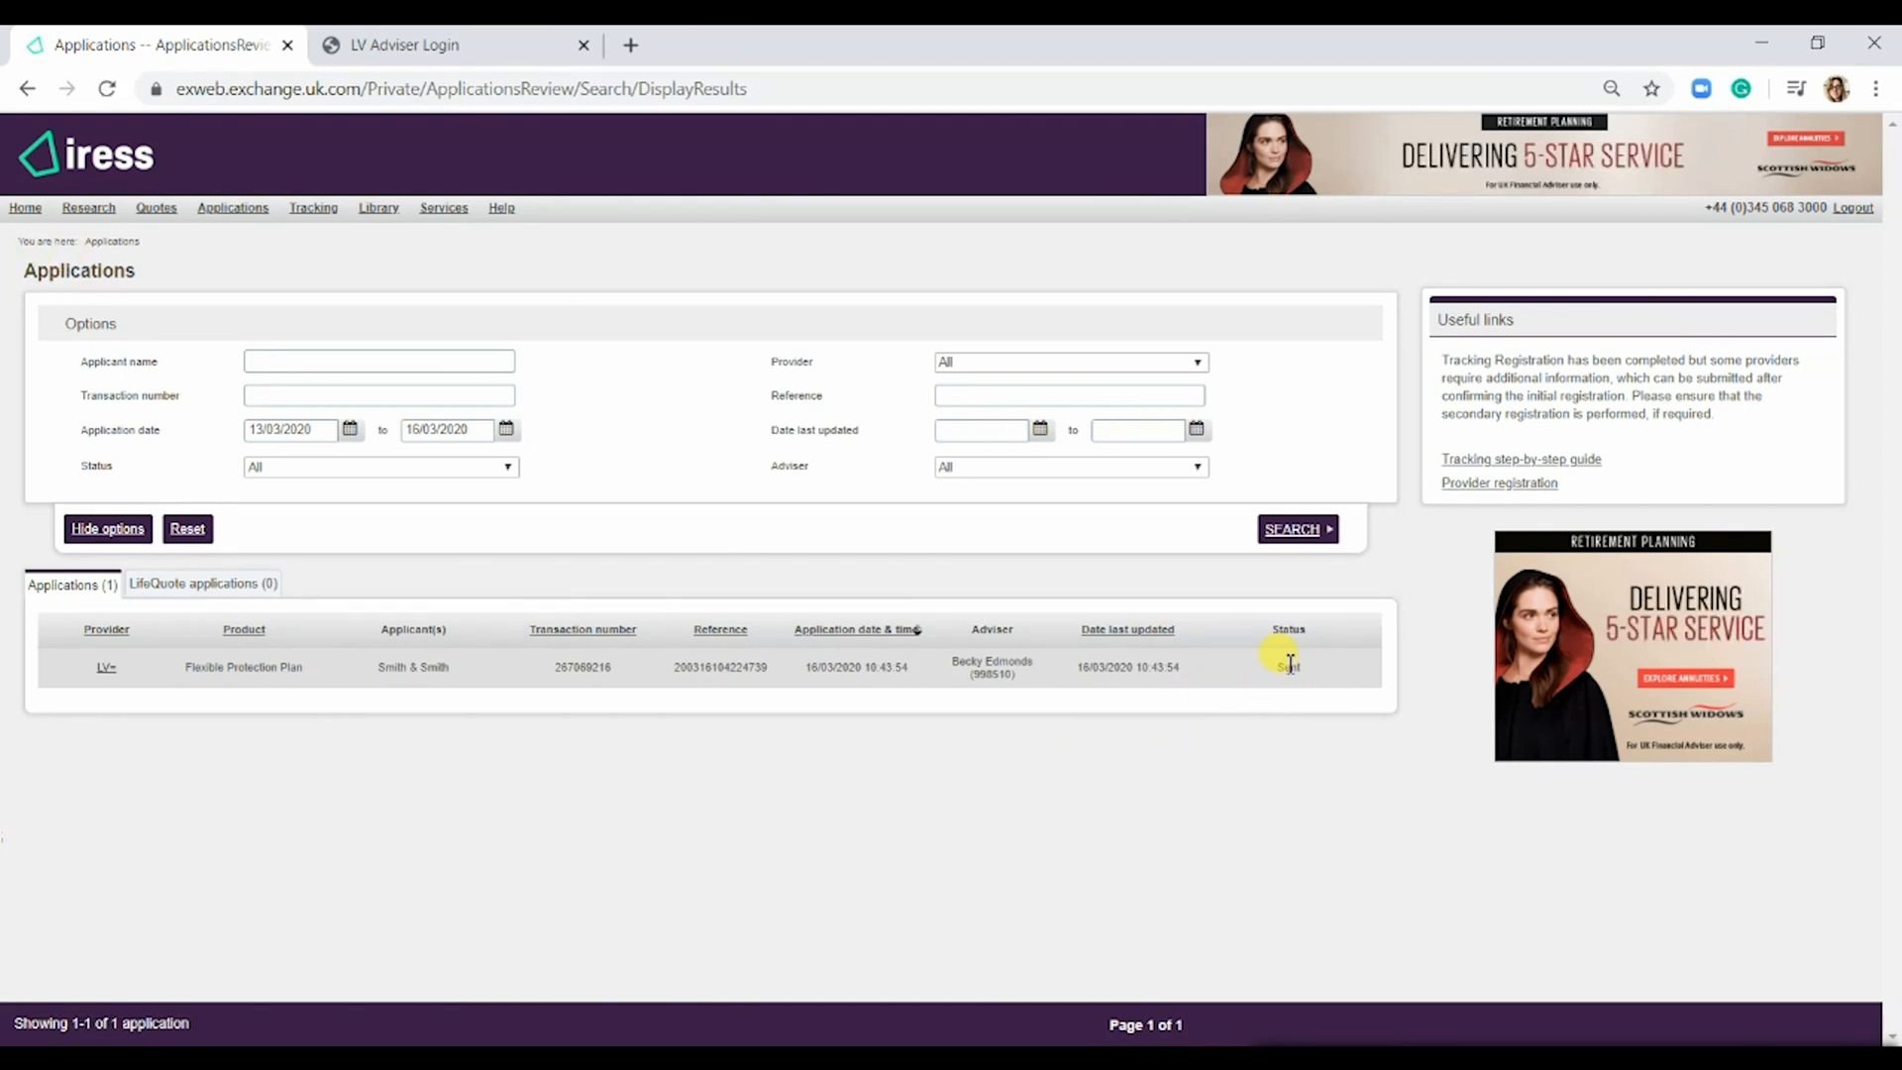
{"action": "mouse_move", "coordinate": [1235, 667]}
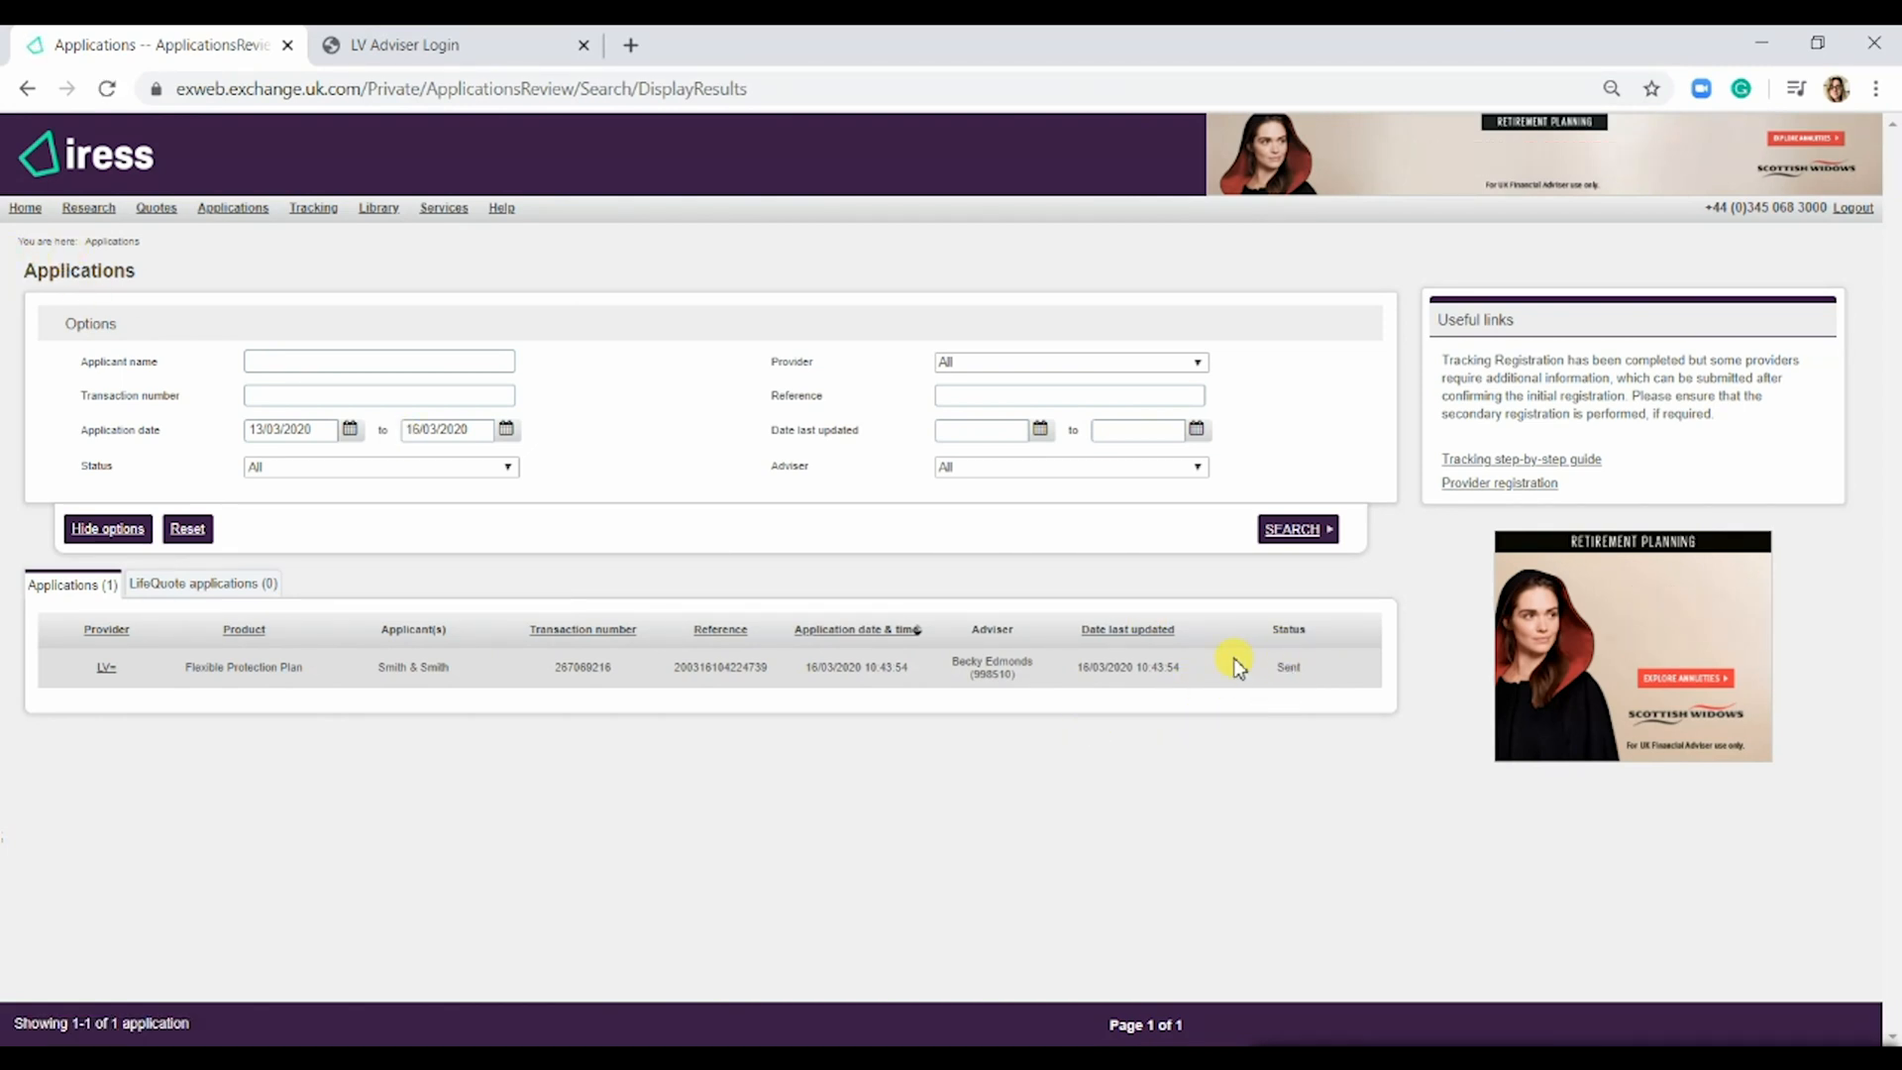